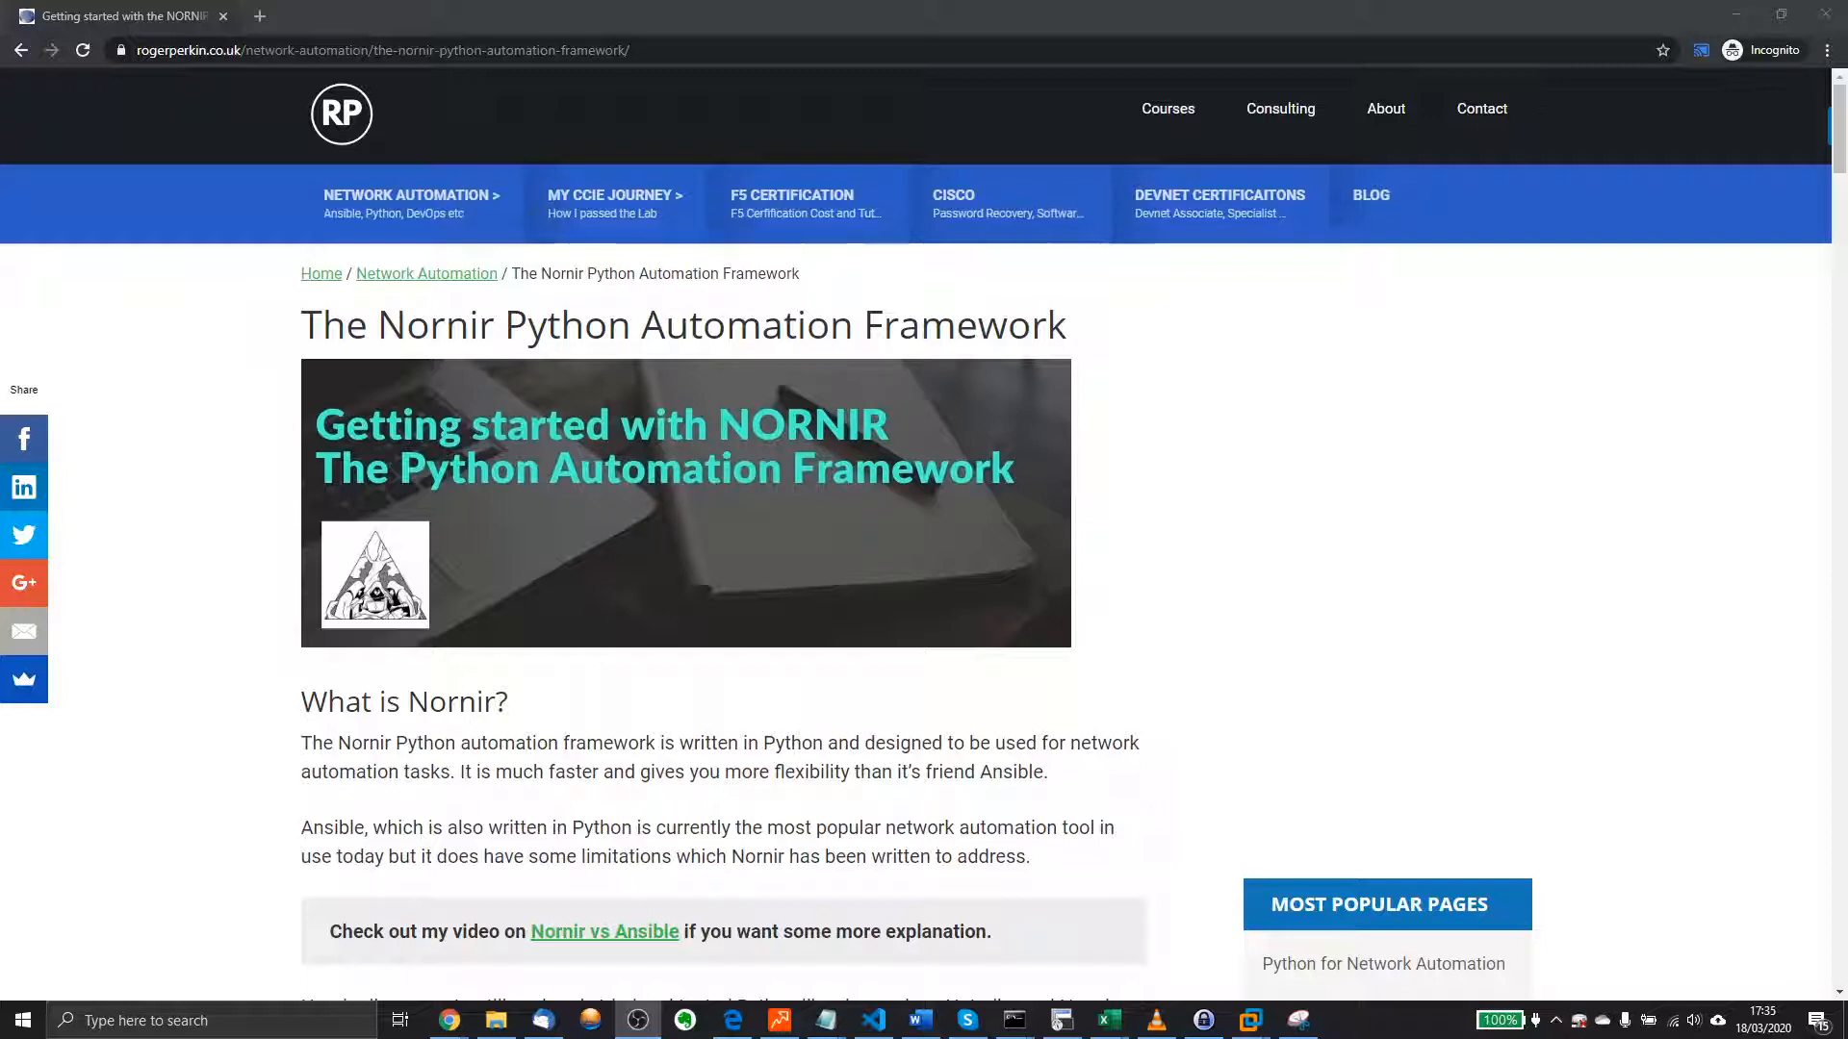
pyautogui.moveTo(446, 141)
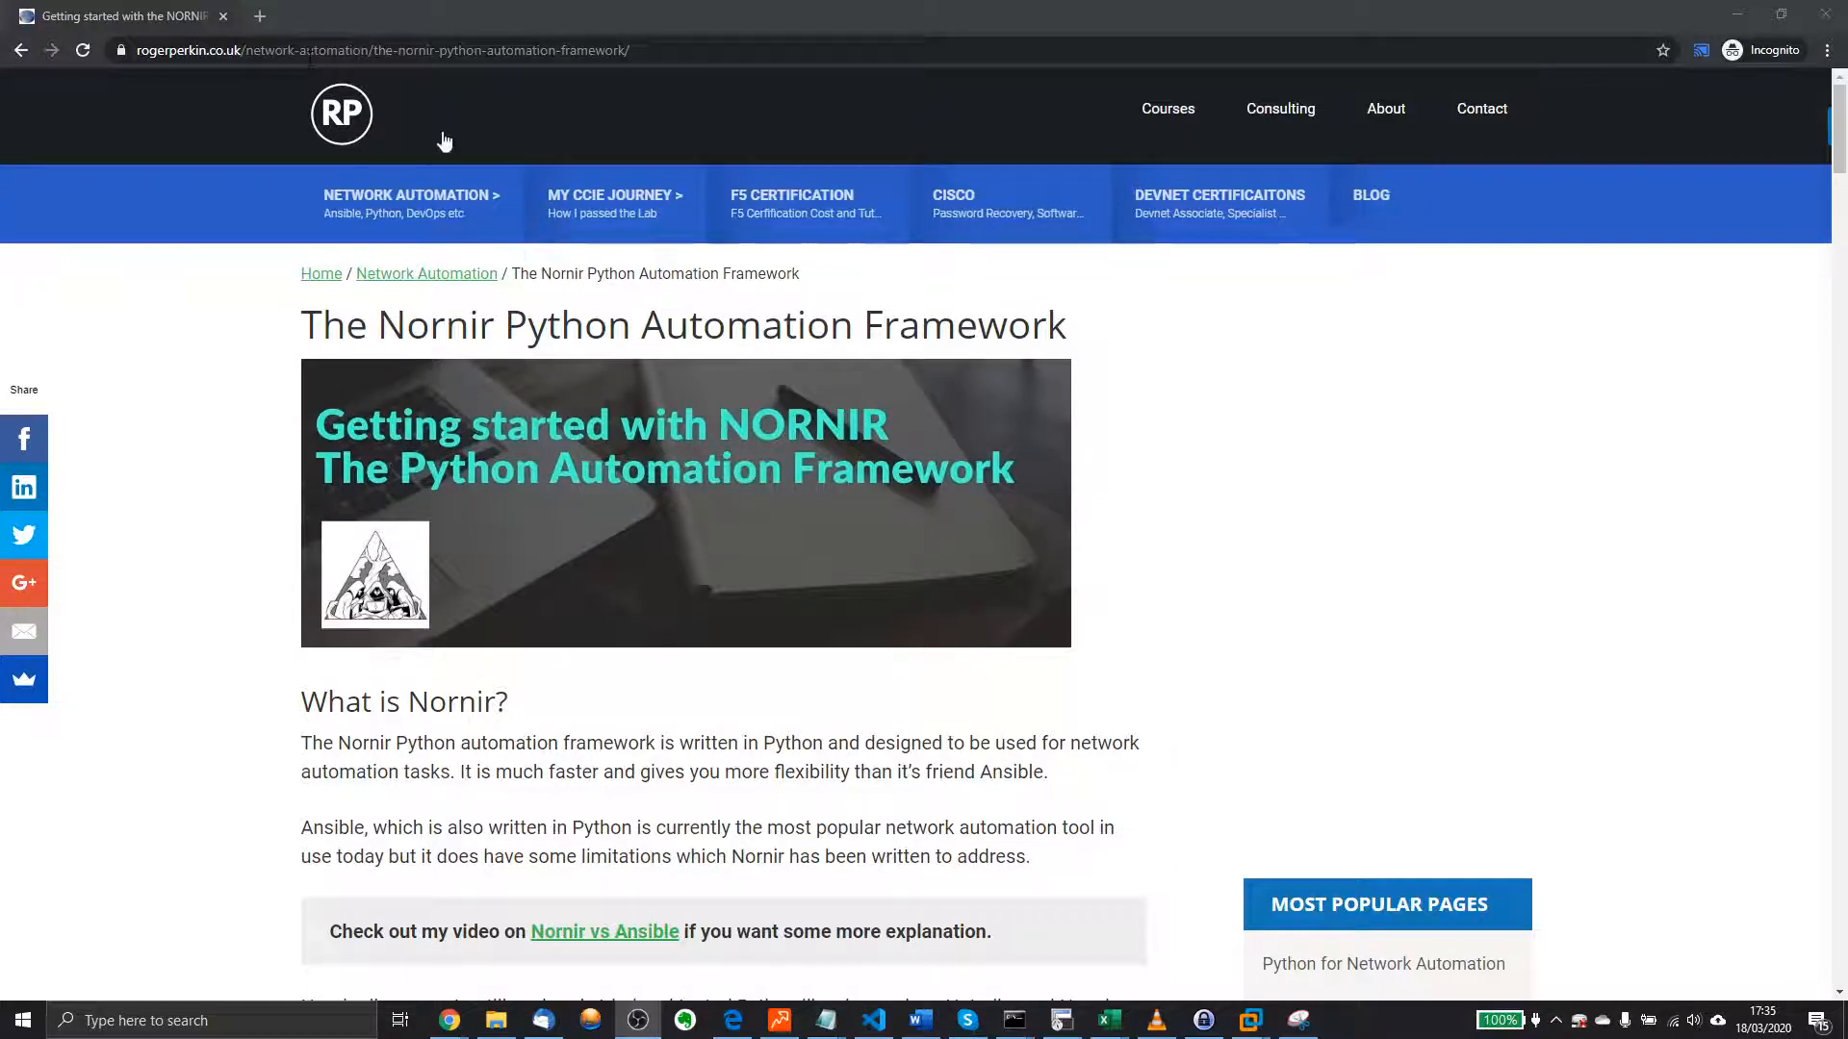
pyautogui.moveTo(498, 295)
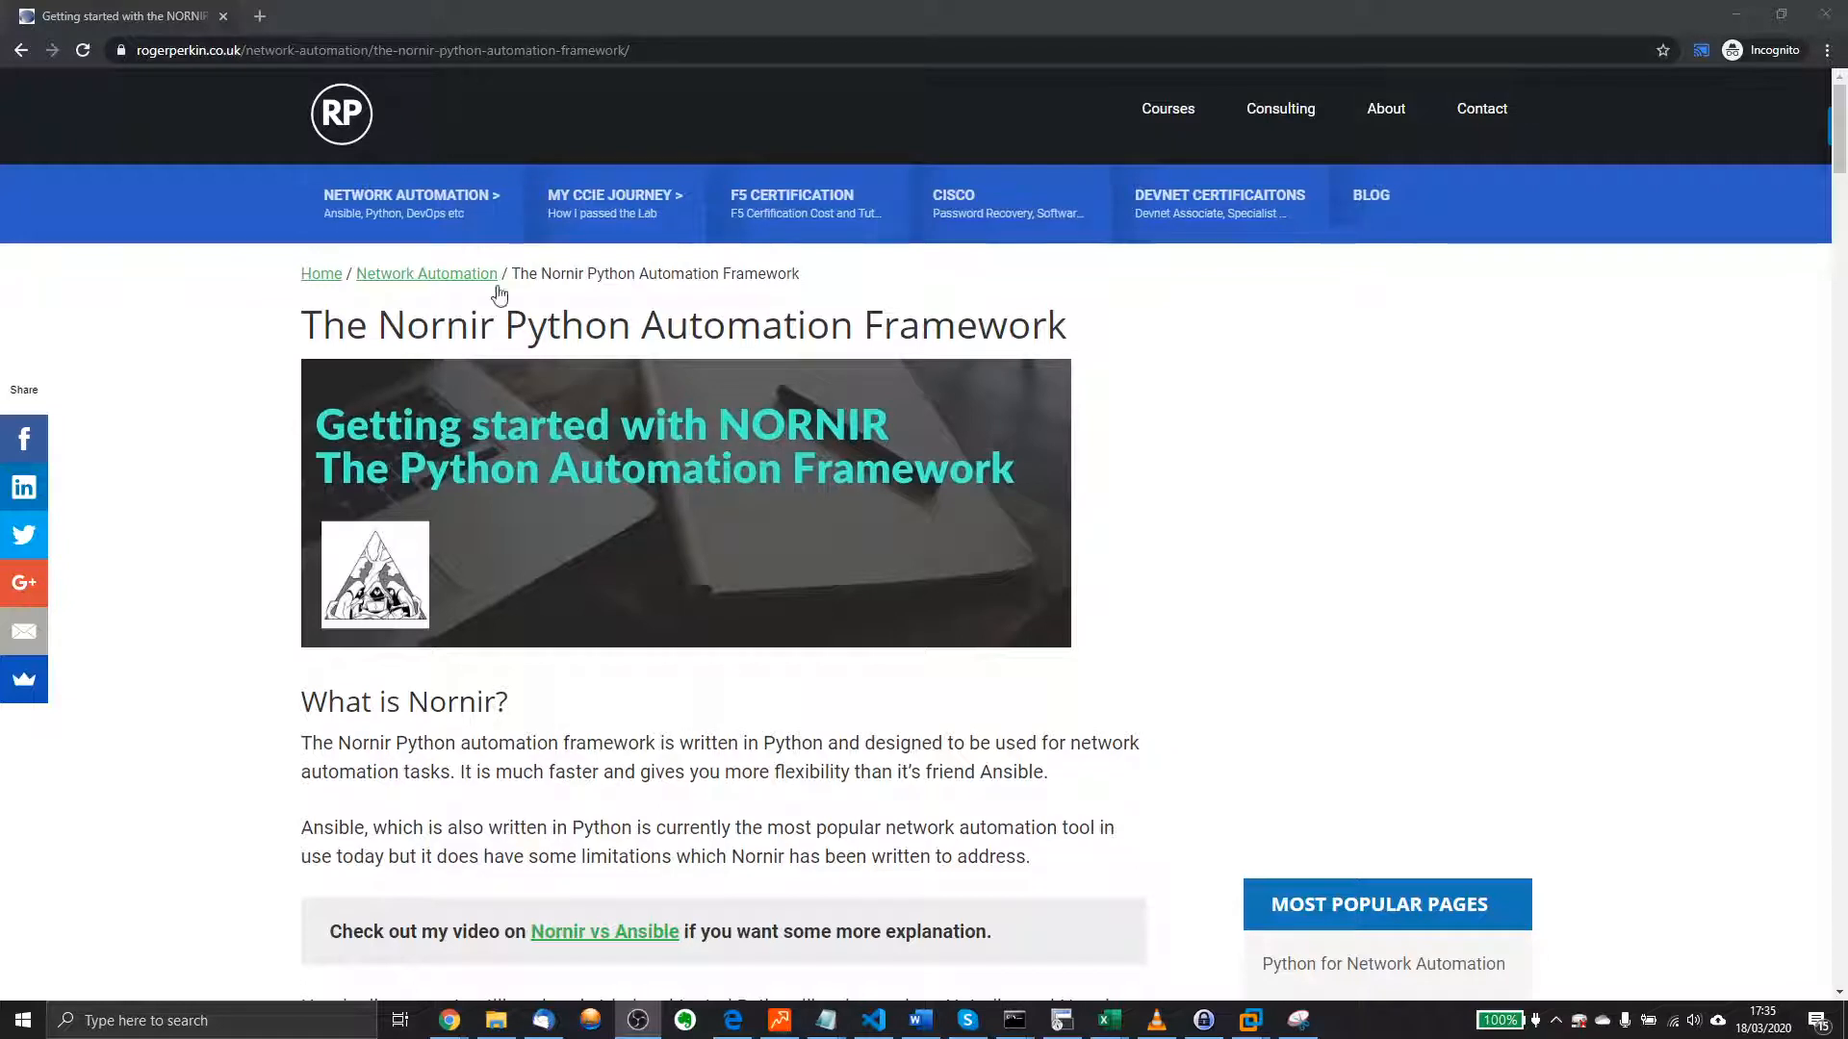
pyautogui.moveTo(524, 395)
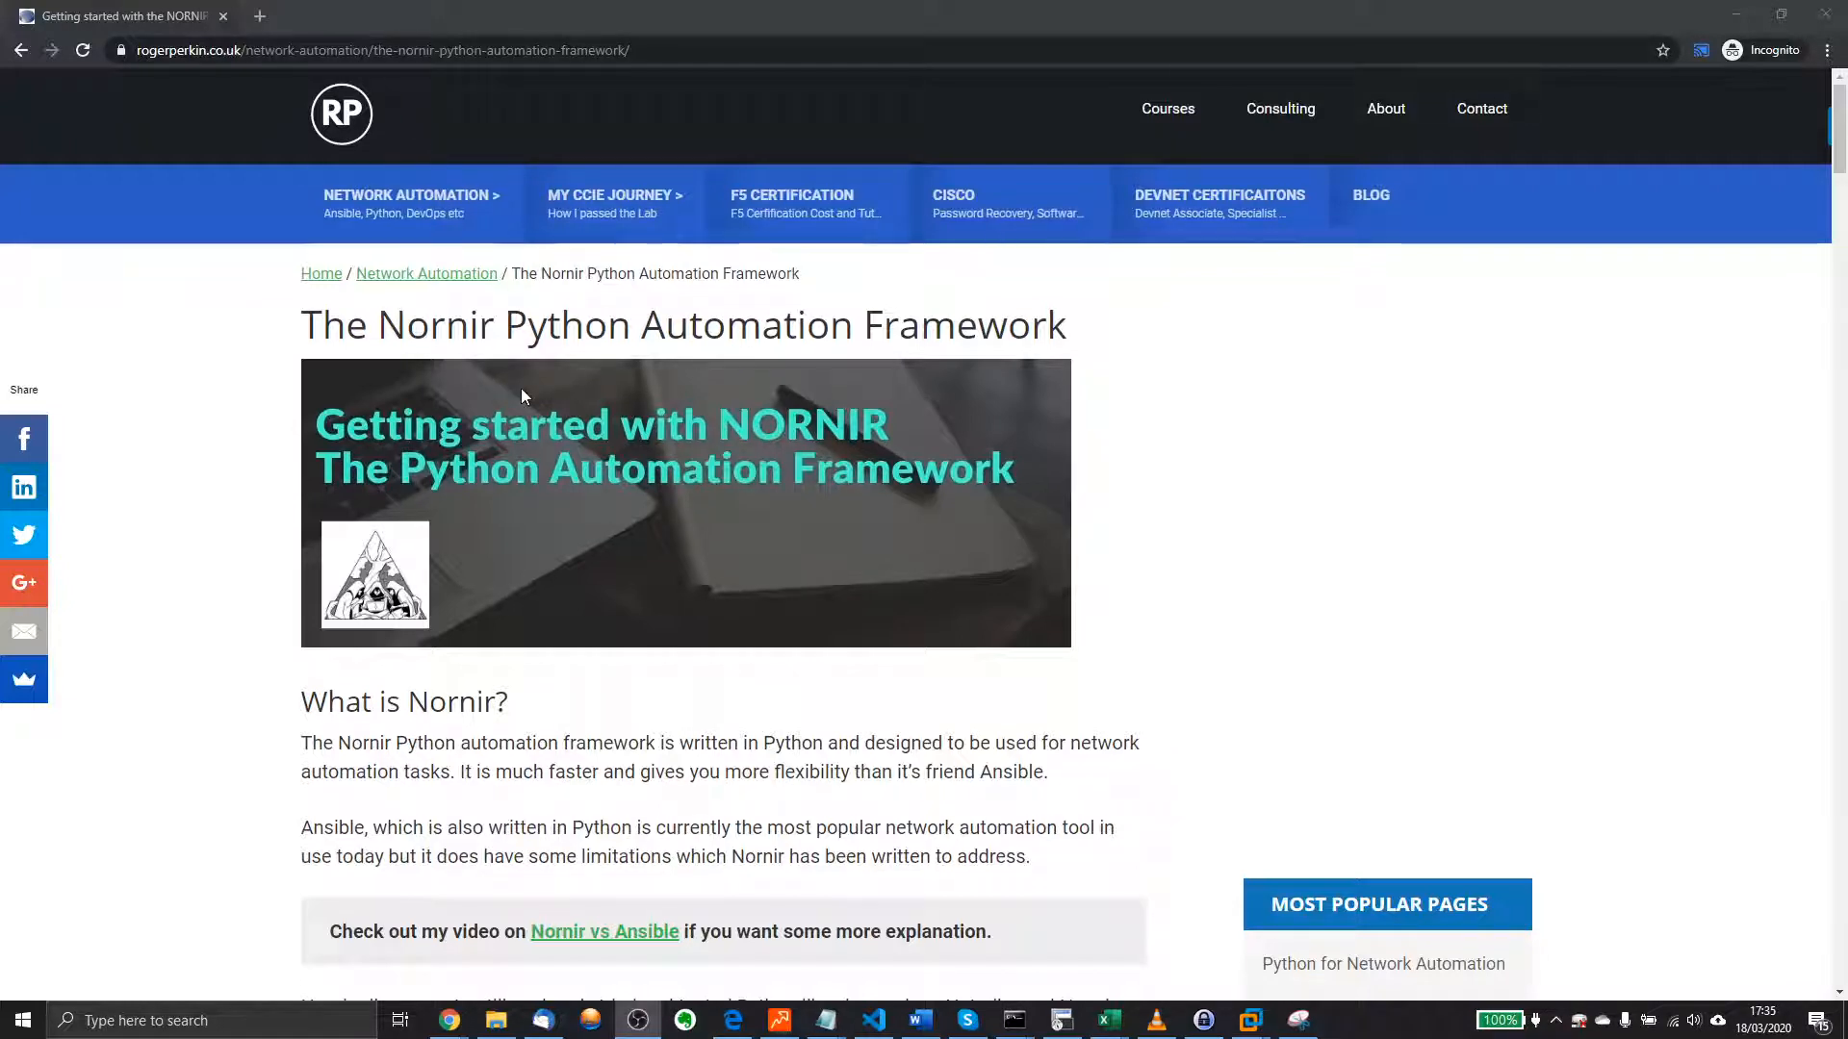
pyautogui.moveTo(577, 499)
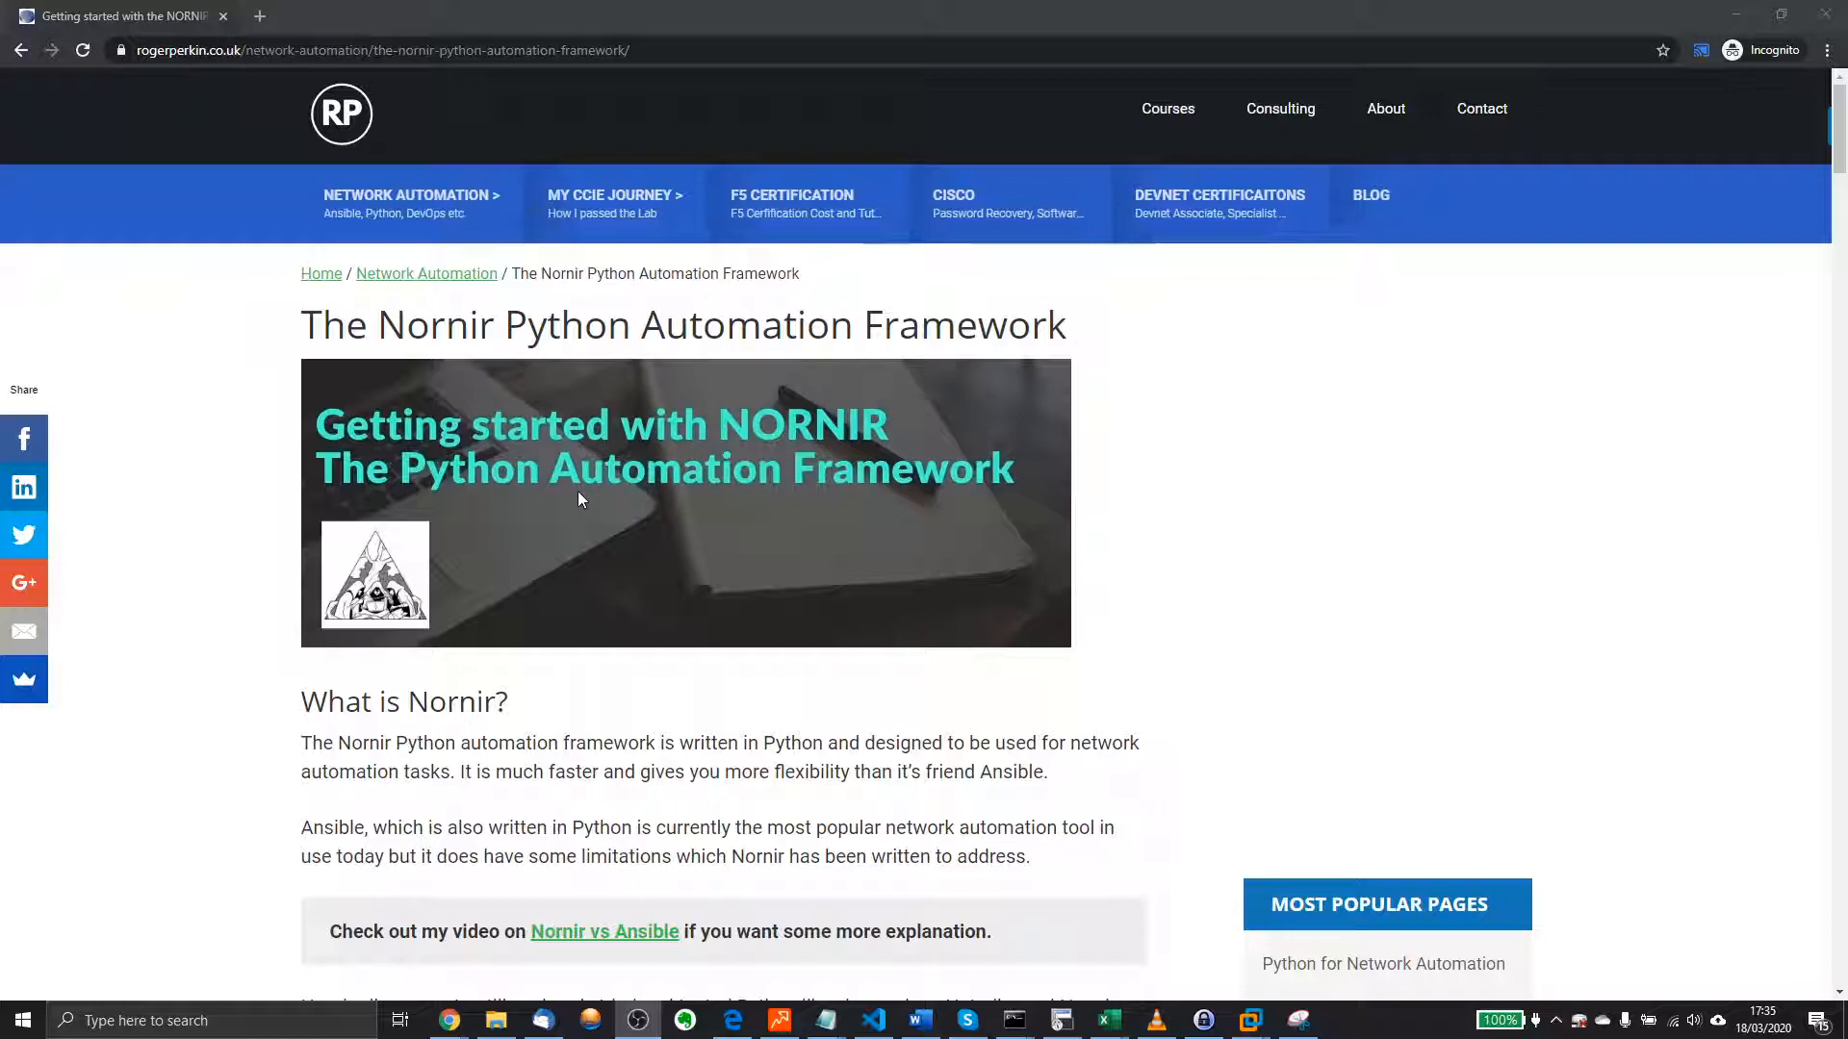
# Scroll the Nornir blog post to 'How to install Nornir' and select 'pip3 install nornir'
pyautogui.scroll(-3)
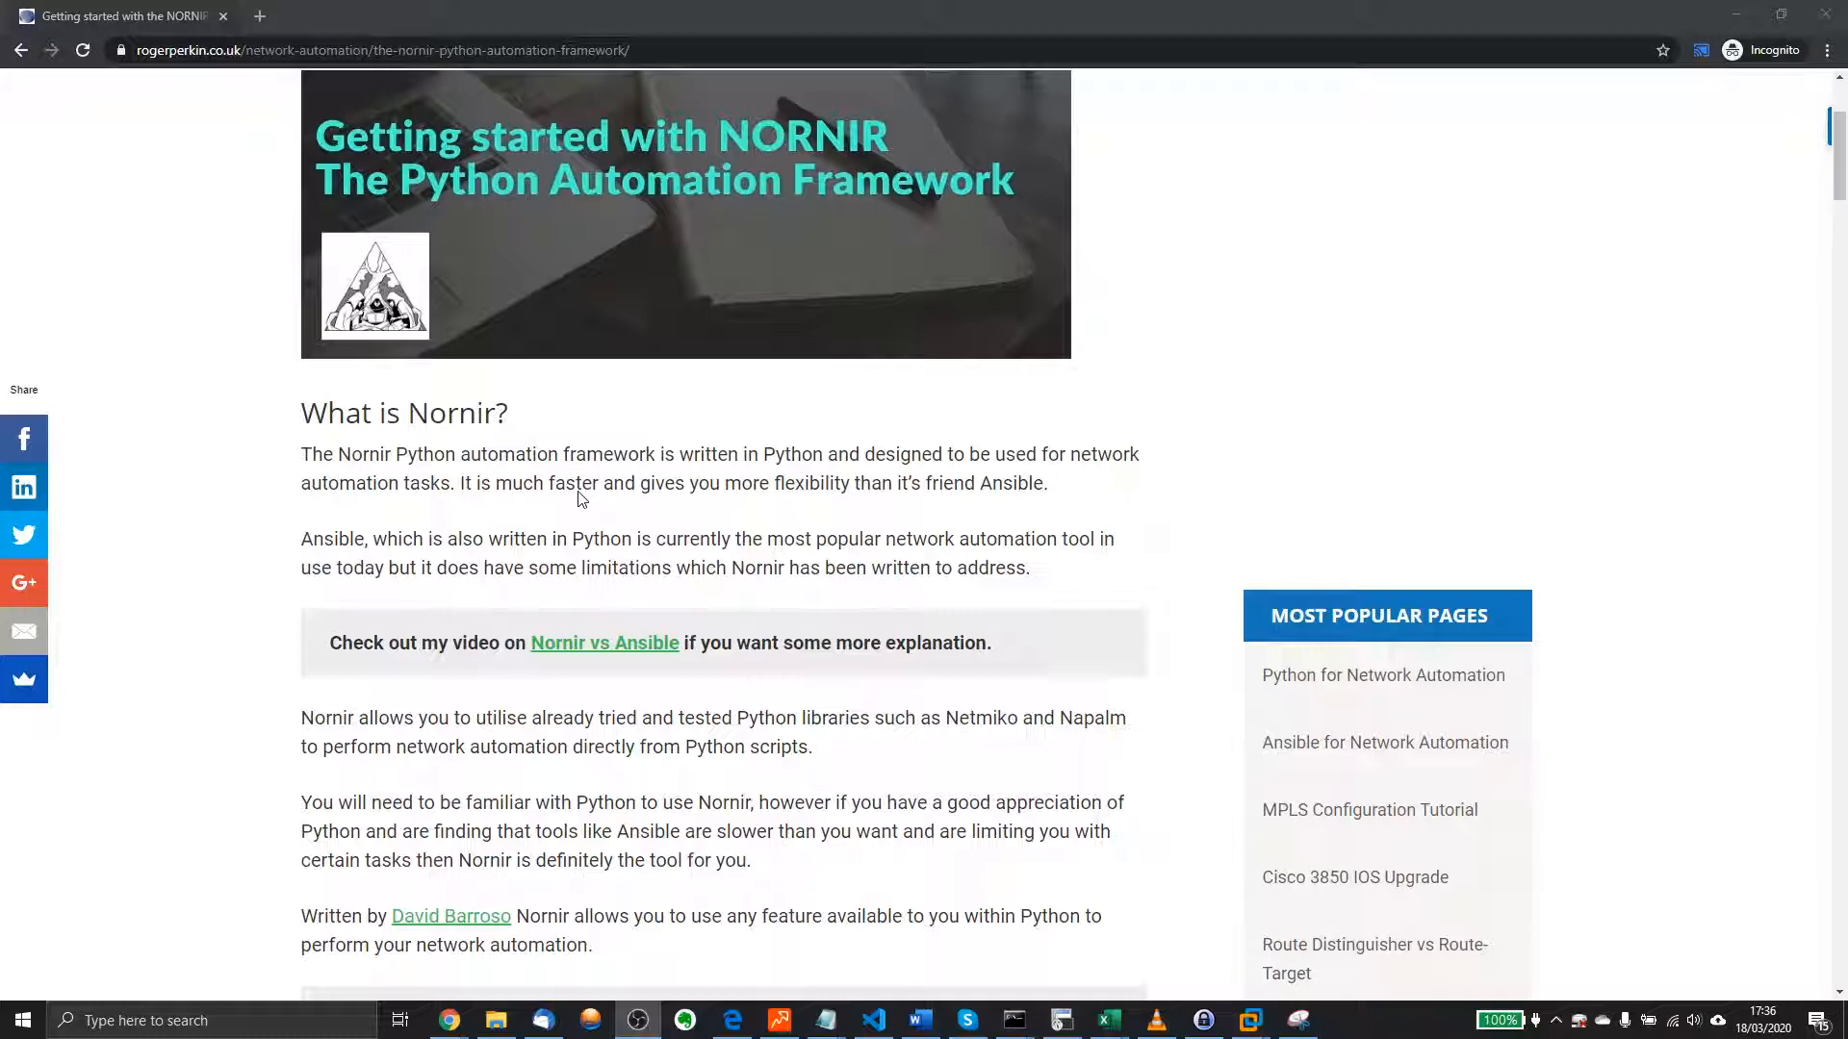
pyautogui.scroll(-3)
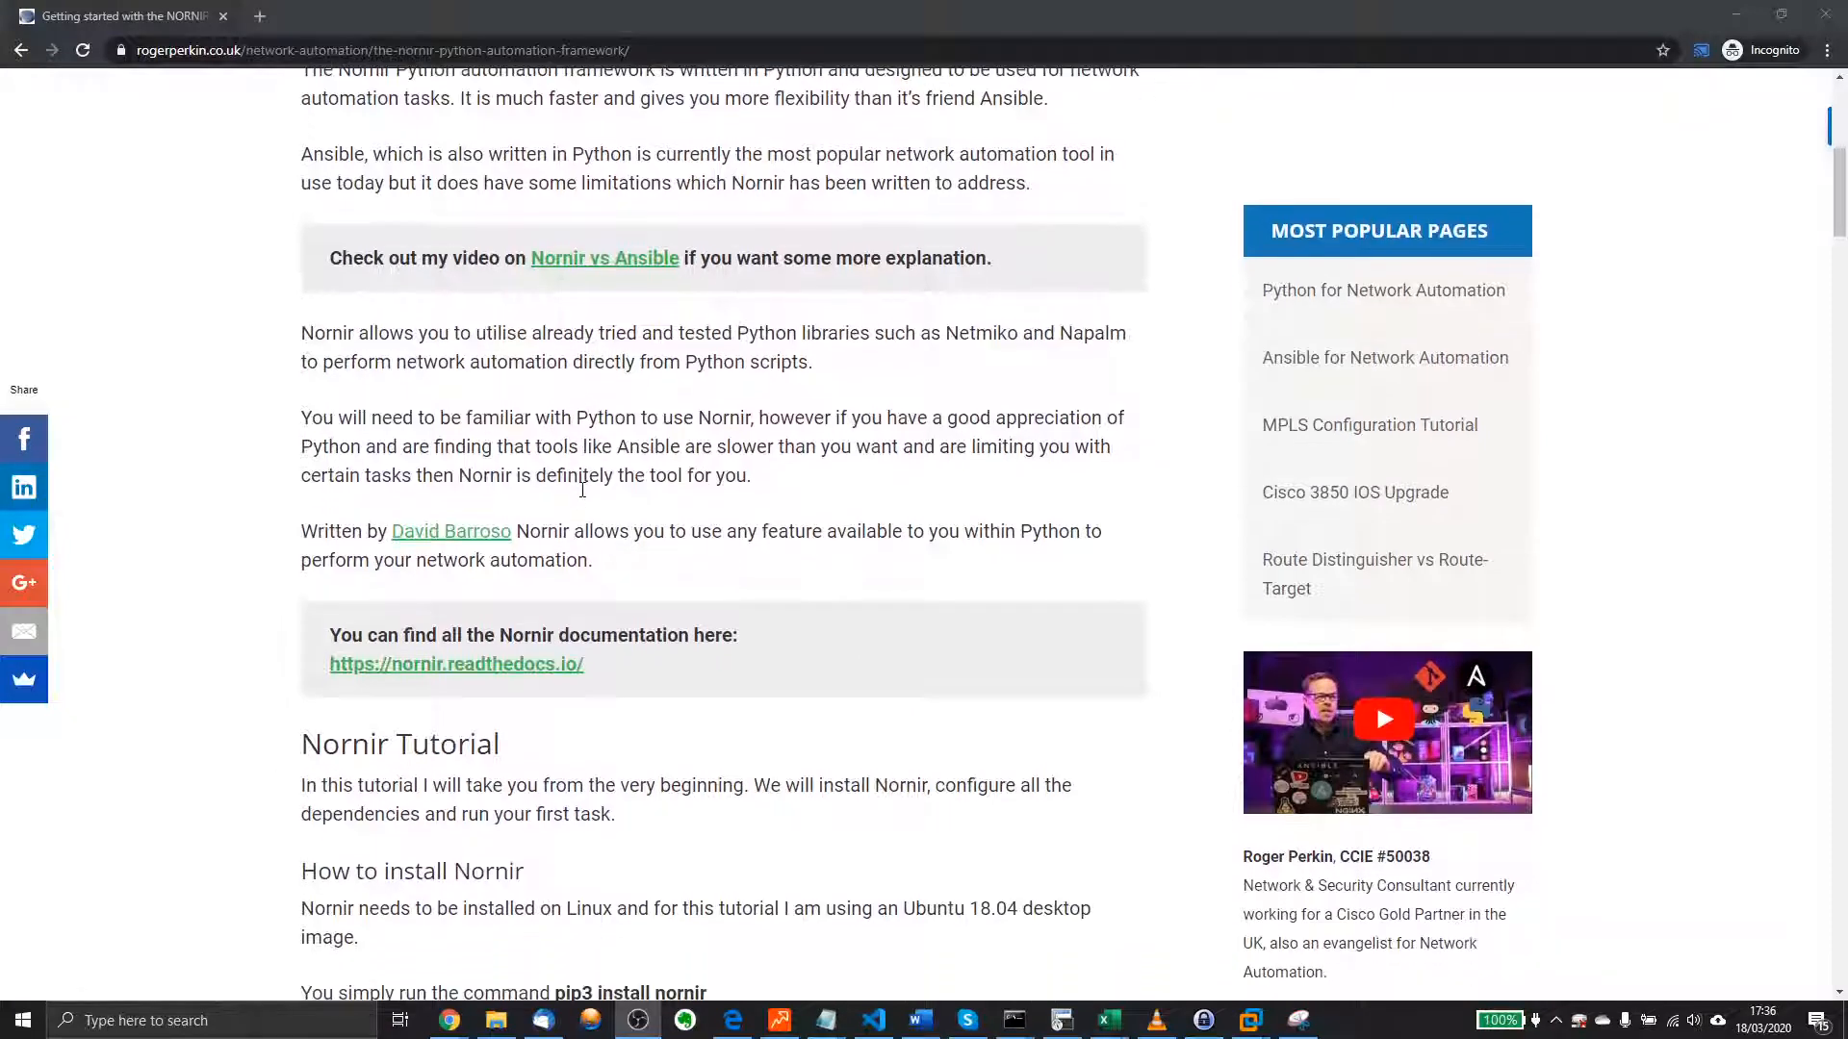
pyautogui.scroll(-3)
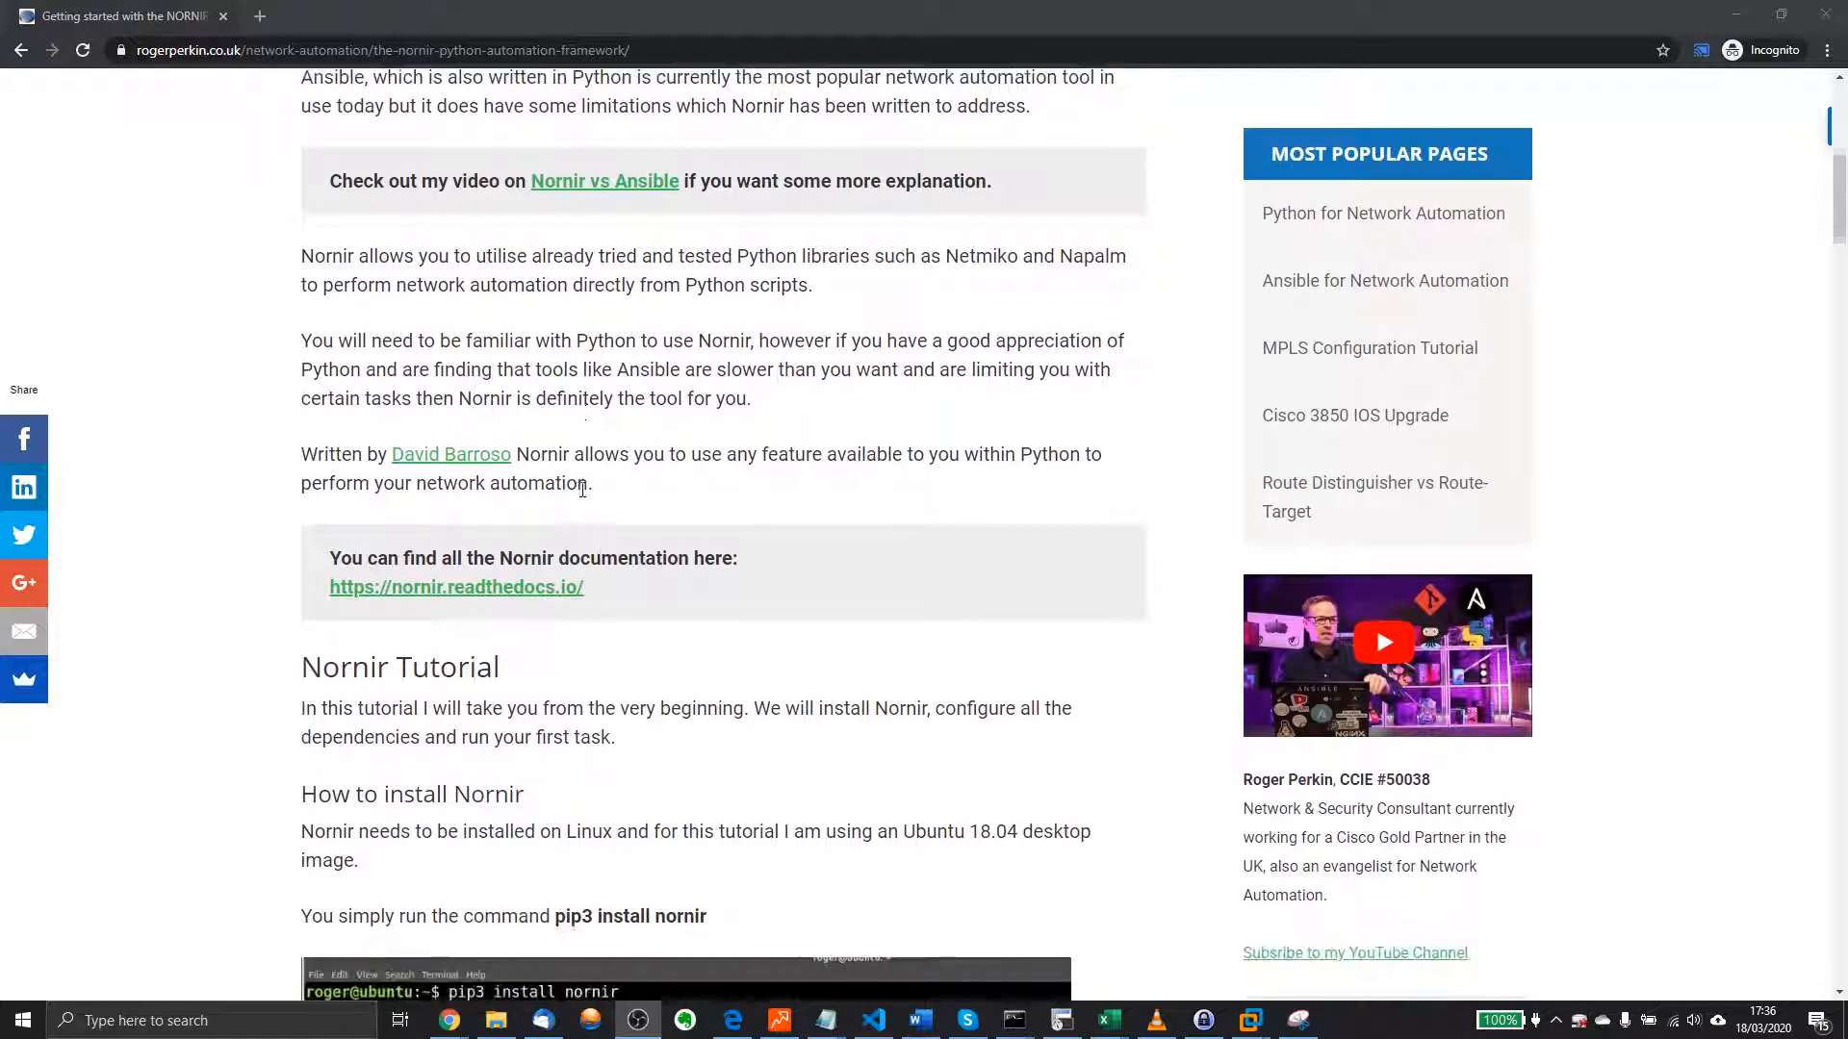
pyautogui.scroll(-3)
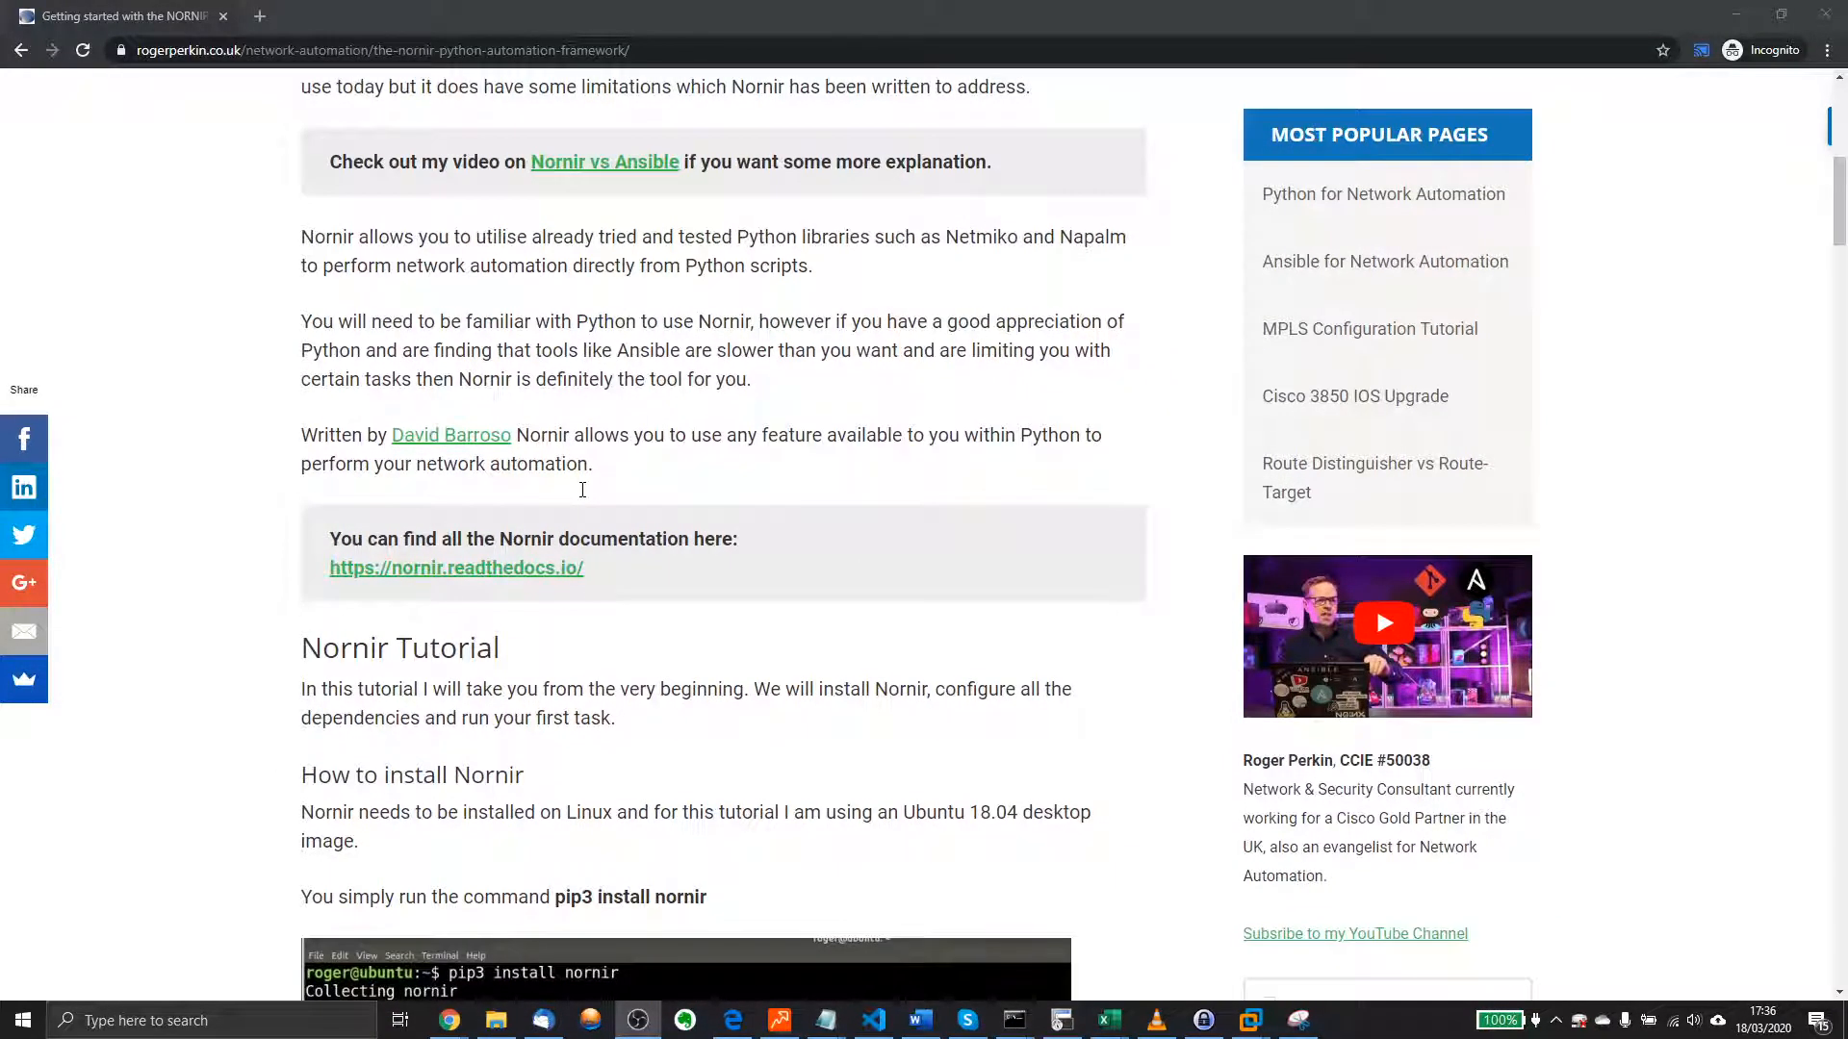
pyautogui.scroll(-3)
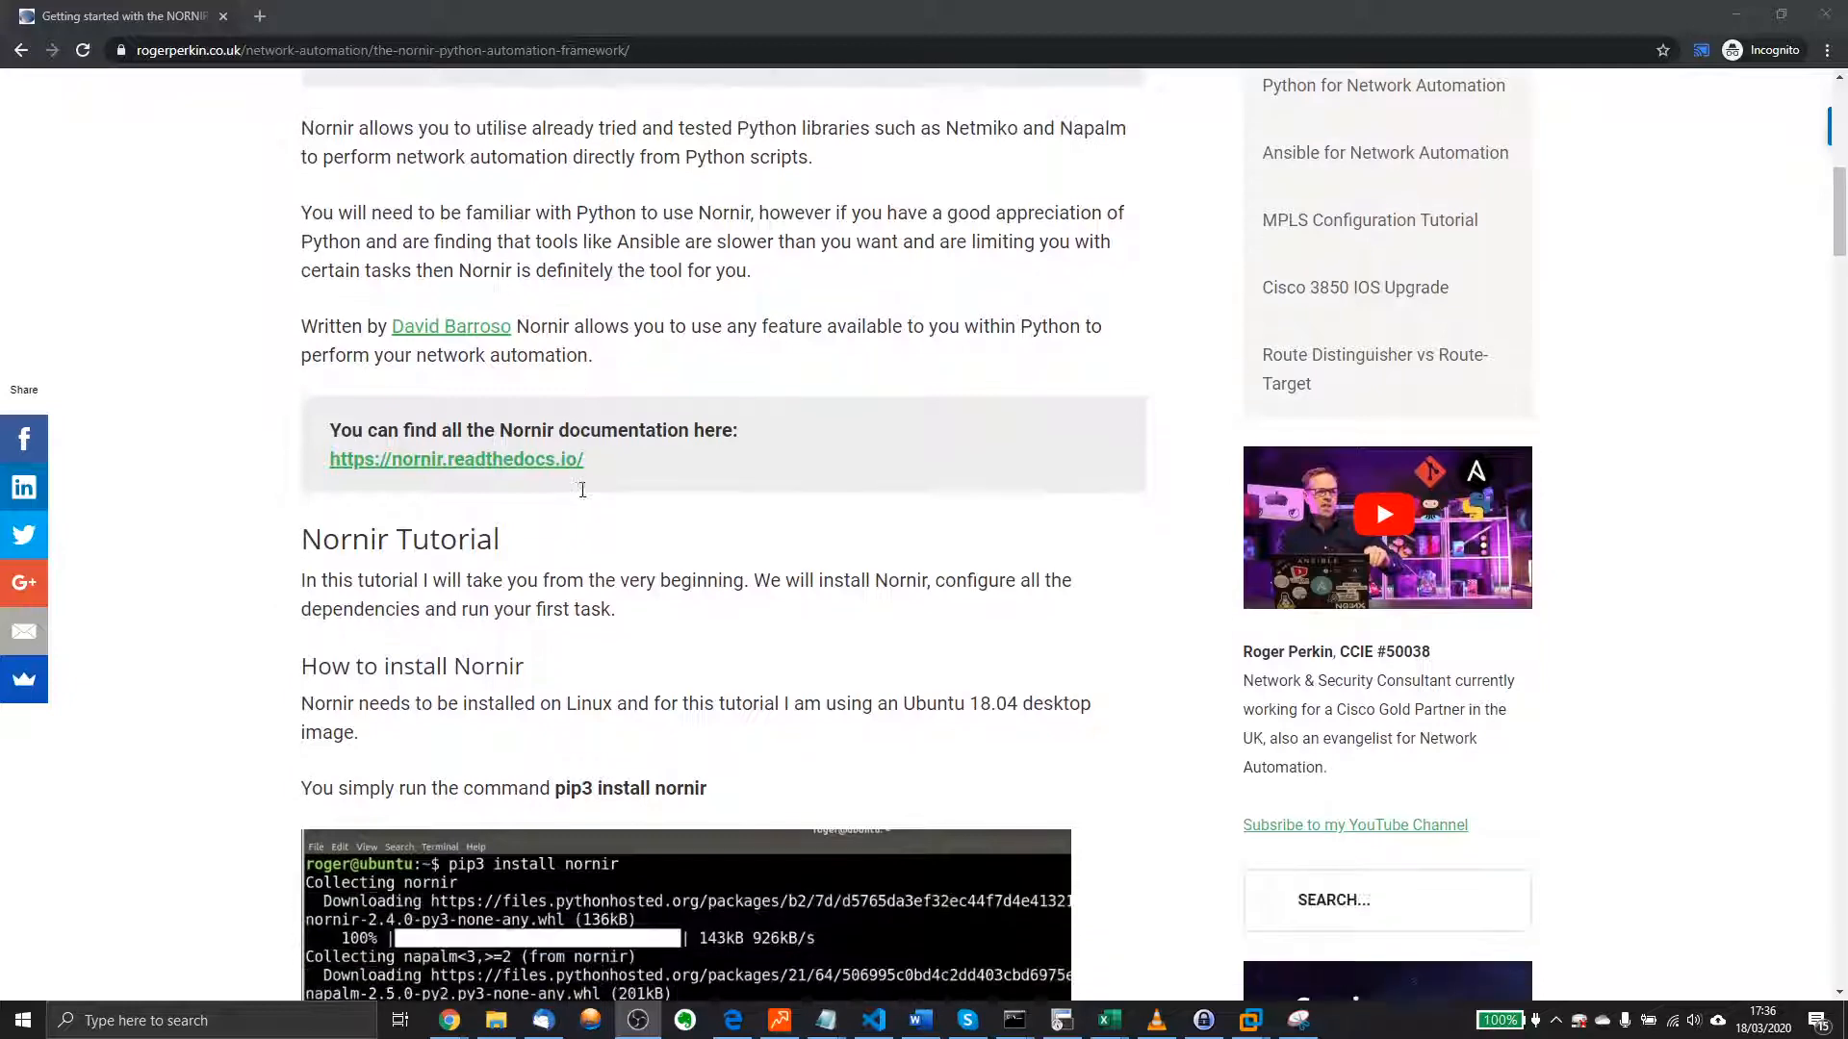
pyautogui.scroll(-3)
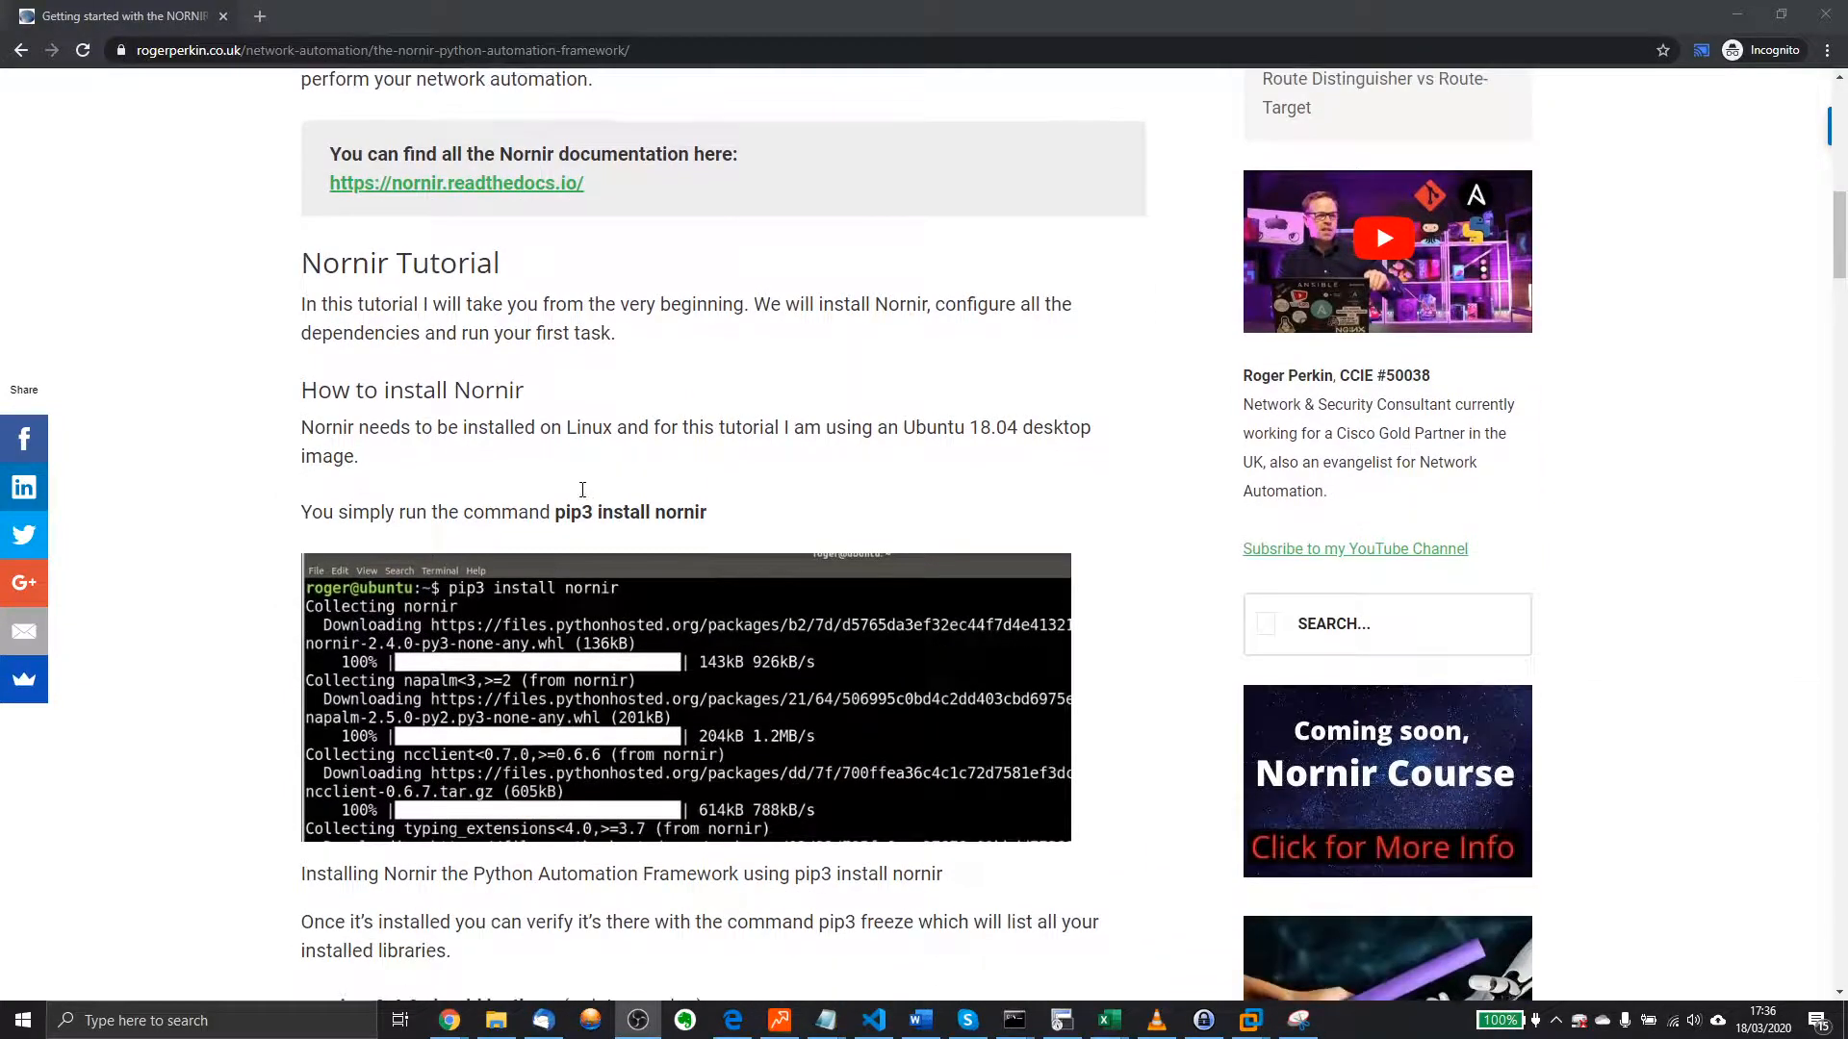
pyautogui.scroll(-3)
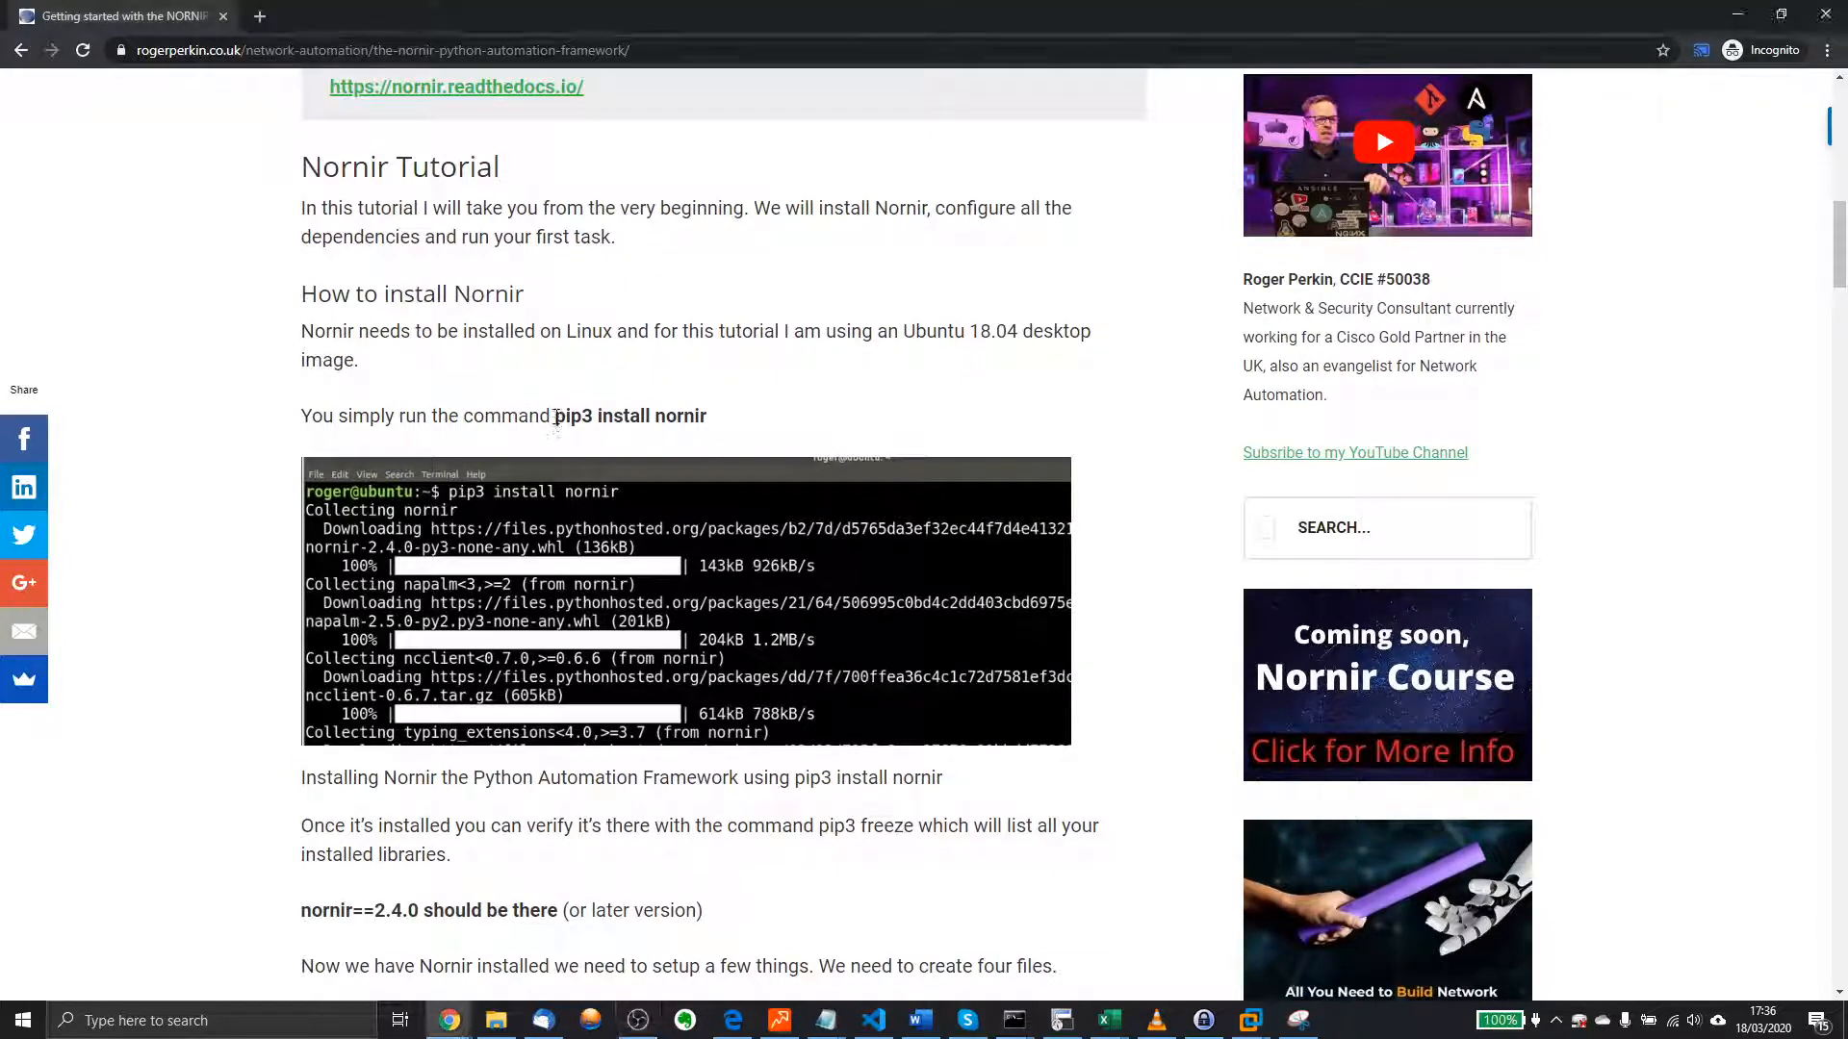
pyautogui.doubleClick(595, 415)
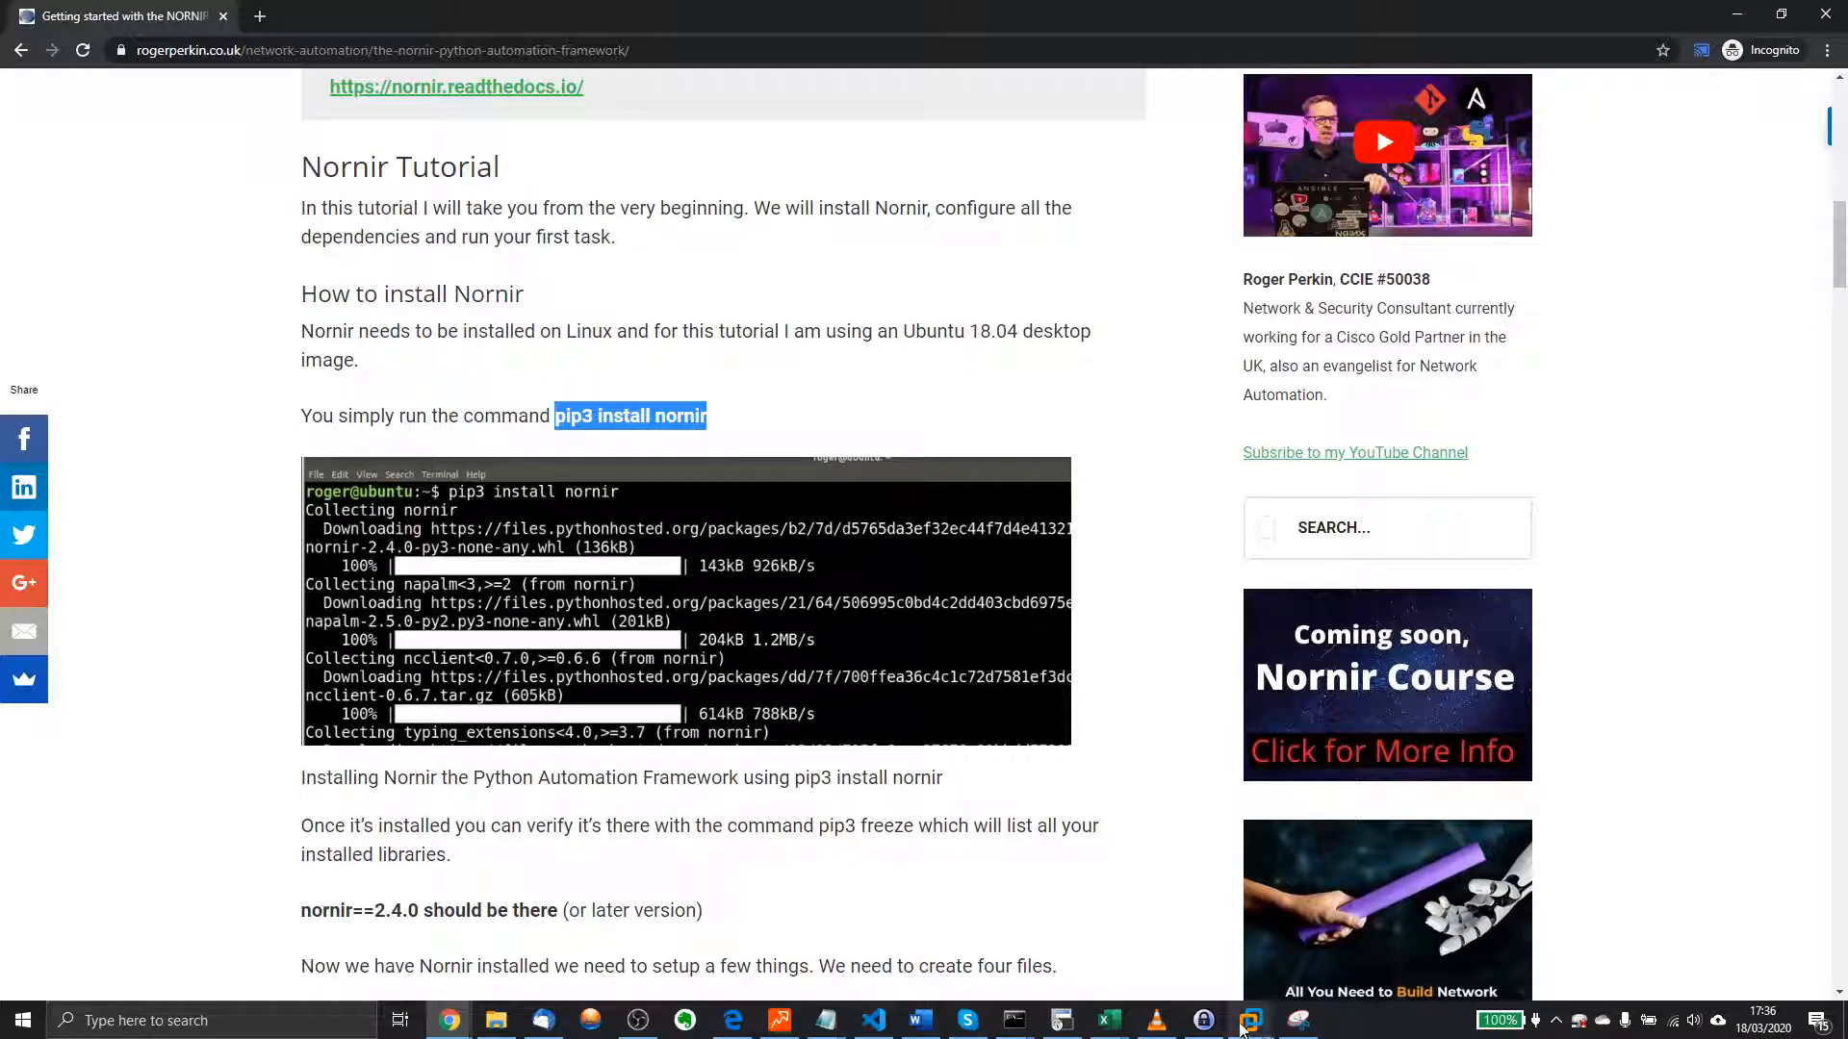
# Run 'pip3 install nornir' in the Ubuntu VM terminal, then return to the blog post
pyautogui.click(1249, 1020)
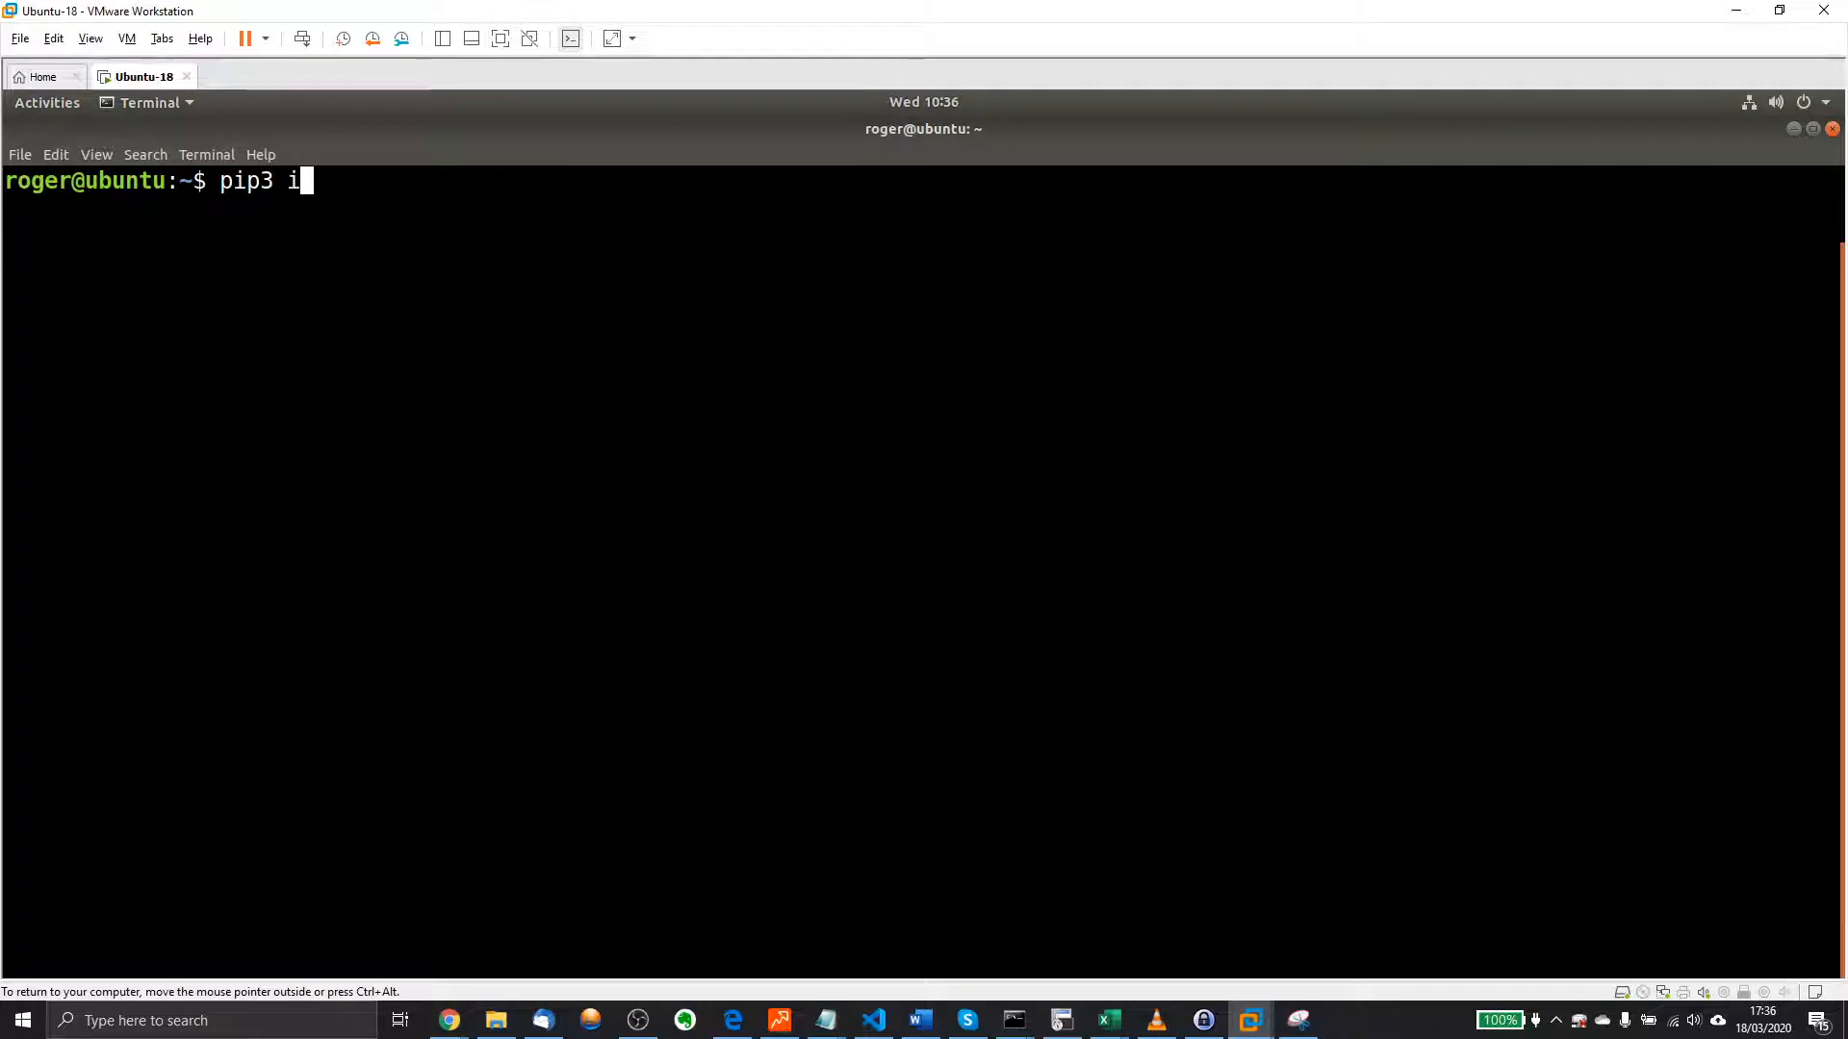
pyautogui.write('nstall nor')
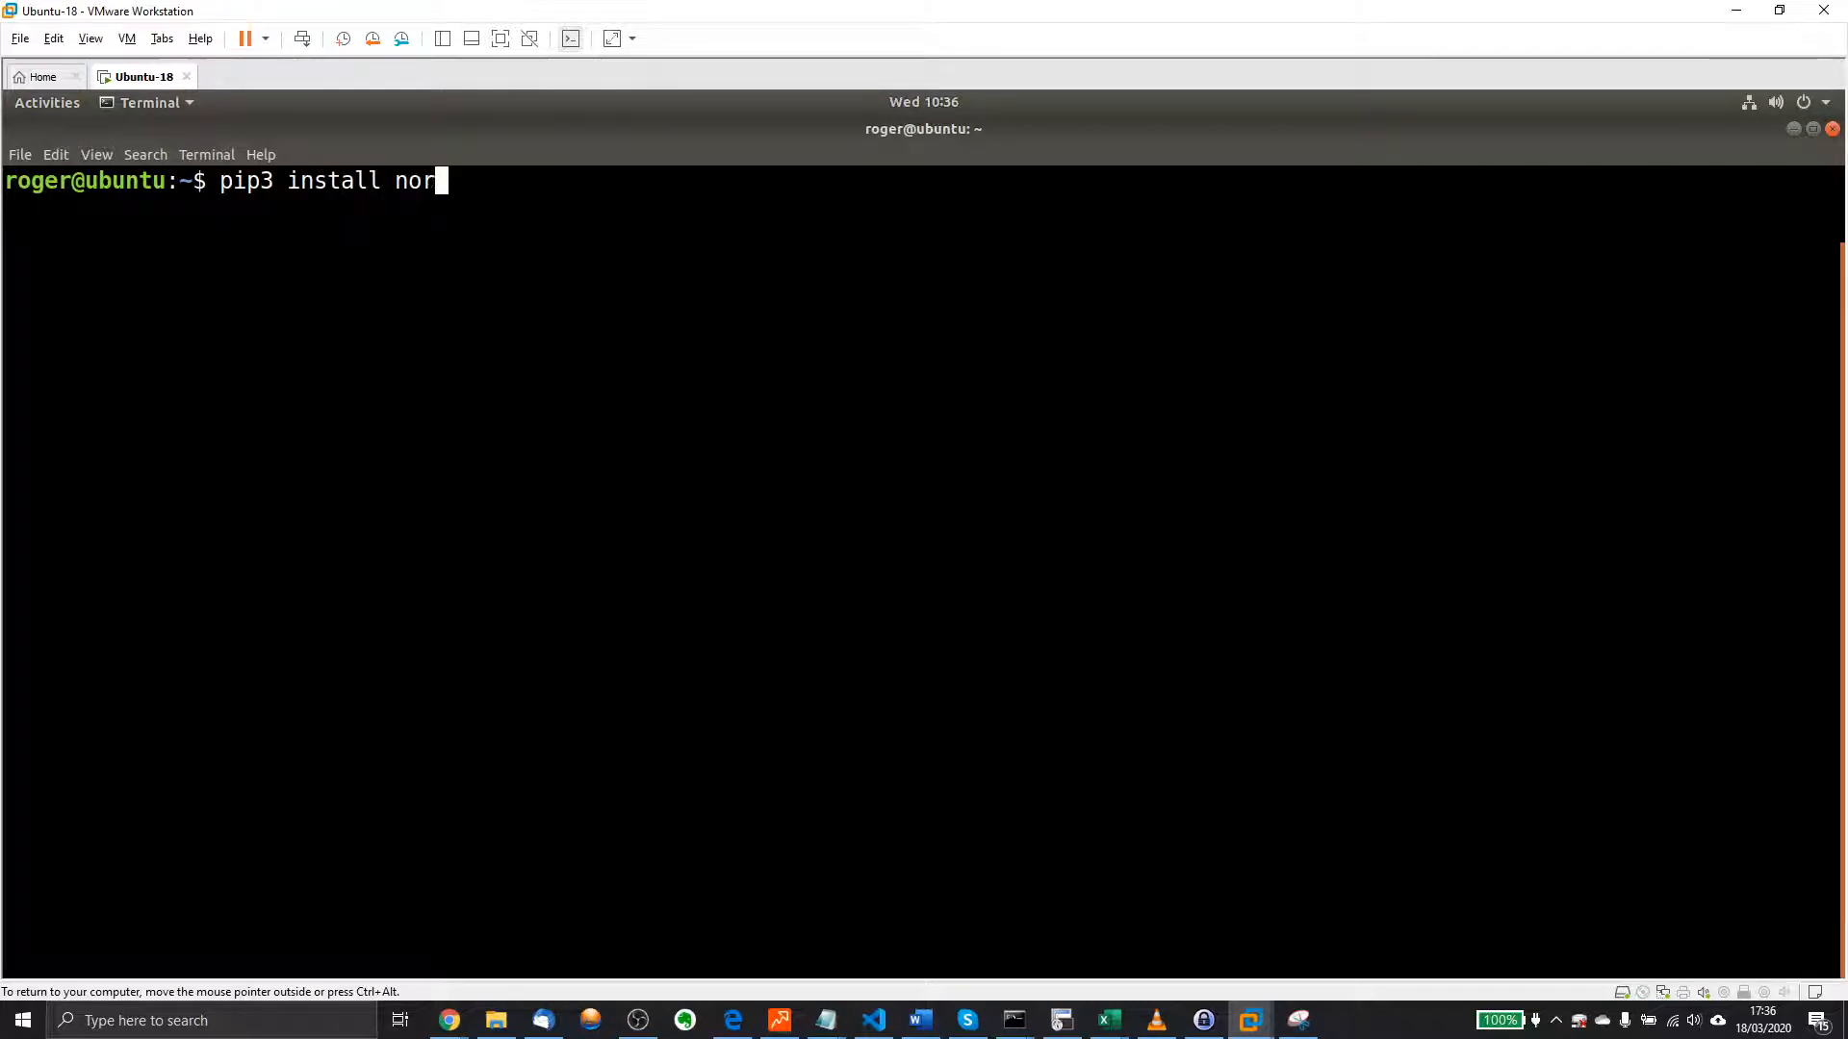
pyautogui.write('nir')
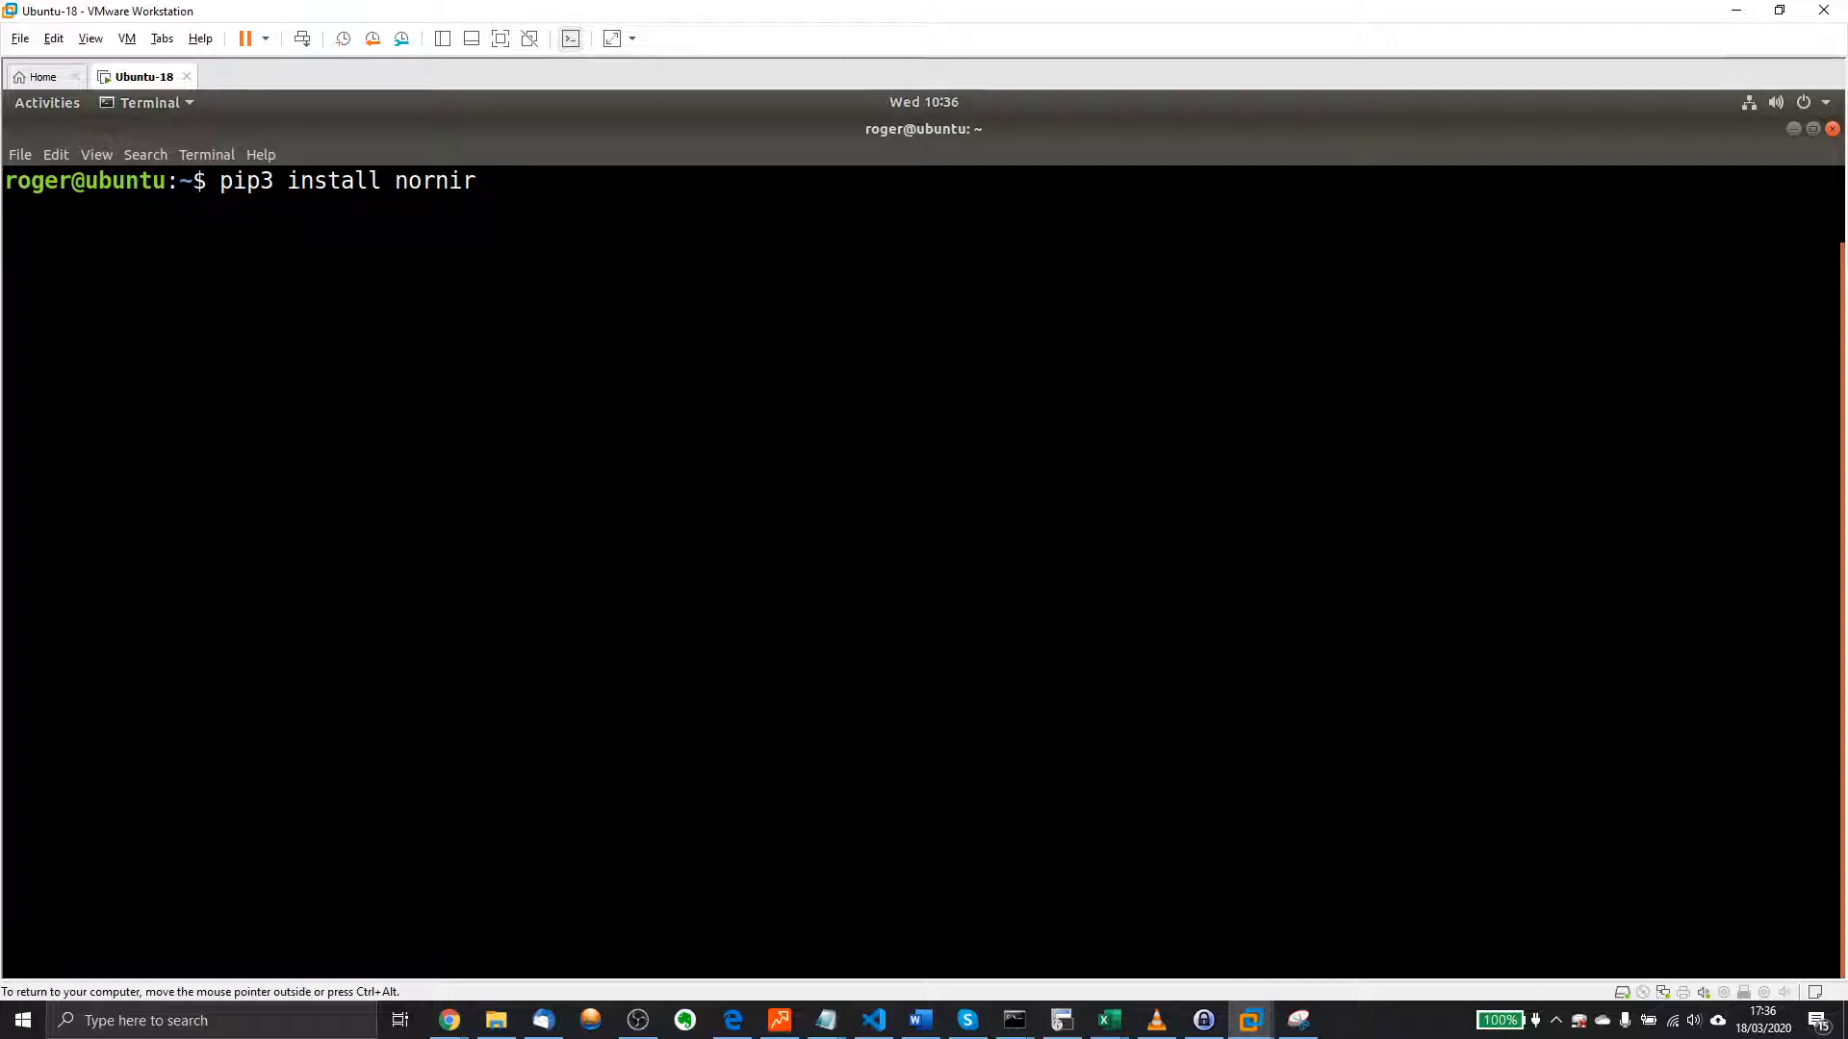
pyautogui.press('Return')
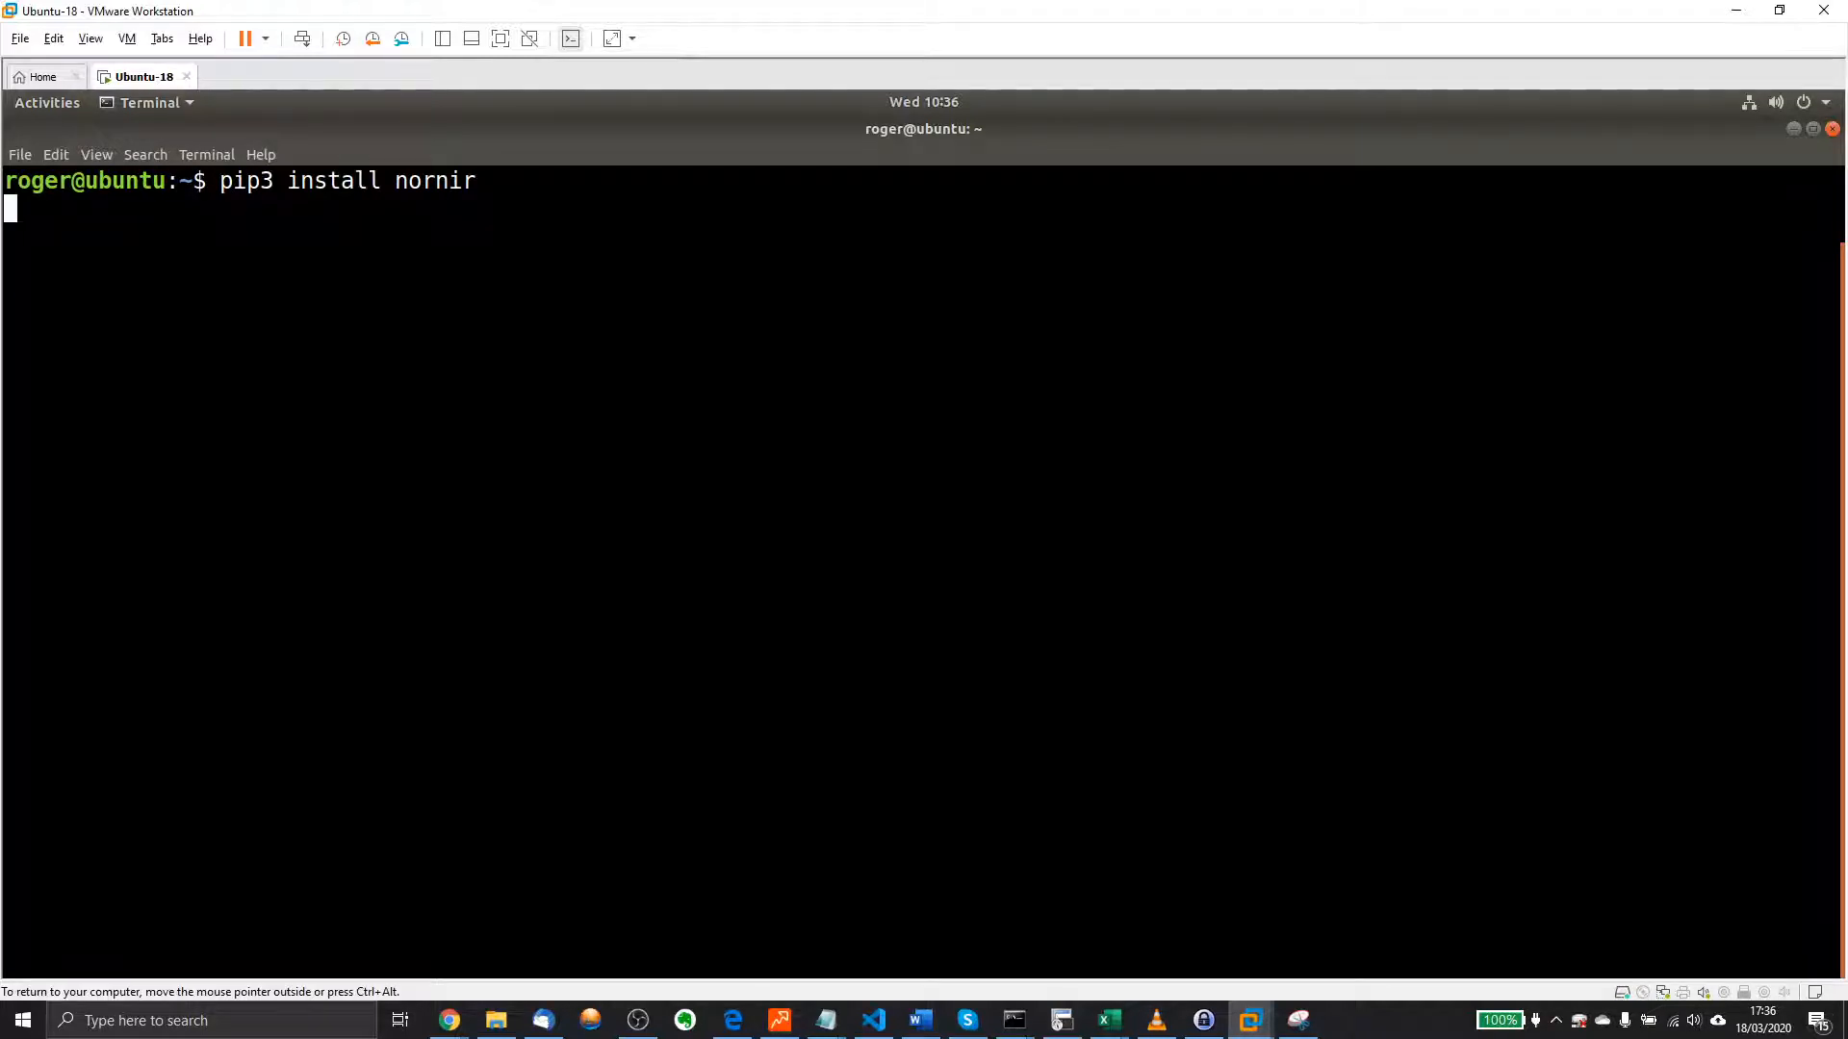
pyautogui.press('Return')
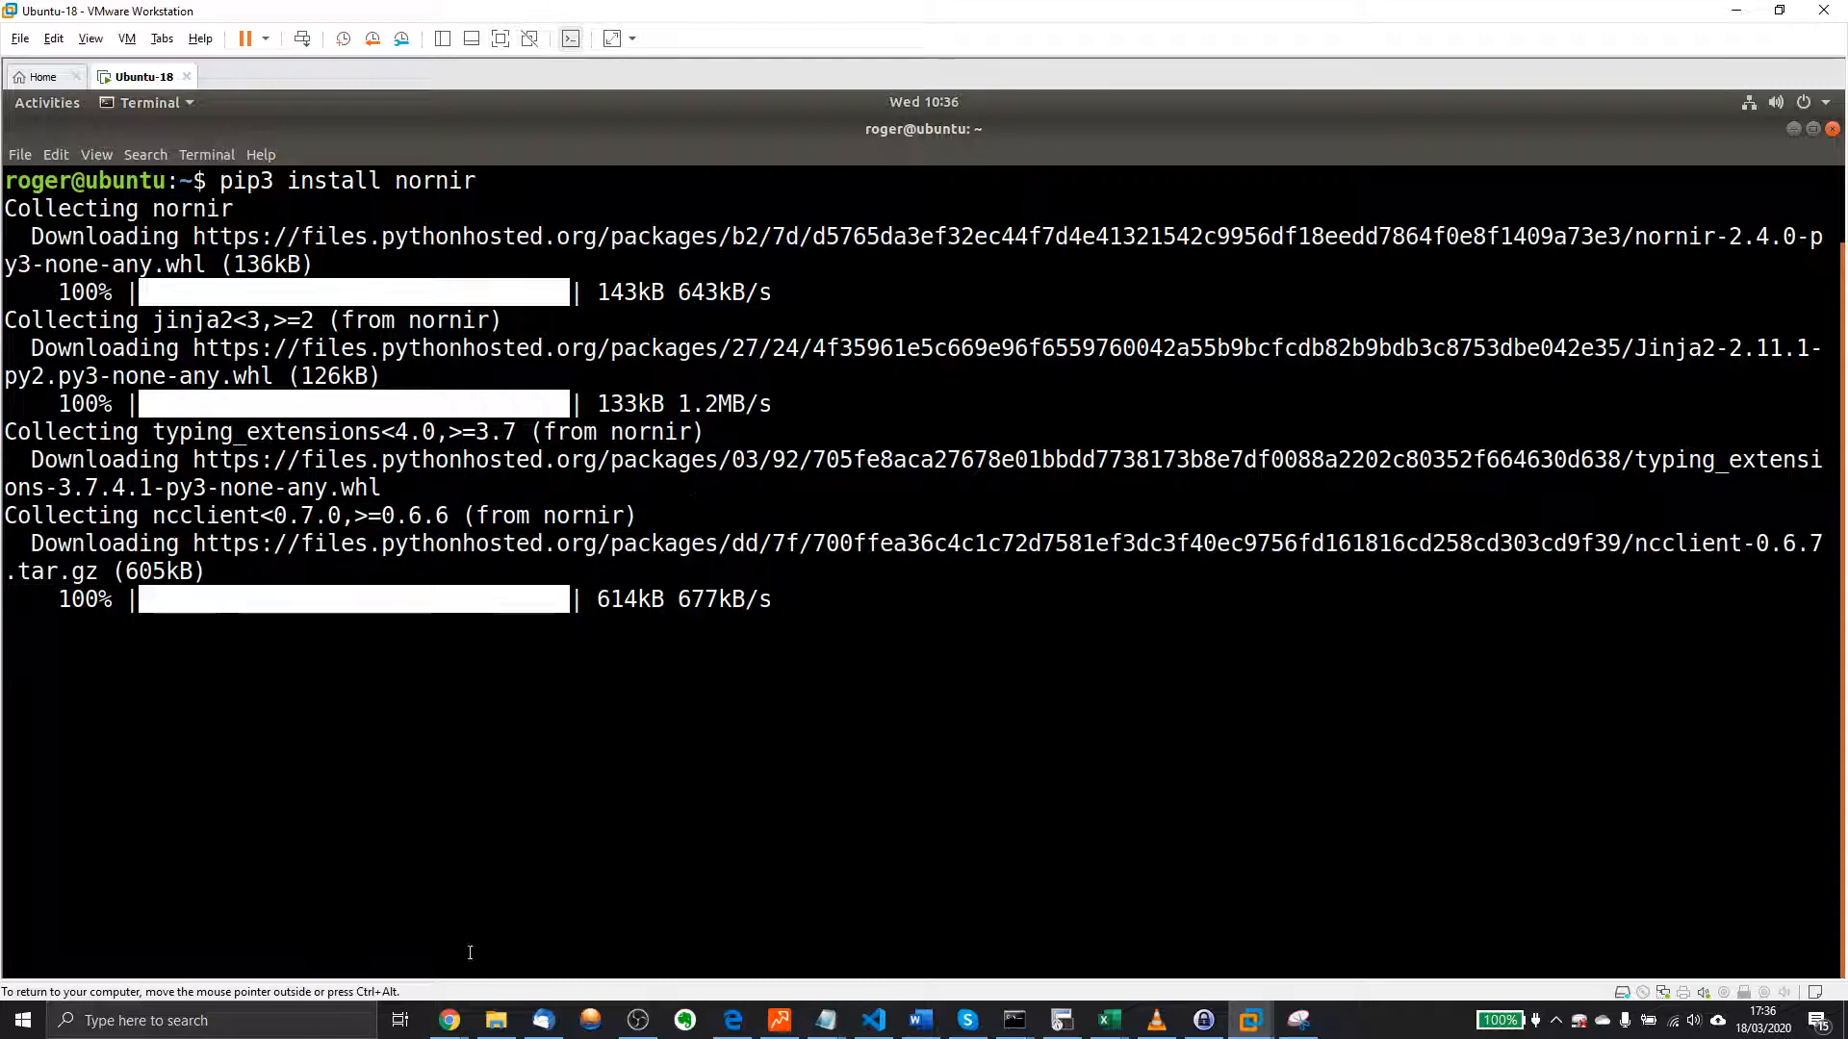
pyautogui.click(446, 1020)
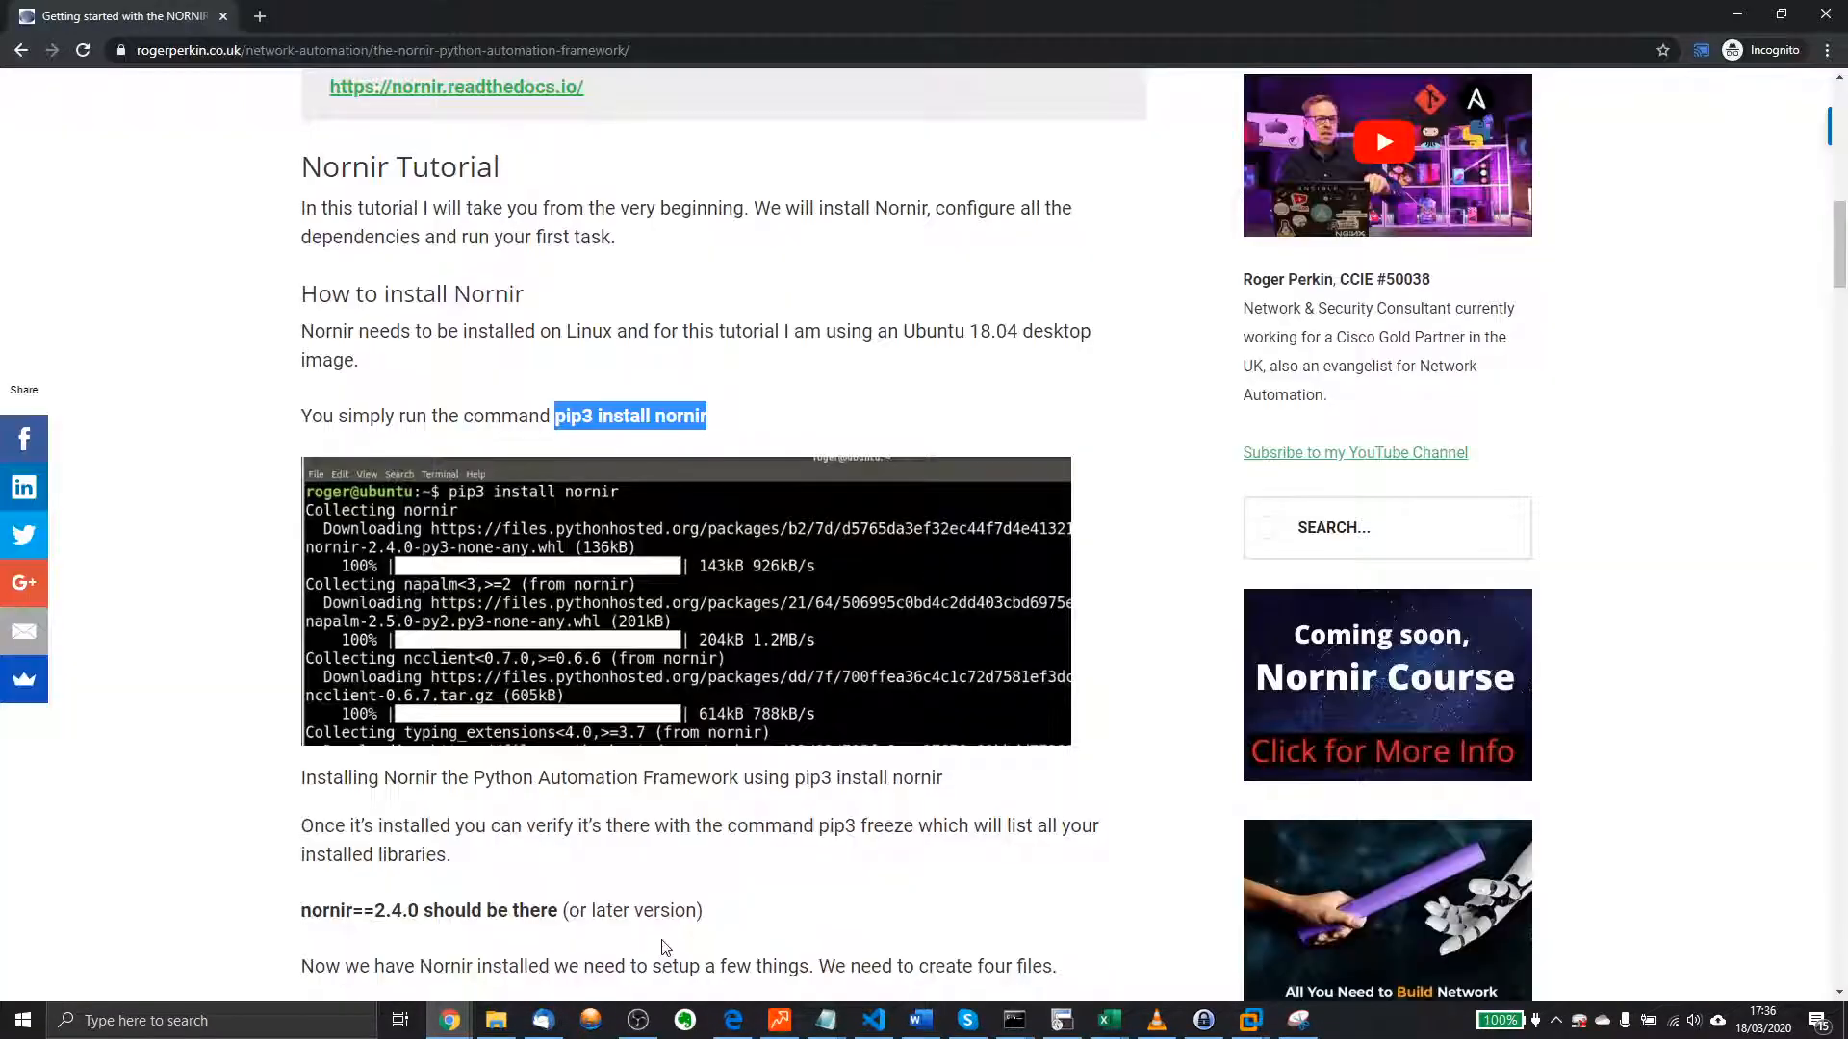
# Scroll to the list of four files to create and select 'defaults.yml'
pyautogui.scroll(-3)
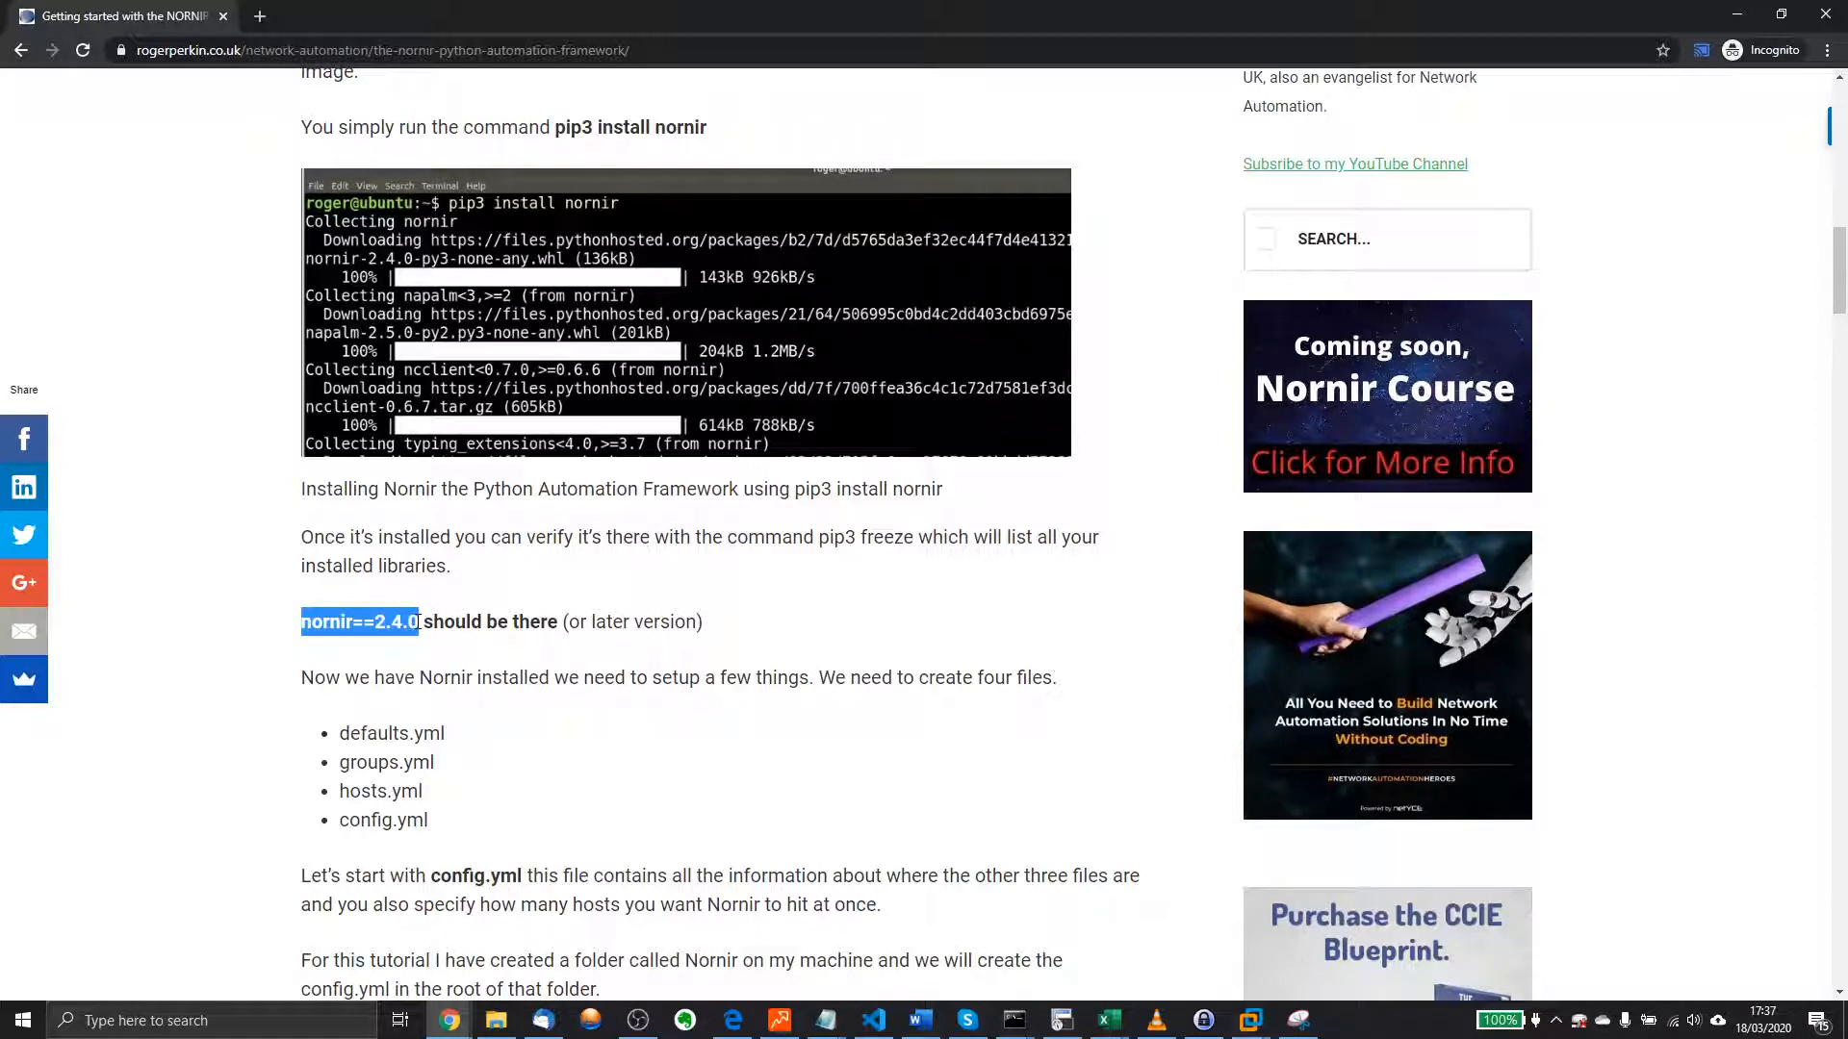
pyautogui.scroll(-3)
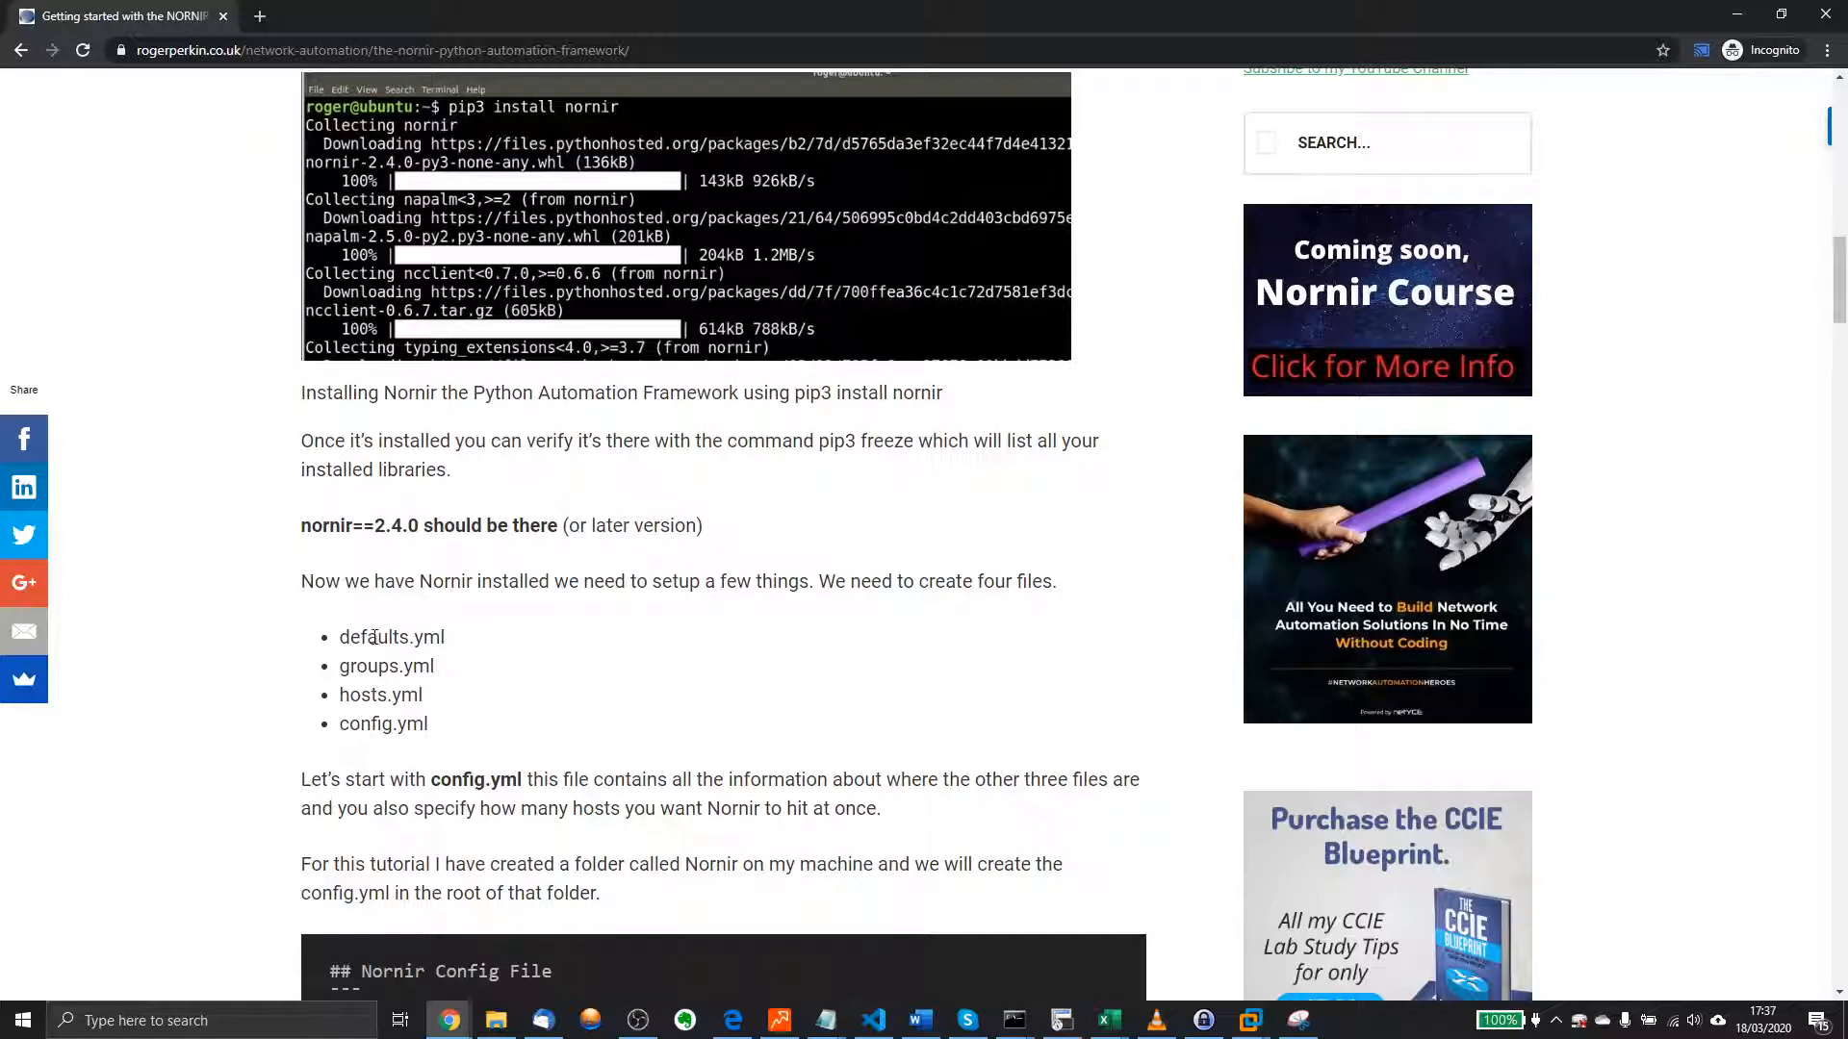
pyautogui.doubleClick(392, 637)
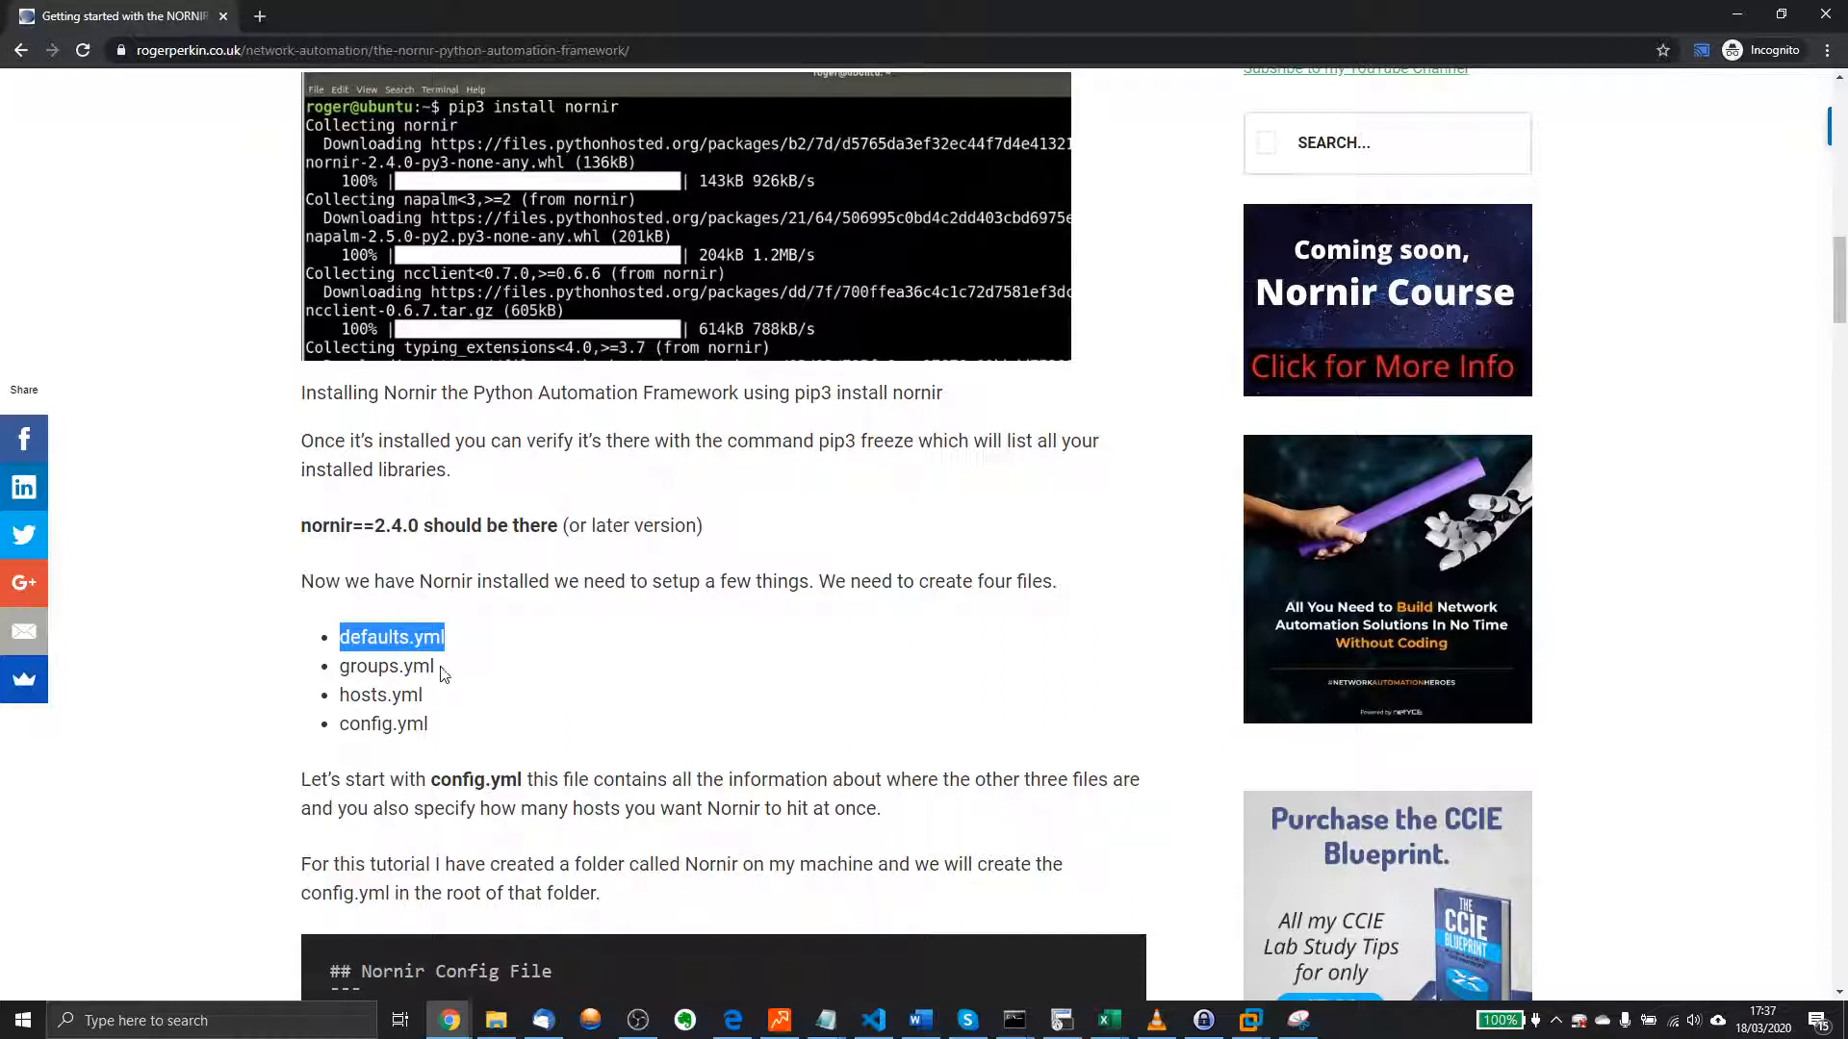
pyautogui.moveTo(422, 670)
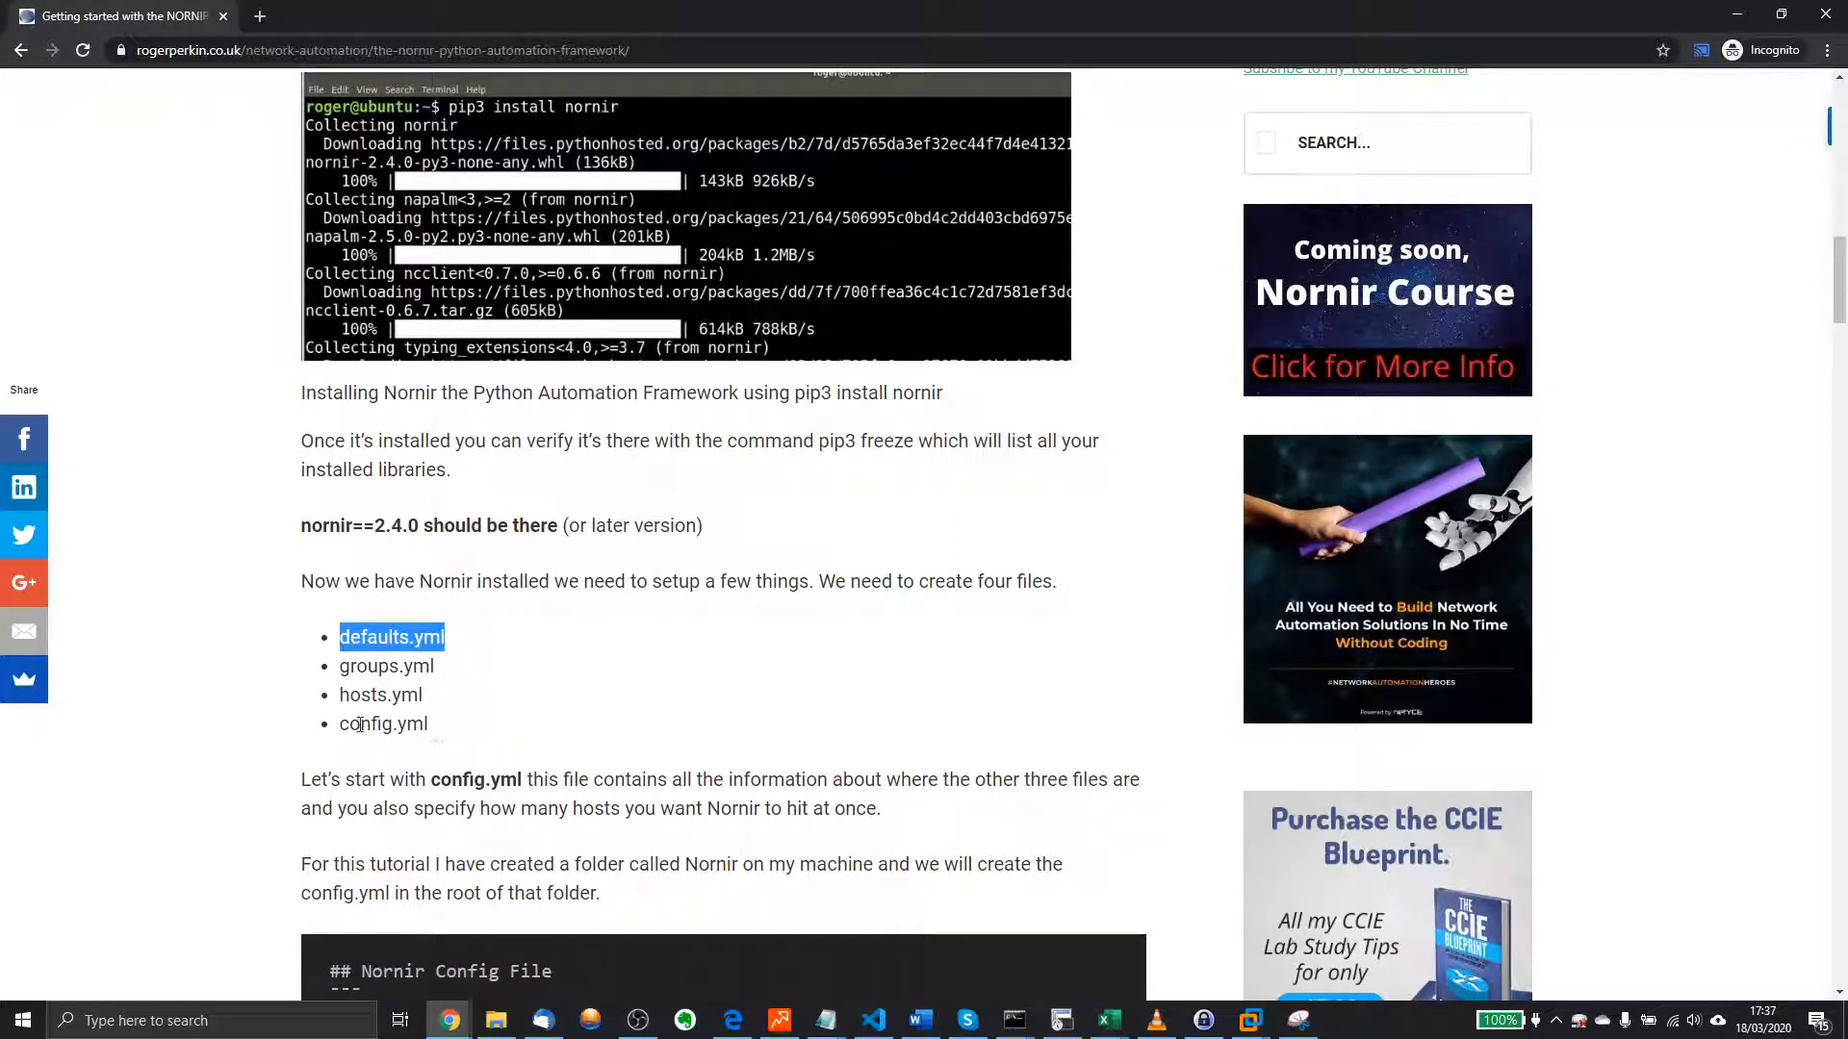
pyautogui.moveTo(493, 712)
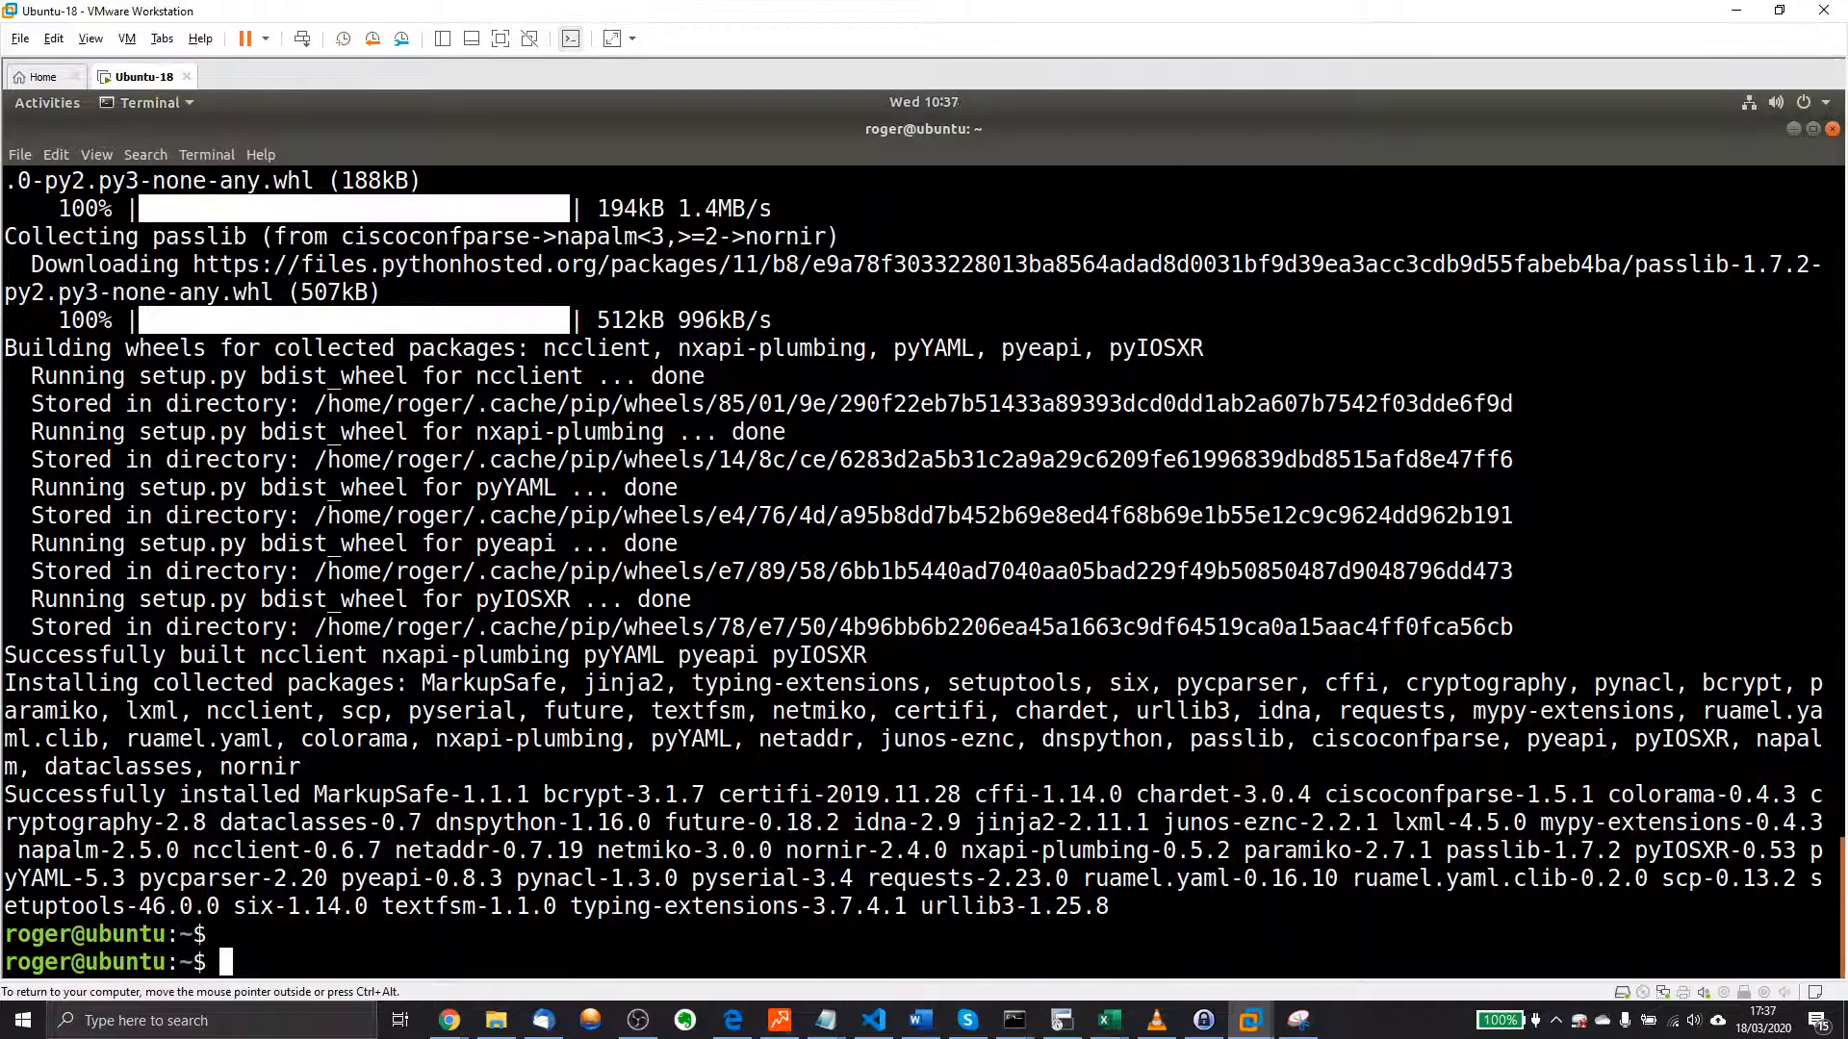
# Run pip3 freeze and scroll the package list to confirm nornir==2.4.0
pyautogui.write('pip3')
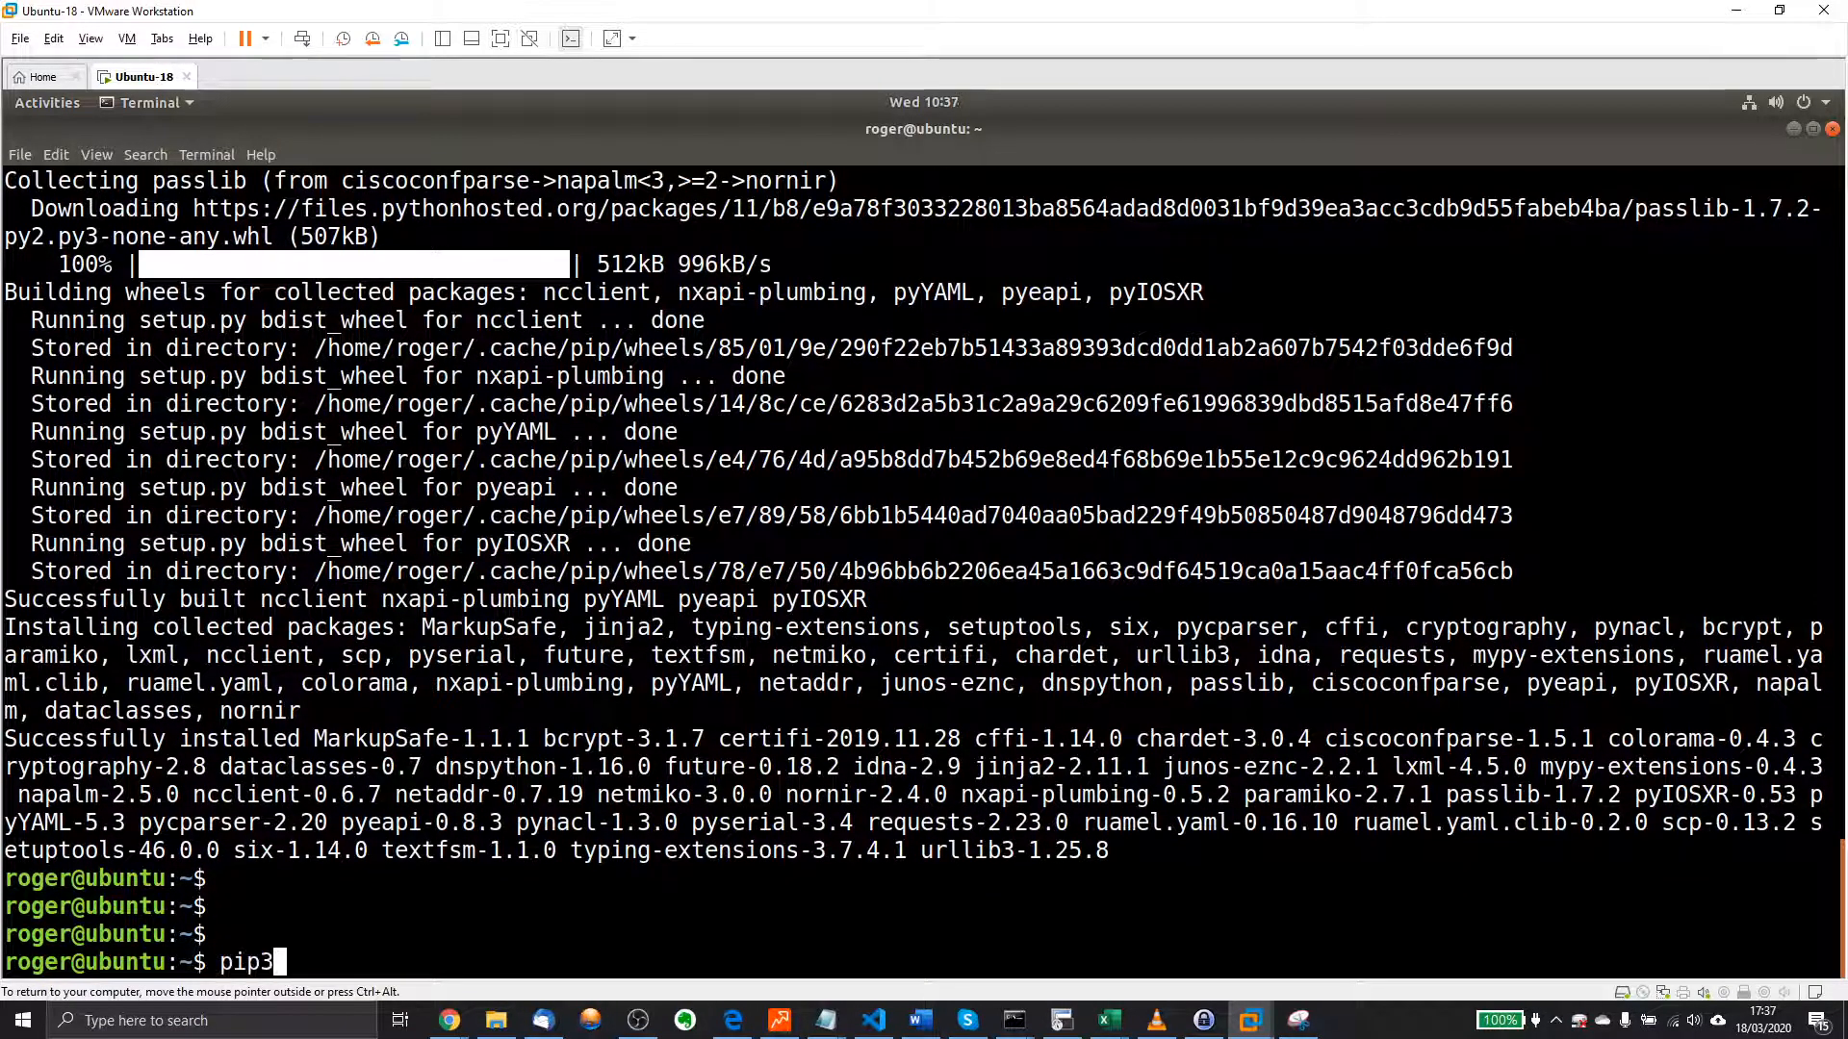
pyautogui.write('freeze')
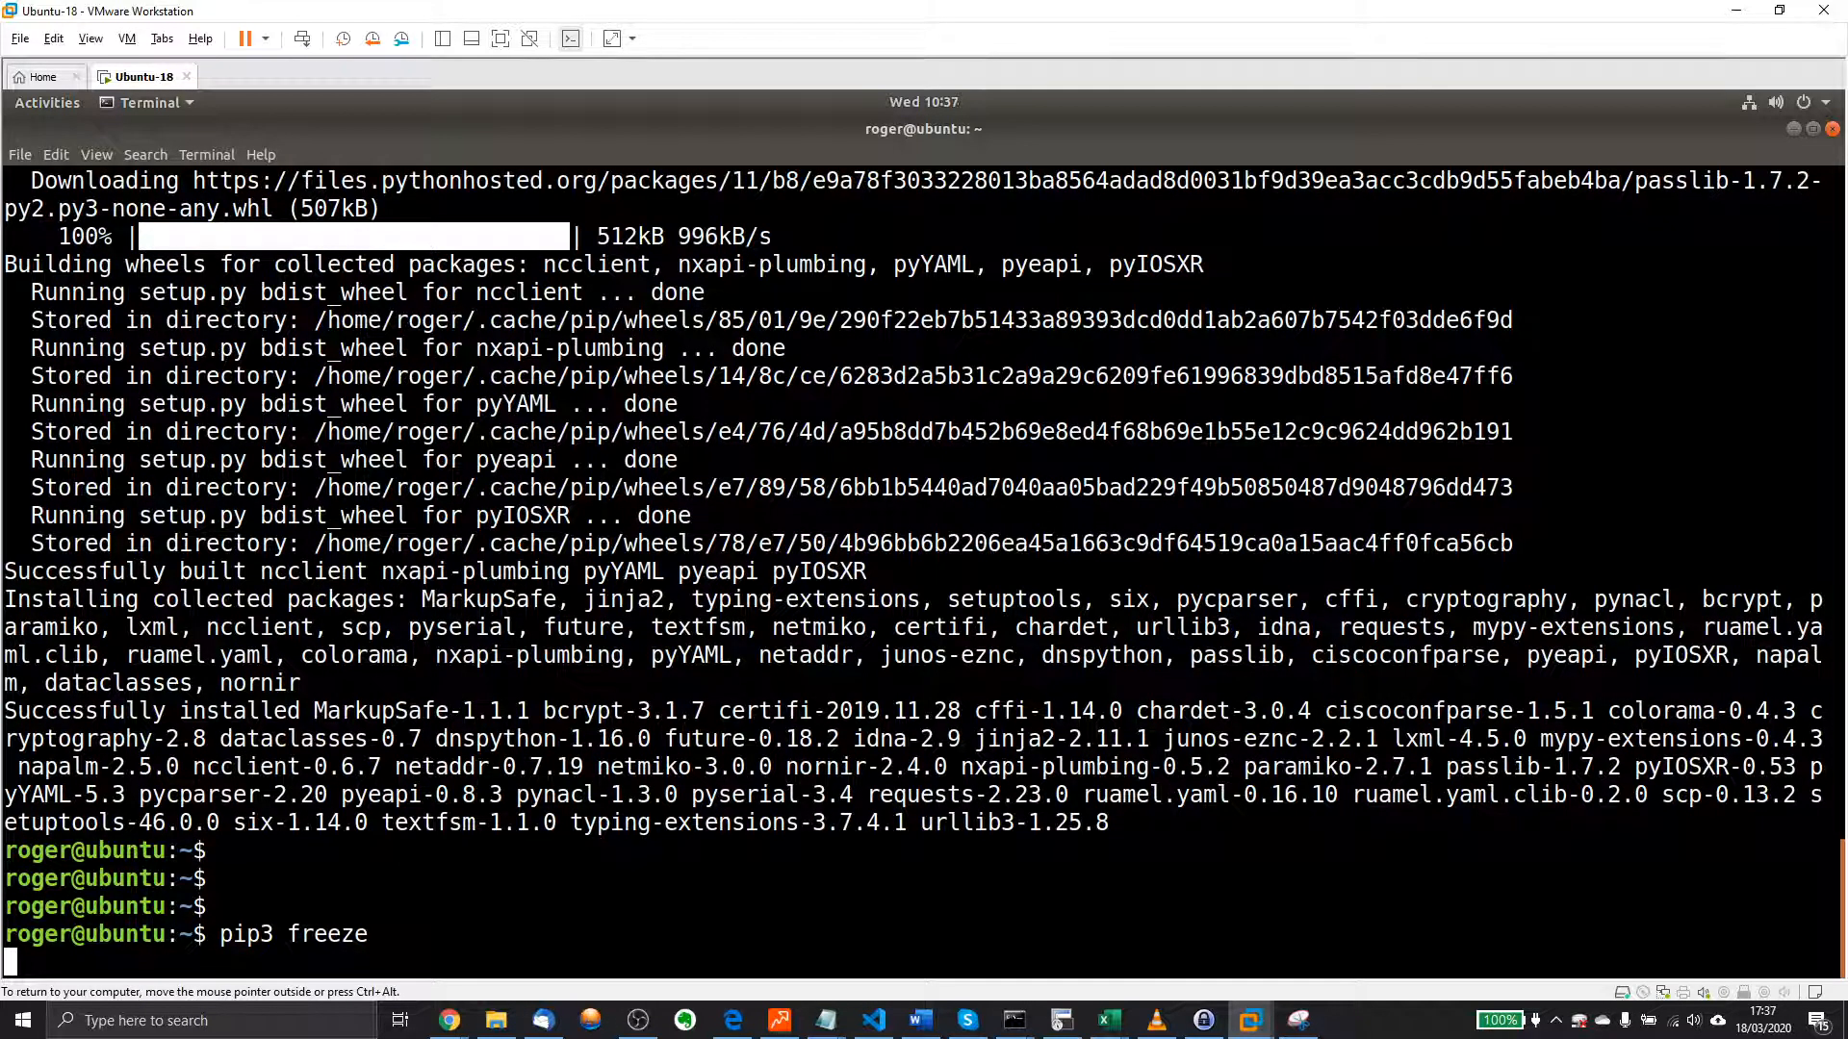
pyautogui.press('Return')
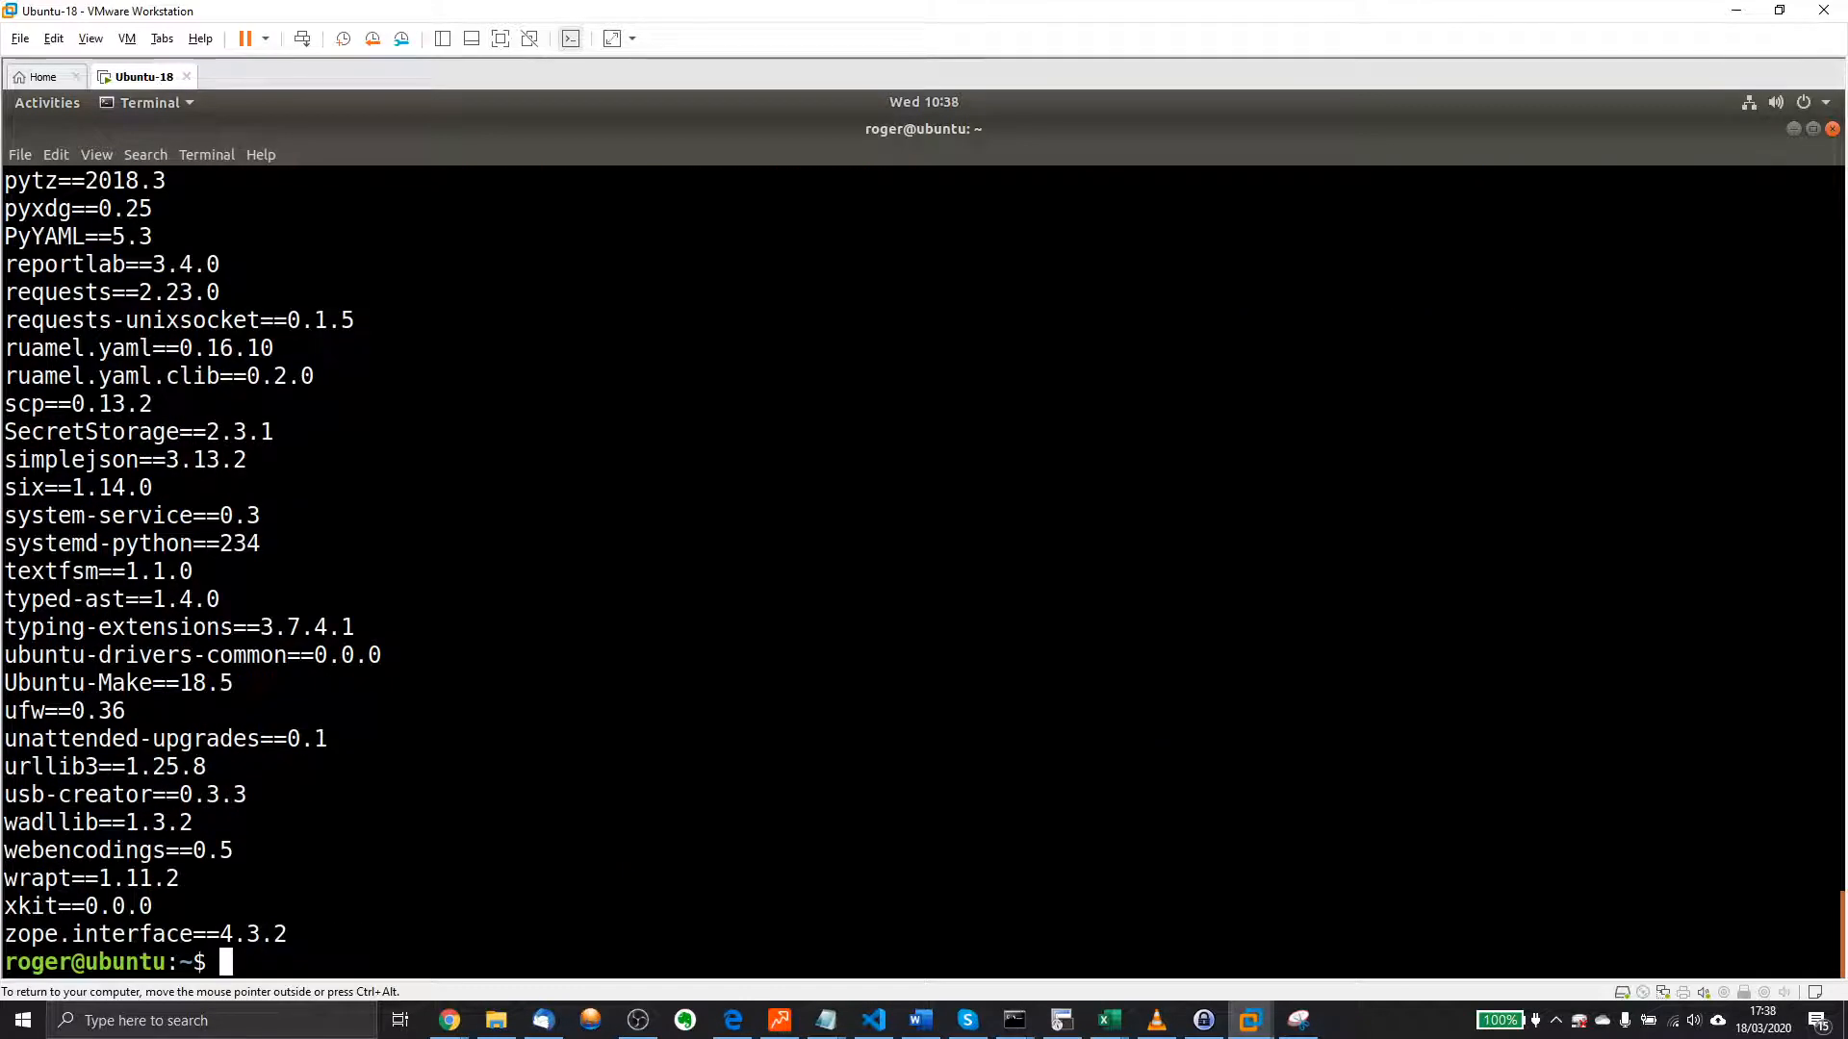
pyautogui.scroll(3)
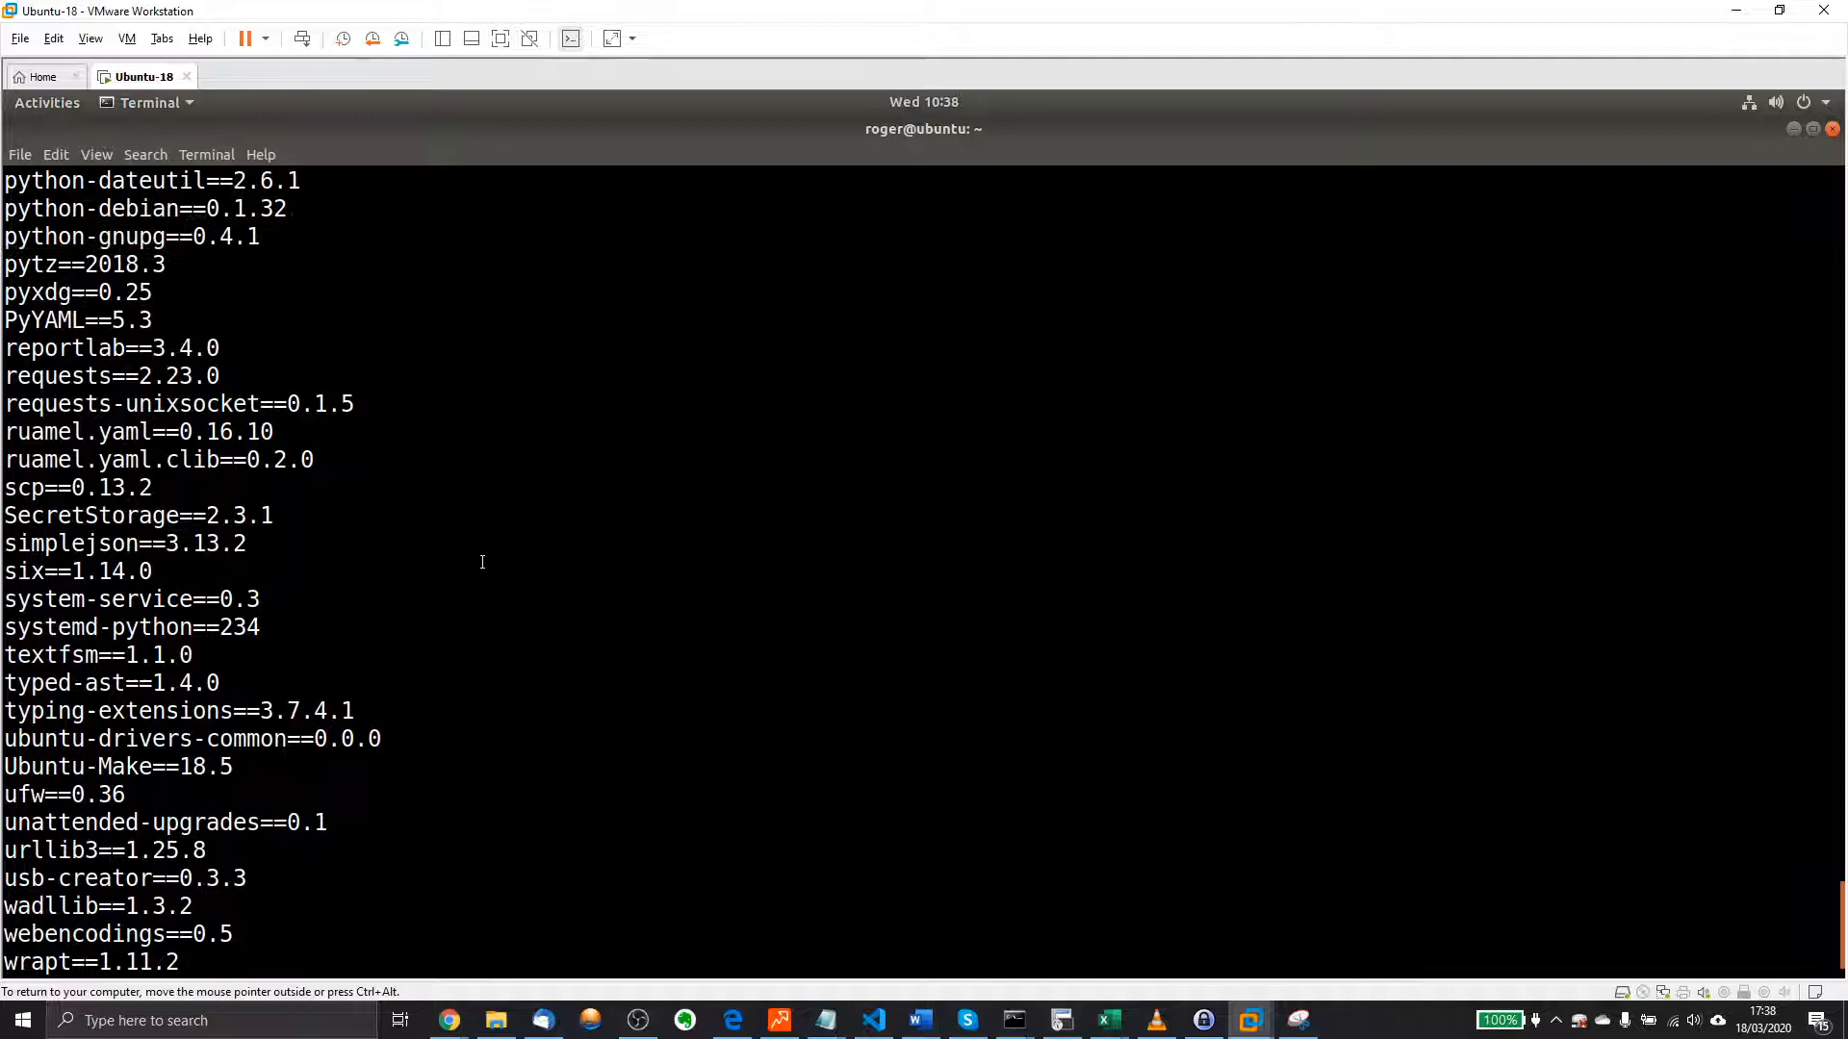
pyautogui.scroll(3)
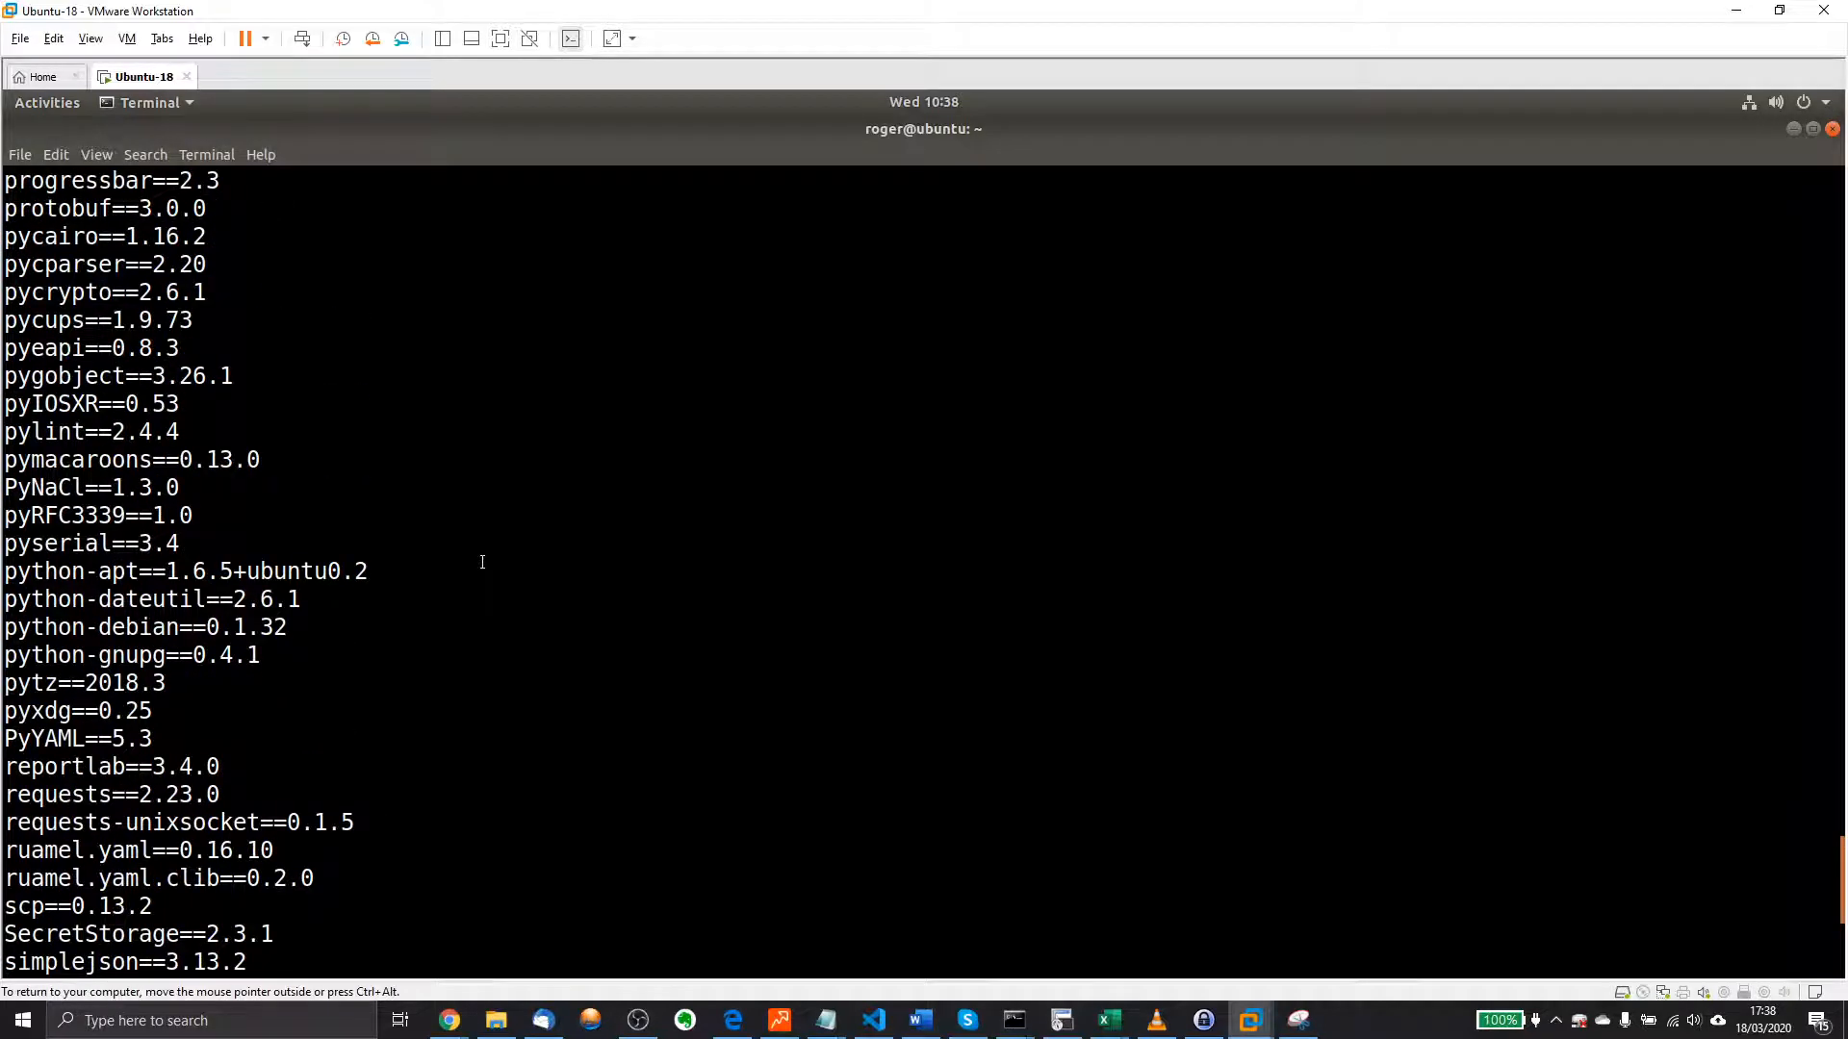
pyautogui.scroll(3)
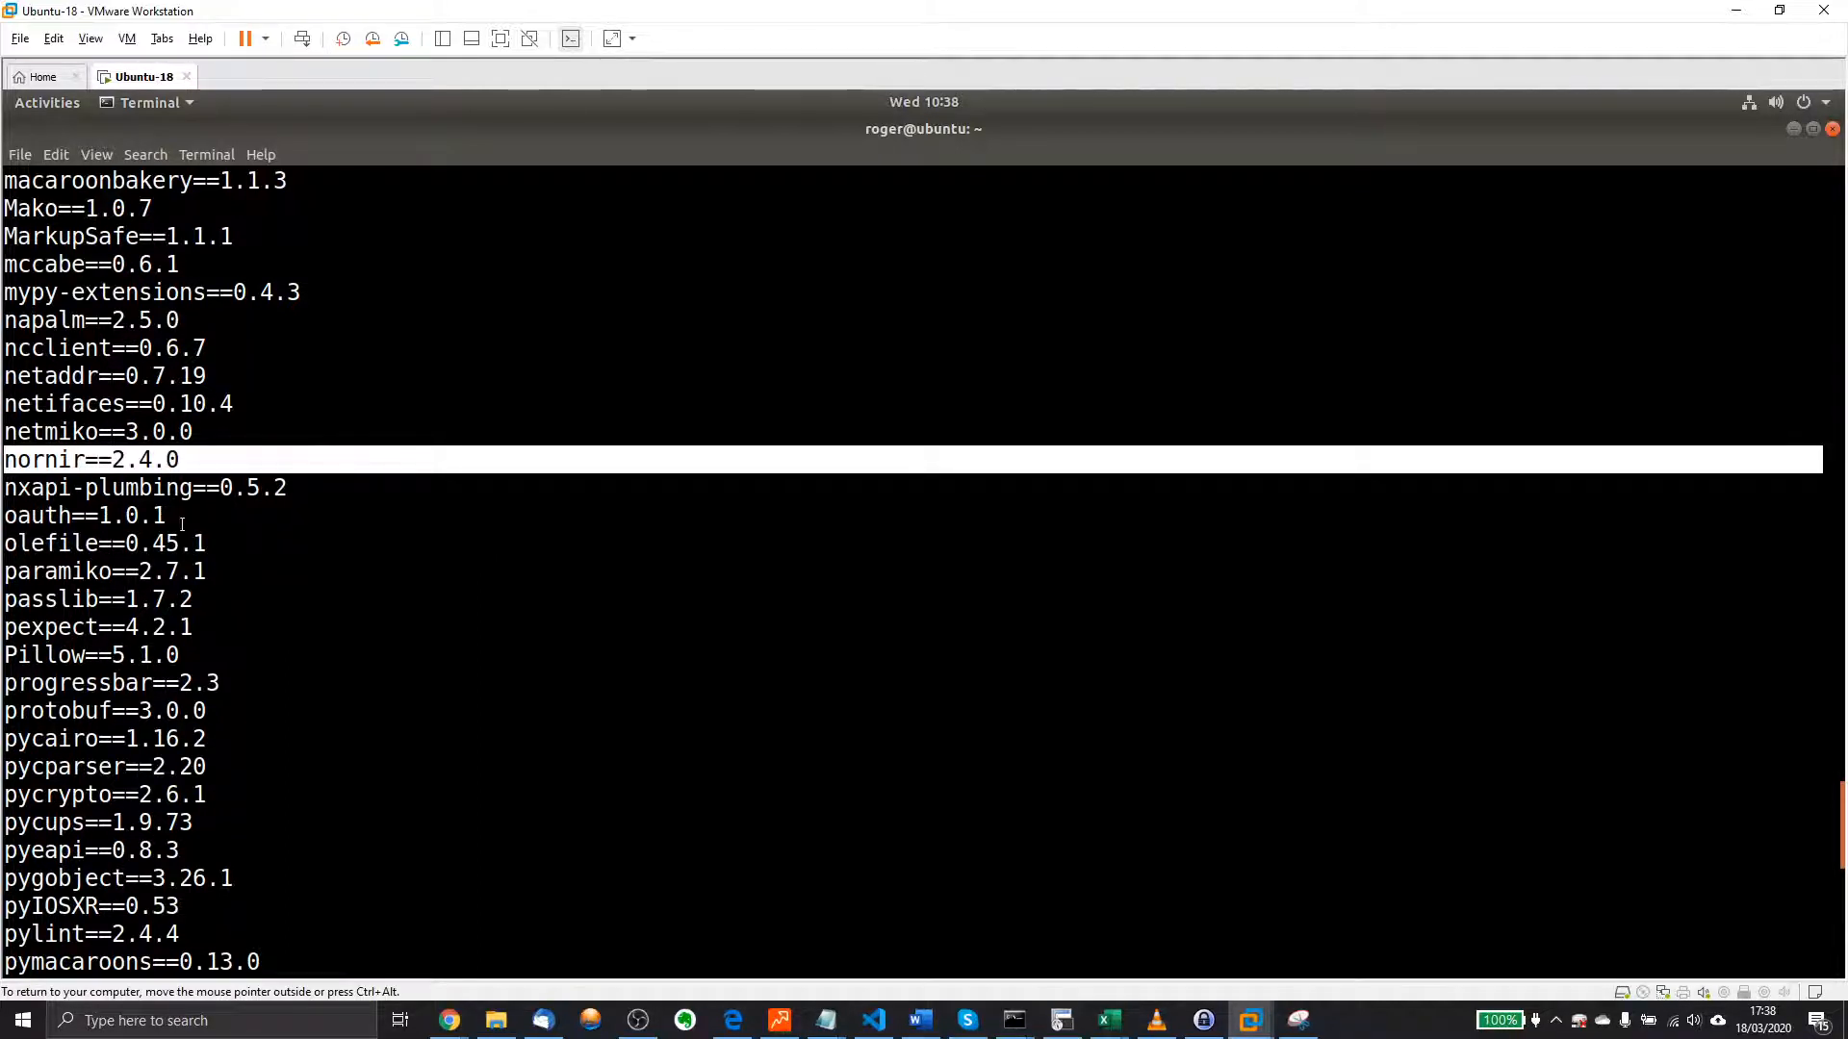
pyautogui.moveTo(389, 604)
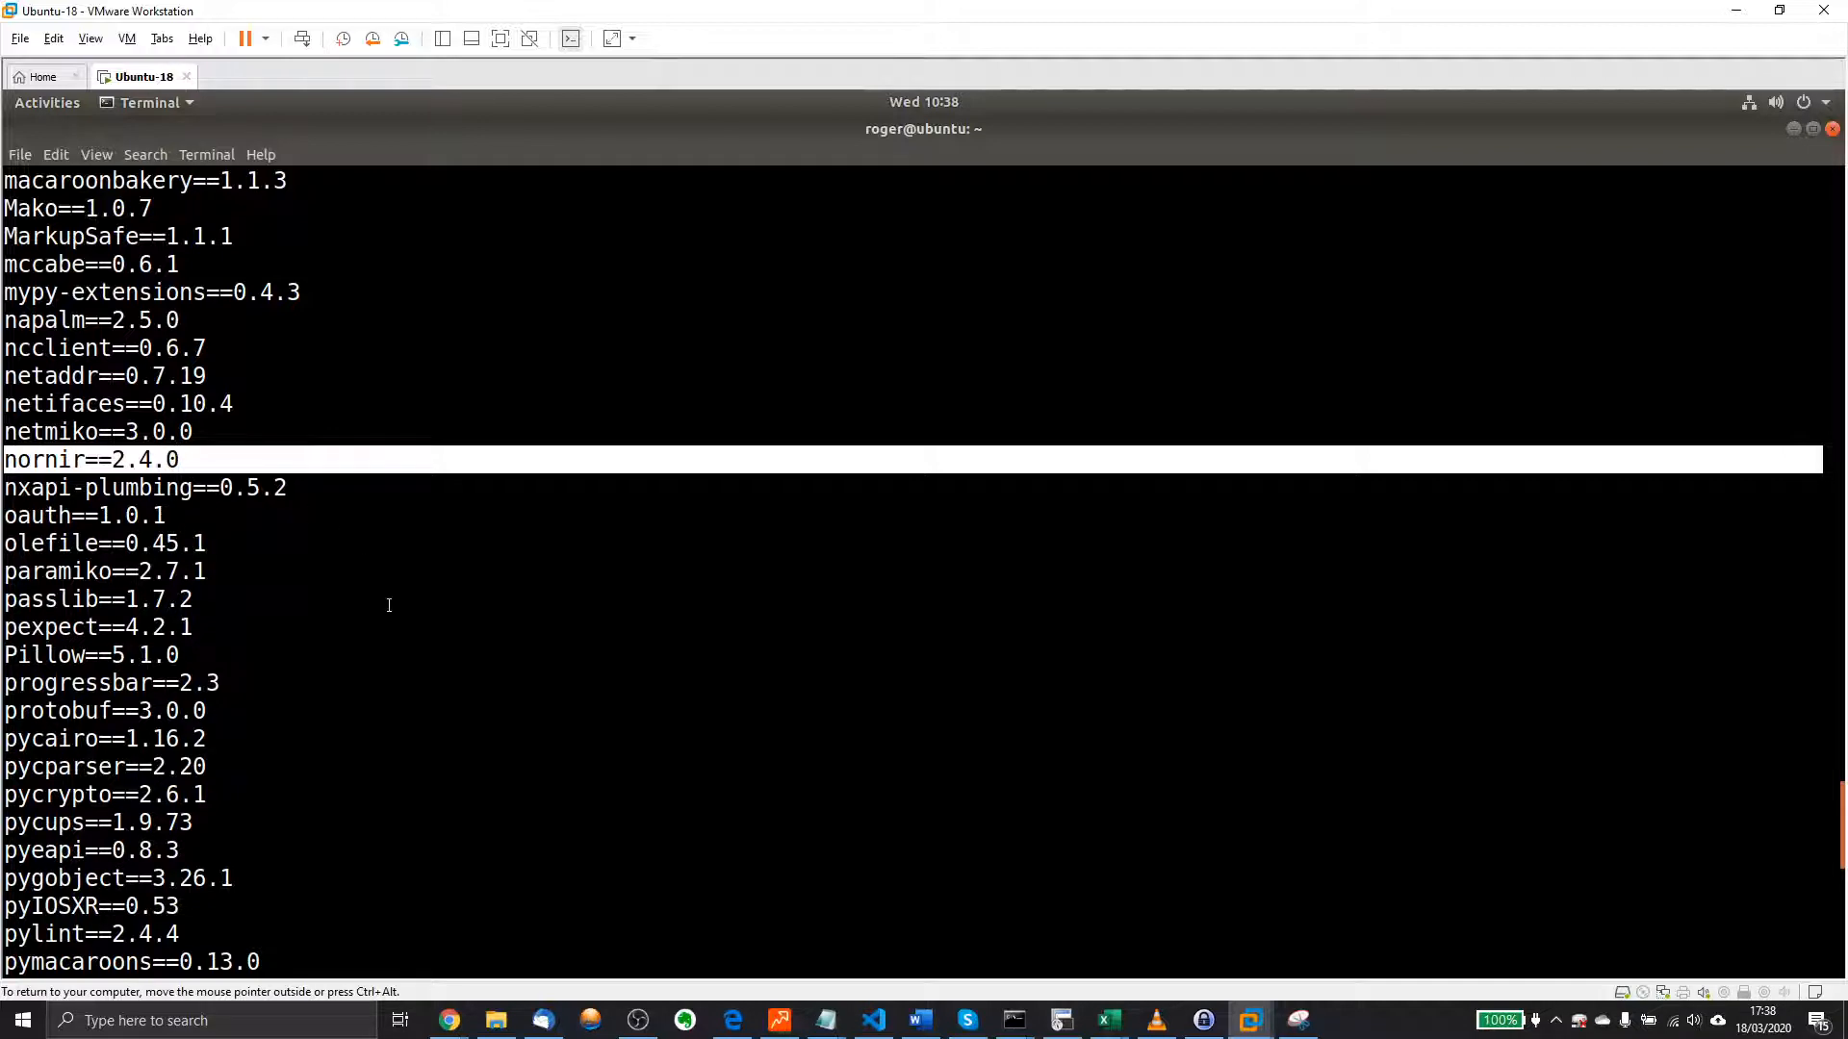
pyautogui.scroll(-3)
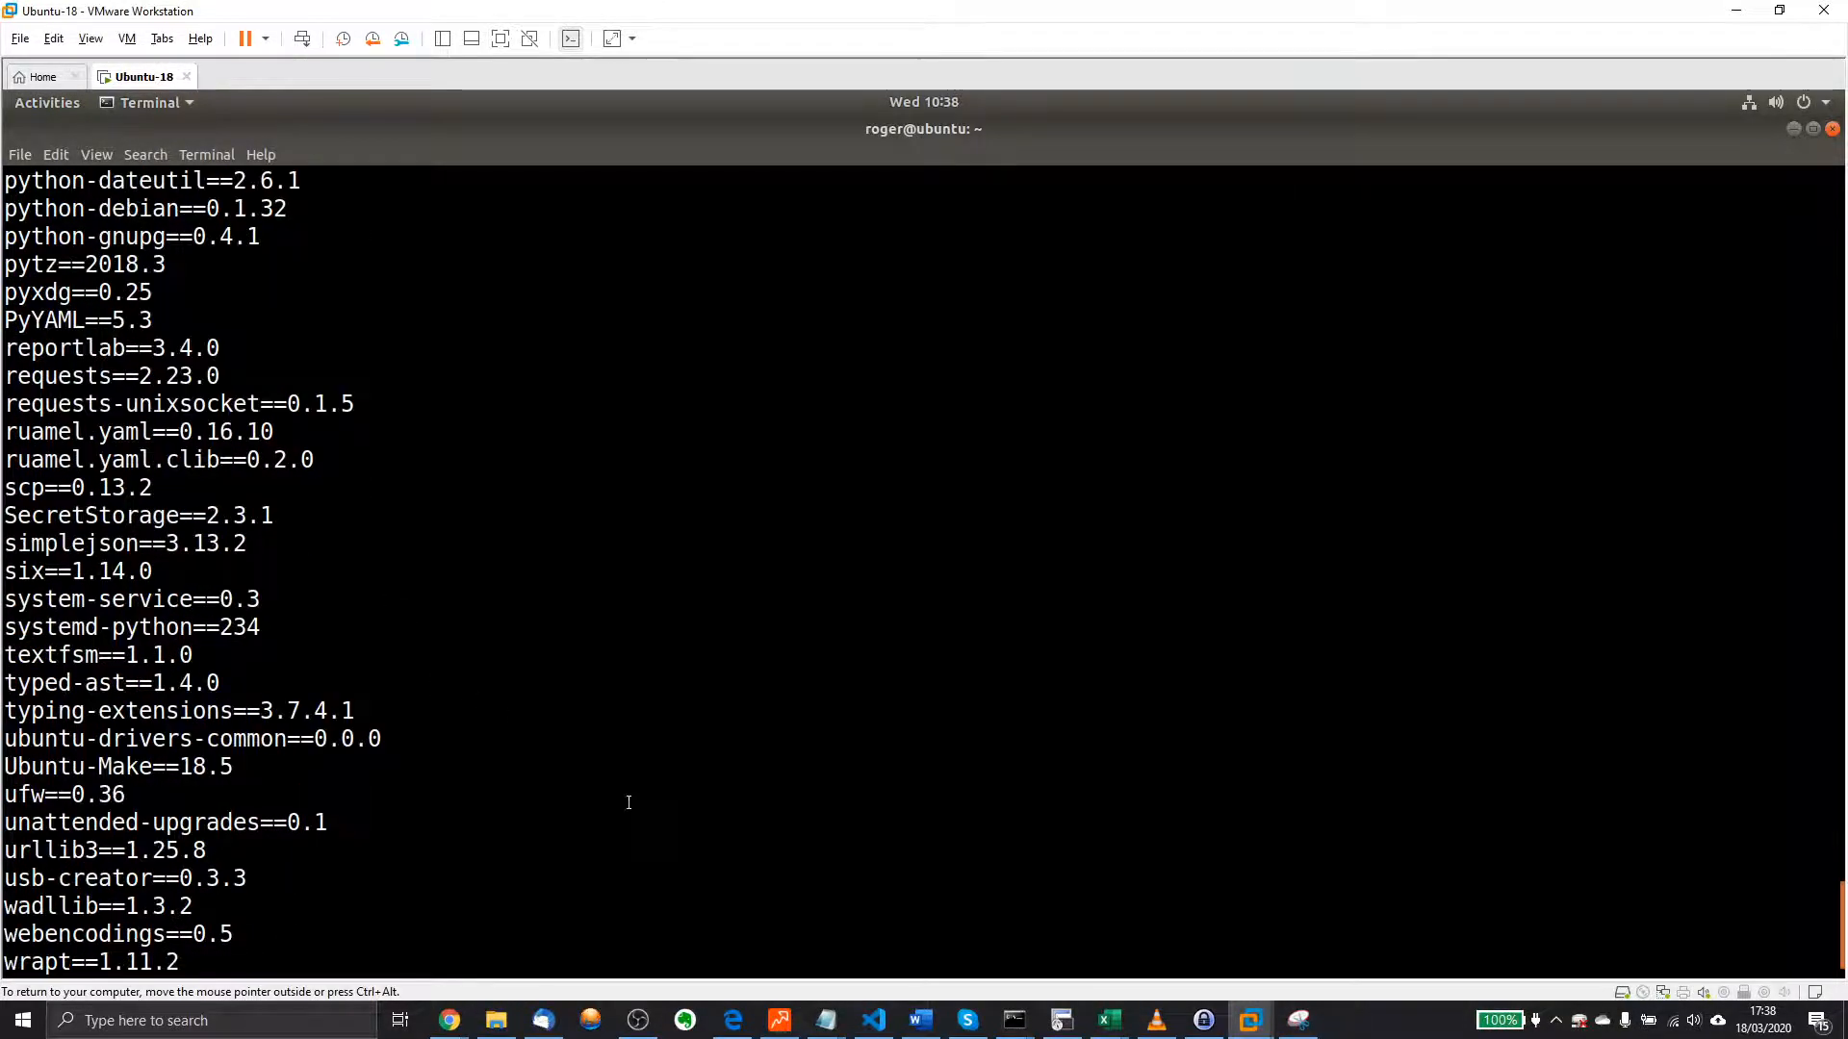
pyautogui.scroll(-3)
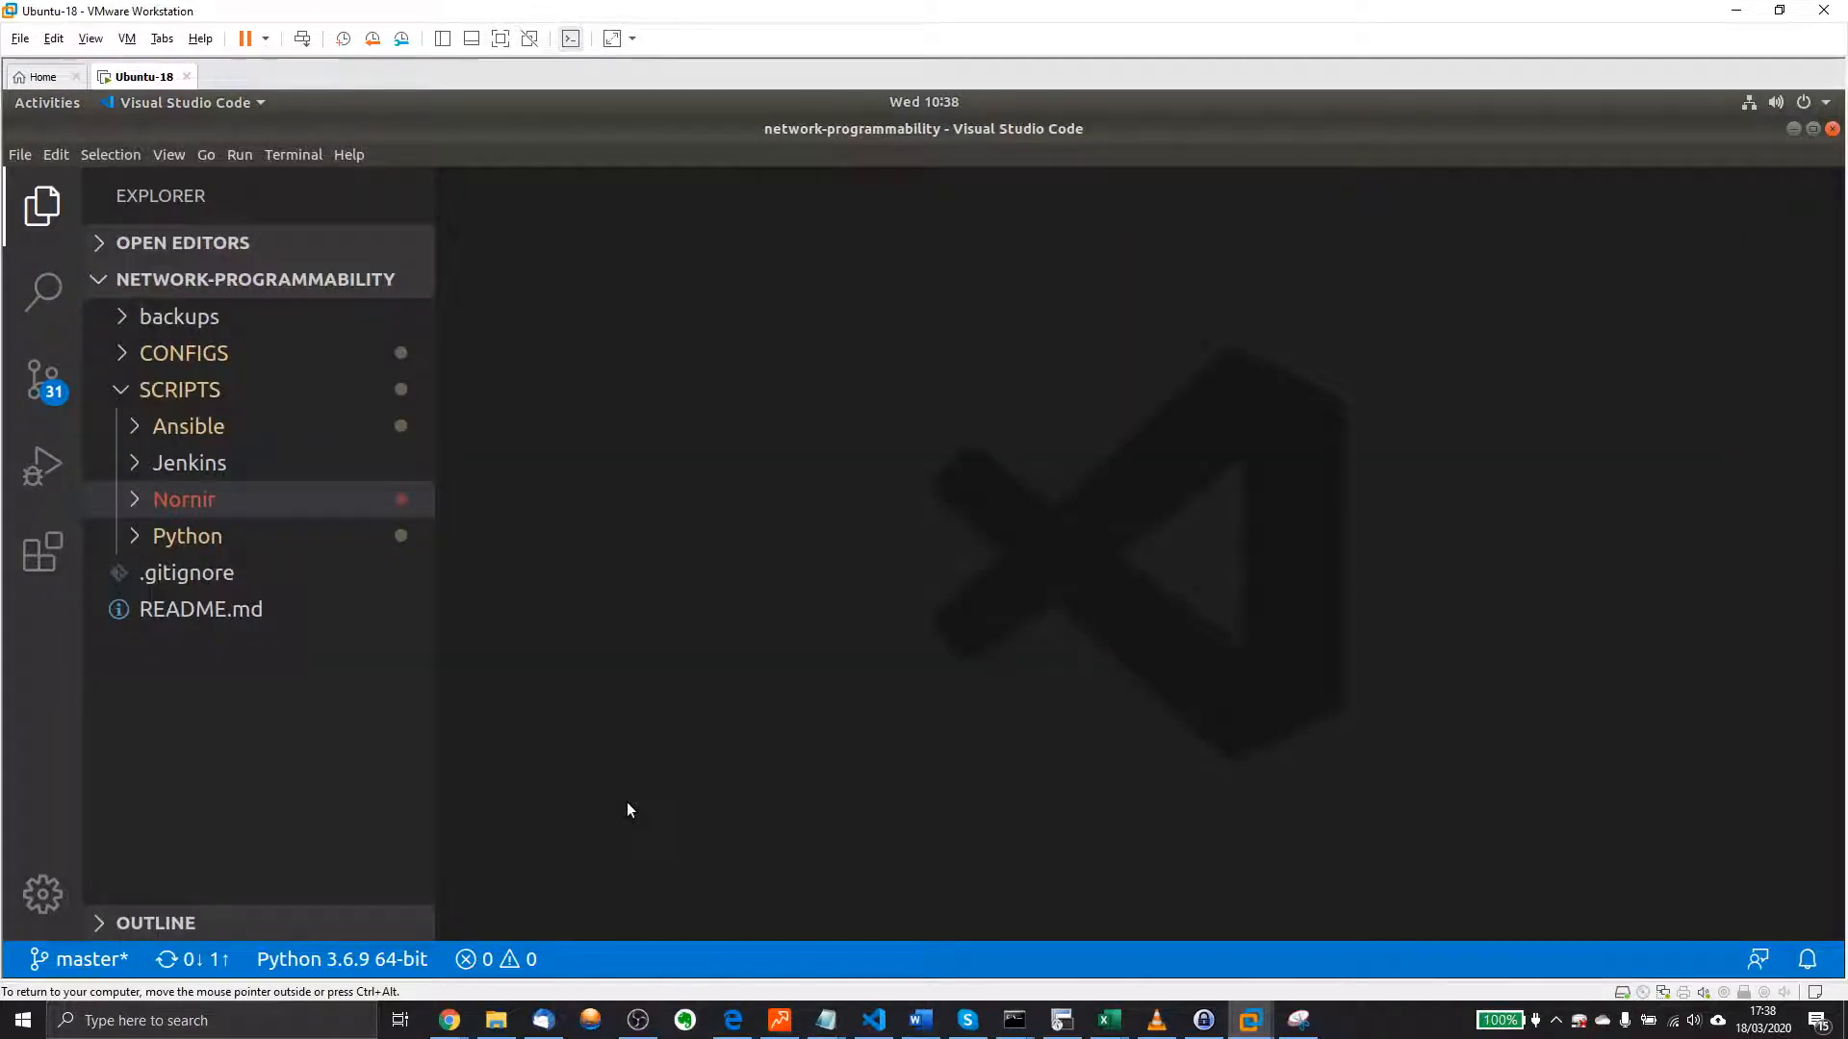
pyautogui.moveTo(184, 499)
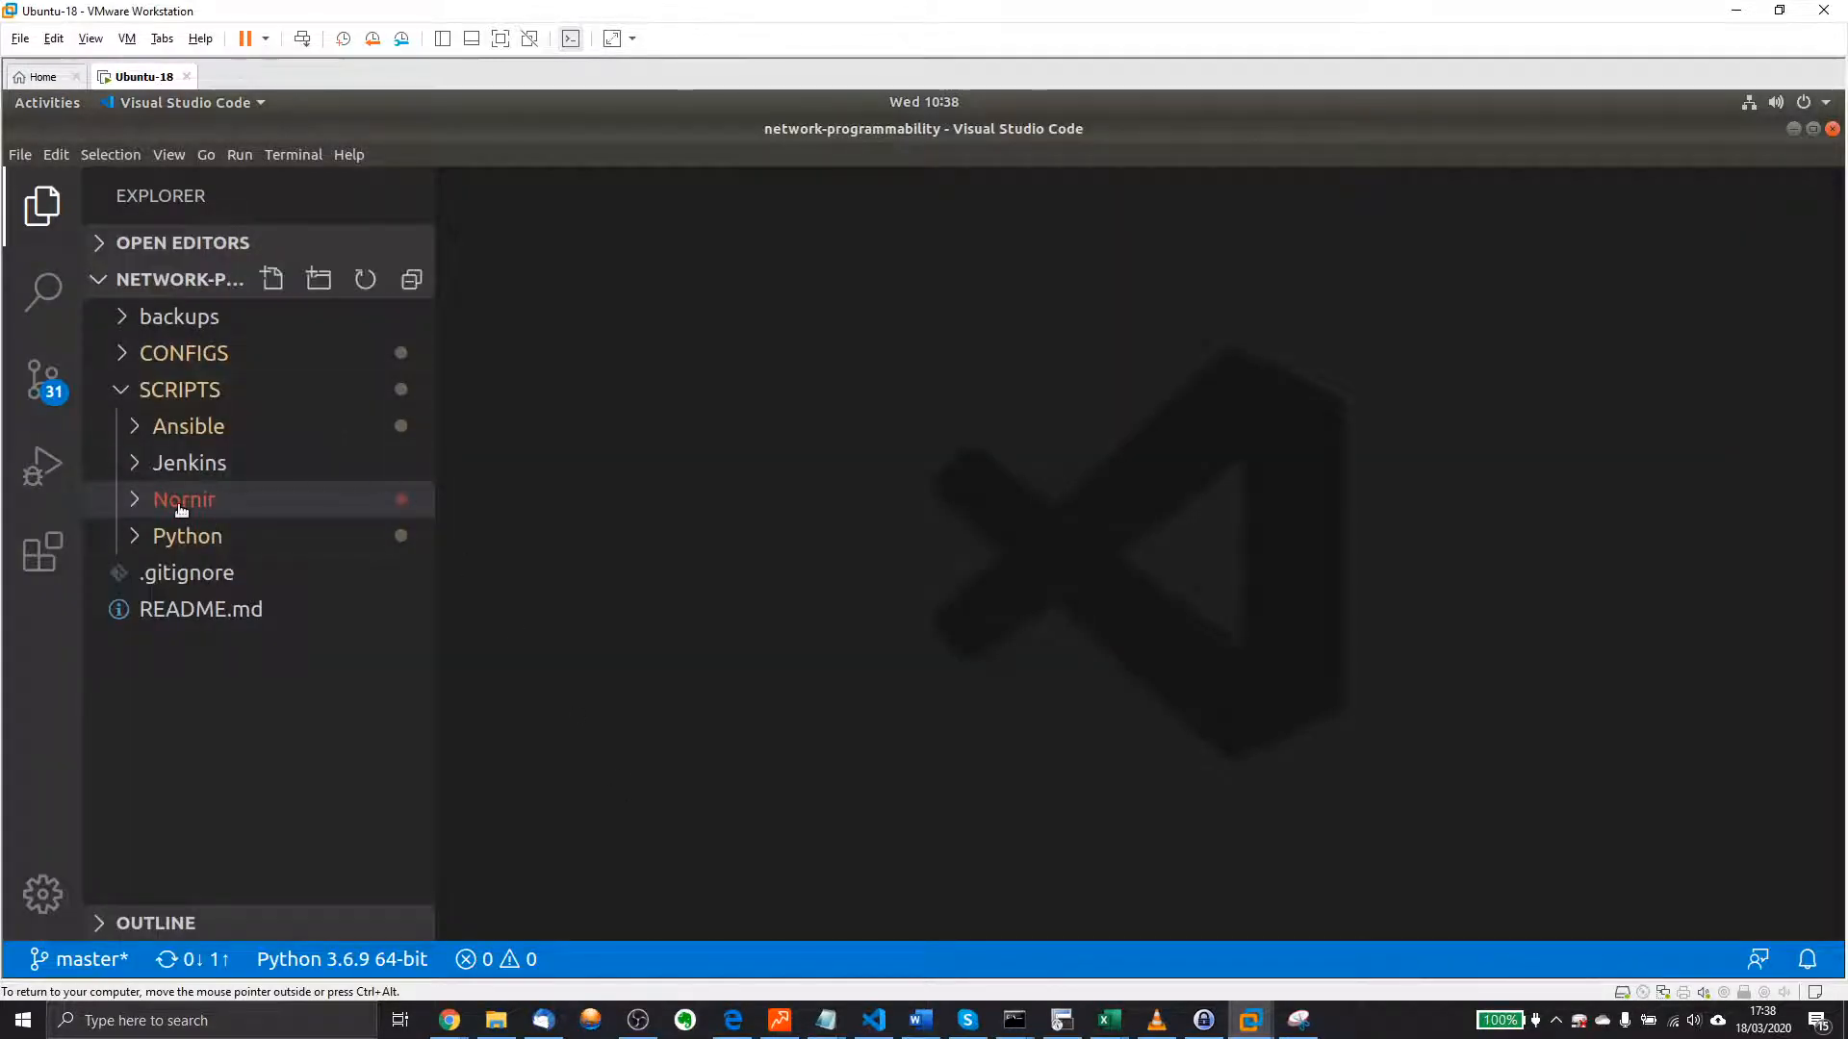
pyautogui.moveTo(184, 499)
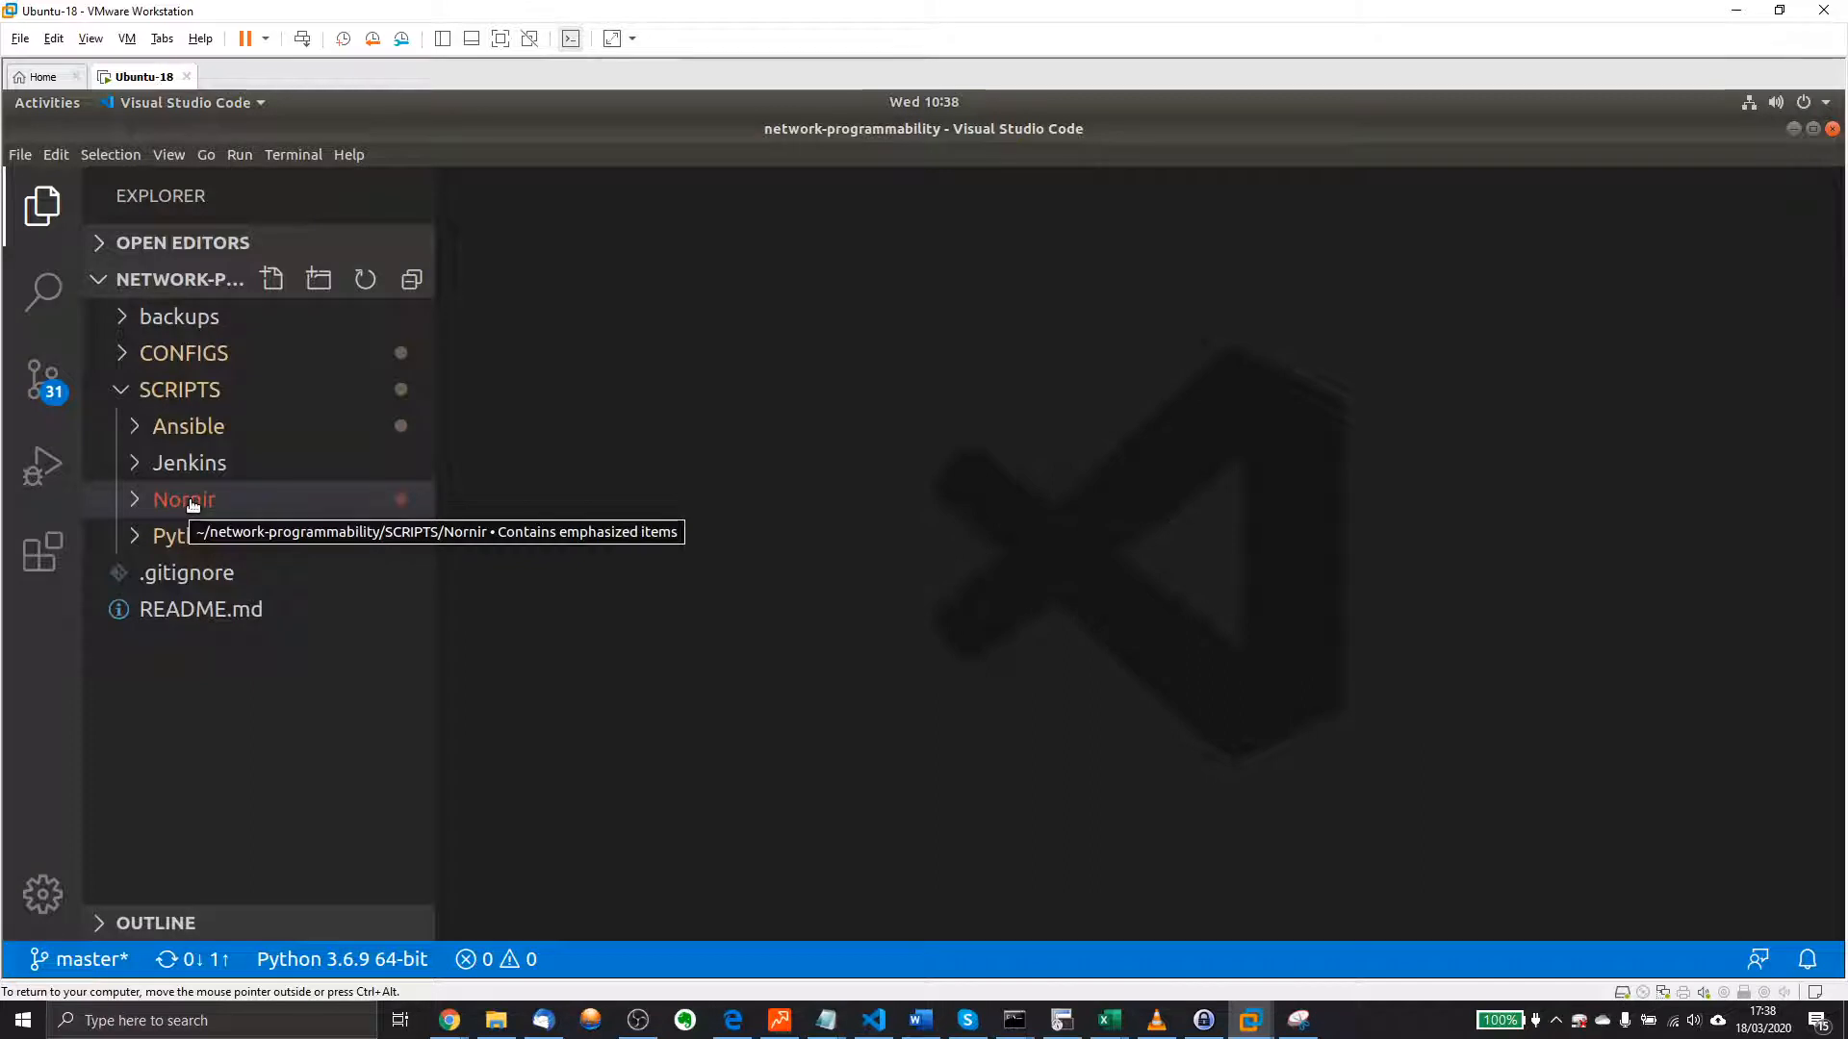
# Create an 'inventory' folder inside the Nornir folder
pyautogui.rightClick(182, 499)
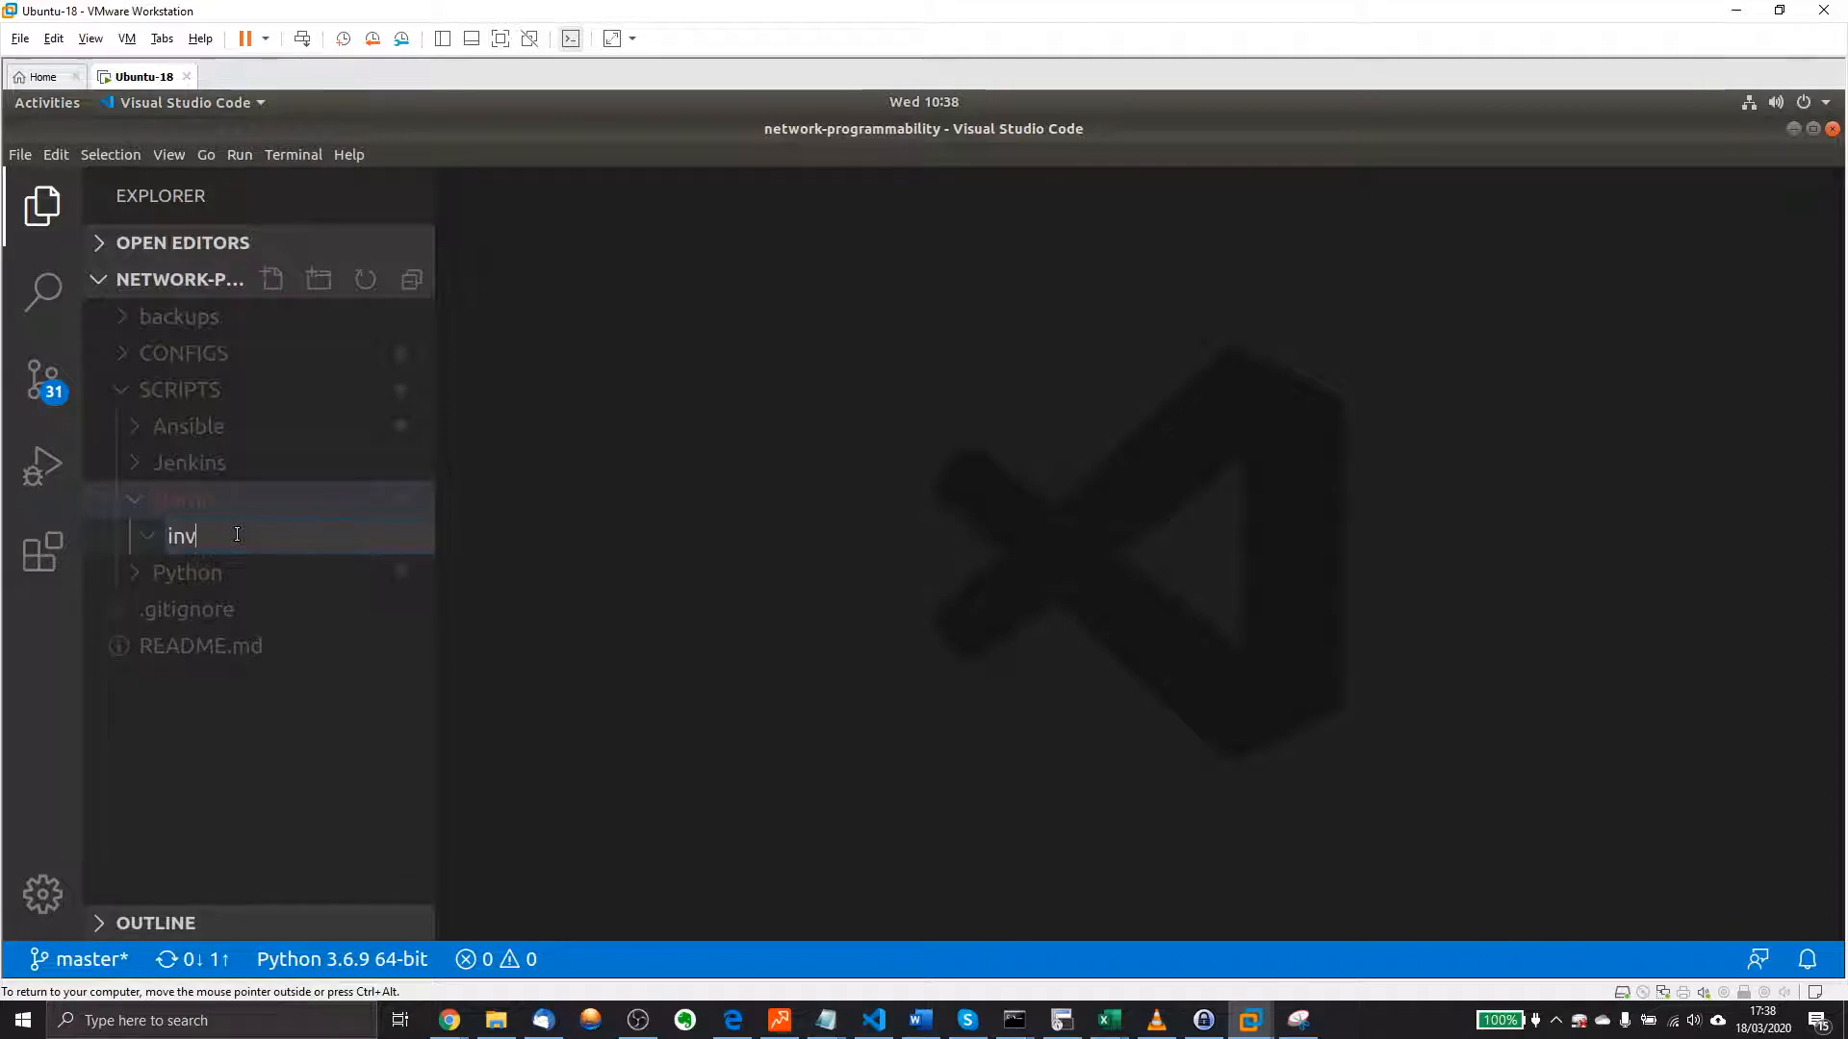
pyautogui.write('entory')
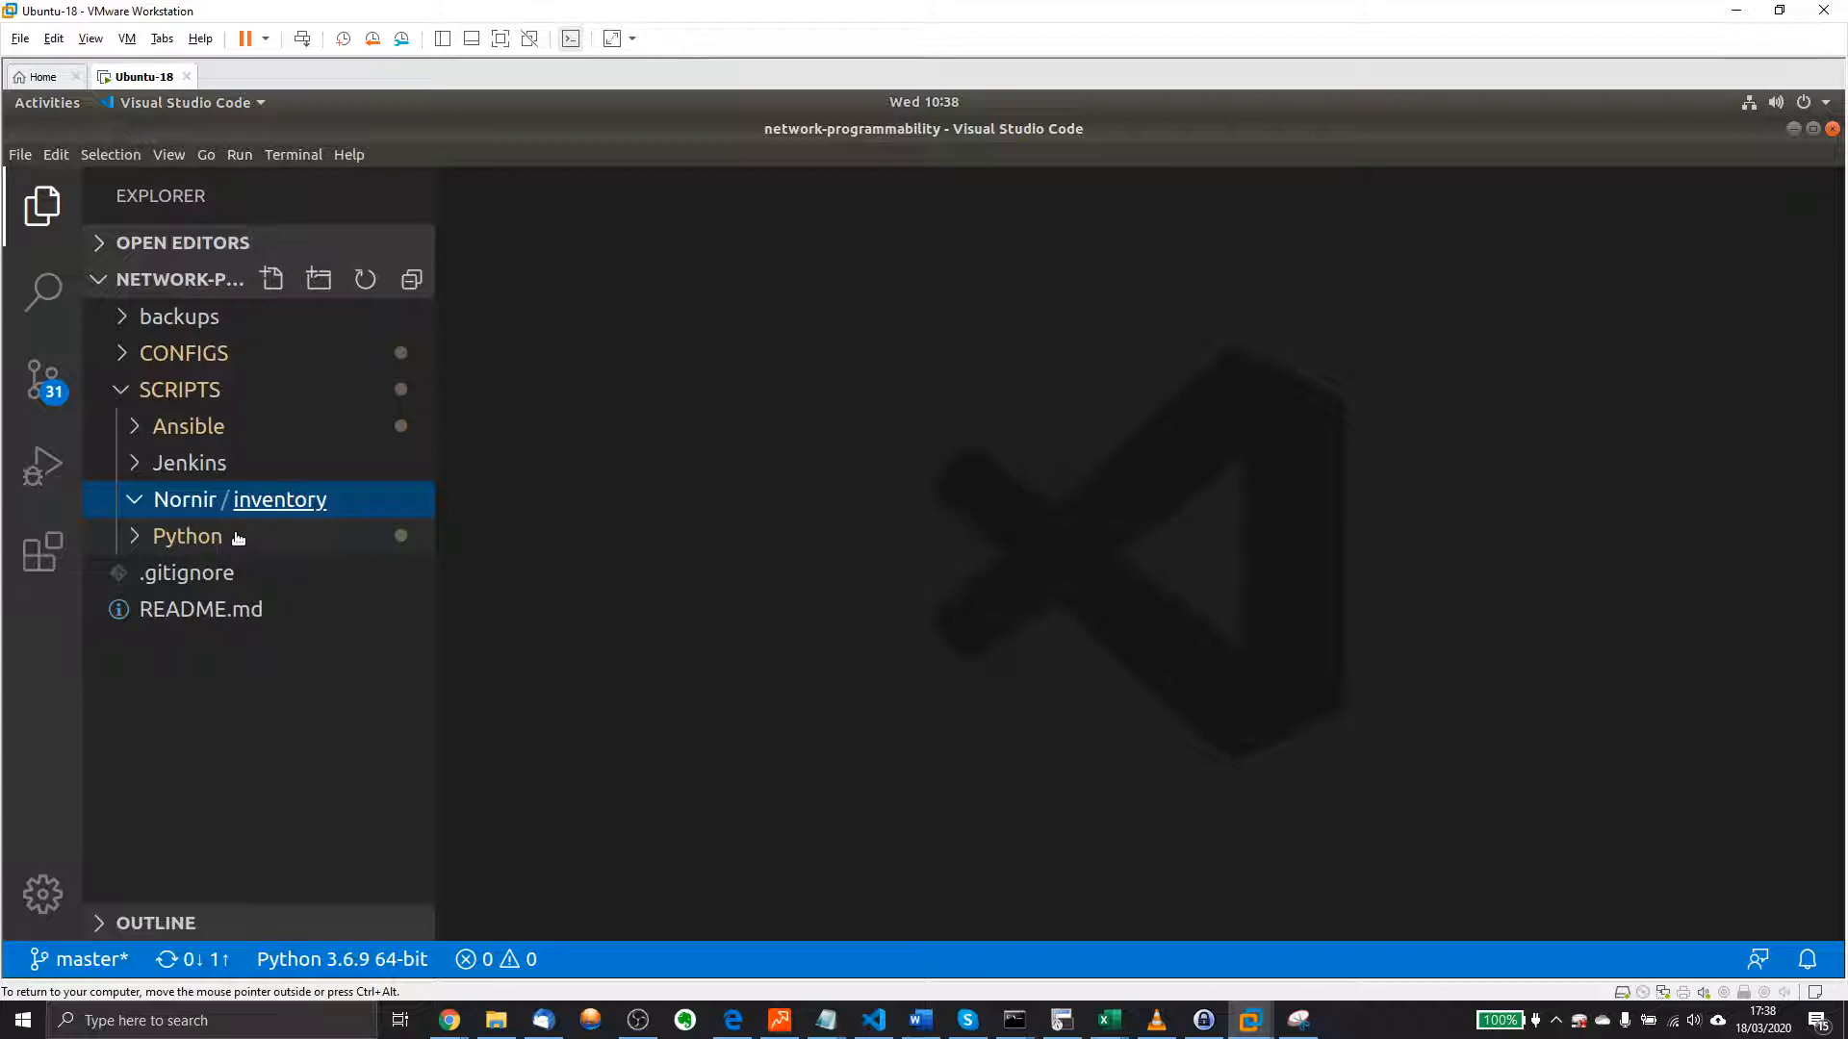
pyautogui.moveTo(859, 846)
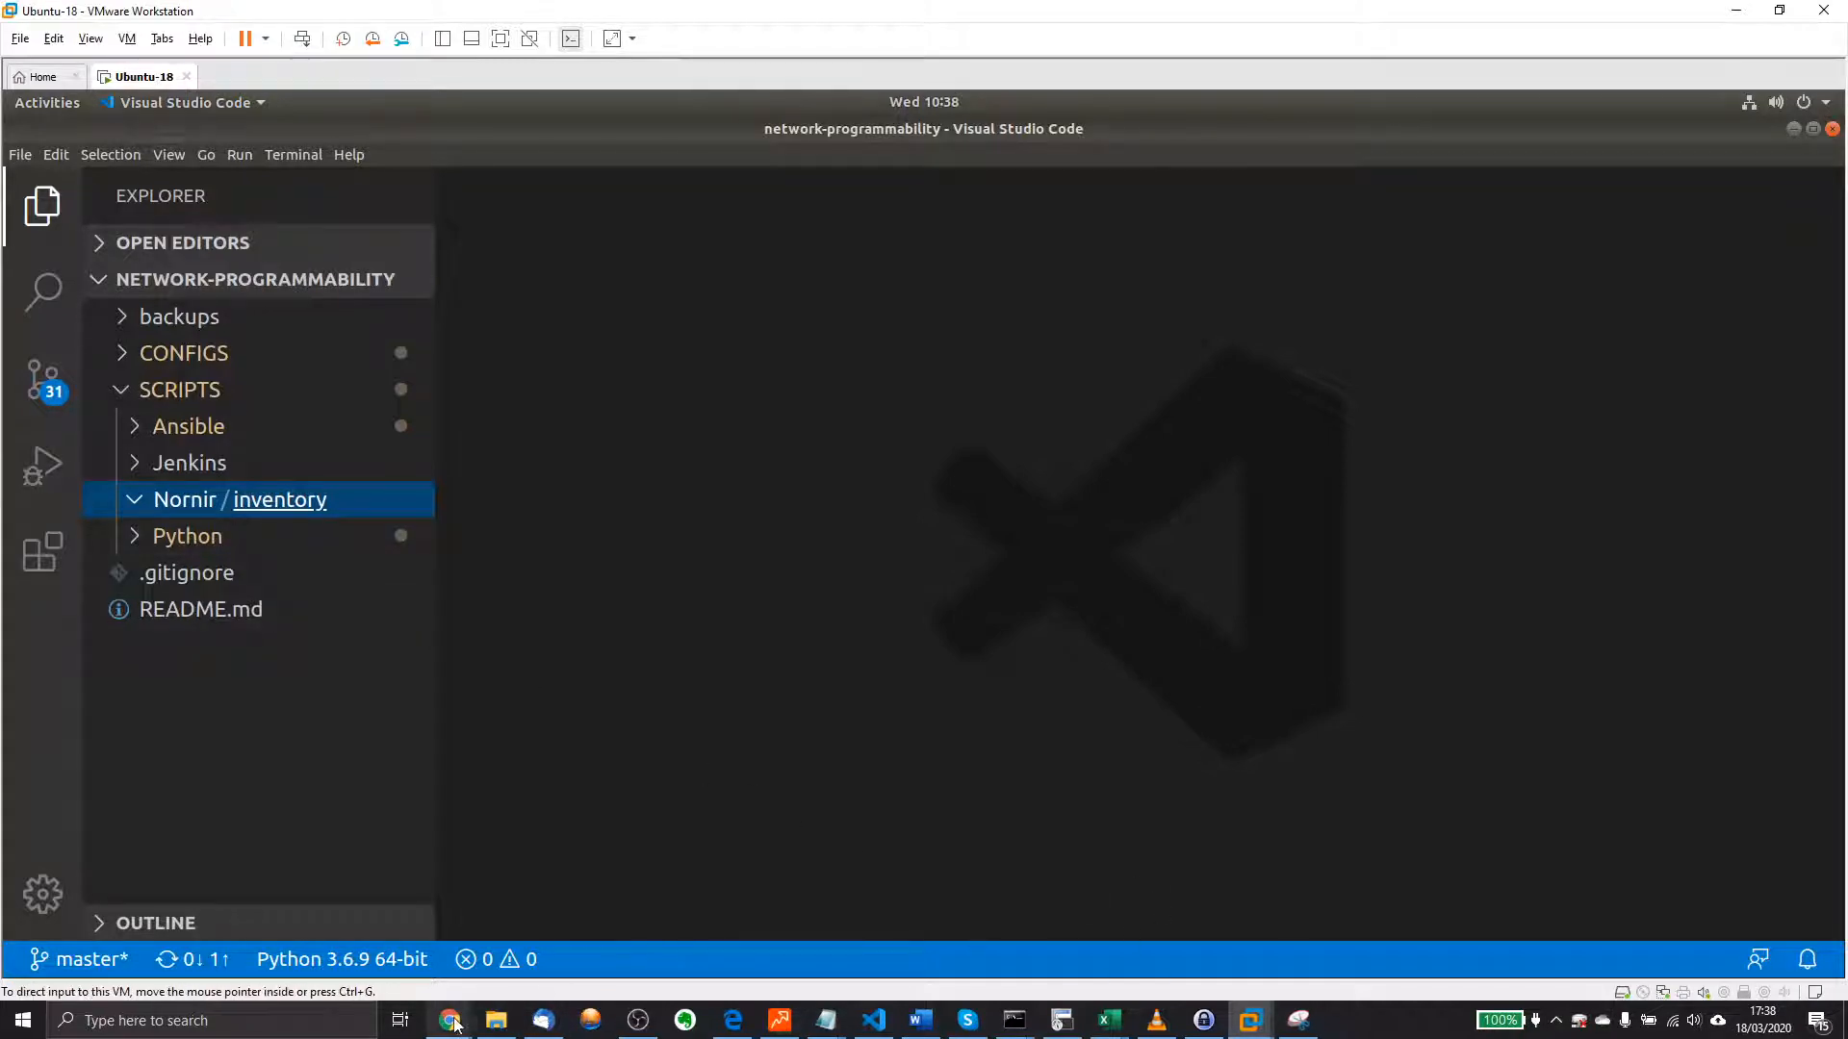
pyautogui.moveTo(448, 1020)
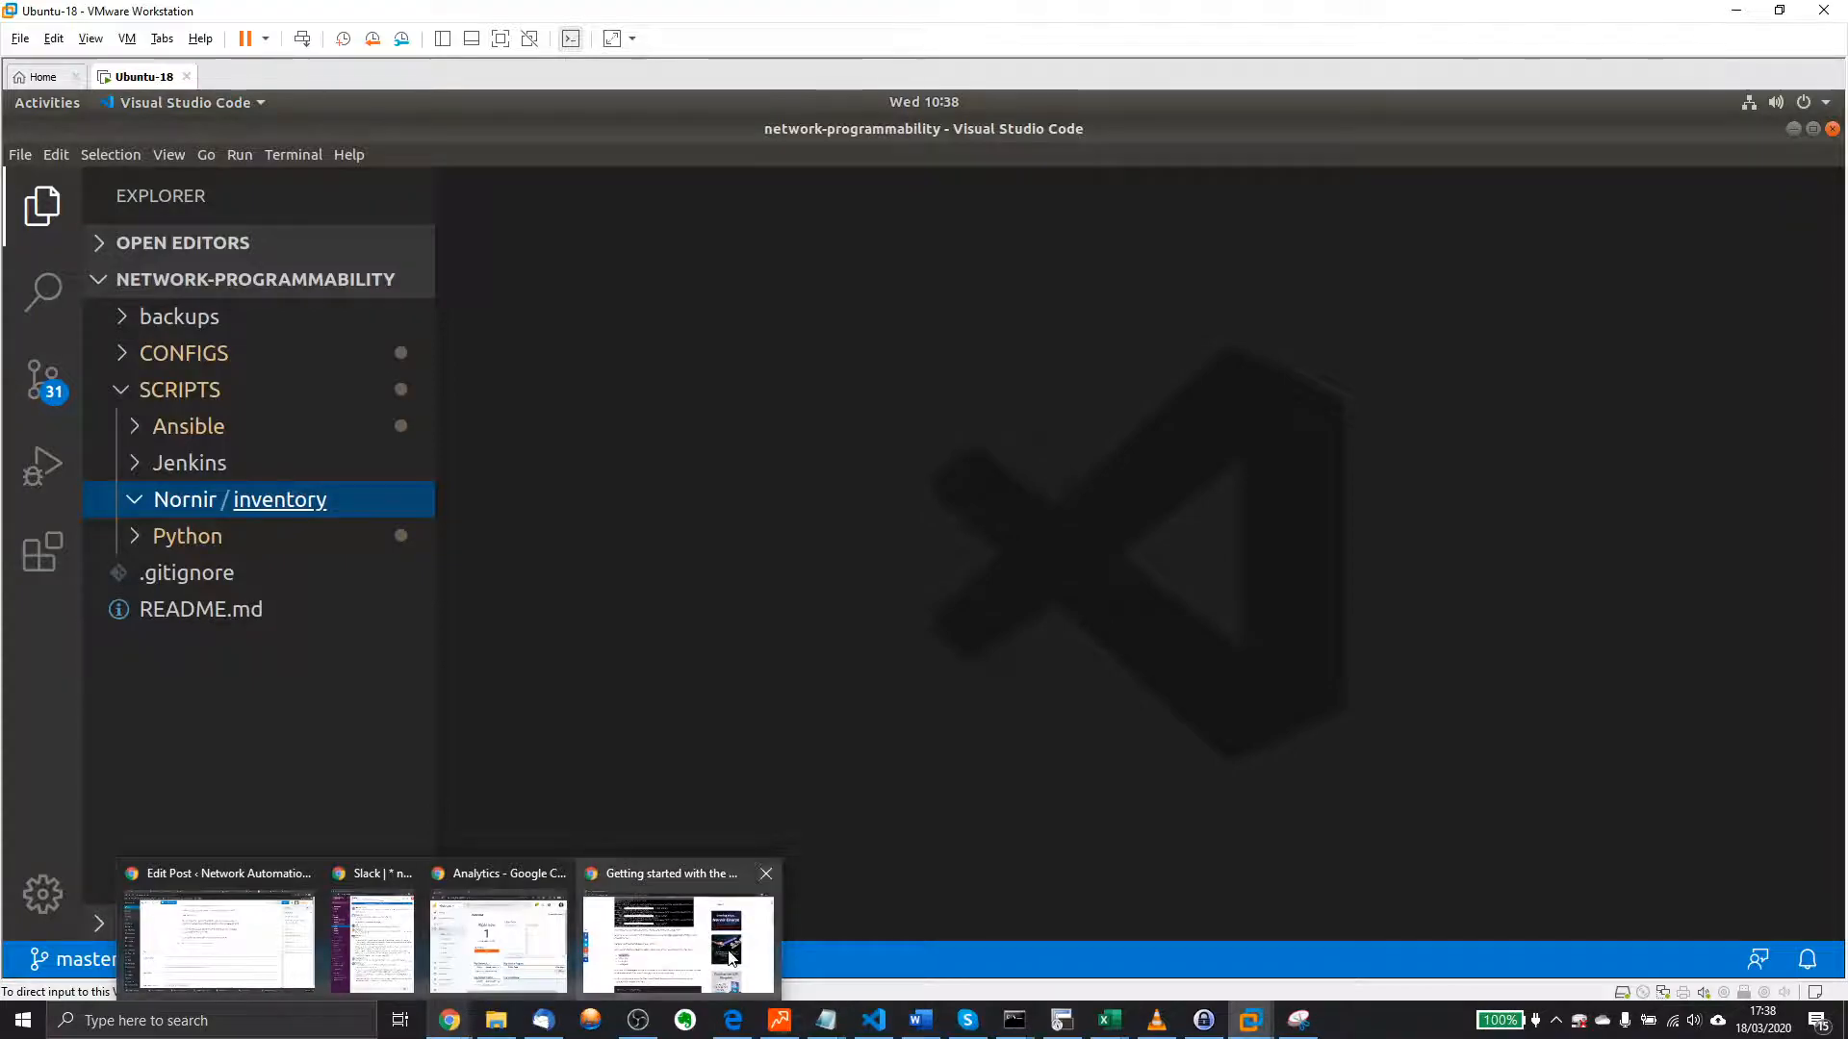
# Copy the sample config.yml code block from the blog post
pyautogui.click(677, 943)
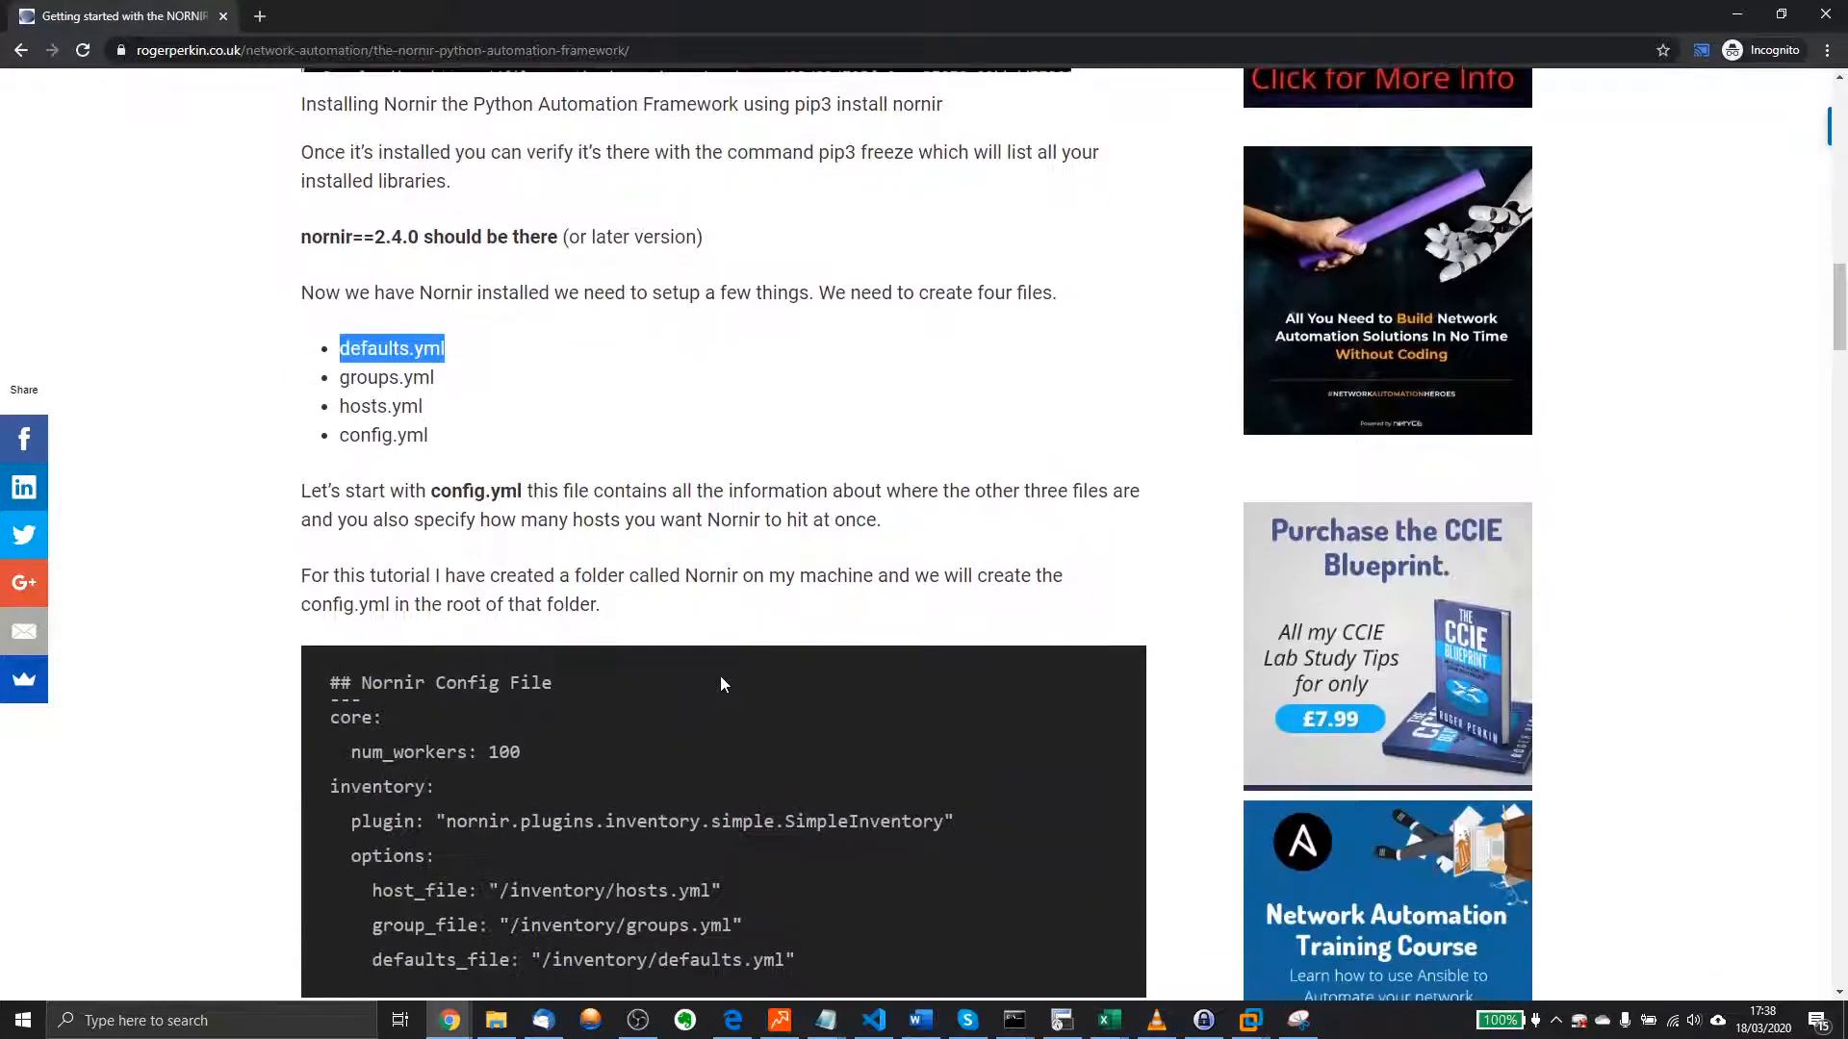
pyautogui.scroll(-3)
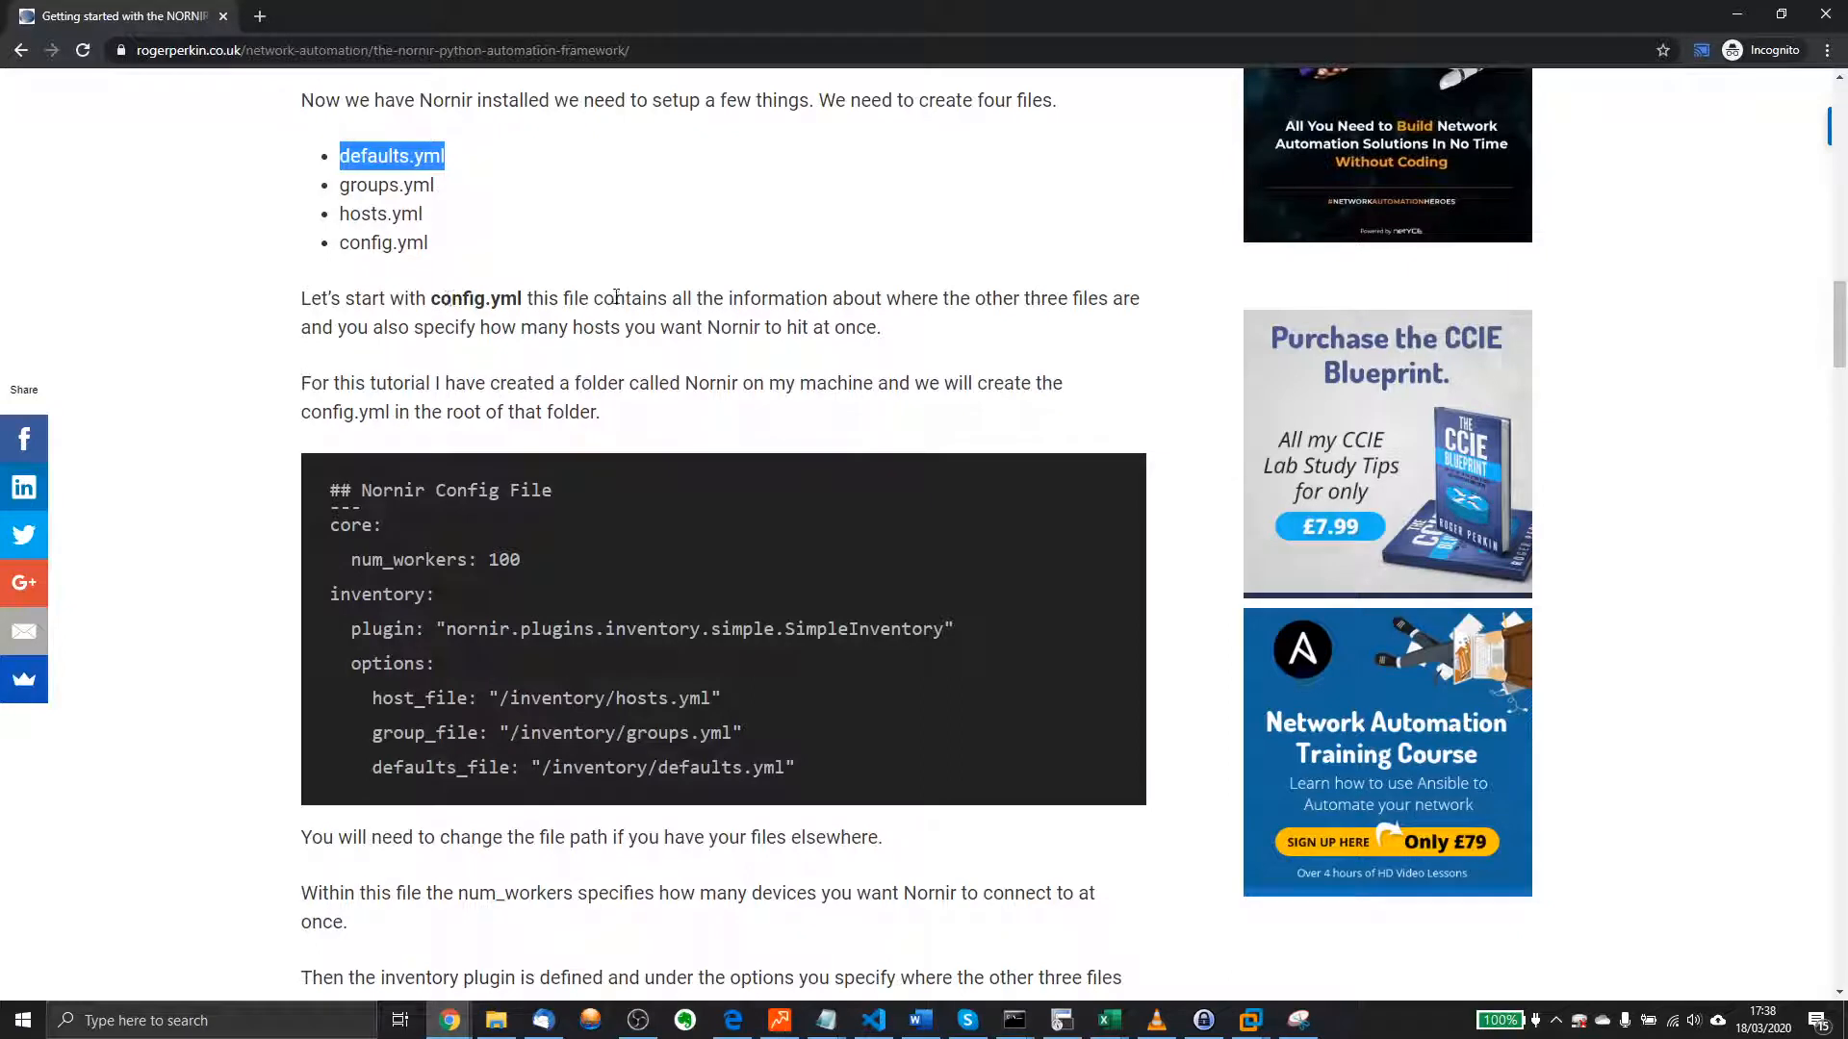
pyautogui.moveTo(1045, 304)
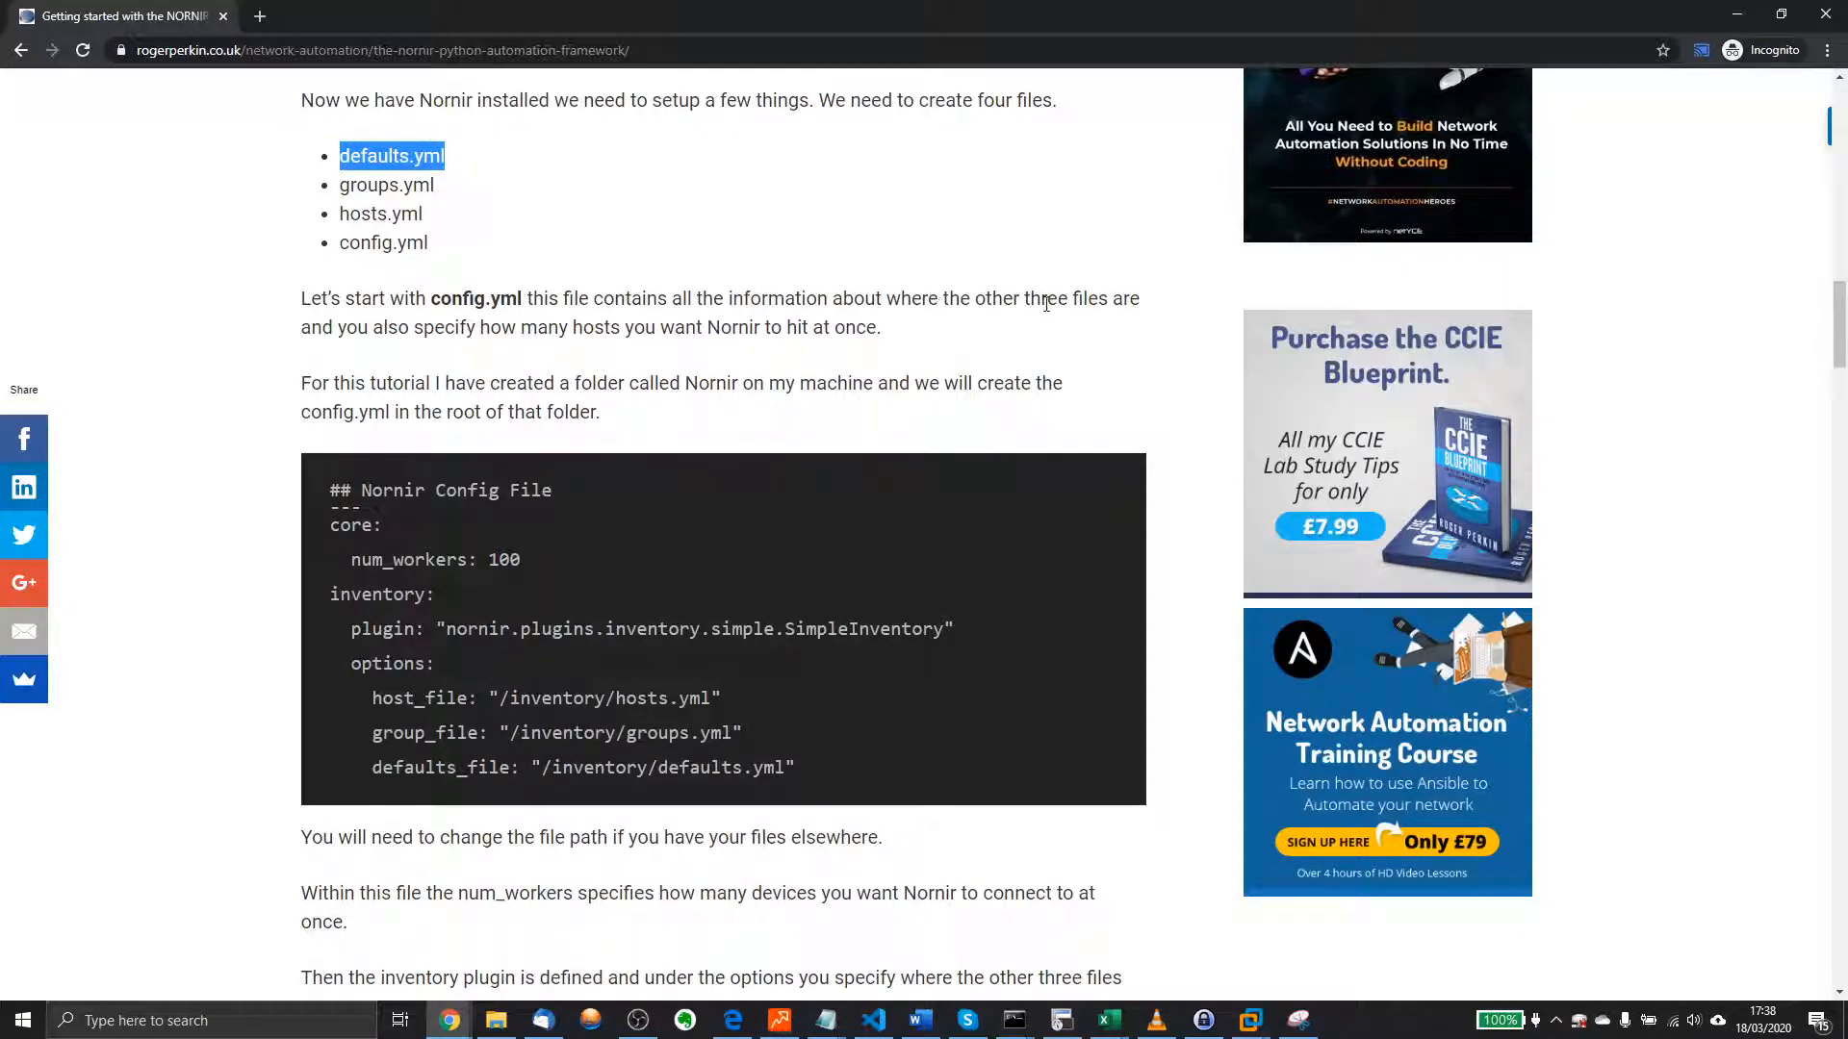
pyautogui.moveTo(550, 379)
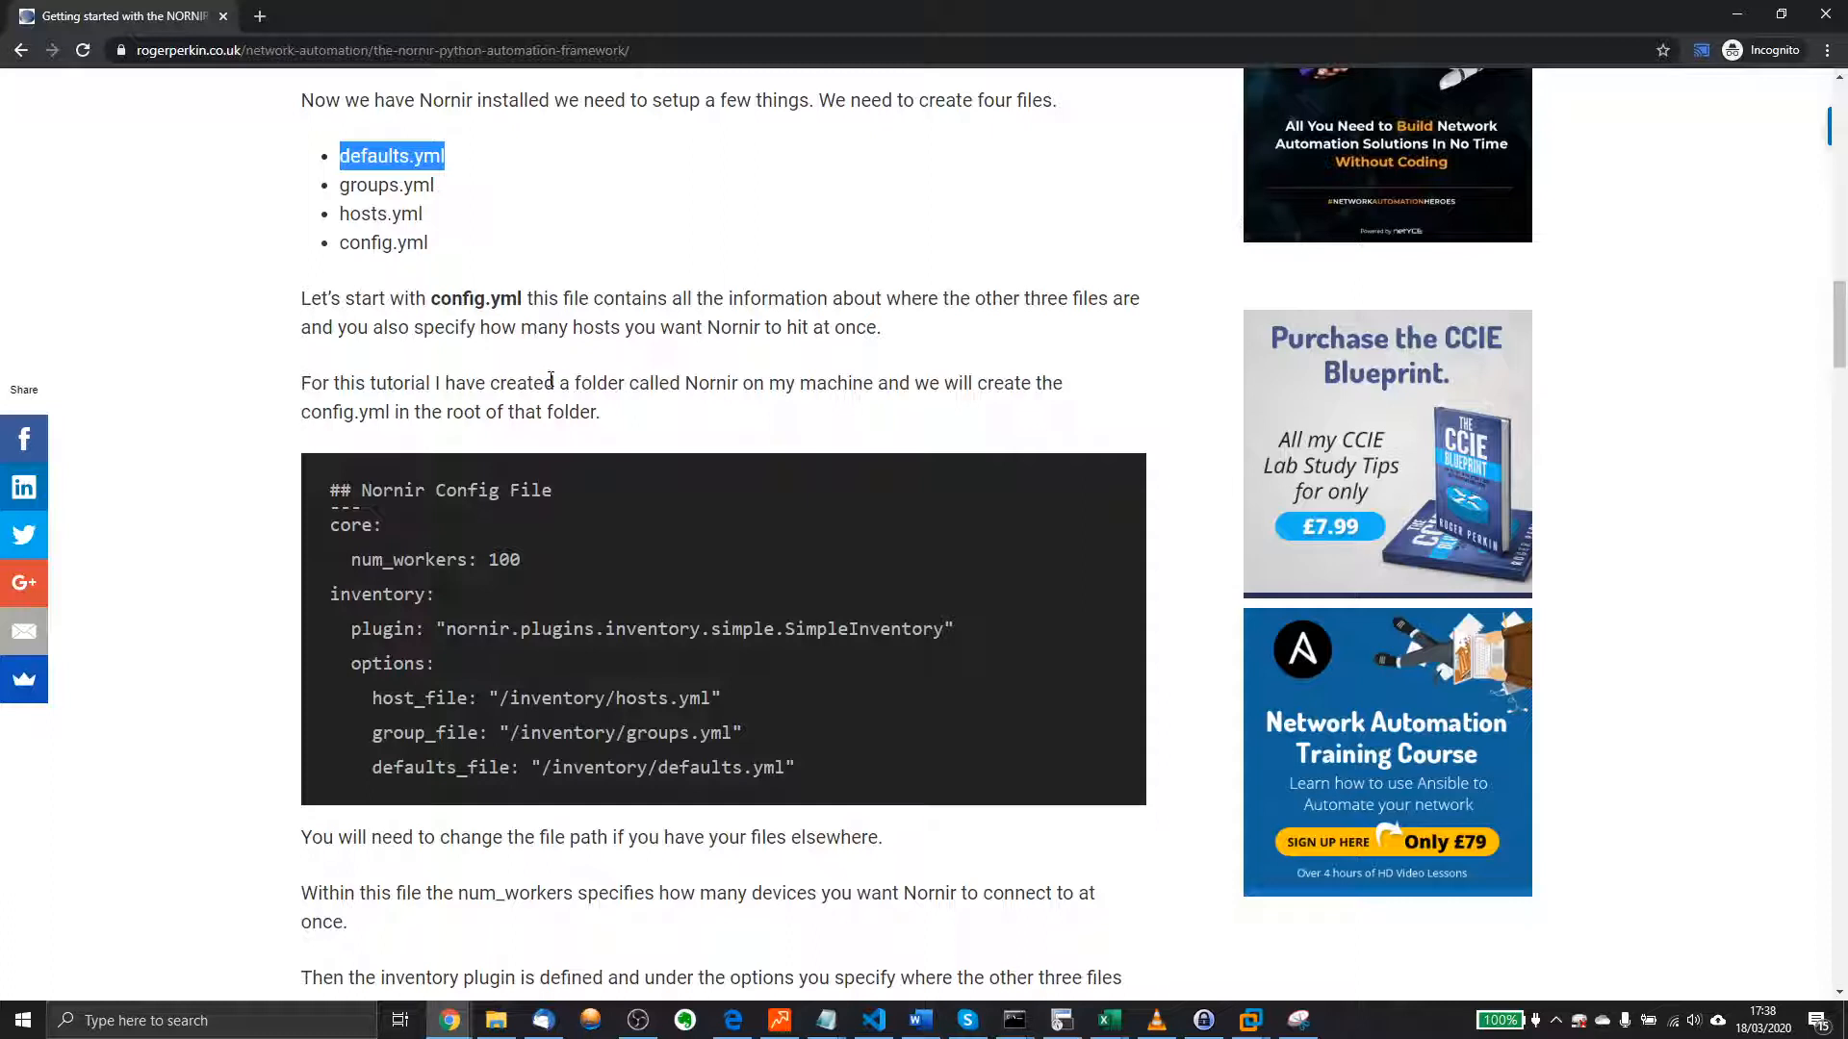
pyautogui.moveTo(569, 442)
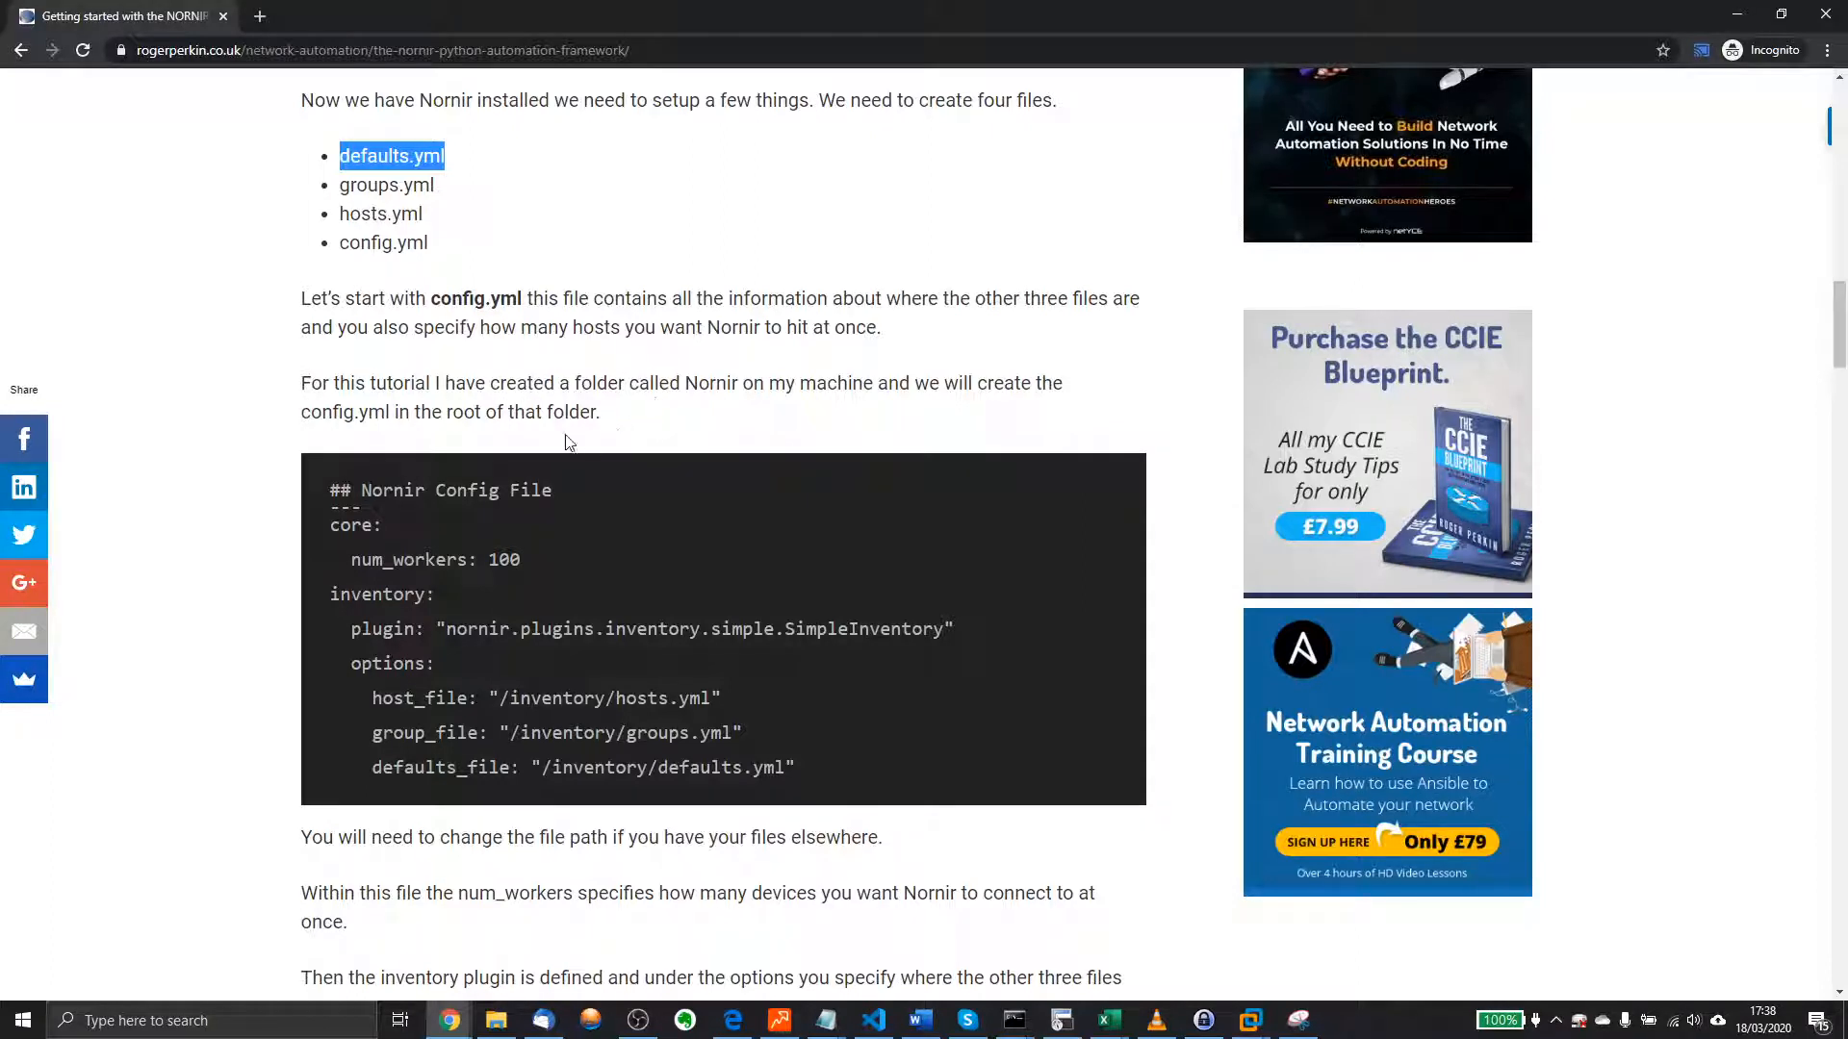
pyautogui.moveTo(418, 413)
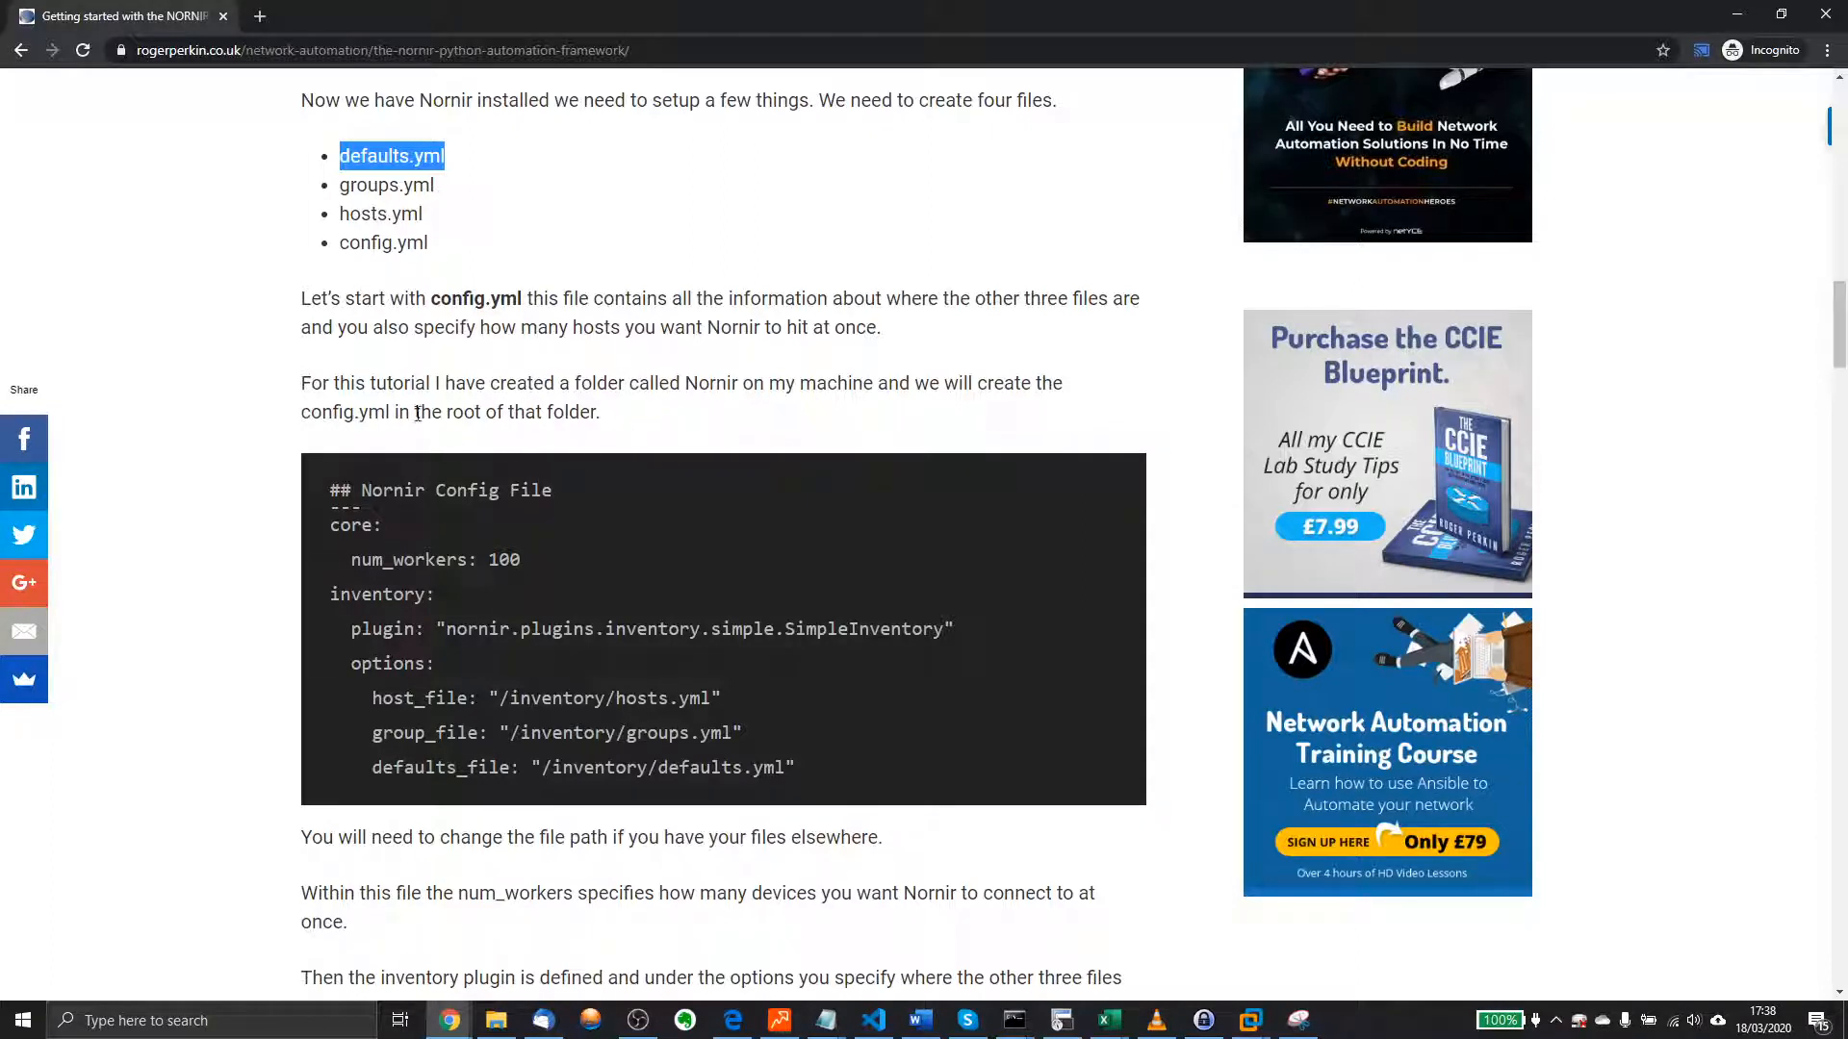
pyautogui.moveTo(575, 496)
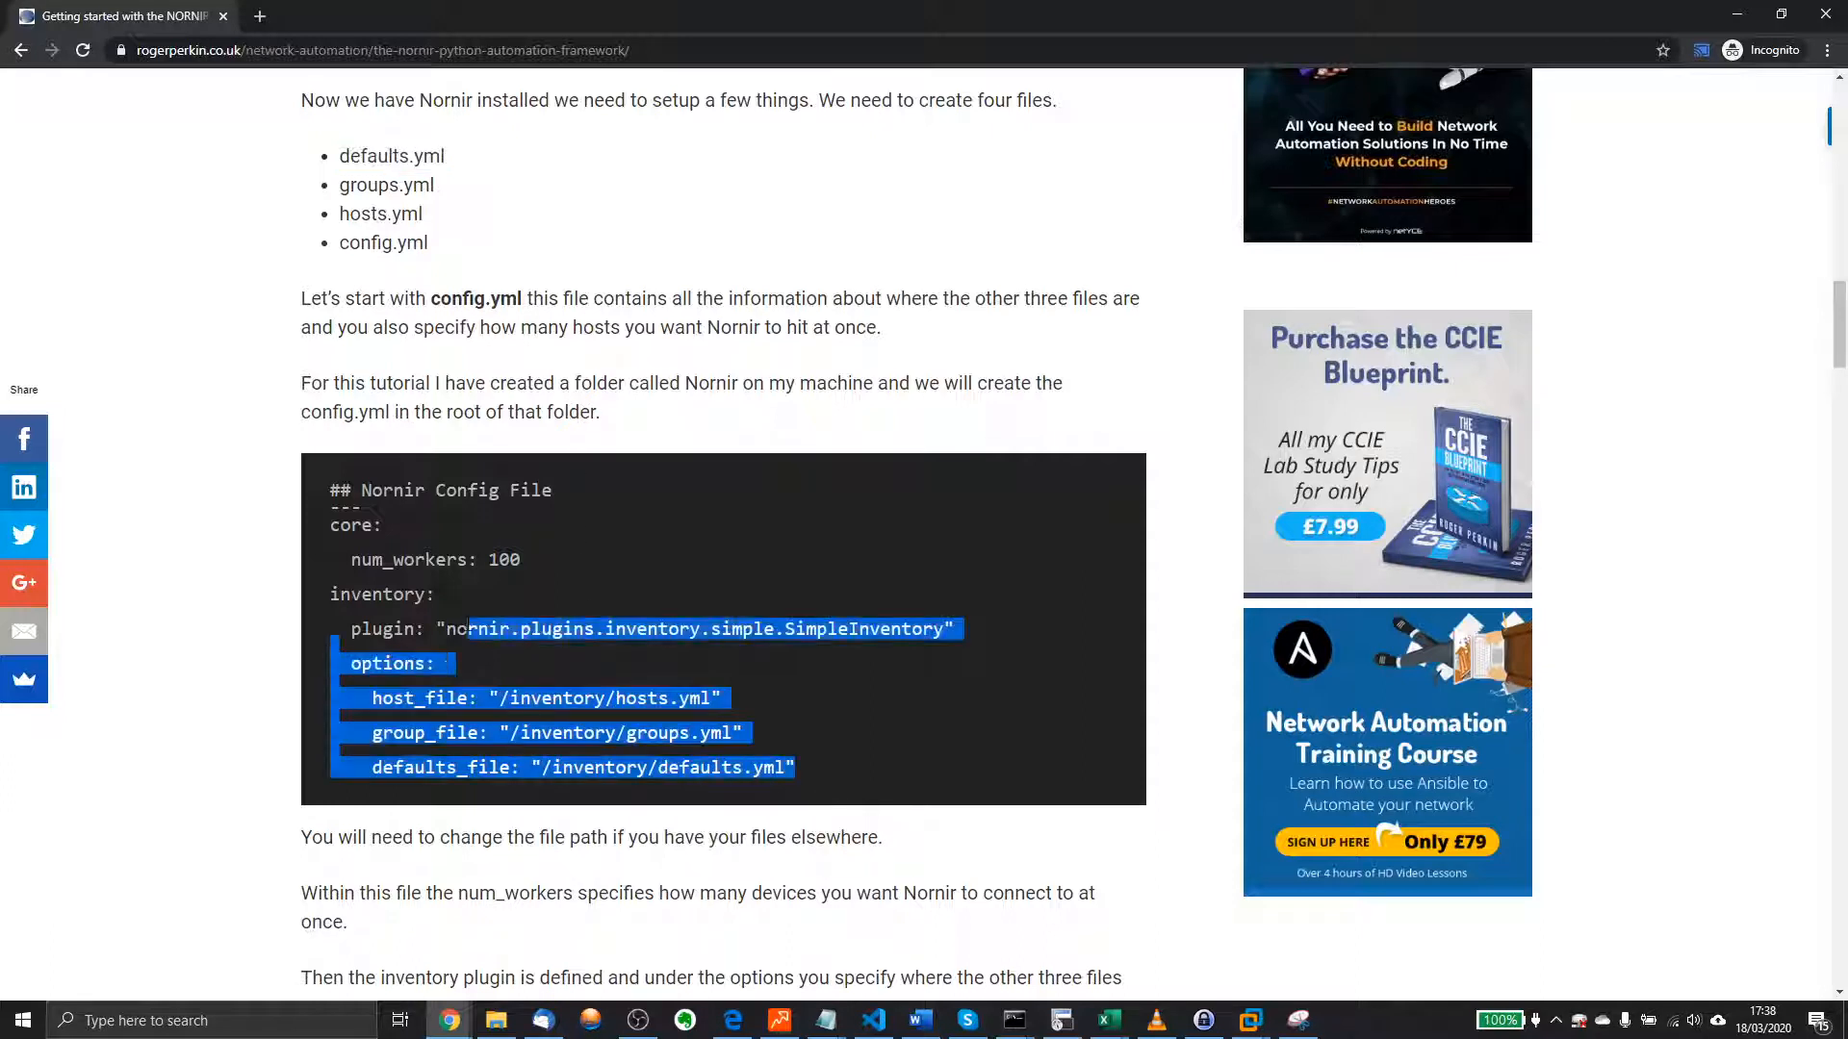
pyautogui.rightClick(342, 490)
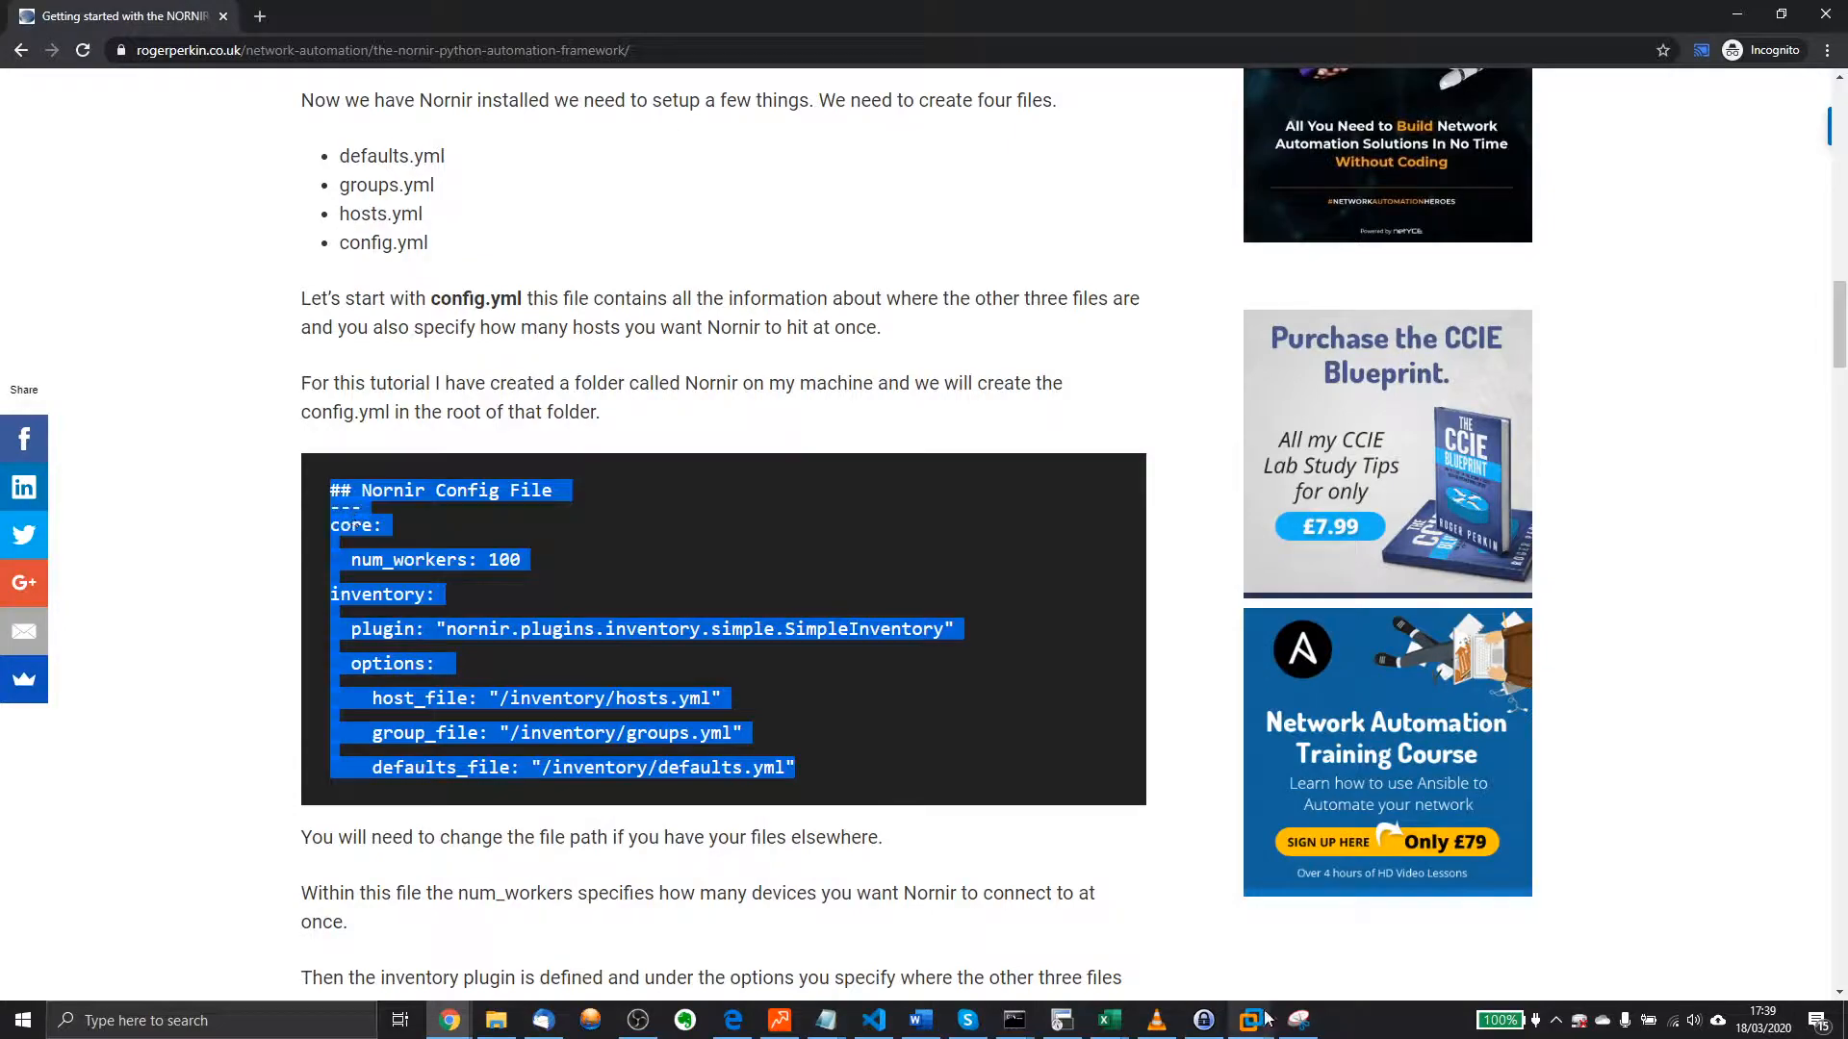
# Create config.yml in the Nornir folder and paste the copied config into it
pyautogui.click(1248, 1020)
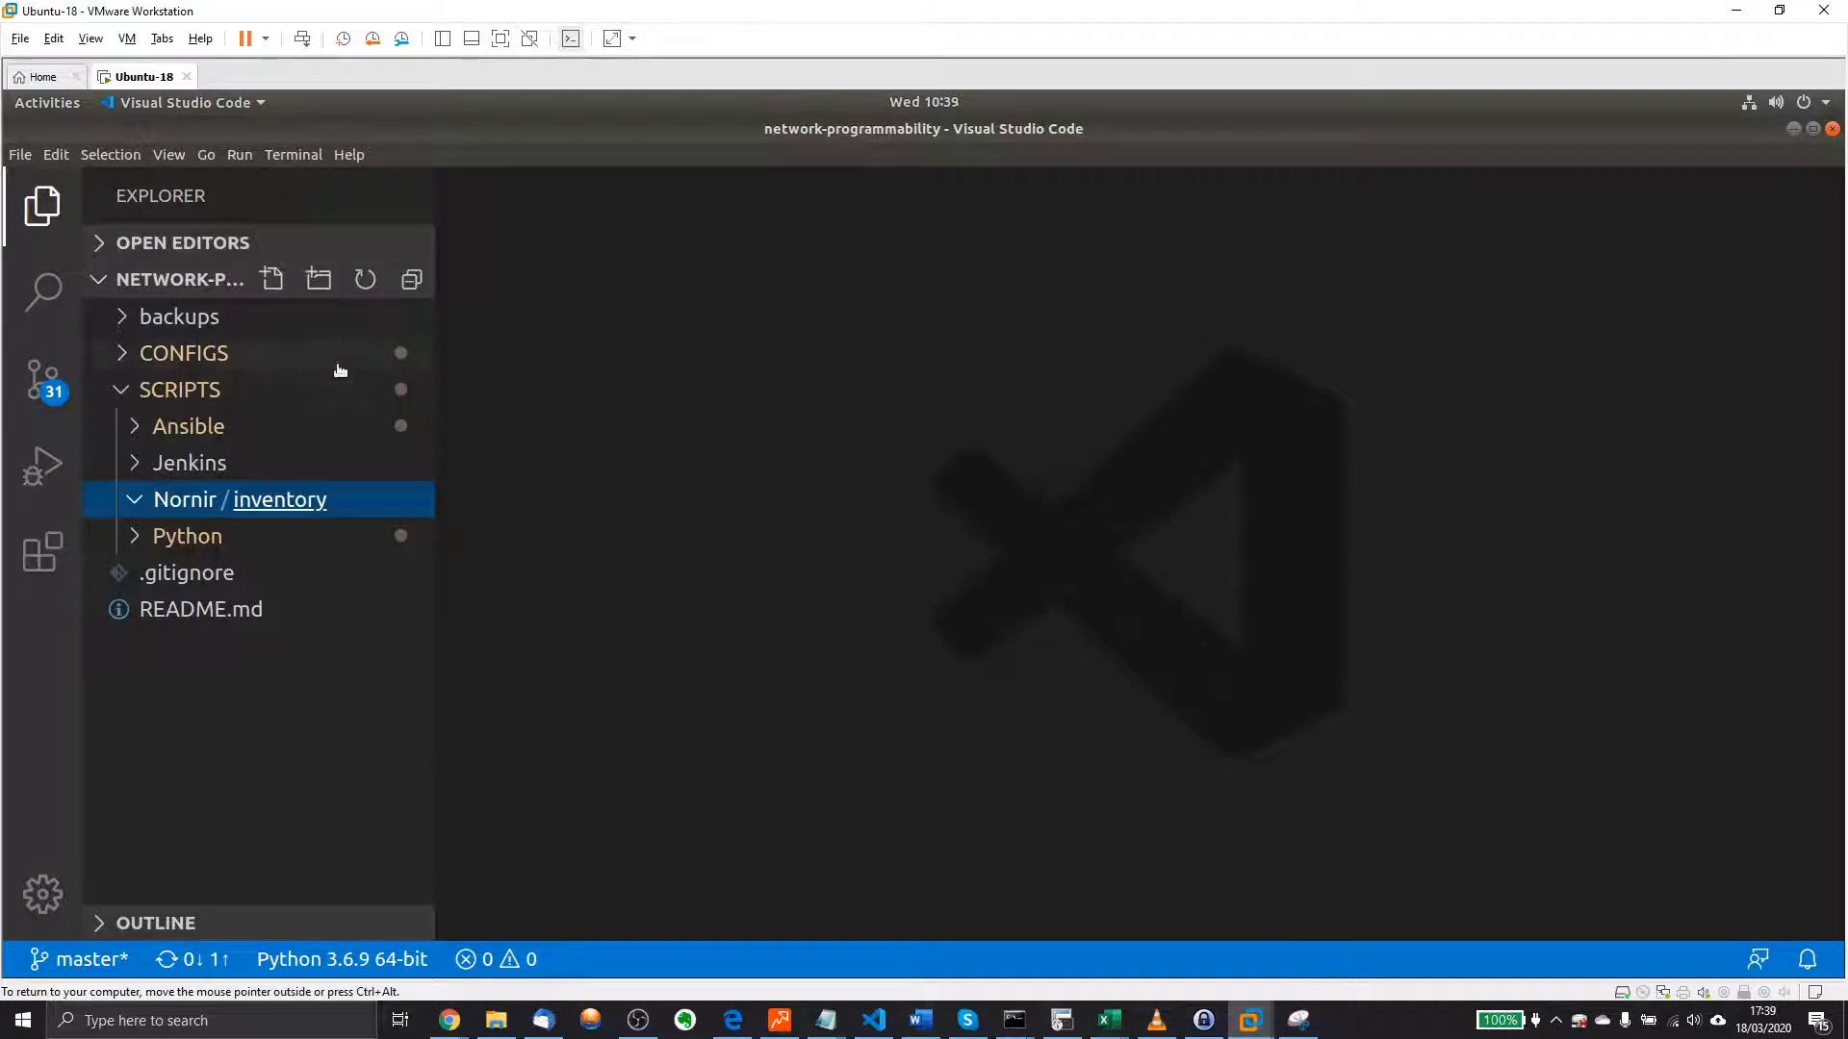
pyautogui.rightClick(241, 500)
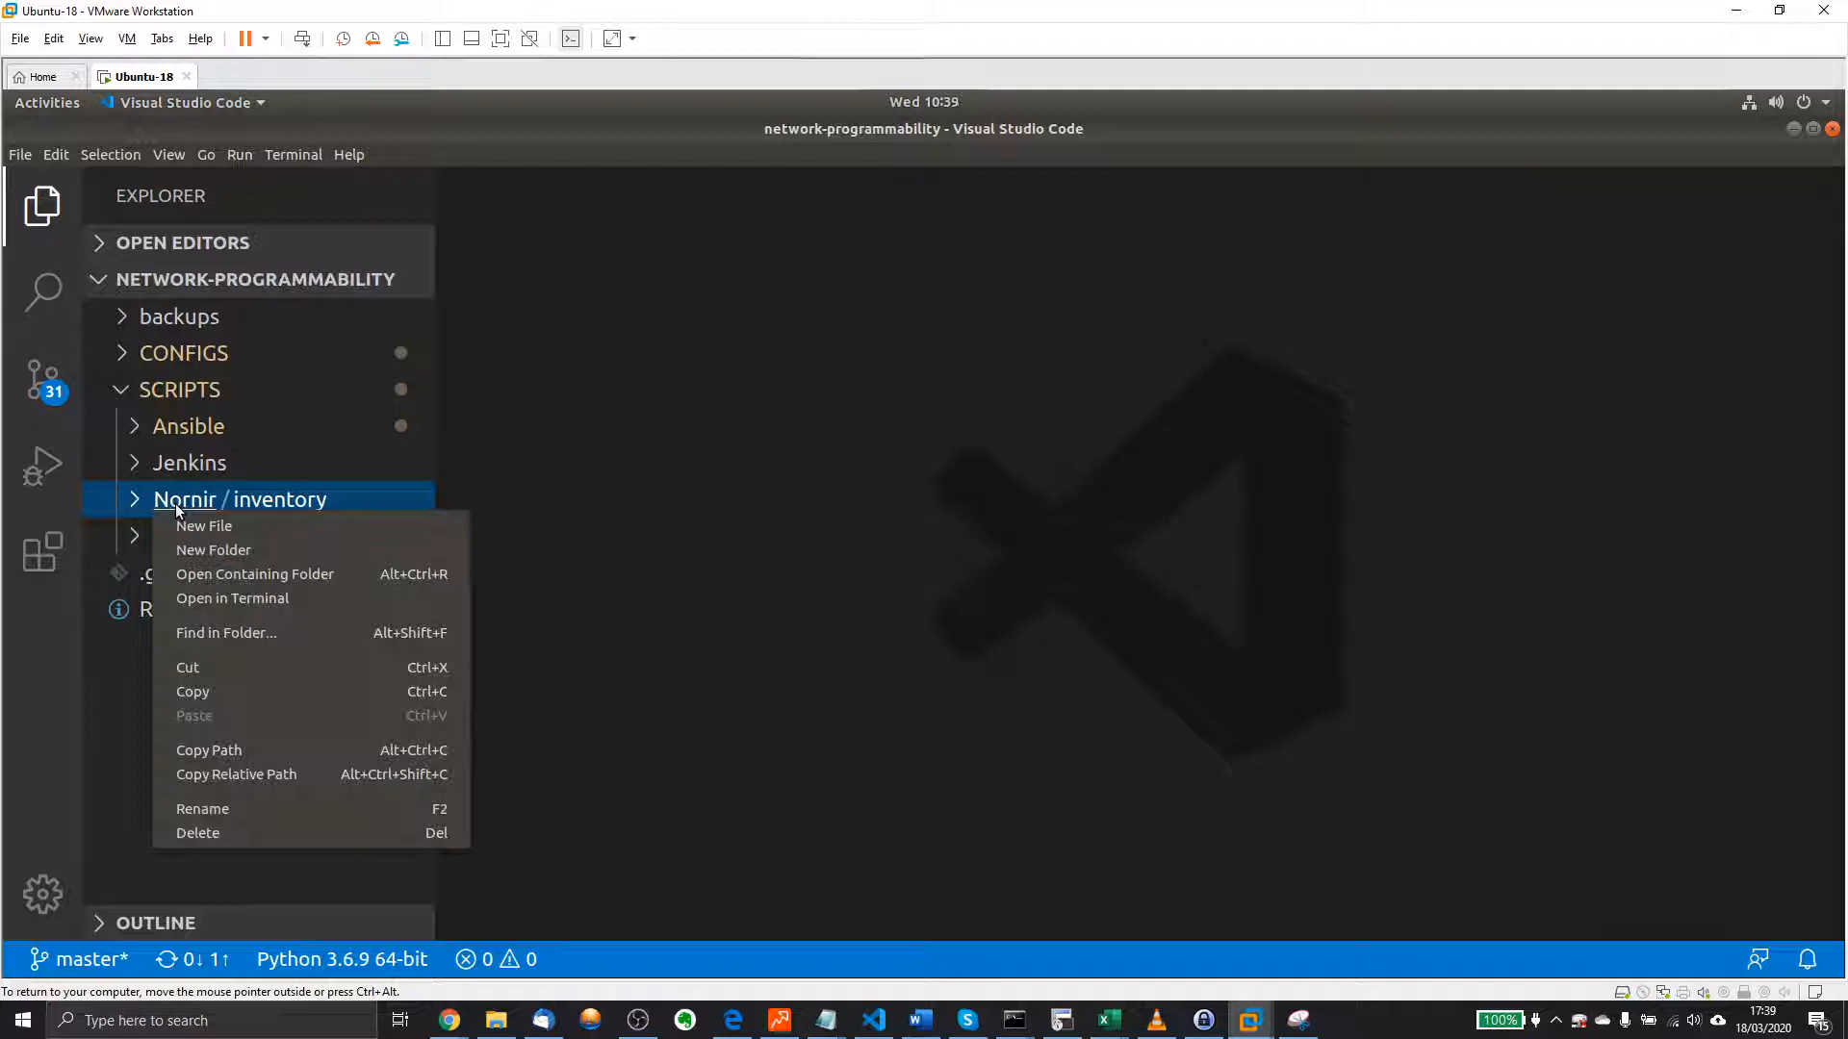
pyautogui.click(203, 525)
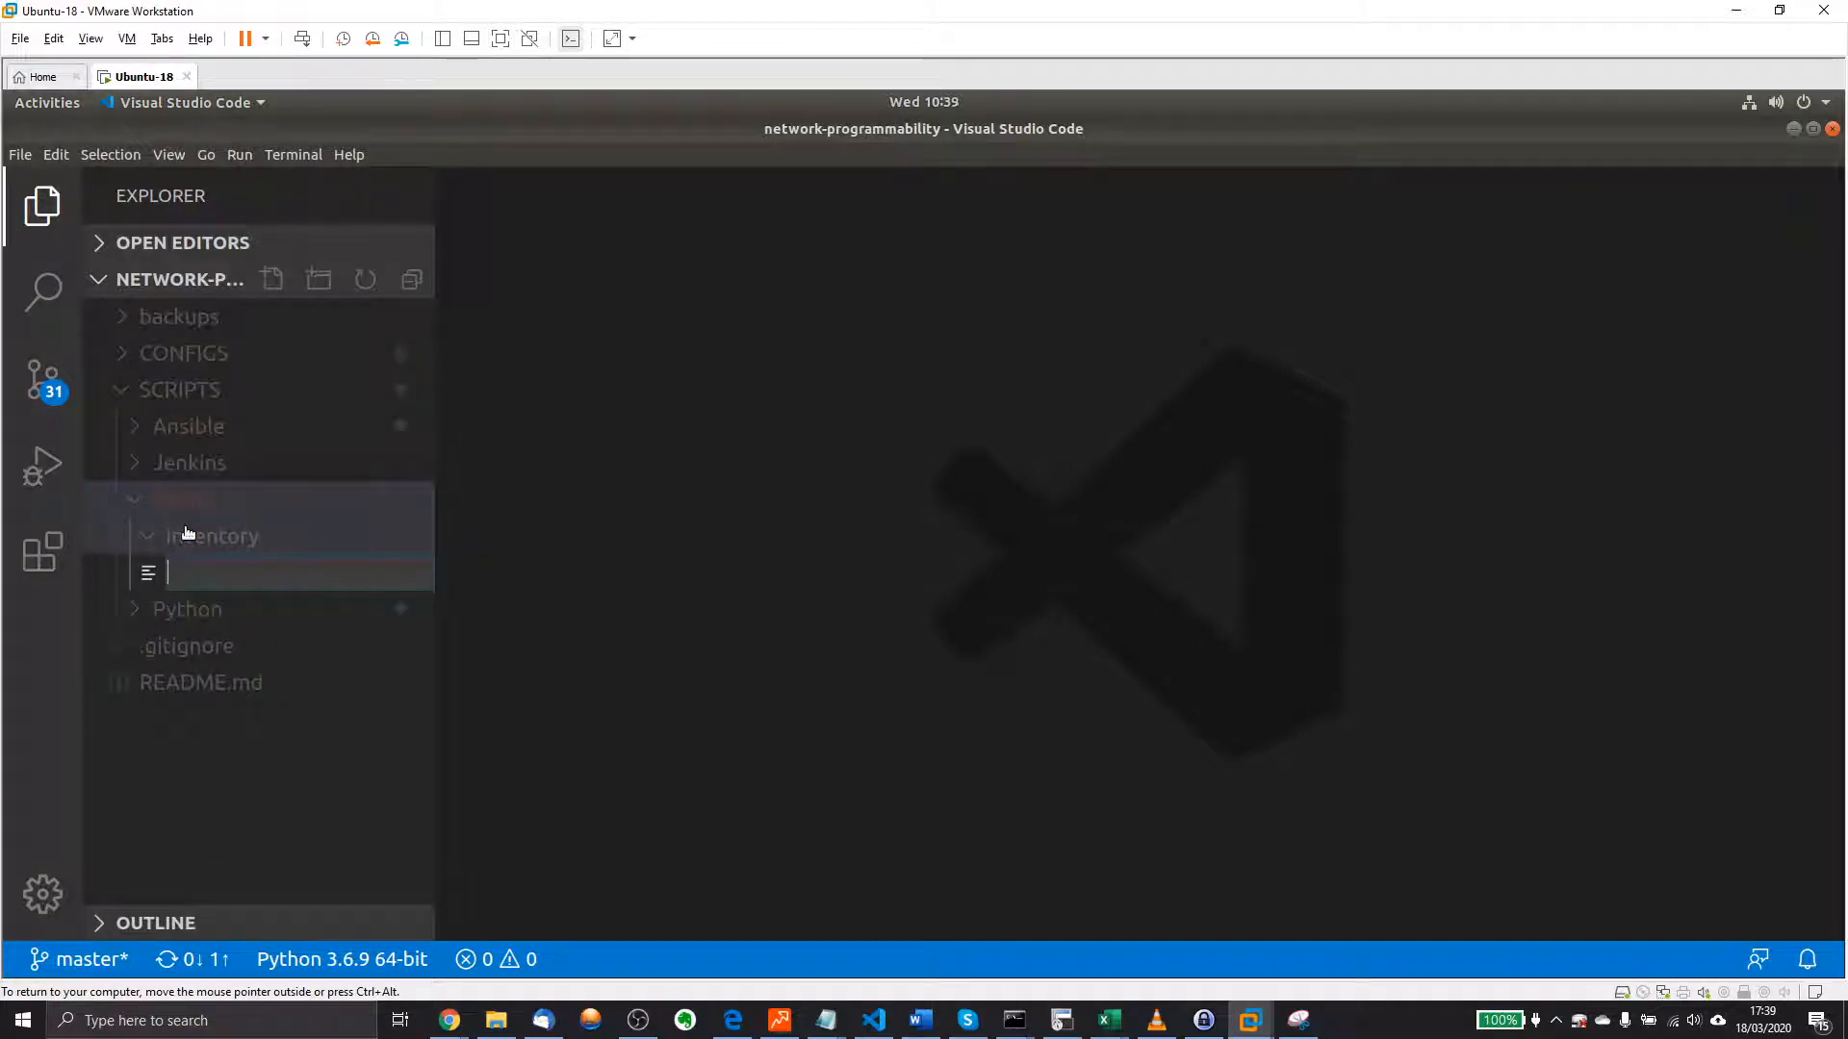
pyautogui.write('config.yml')
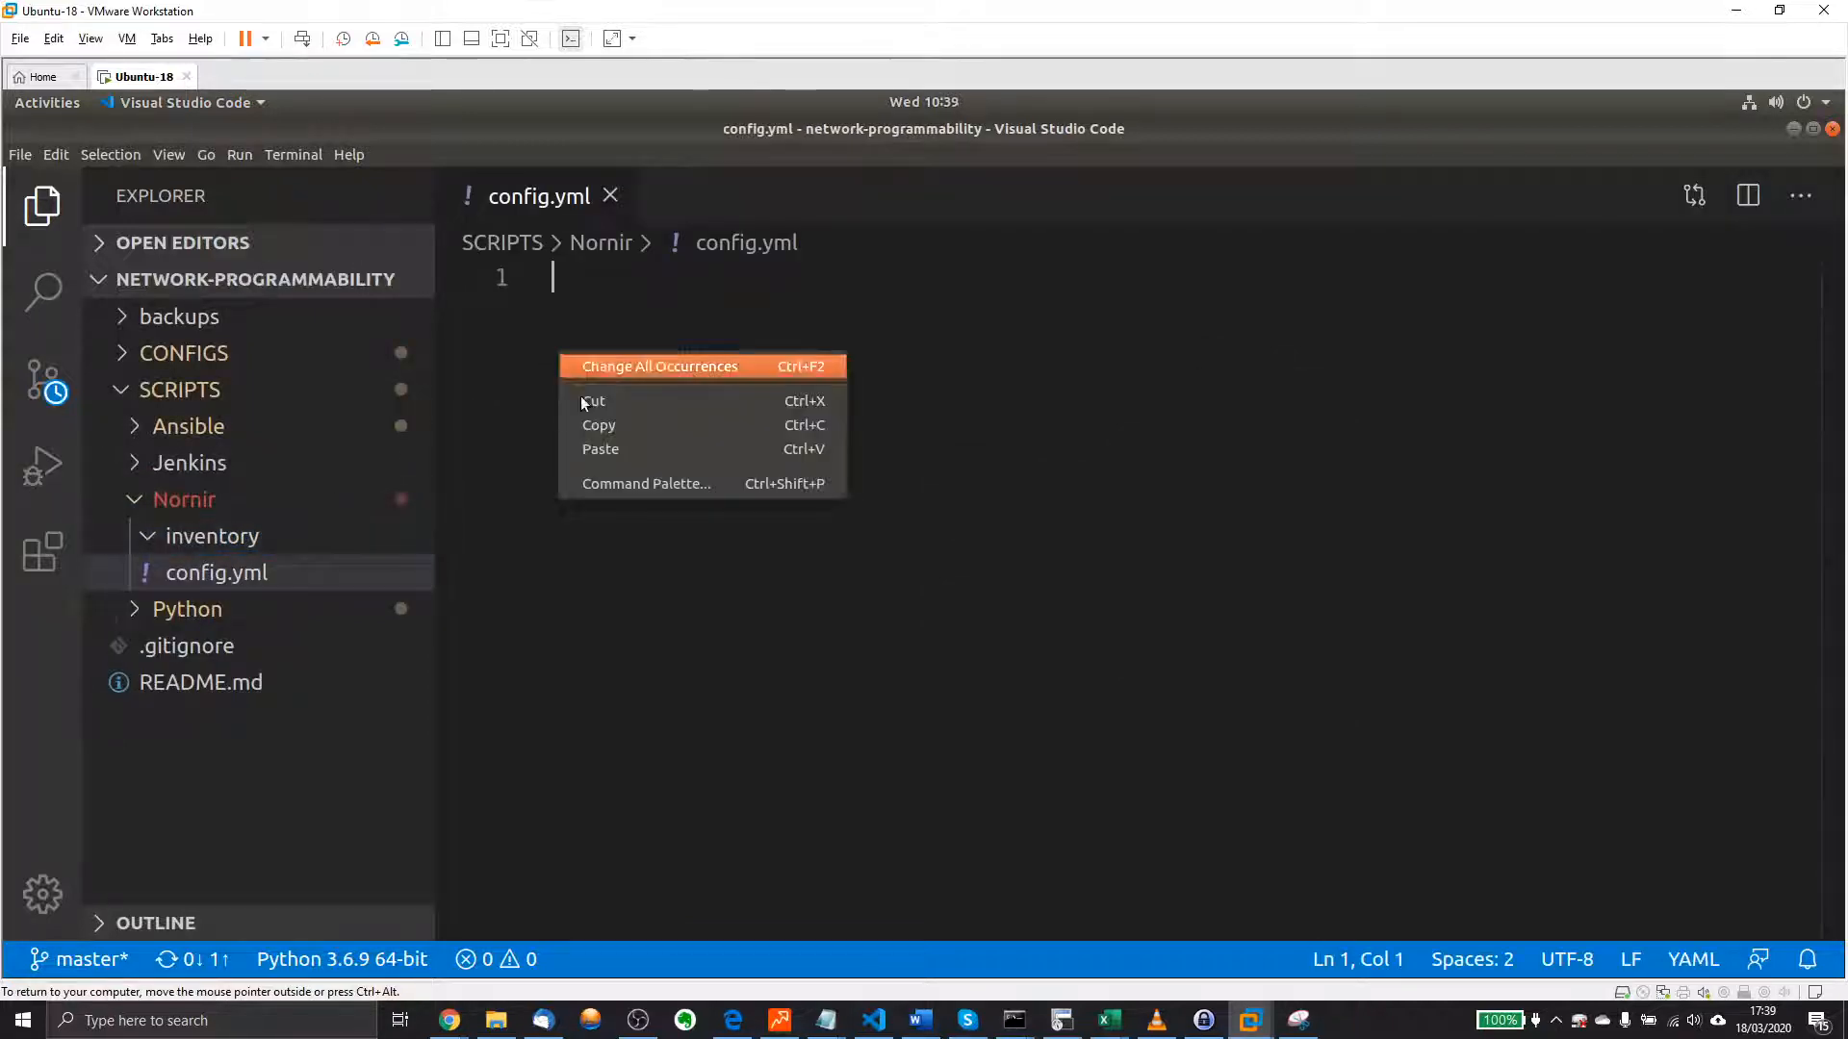
pyautogui.click(601, 450)
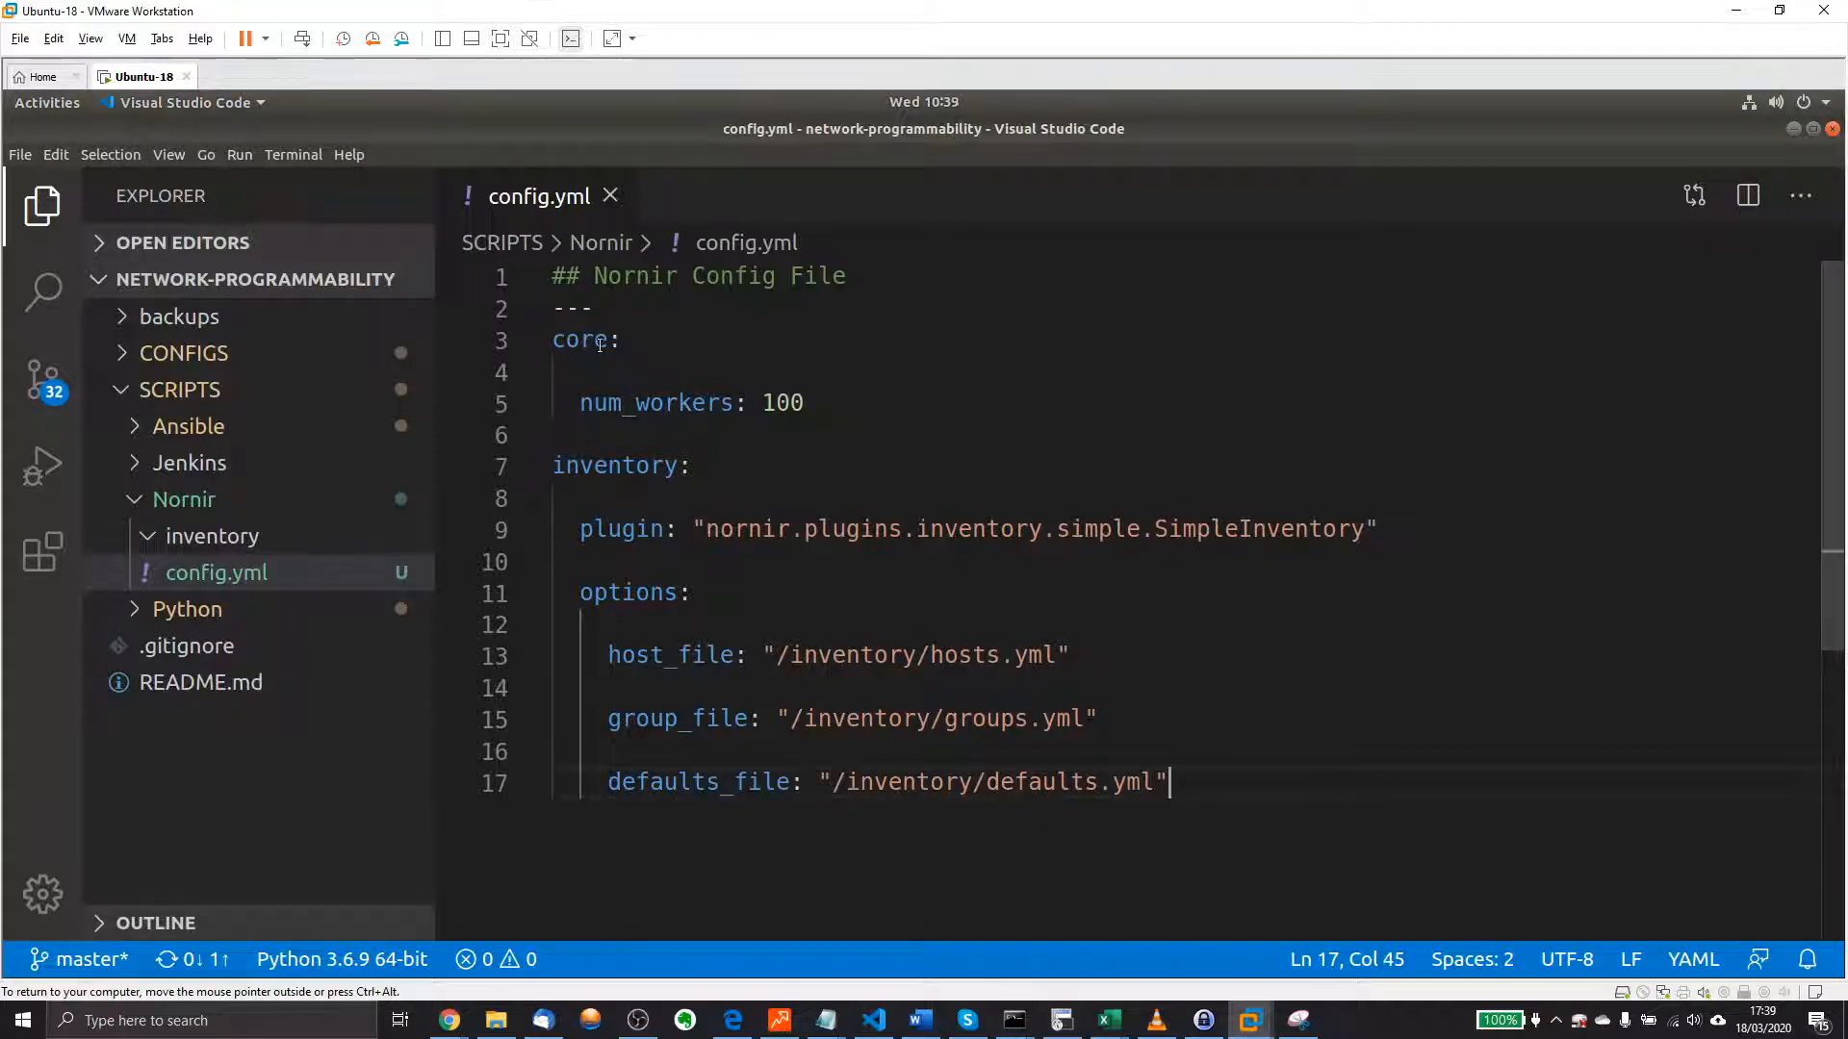
# Remove the blank lines from config.yml, leaving a compact 12-line file
pyautogui.click(572, 371)
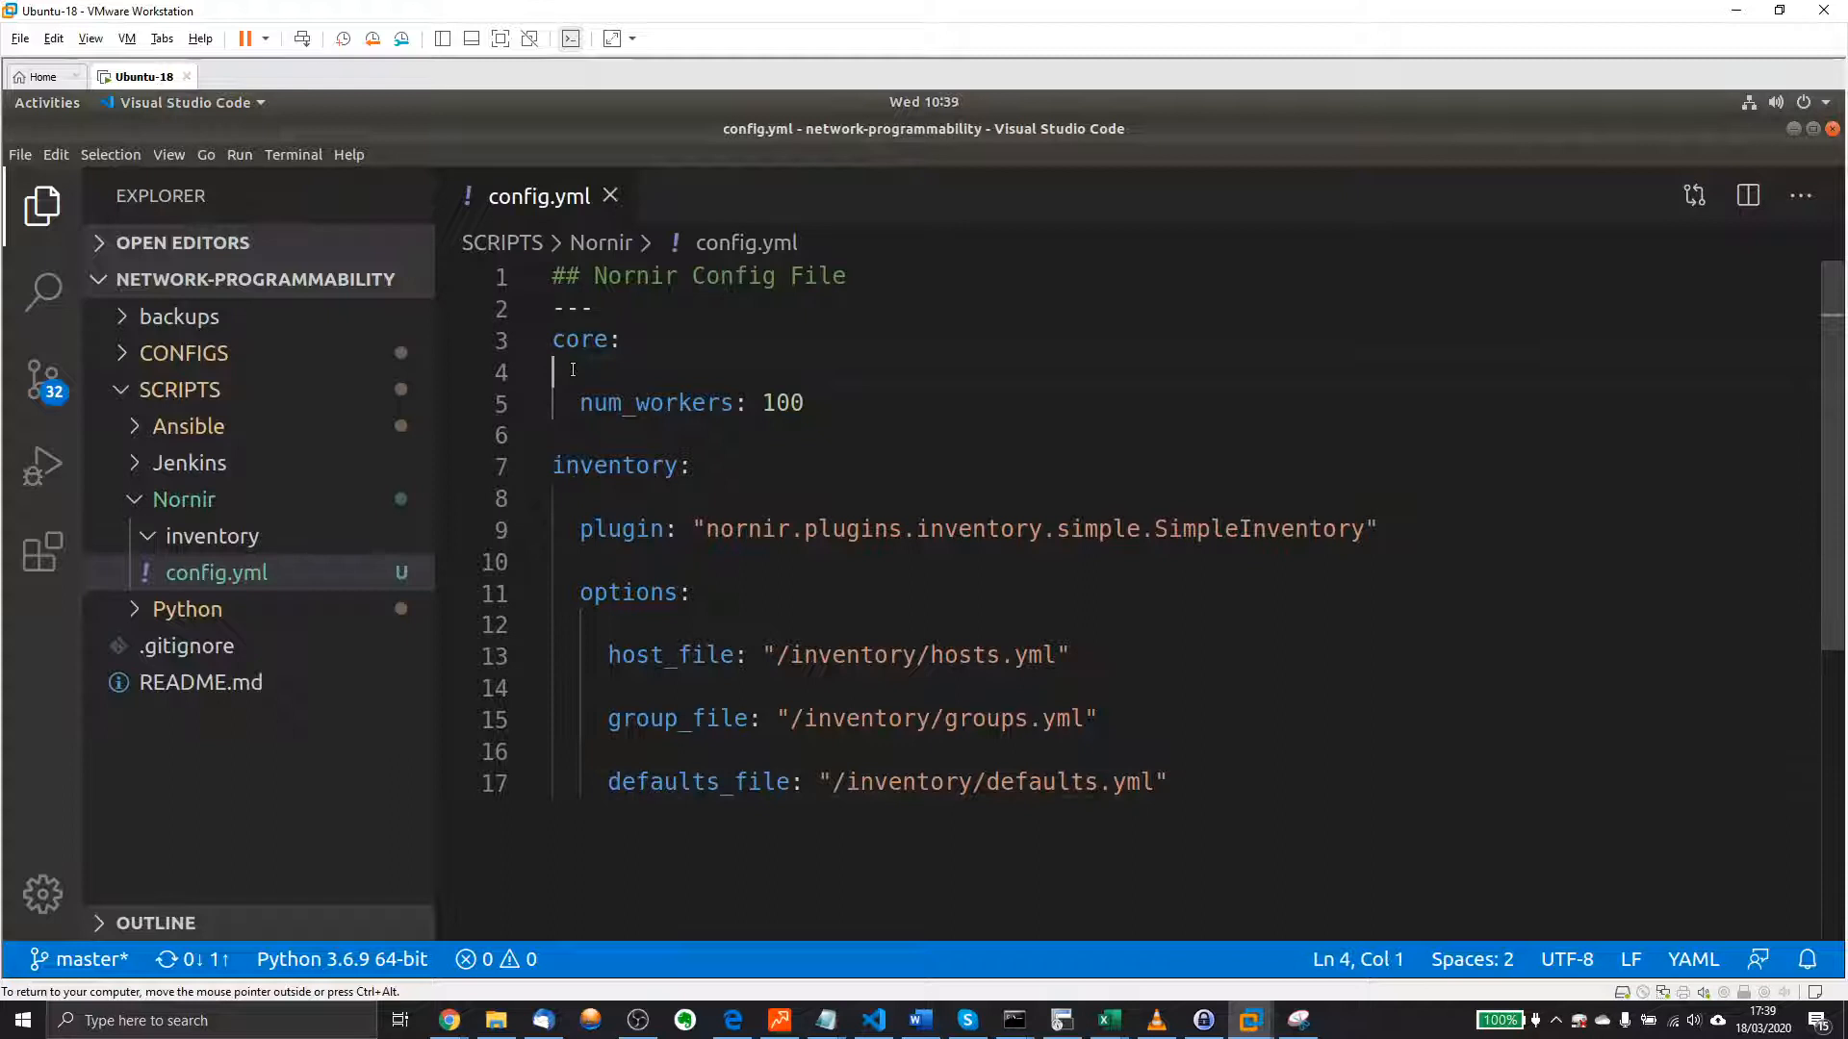
pyautogui.press('Backspace')
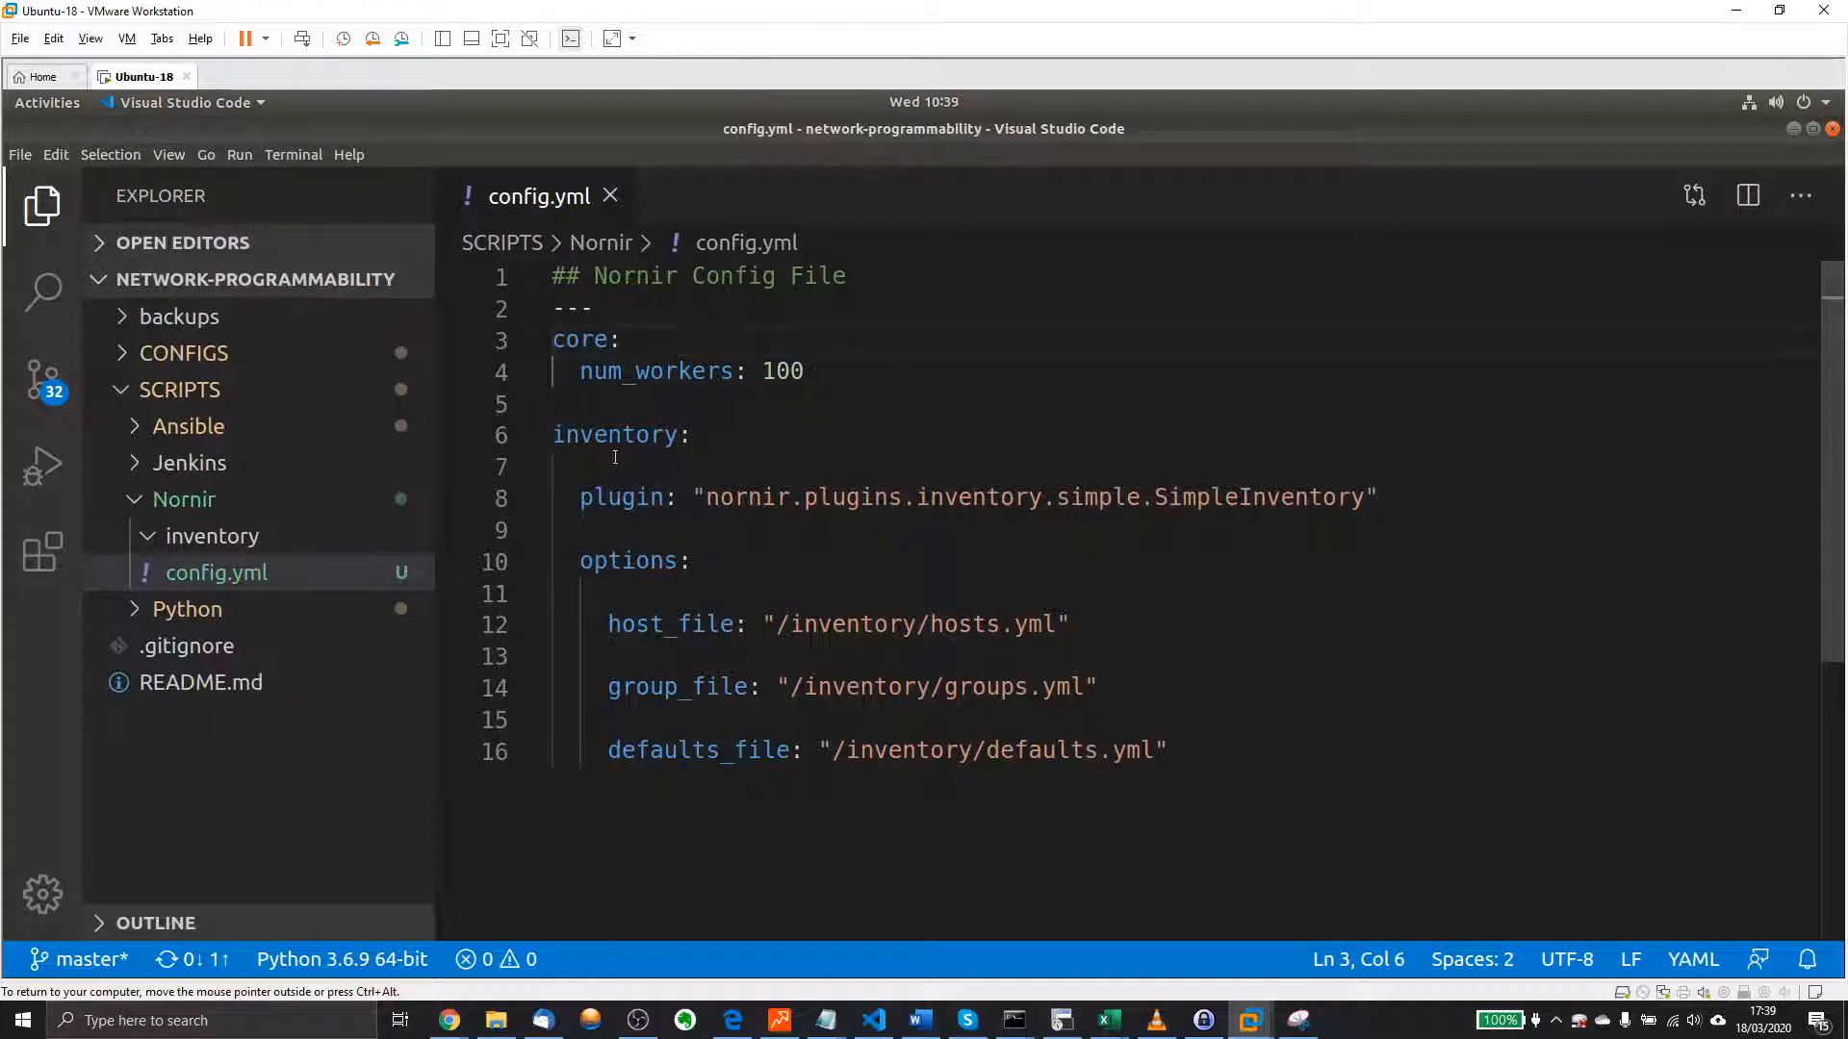
pyautogui.press('Delete')
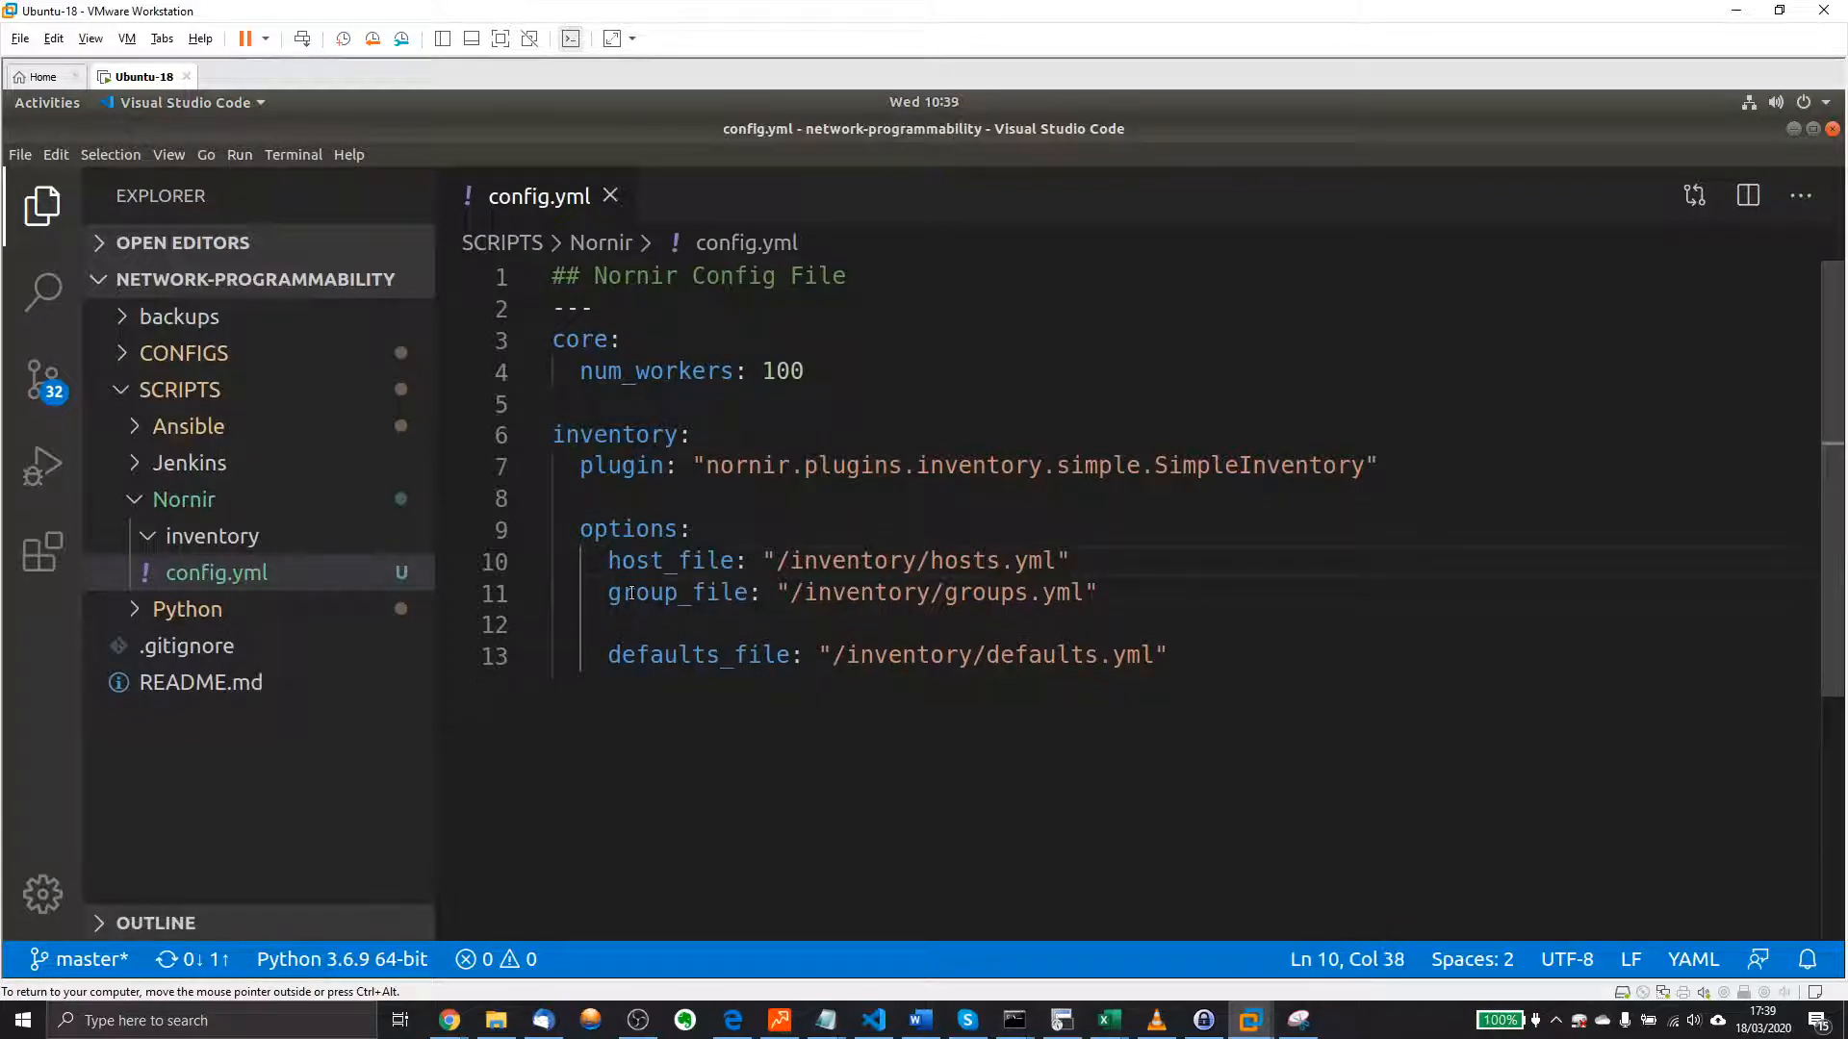
pyautogui.press('Delete')
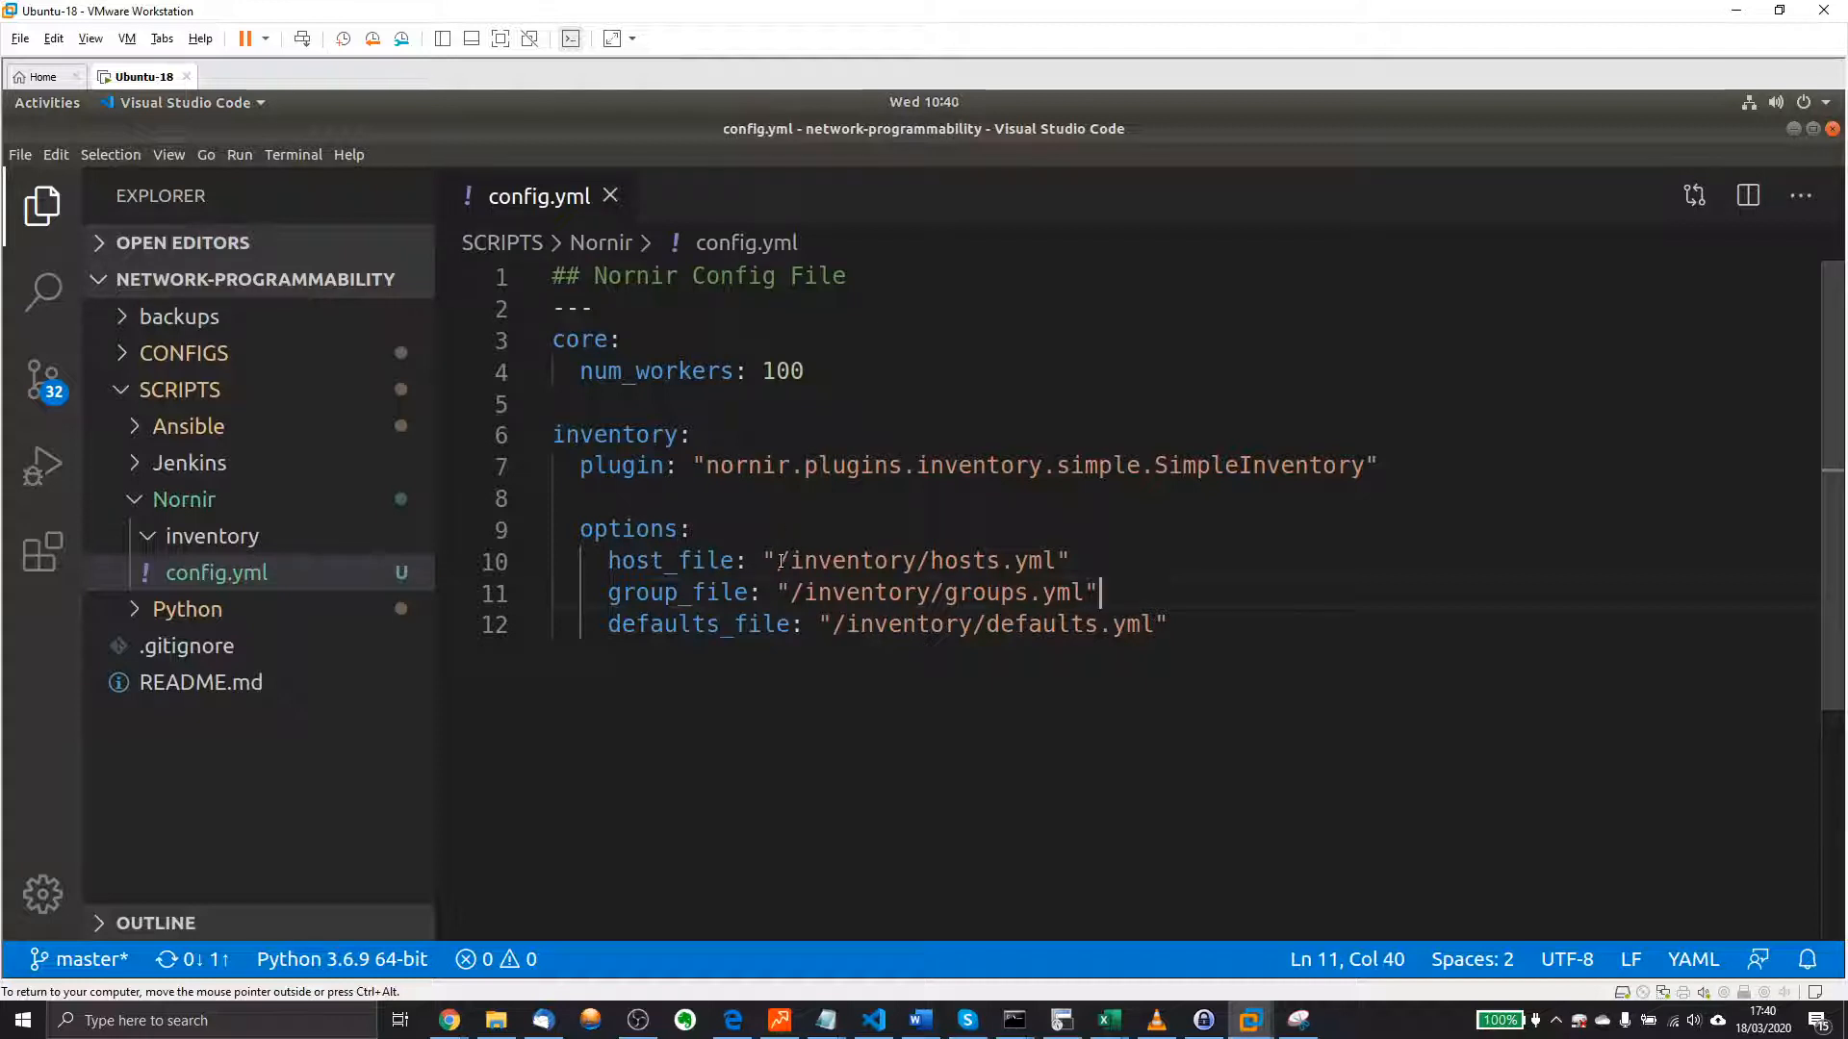
pyautogui.click(777, 561)
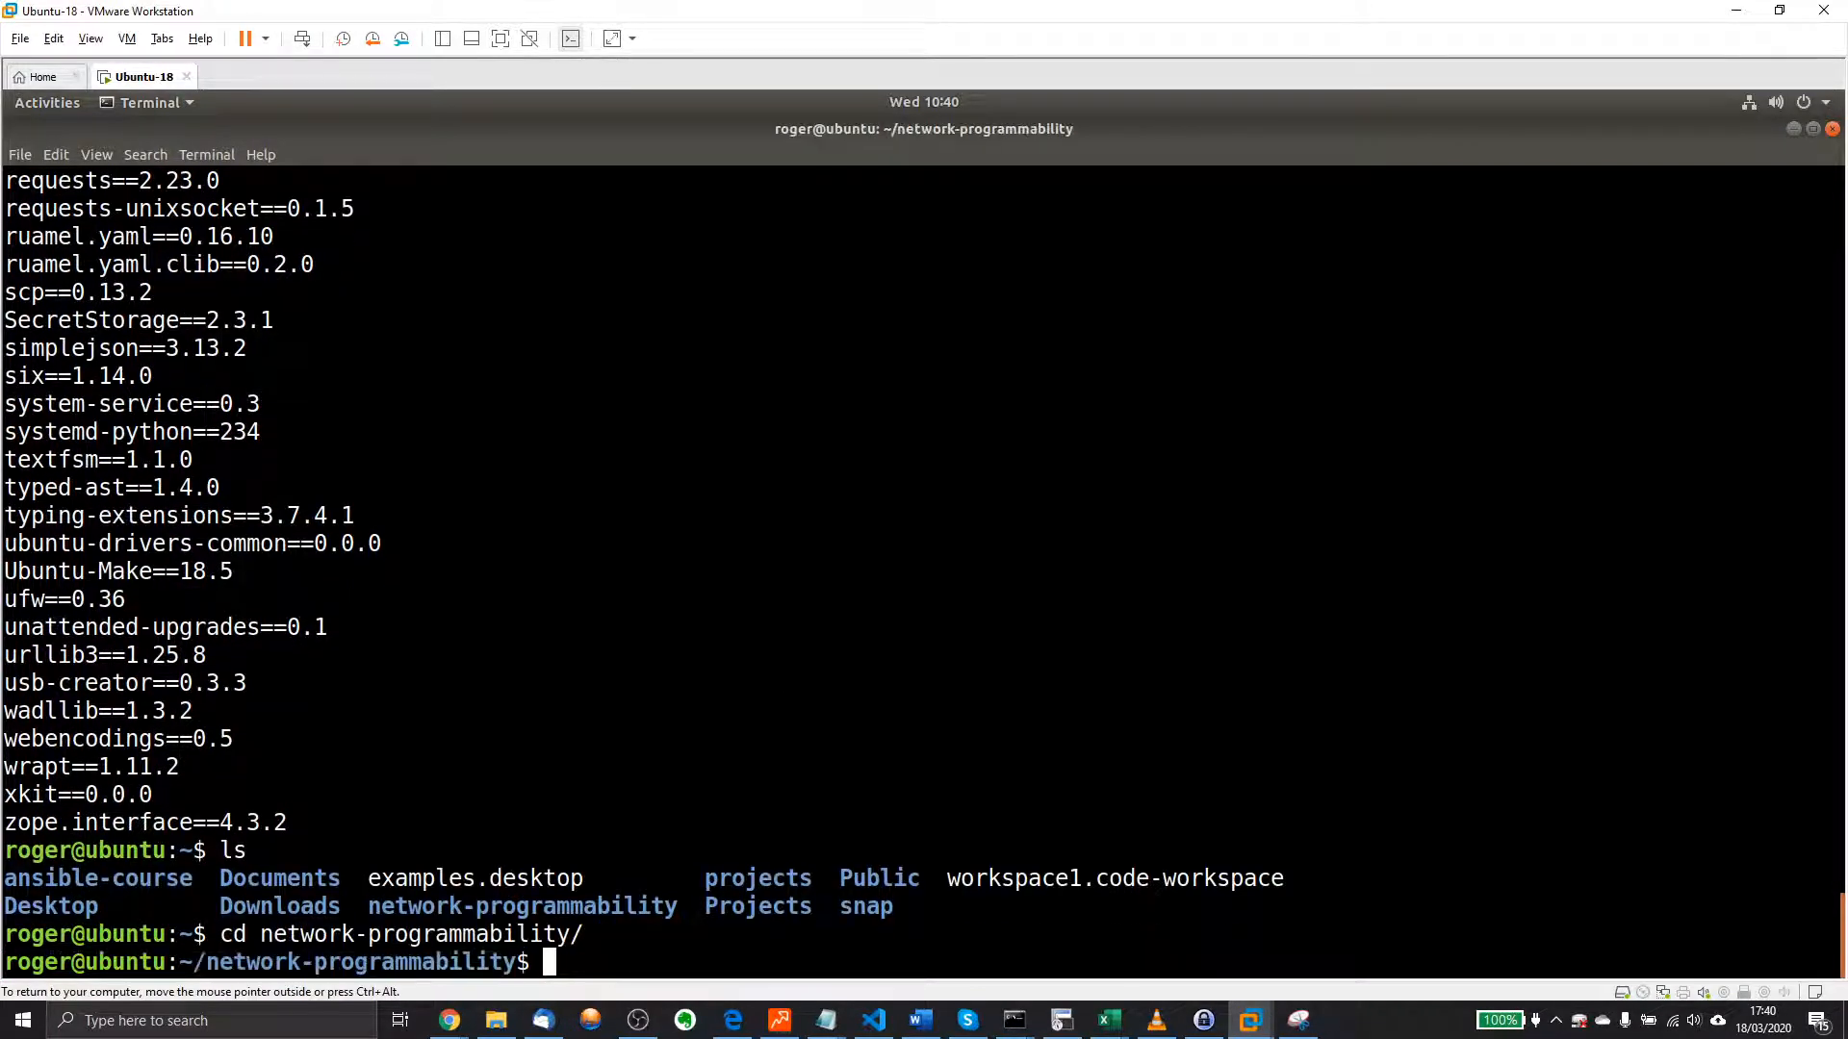
# Navigate the terminal into the network-programmability scripts folder with cd
pyautogui.write('cd S')
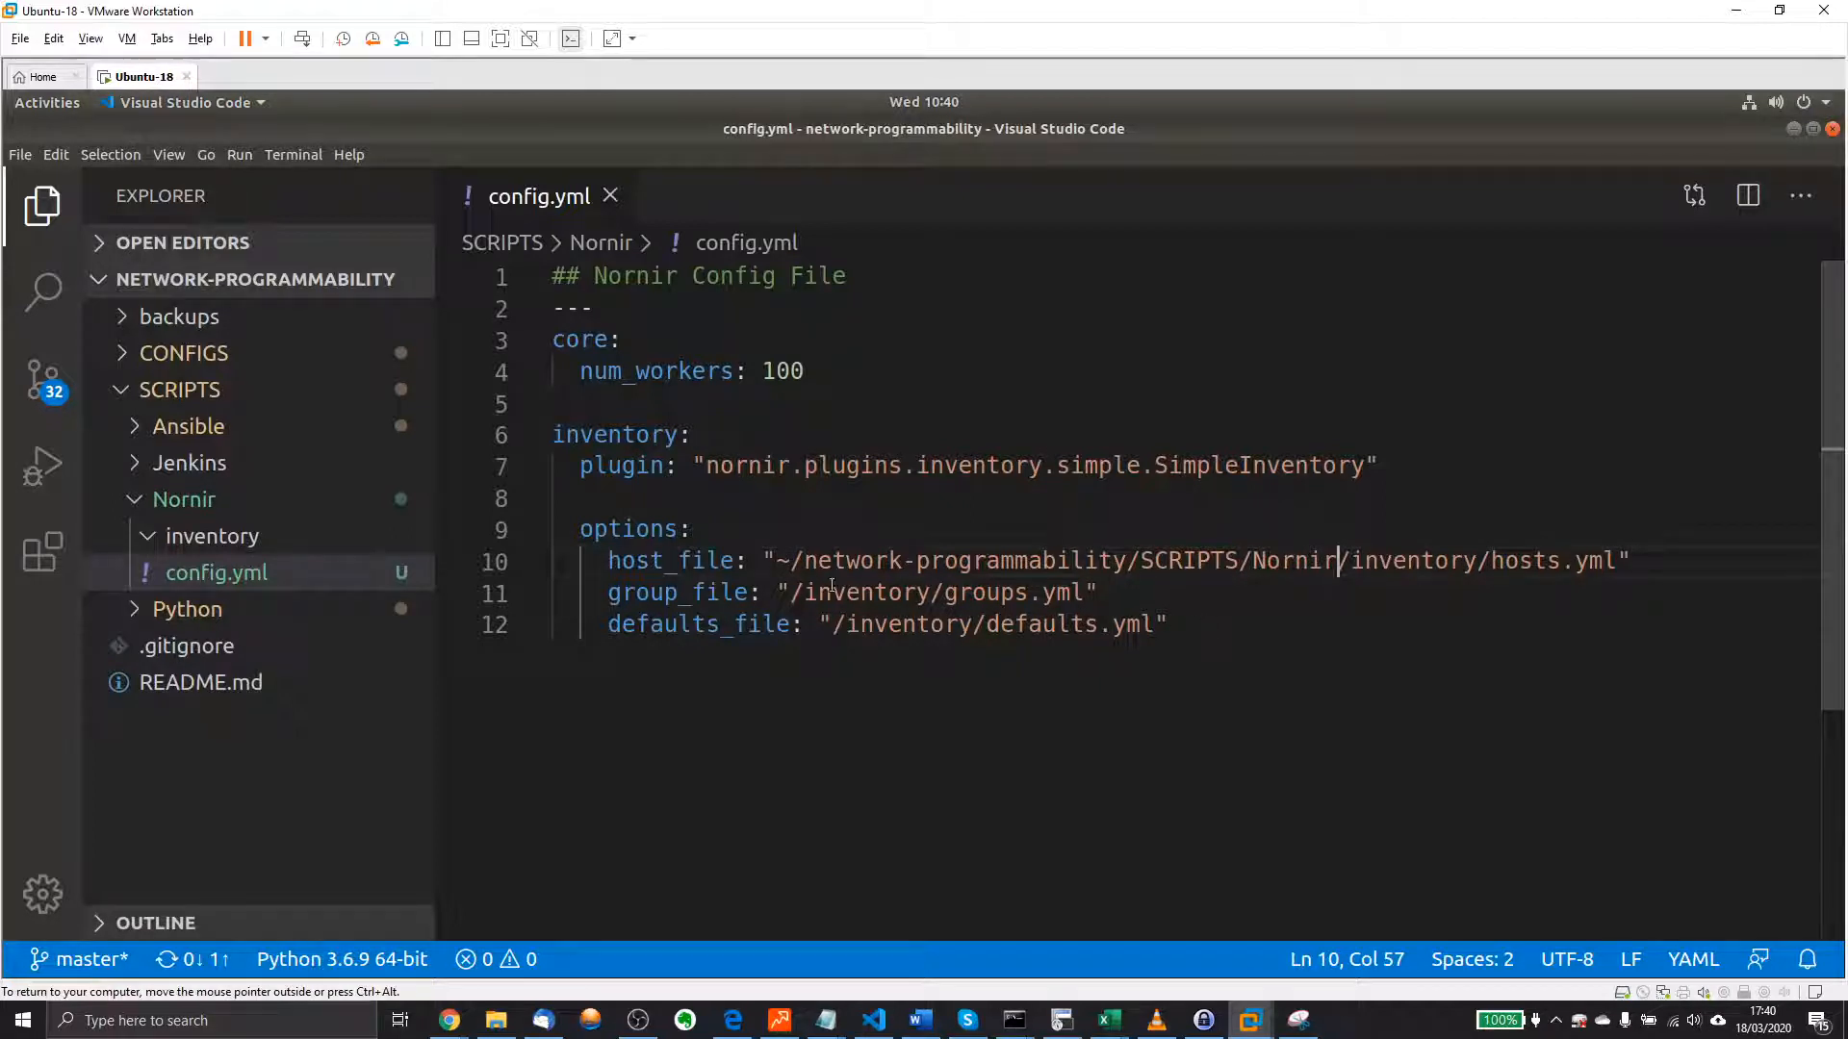
# Edit group_file to the full ~/network-programmability/SCRIPTS/Nornir/inventory path
pyautogui.click(791, 592)
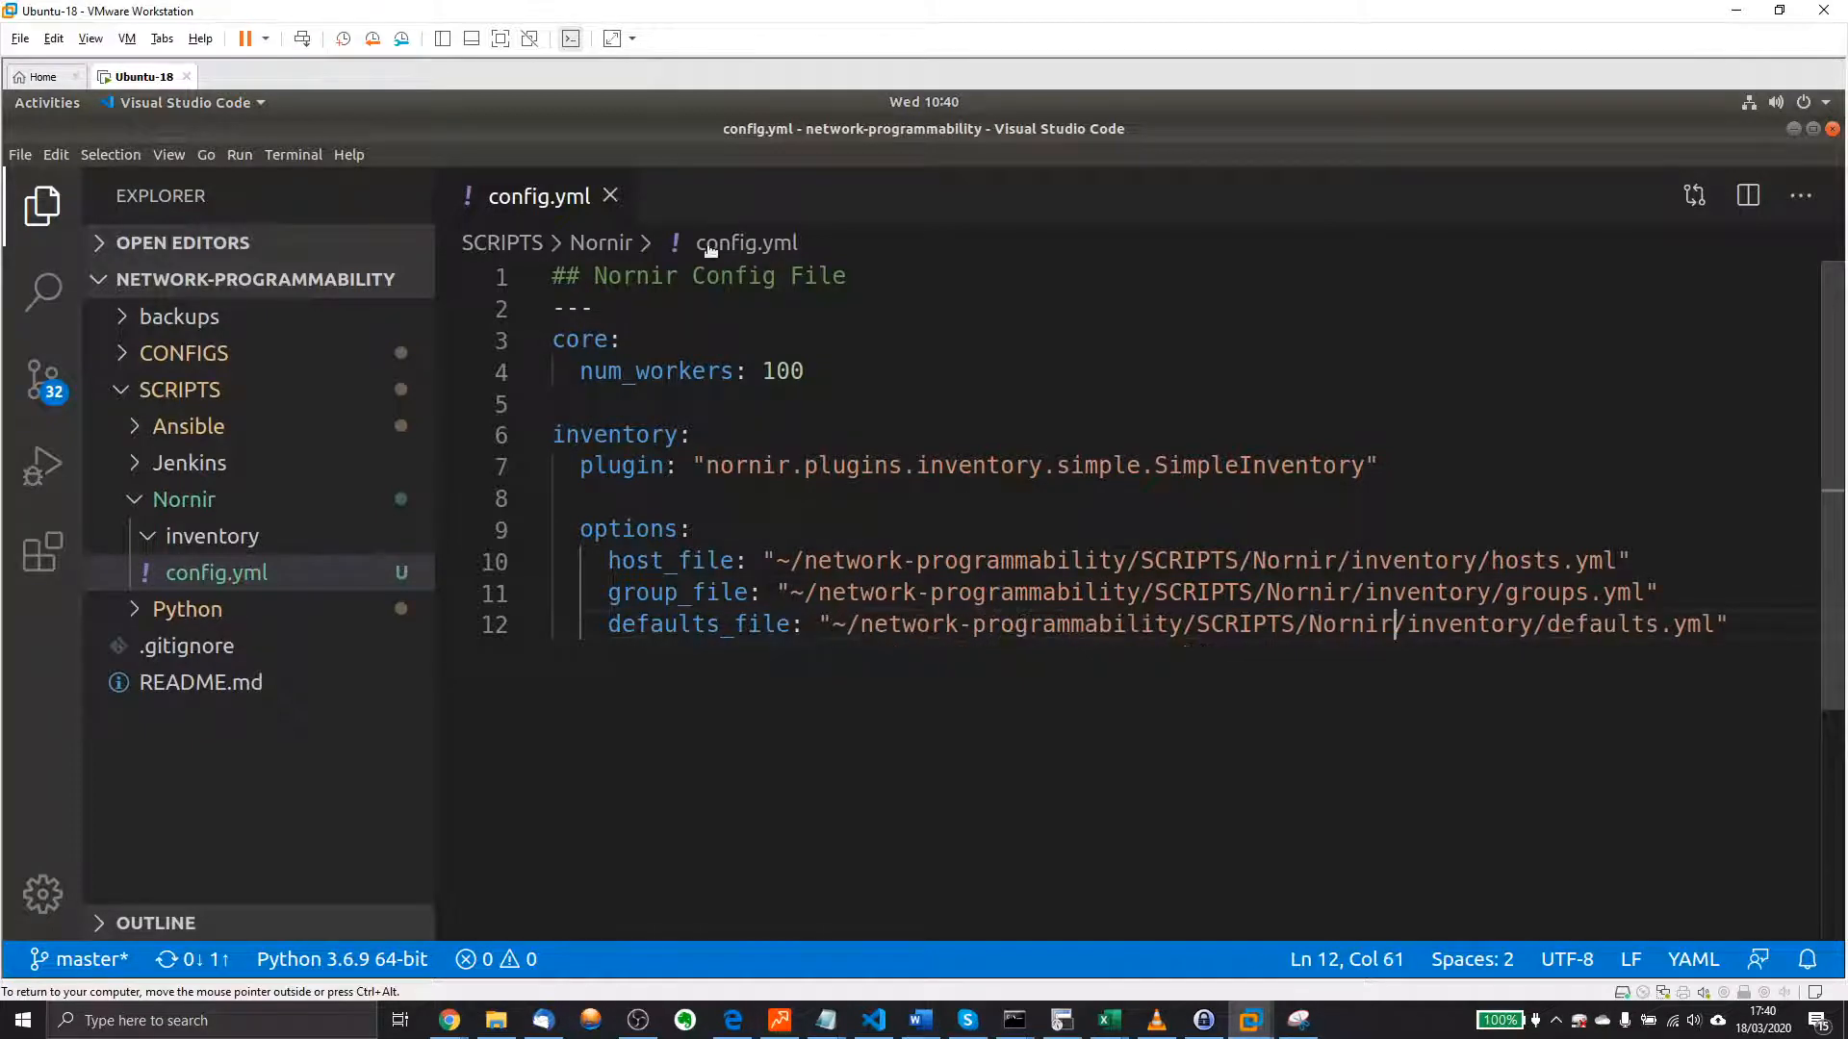
pyautogui.moveTo(870, 544)
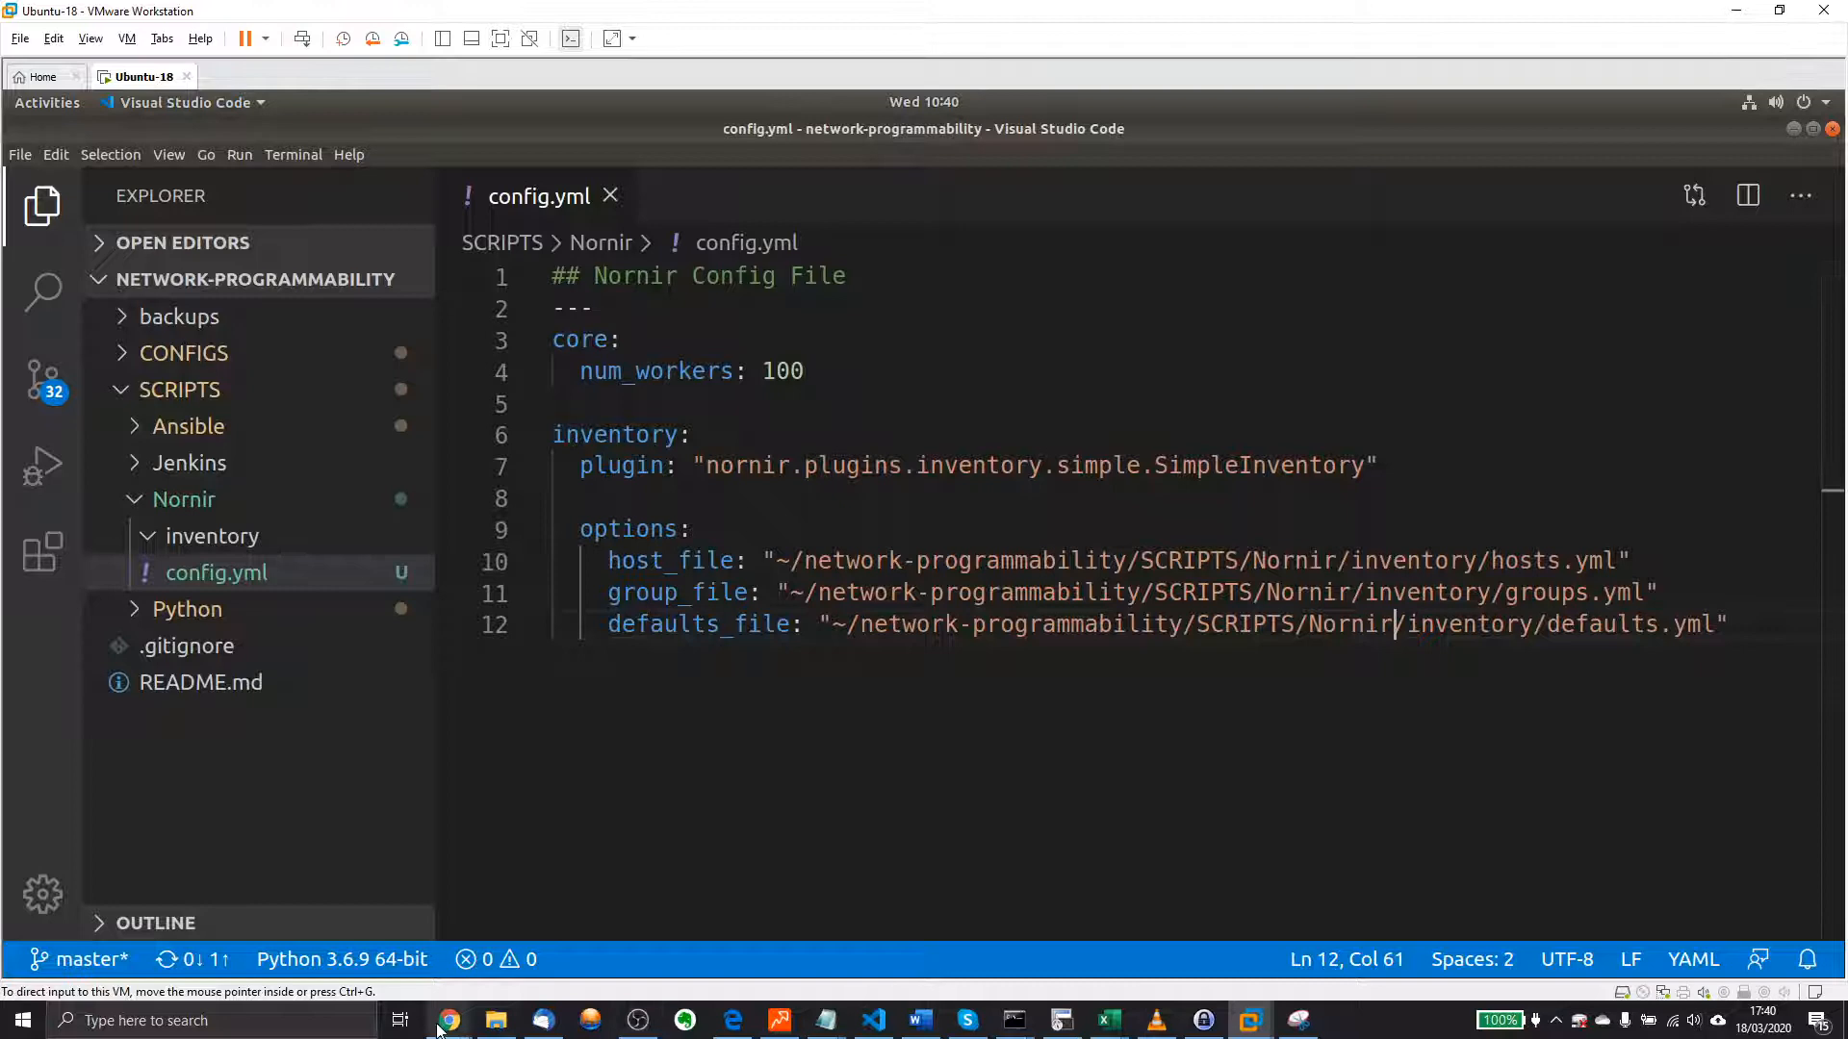
# Copy the blog's two-router hosts.yml example from Chrome and come back to VS Code
pyautogui.click(446, 1020)
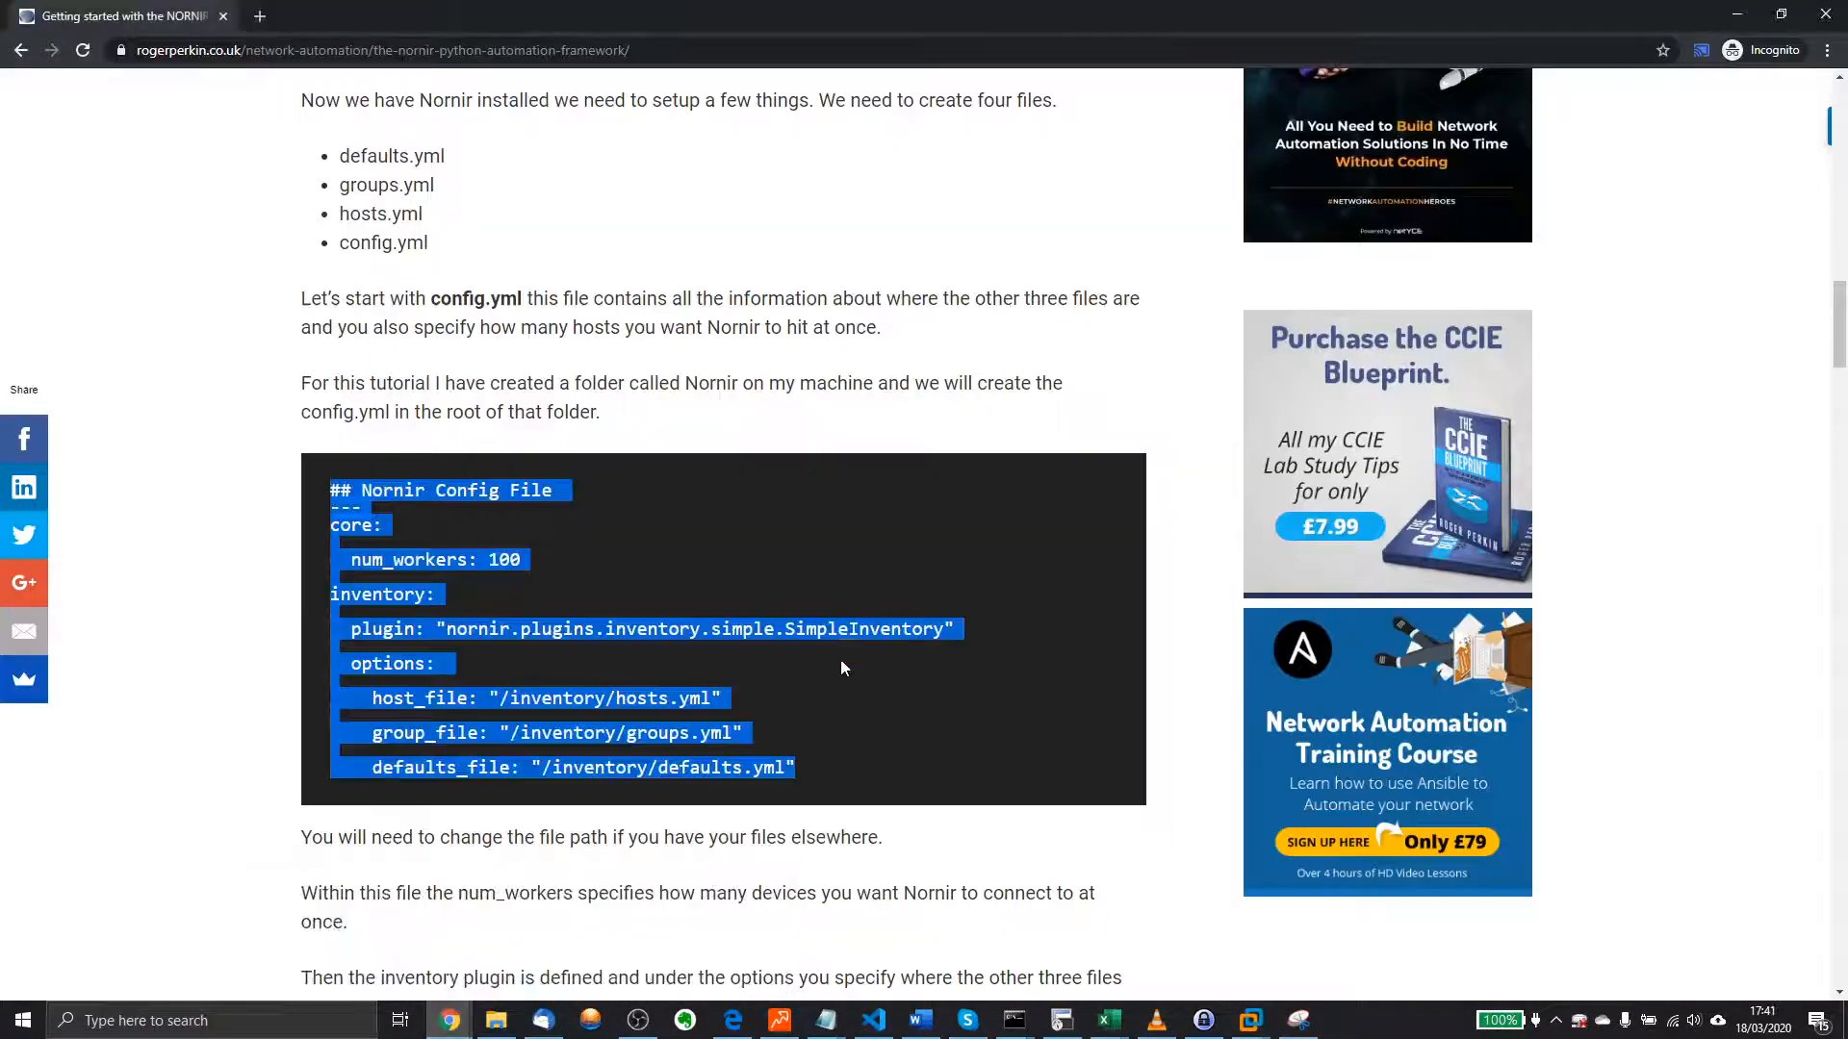
pyautogui.scroll(-3)
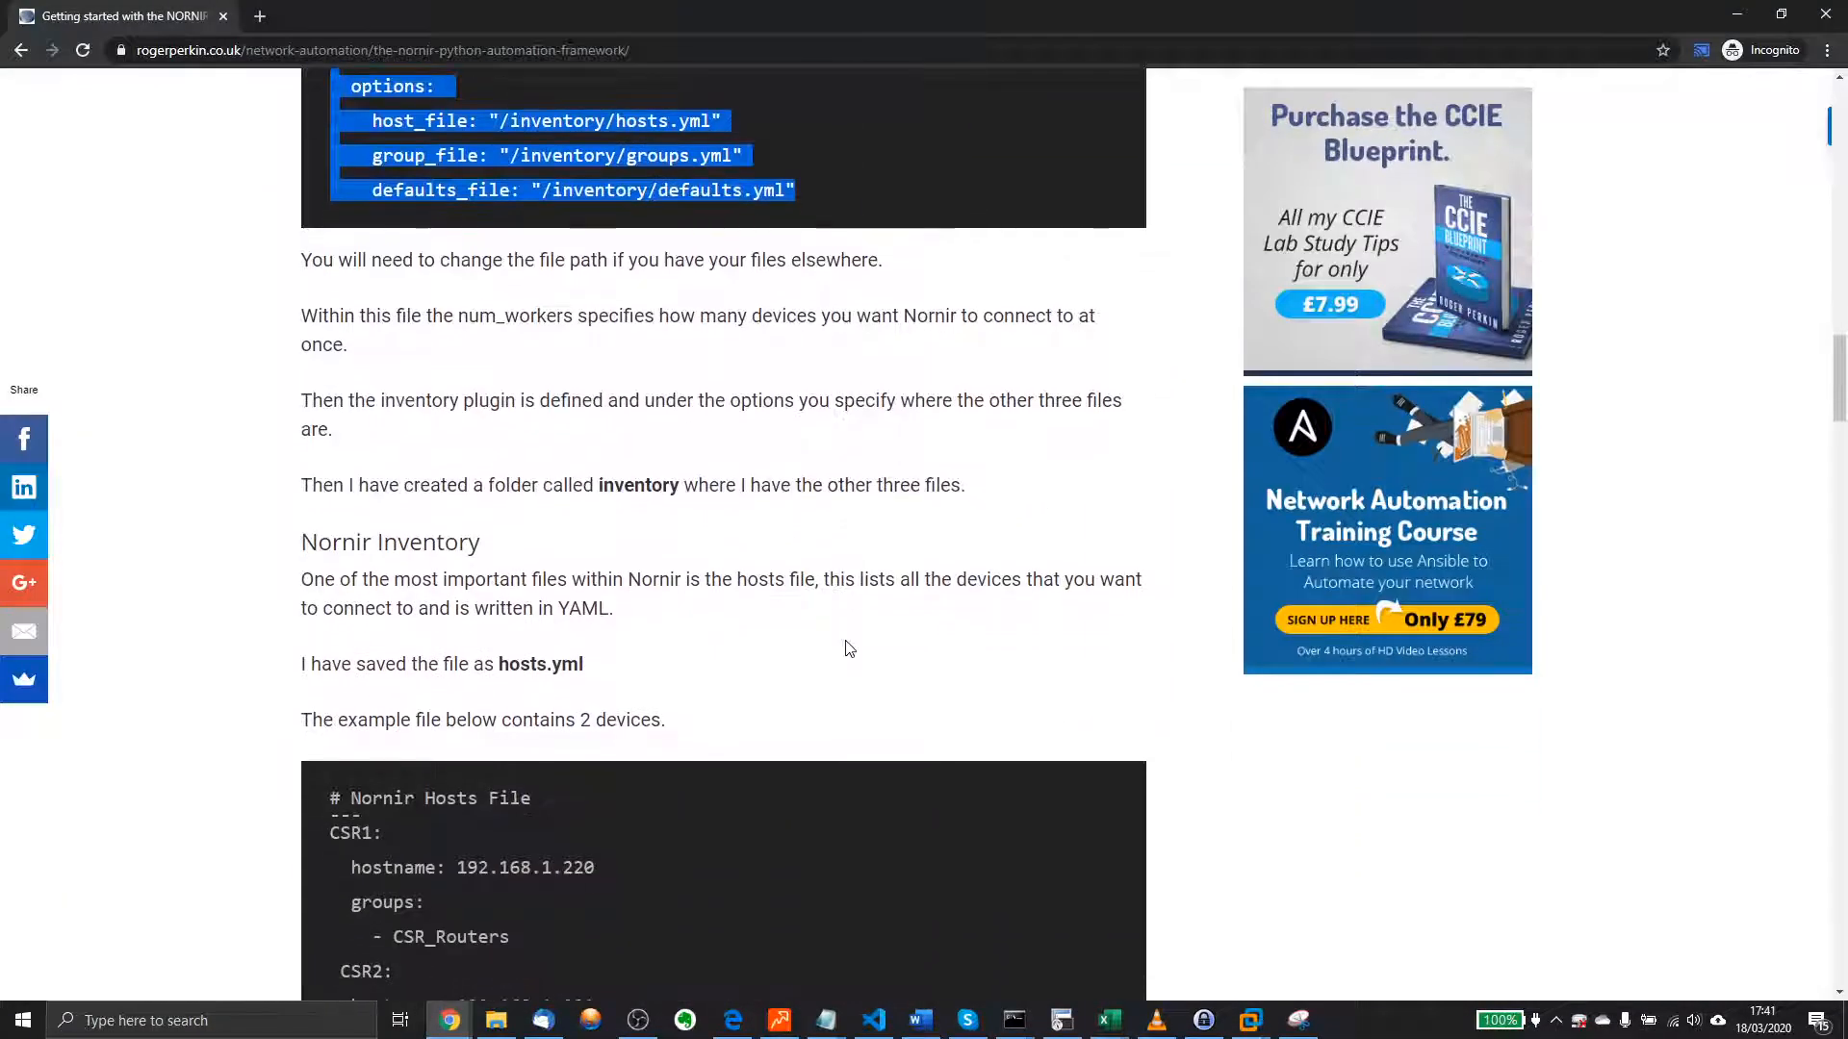
pyautogui.scroll(-3)
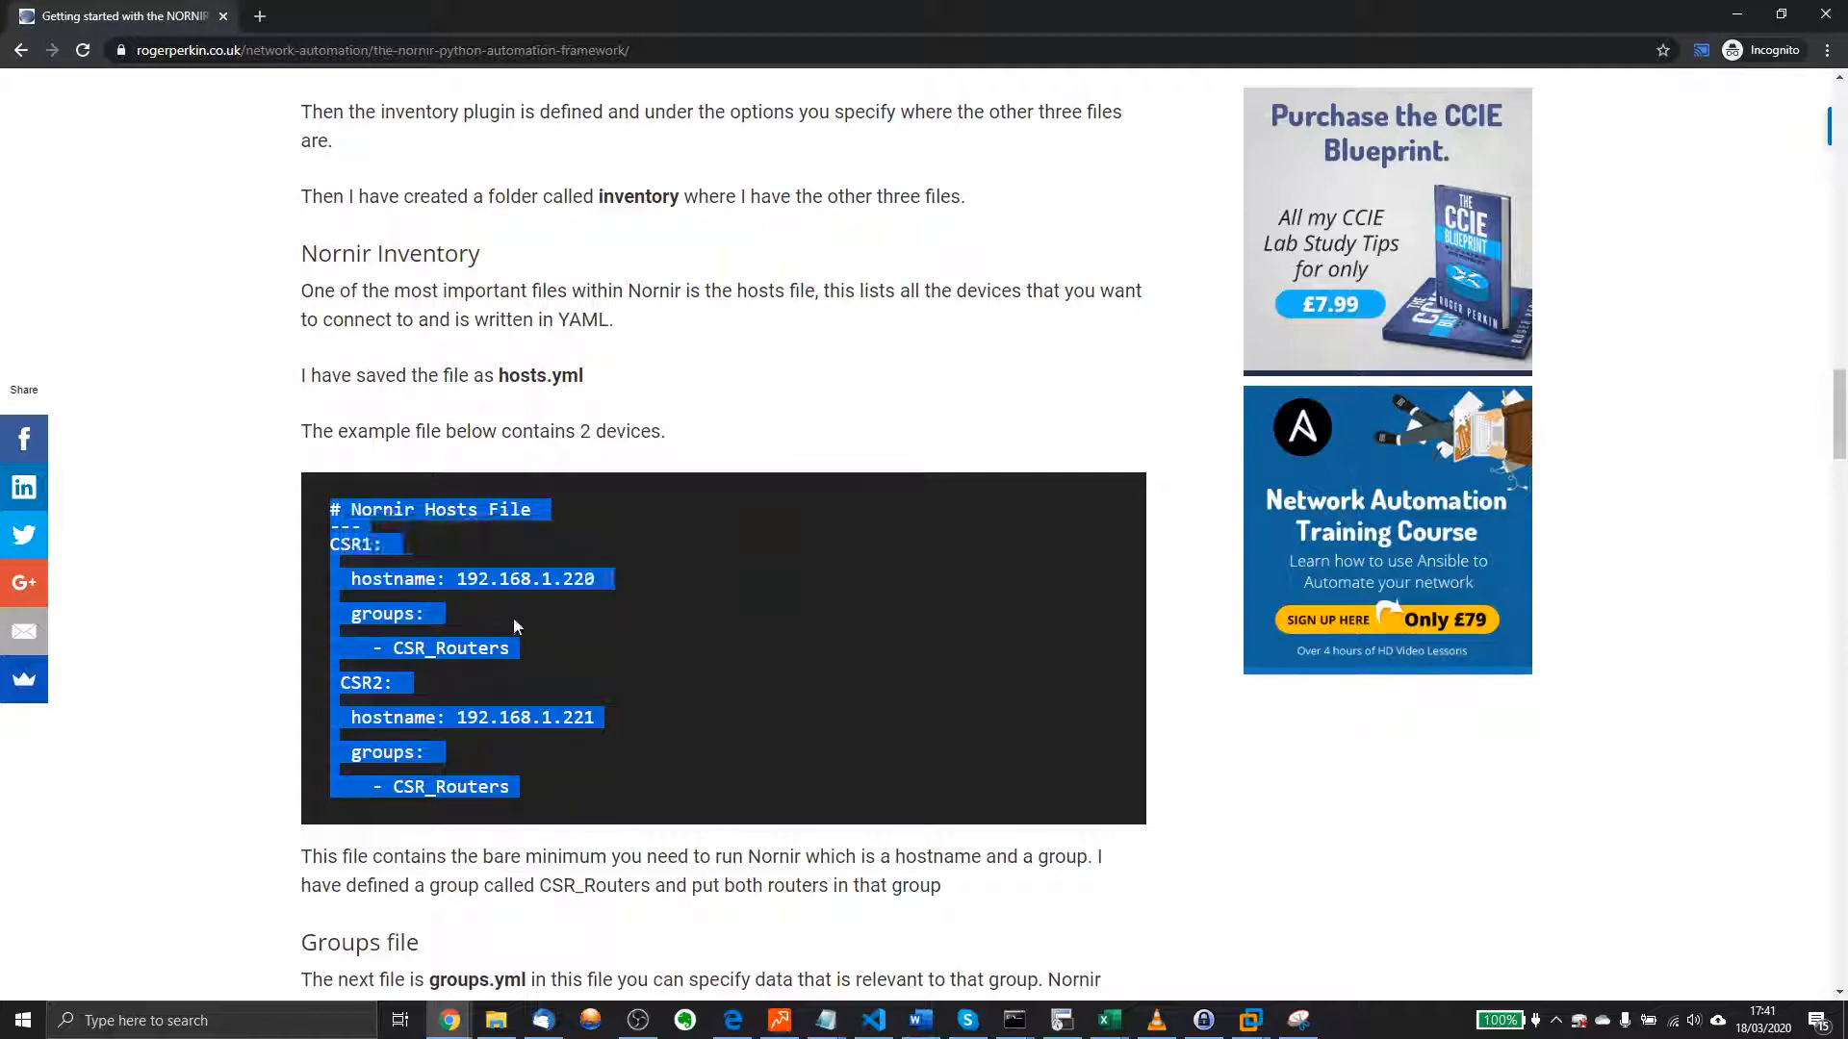
pyautogui.click(1248, 1020)
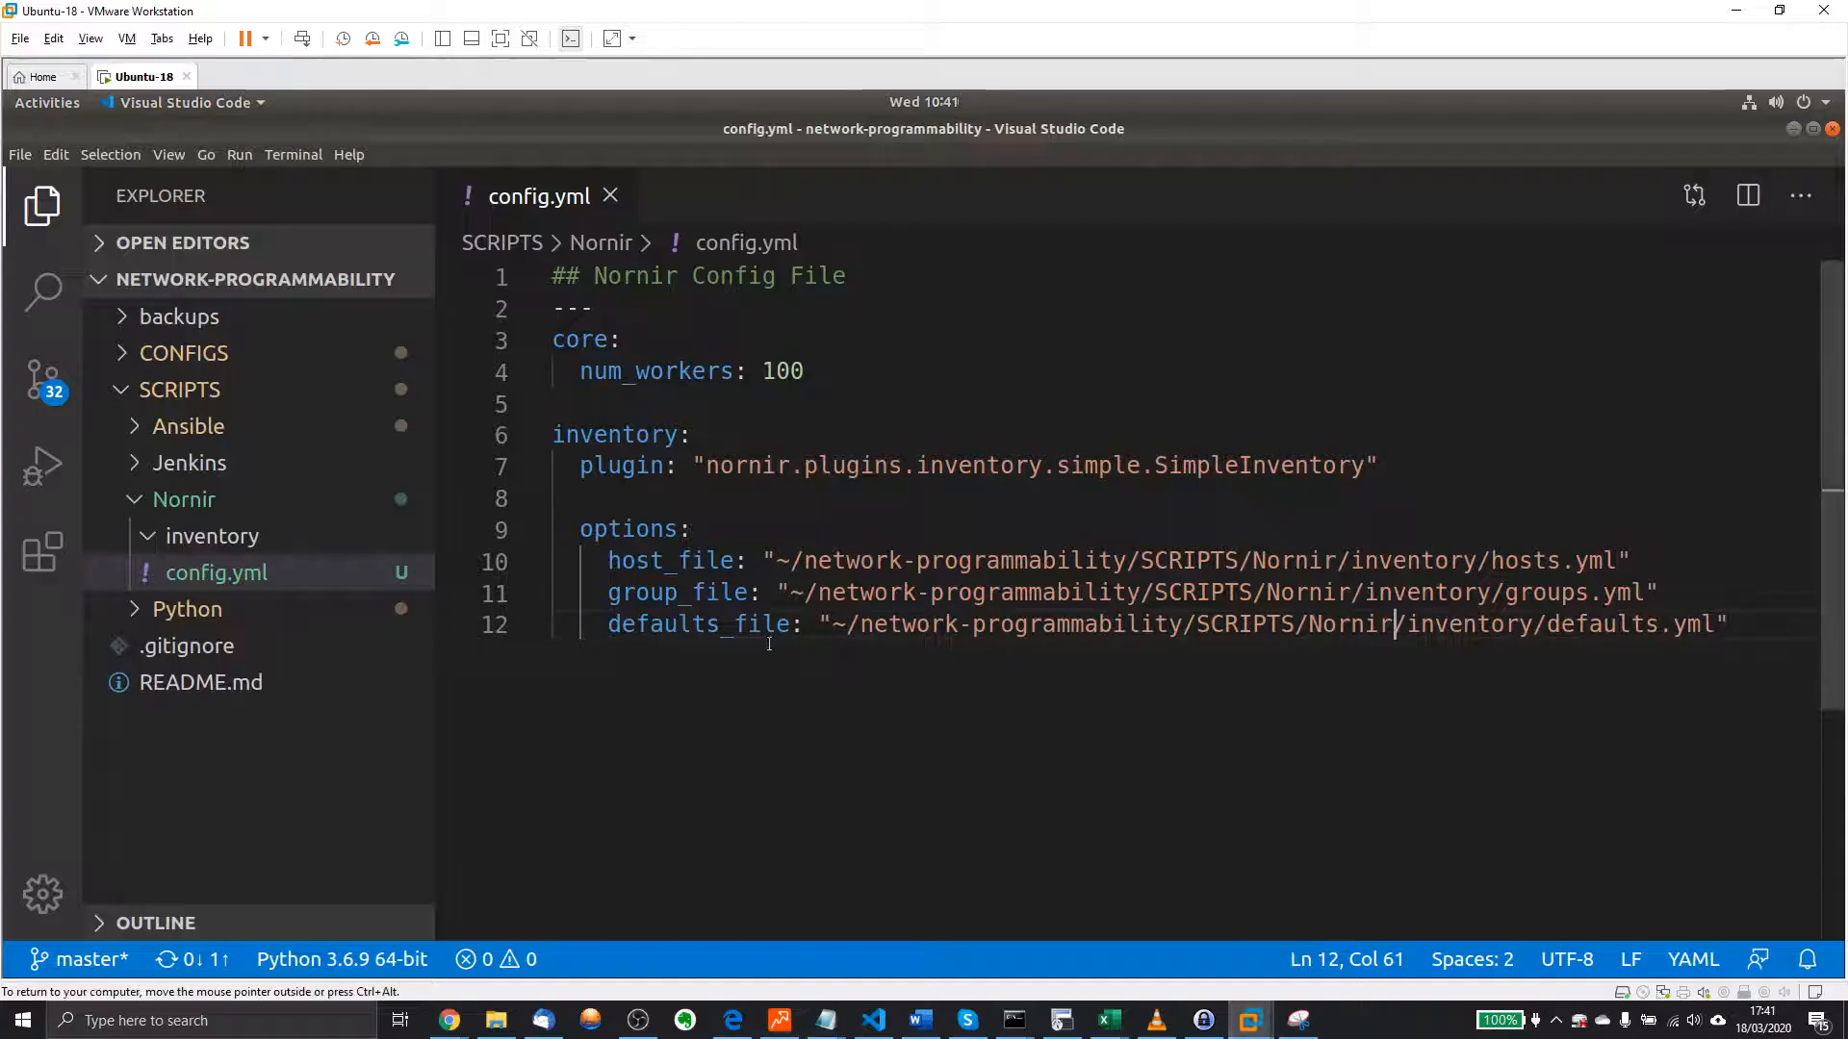
pyautogui.moveTo(198, 536)
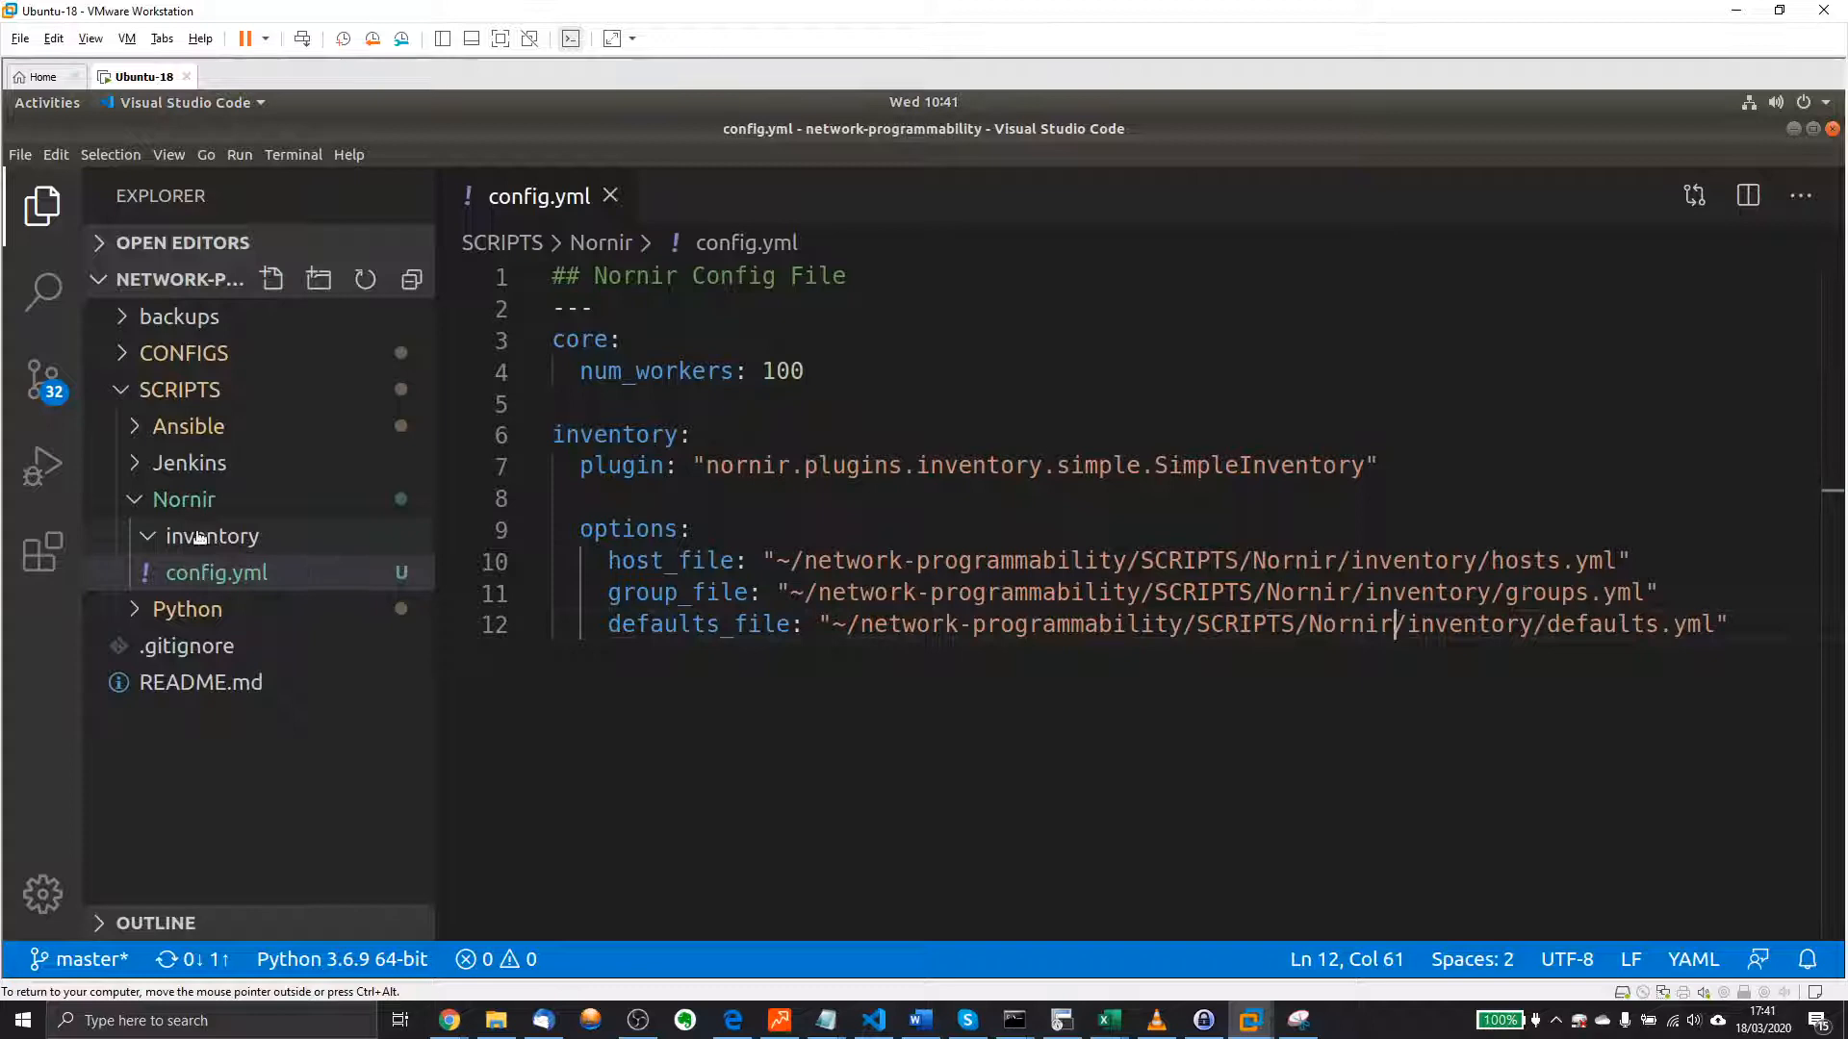
# Create hosts.yml in the inventory folder and paste the CSR1/CSR2 example into it
pyautogui.rightClick(214, 536)
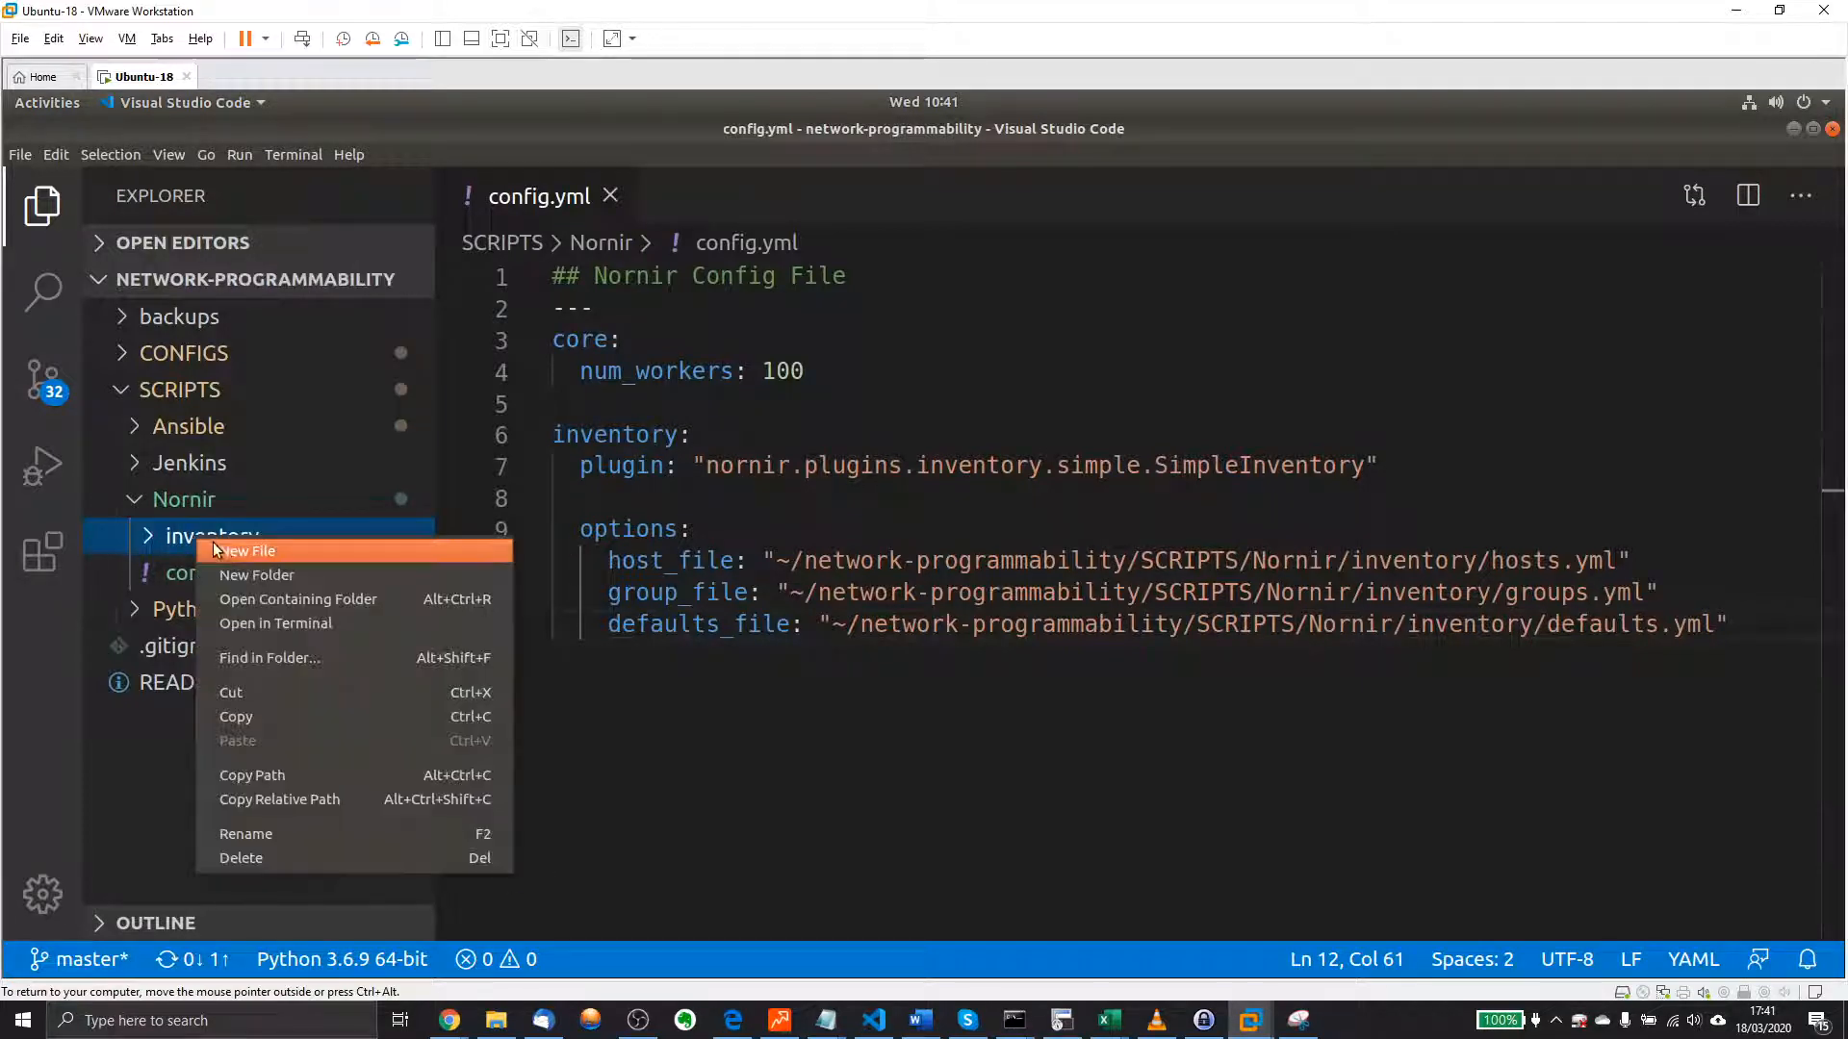
pyautogui.click(248, 550)
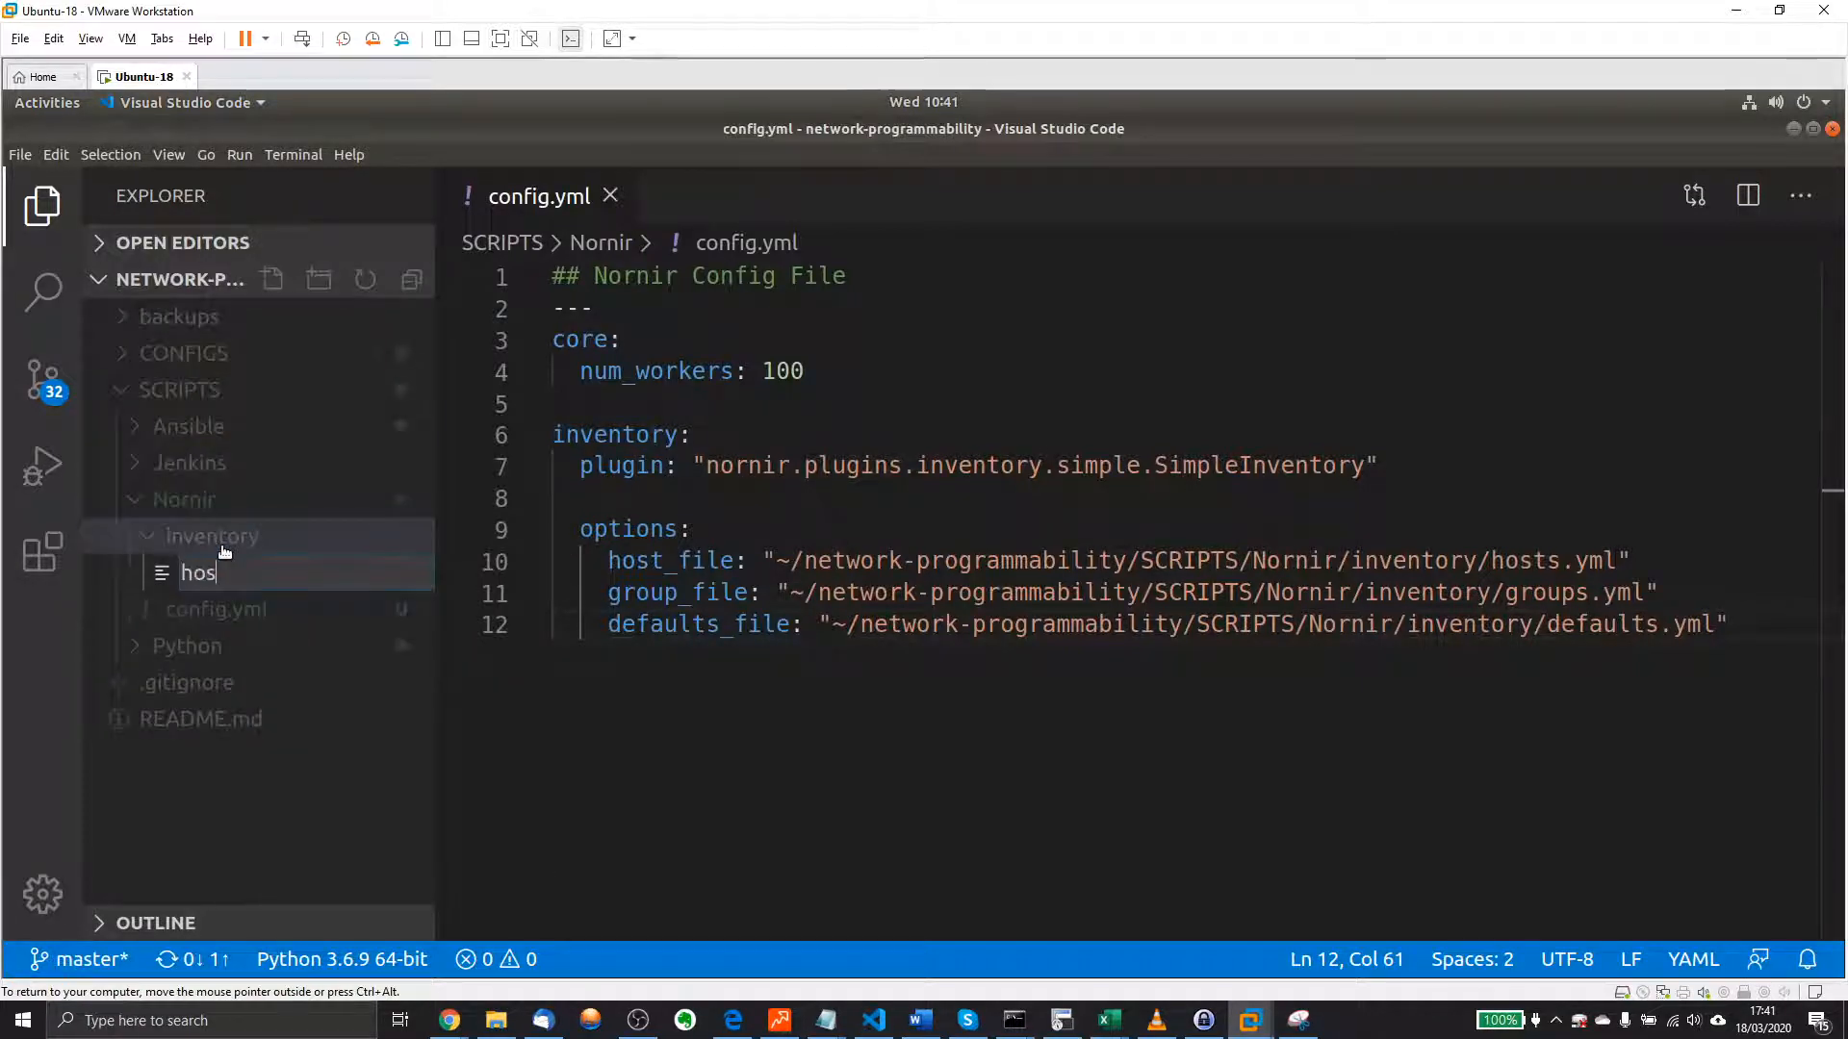
pyautogui.click(212, 536)
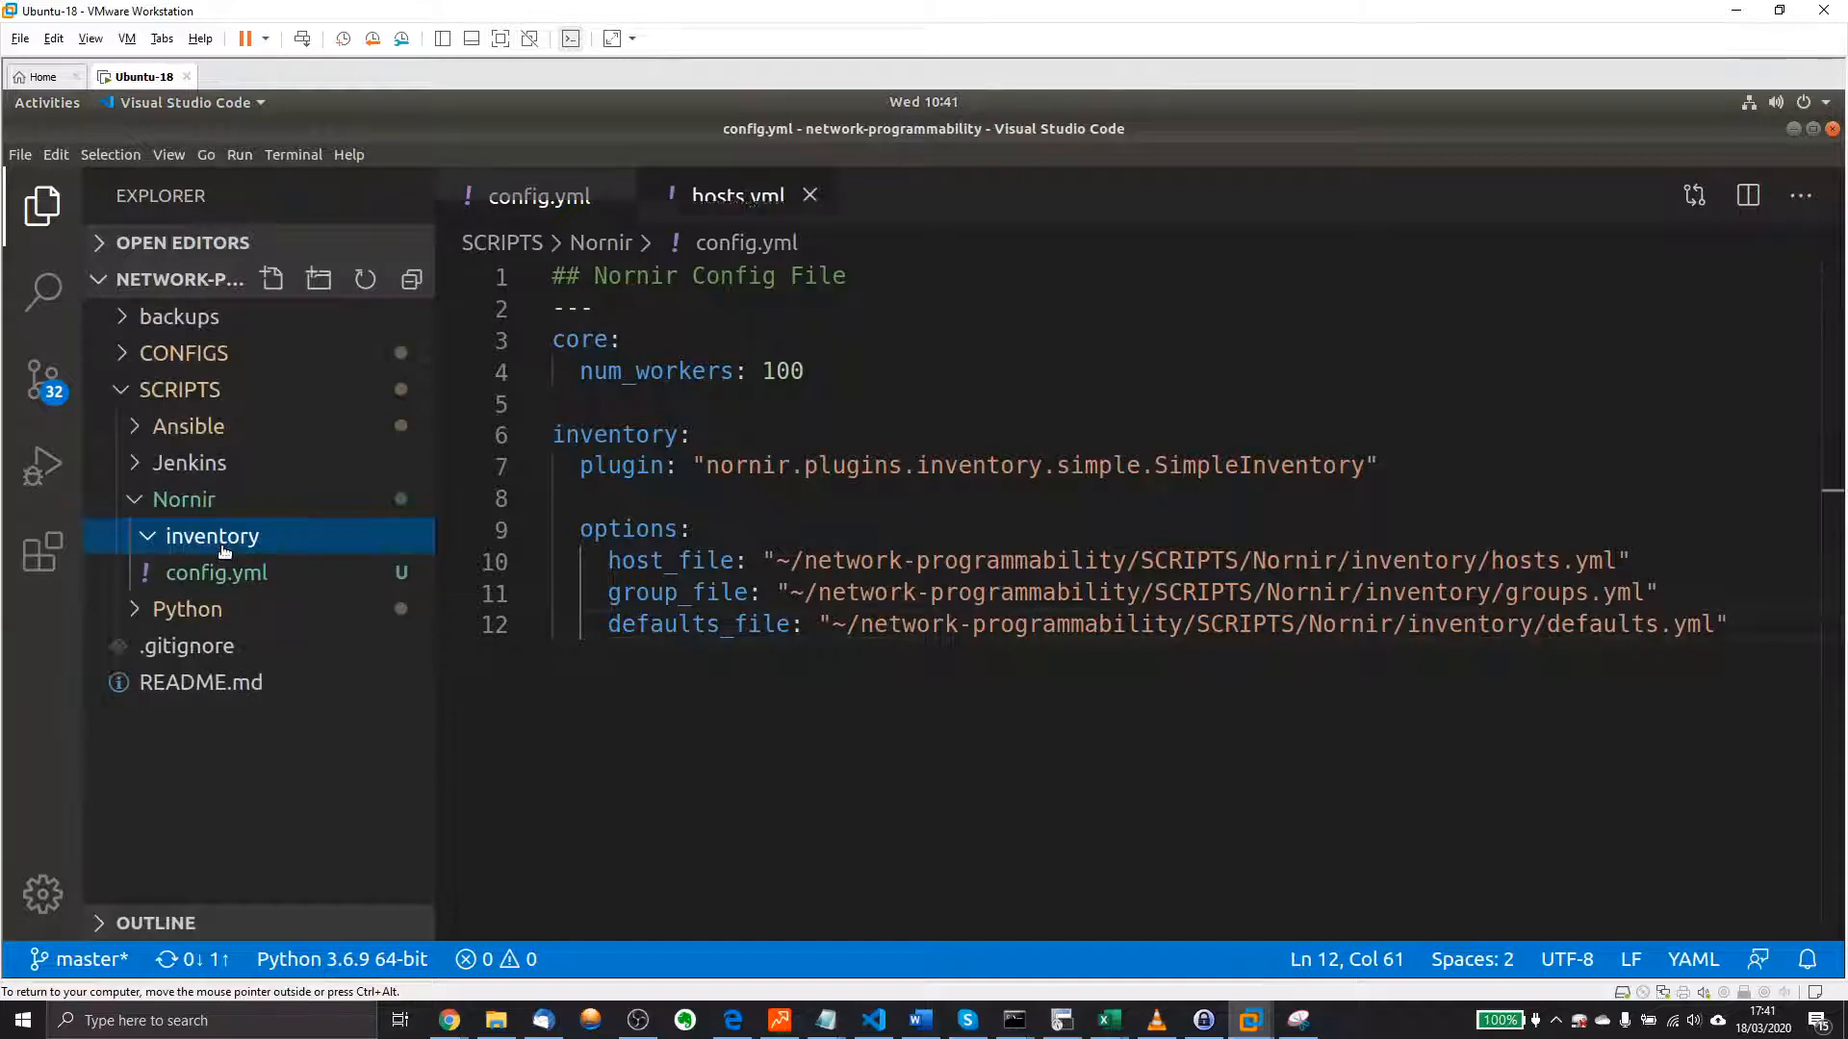
pyautogui.rightClick(708, 424)
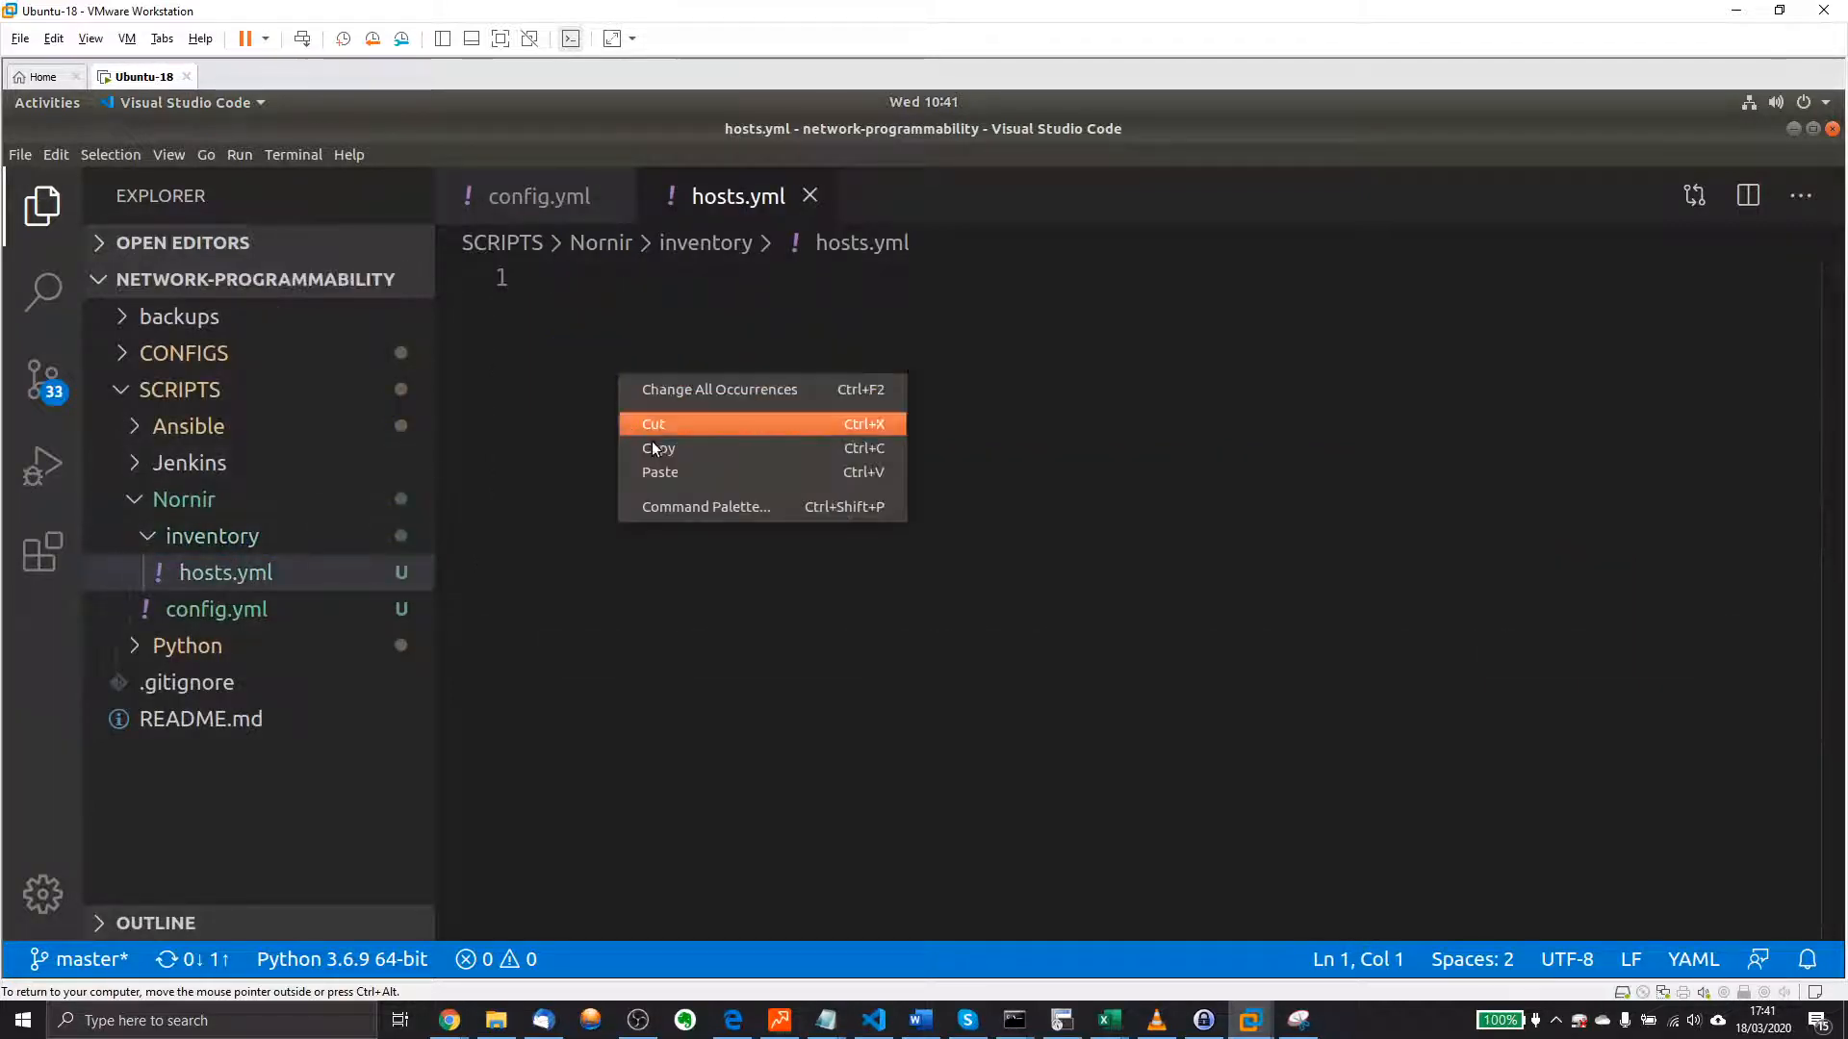
pyautogui.click(660, 471)
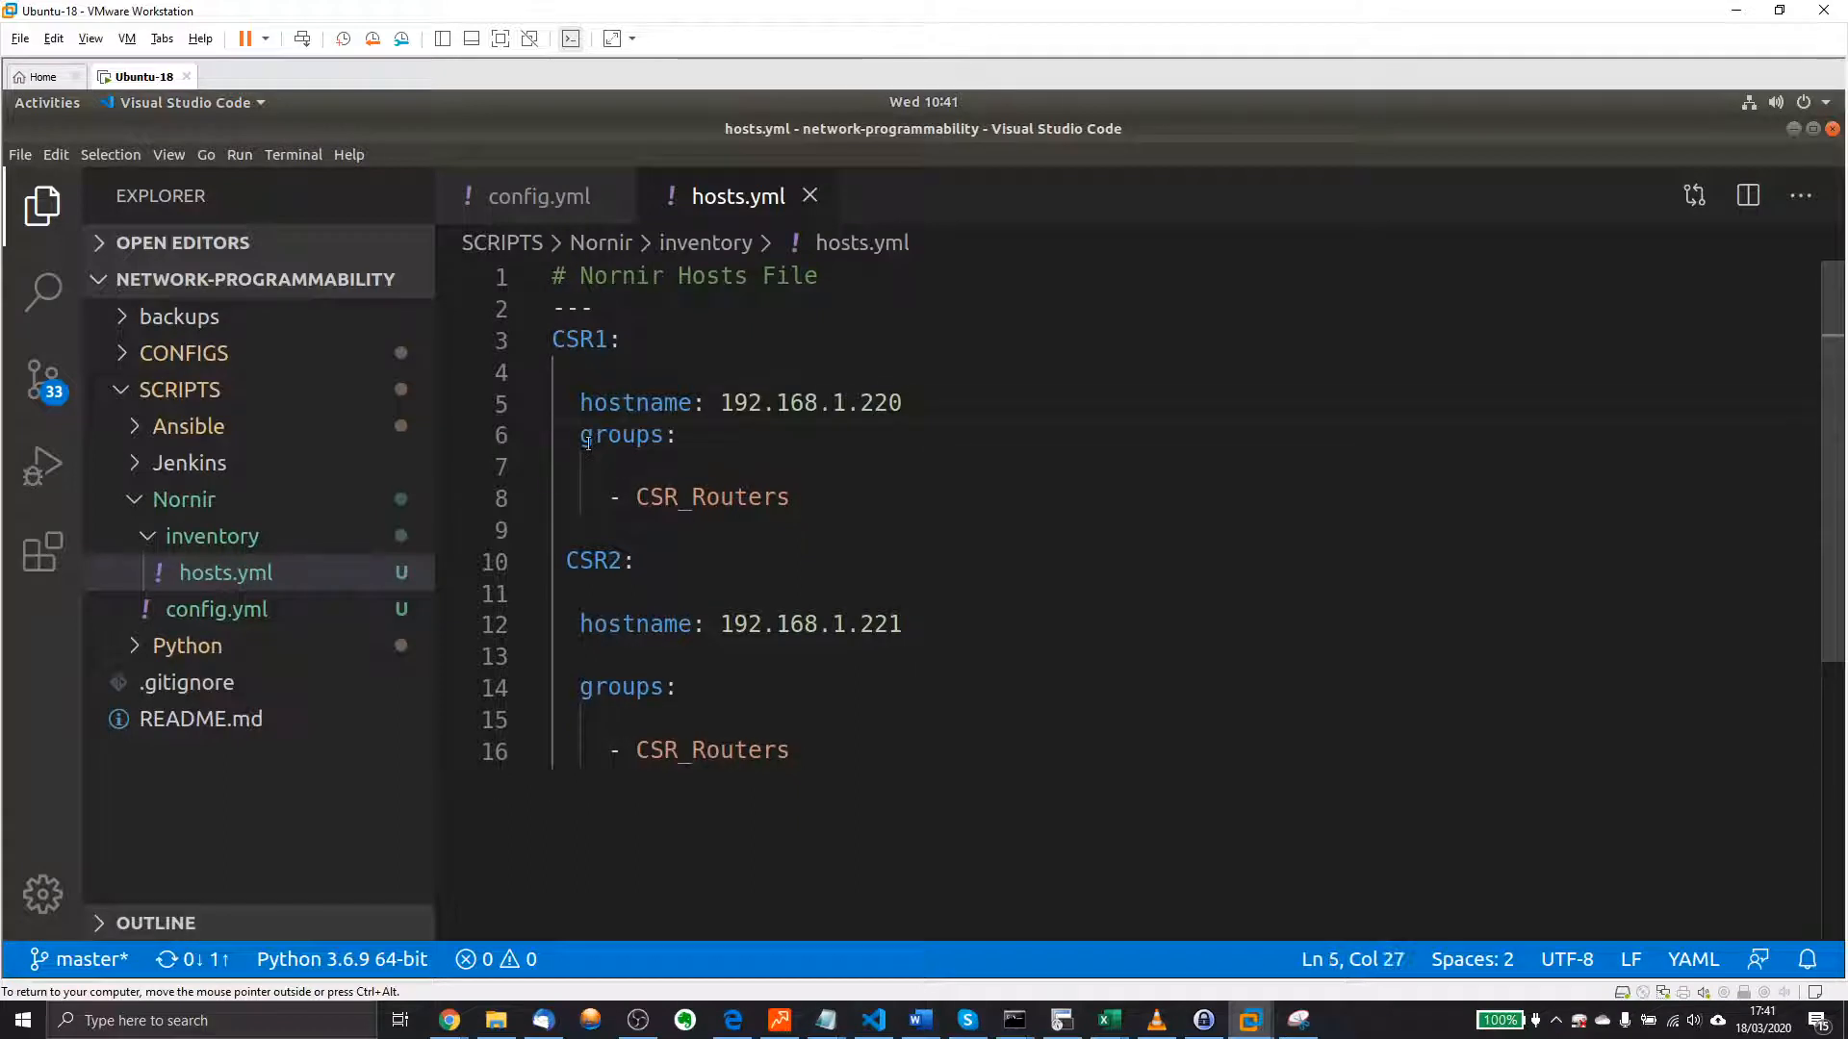
# Remove stray blank lines from the CSR1 and CSR2 entries and edit CSR1's address
pyautogui.click(579, 467)
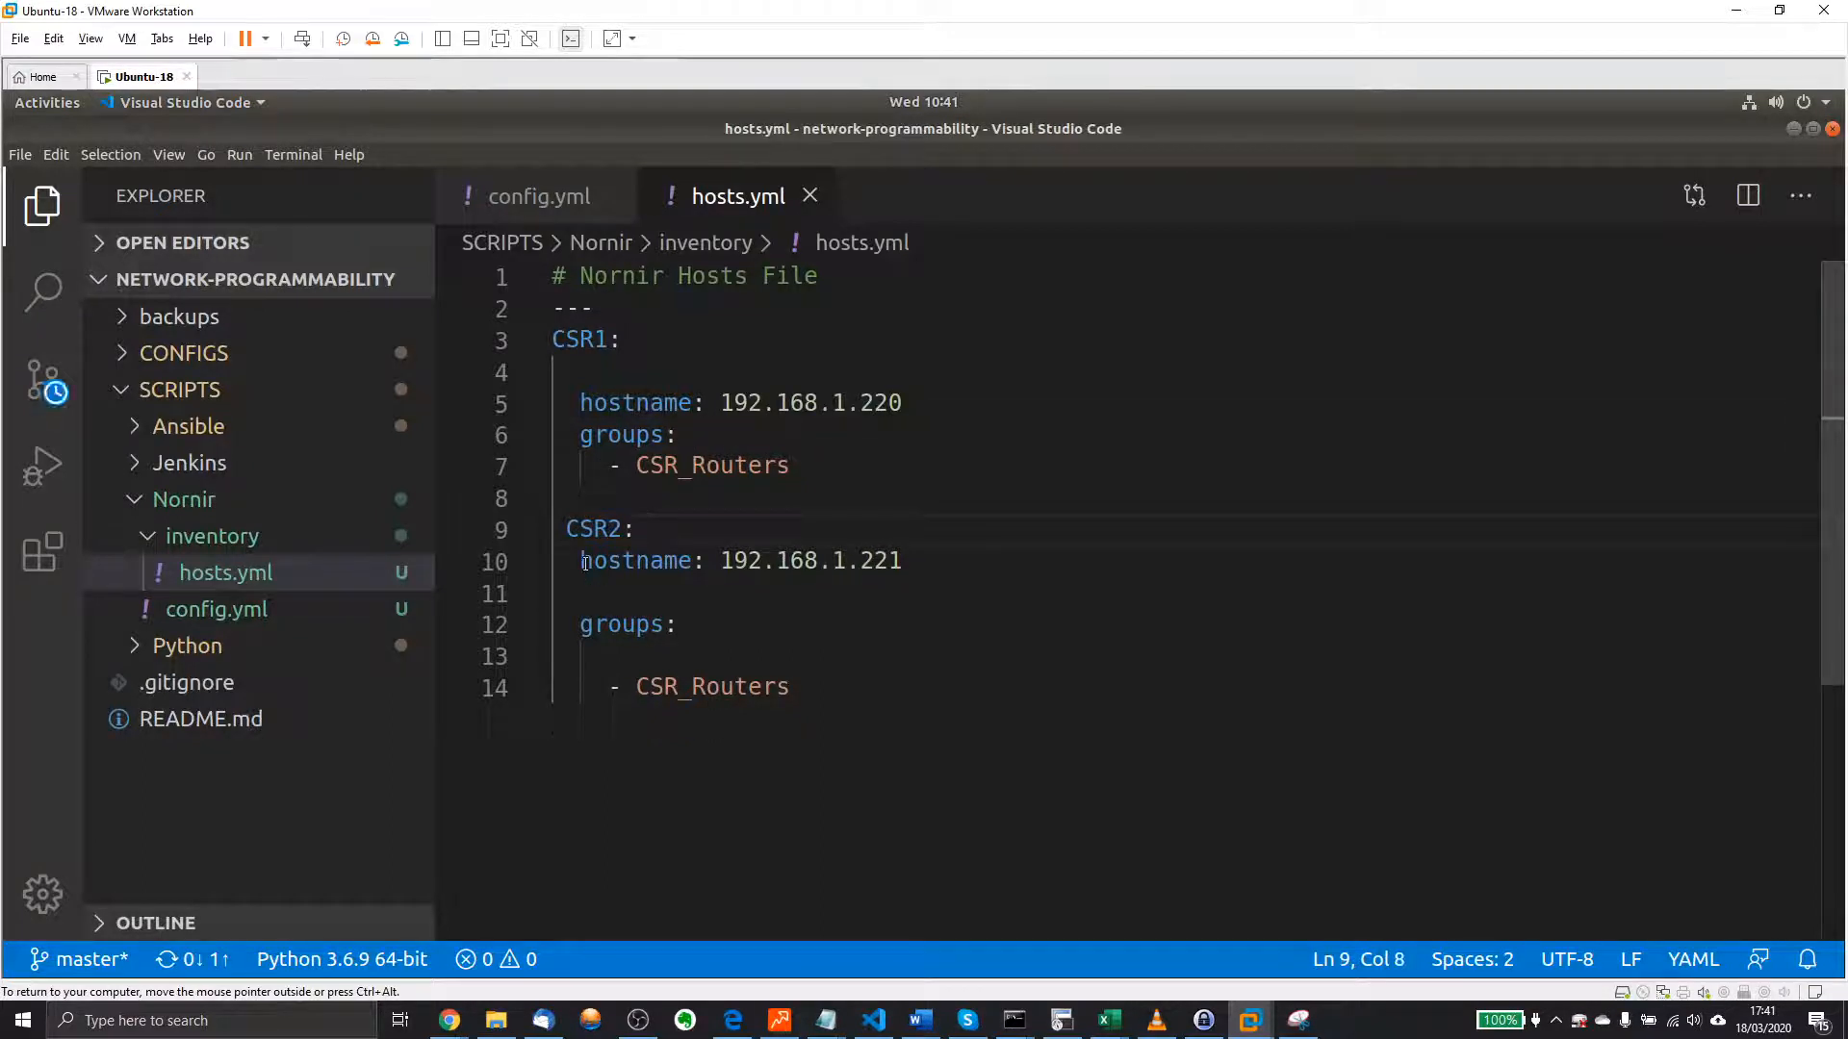
pyautogui.click(586, 593)
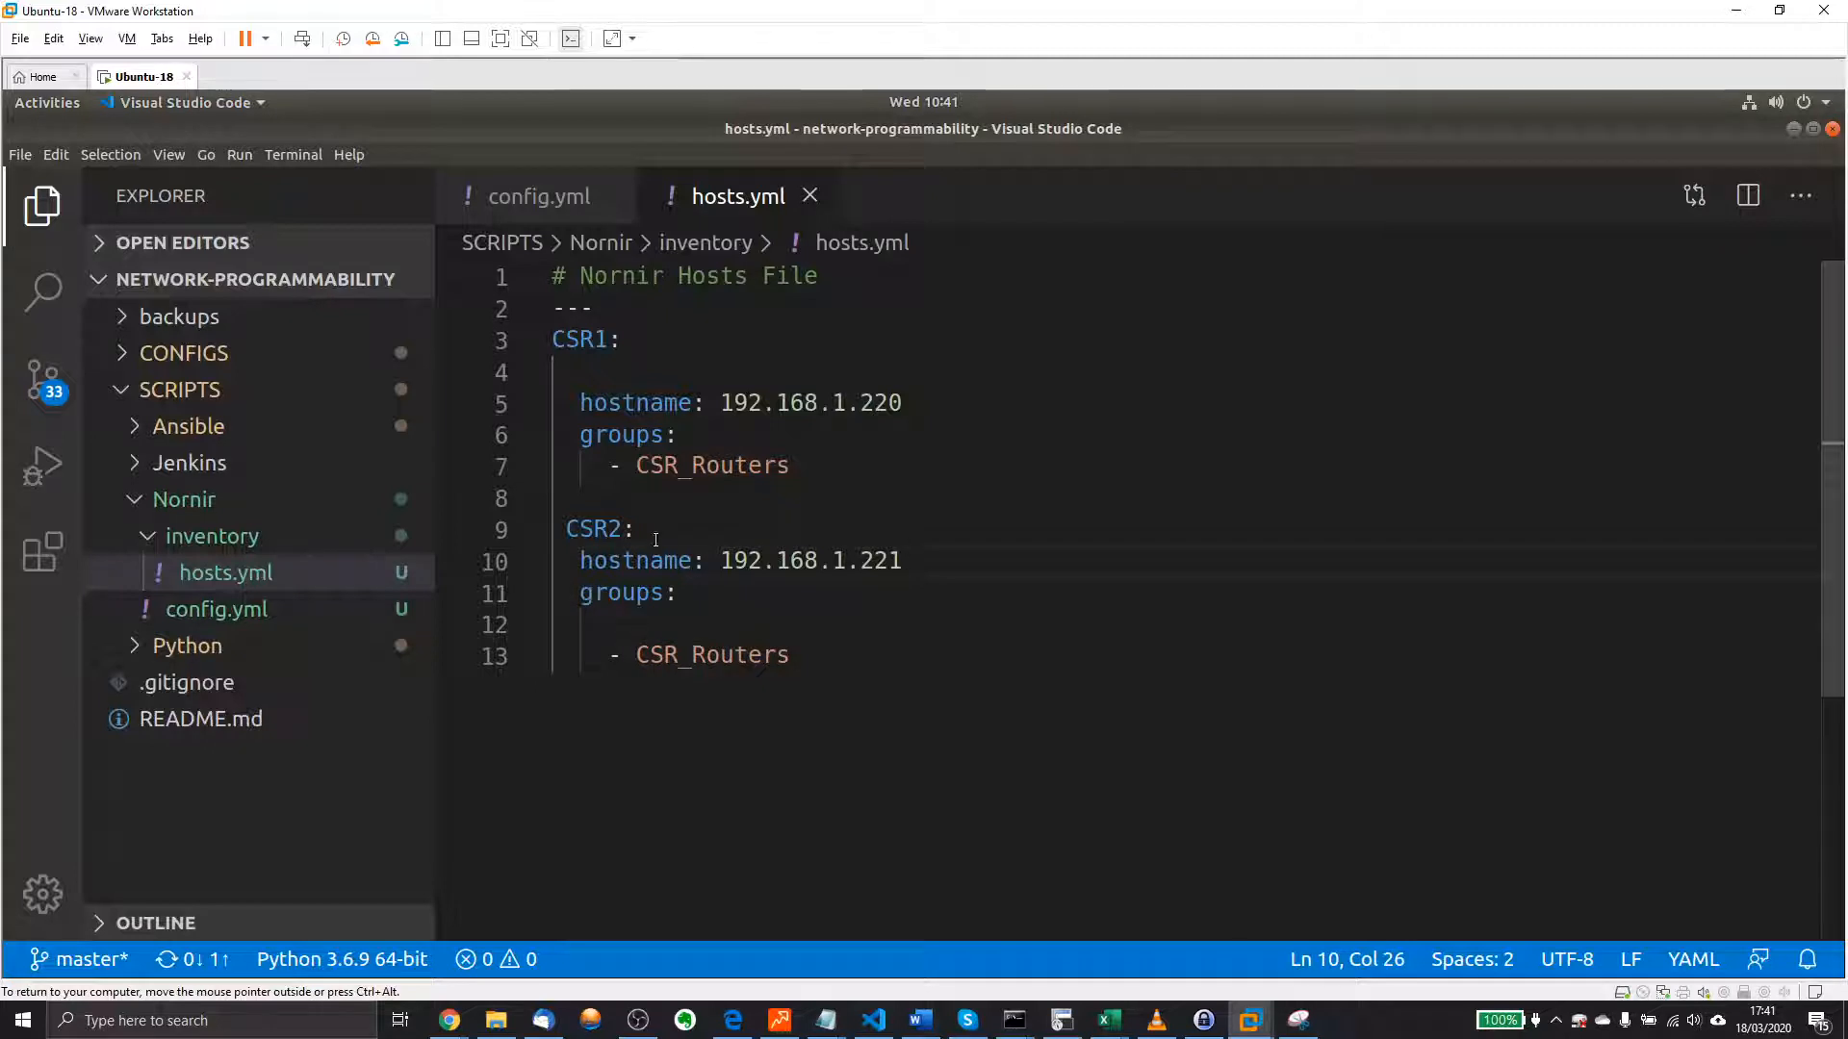
pyautogui.press('Enter')
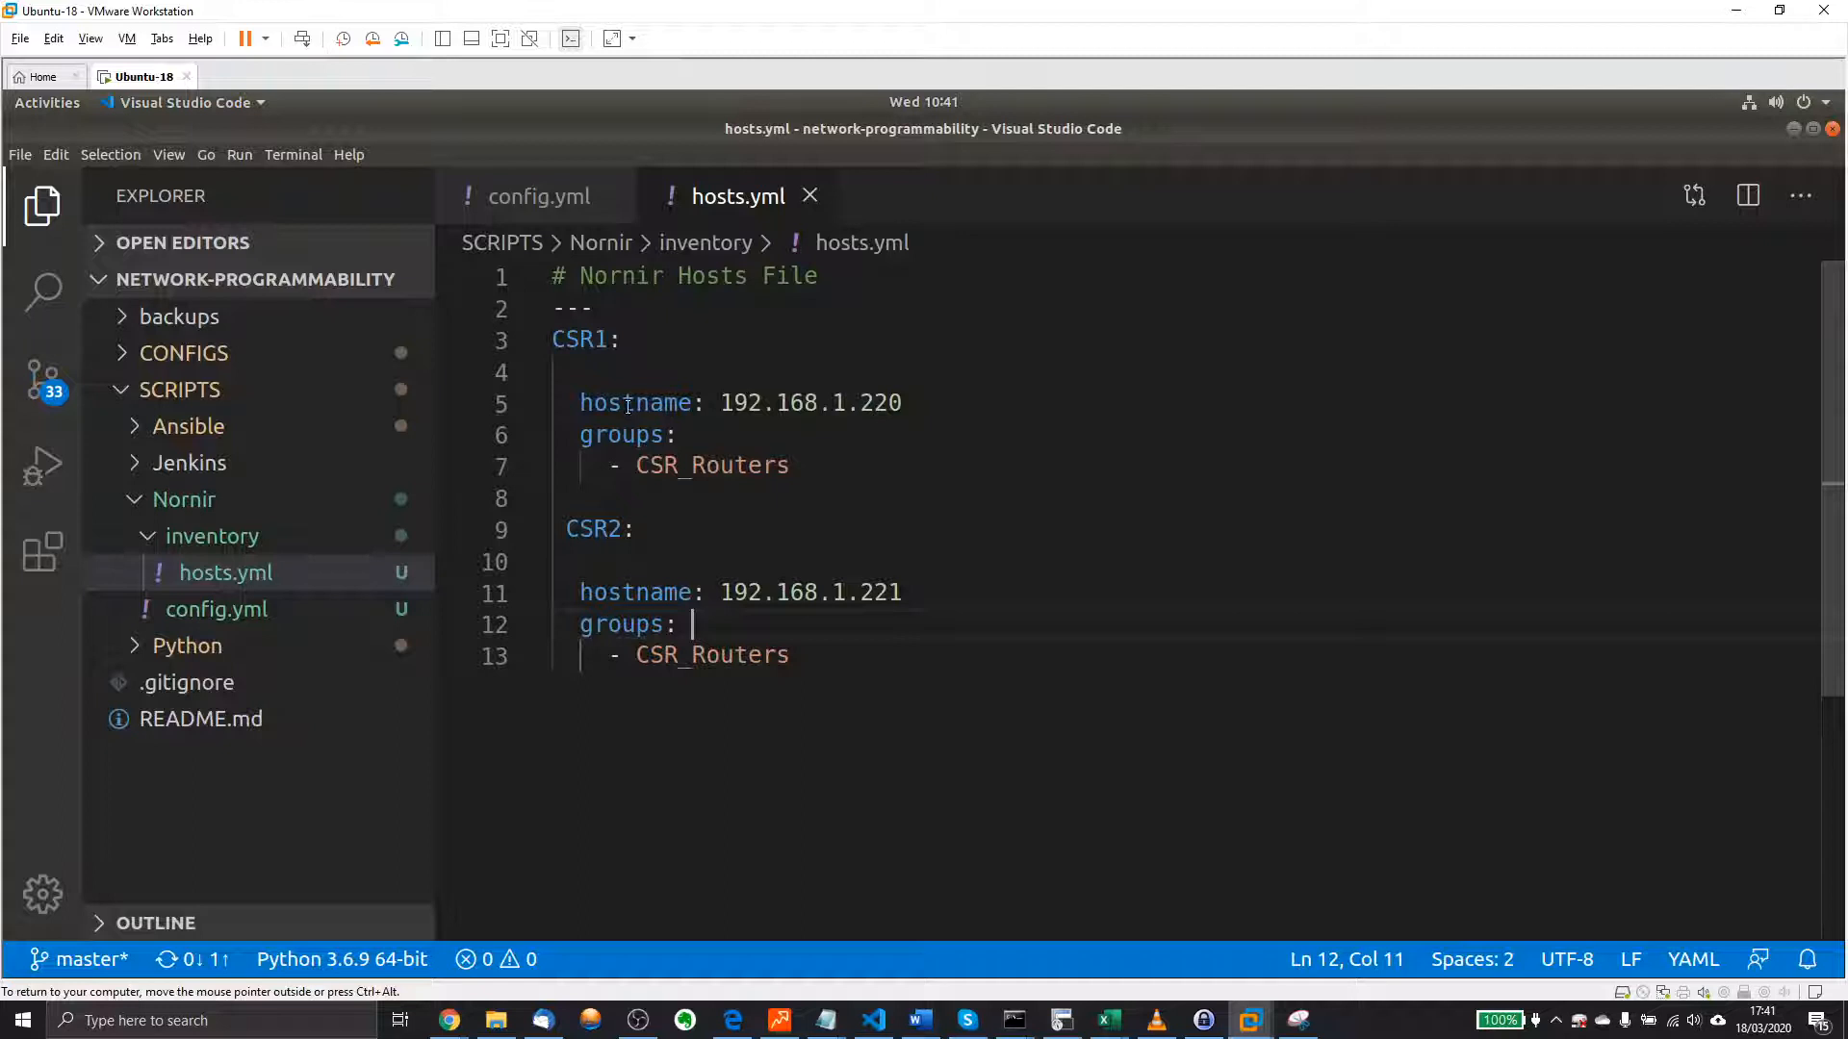
pyautogui.click(723, 404)
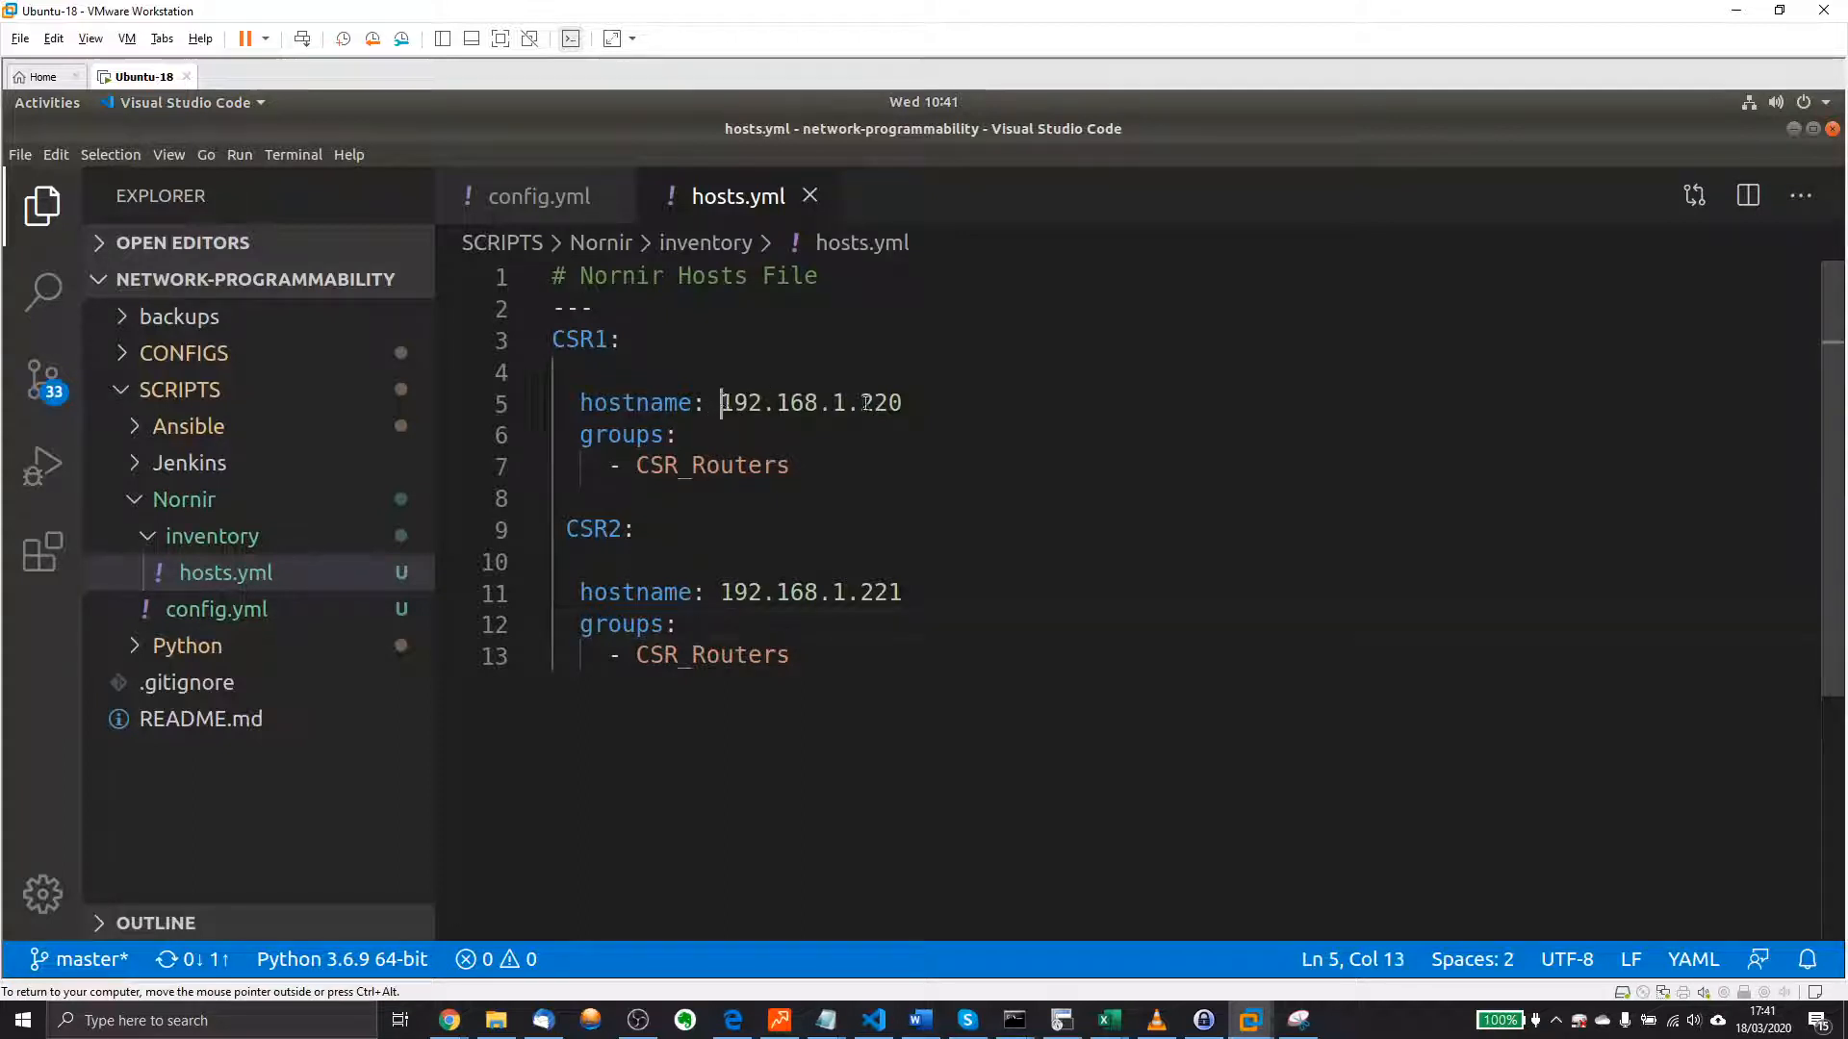
pyautogui.doubleClick(809, 403)
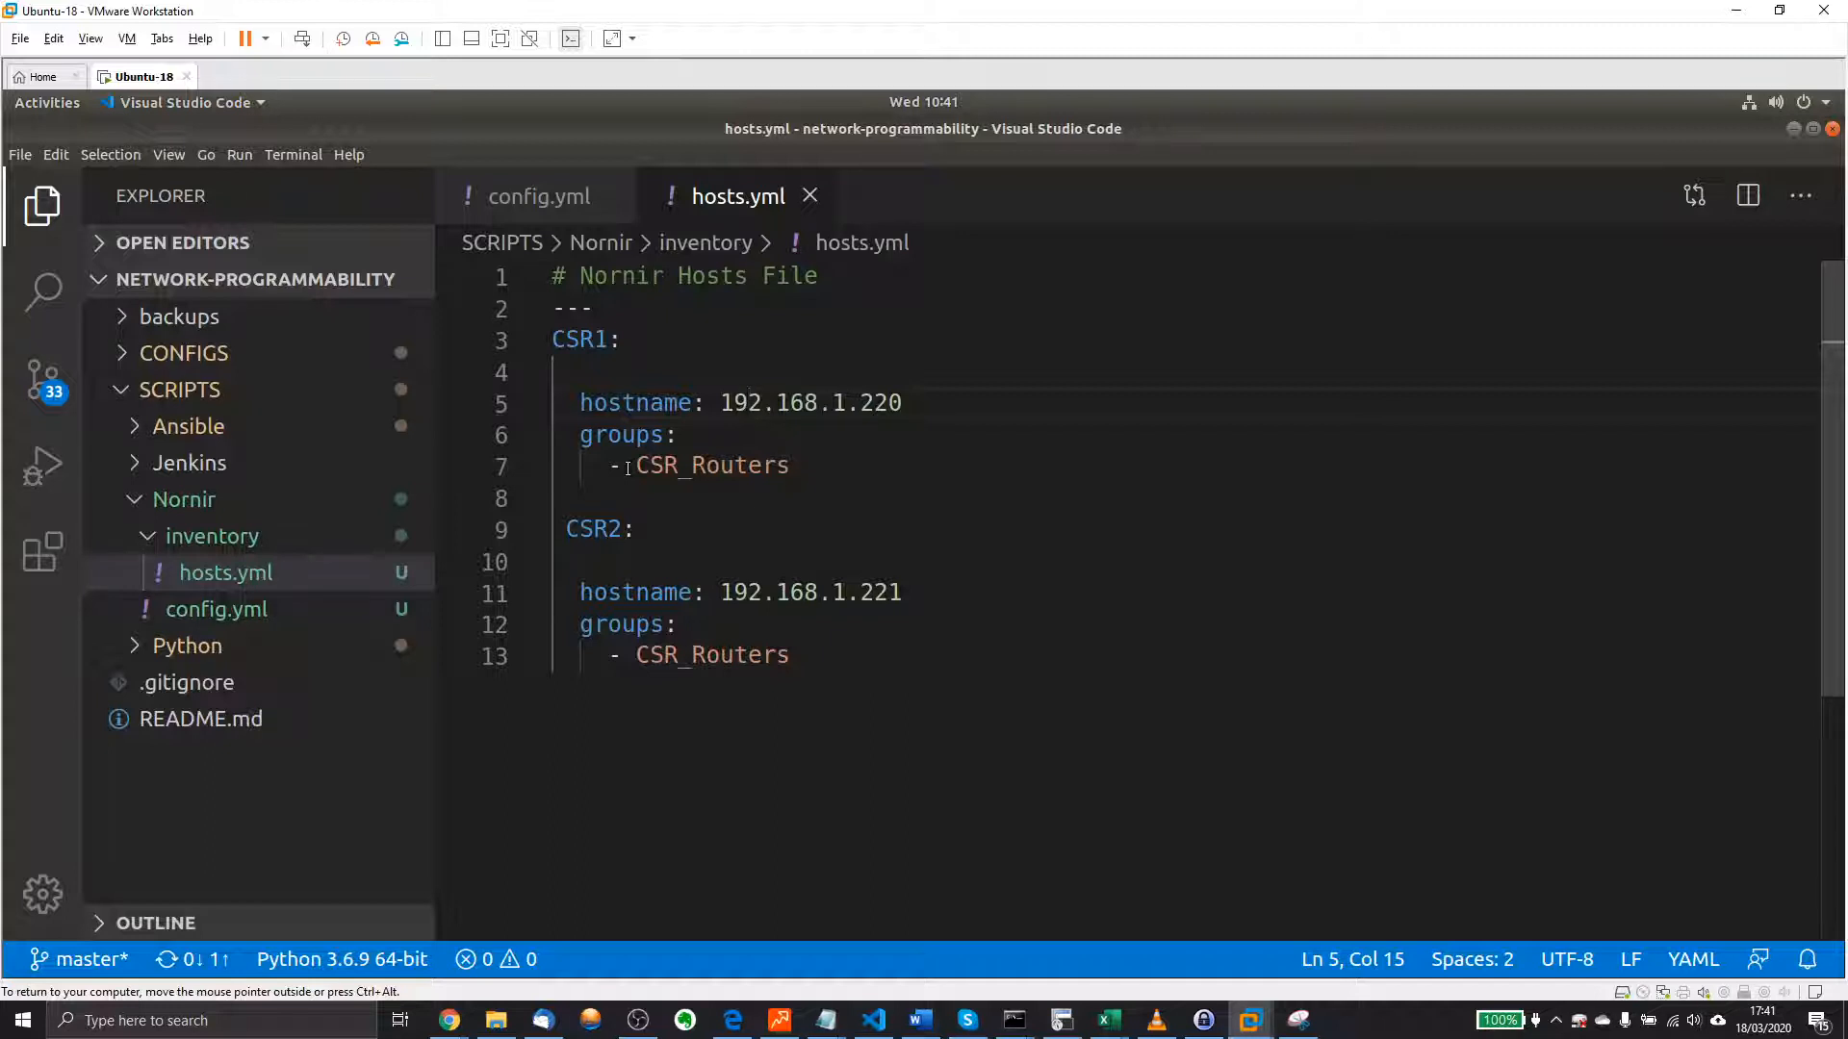
pyautogui.moveTo(824, 457)
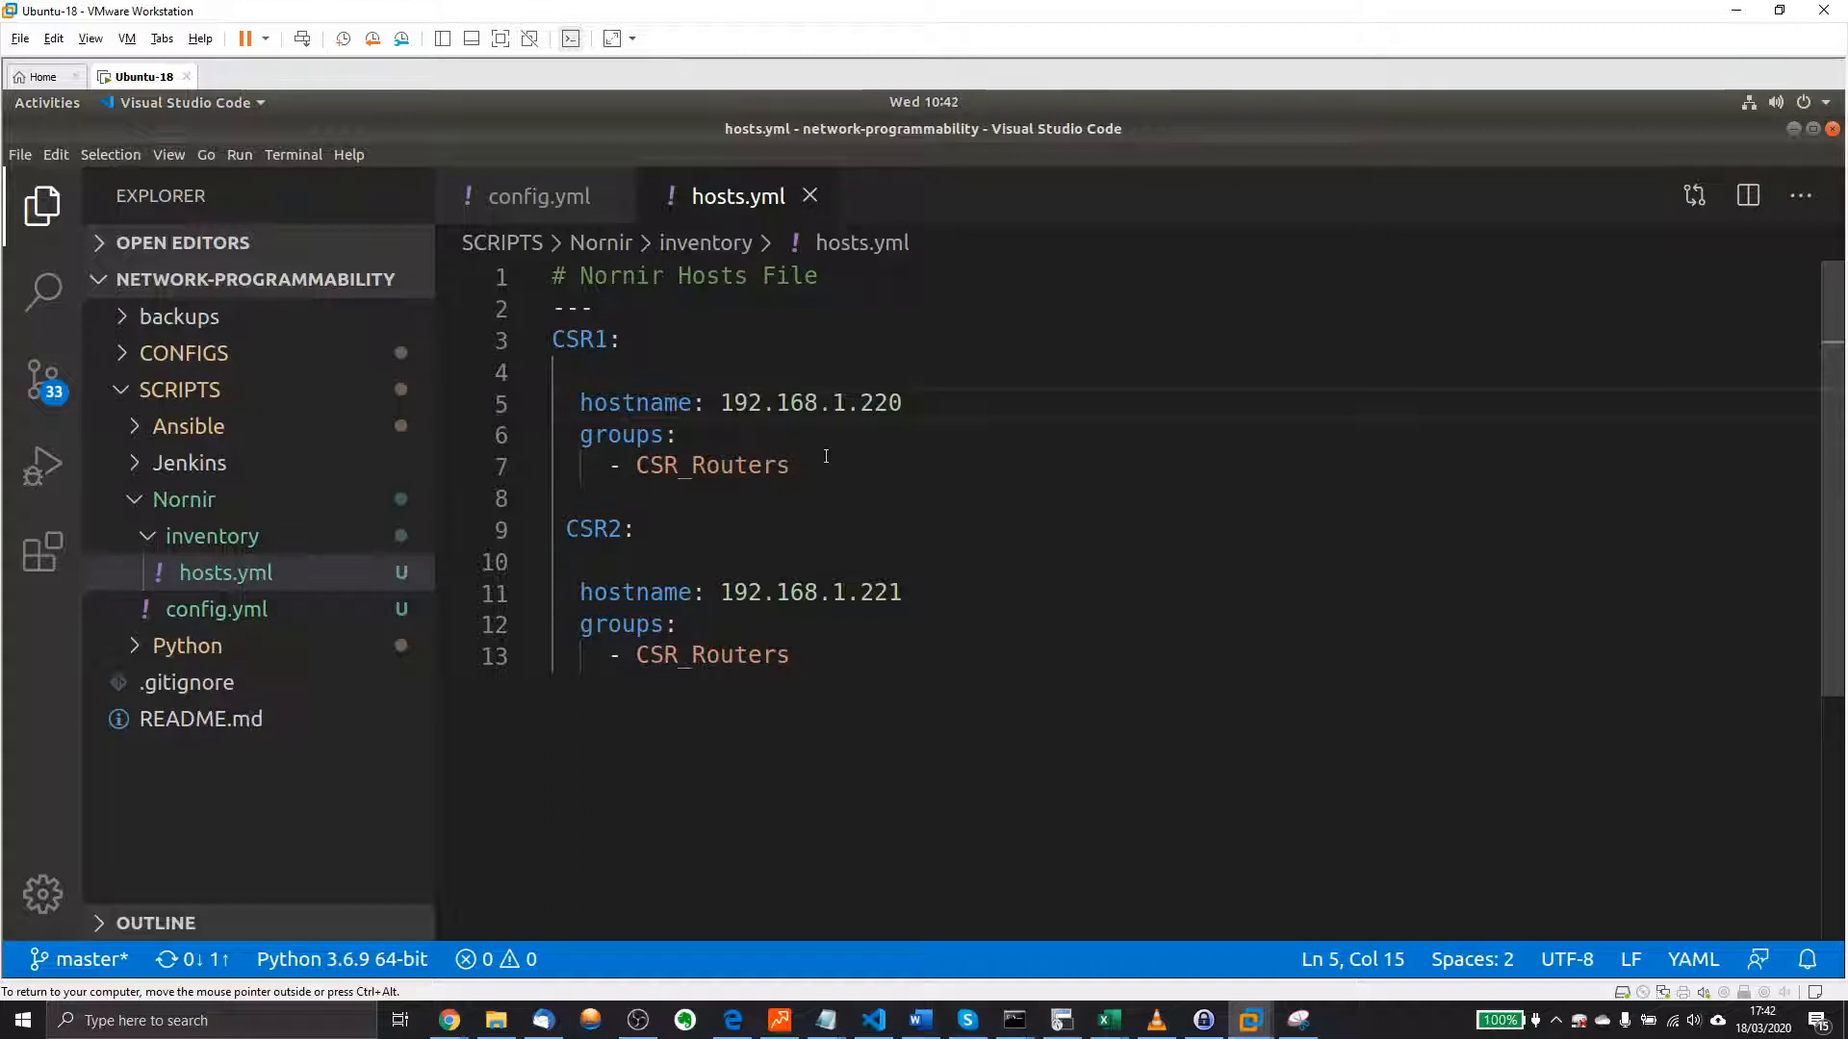
pyautogui.moveTo(592, 375)
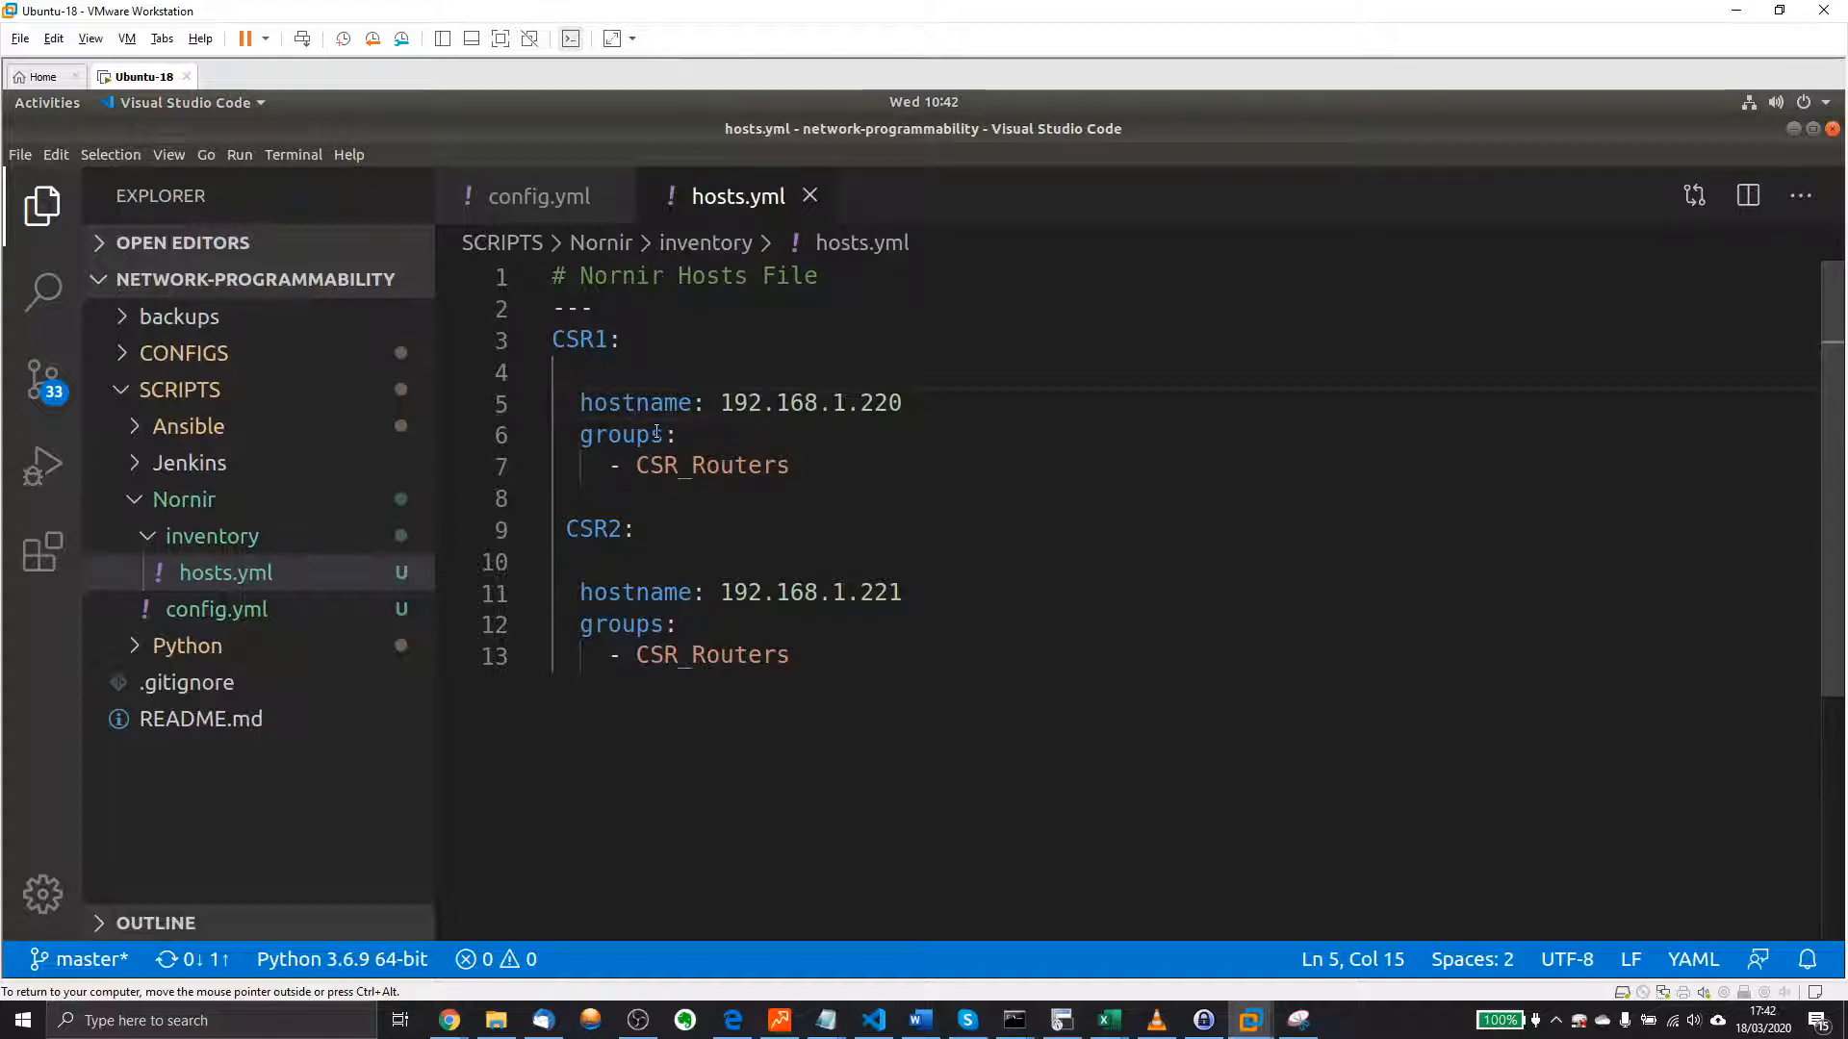
pyautogui.write('s')
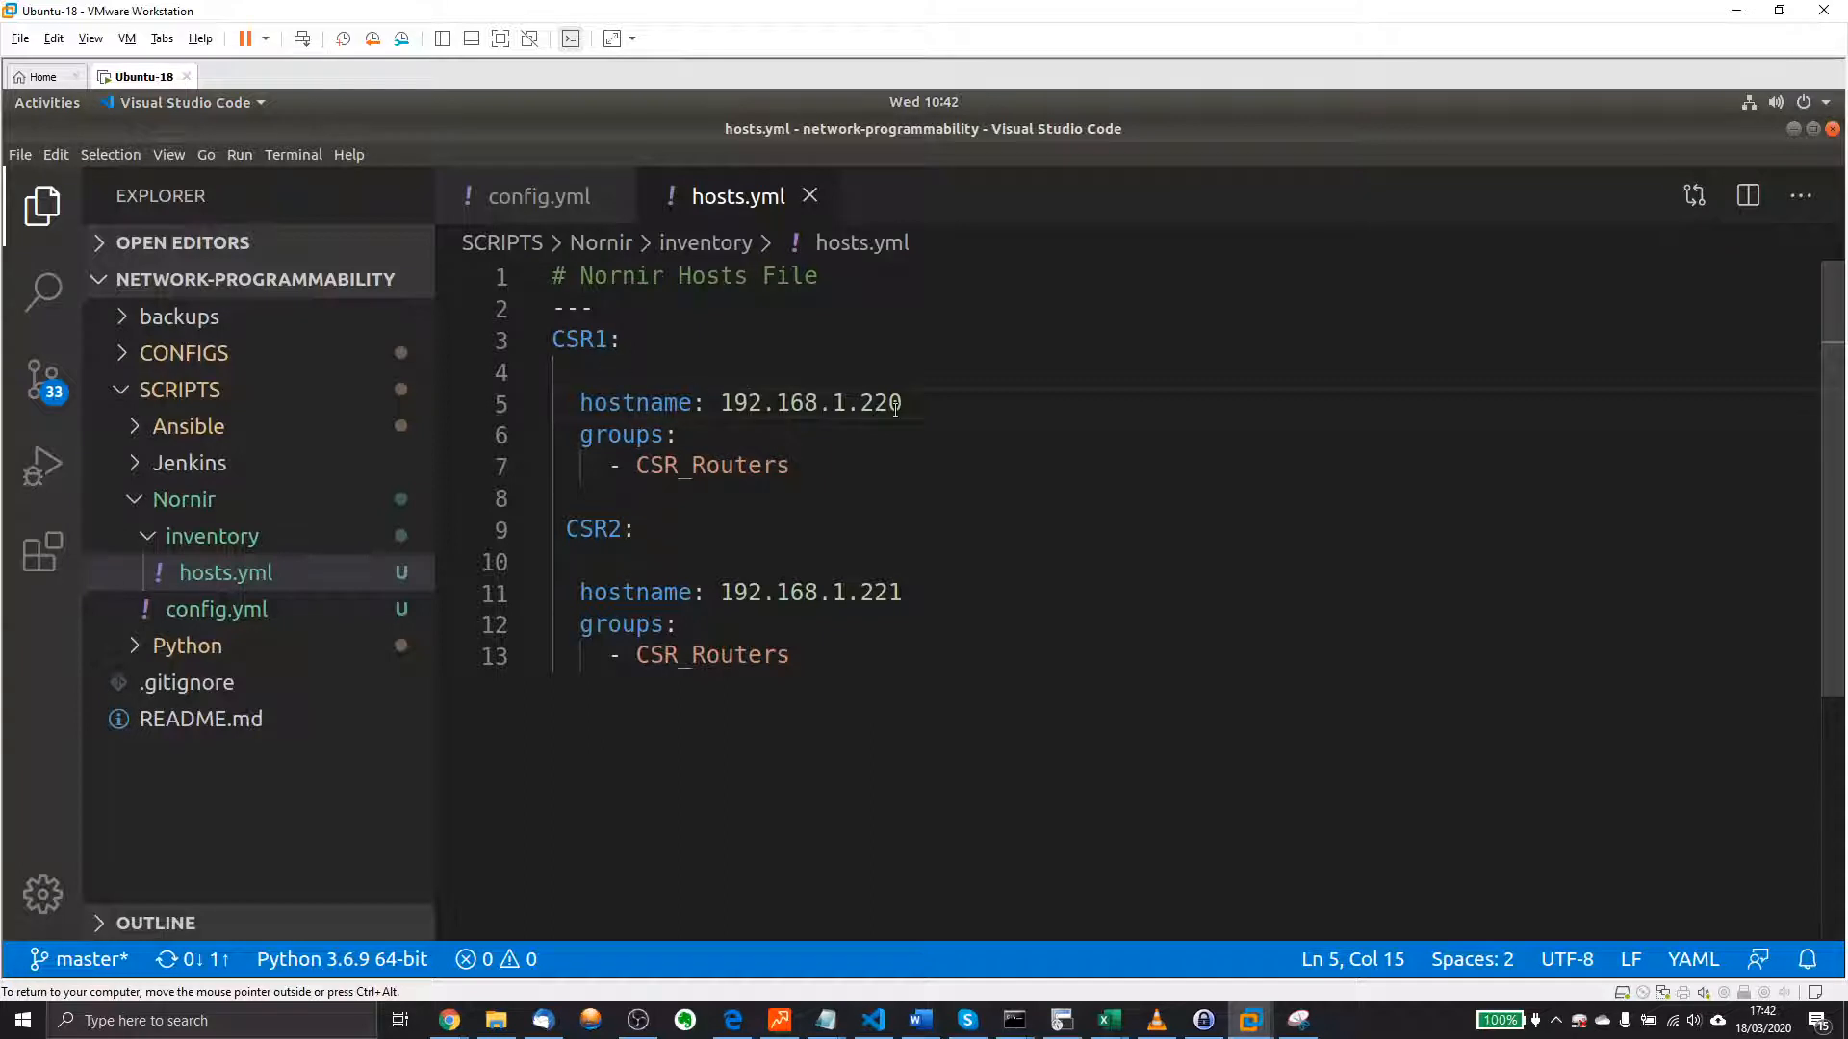
pyautogui.moveTo(917, 393)
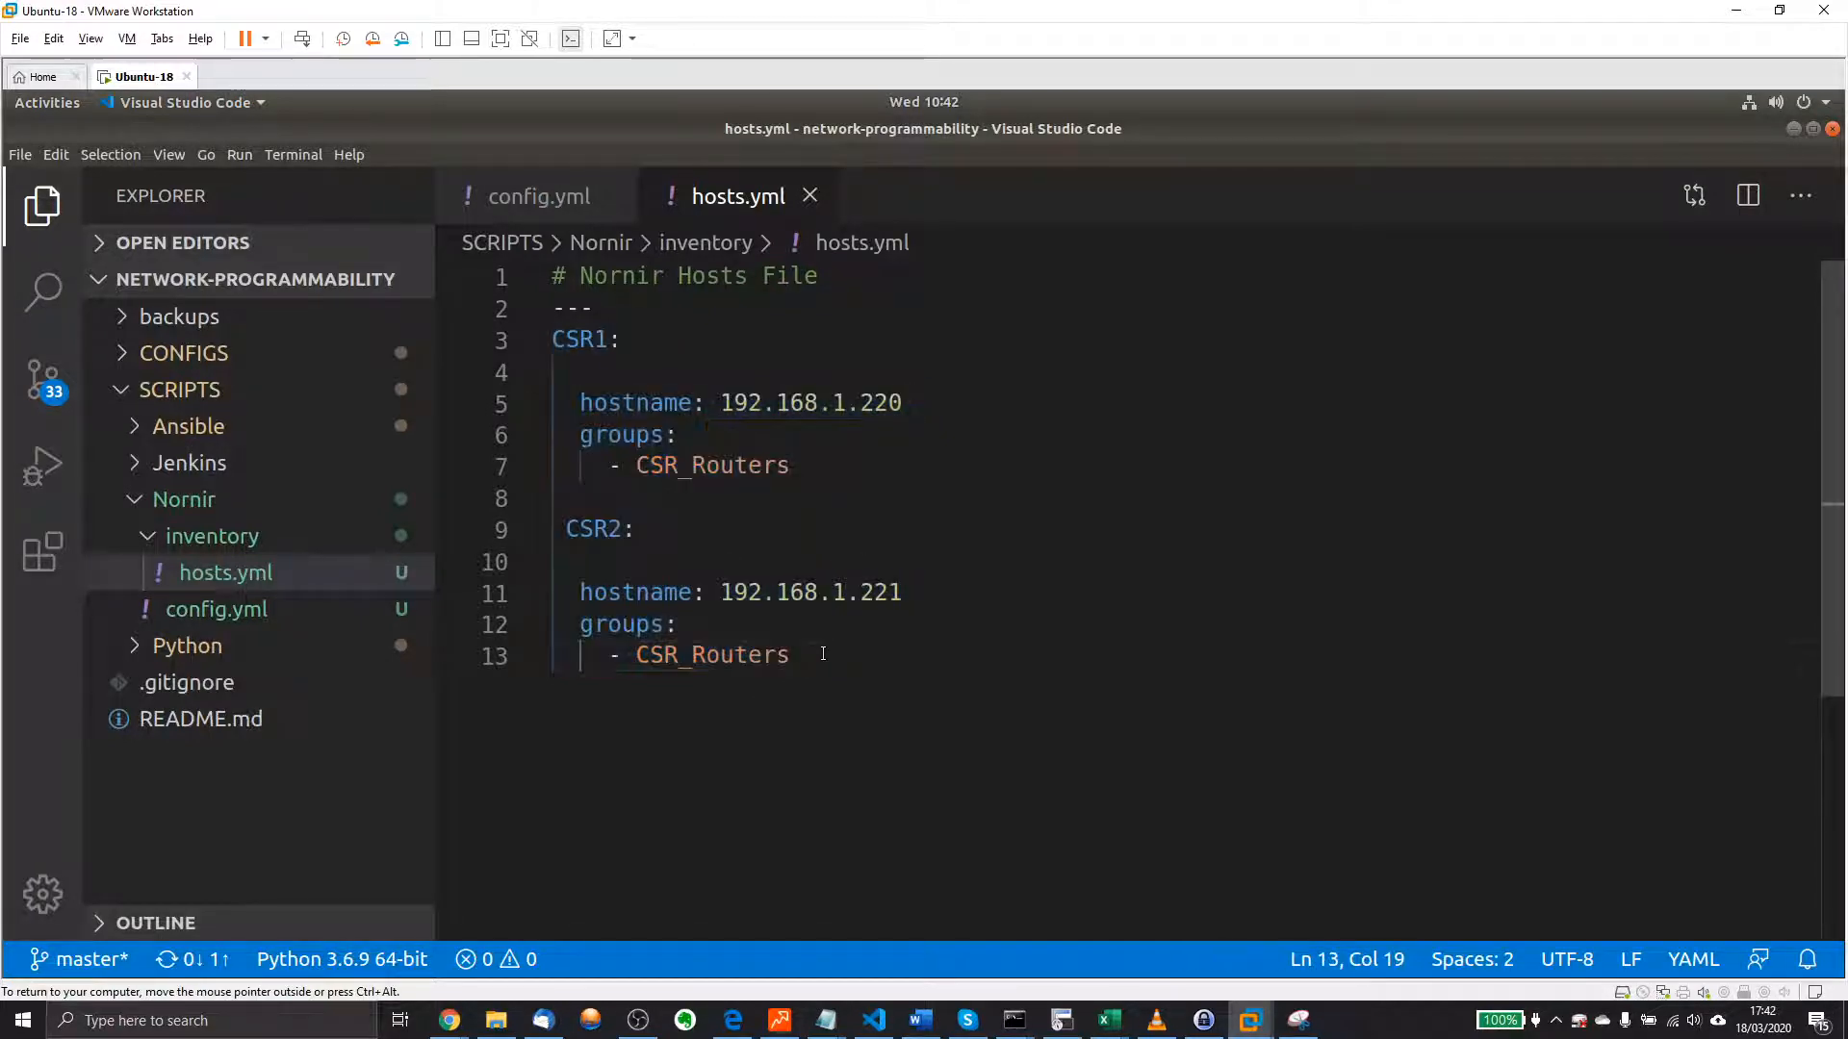
# Duplicate the router entries to build CSR3 and CSR4, and copy the CSR4 entry
pyautogui.press('Enter')
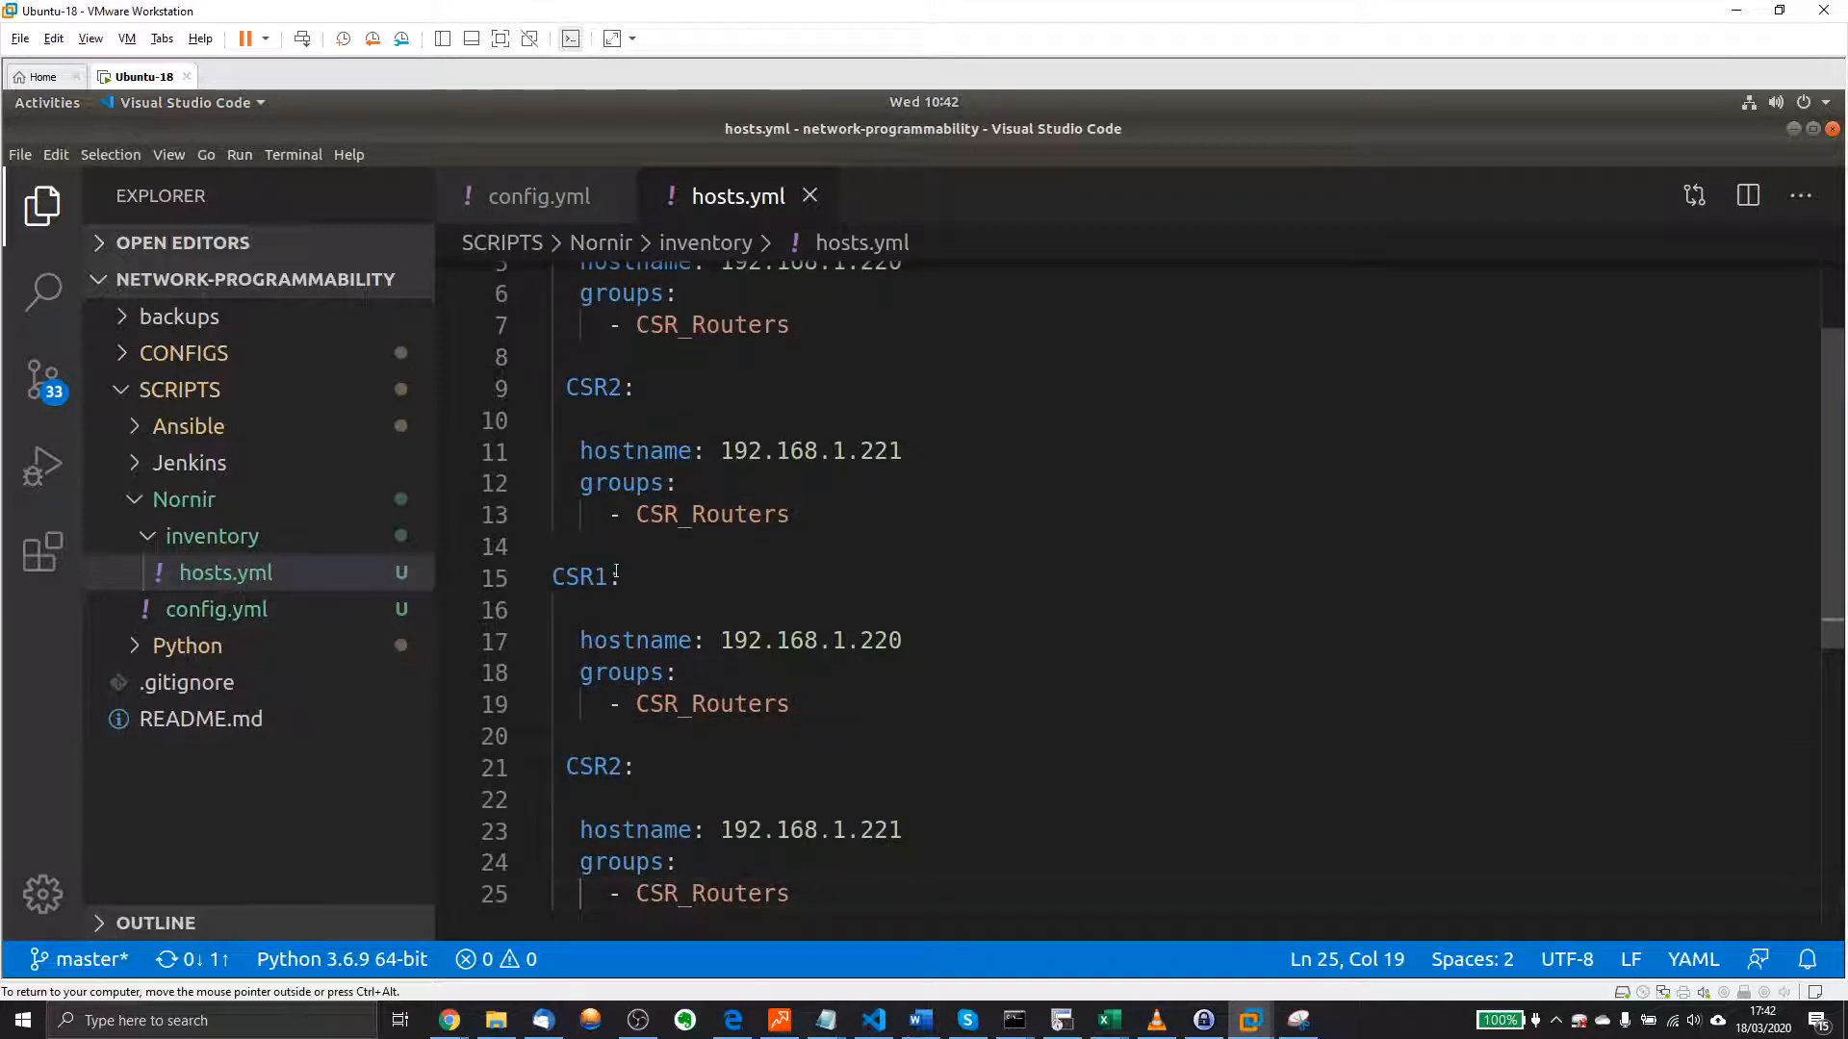
pyautogui.doubleClick(577, 577)
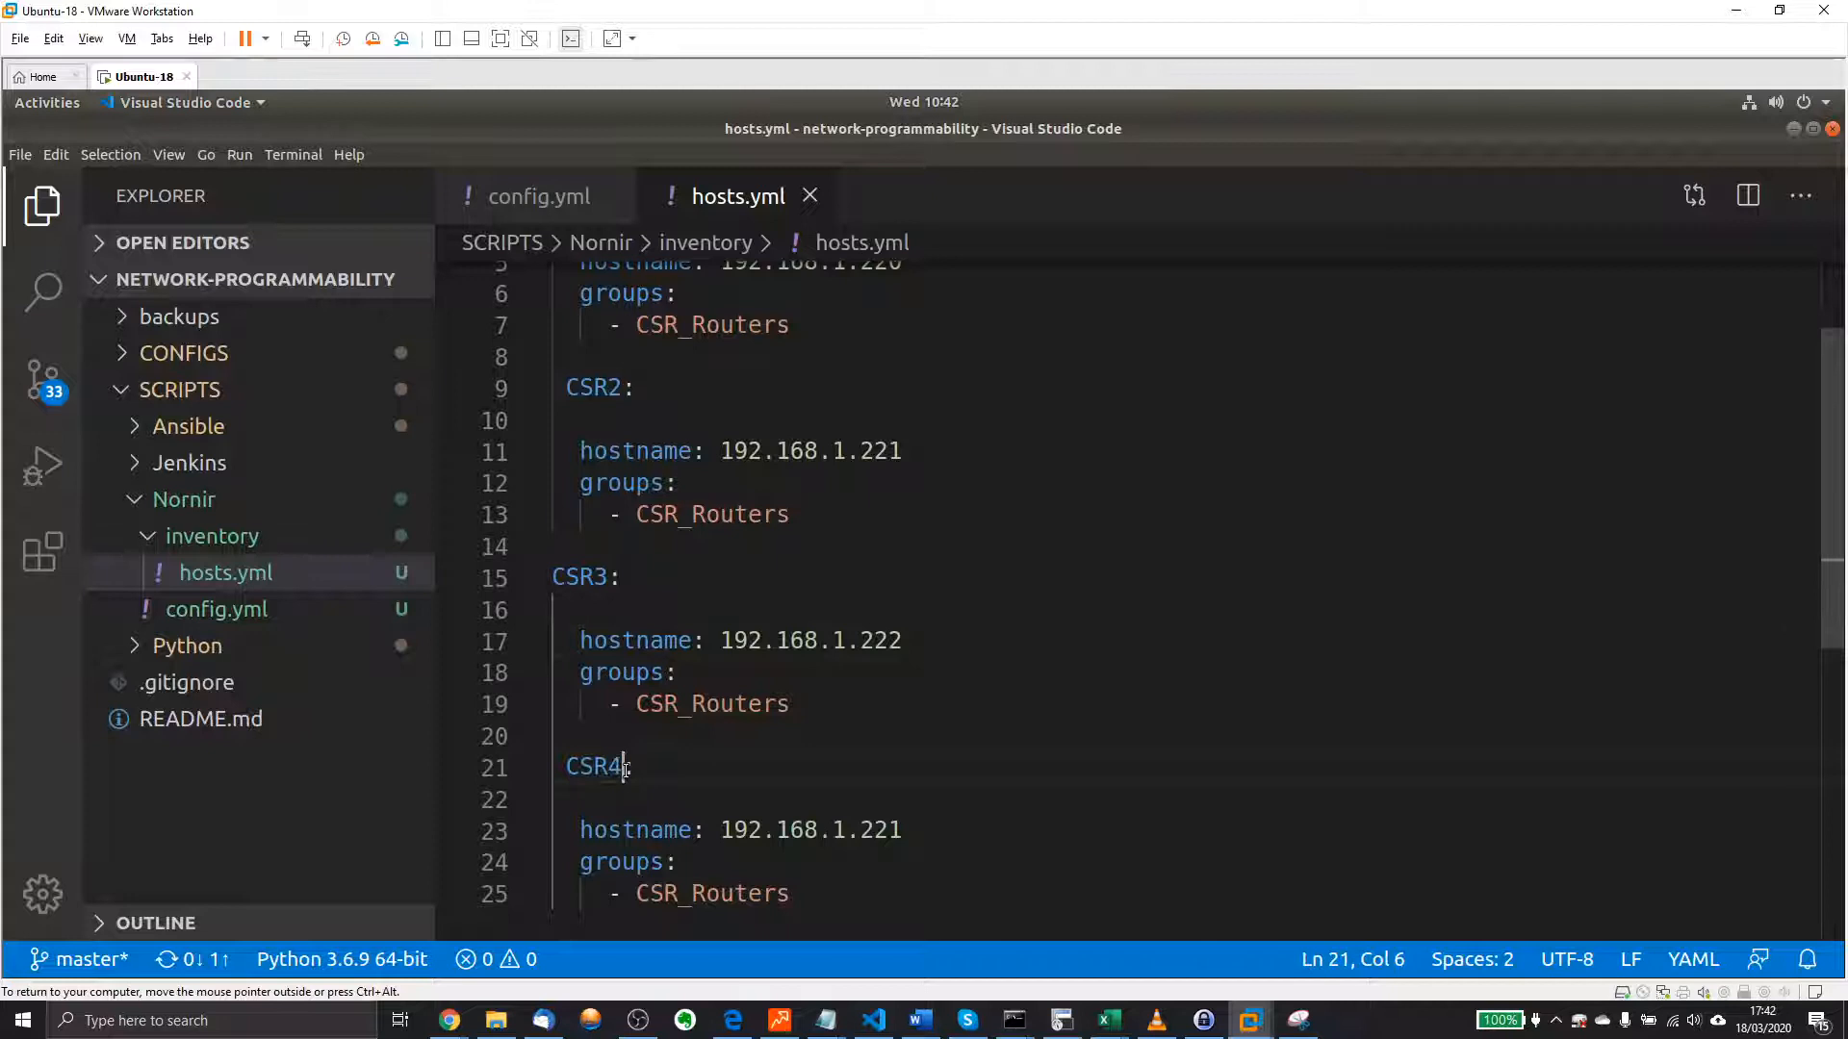
pyautogui.click(904, 830)
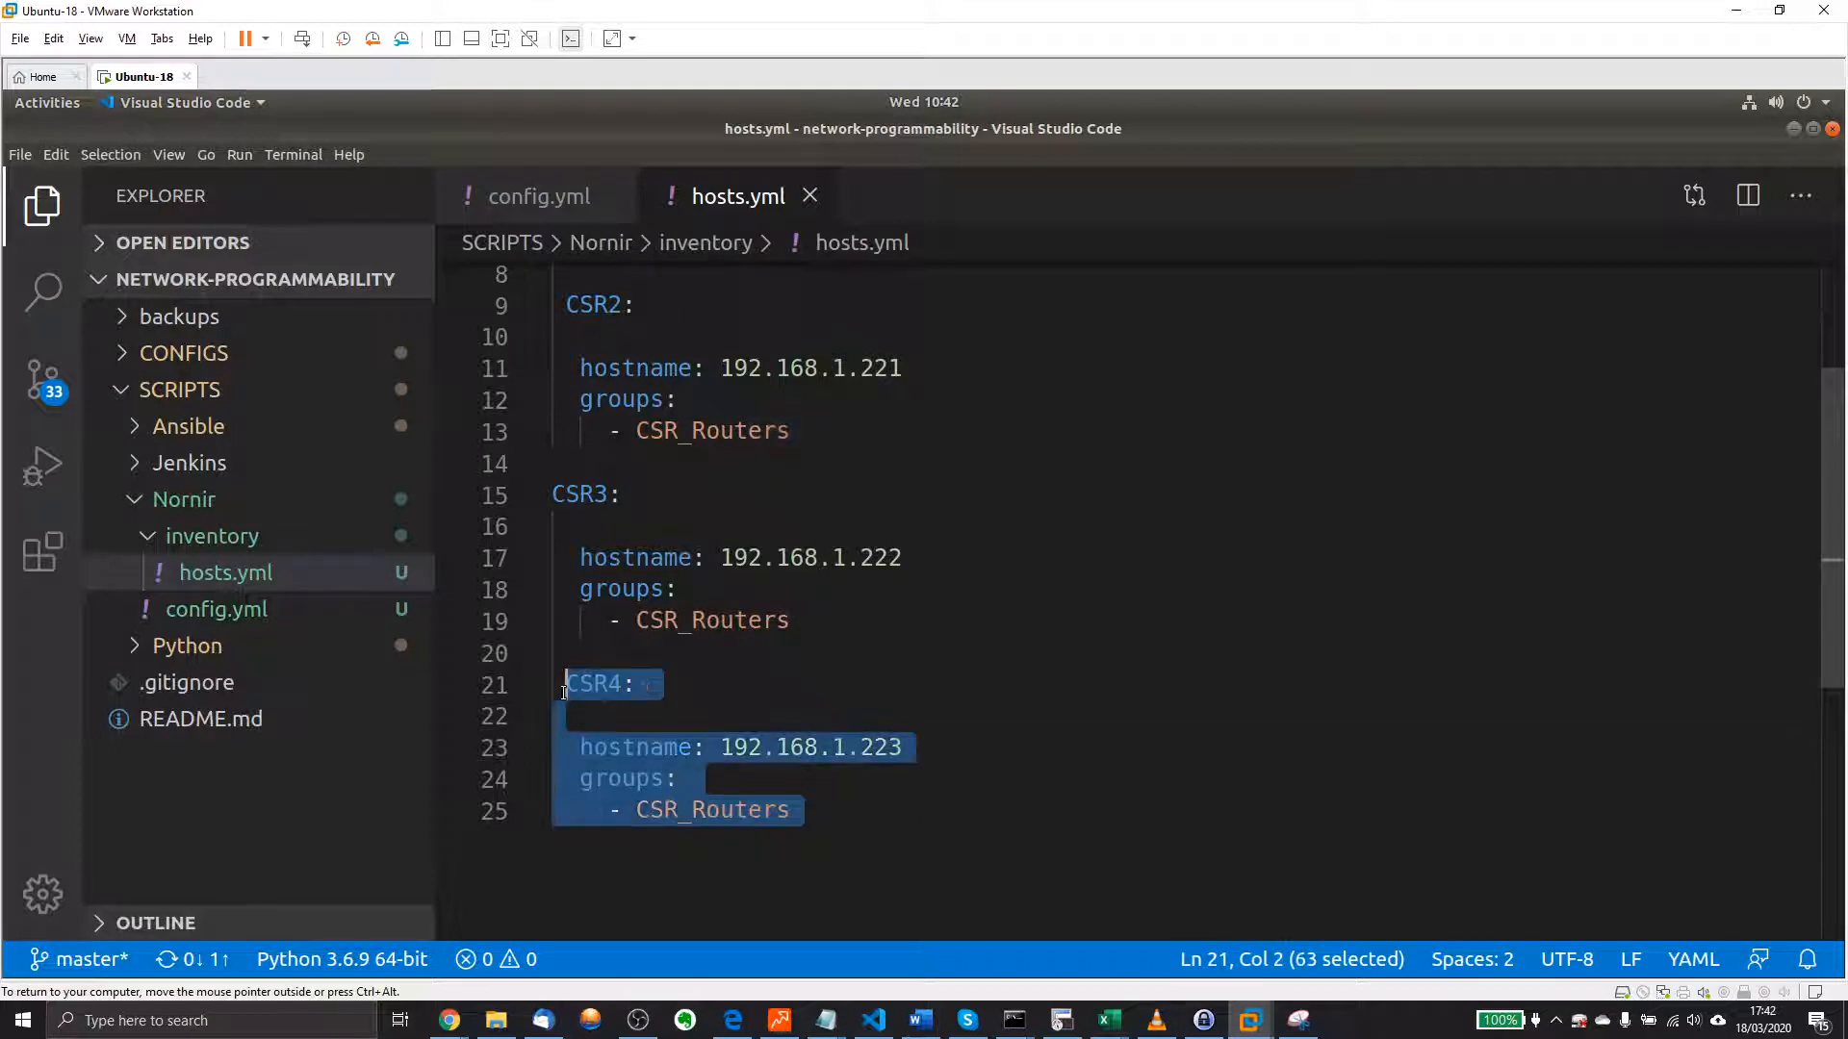
pyautogui.rightClick(600, 789)
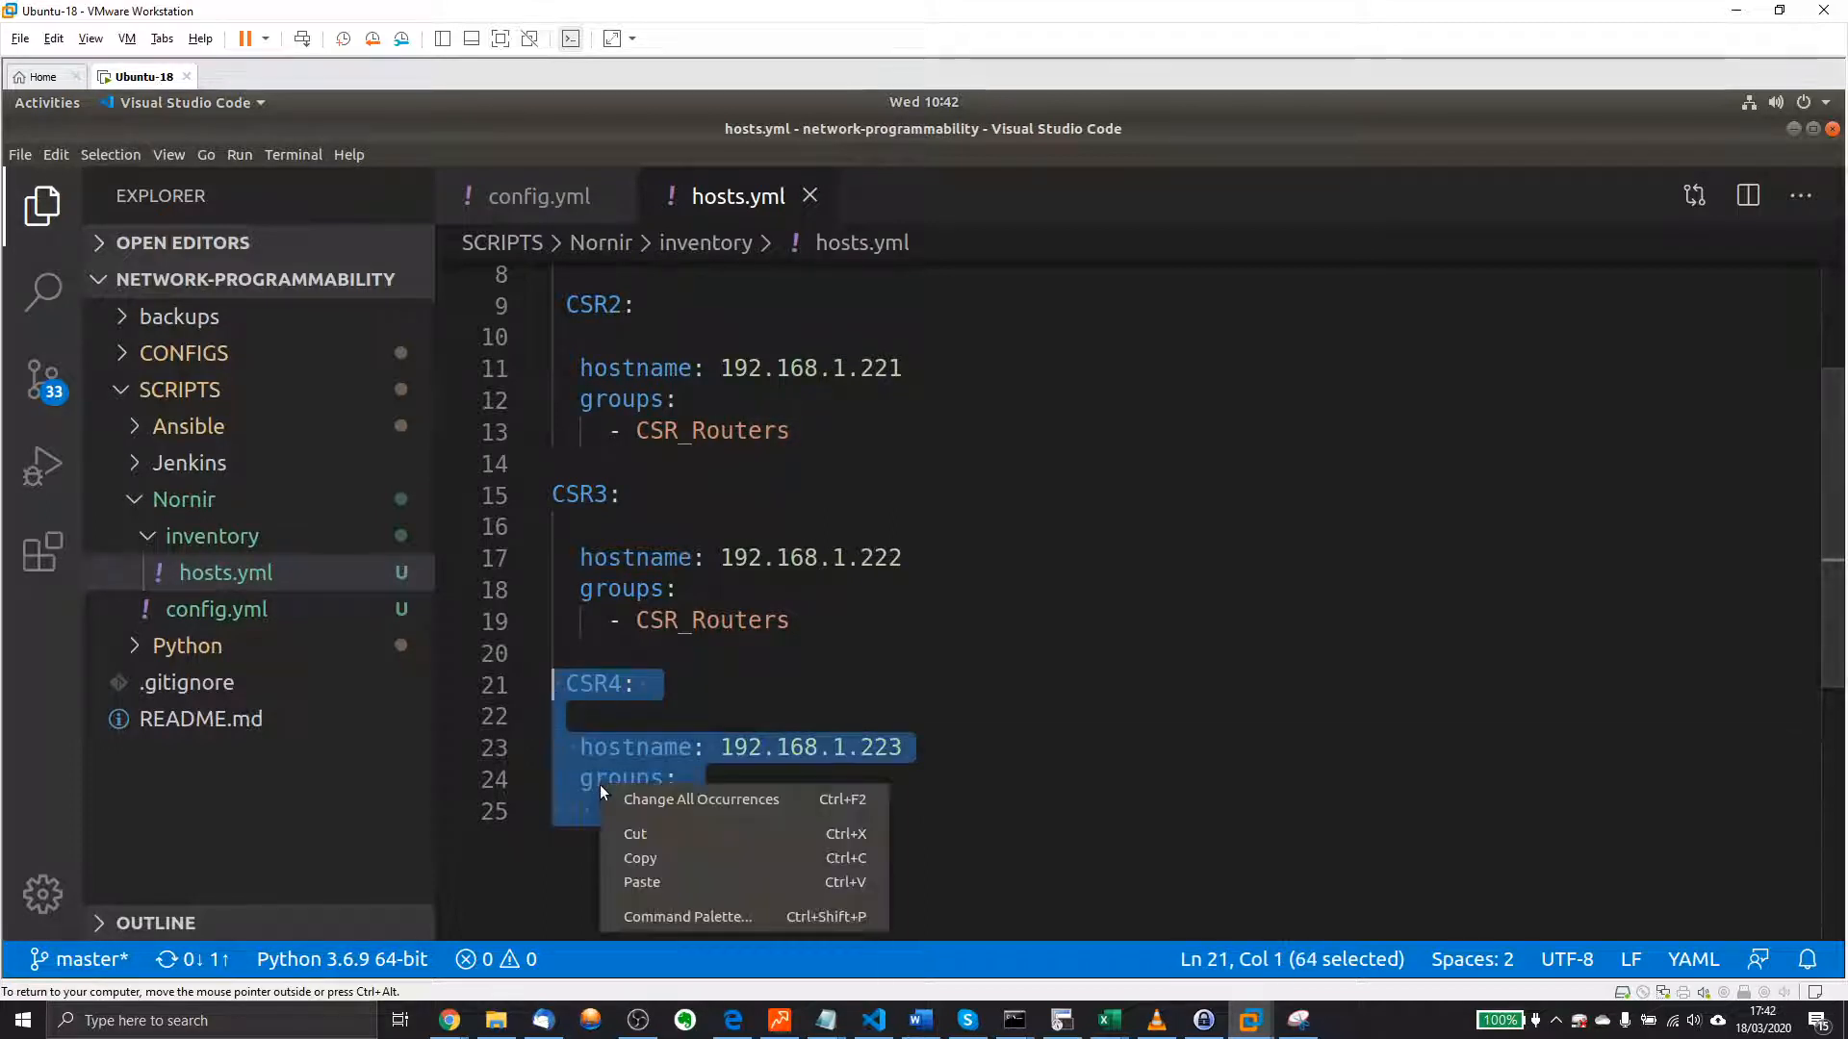
pyautogui.click(849, 810)
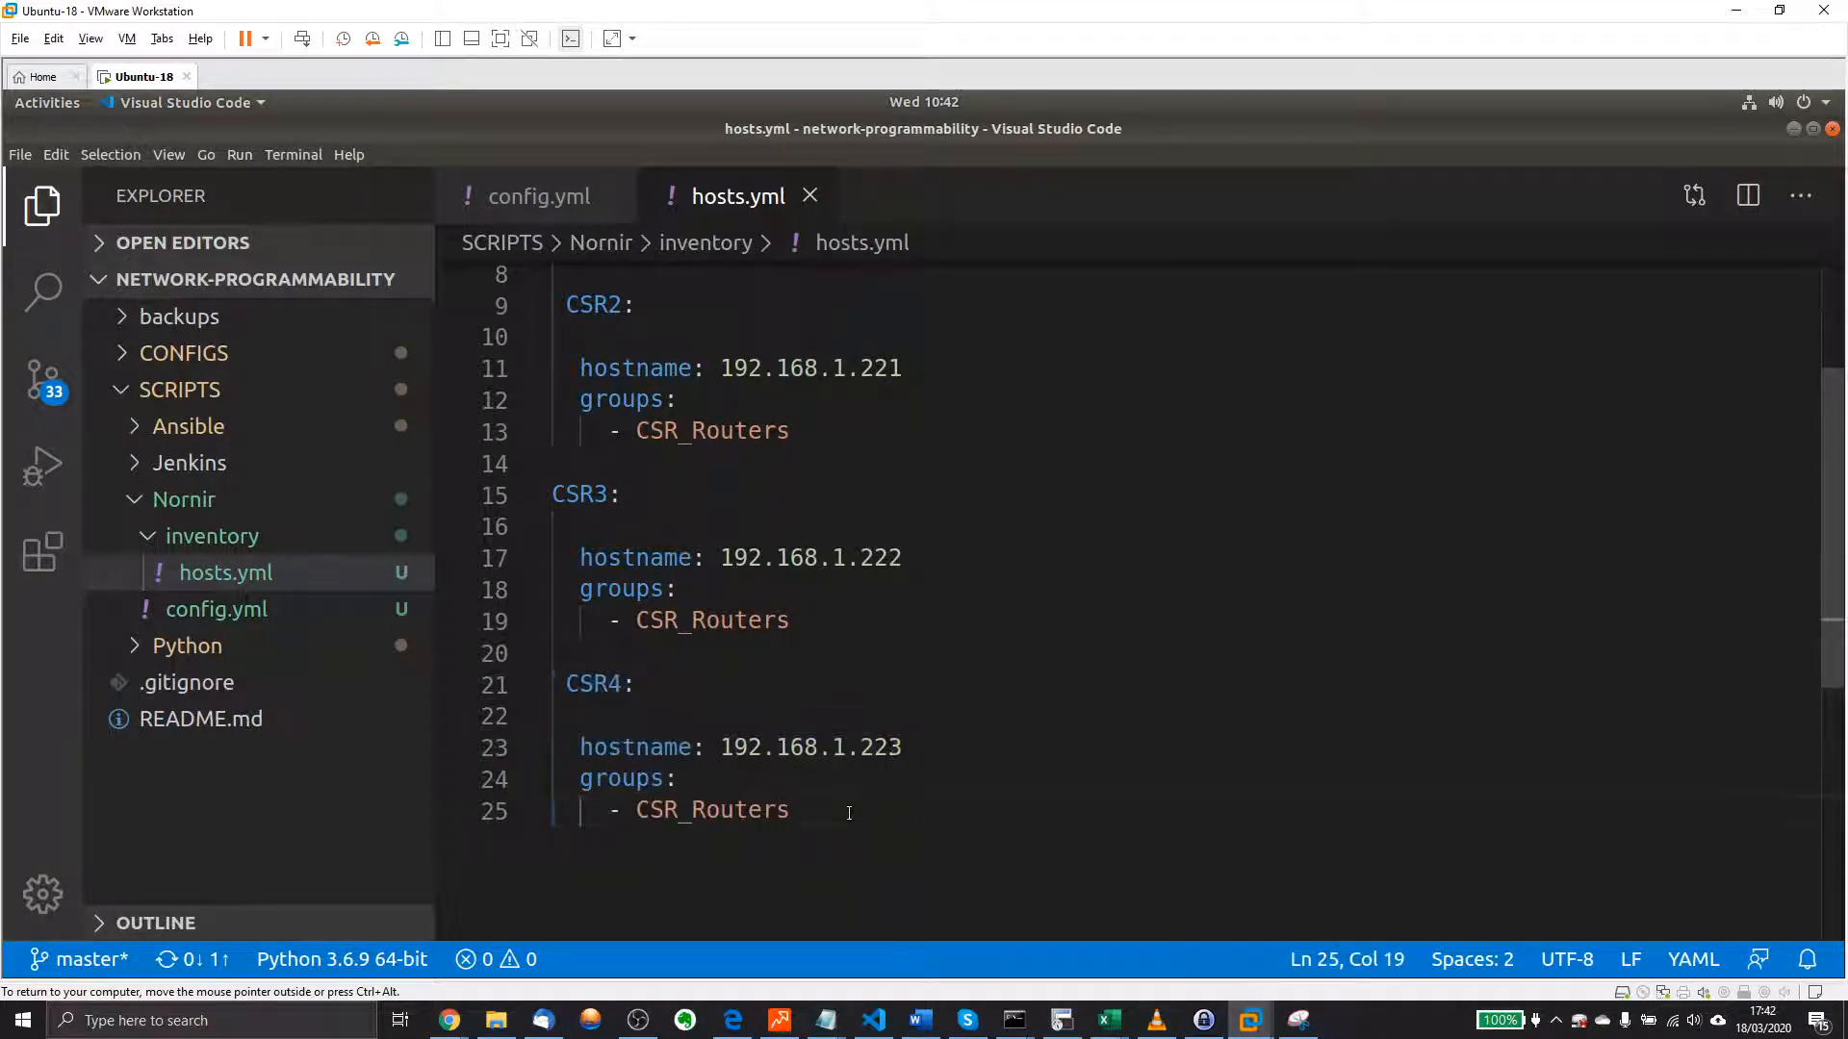
# Add a CSR5 entry with hostname 192.168.1.224 from the CSR4 copy
pyautogui.press('Enter')
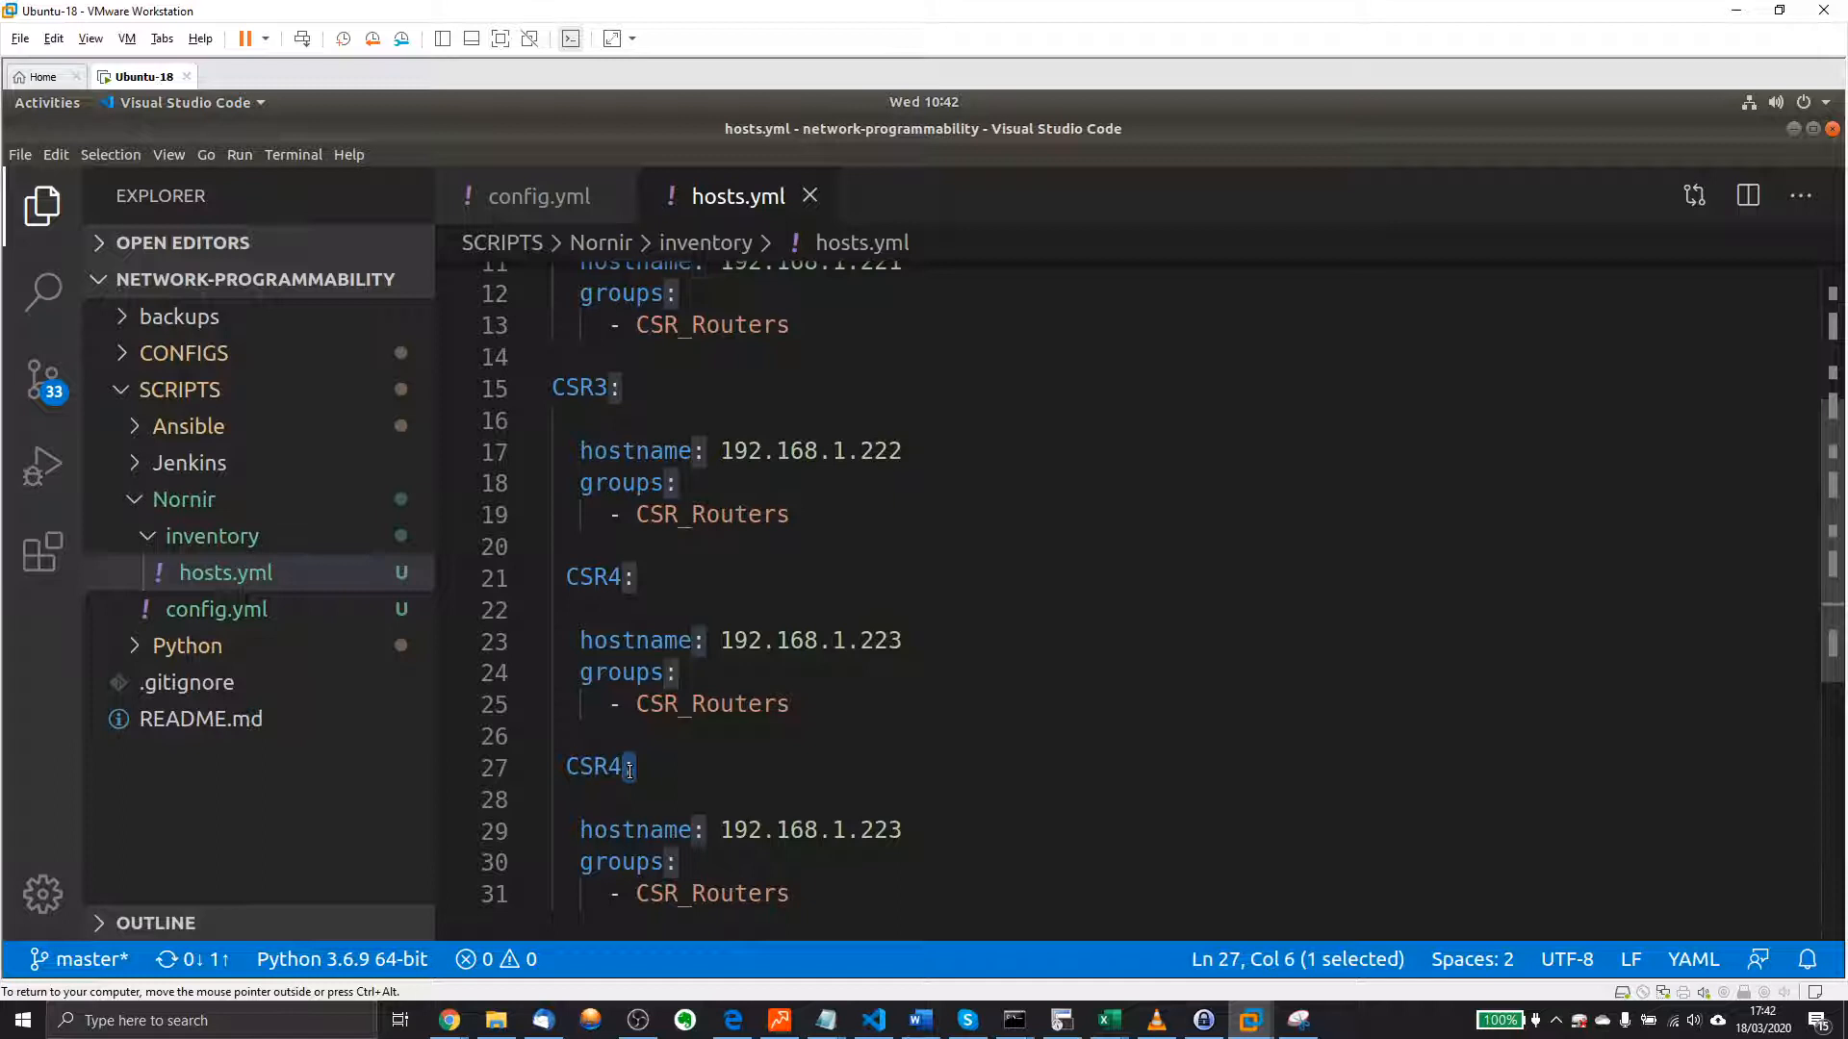
pyautogui.press('Backspace')
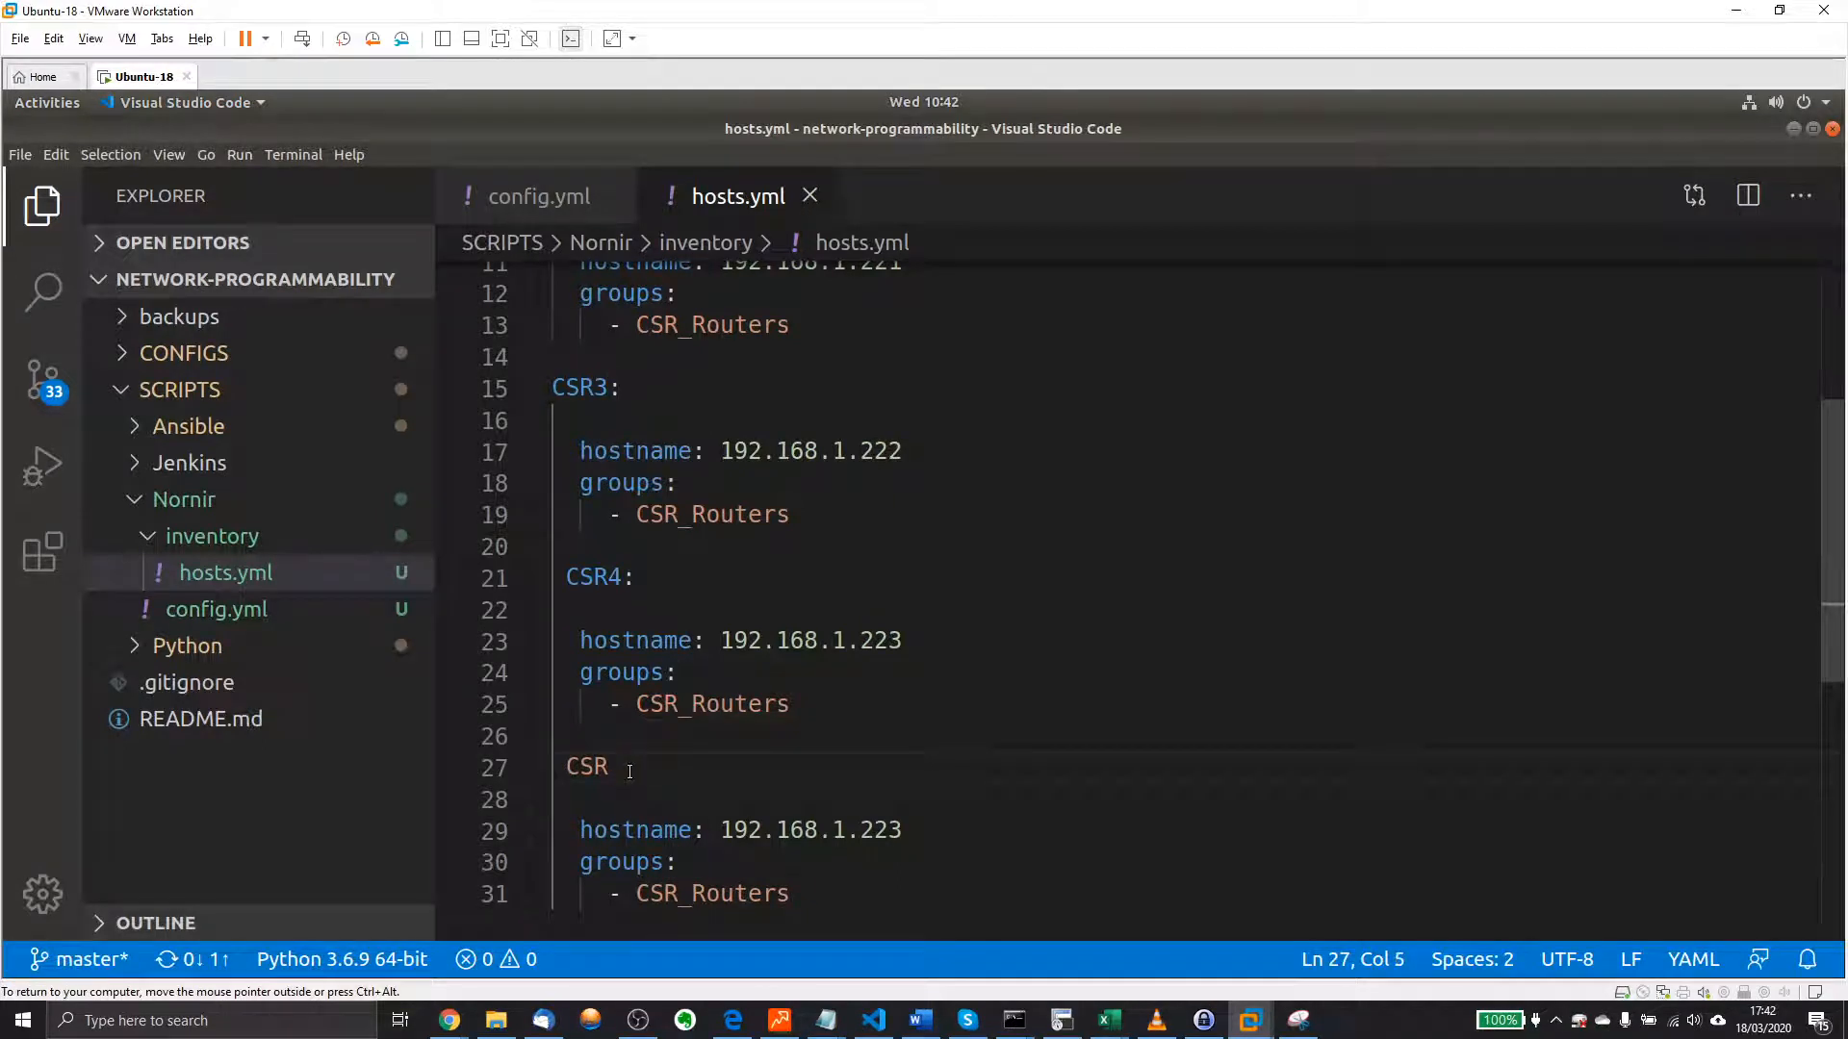
pyautogui.write('5:')
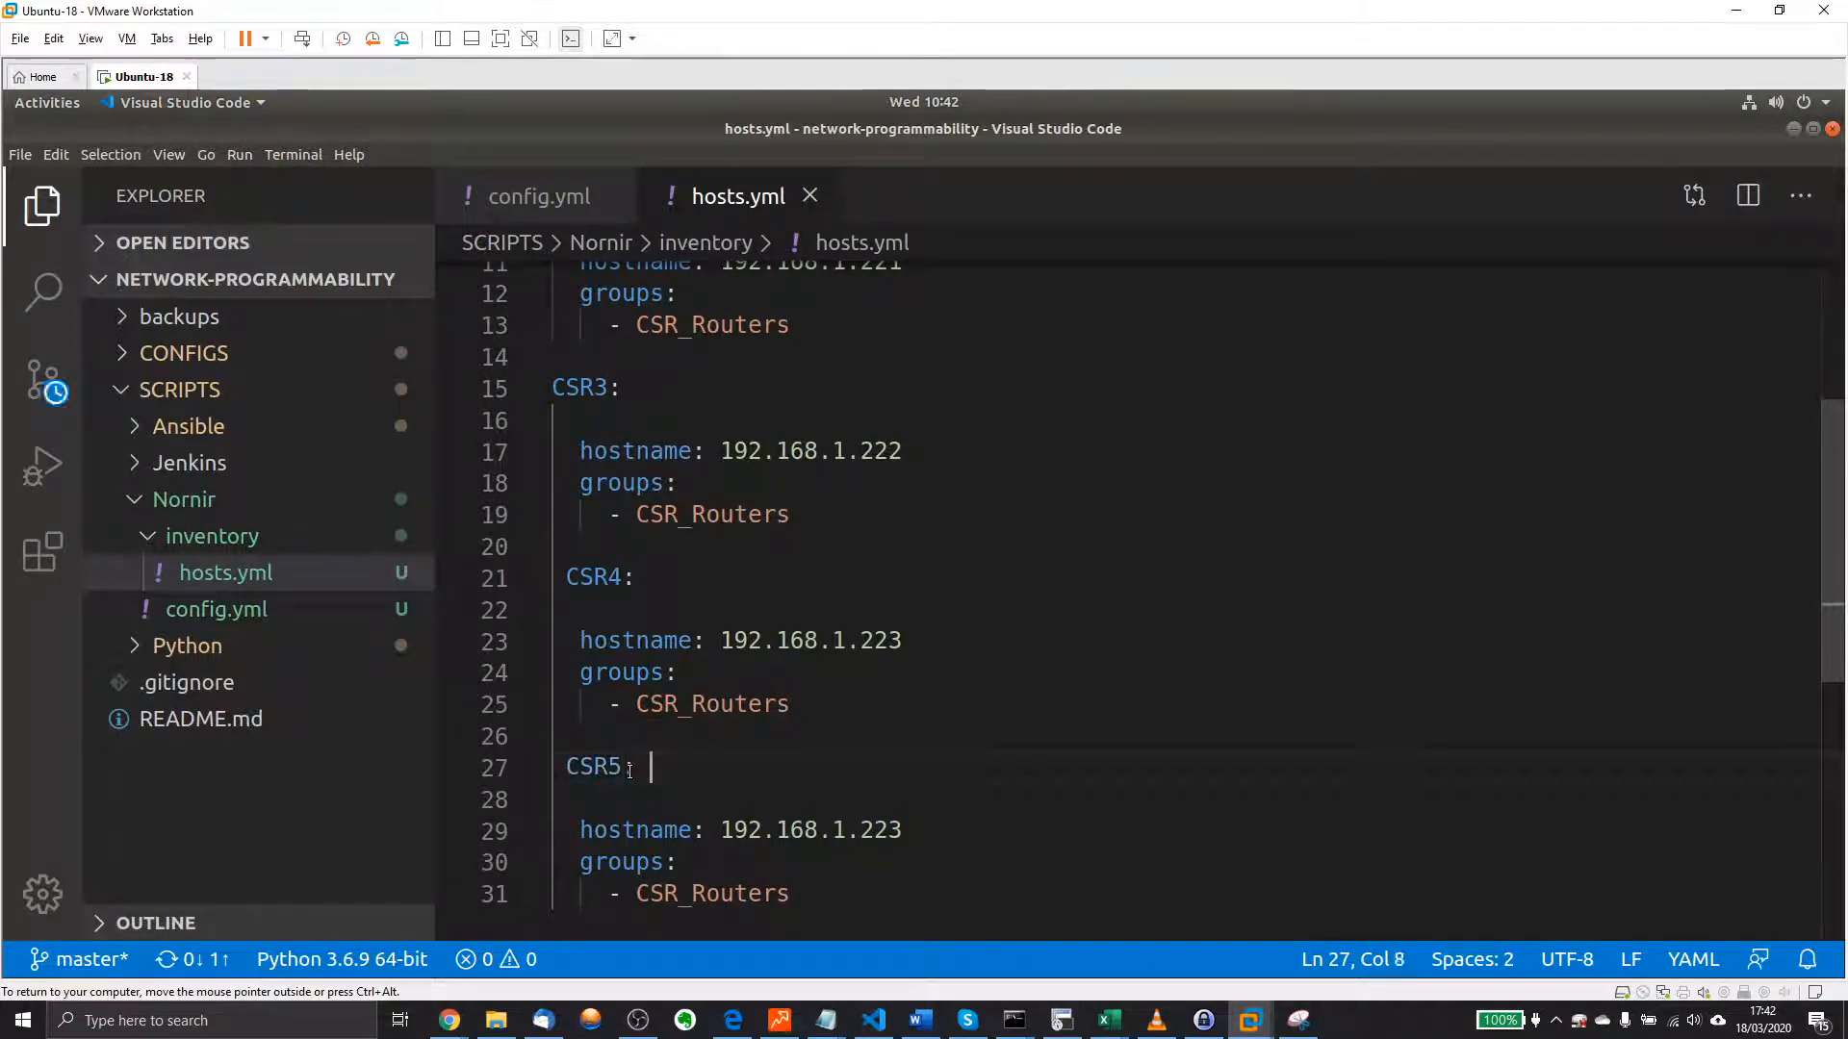
pyautogui.click(902, 829)
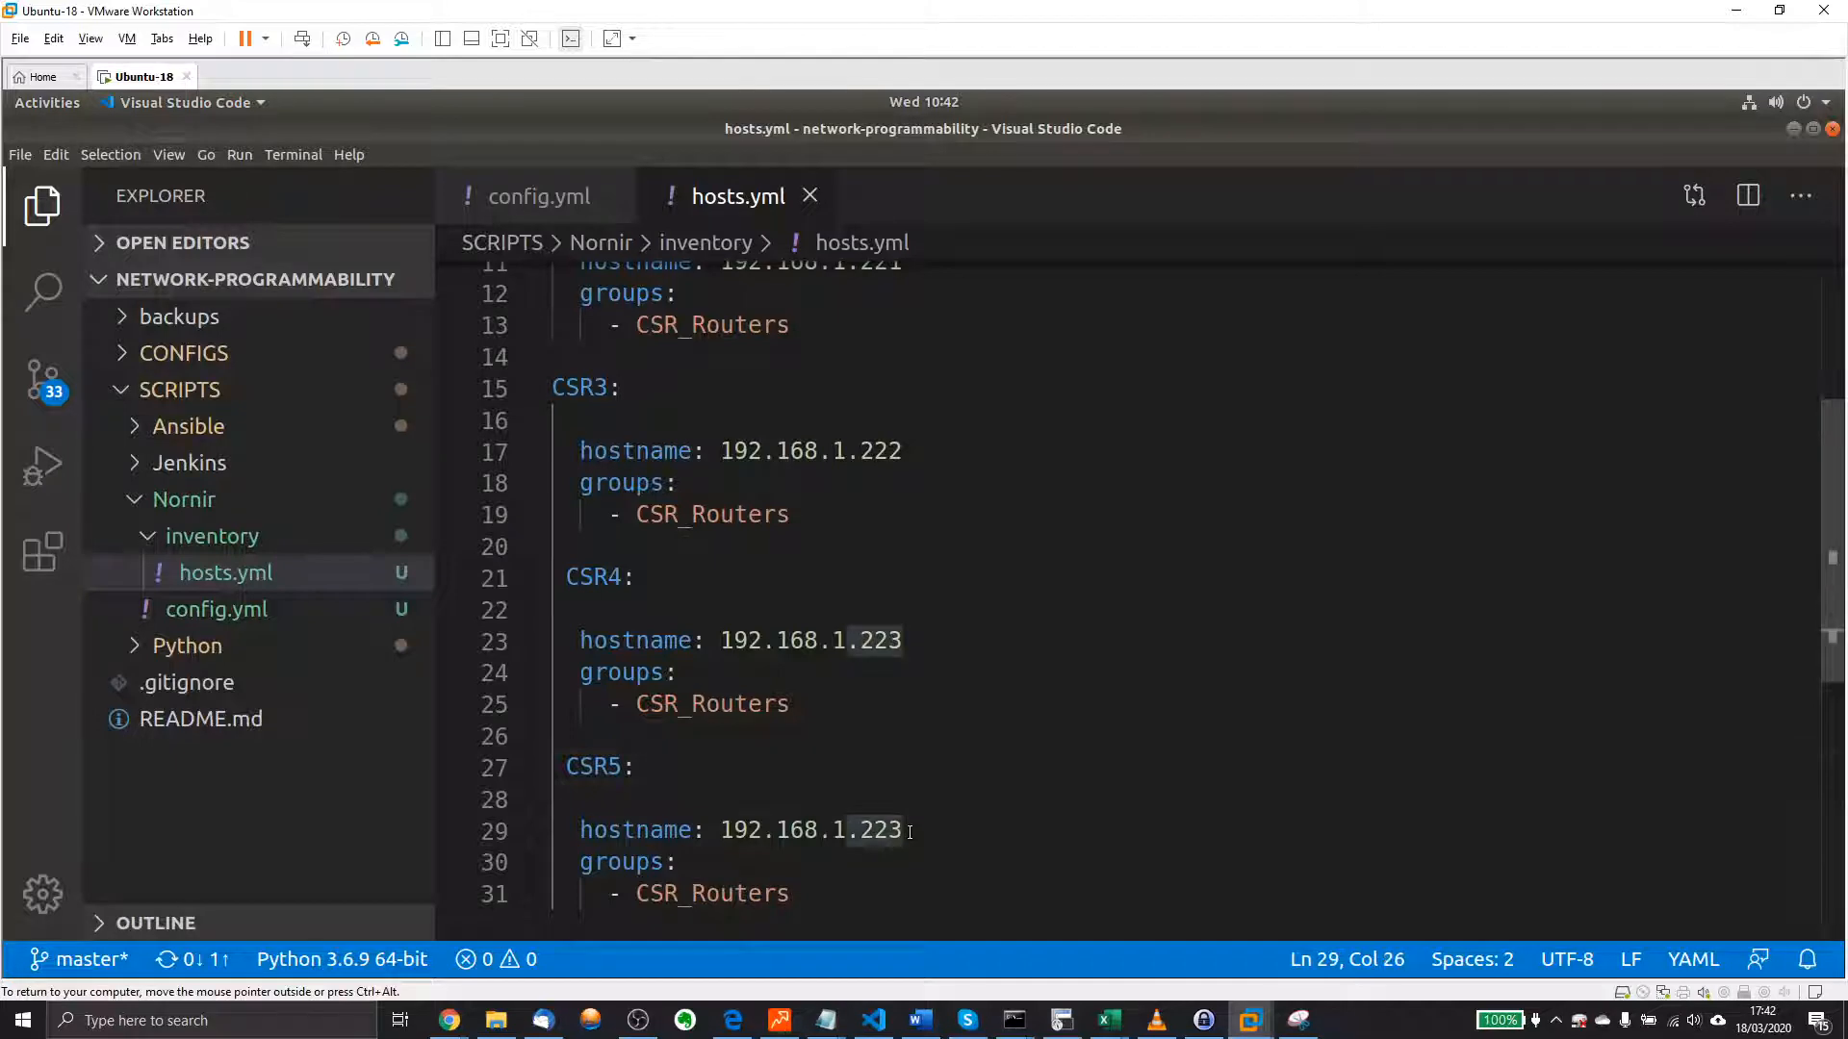
pyautogui.write('4')
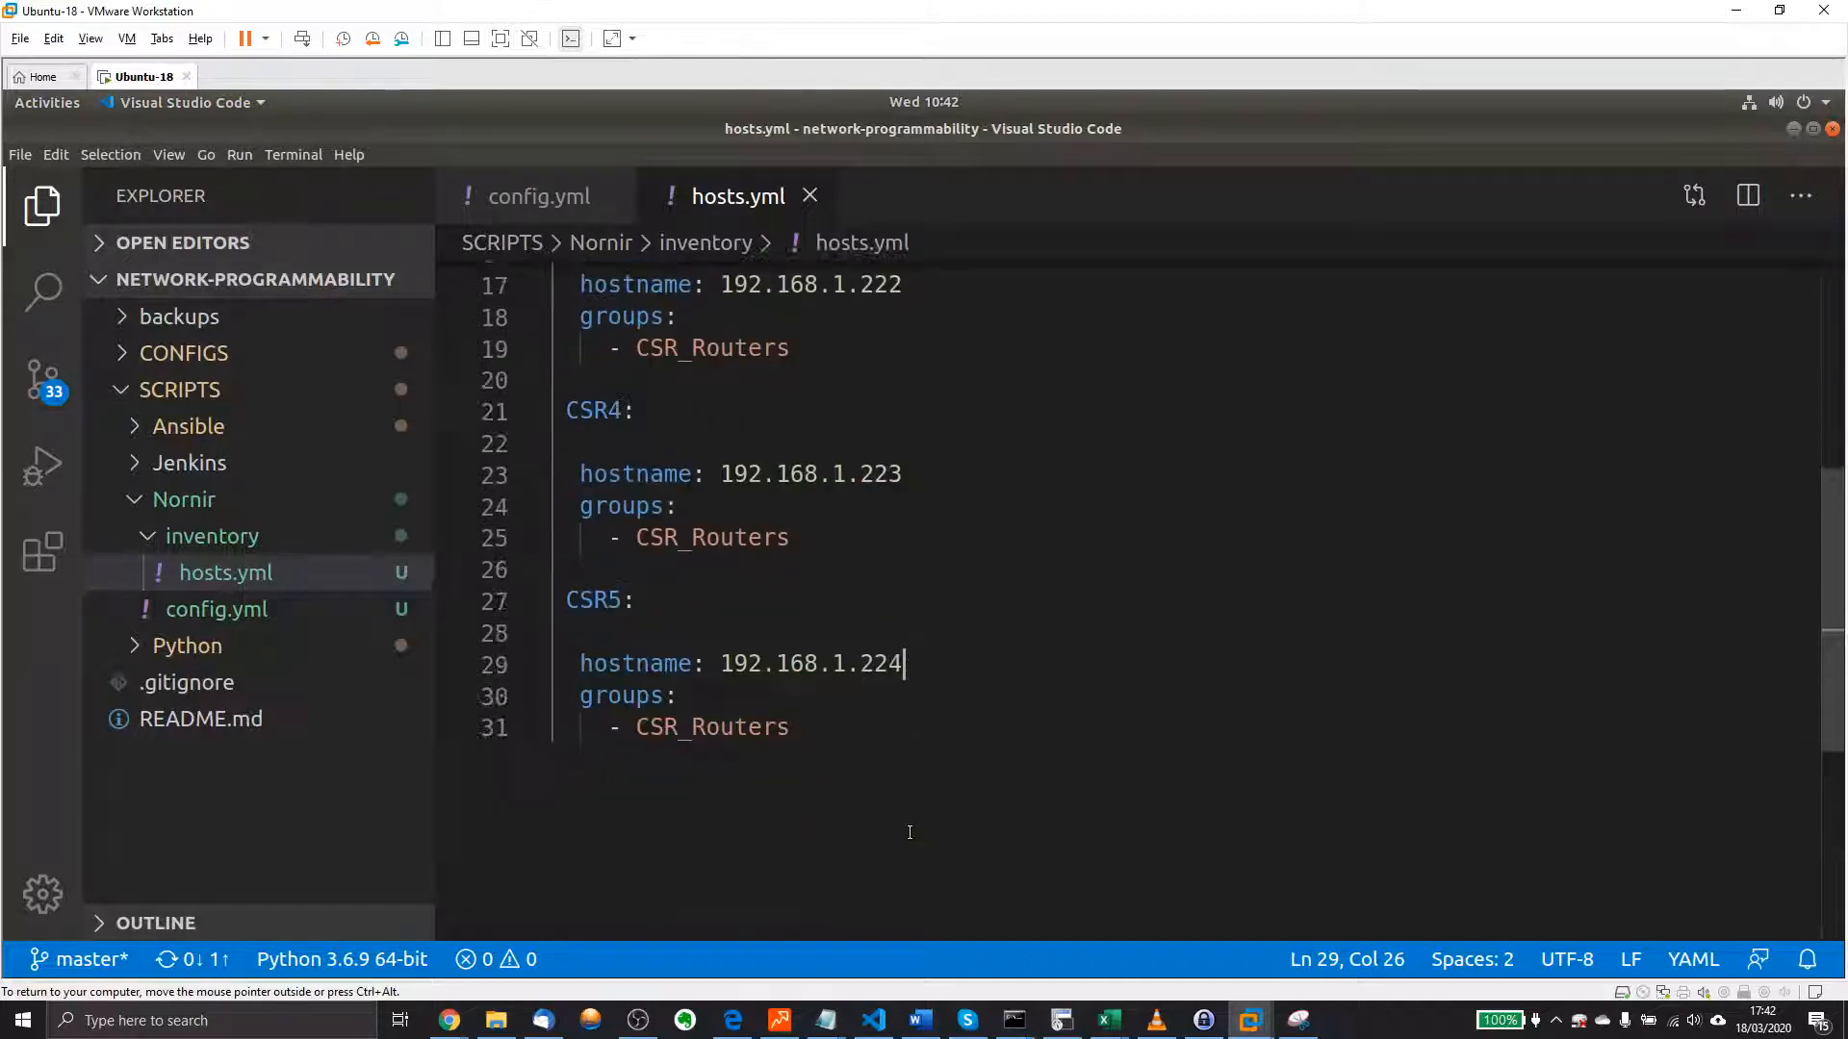
pyautogui.scroll(3)
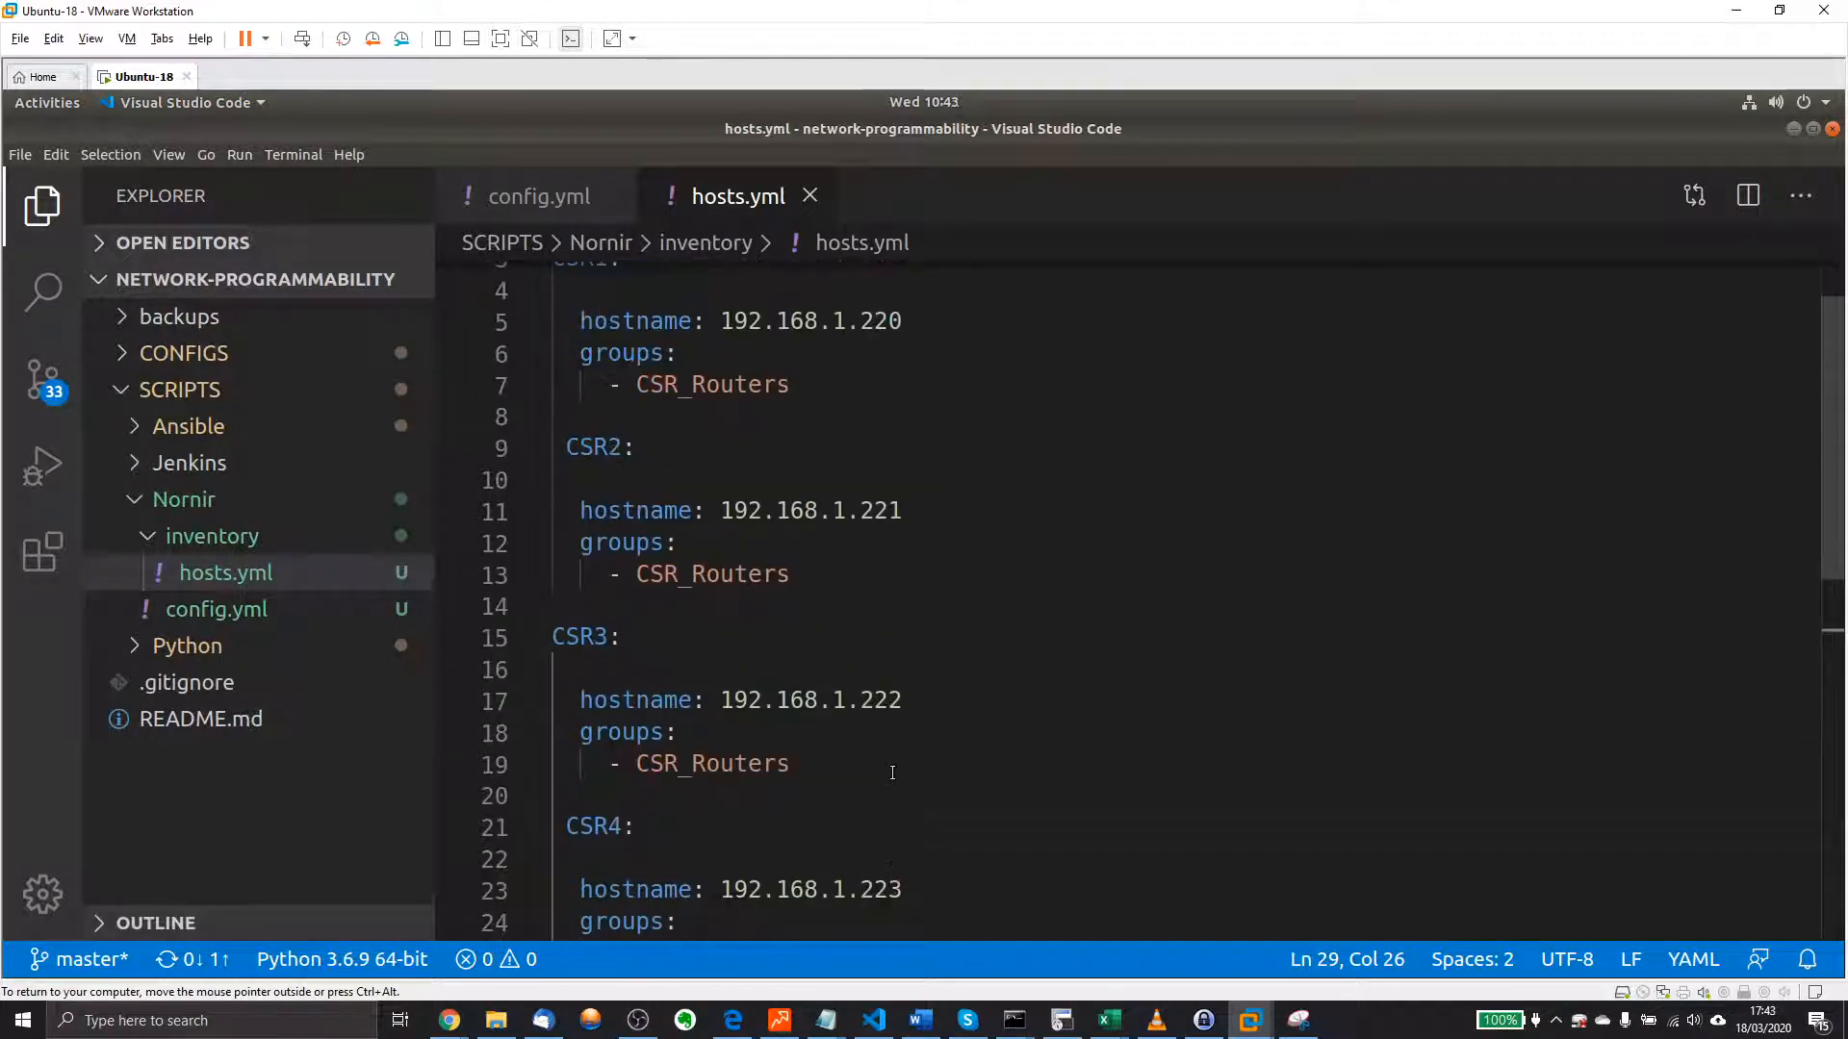
pyautogui.scroll(3)
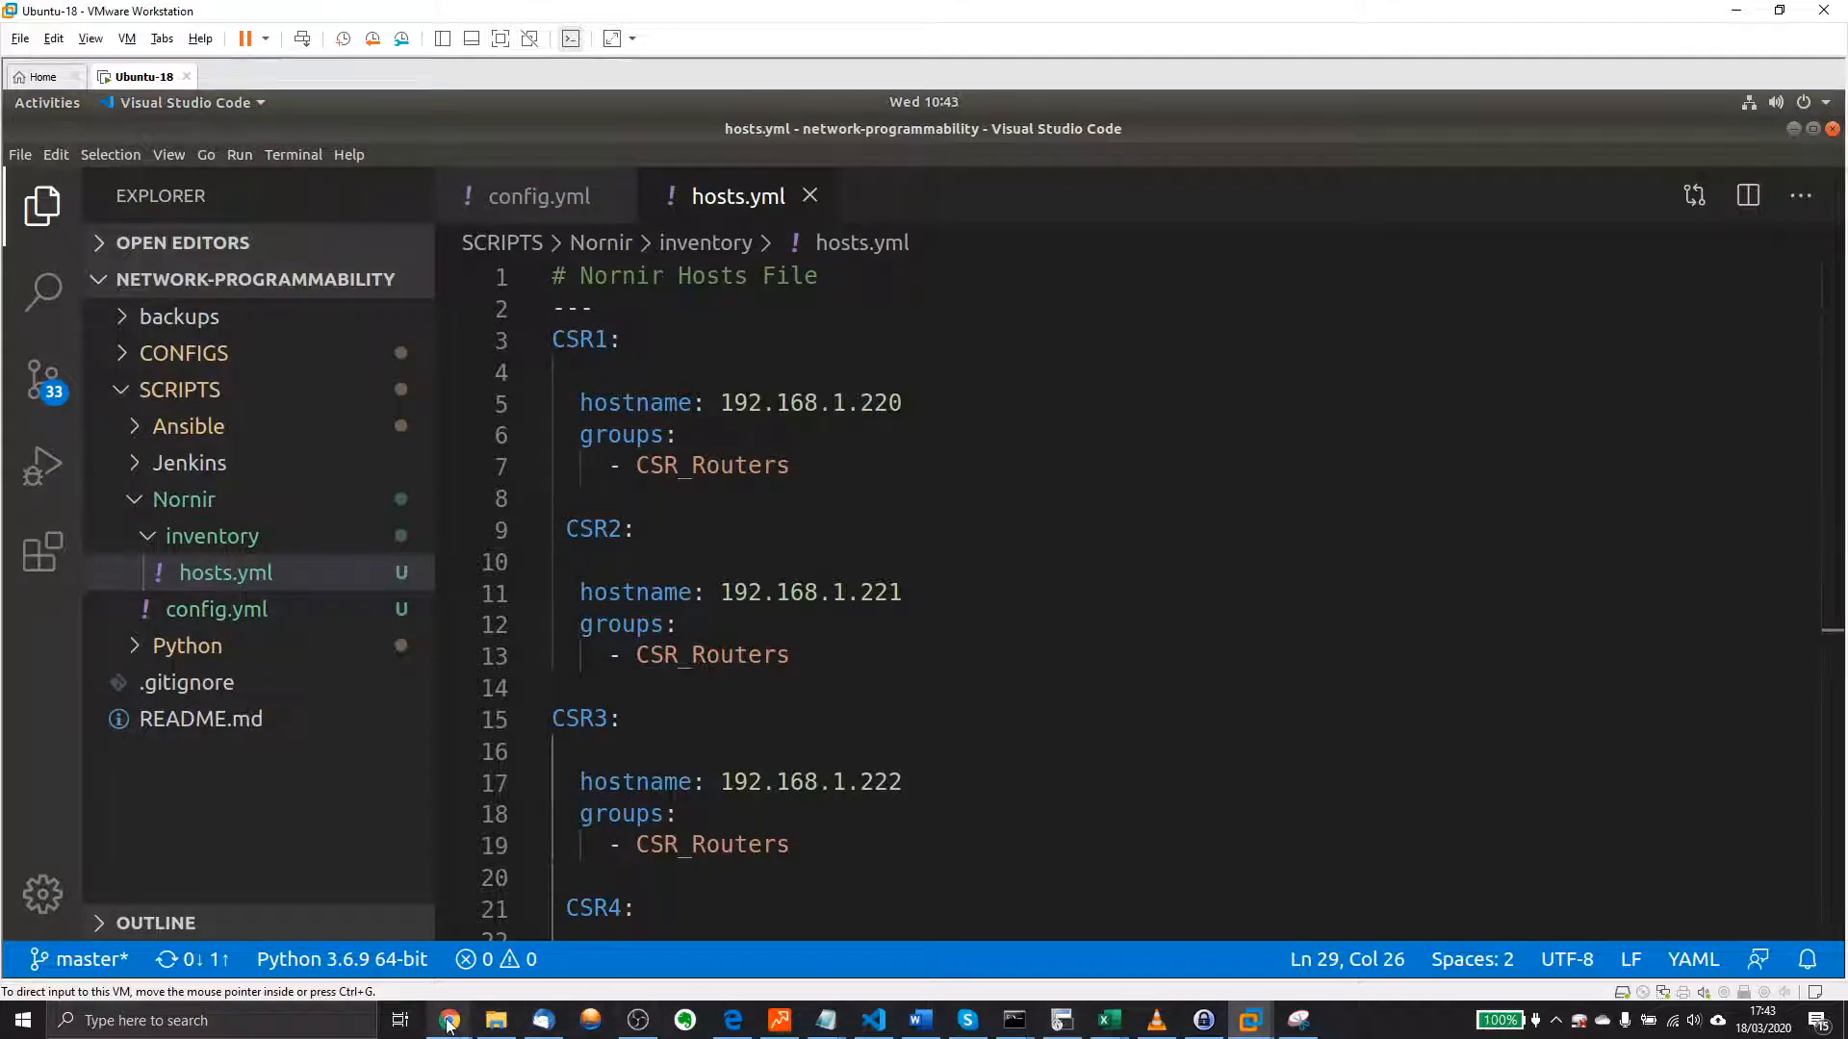
# Copy the blog's groups.yml example (CSR_Routers, NTP 1.1.1.1) and come back to VS Code
pyautogui.click(447, 1020)
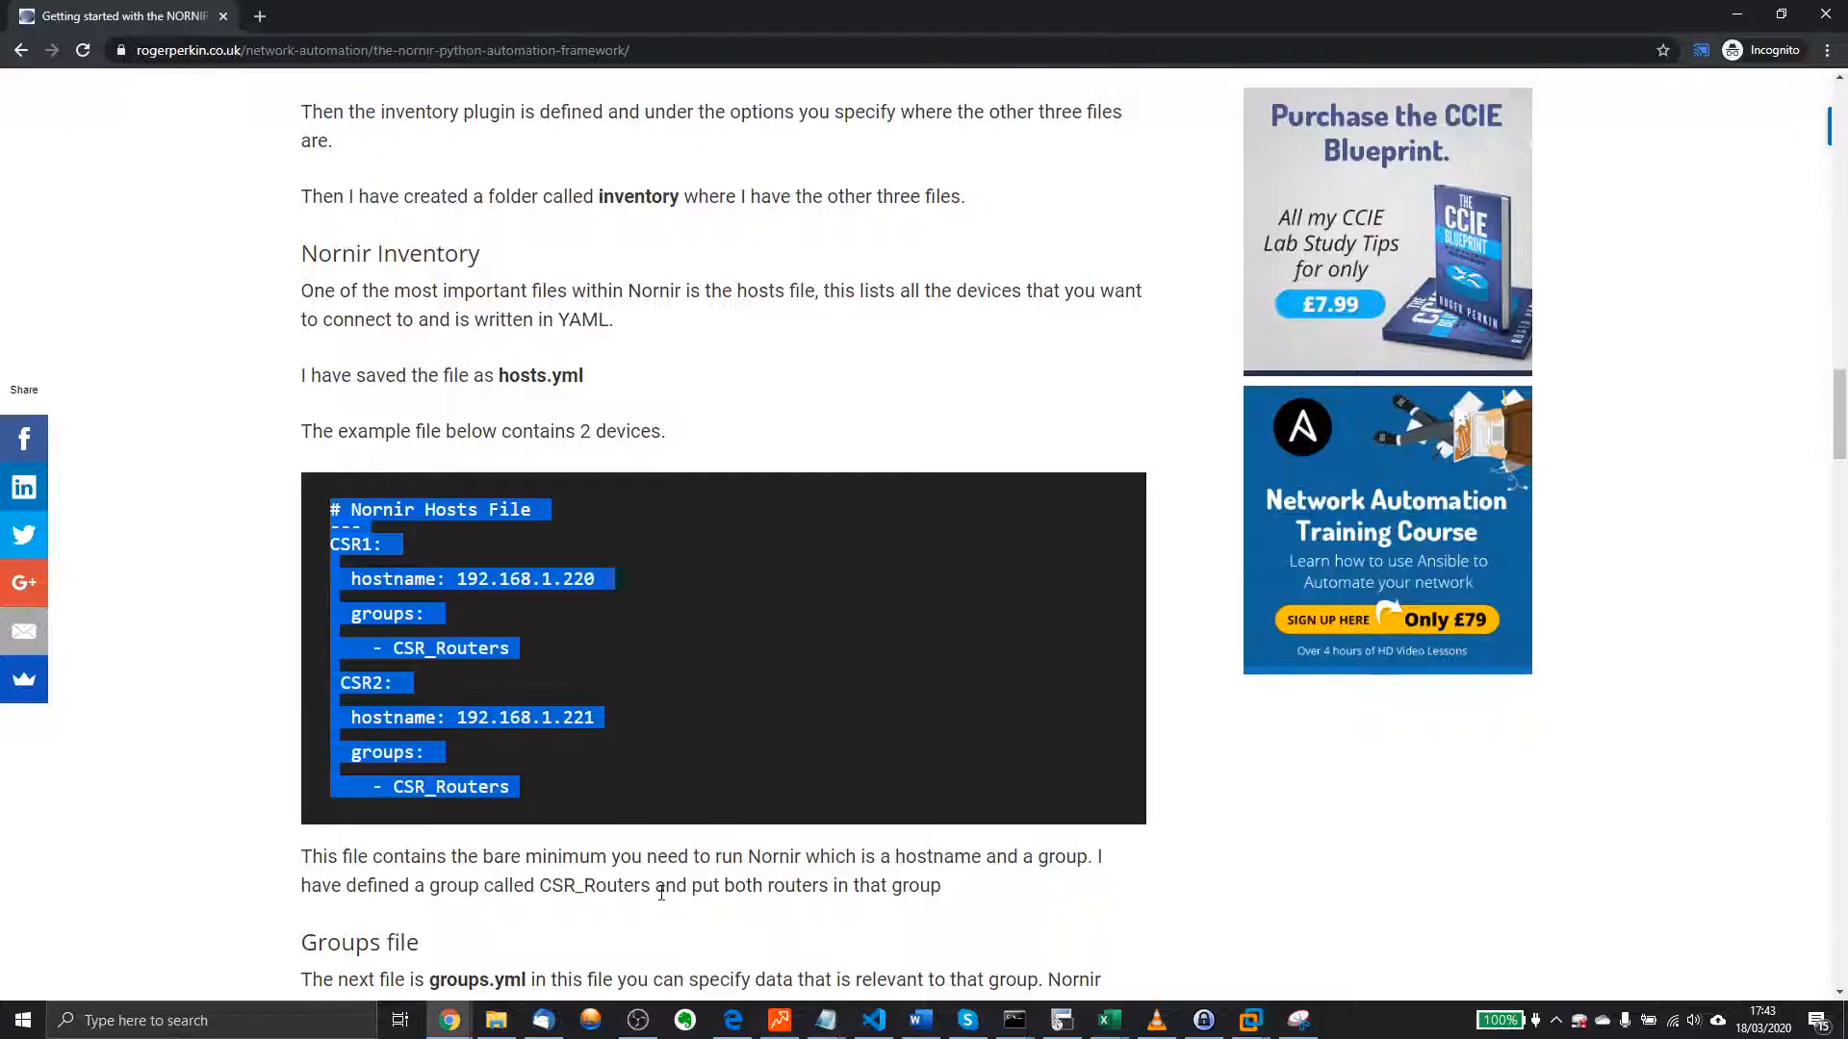
pyautogui.scroll(-3)
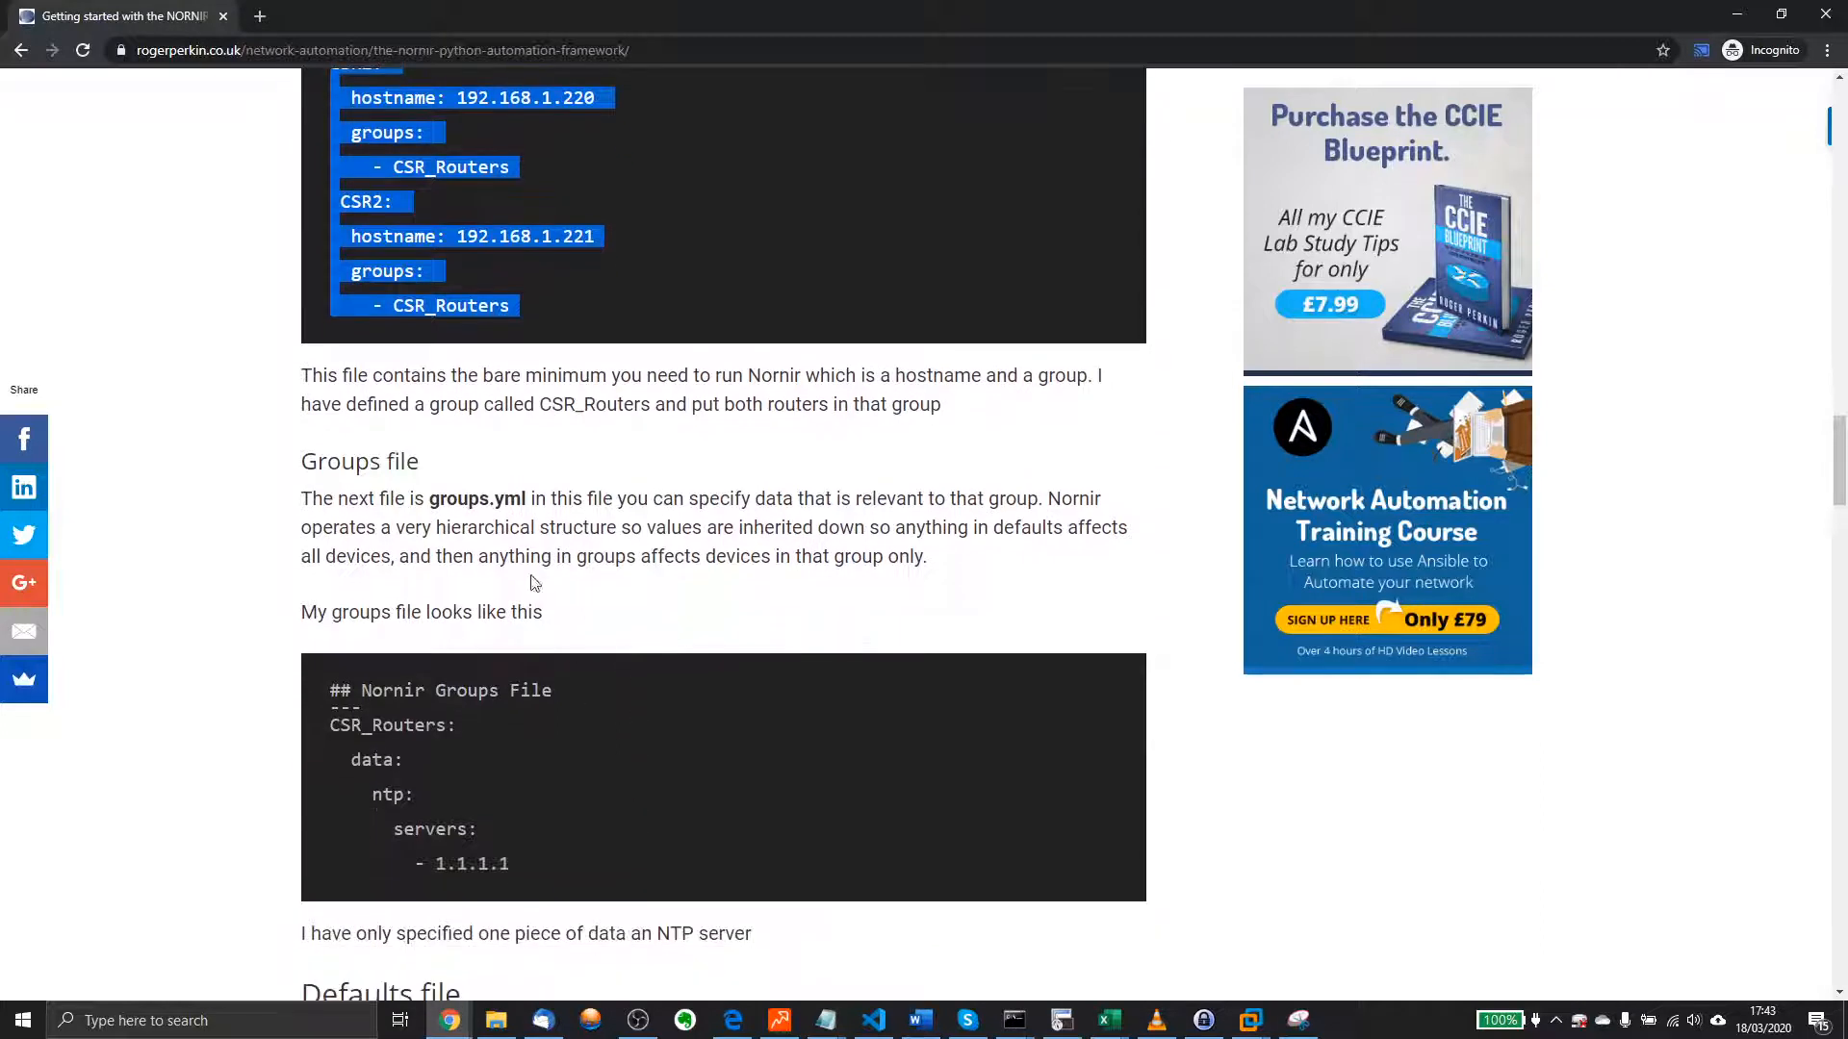
pyautogui.moveTo(687, 468)
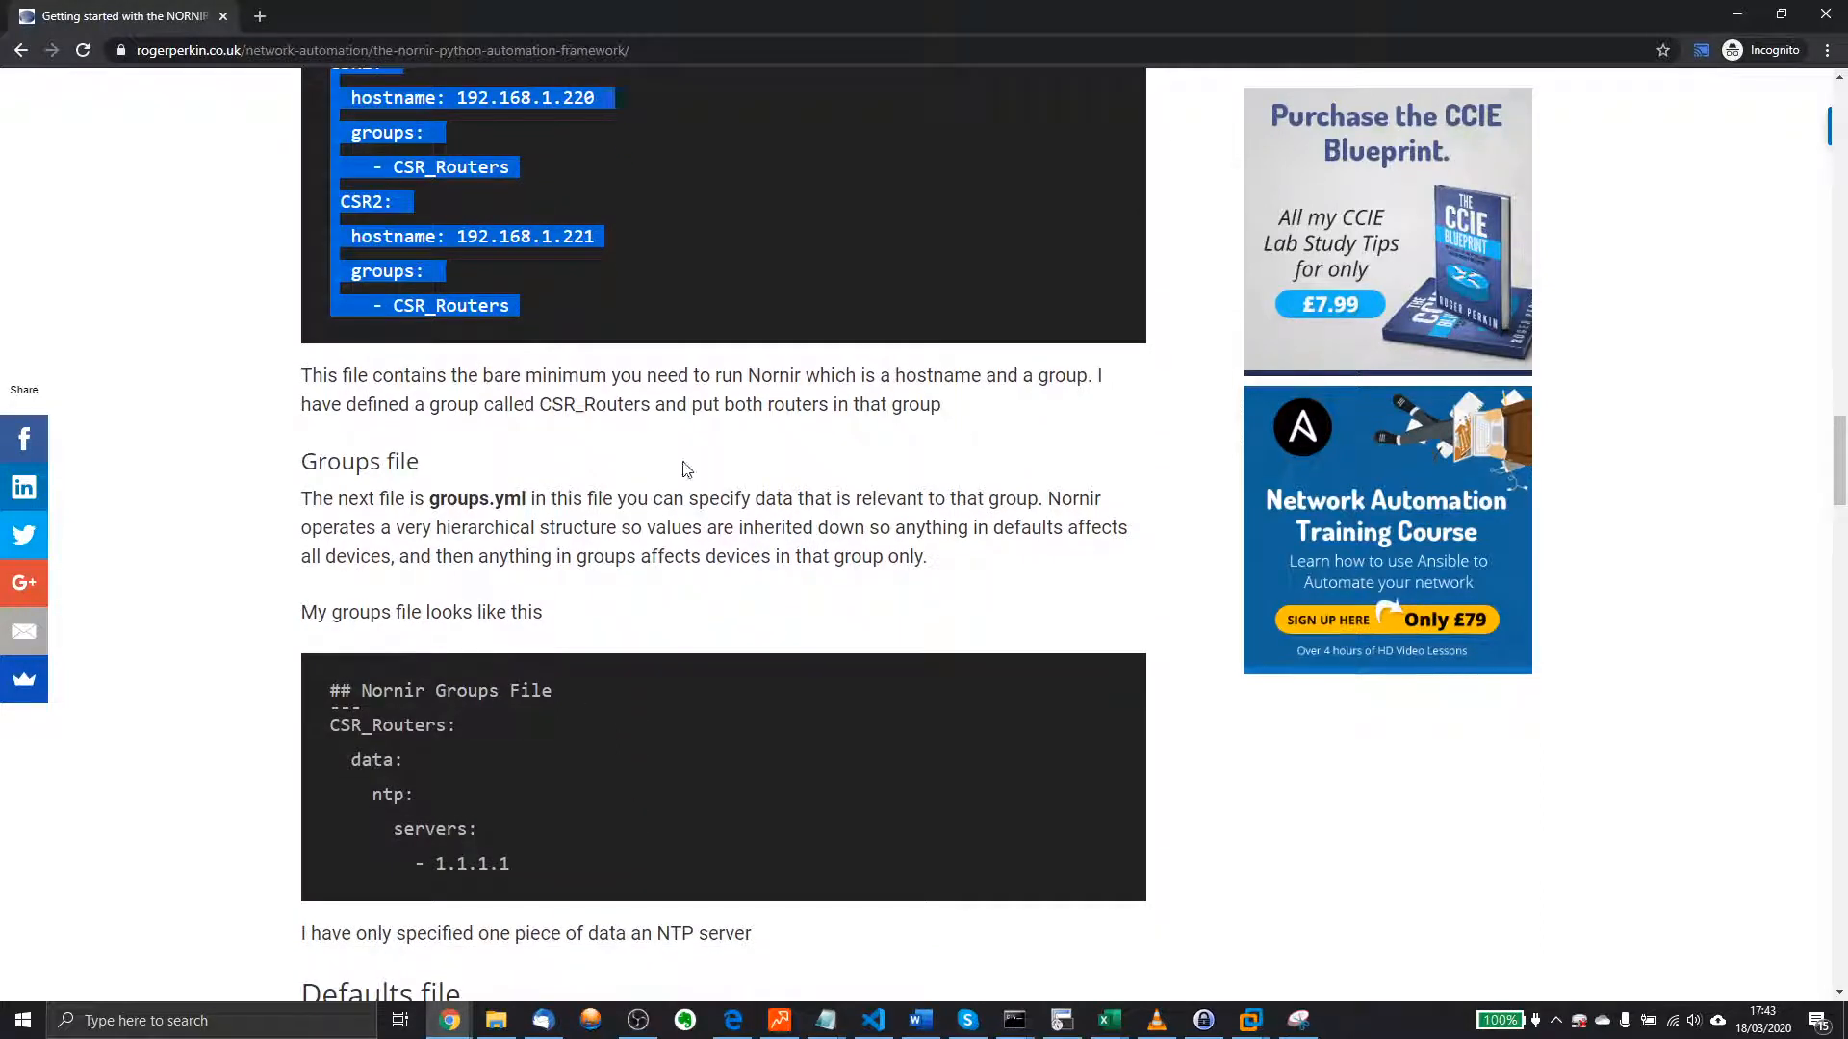
pyautogui.scroll(-3)
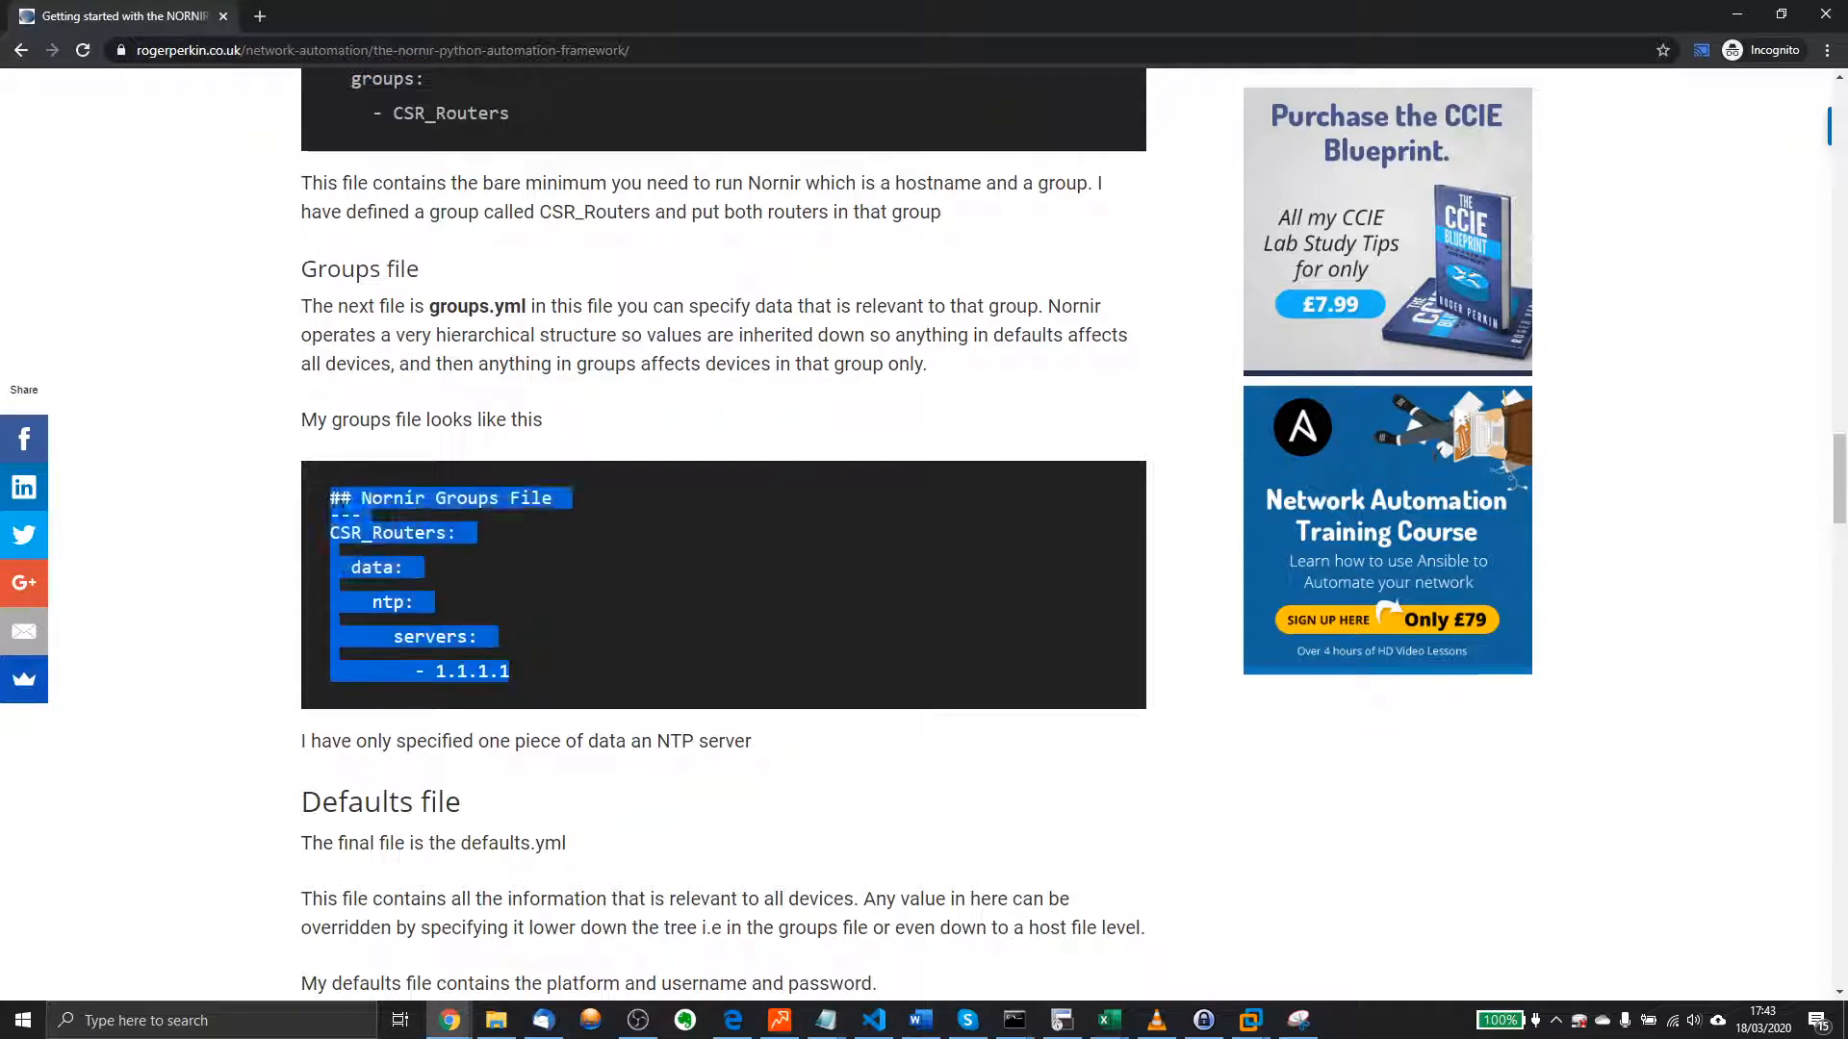
pyautogui.moveTo(1197, 887)
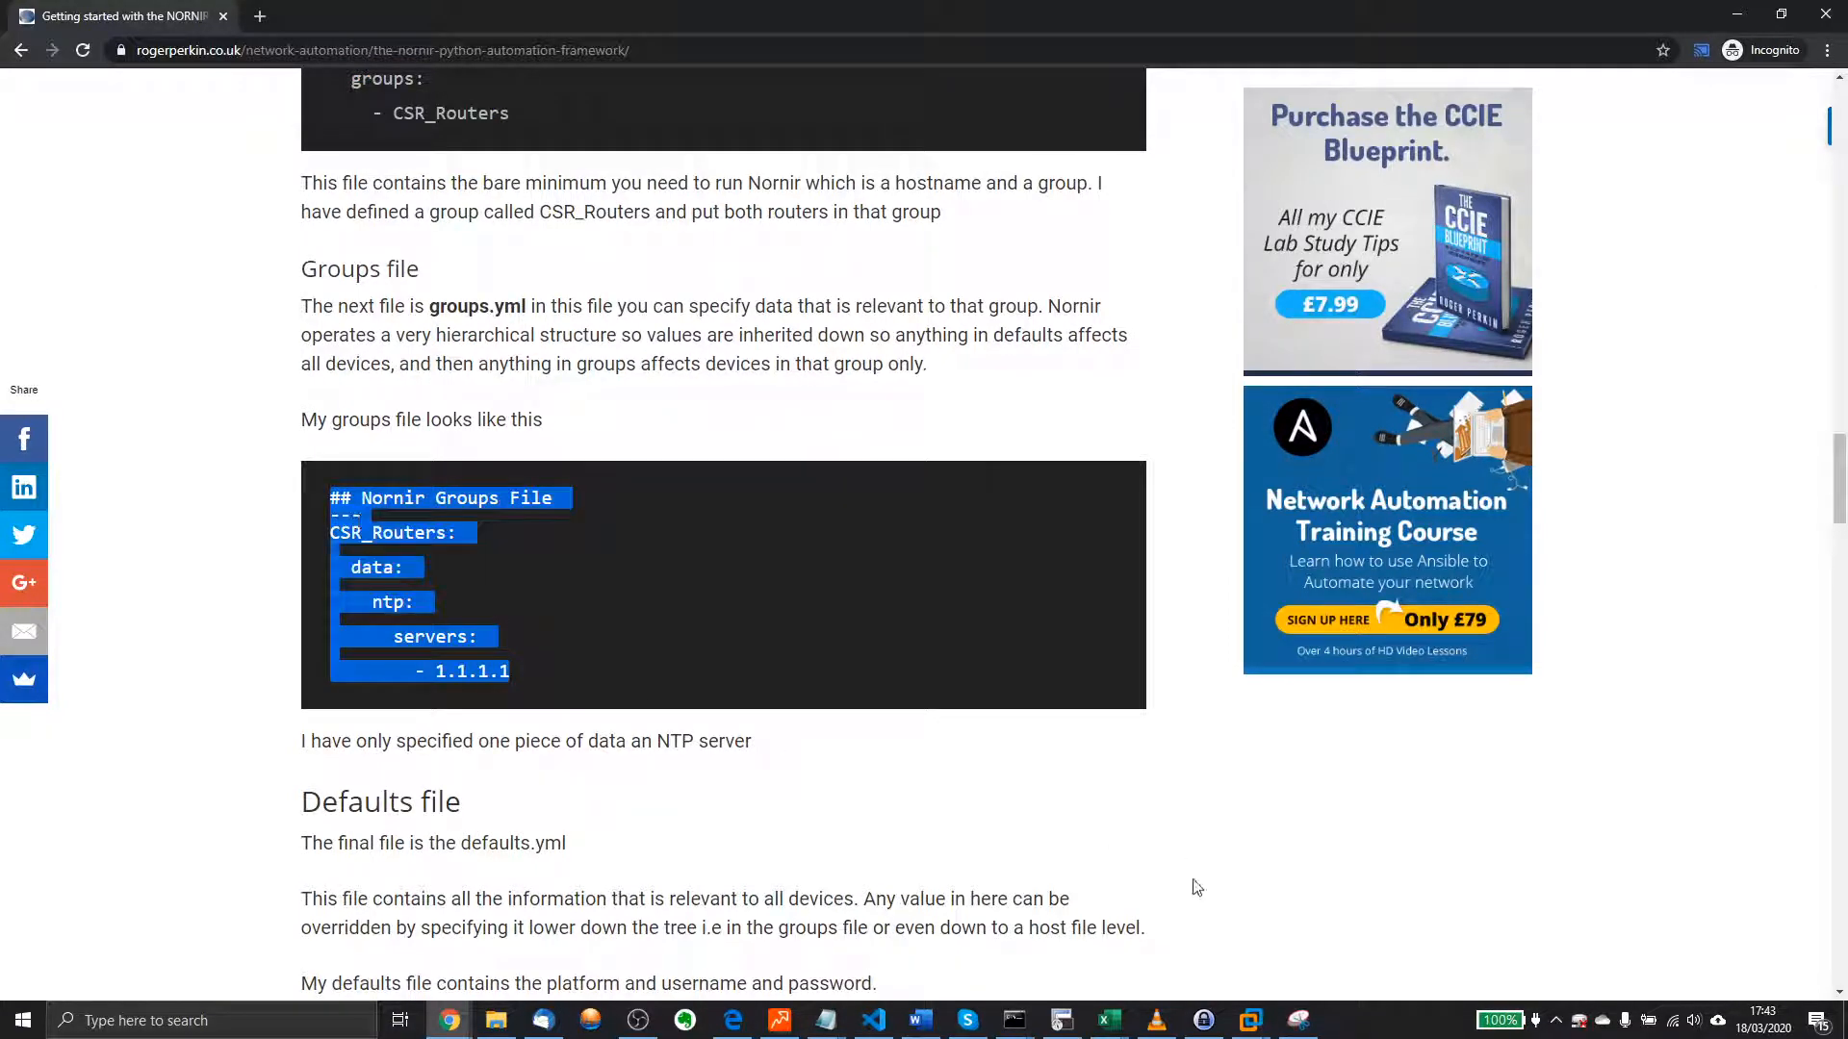
pyautogui.click(1249, 1020)
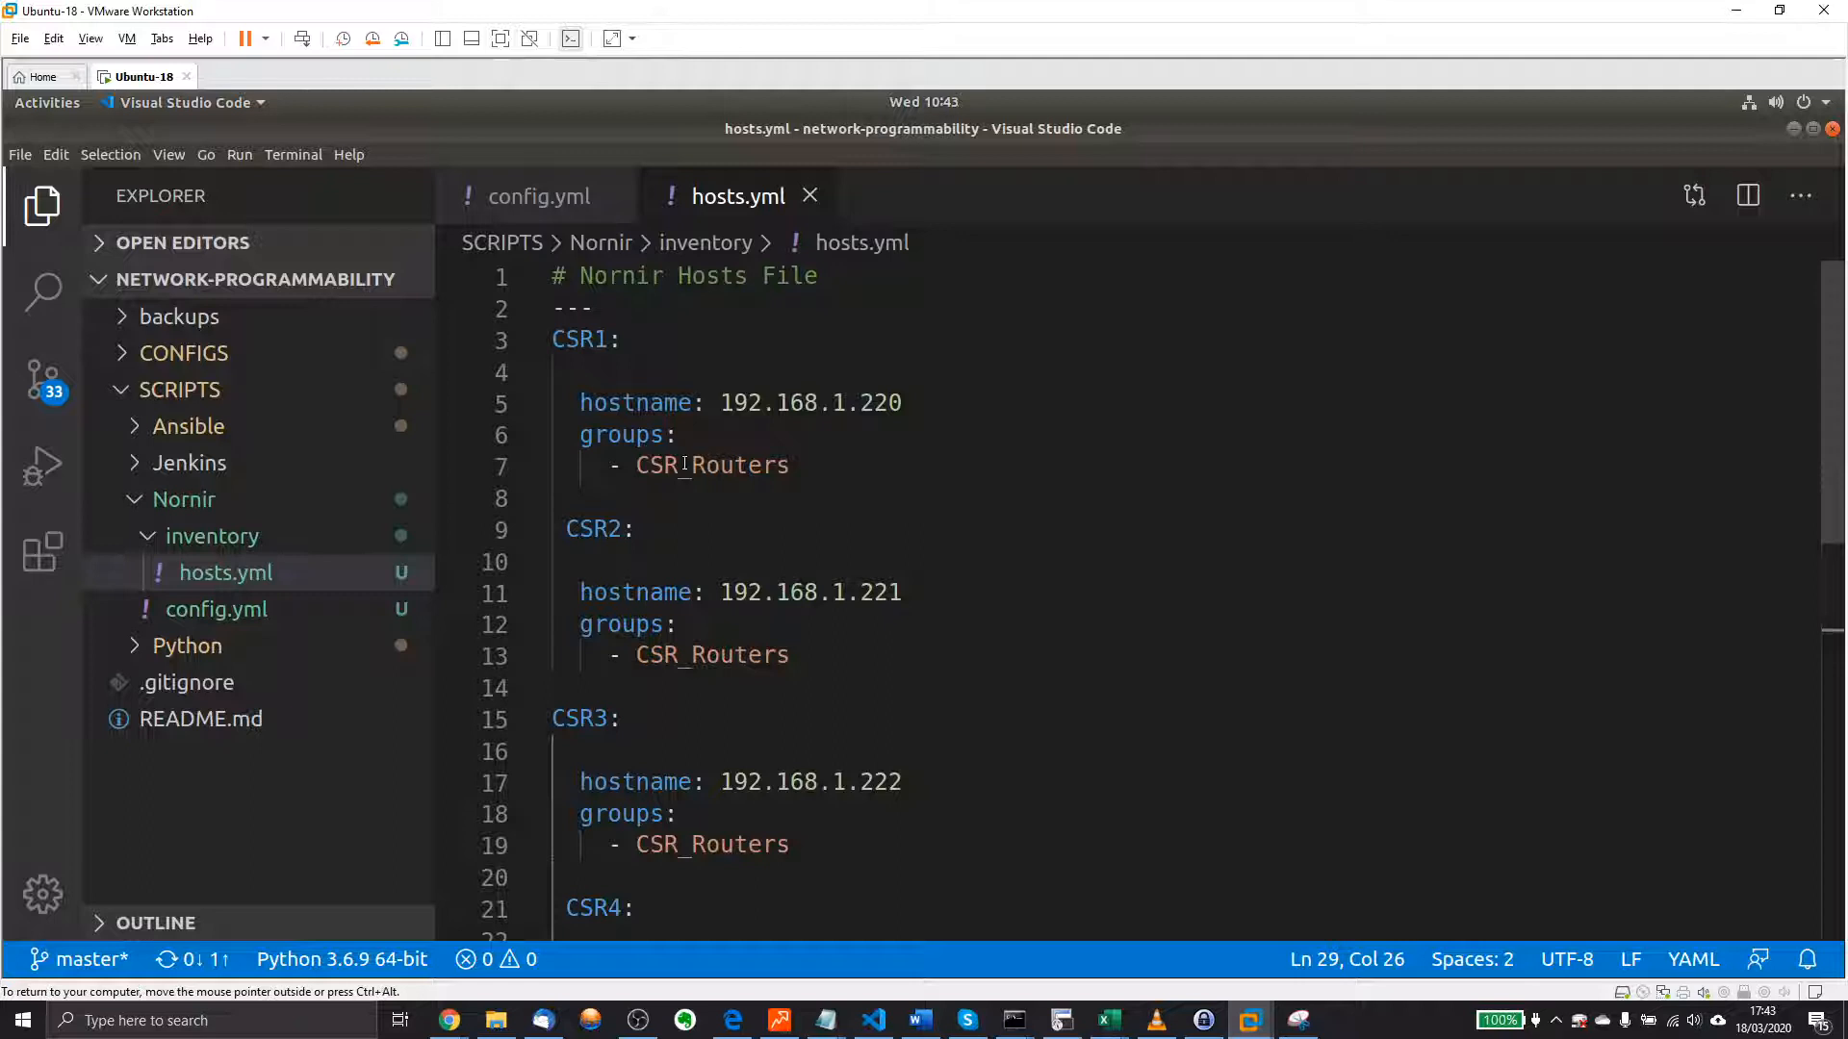
# Create a new groups.yml file in the inventory folder
pyautogui.rightClick(212, 536)
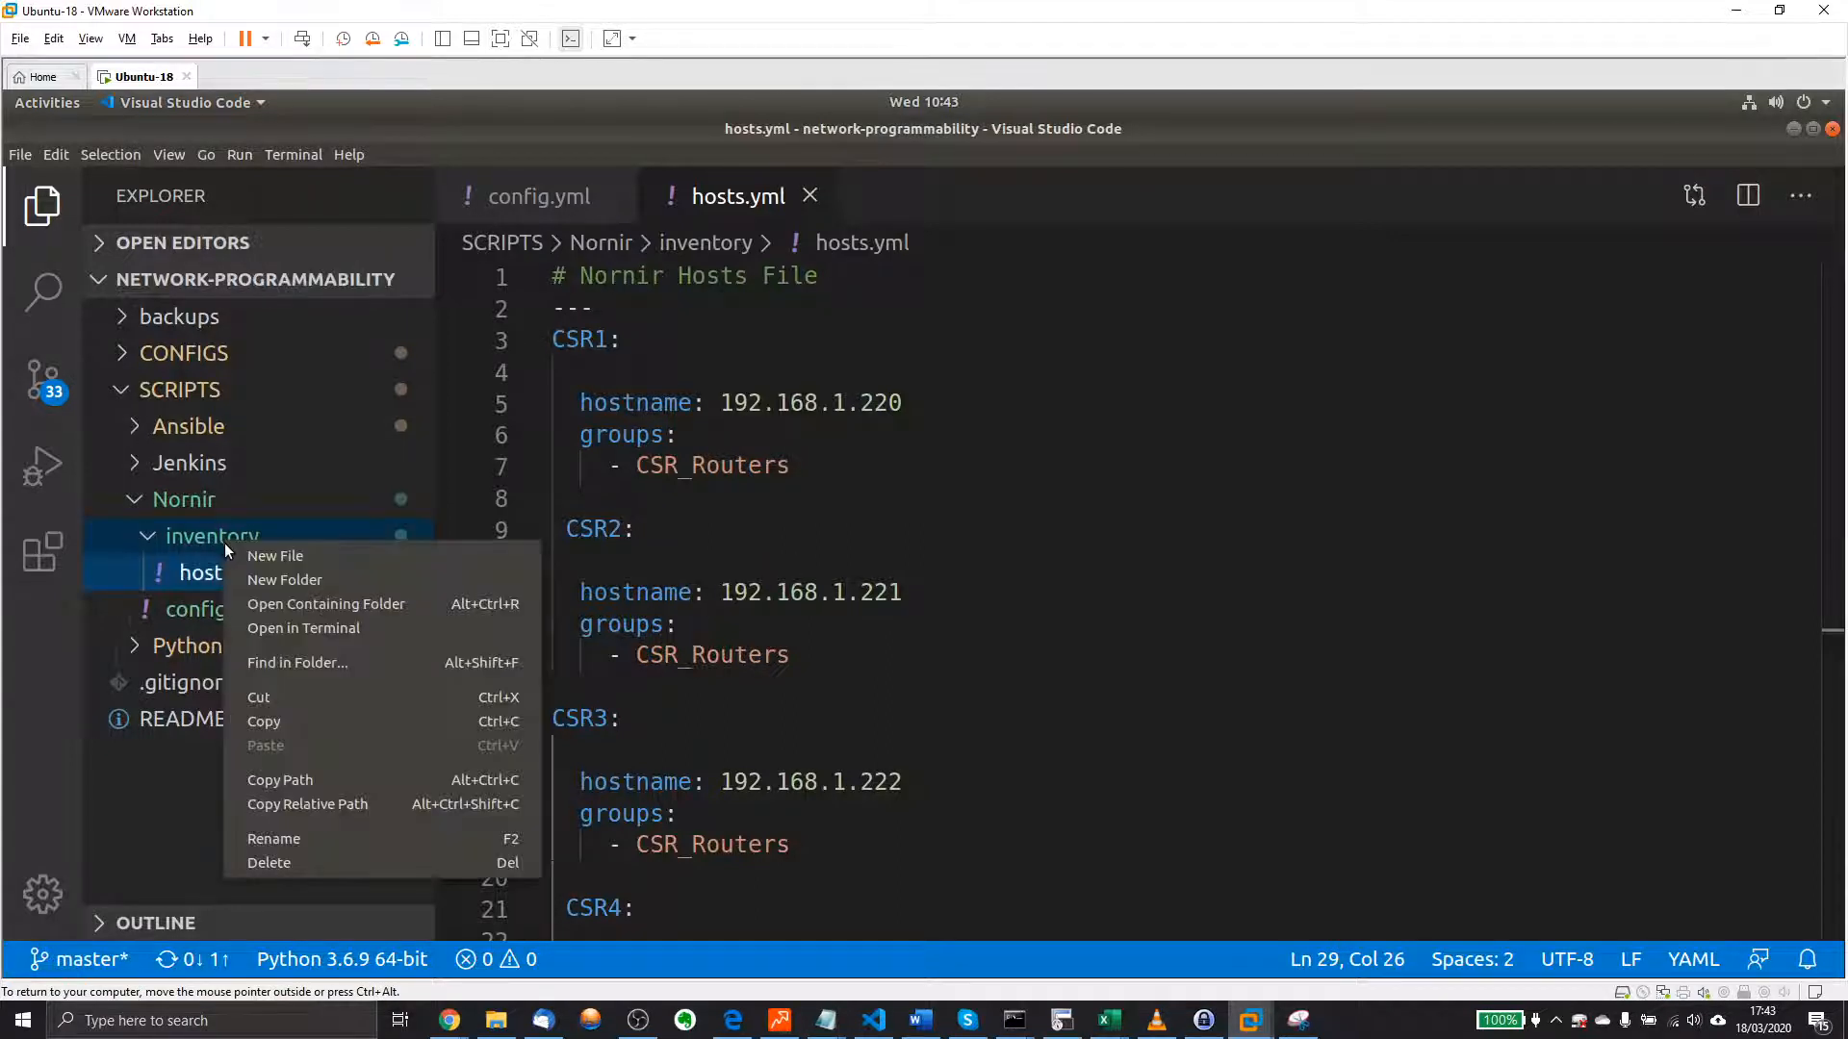
pyautogui.click(275, 555)
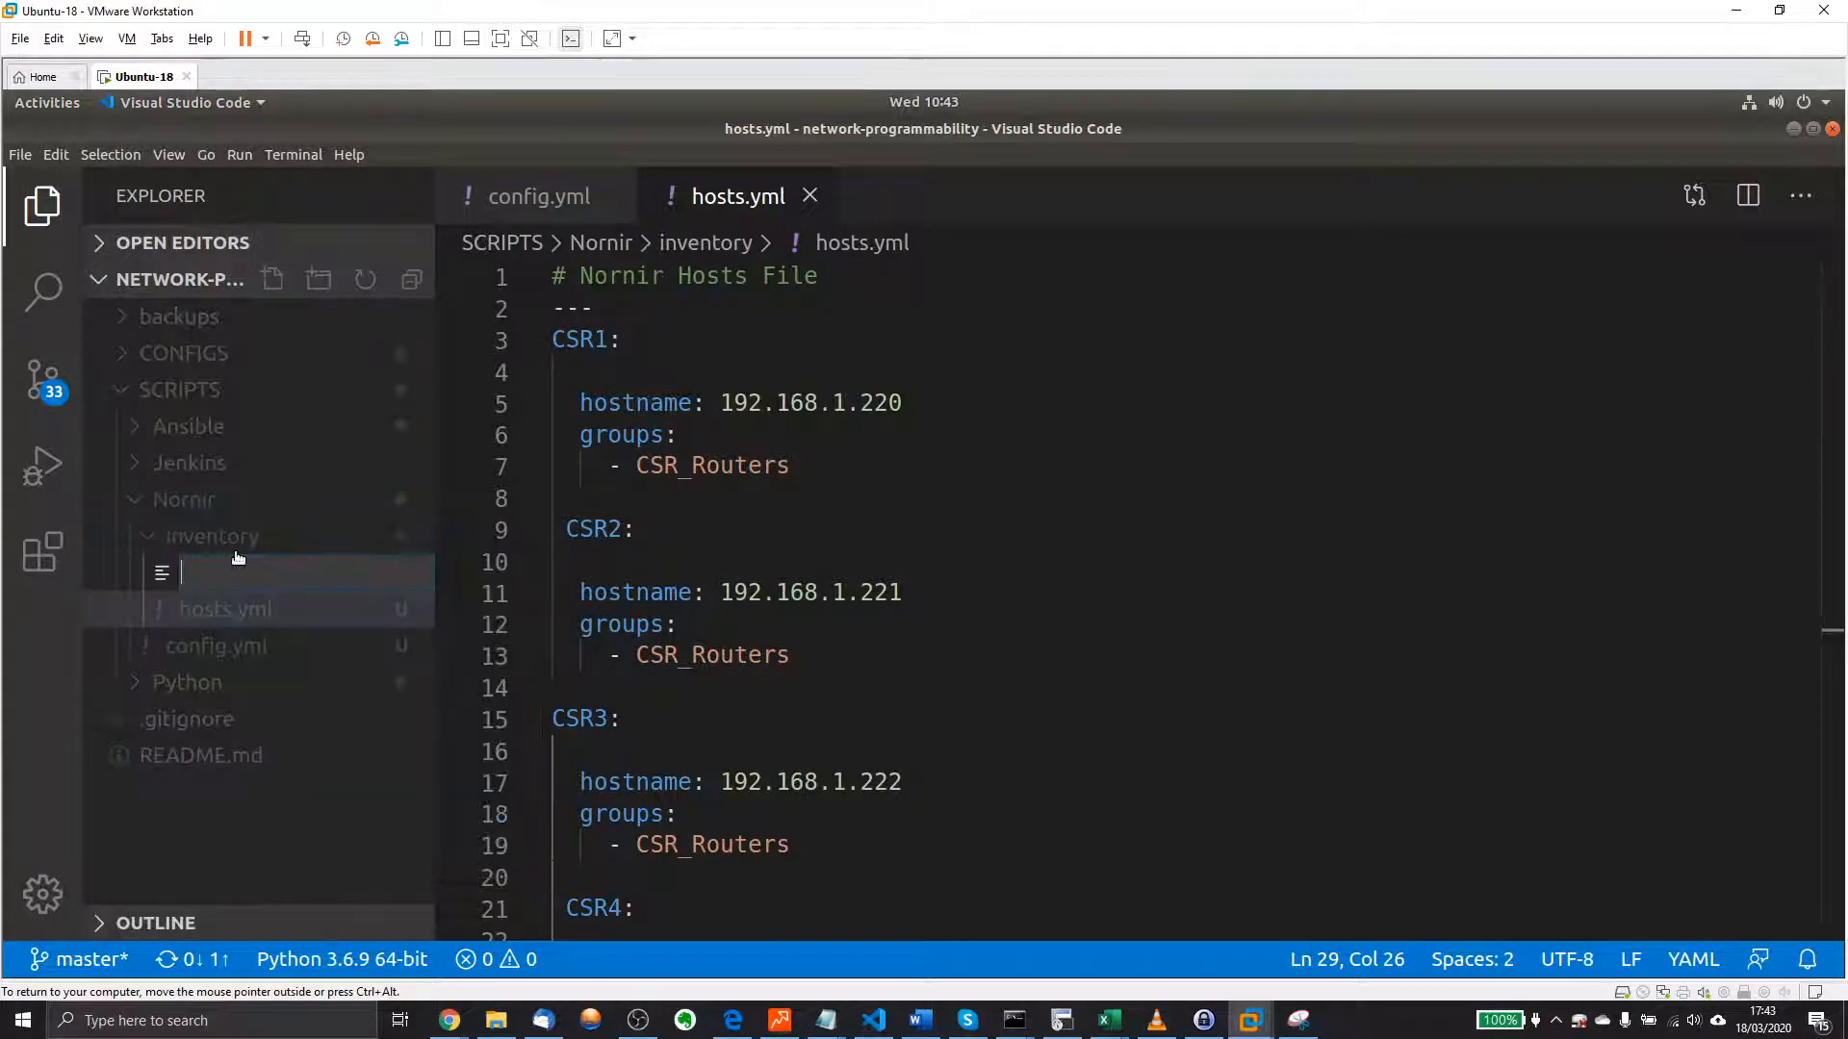
pyautogui.write('group')
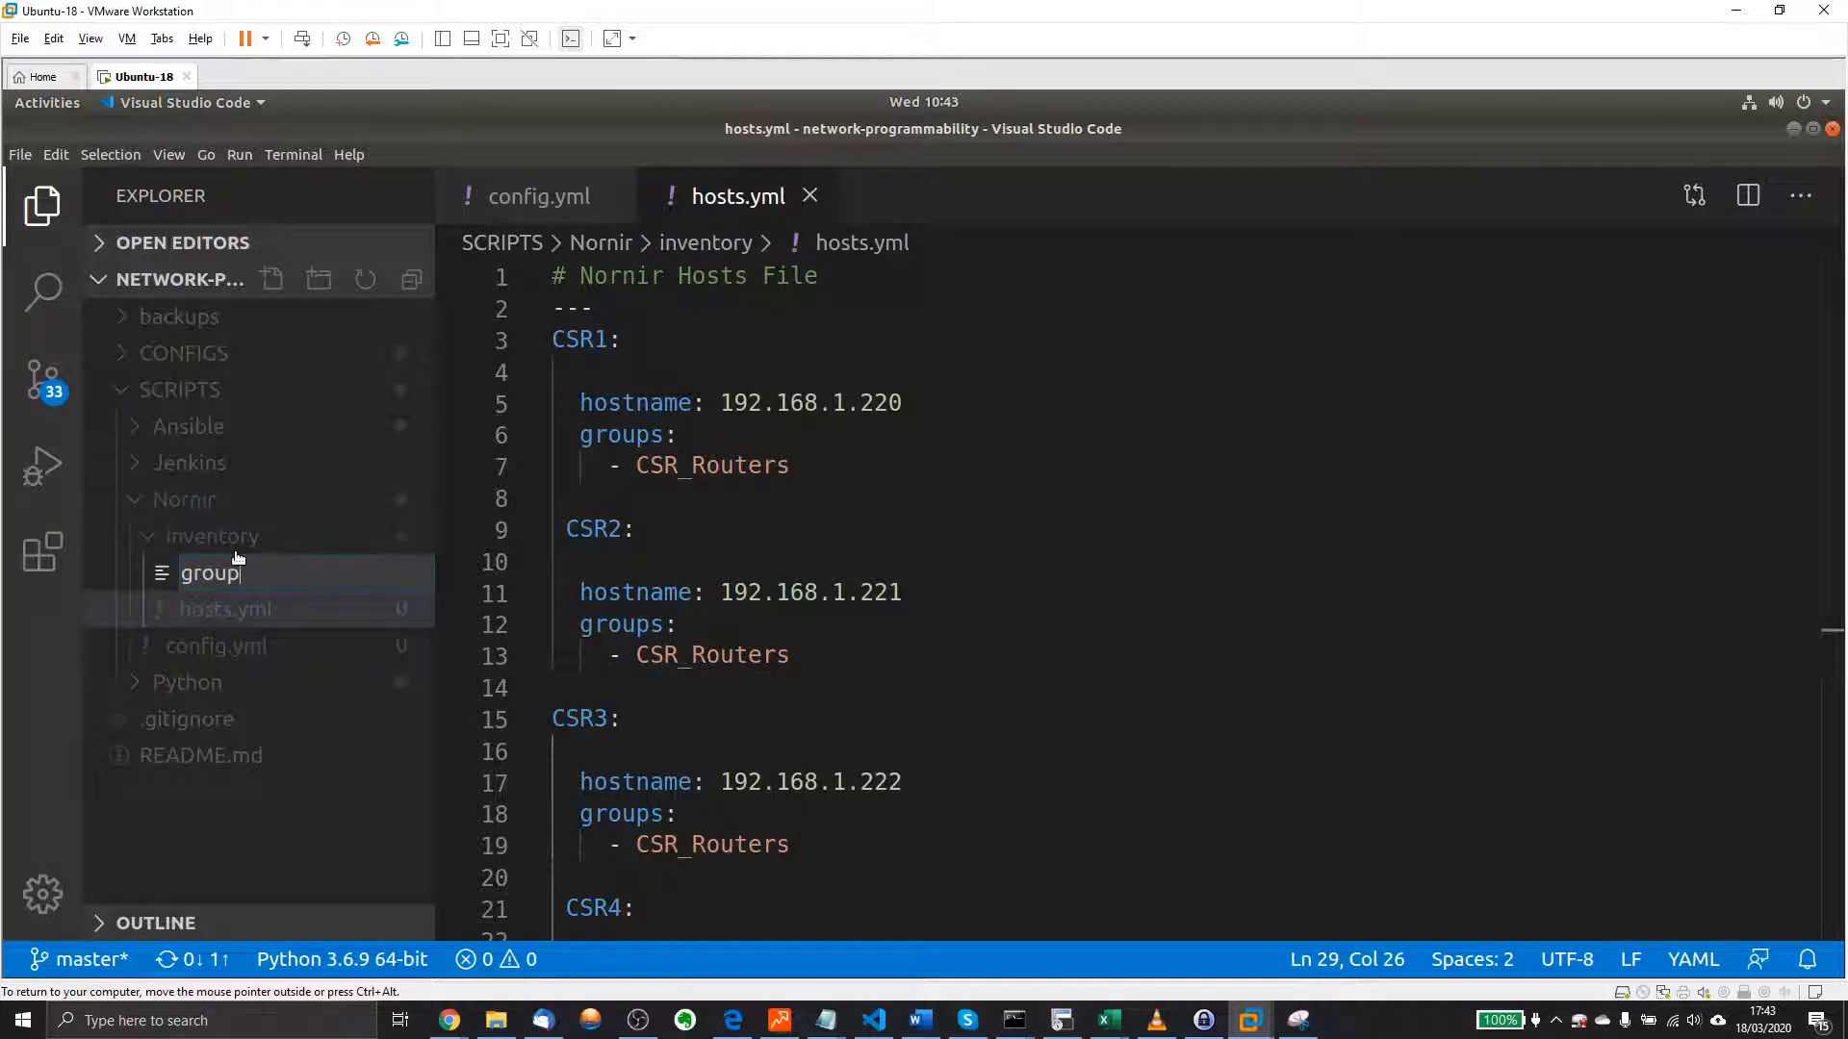
pyautogui.write('s.yml')
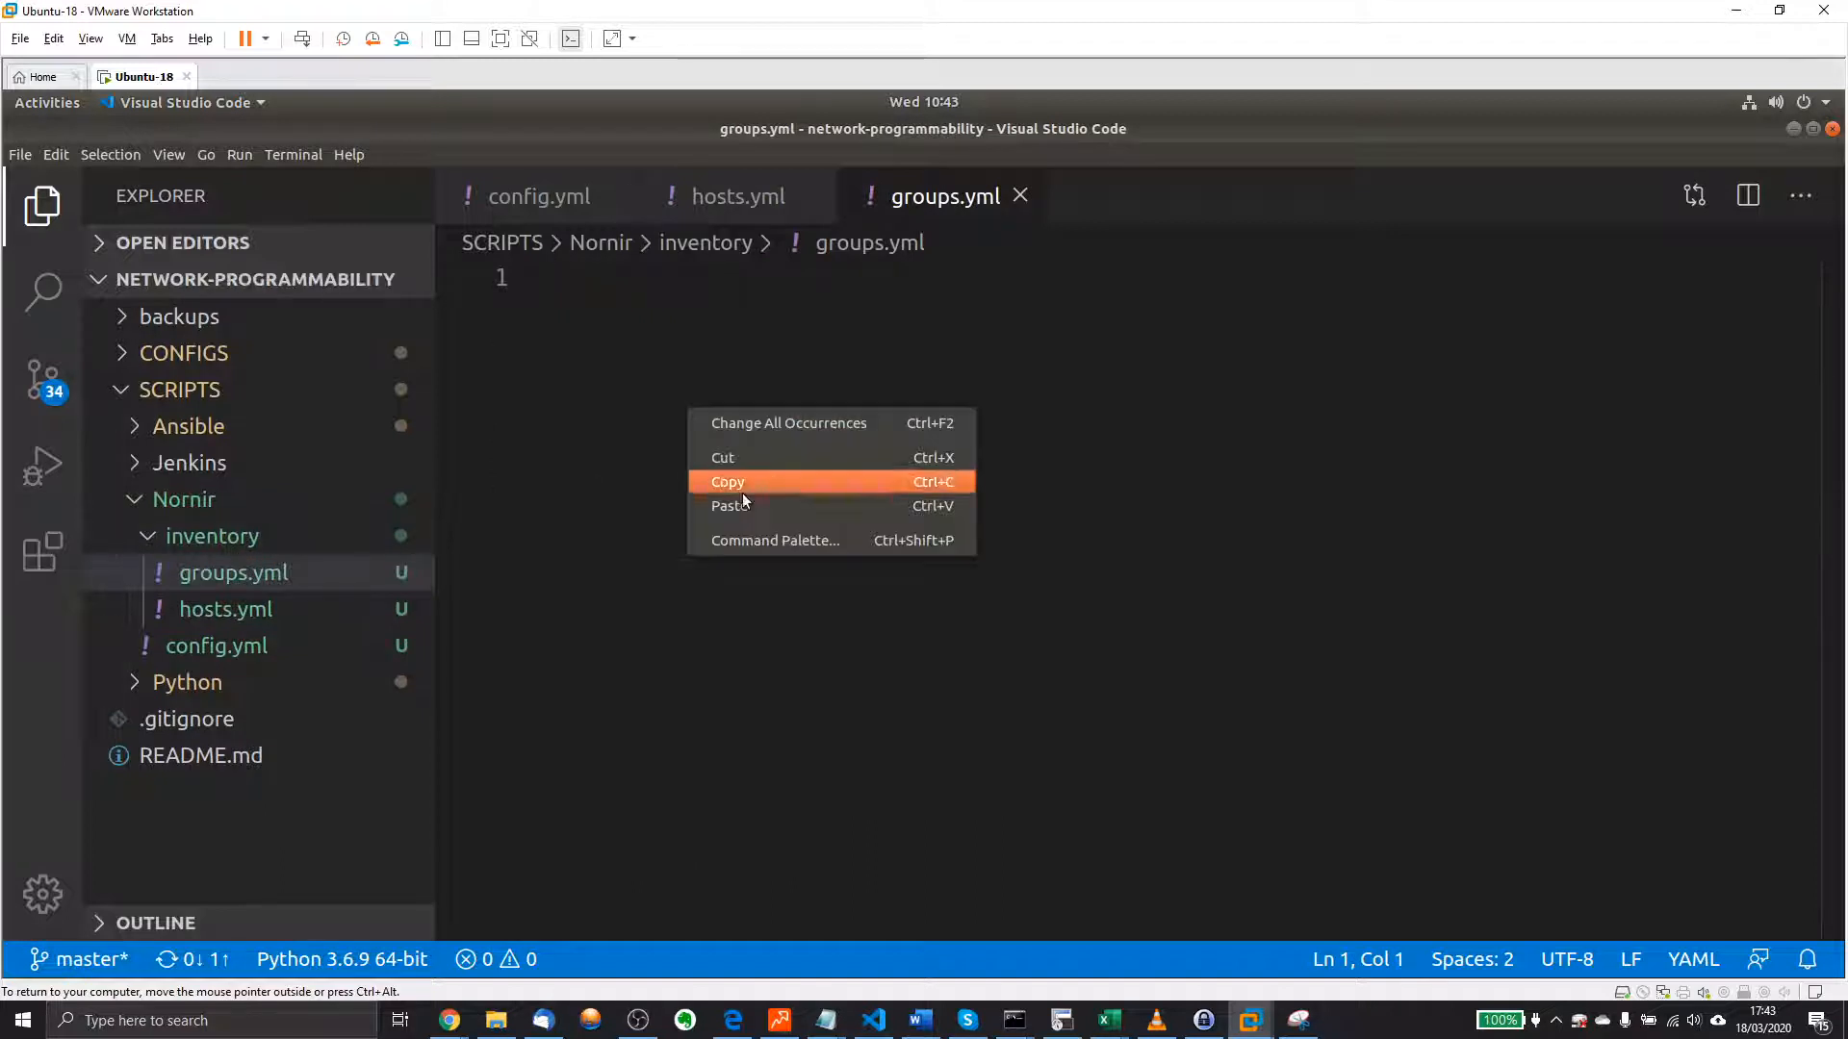
# Paste the CSR_Routers group with NTP server 1.1.1.1 and delete its blank lines
pyautogui.click(728, 506)
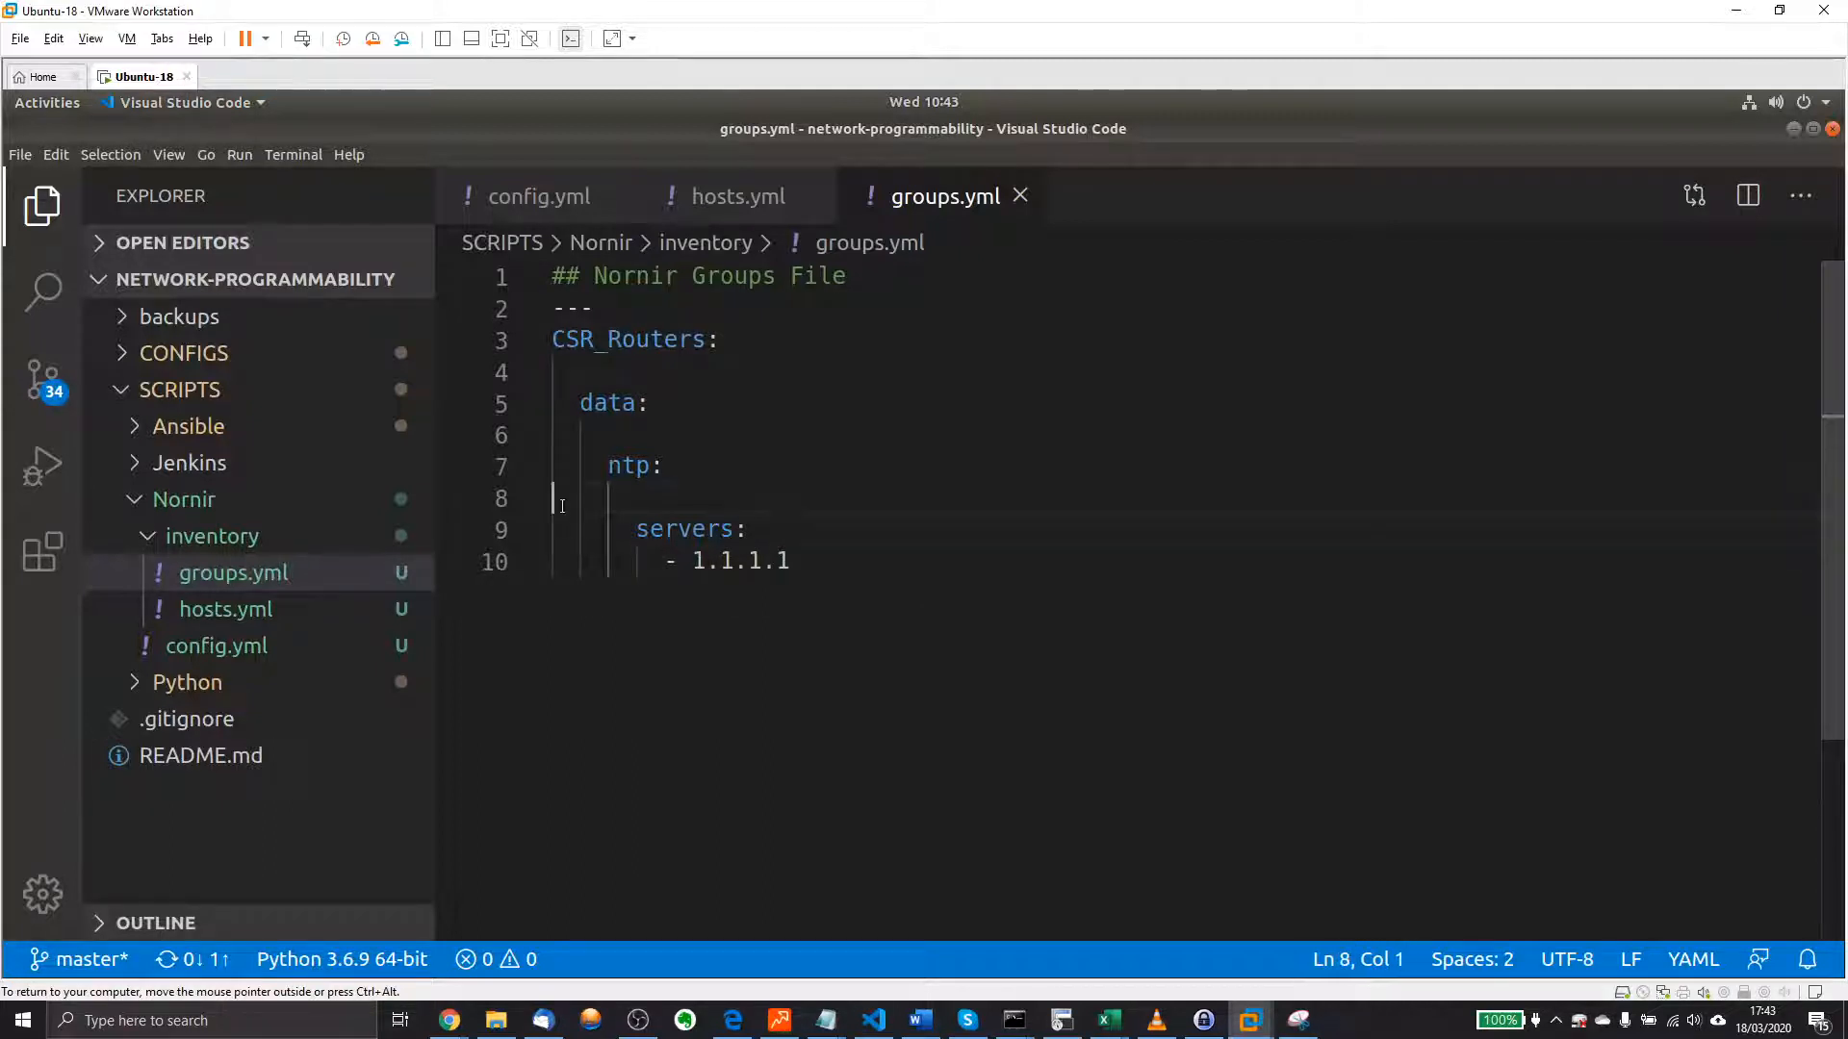
pyautogui.press('Backspace')
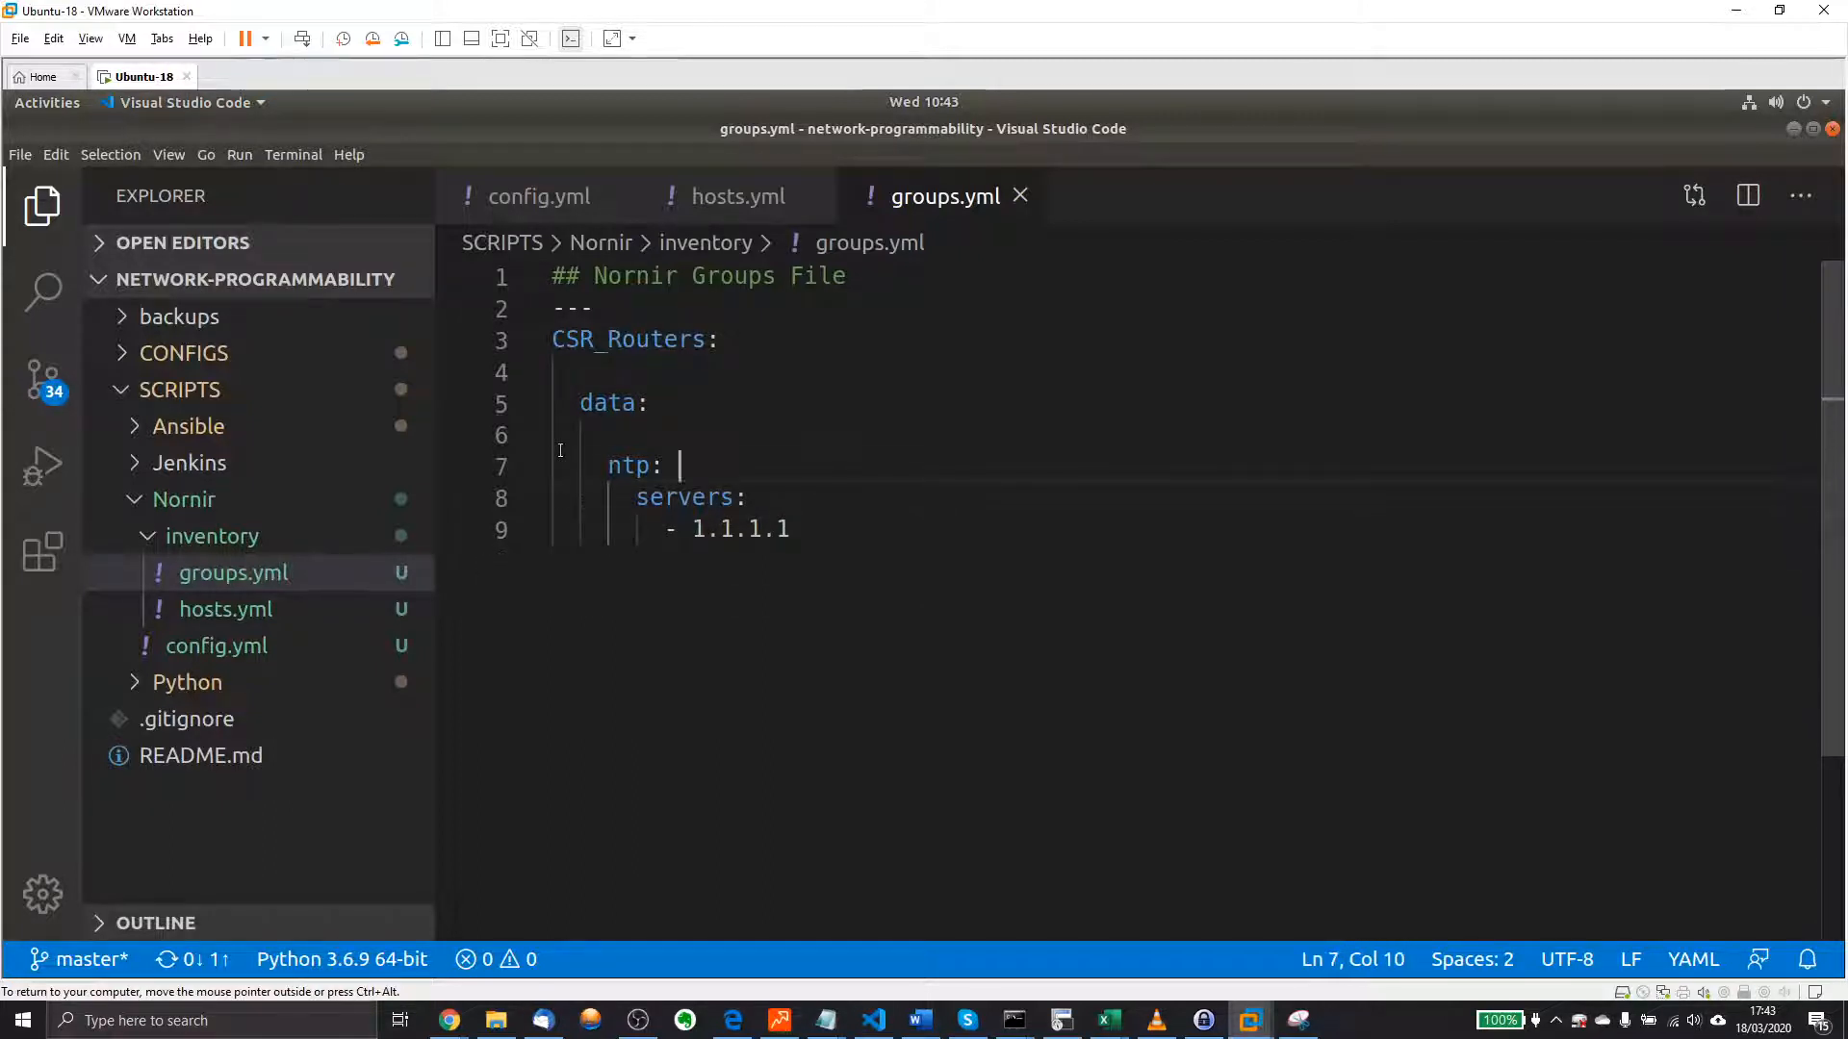
pyautogui.press('Backspace')
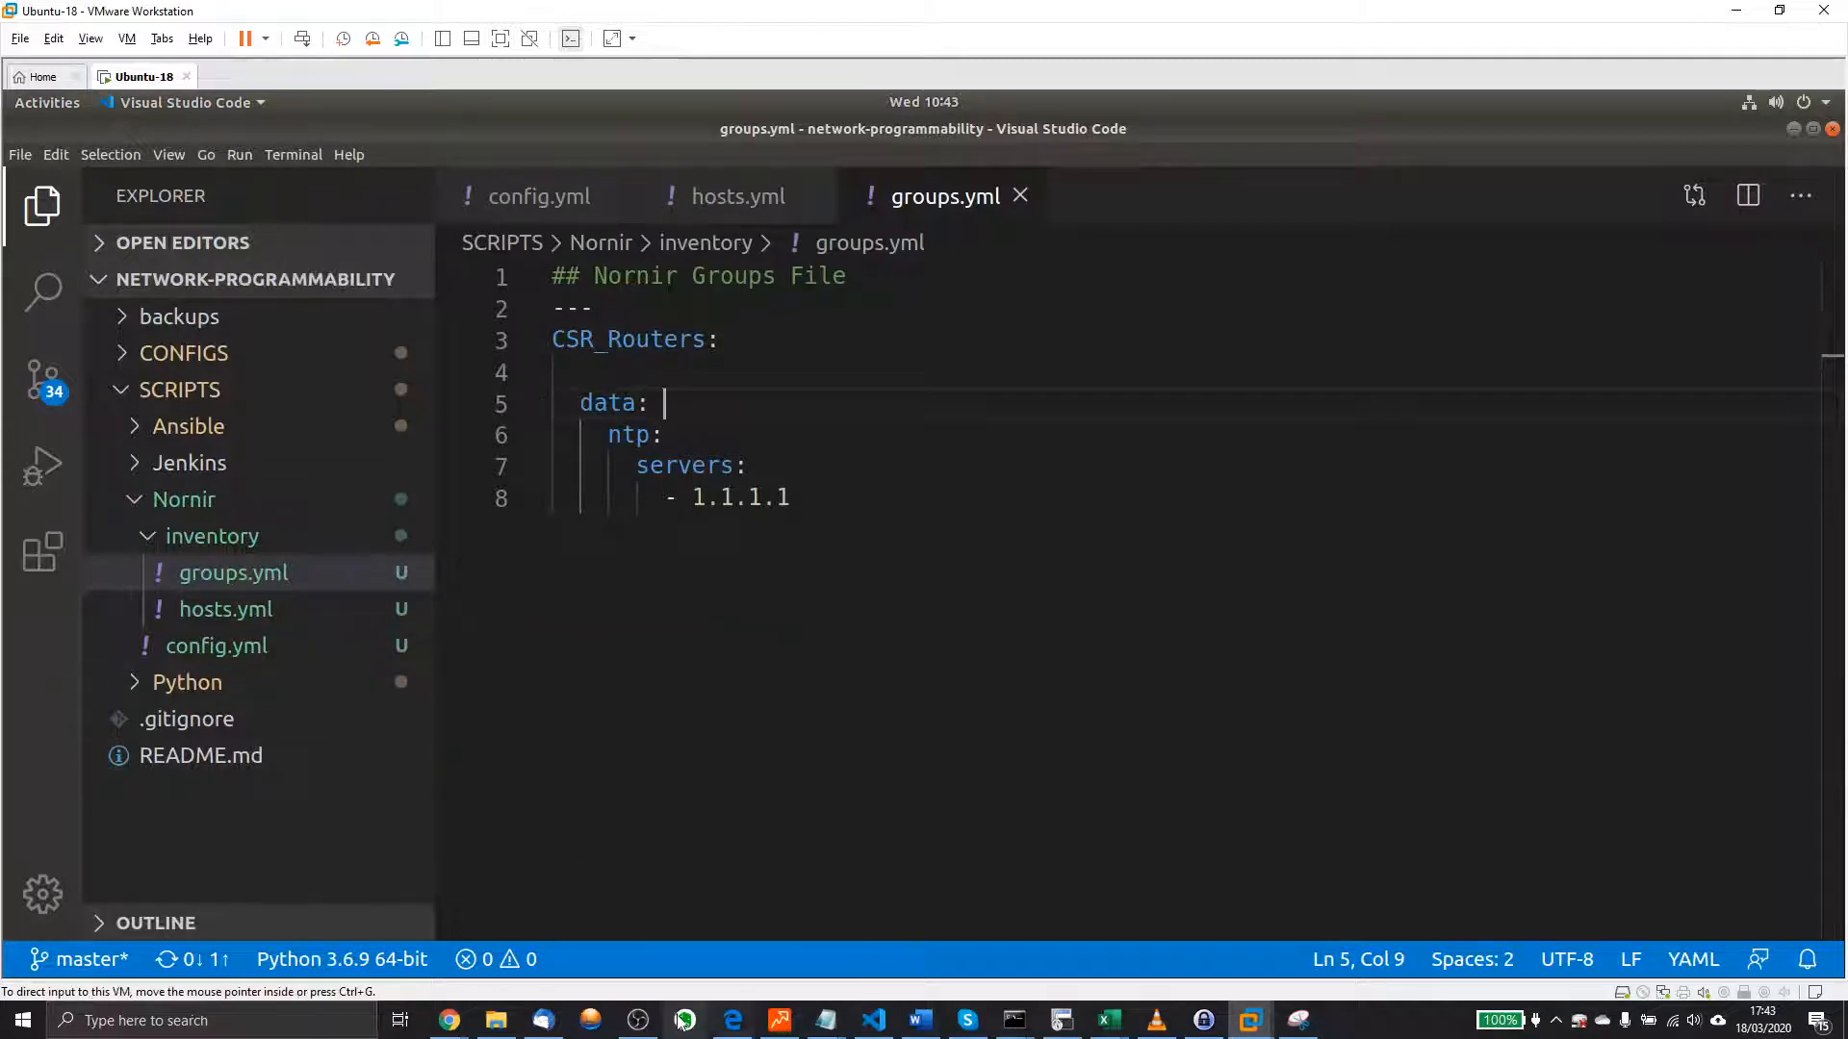
pyautogui.click(449, 1020)
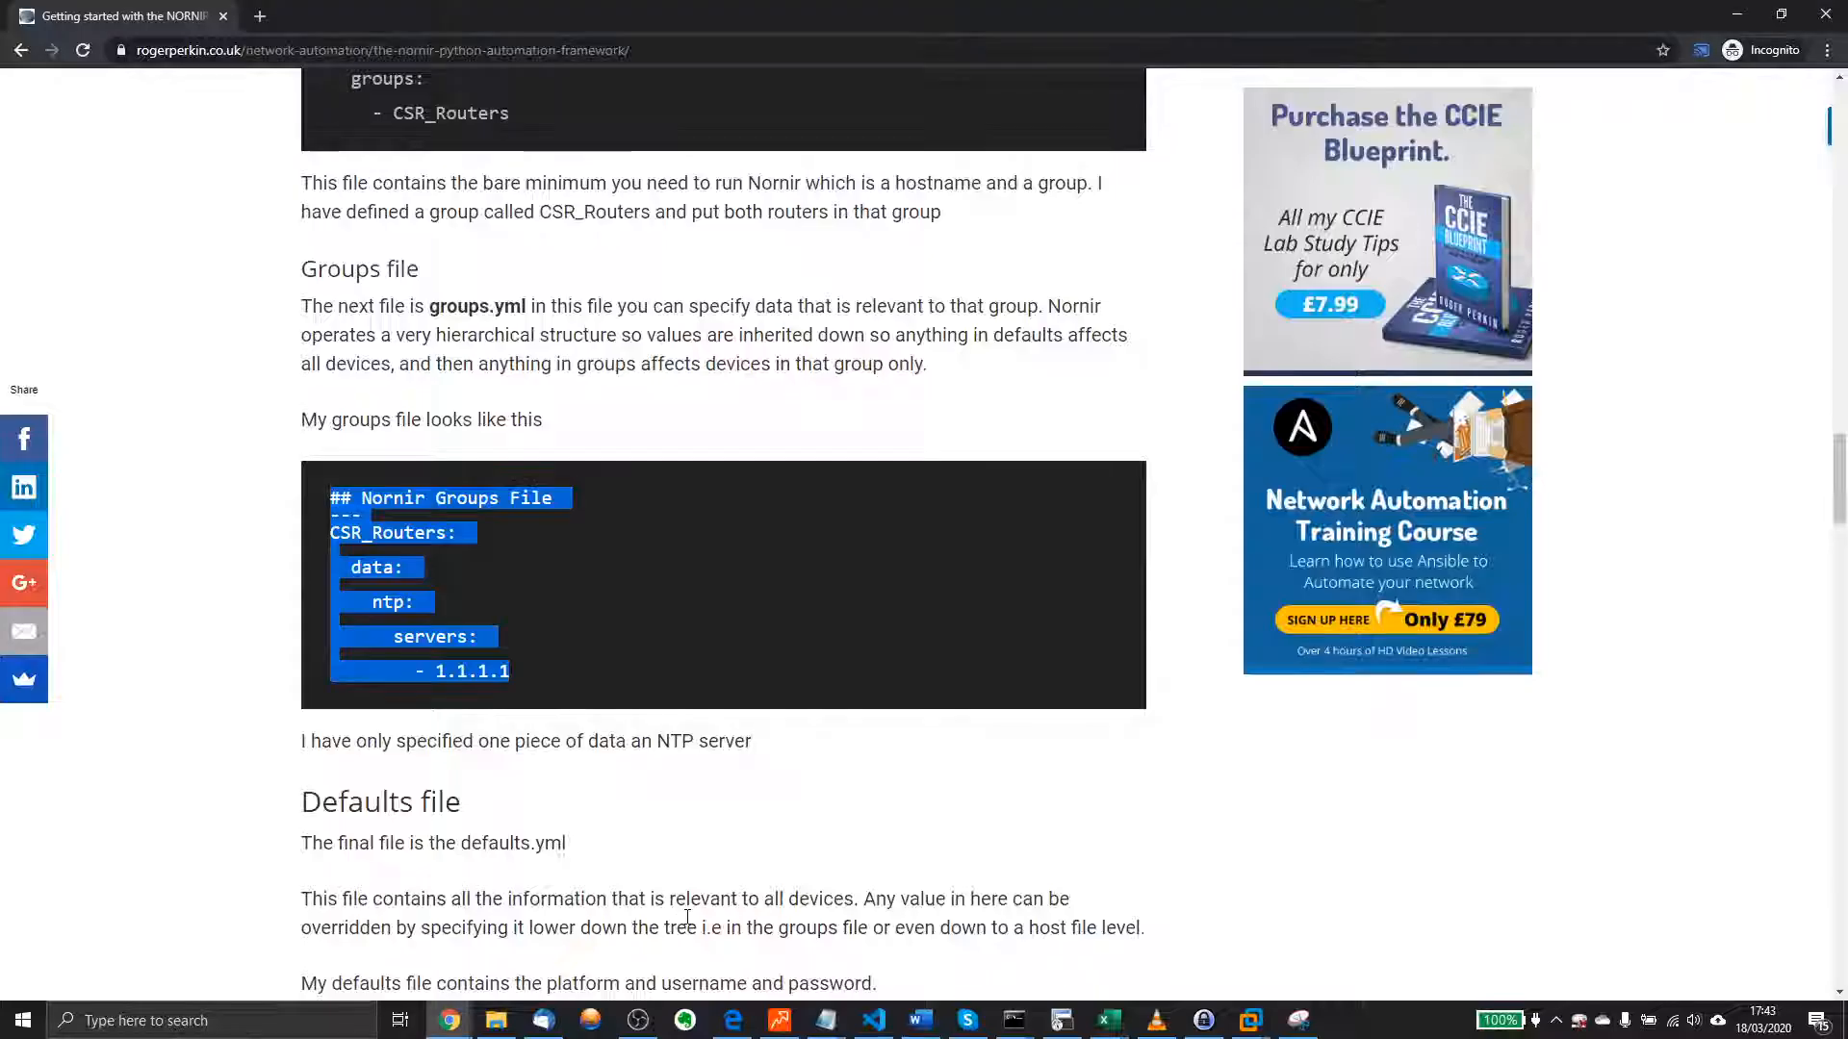
pyautogui.scroll(-3)
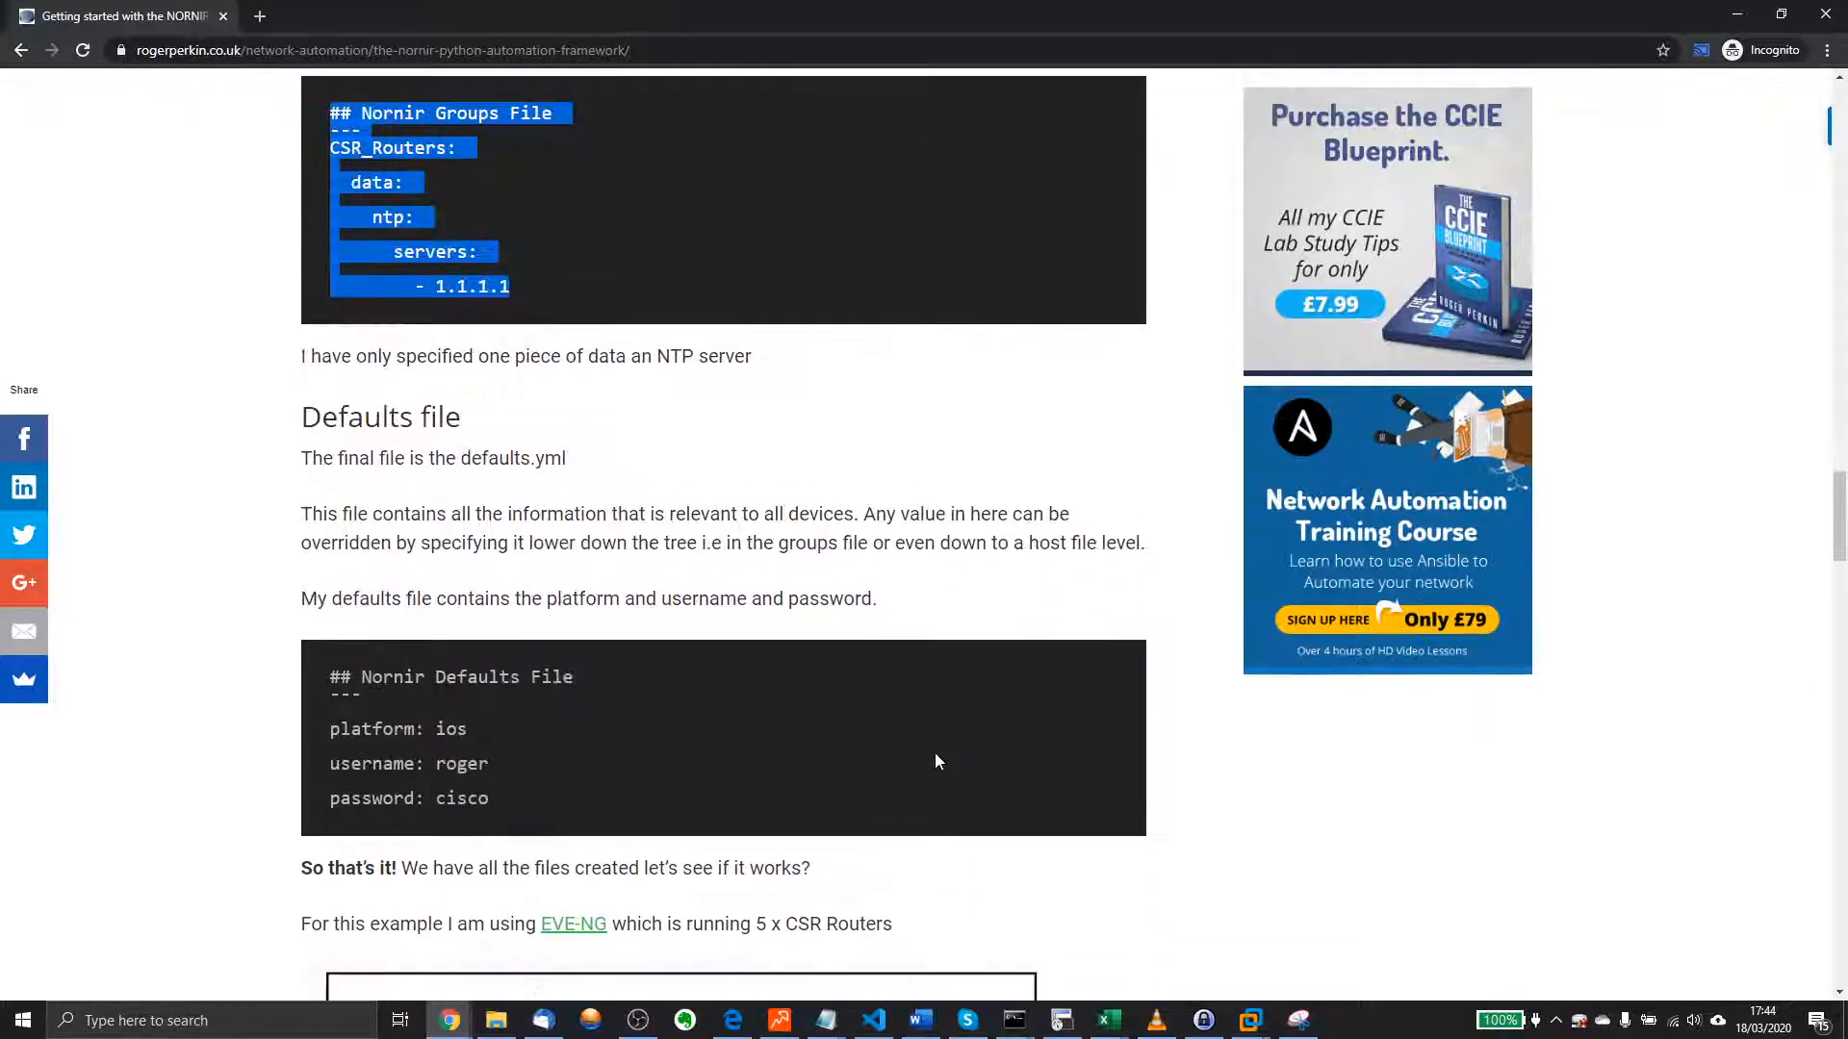
pyautogui.moveTo(593, 765)
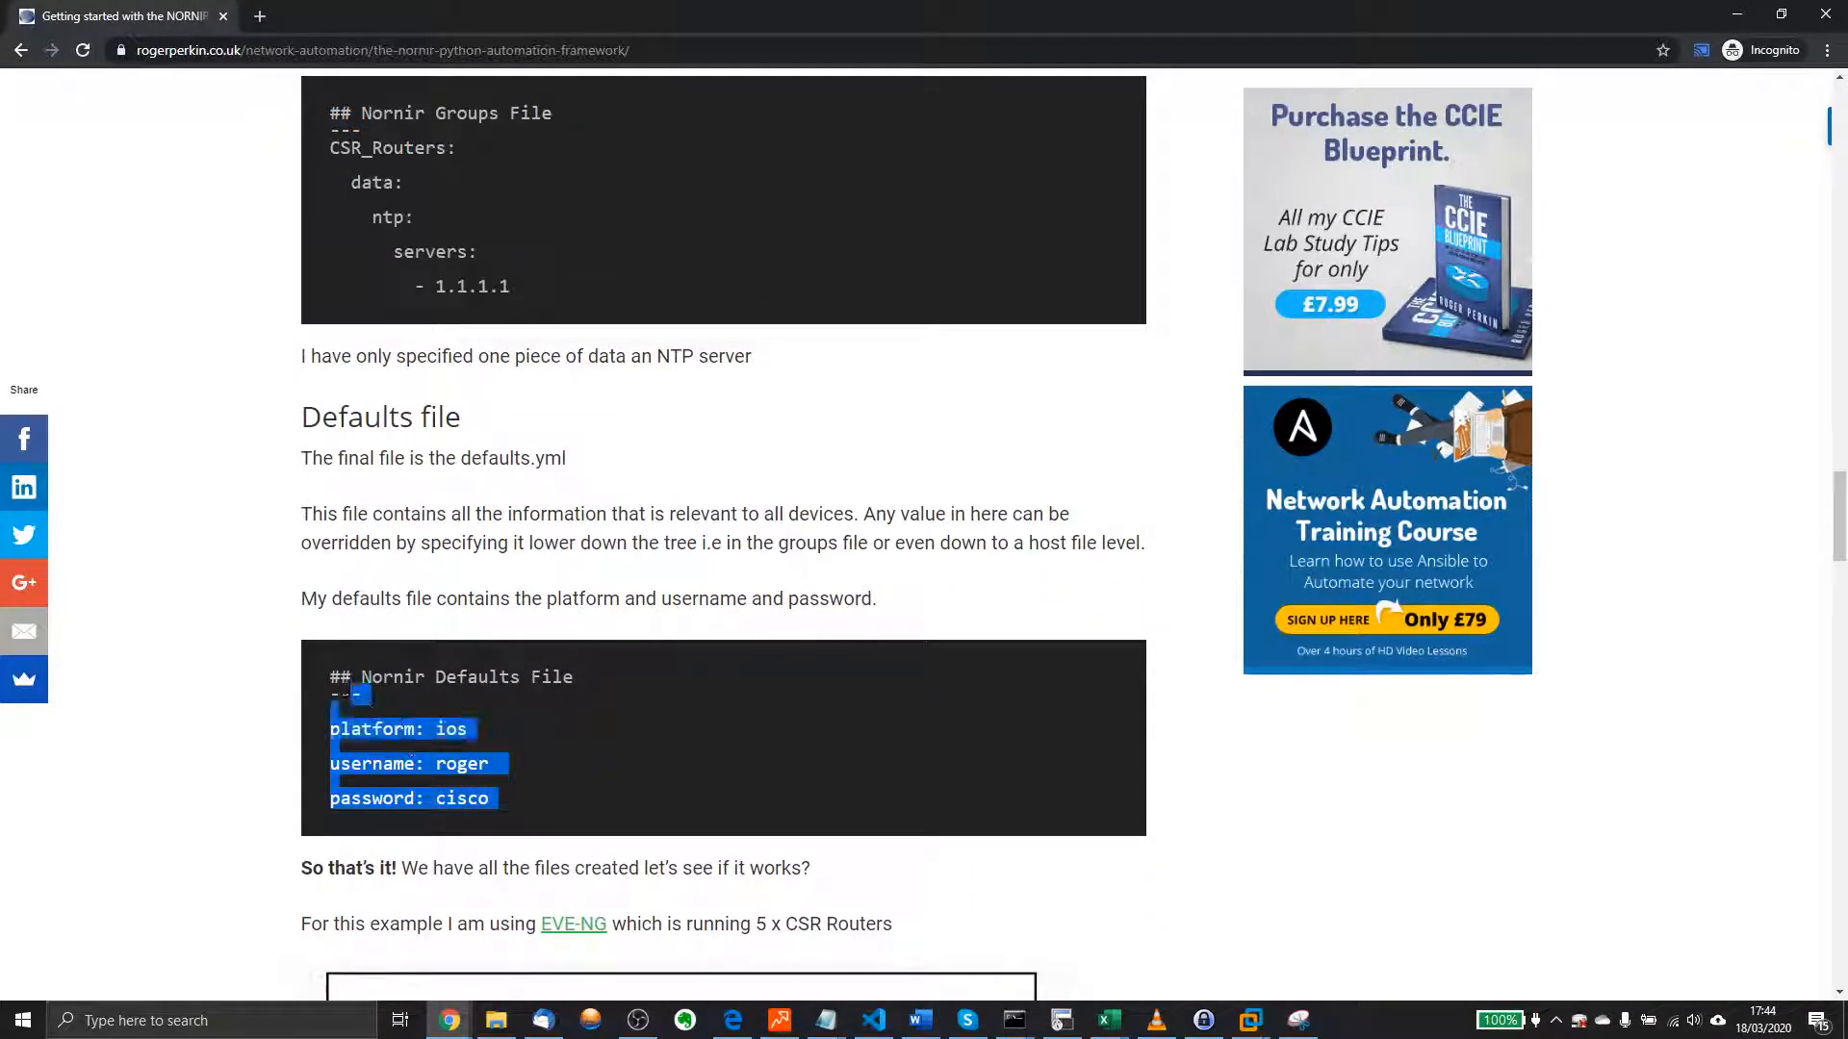
pyautogui.rightClick(413, 731)
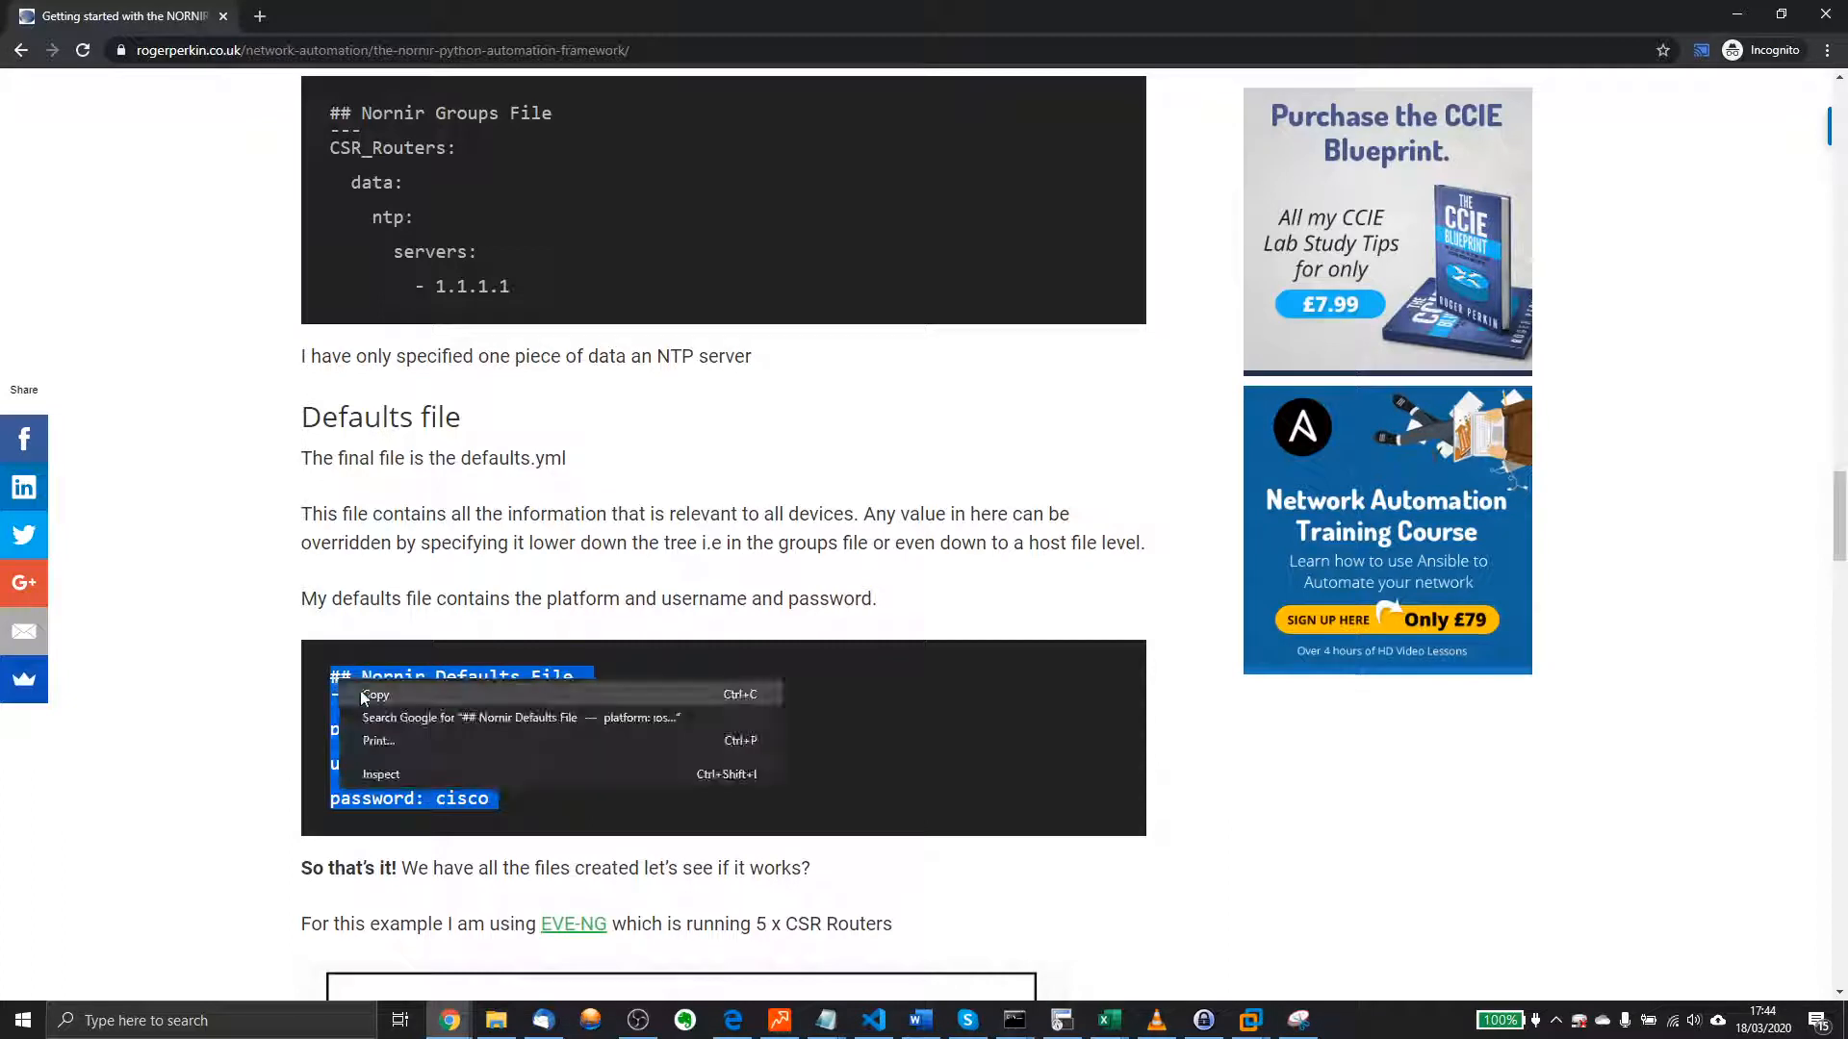
pyautogui.click(370, 708)
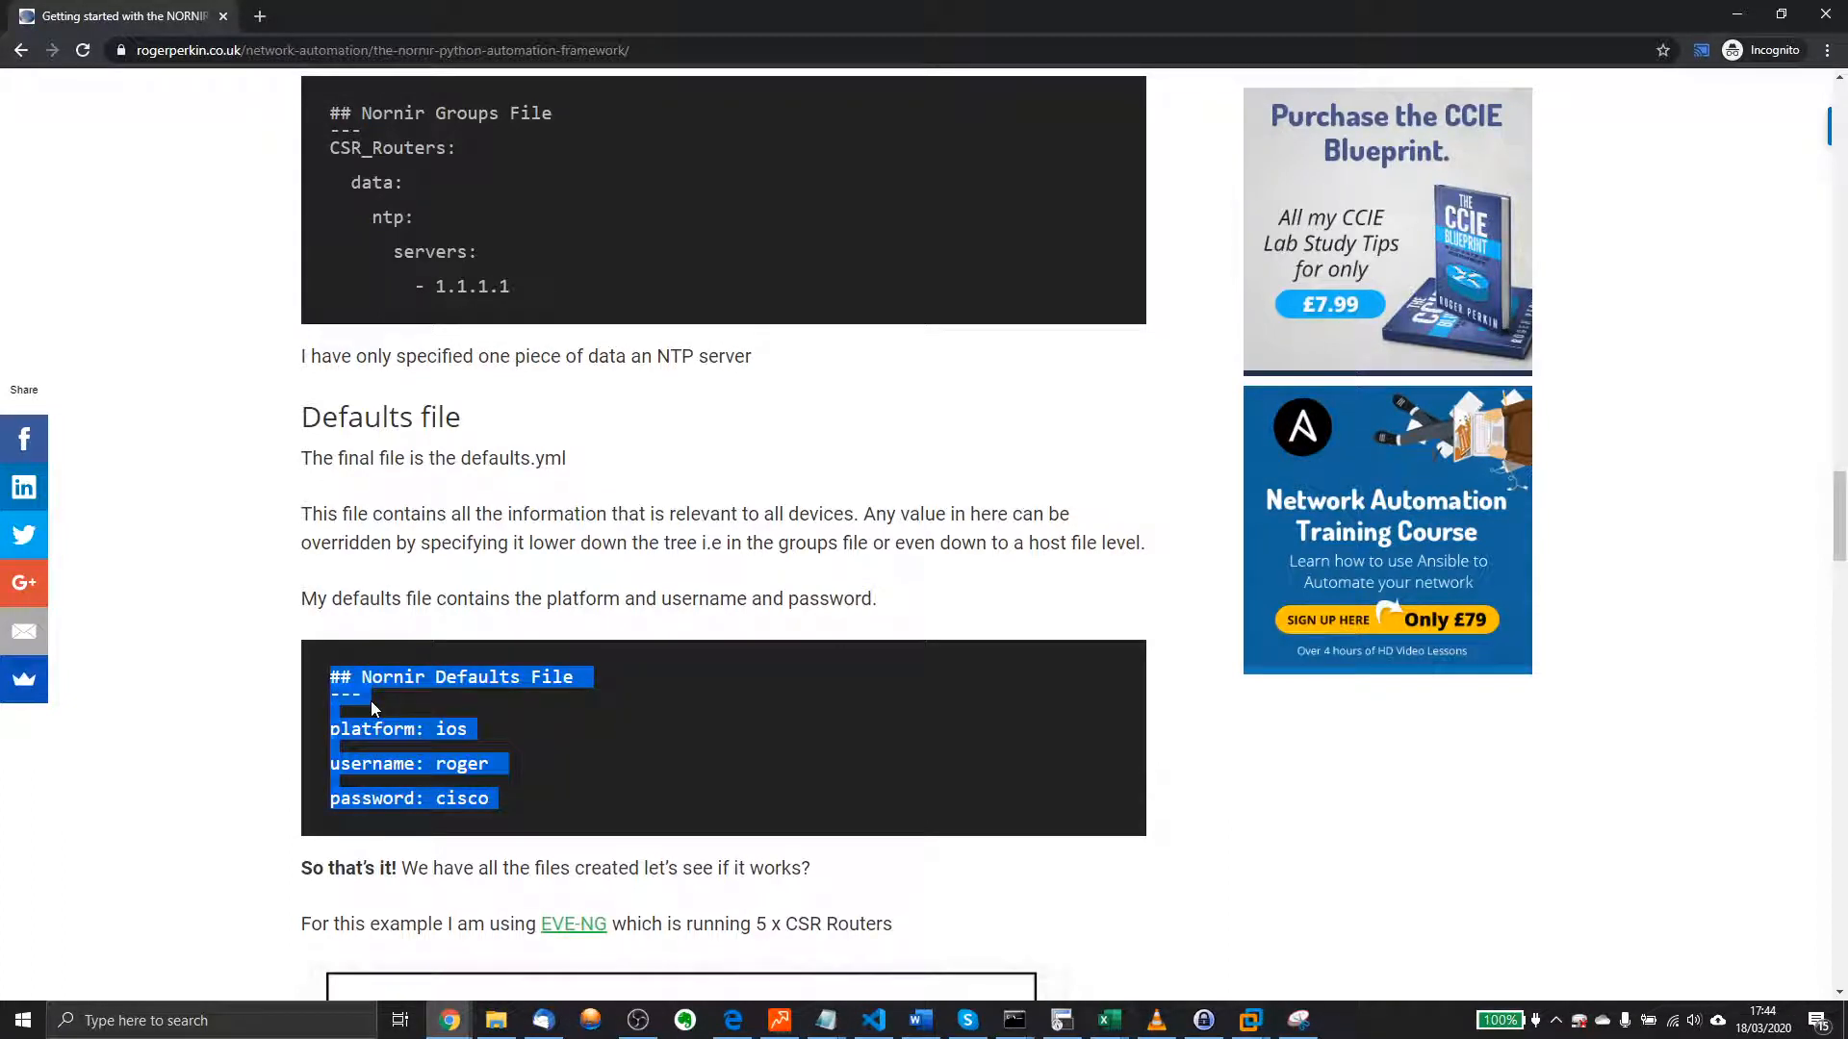
pyautogui.moveTo(1190, 1008)
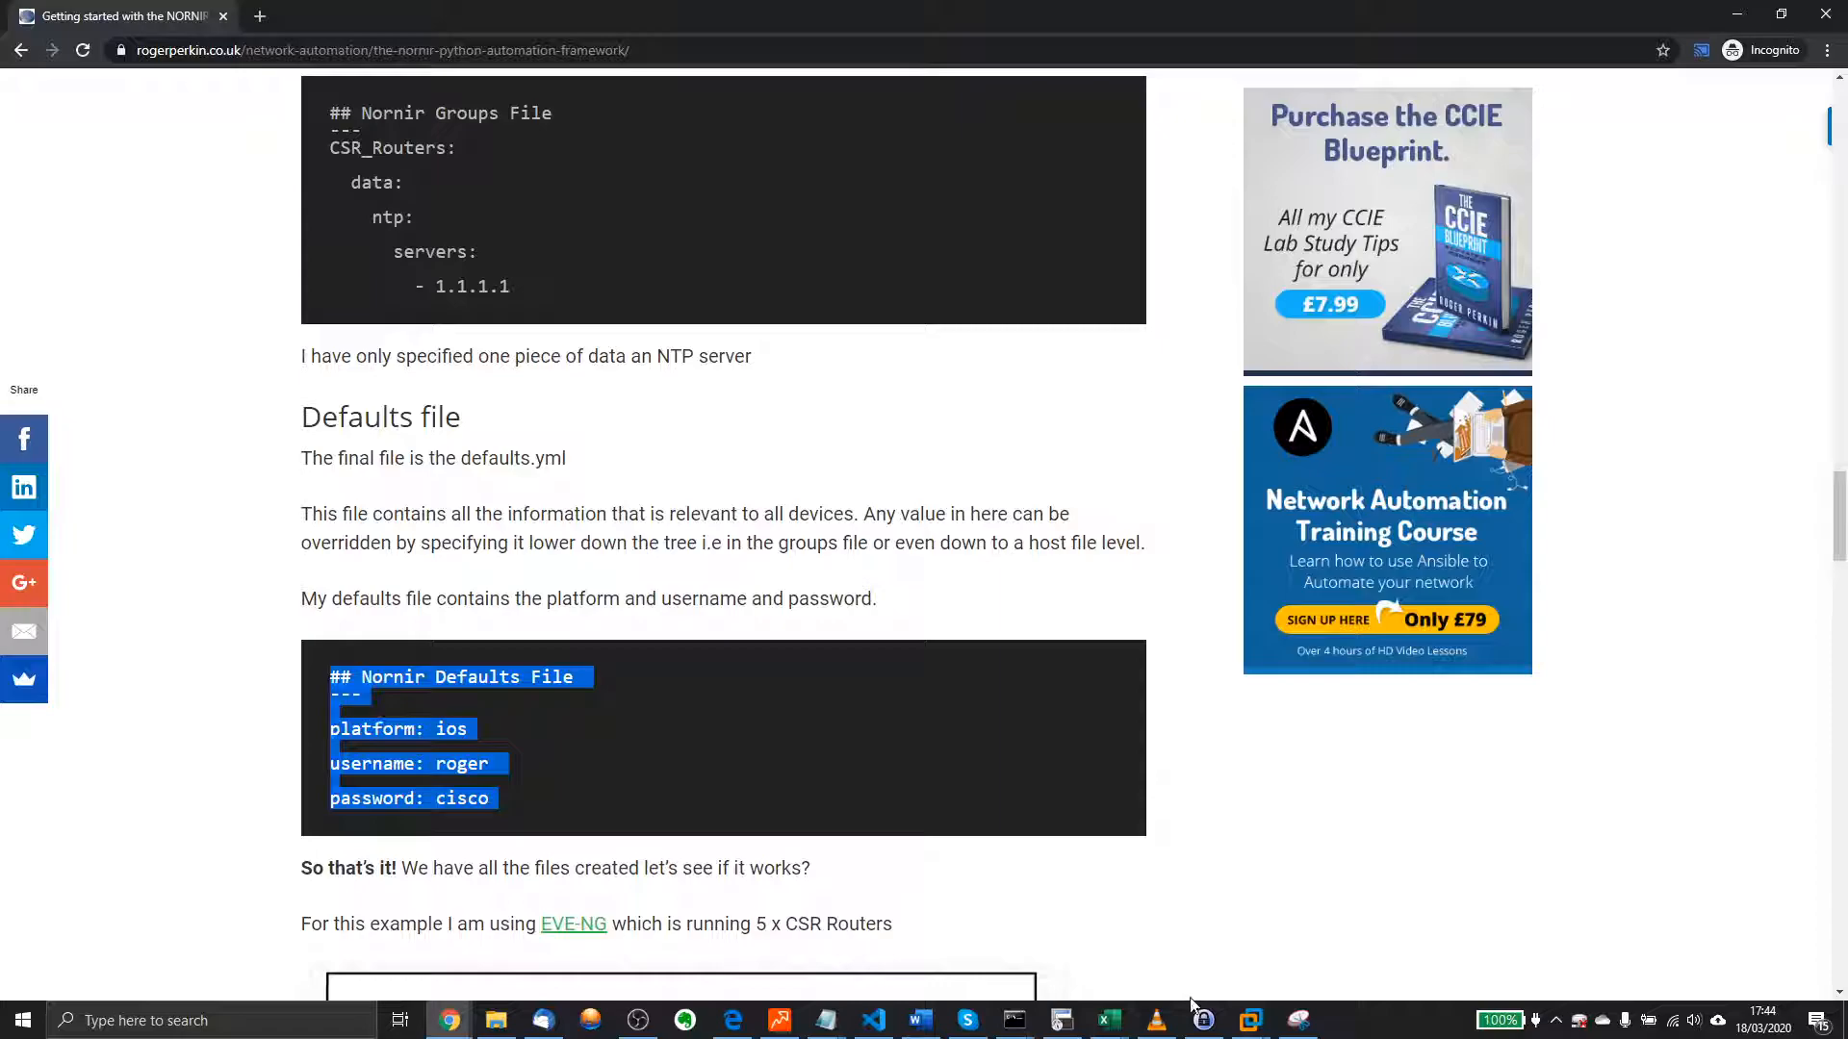
pyautogui.click(1249, 1020)
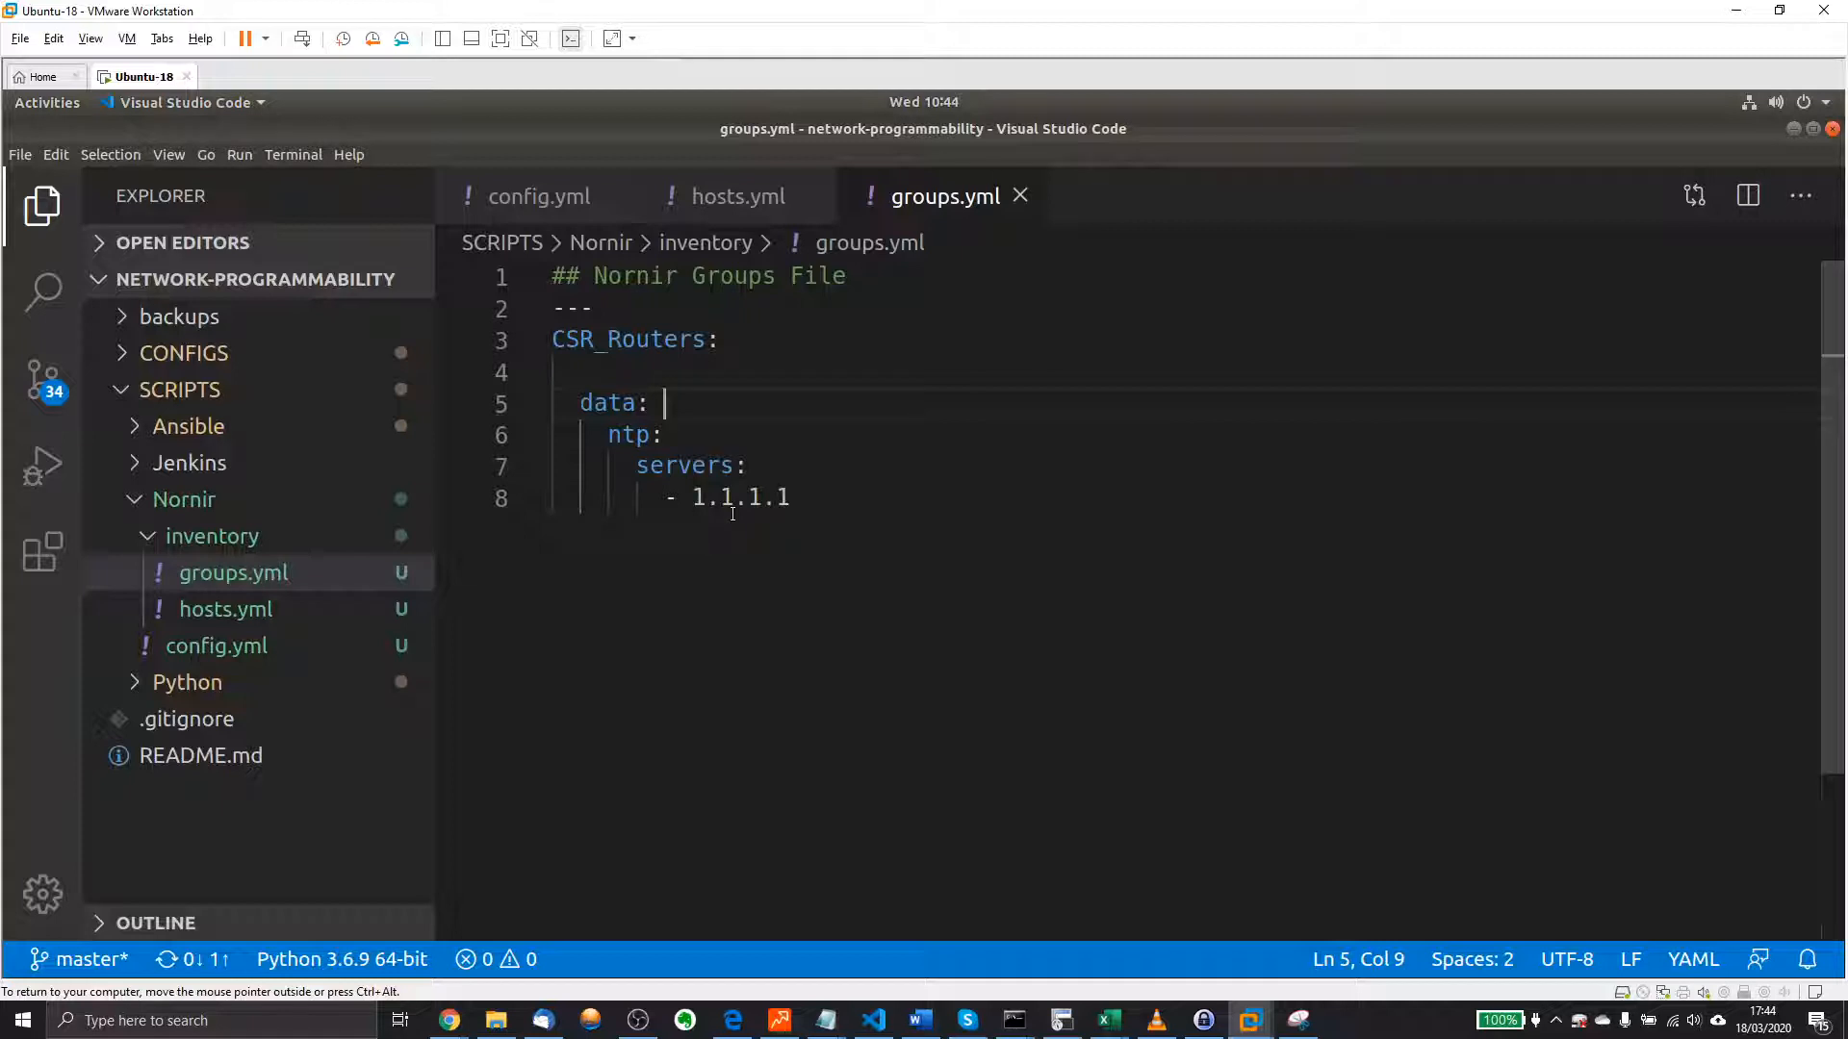
pyautogui.moveTo(262, 599)
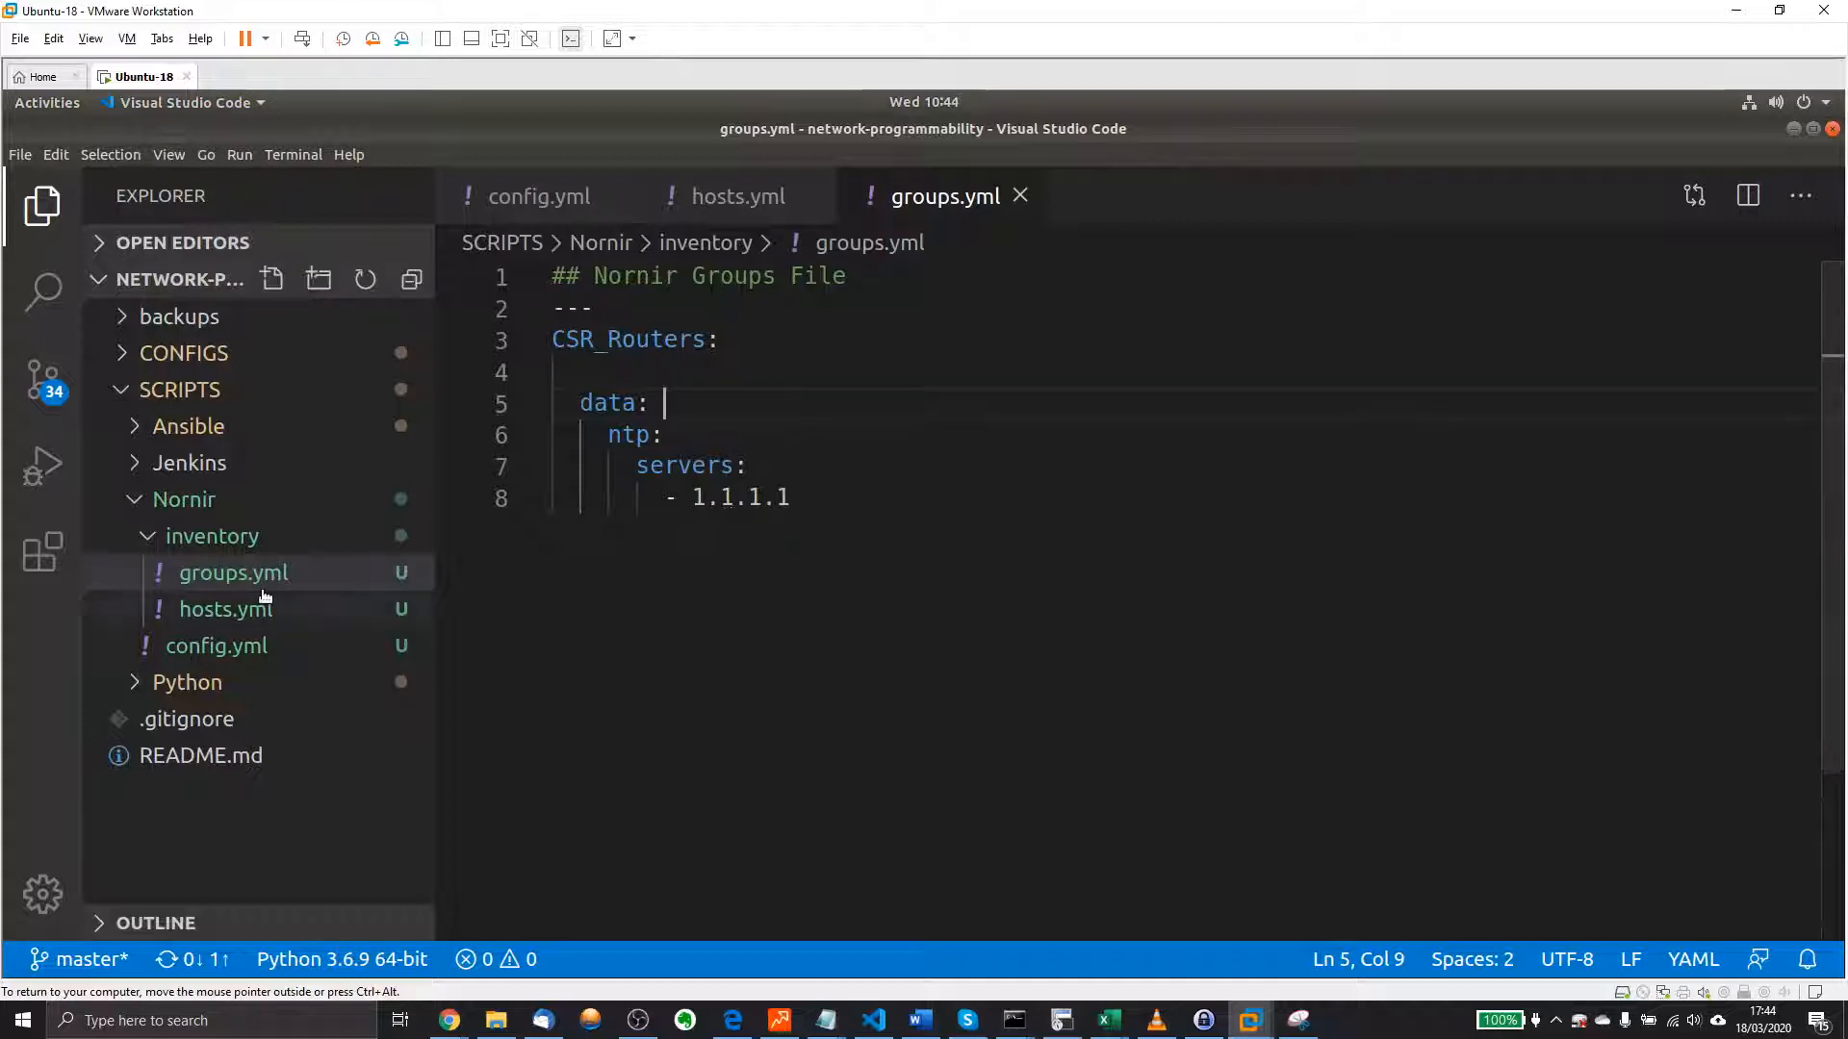
pyautogui.rightClick(214, 536)
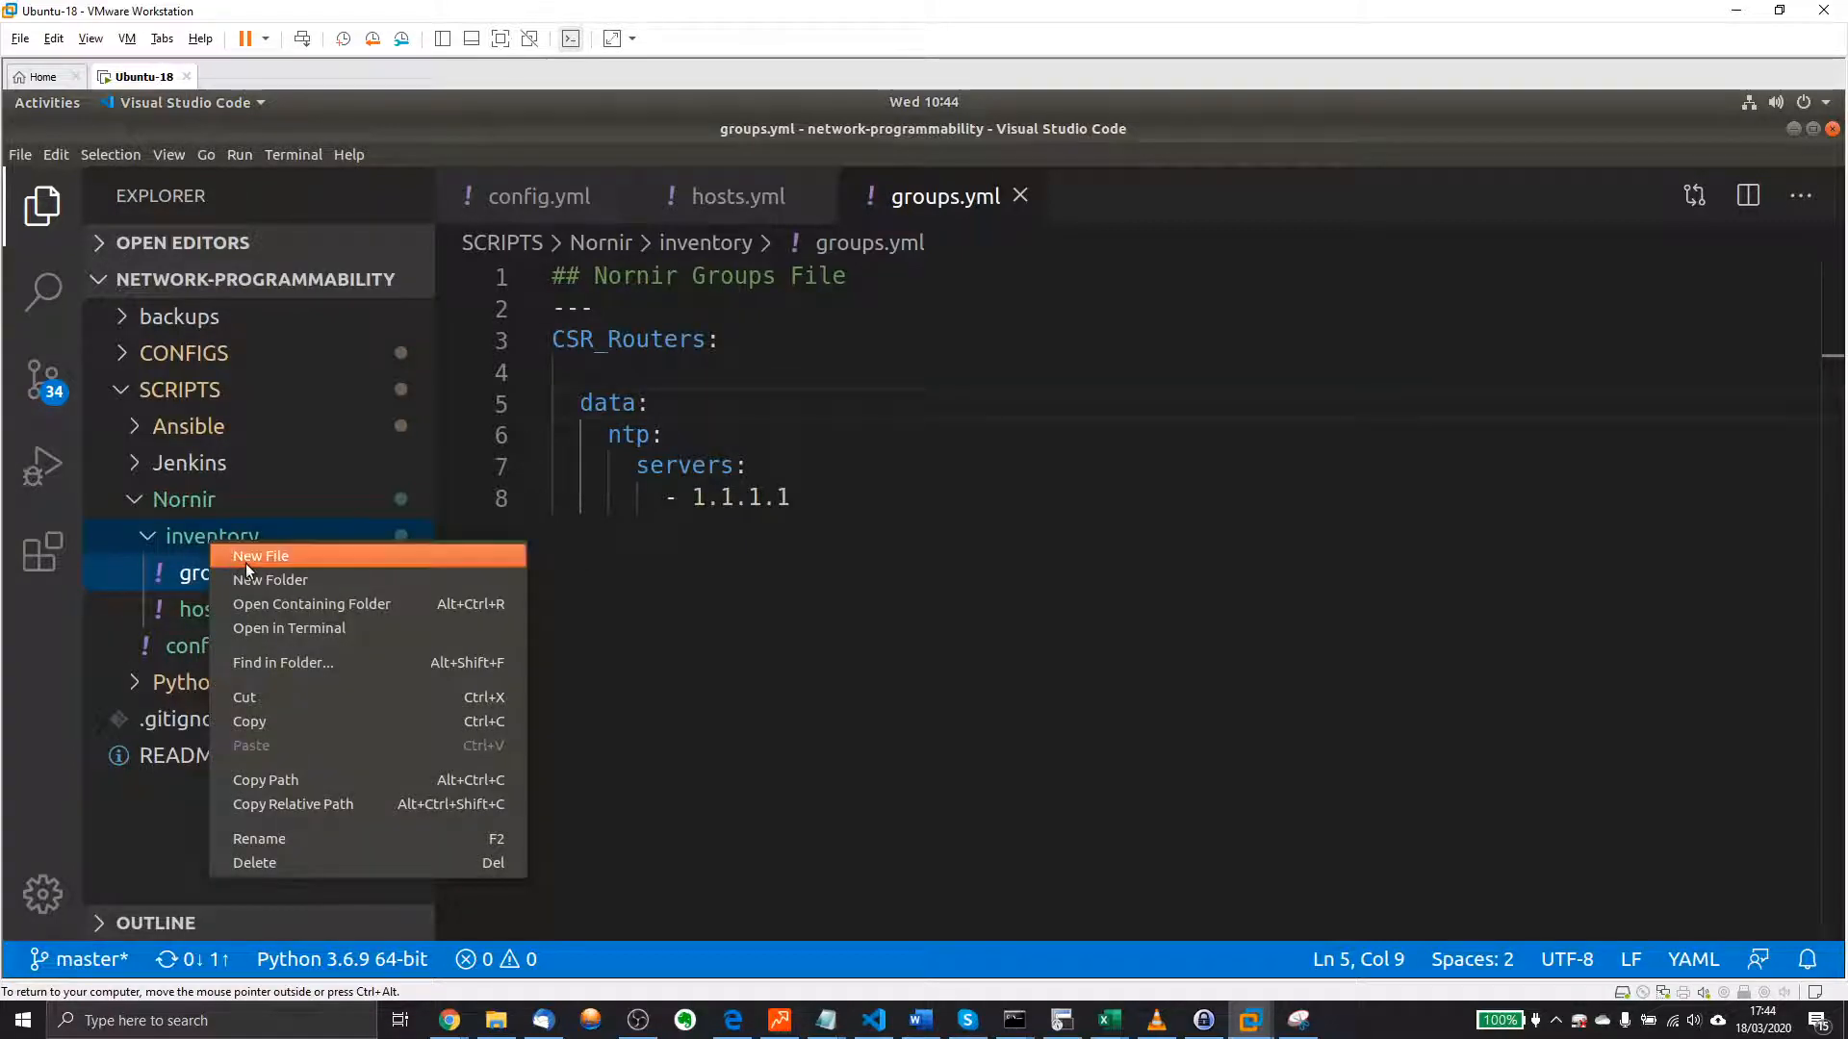
pyautogui.click(259, 555)
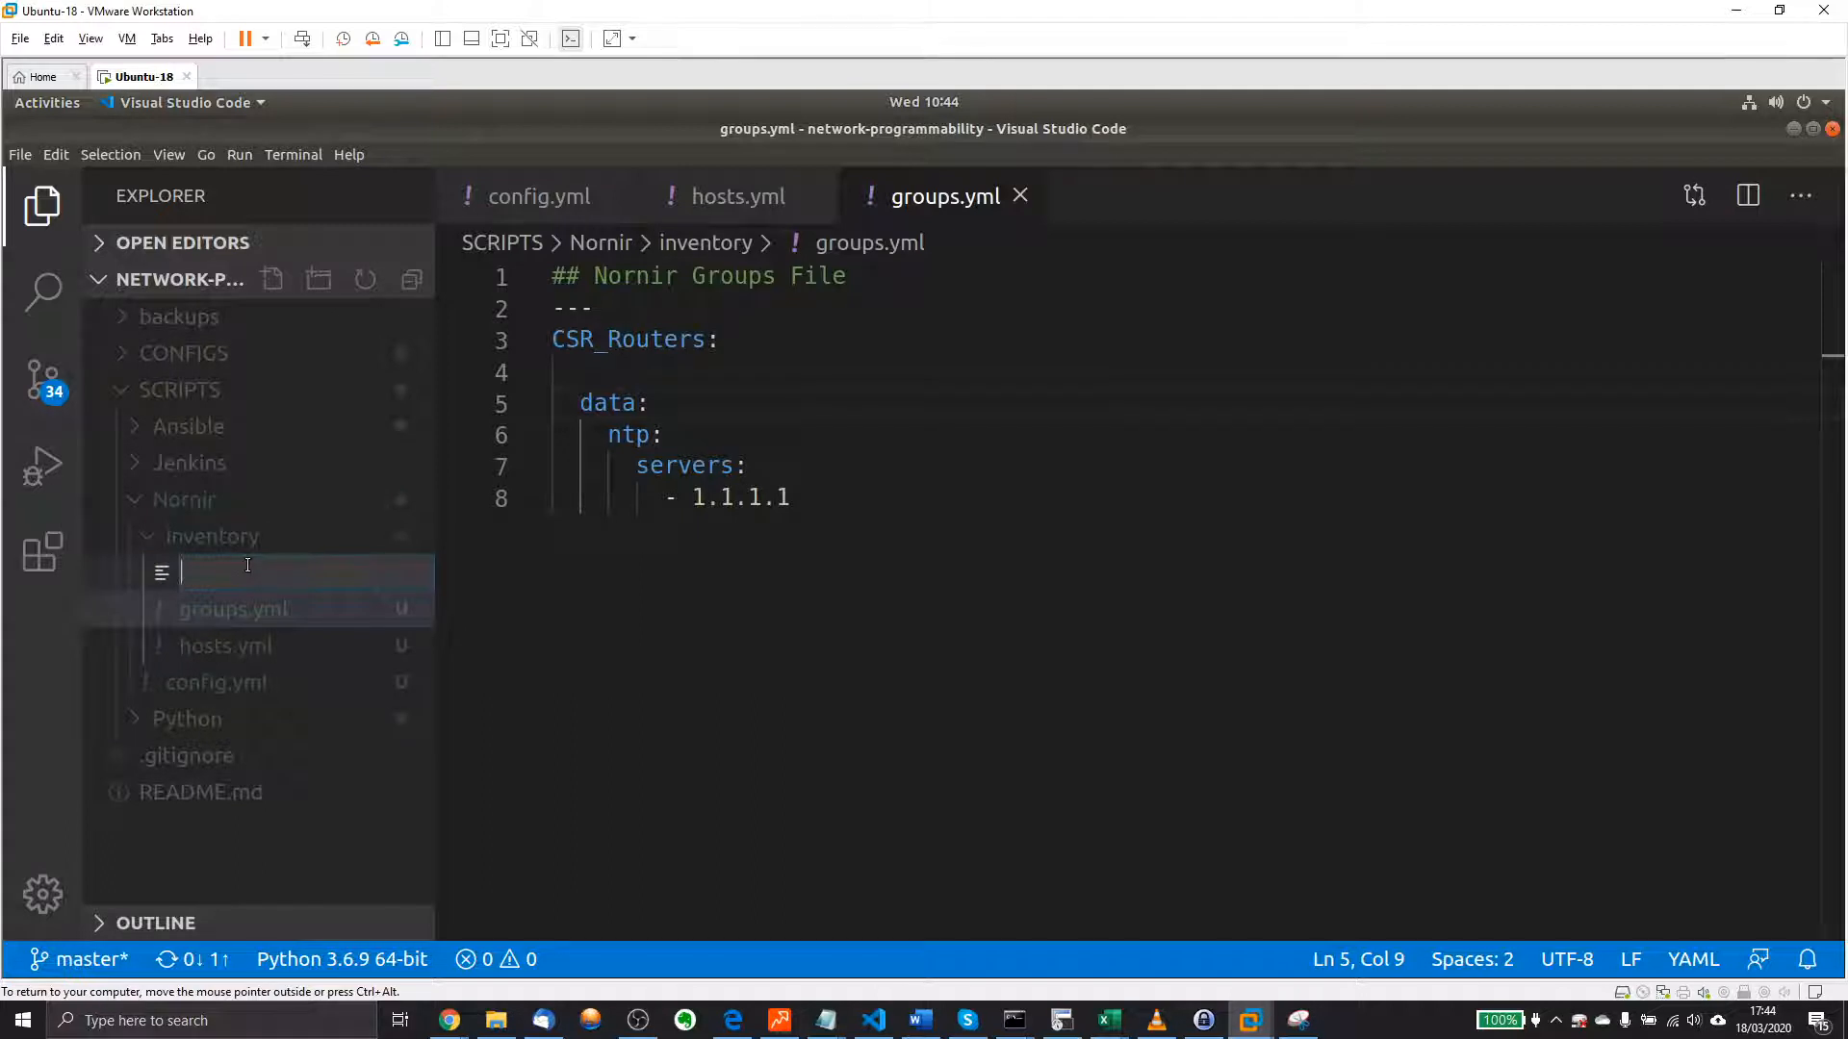
pyautogui.write('def')
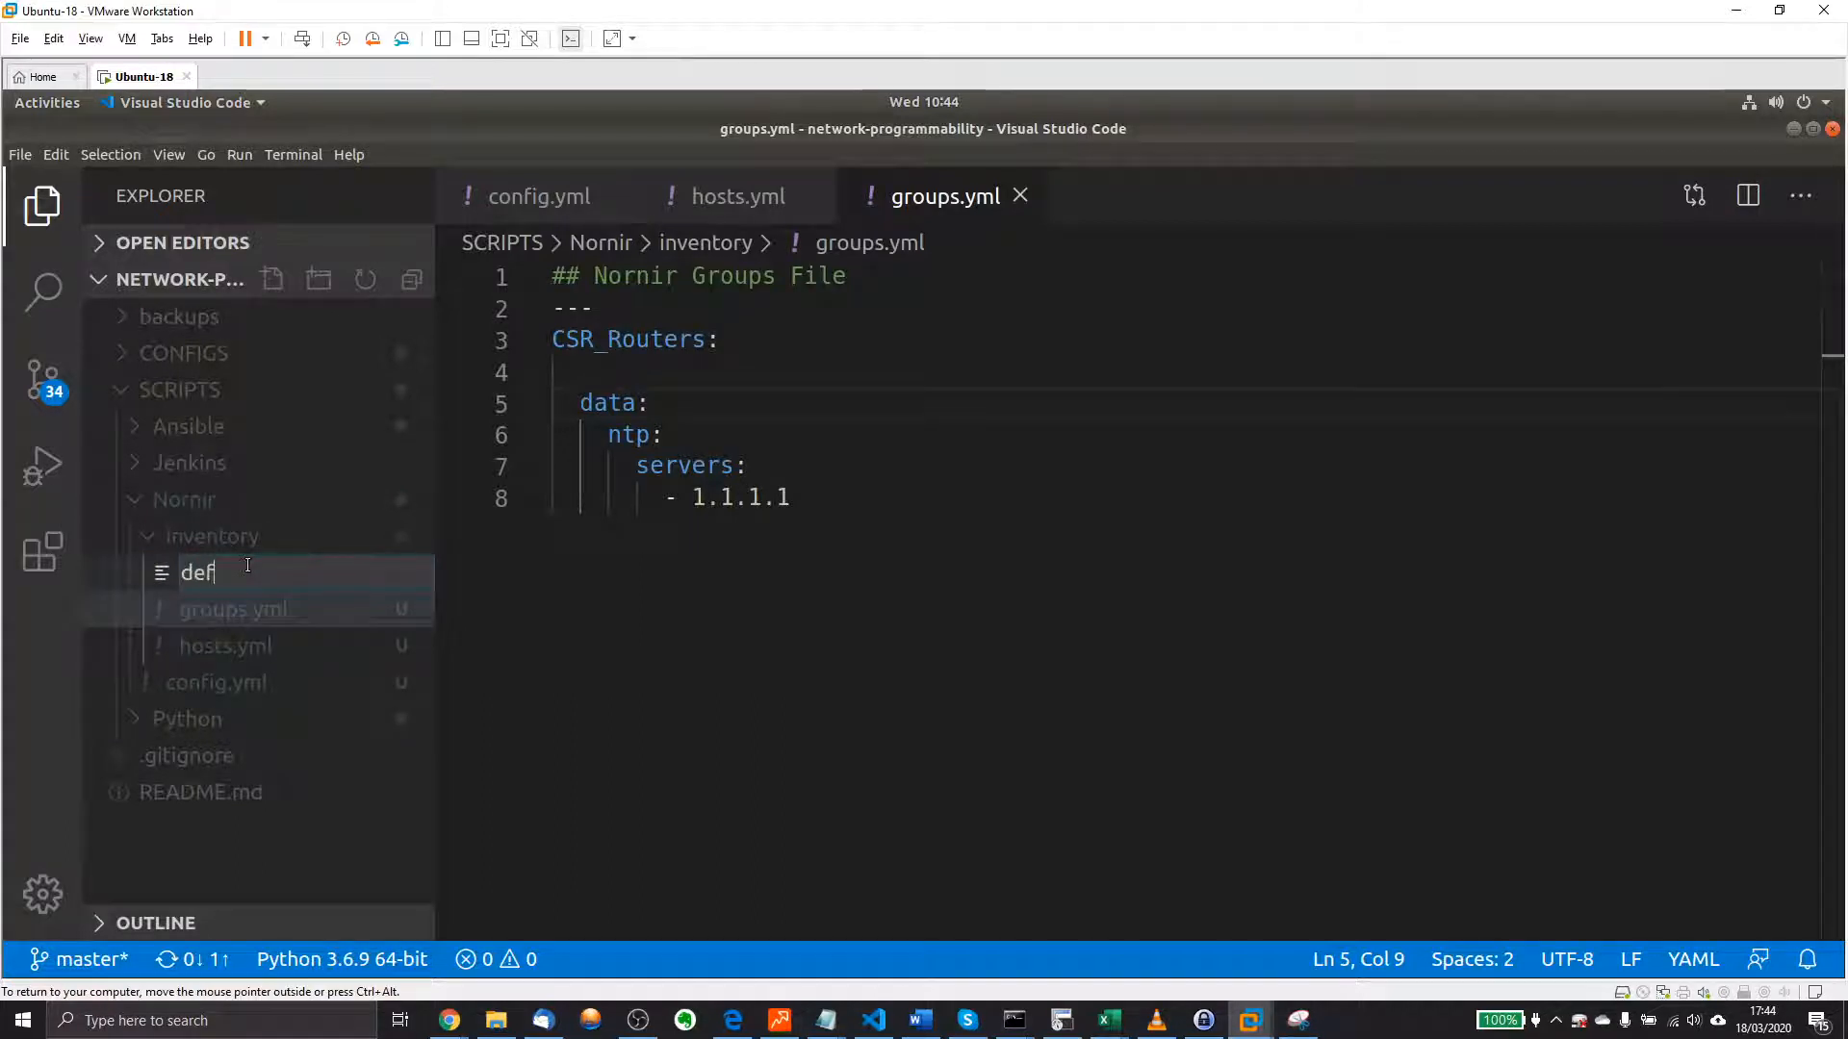
pyautogui.write('aults.yml')
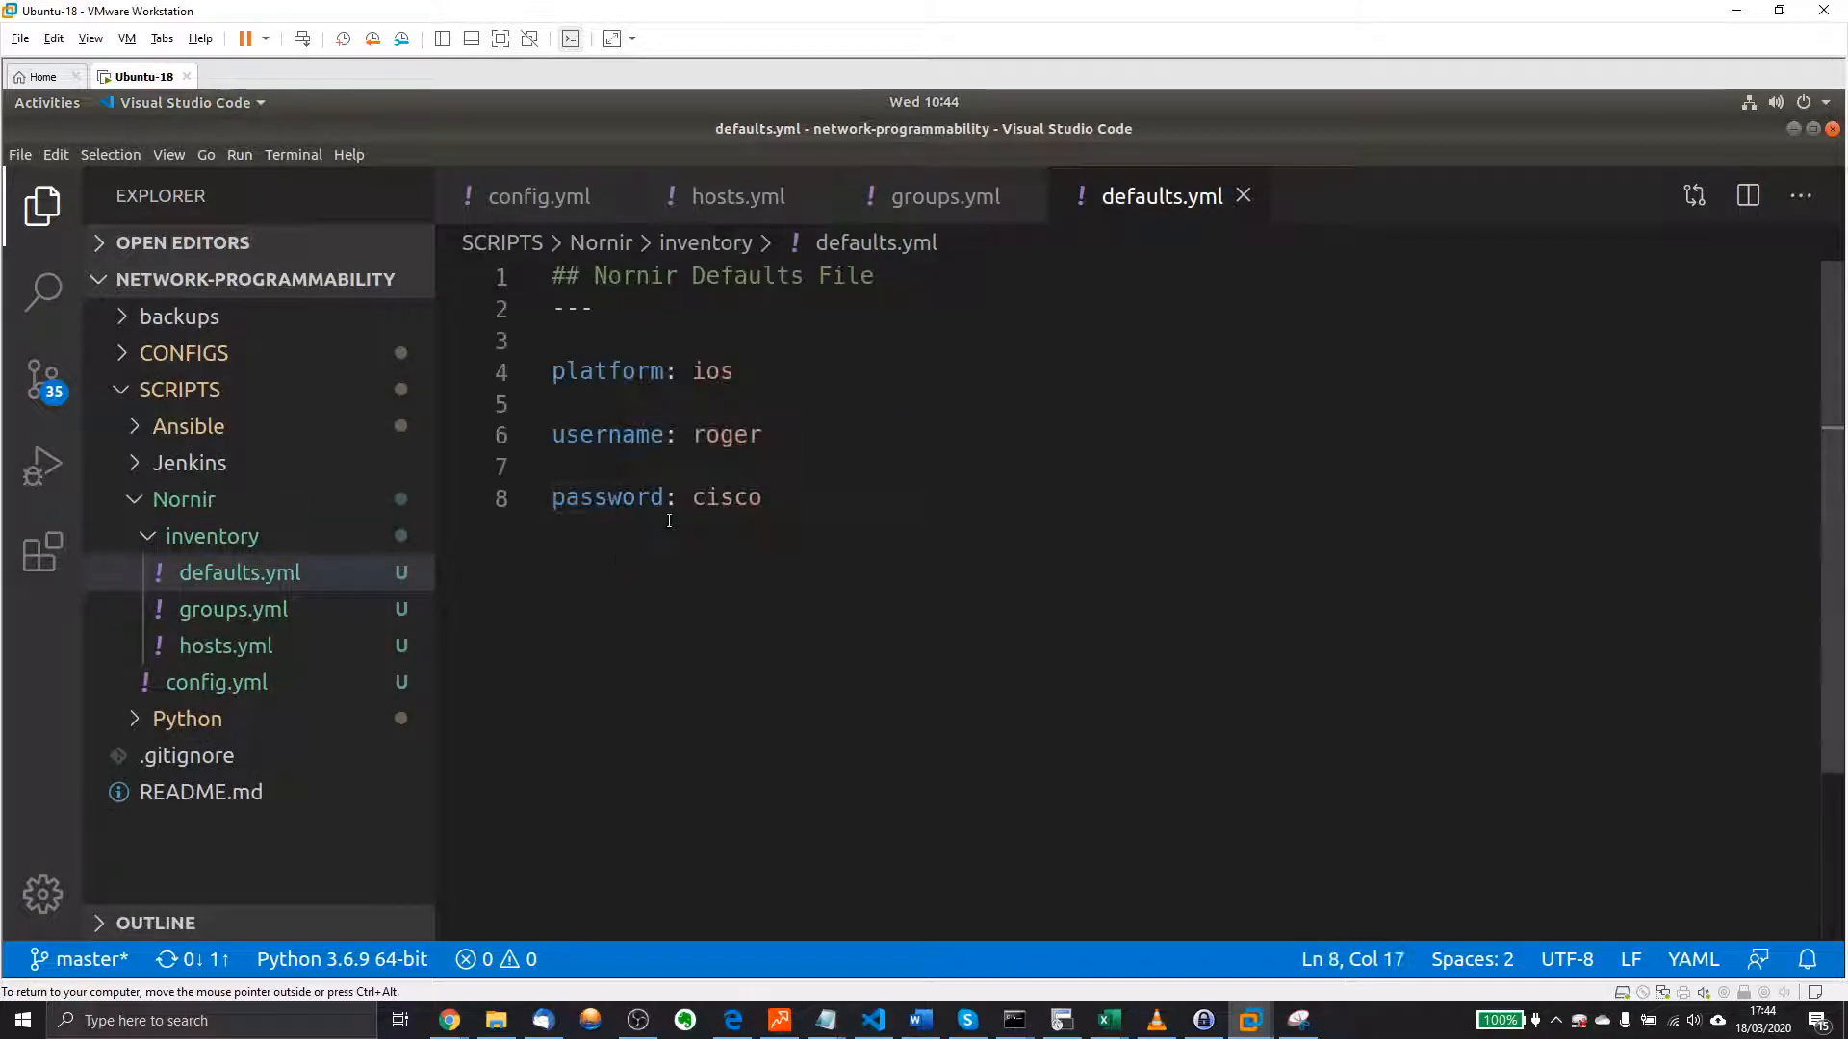
pyautogui.click(574, 466)
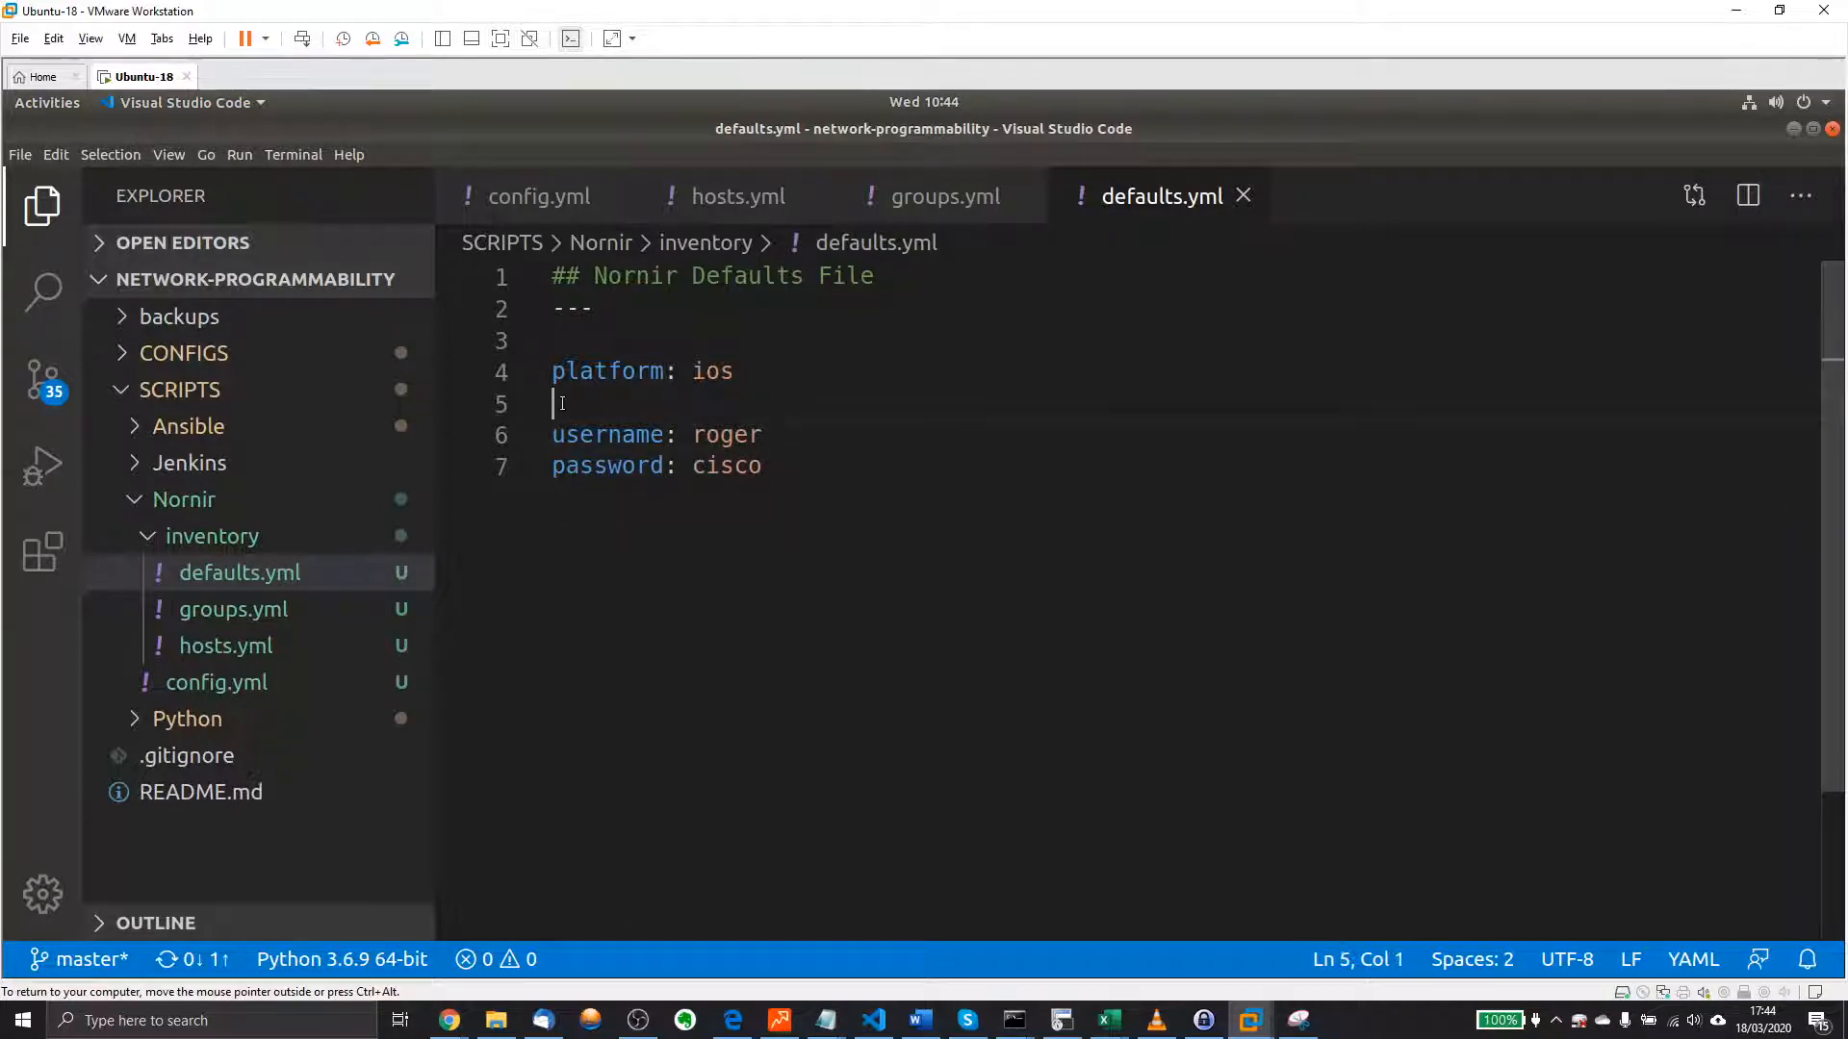
pyautogui.press('Backspace')
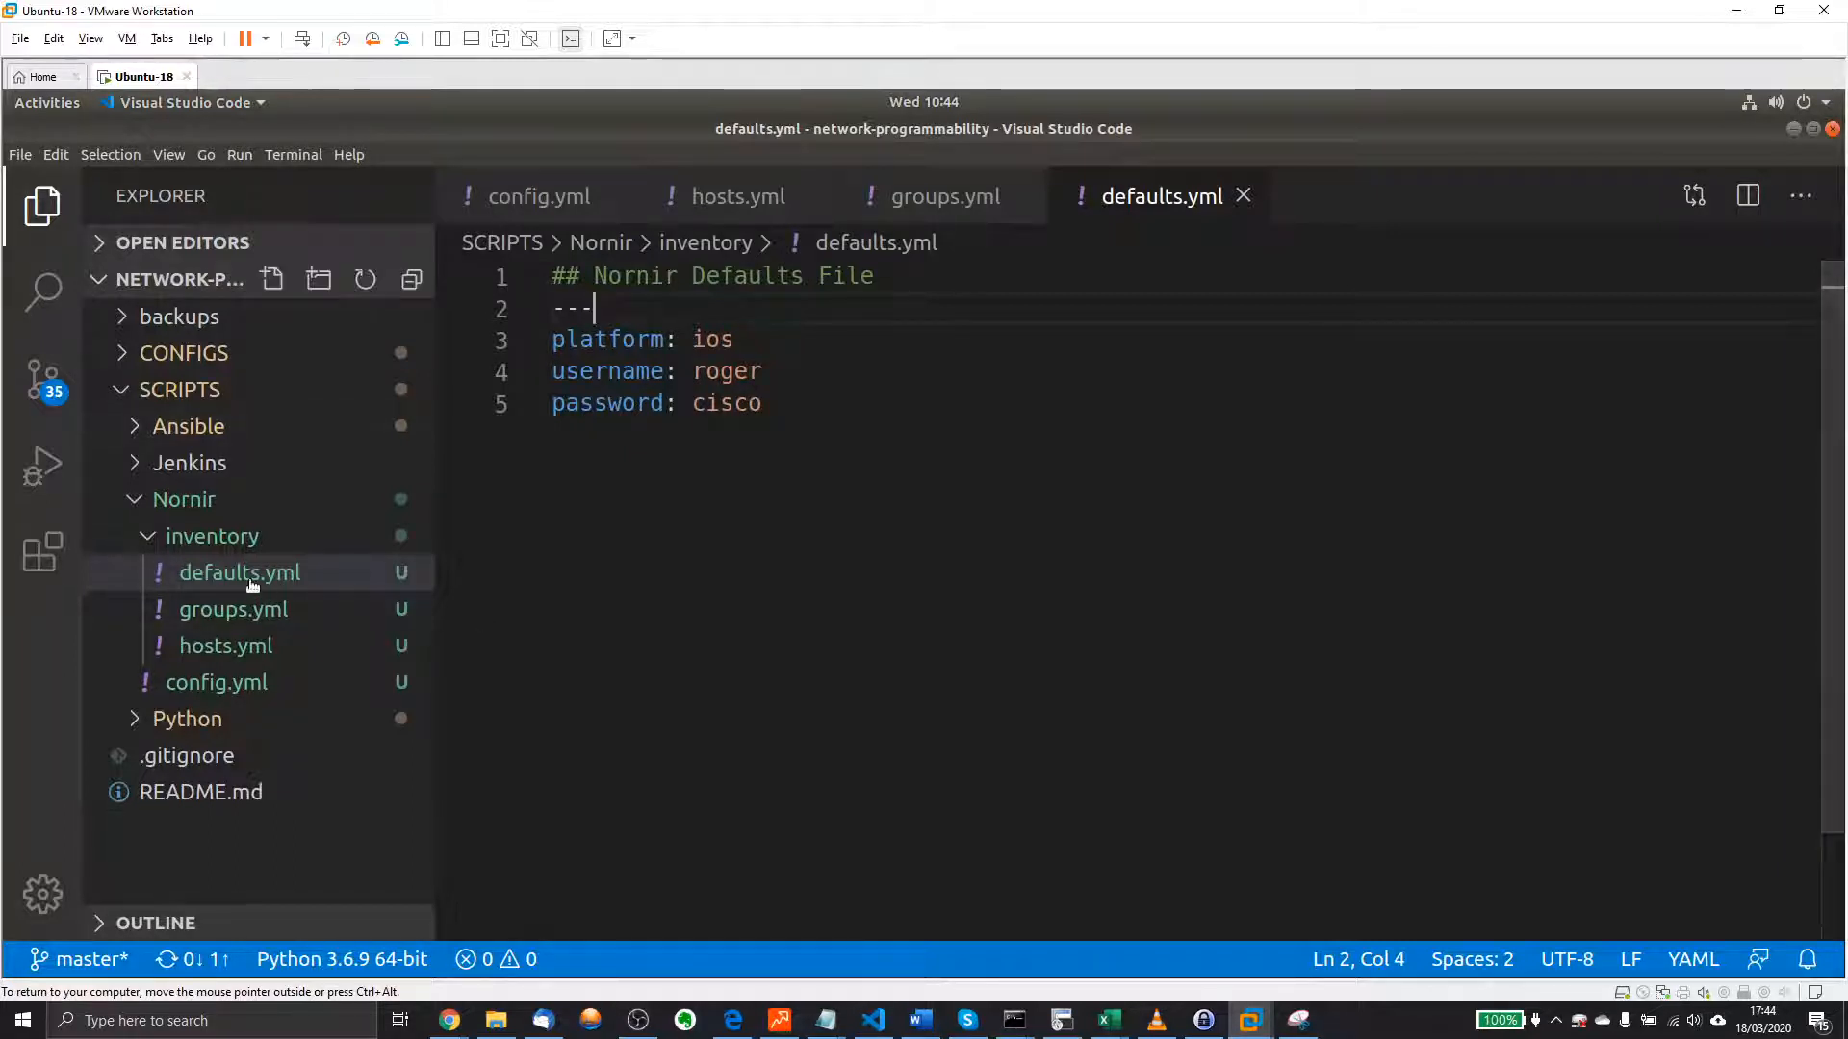
pyautogui.moveTo(248, 645)
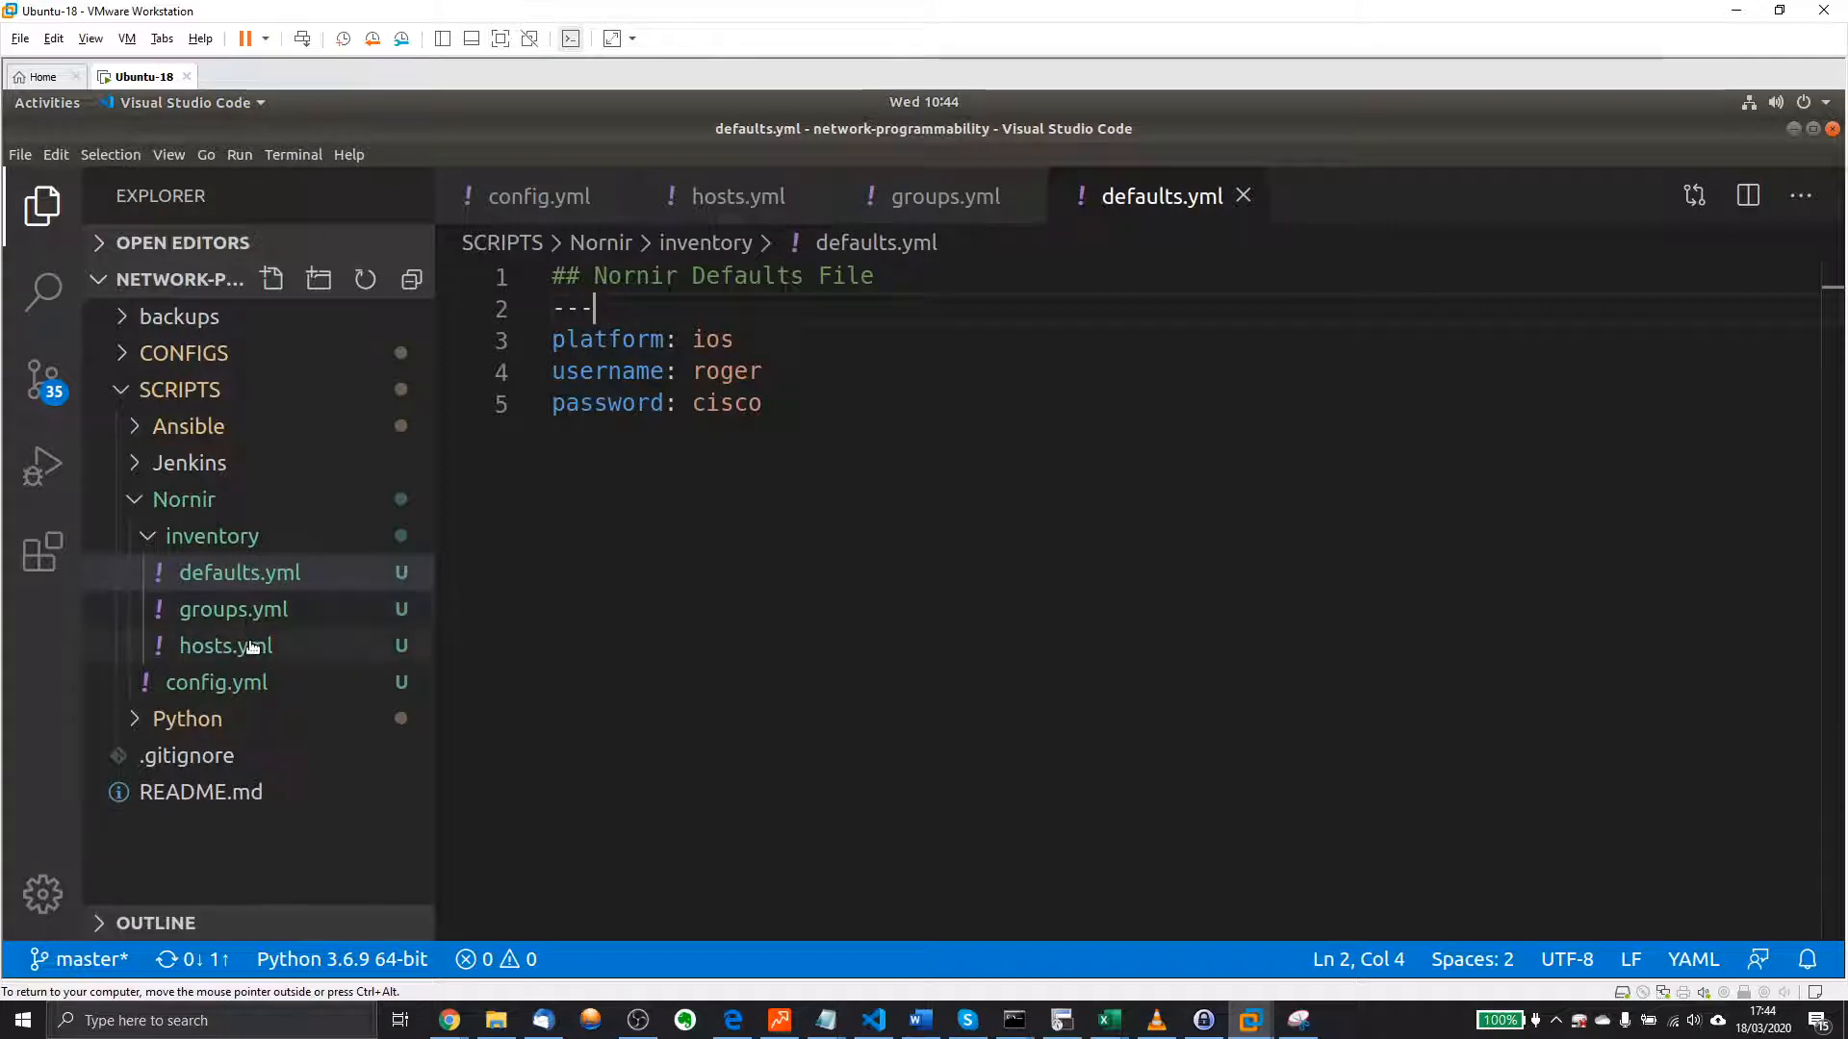
pyautogui.moveTo(217, 682)
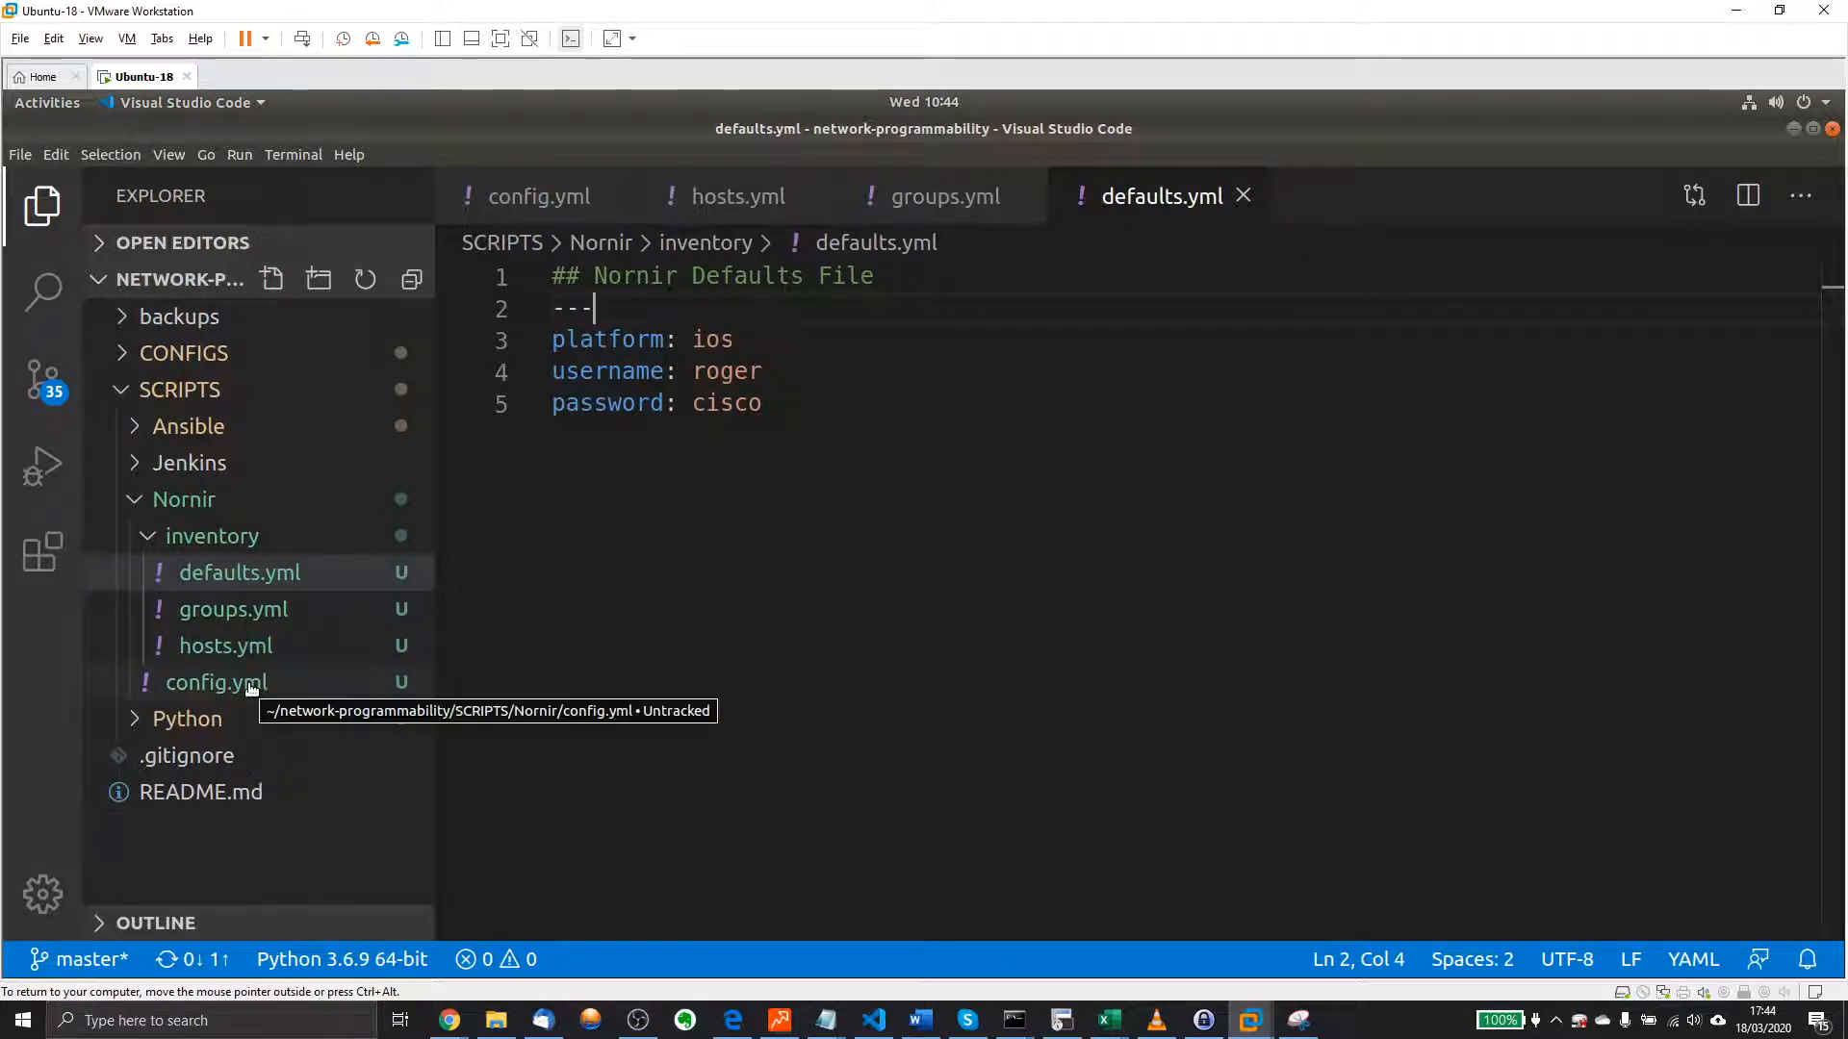
pyautogui.moveTo(1138, 1023)
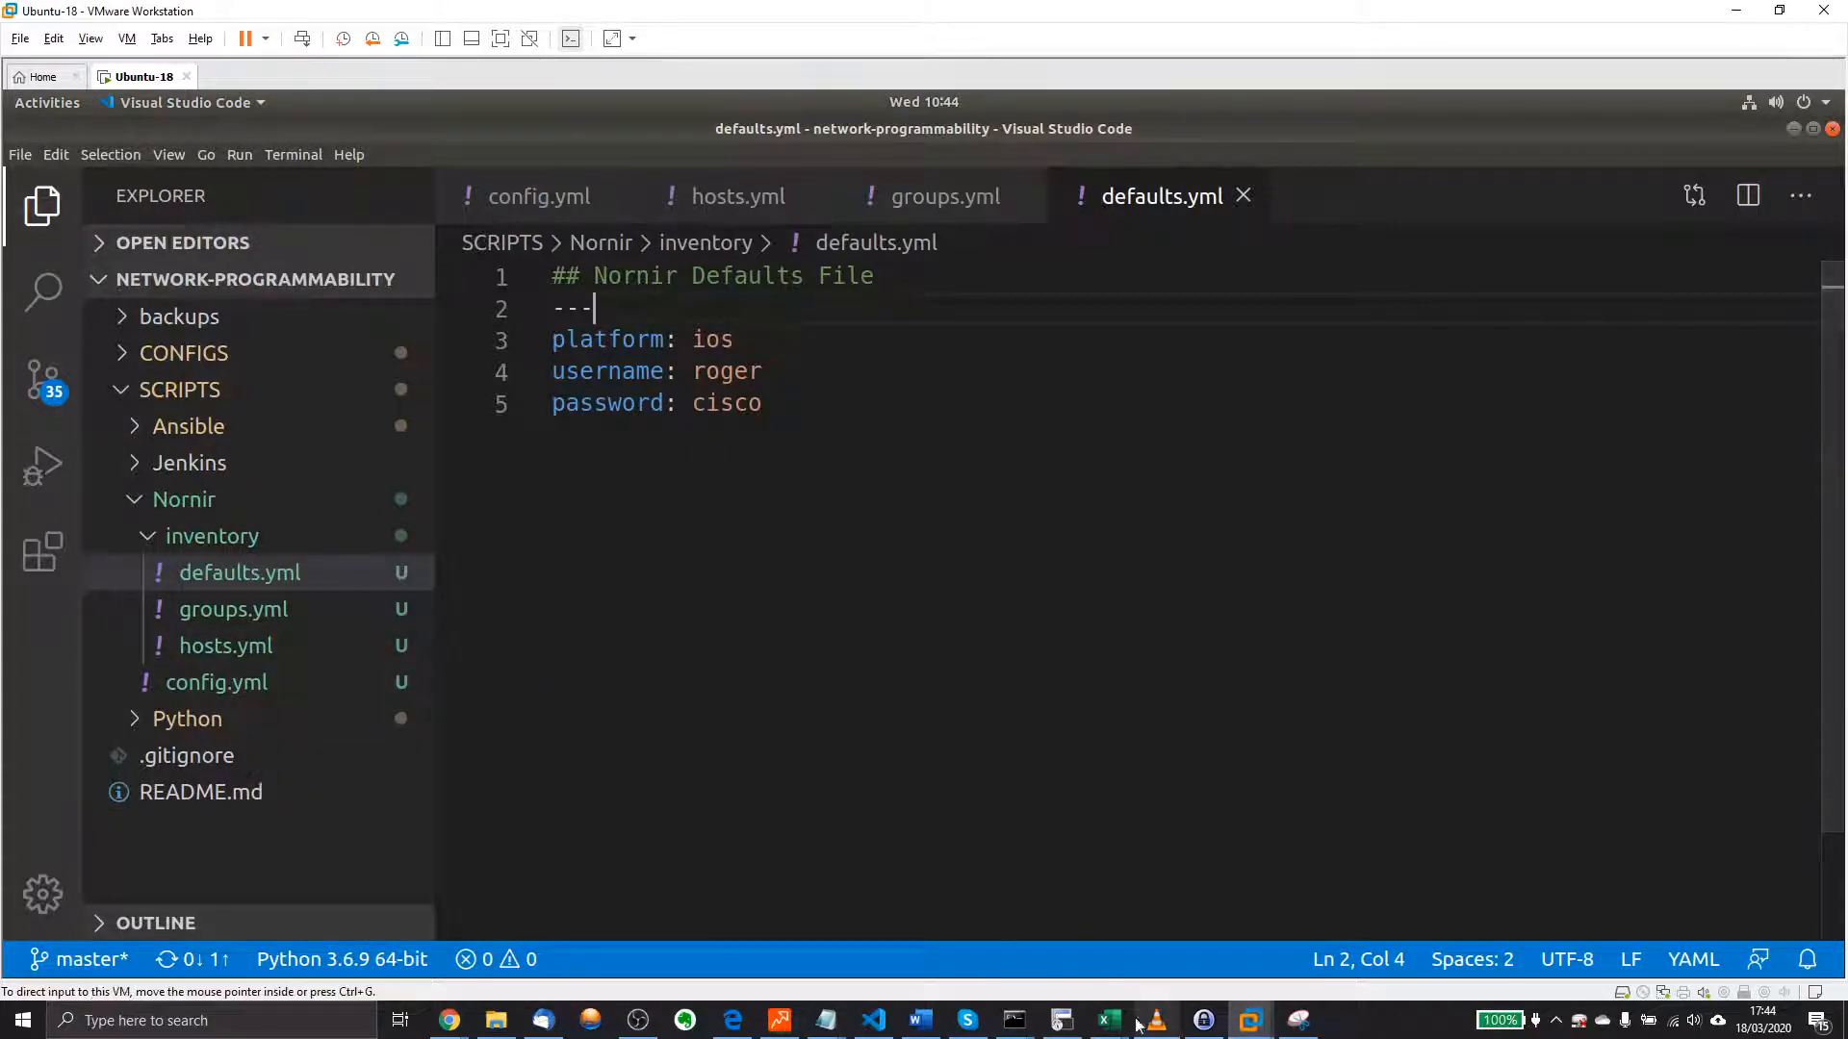
pyautogui.moveTo(447, 1020)
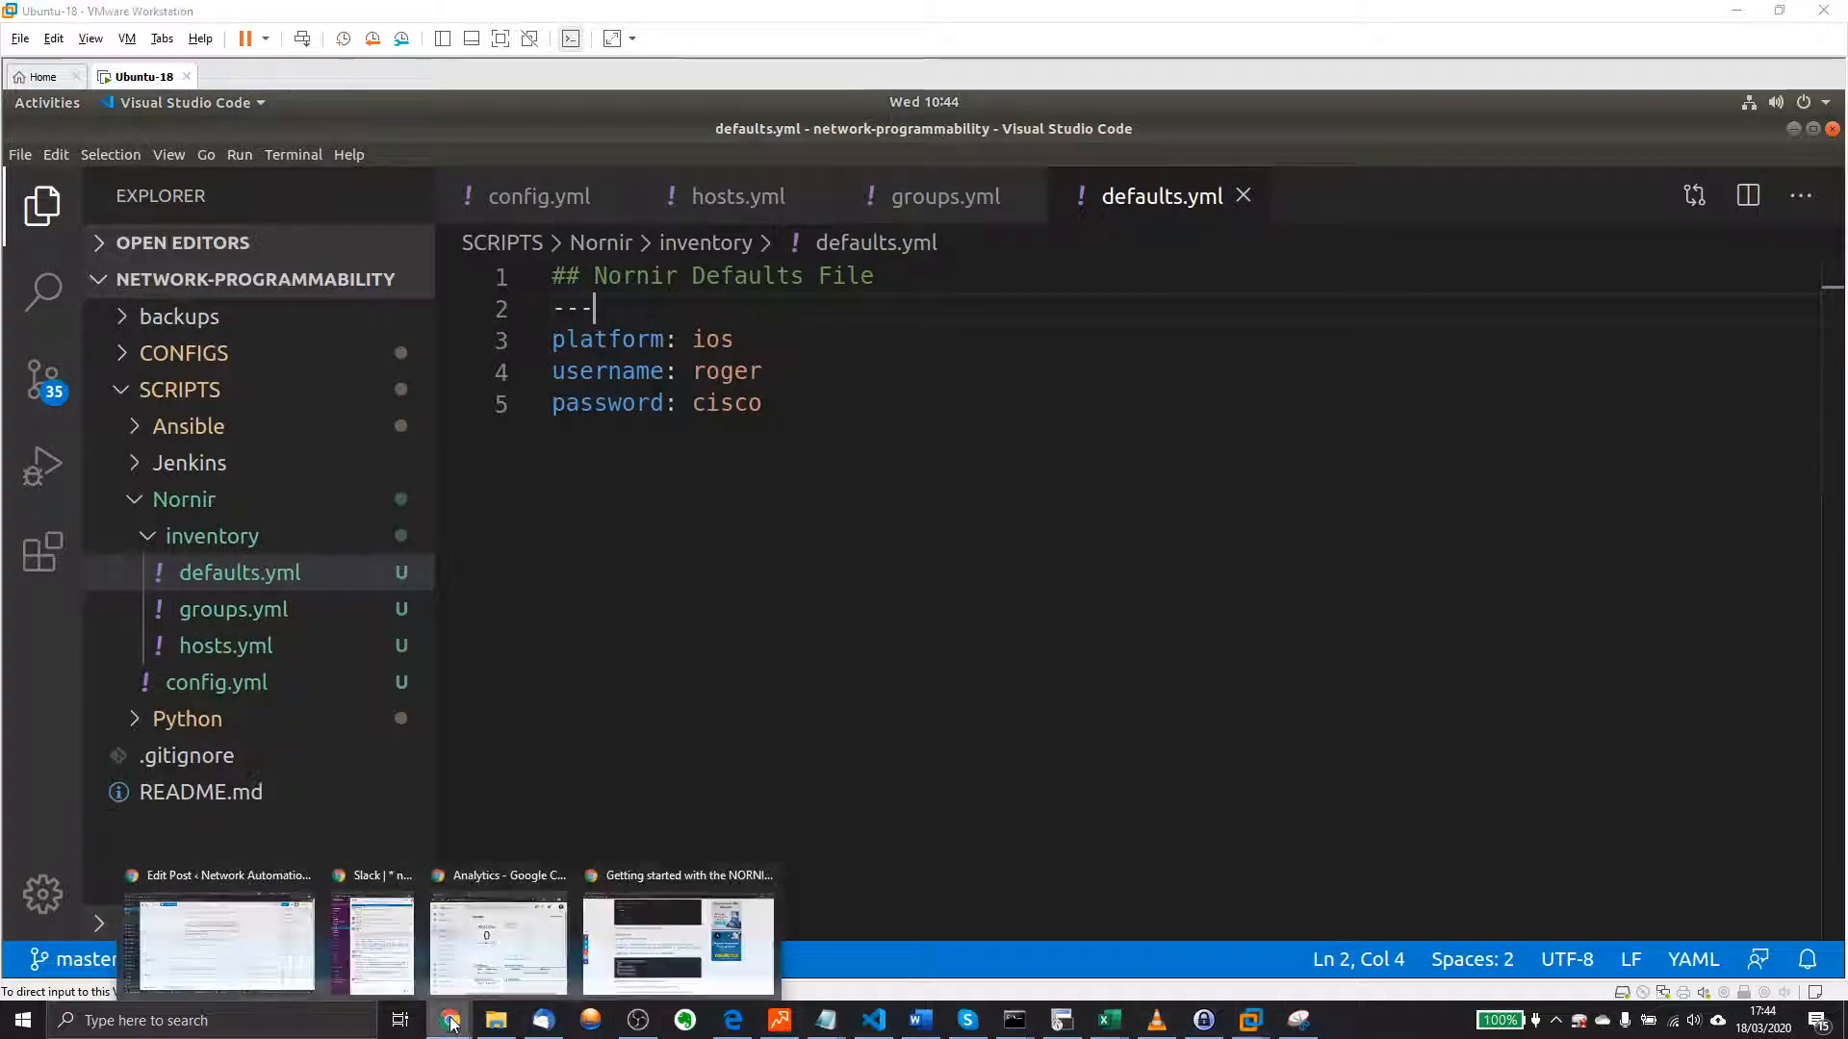
# Review the blog's start.py script sending sh ip int brief, then collapse the Nornir folder in VS Code
pyautogui.click(678, 943)
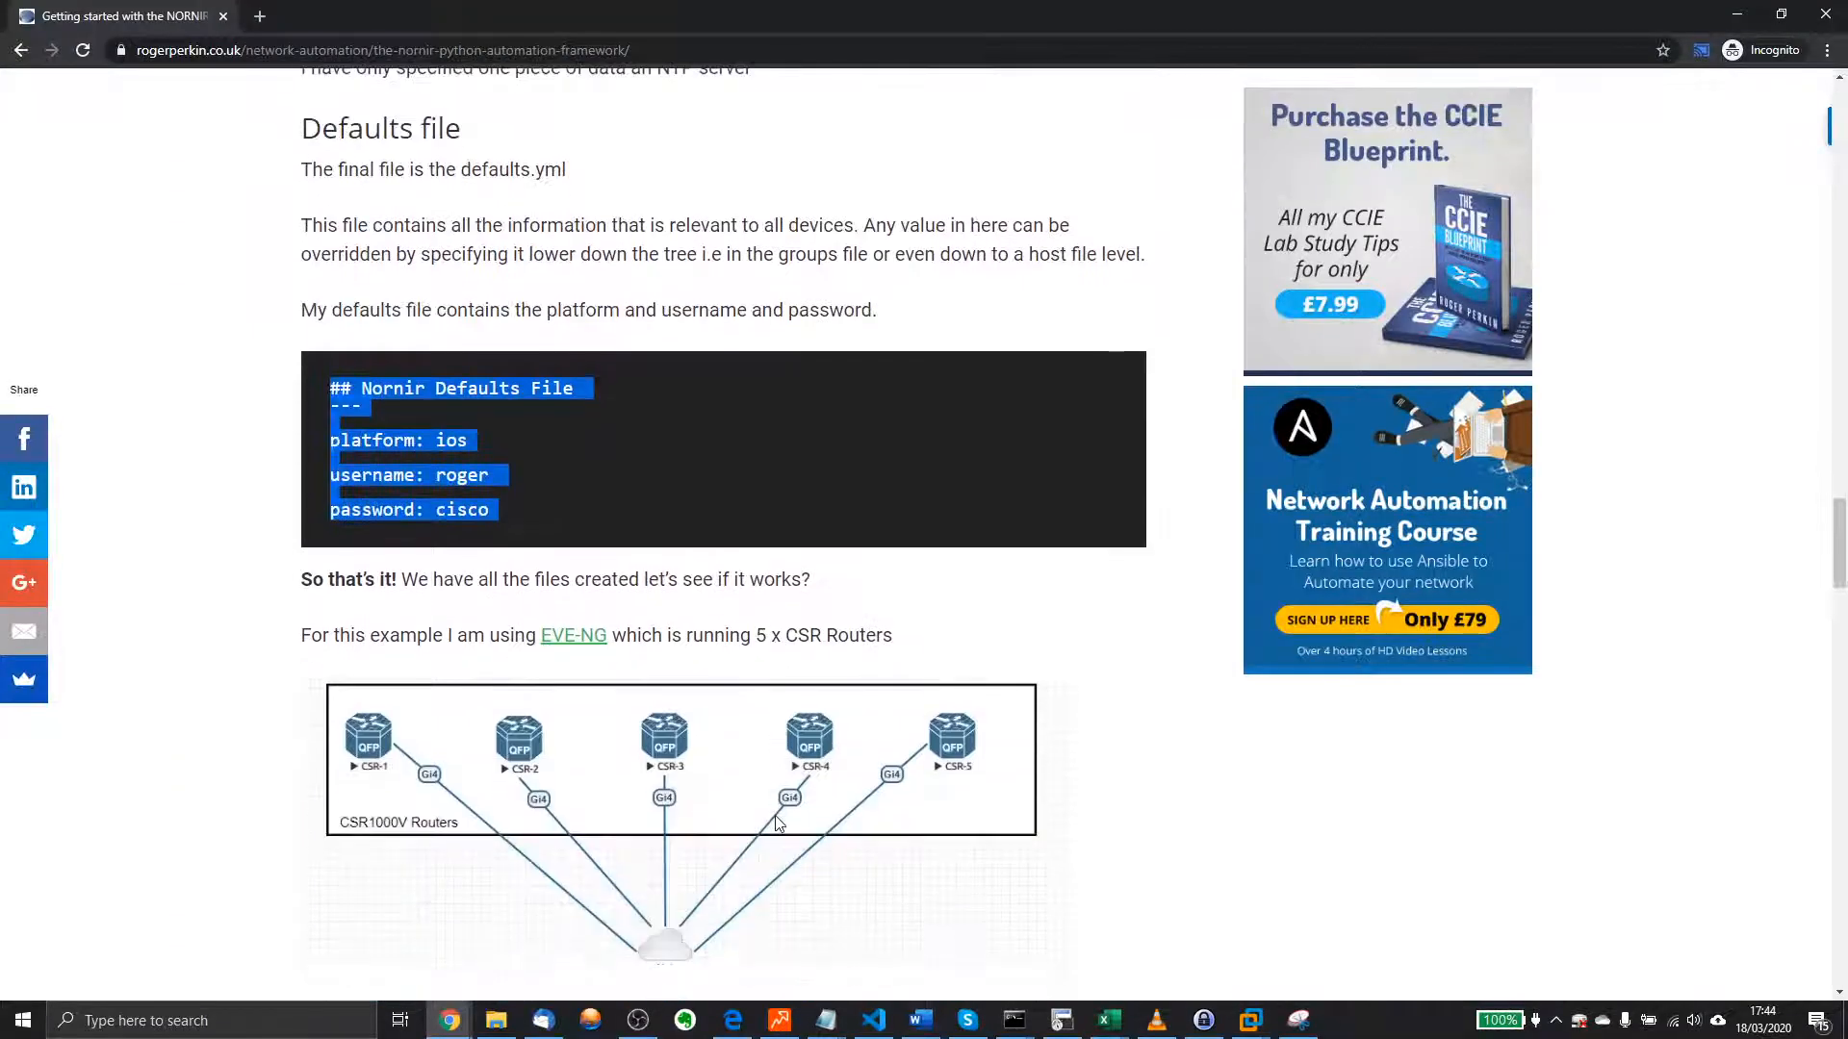
pyautogui.scroll(-3)
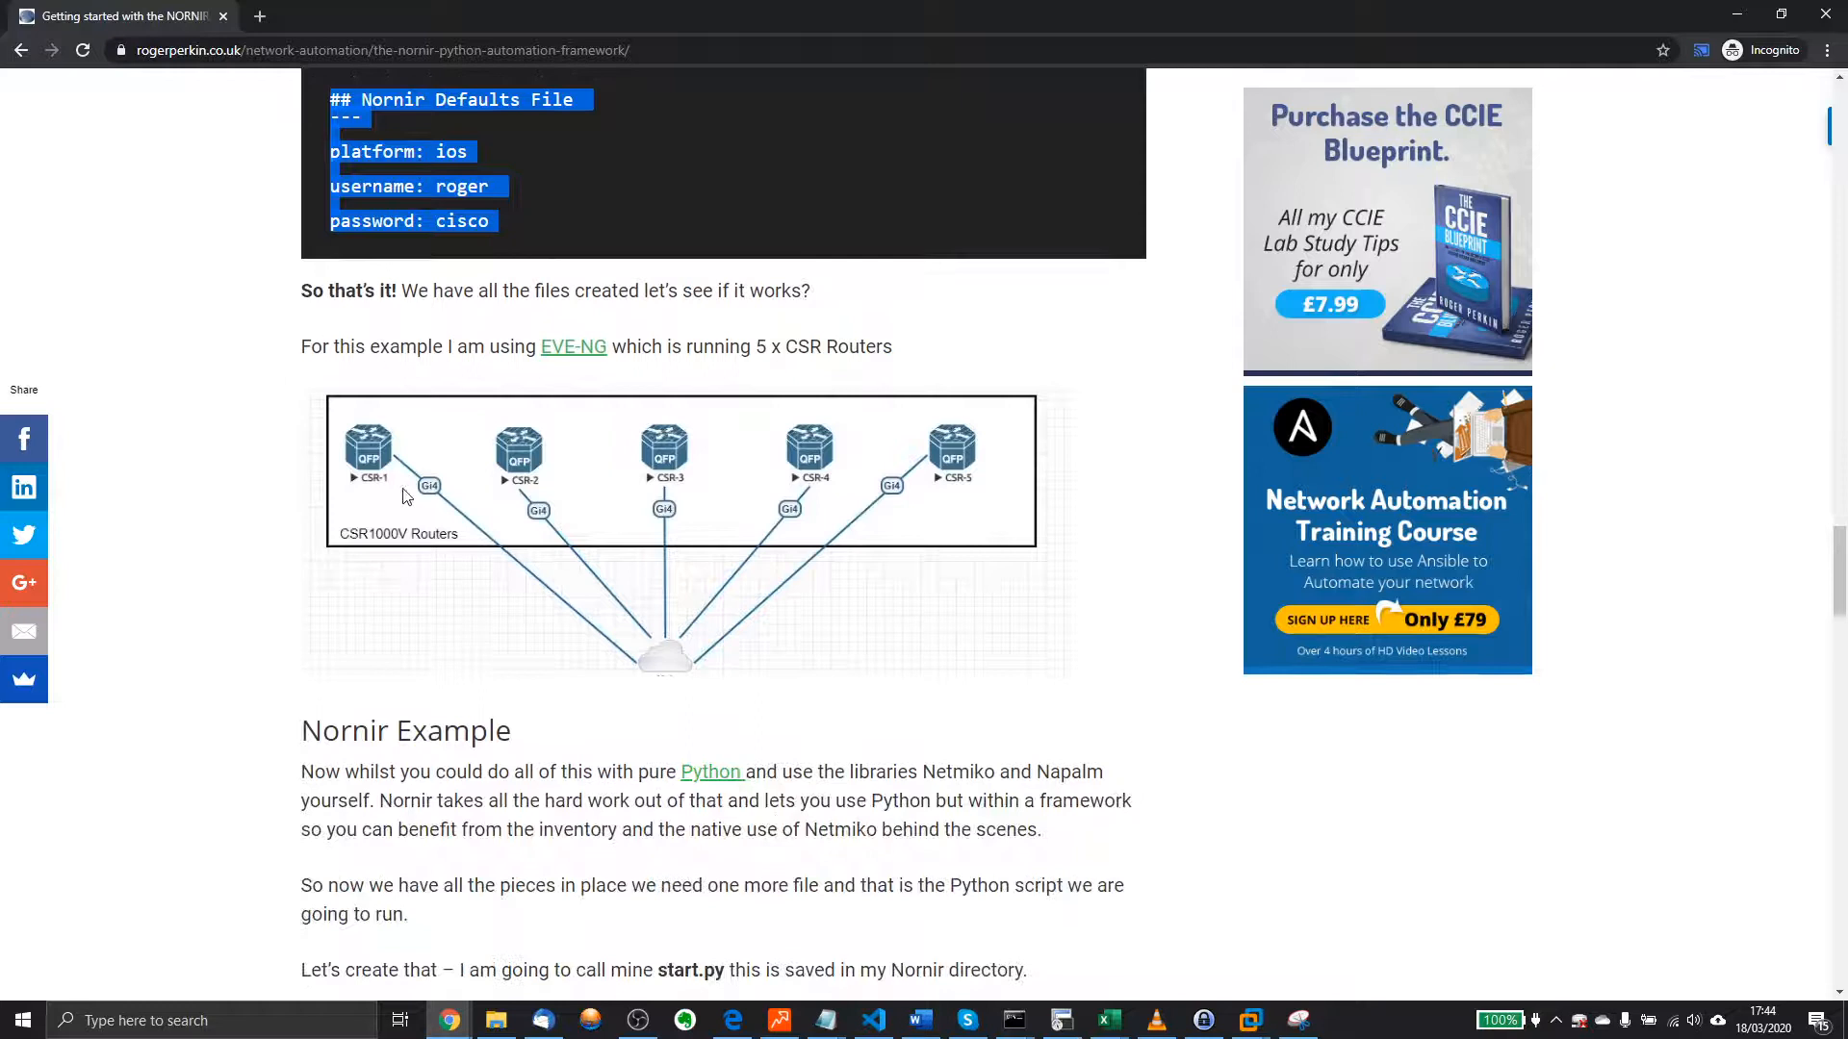
pyautogui.moveTo(589, 524)
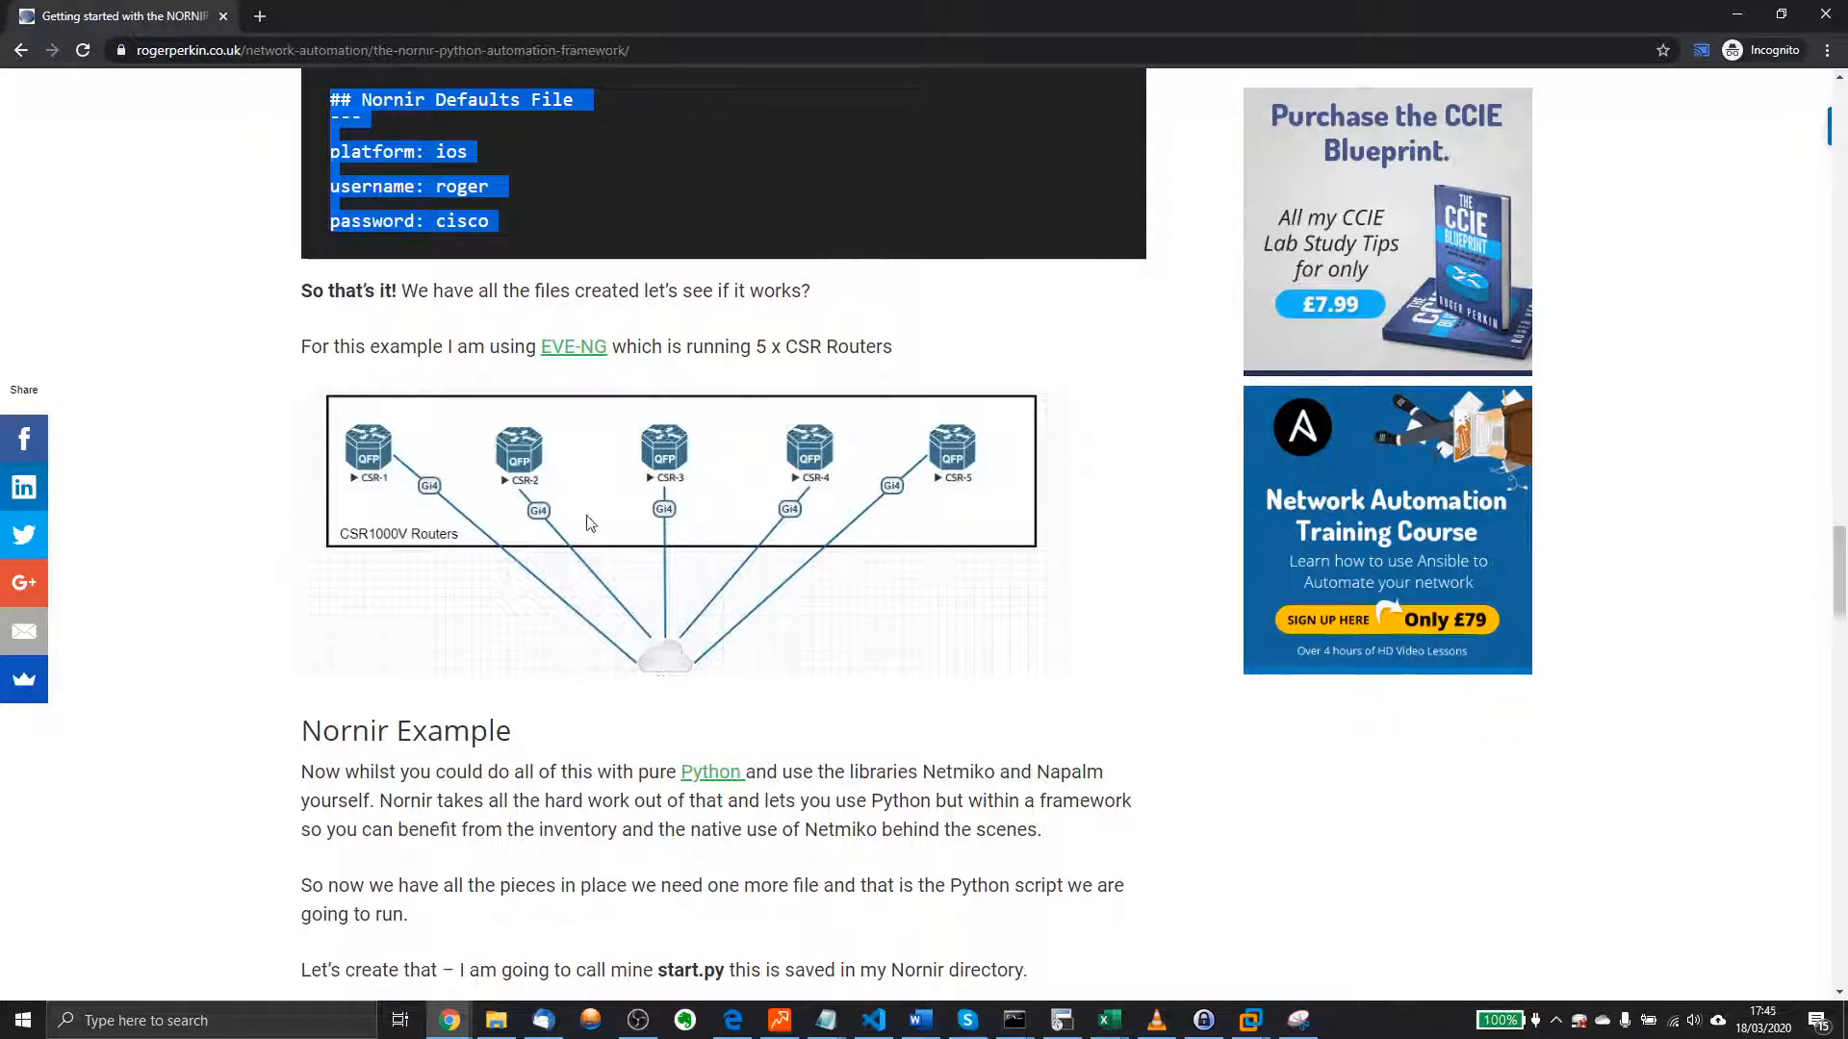
pyautogui.scroll(-3)
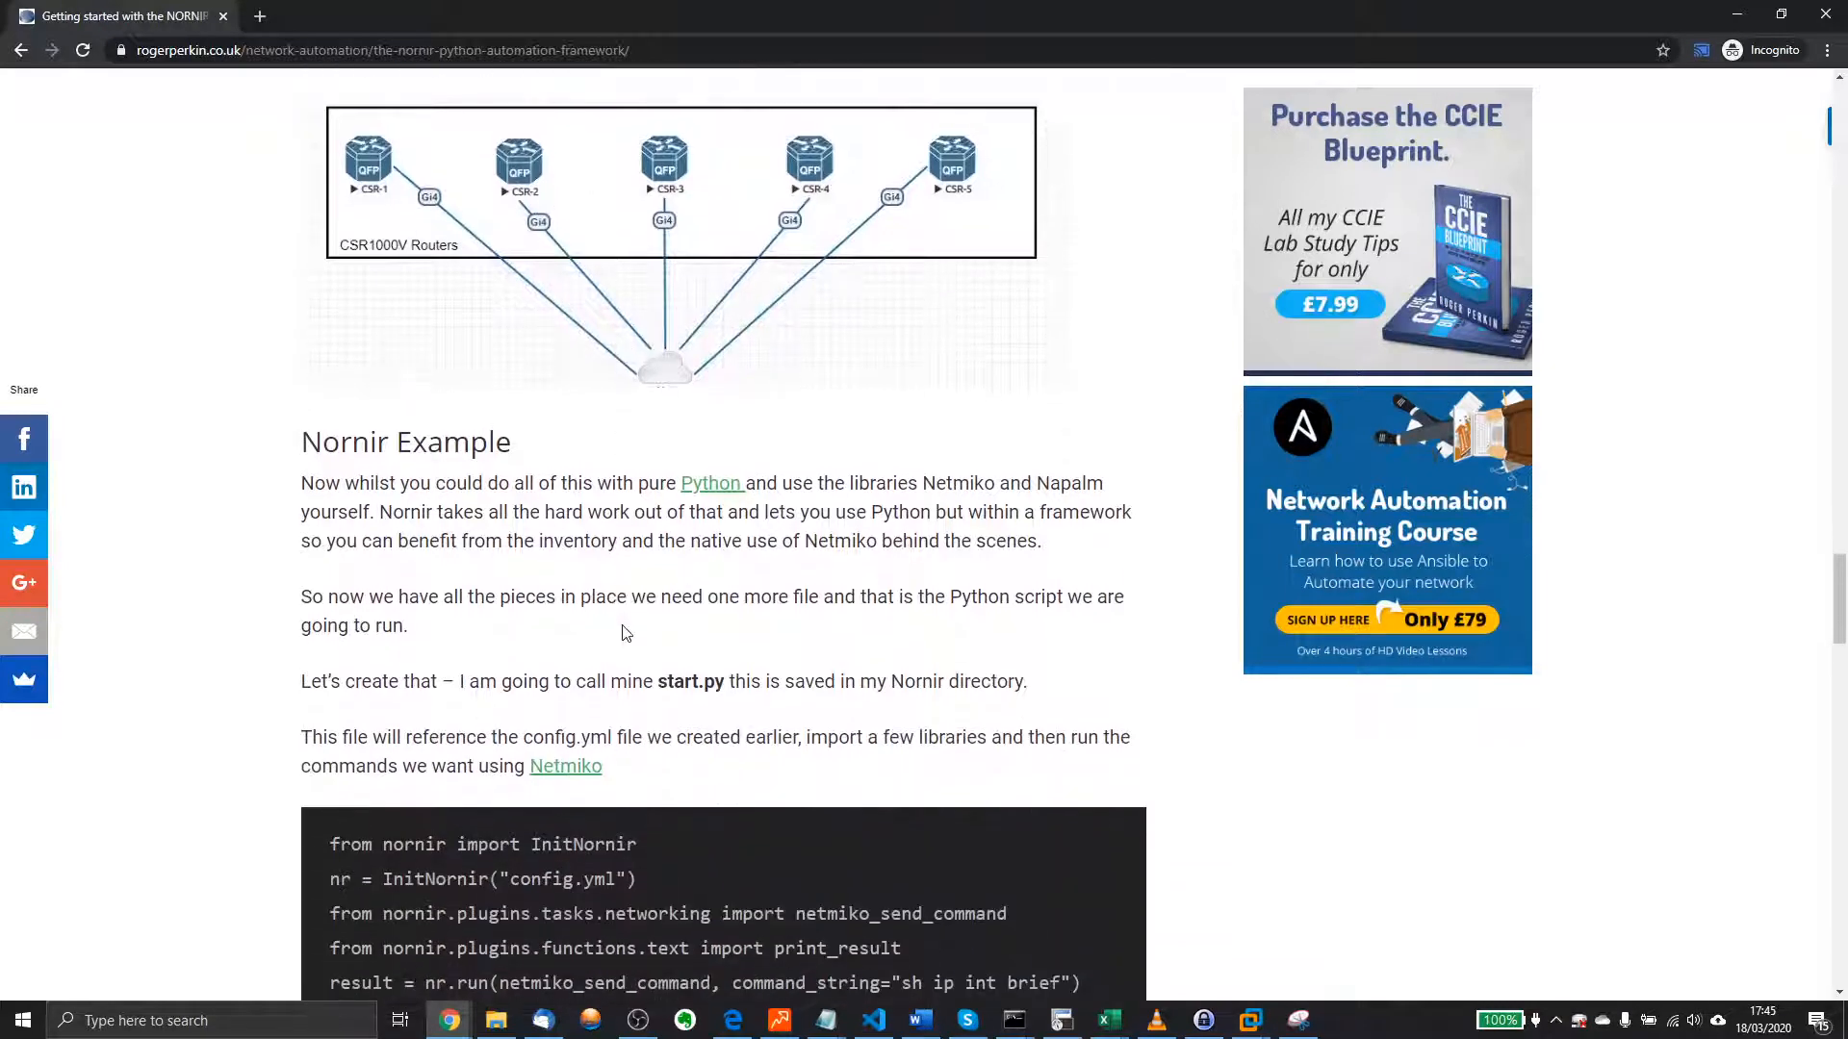
pyautogui.scroll(-3)
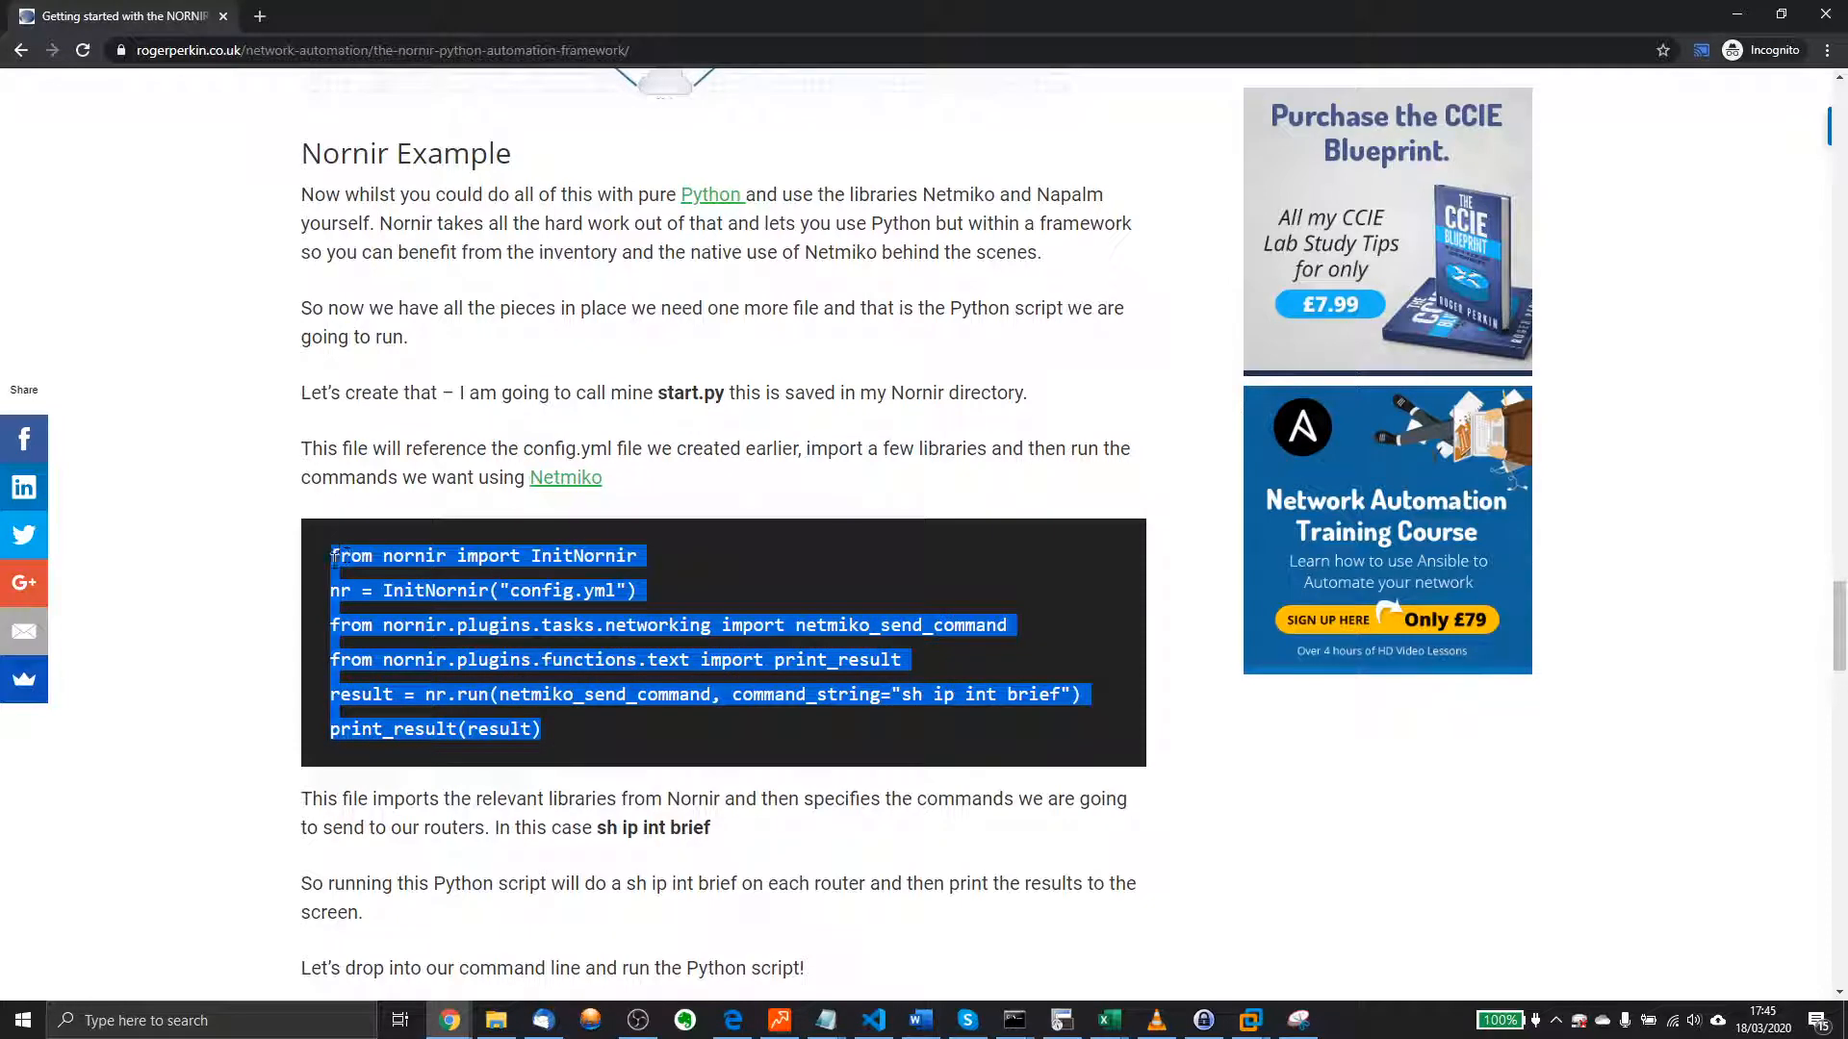
pyautogui.moveTo(366, 586)
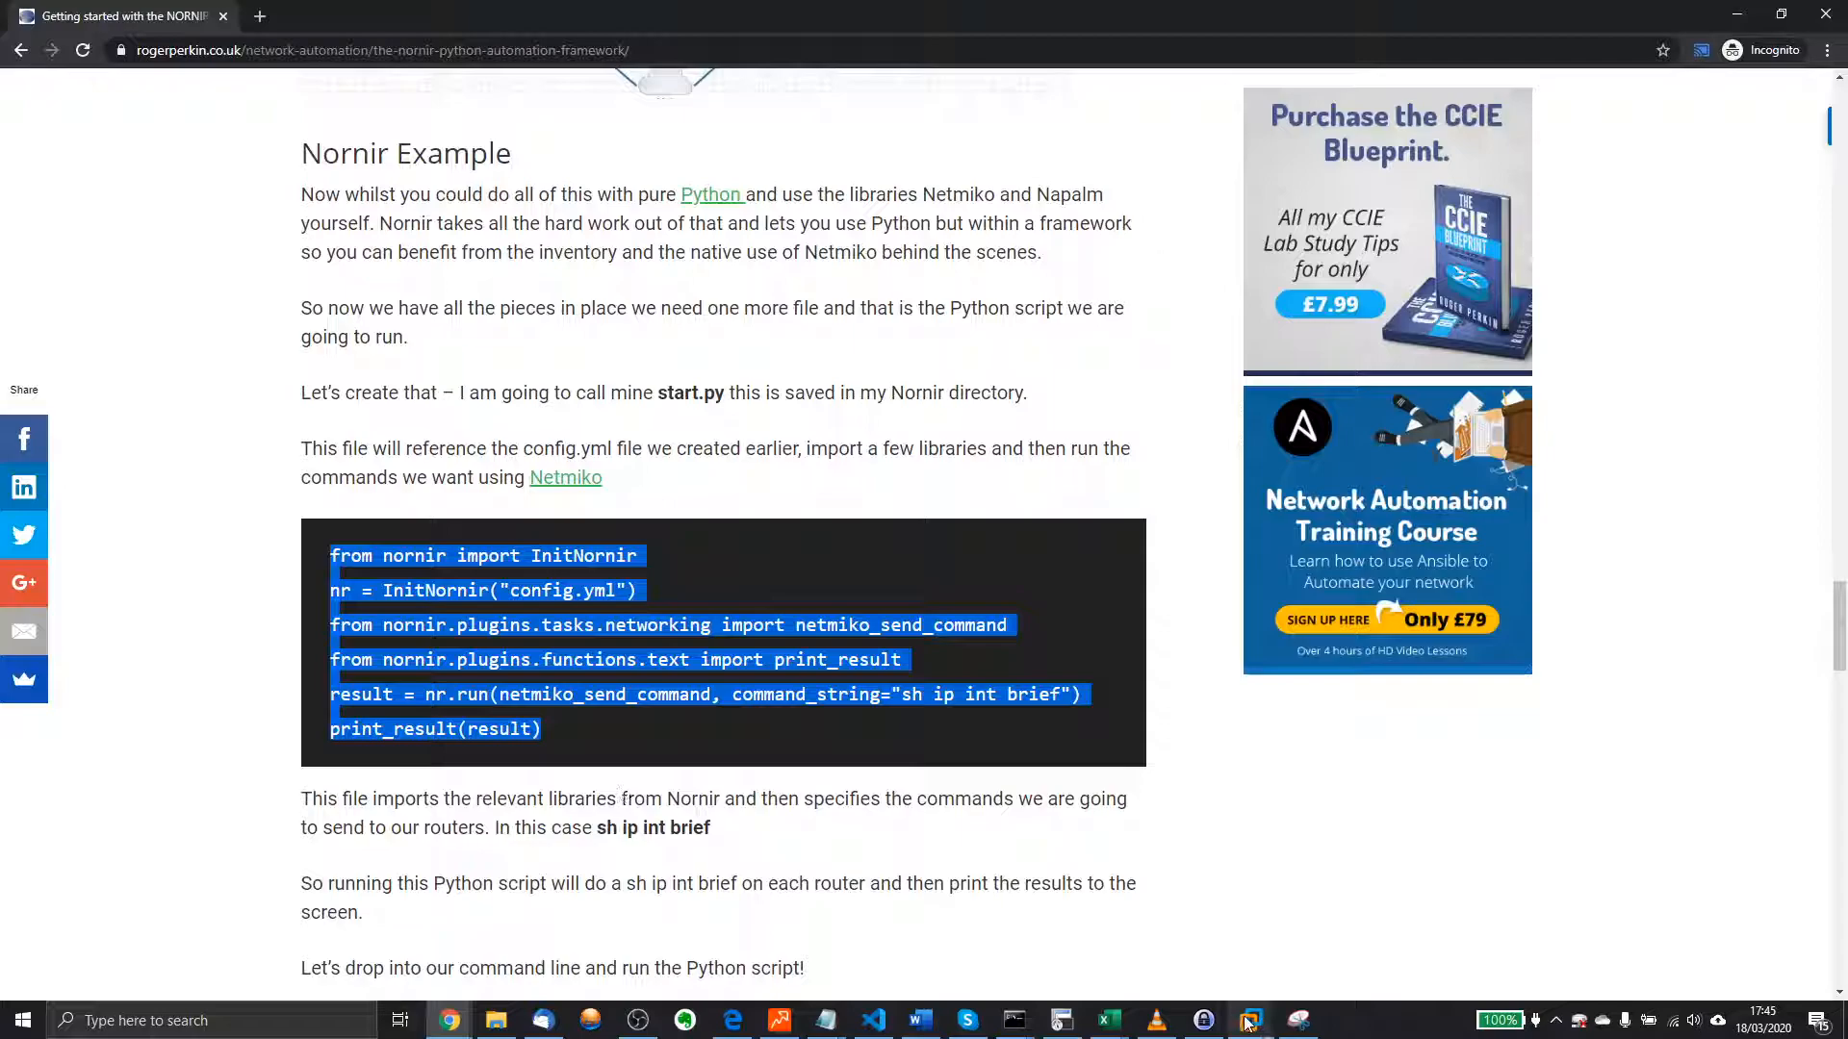
pyautogui.click(1249, 1020)
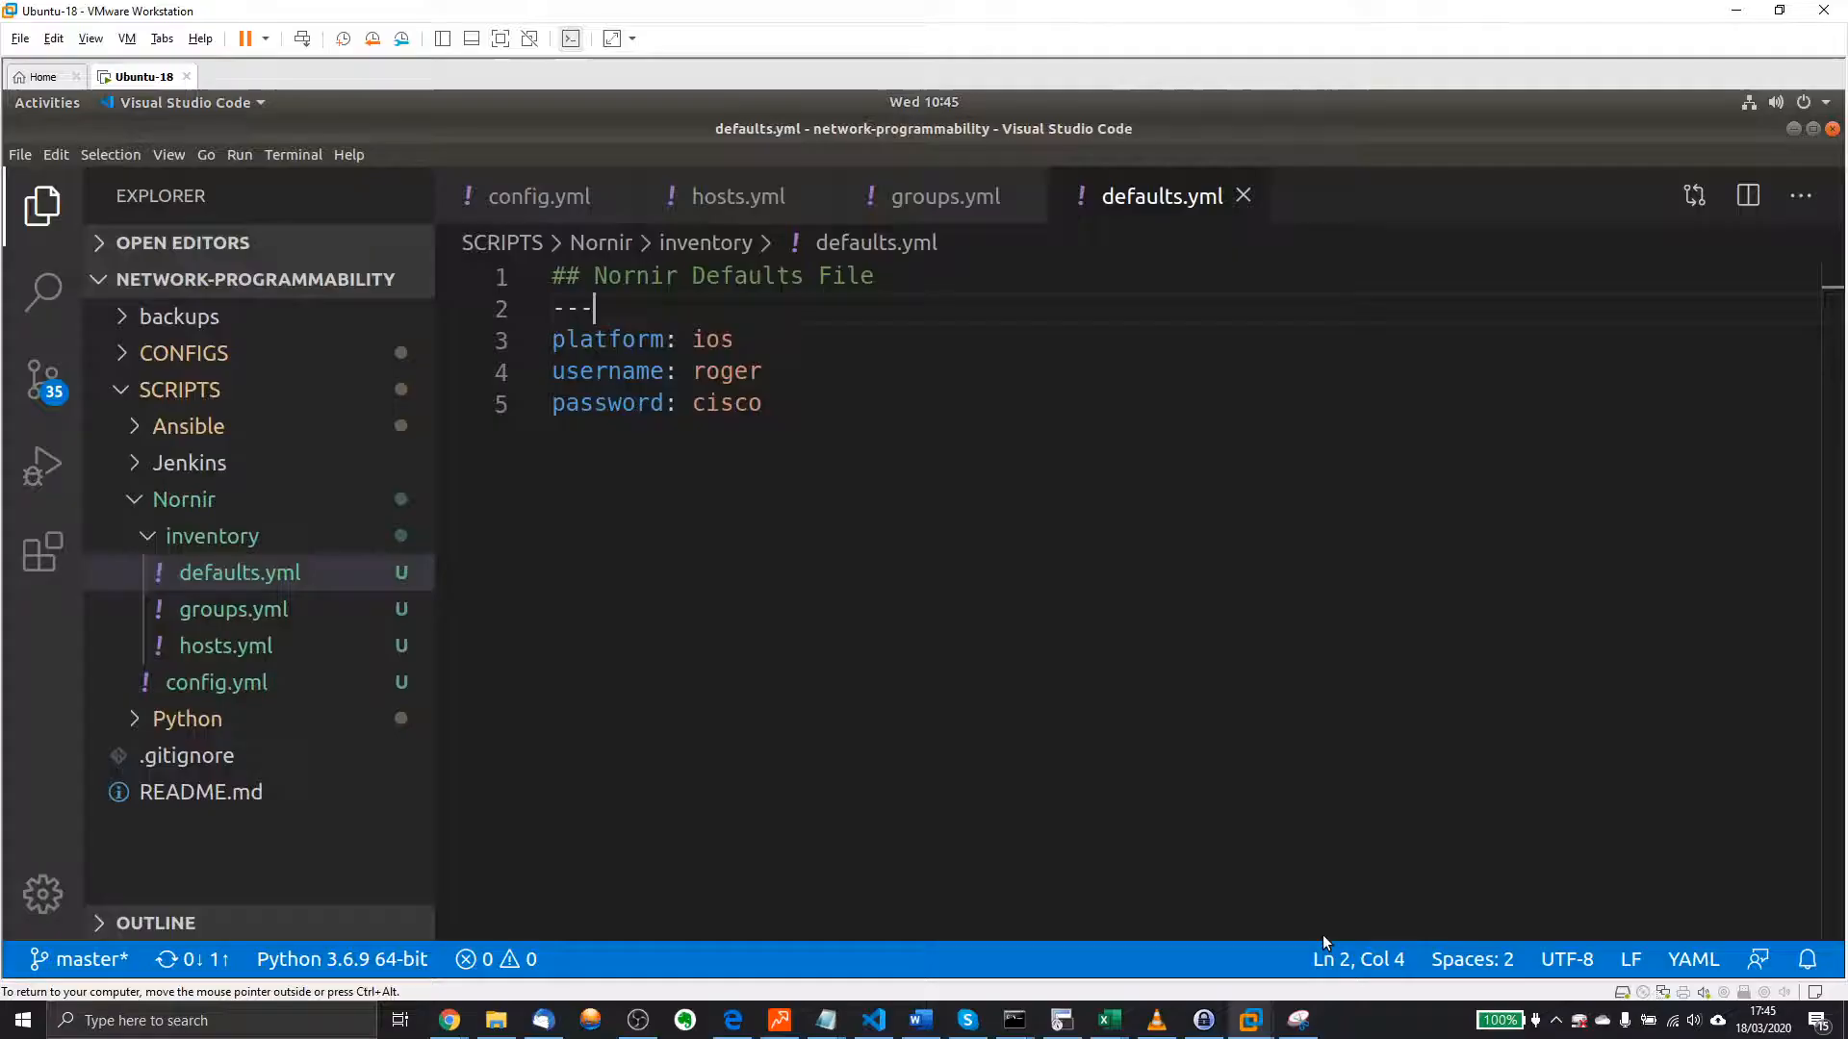
pyautogui.click(183, 498)
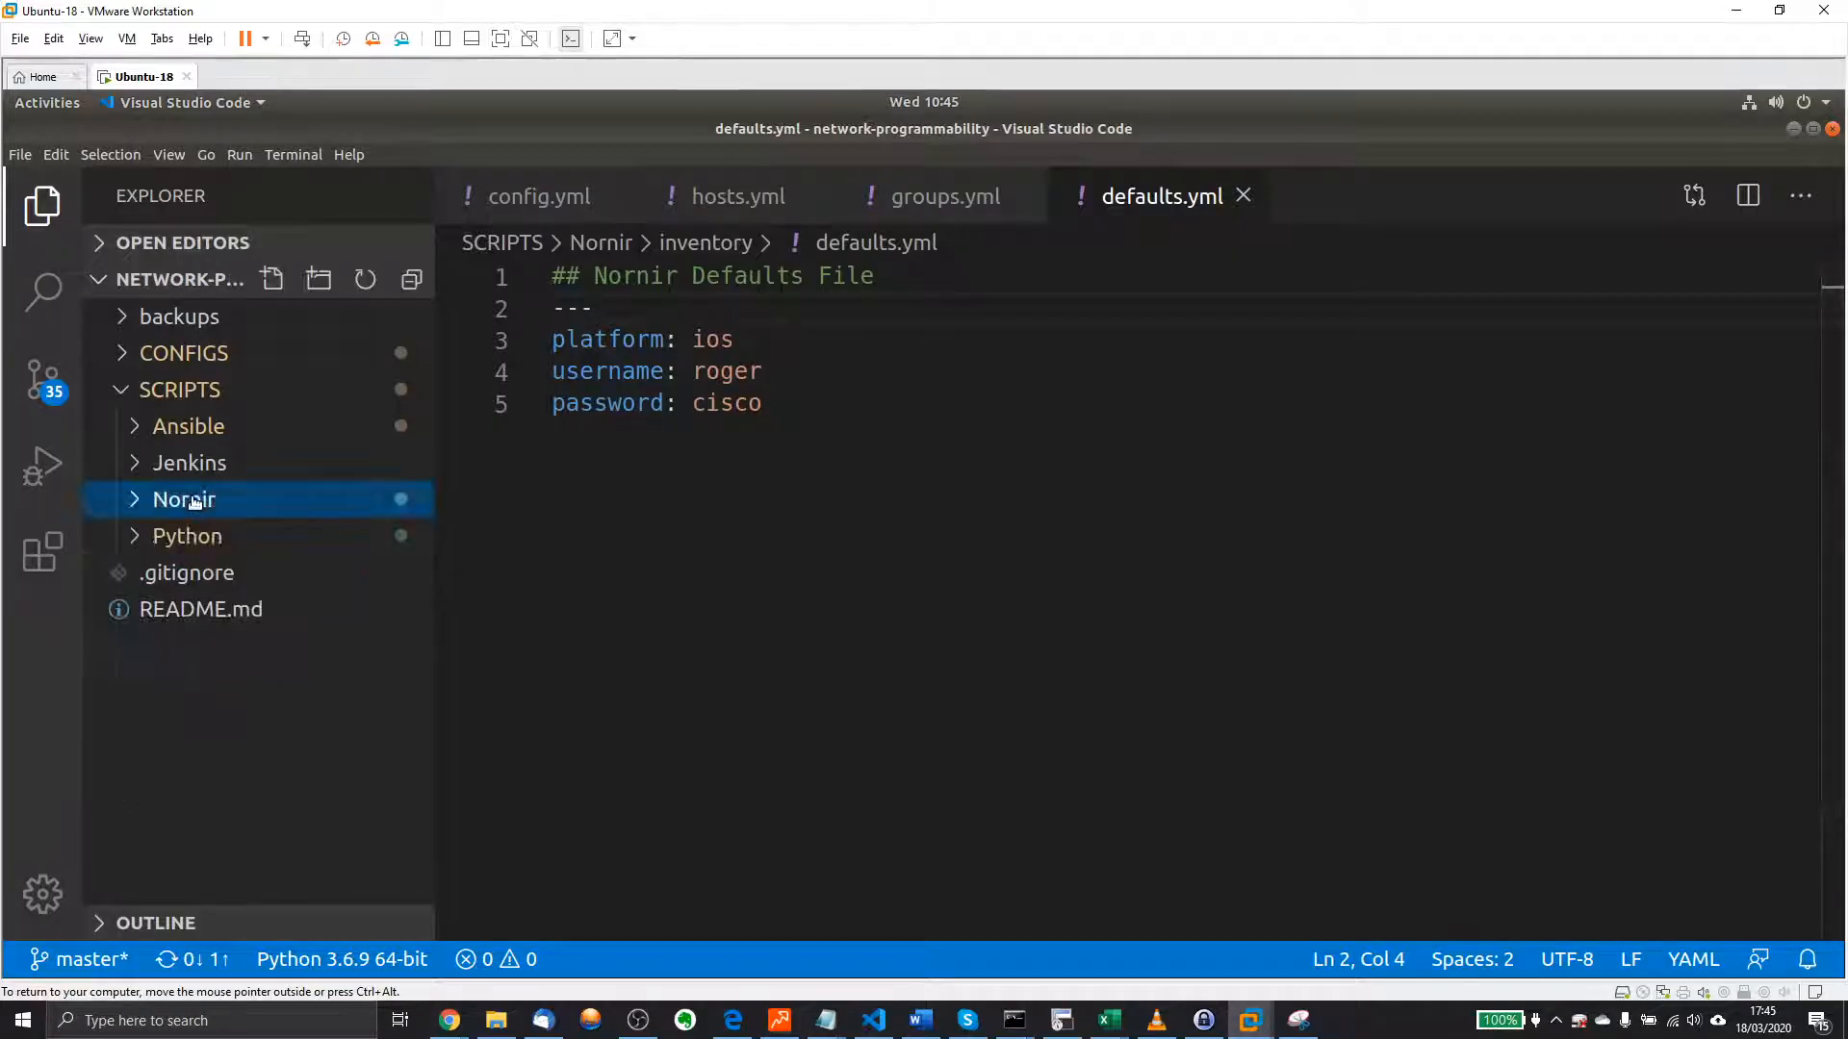
# Create a new start.py file in the Nornir folder, ready for the script
pyautogui.rightClick(184, 499)
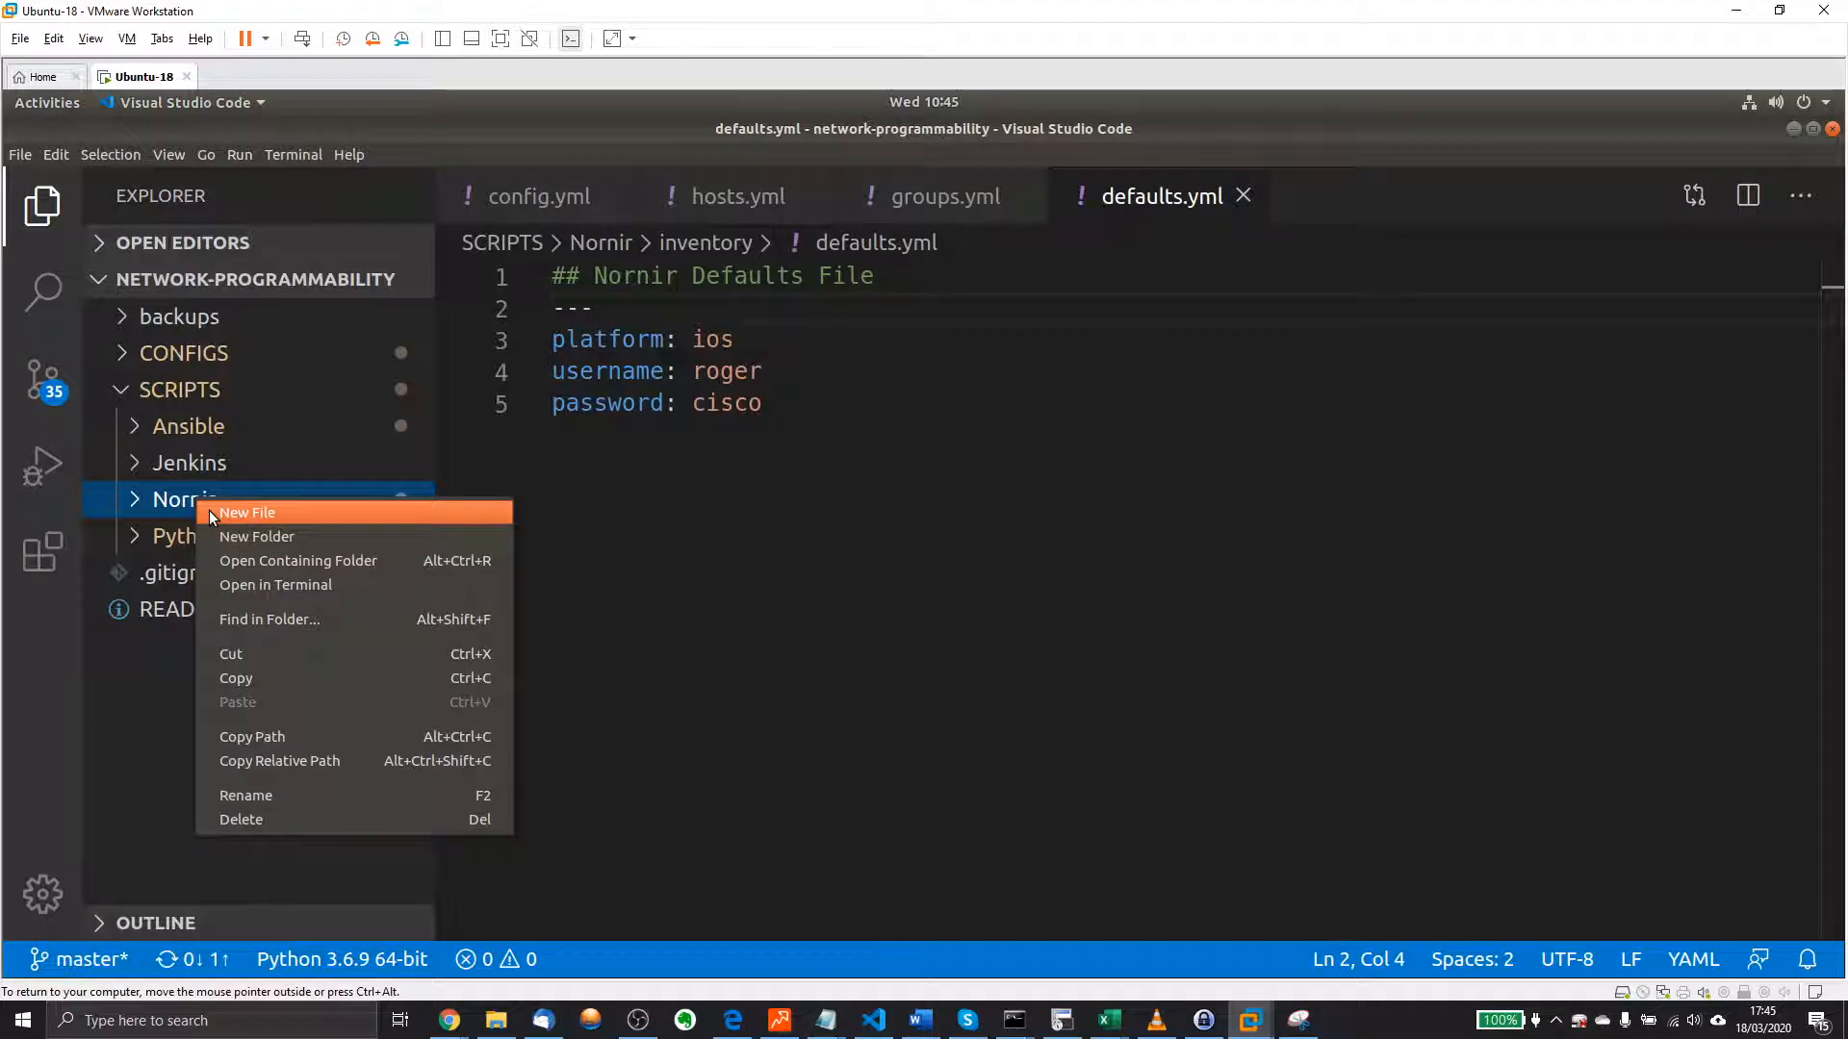
pyautogui.click(247, 513)
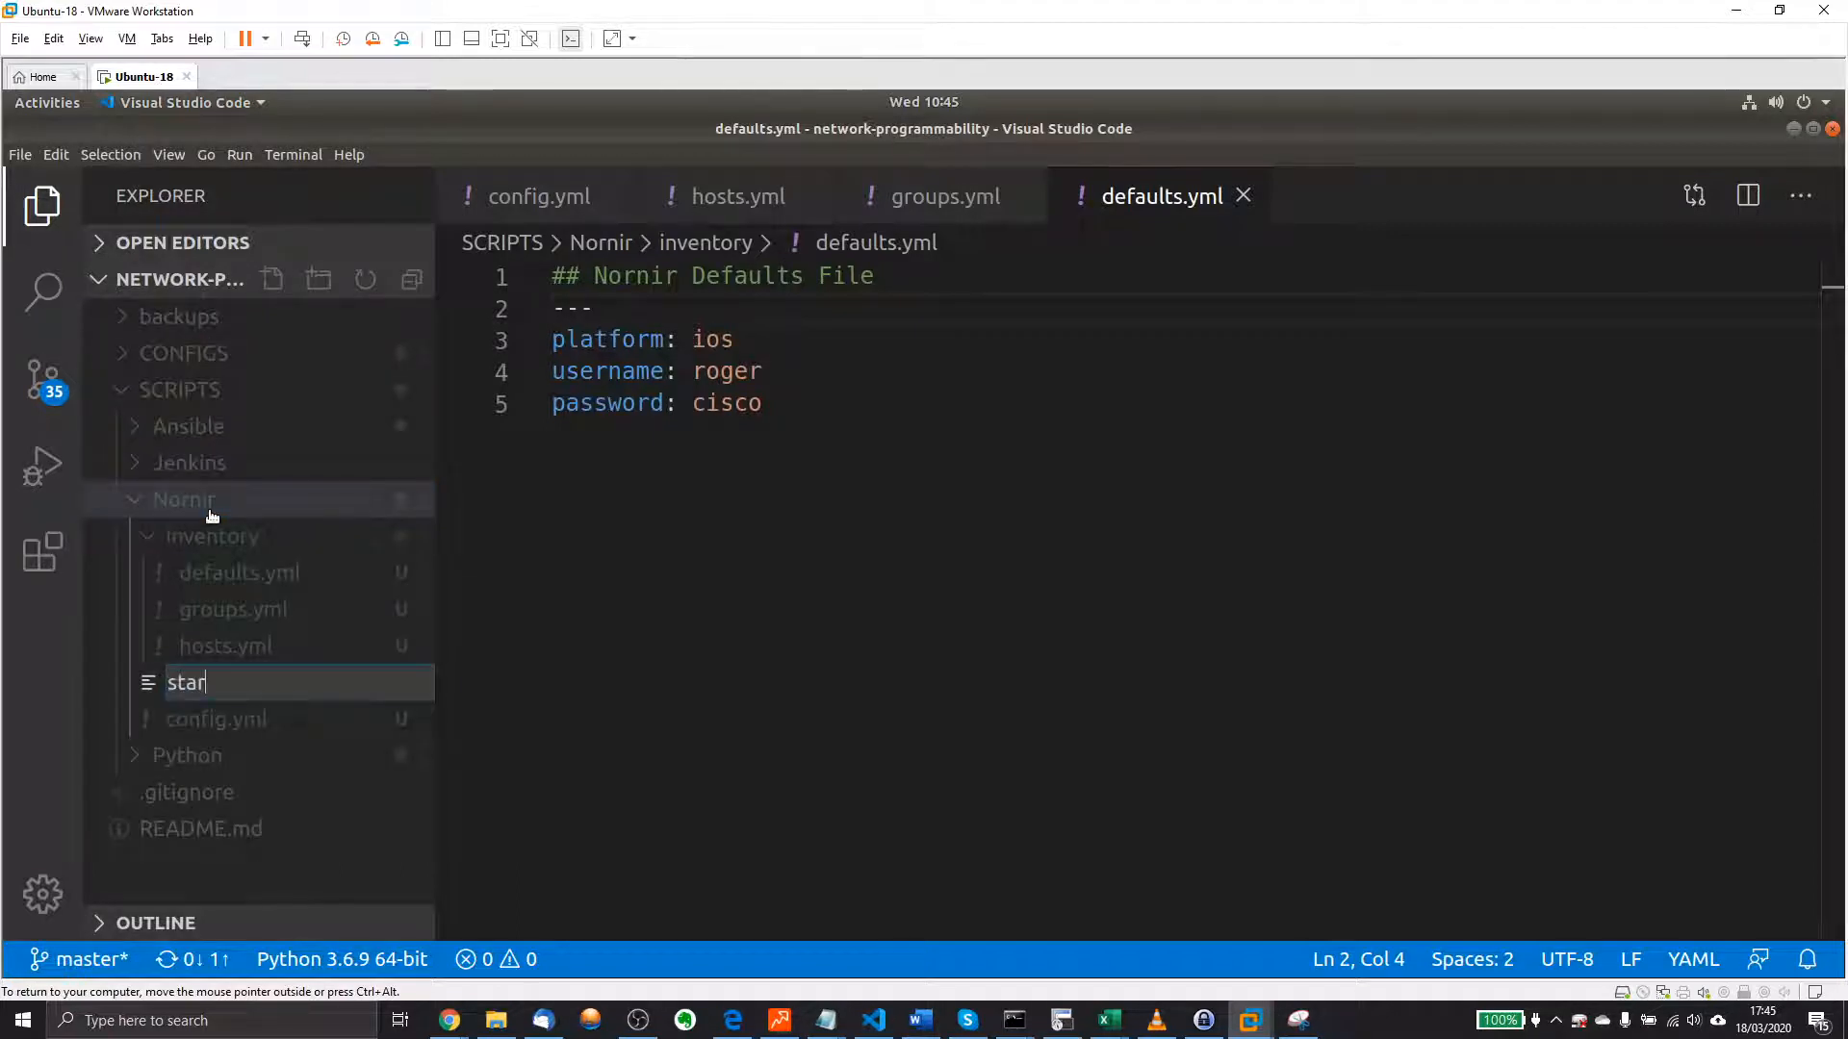
pyautogui.press('Return')
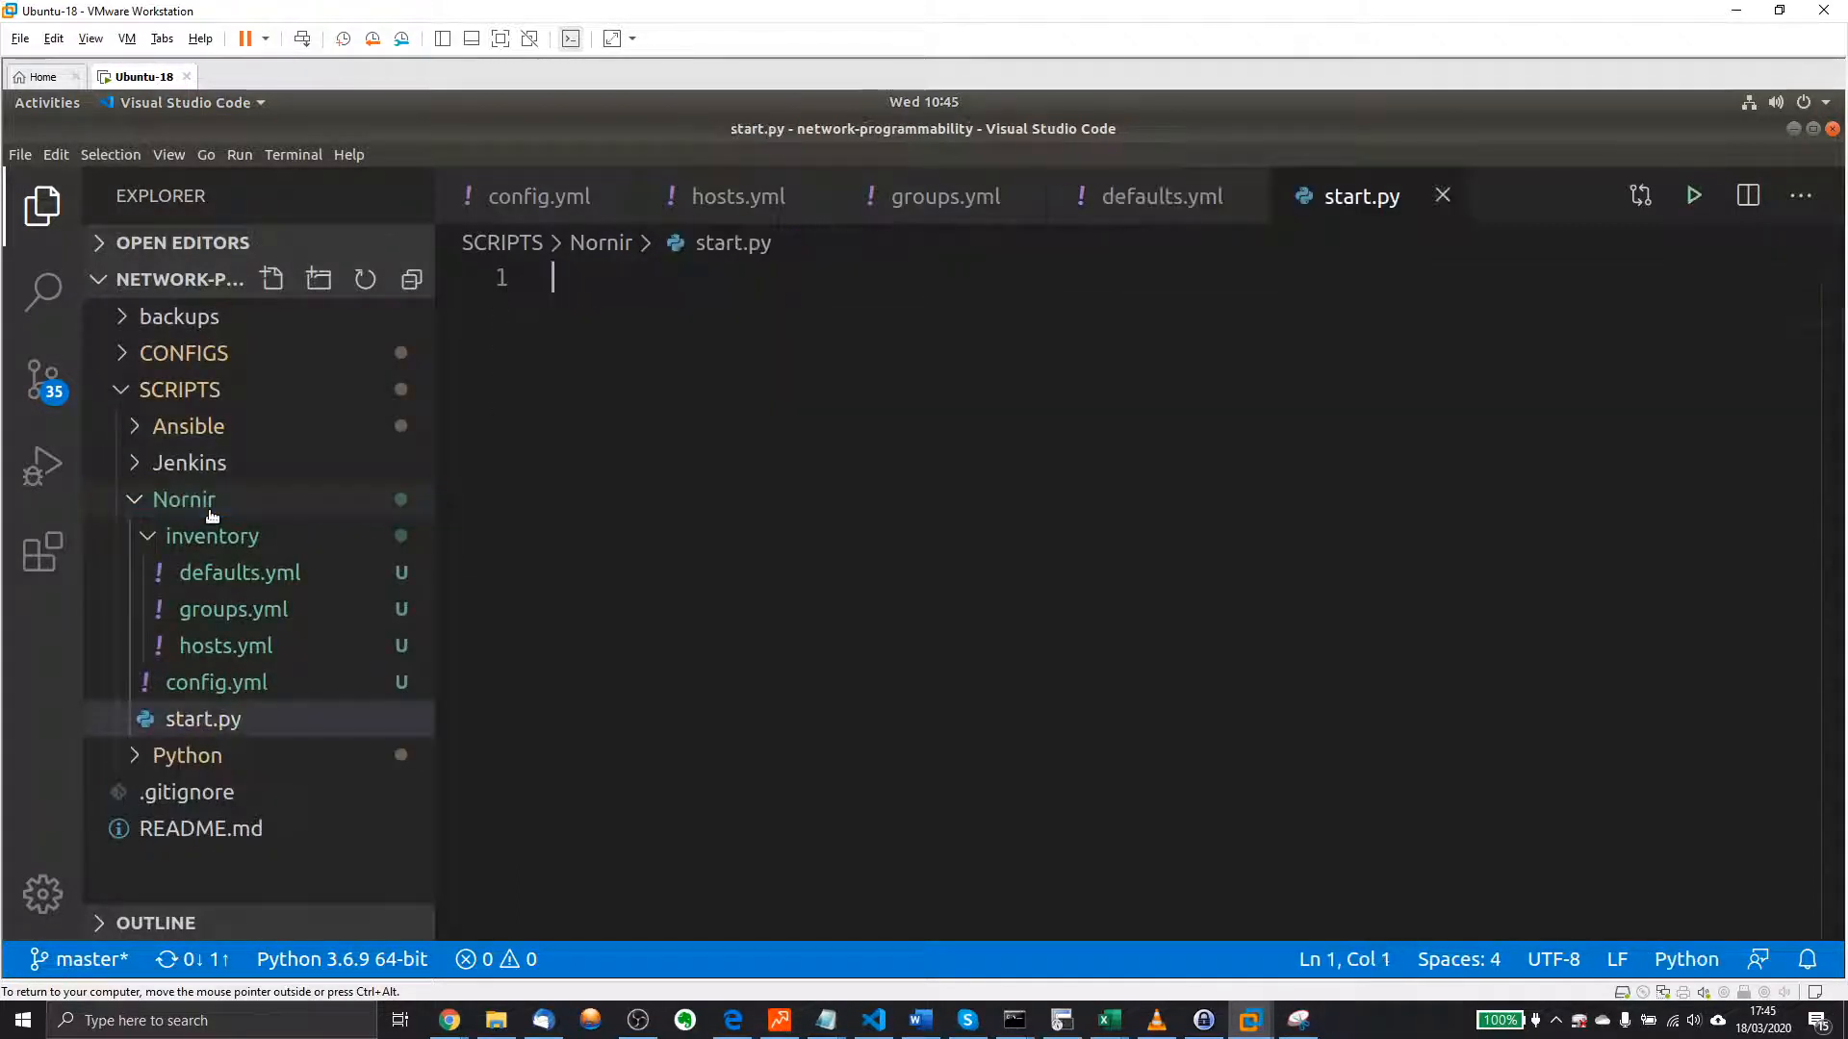
pyautogui.rightClick(634, 374)
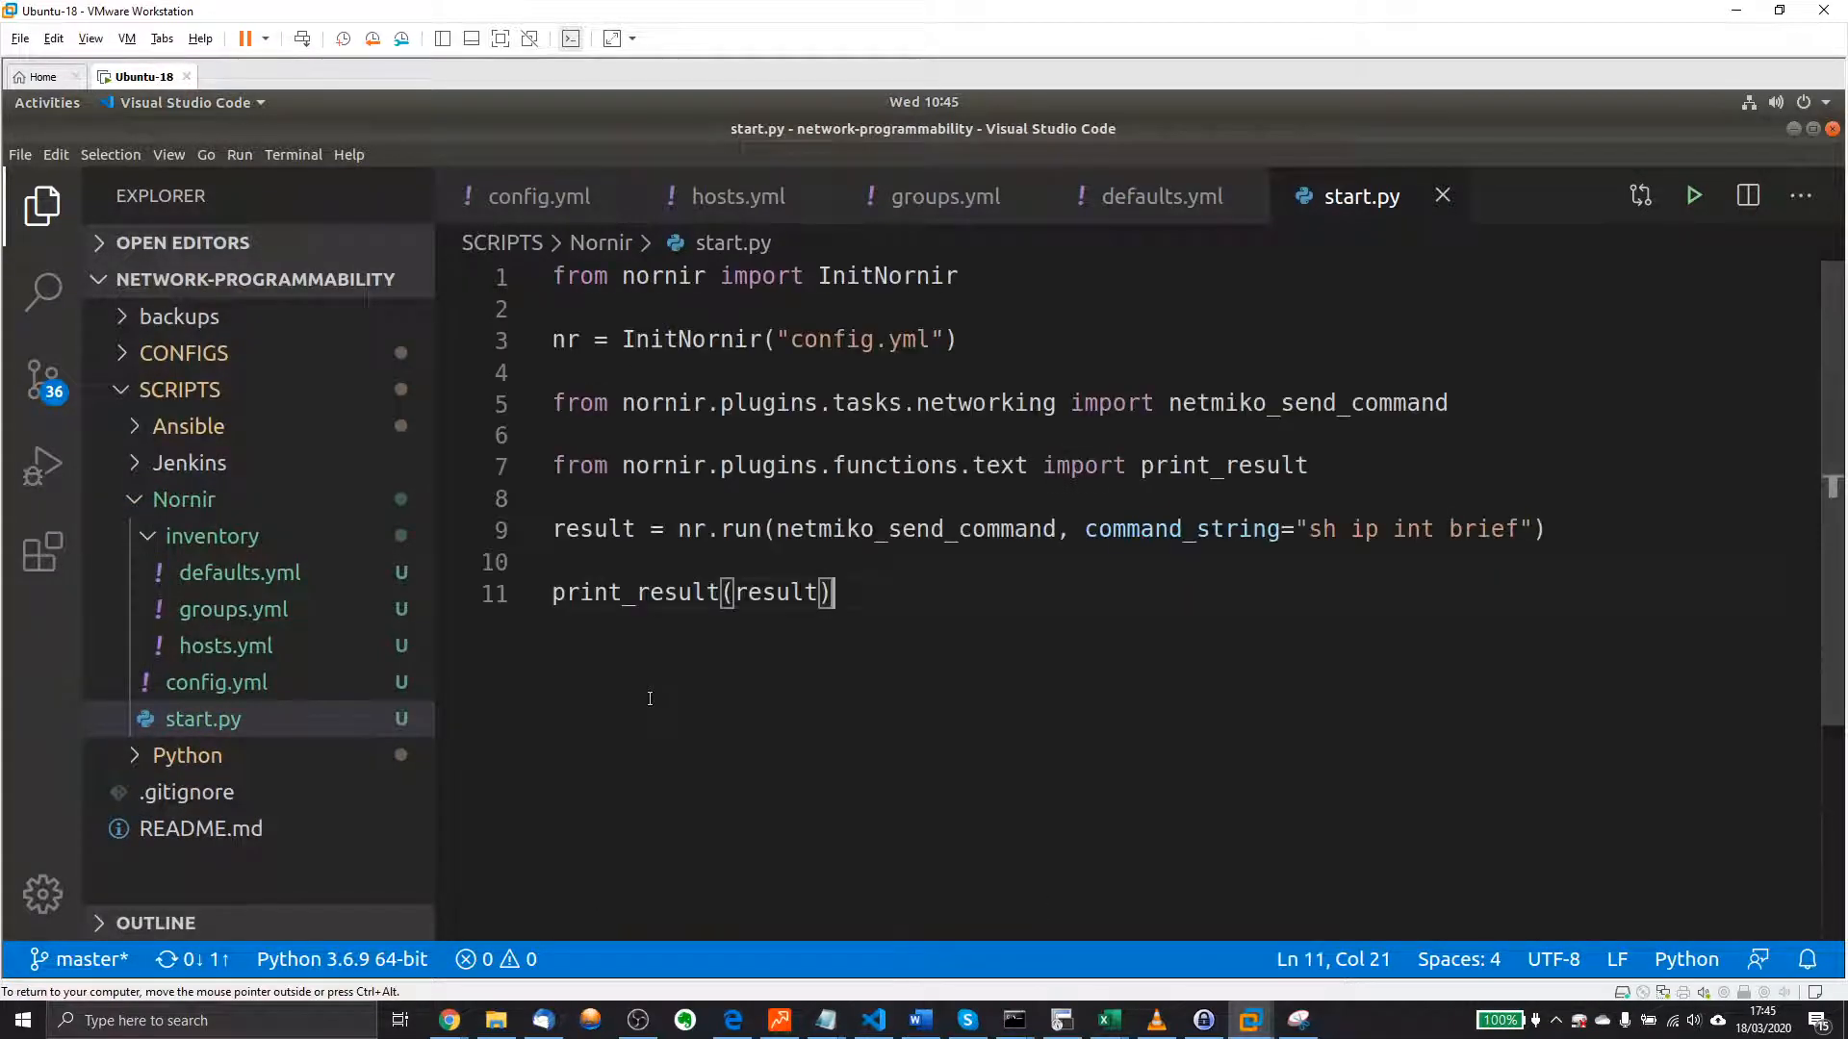
pyautogui.moveTo(634, 593)
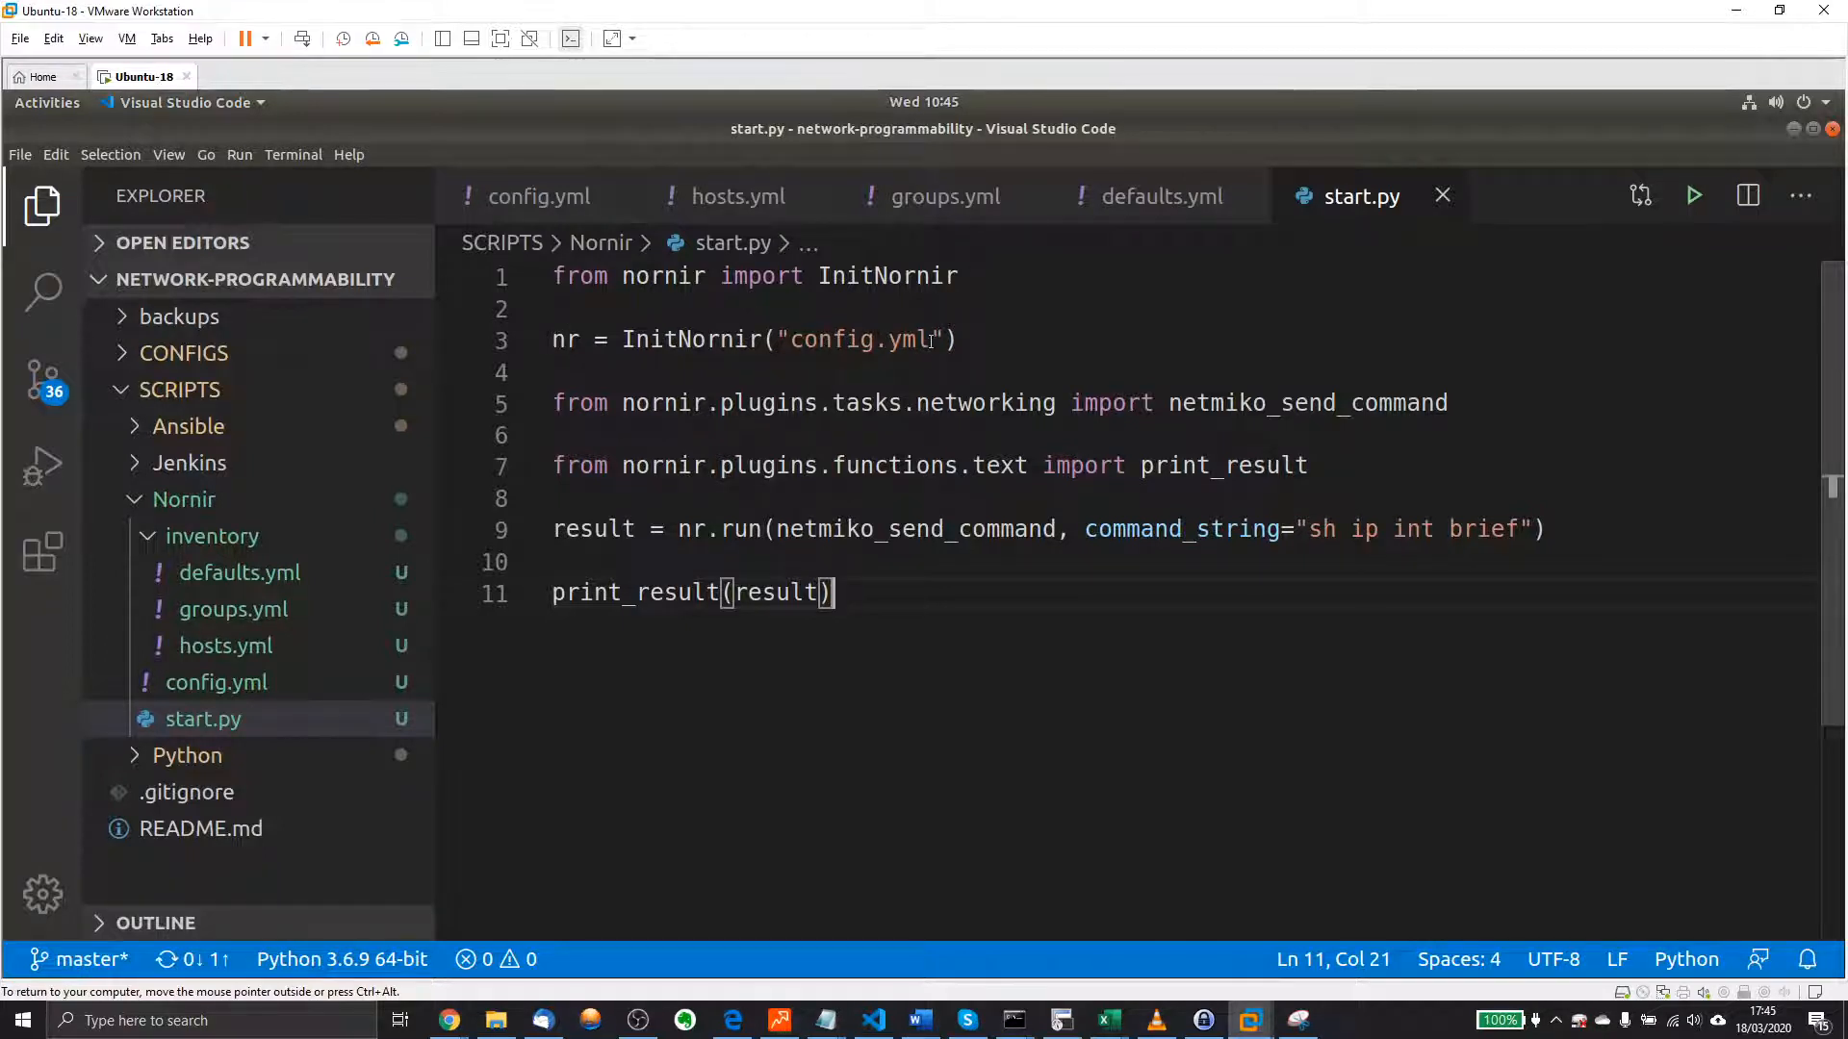
pyautogui.moveTo(216, 682)
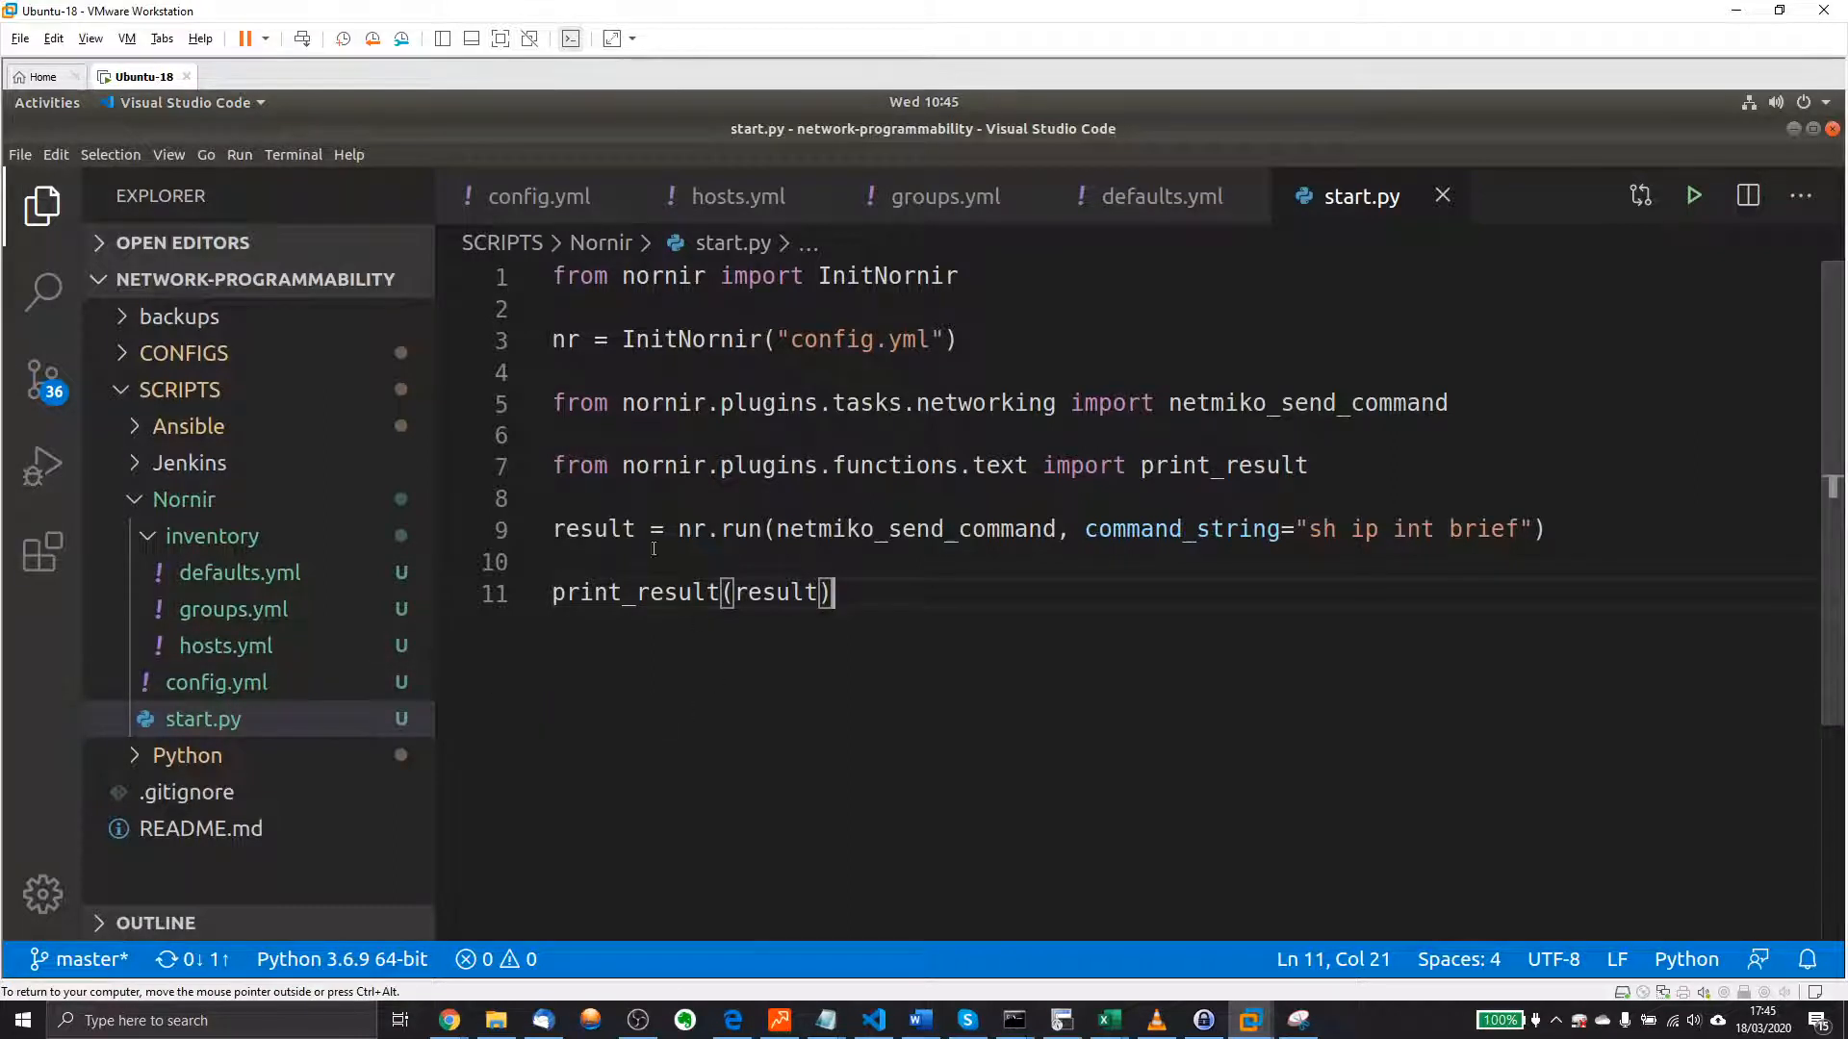
# Remove the blank line so start.py's two plugin import lines sit consecutively
pyautogui.click(571, 436)
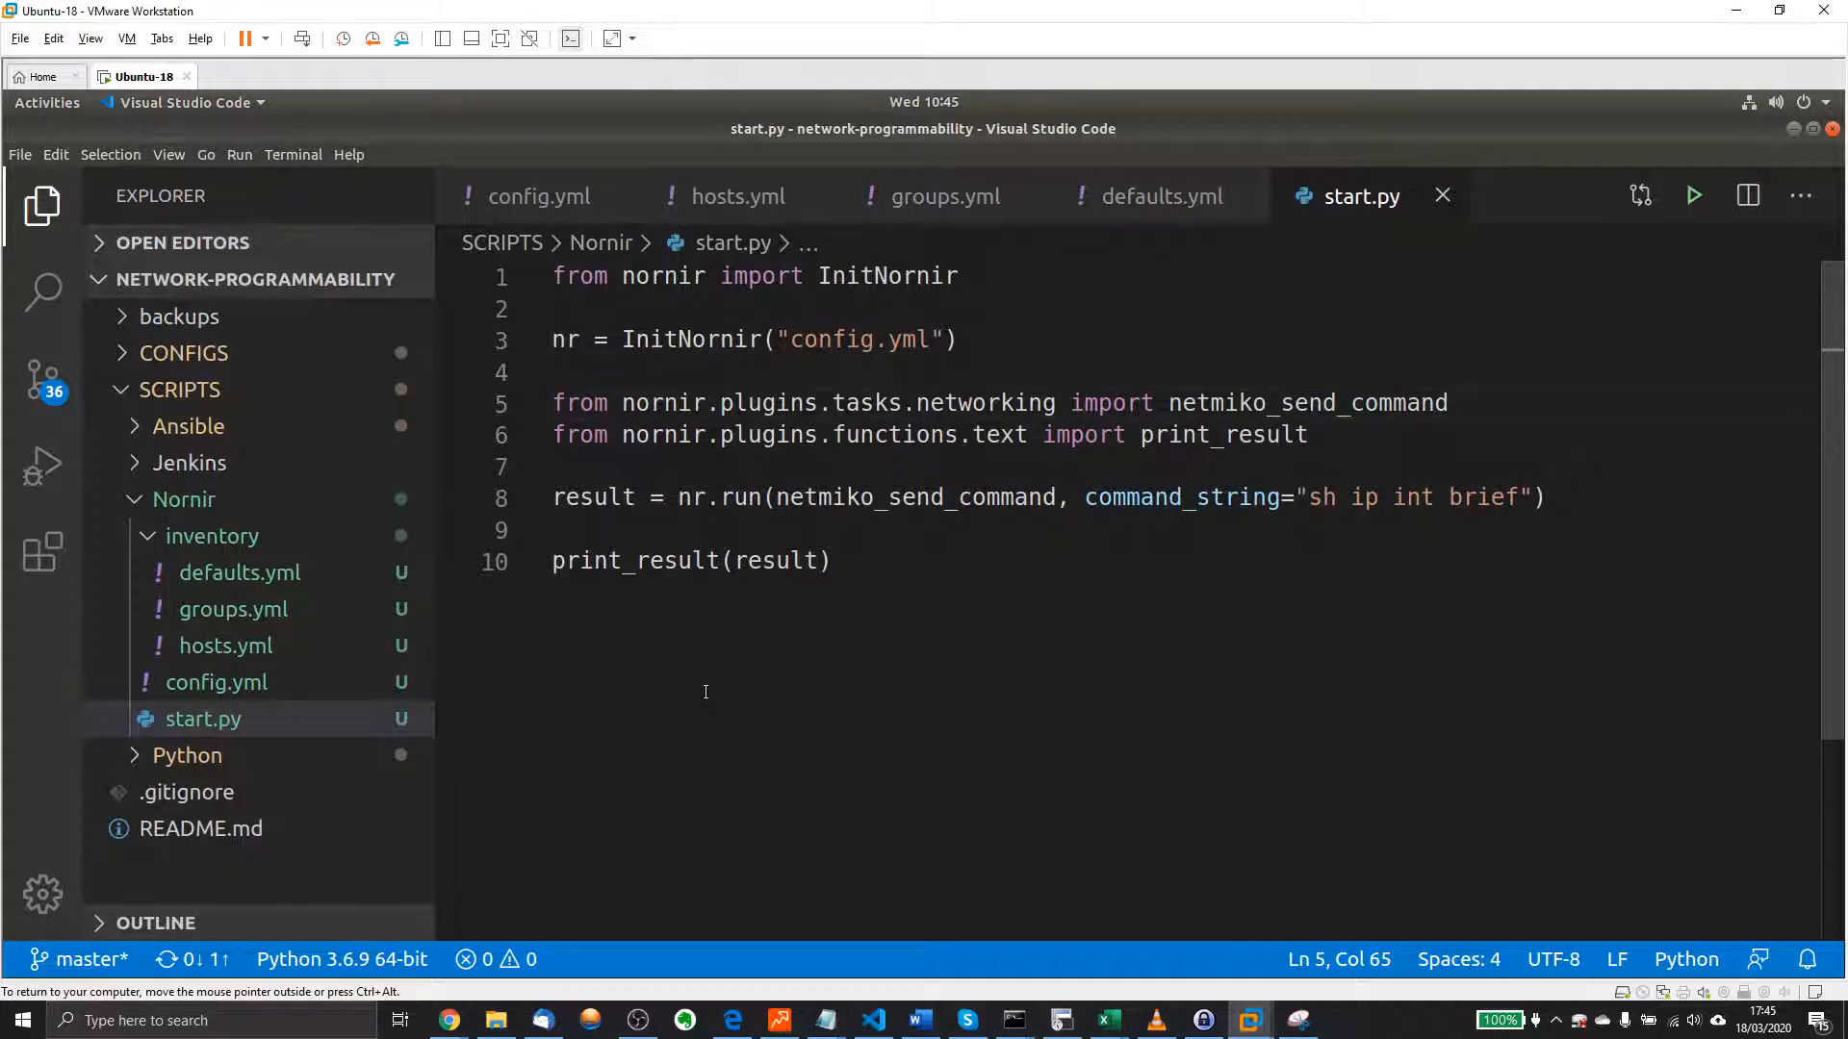
pyautogui.click(1448, 403)
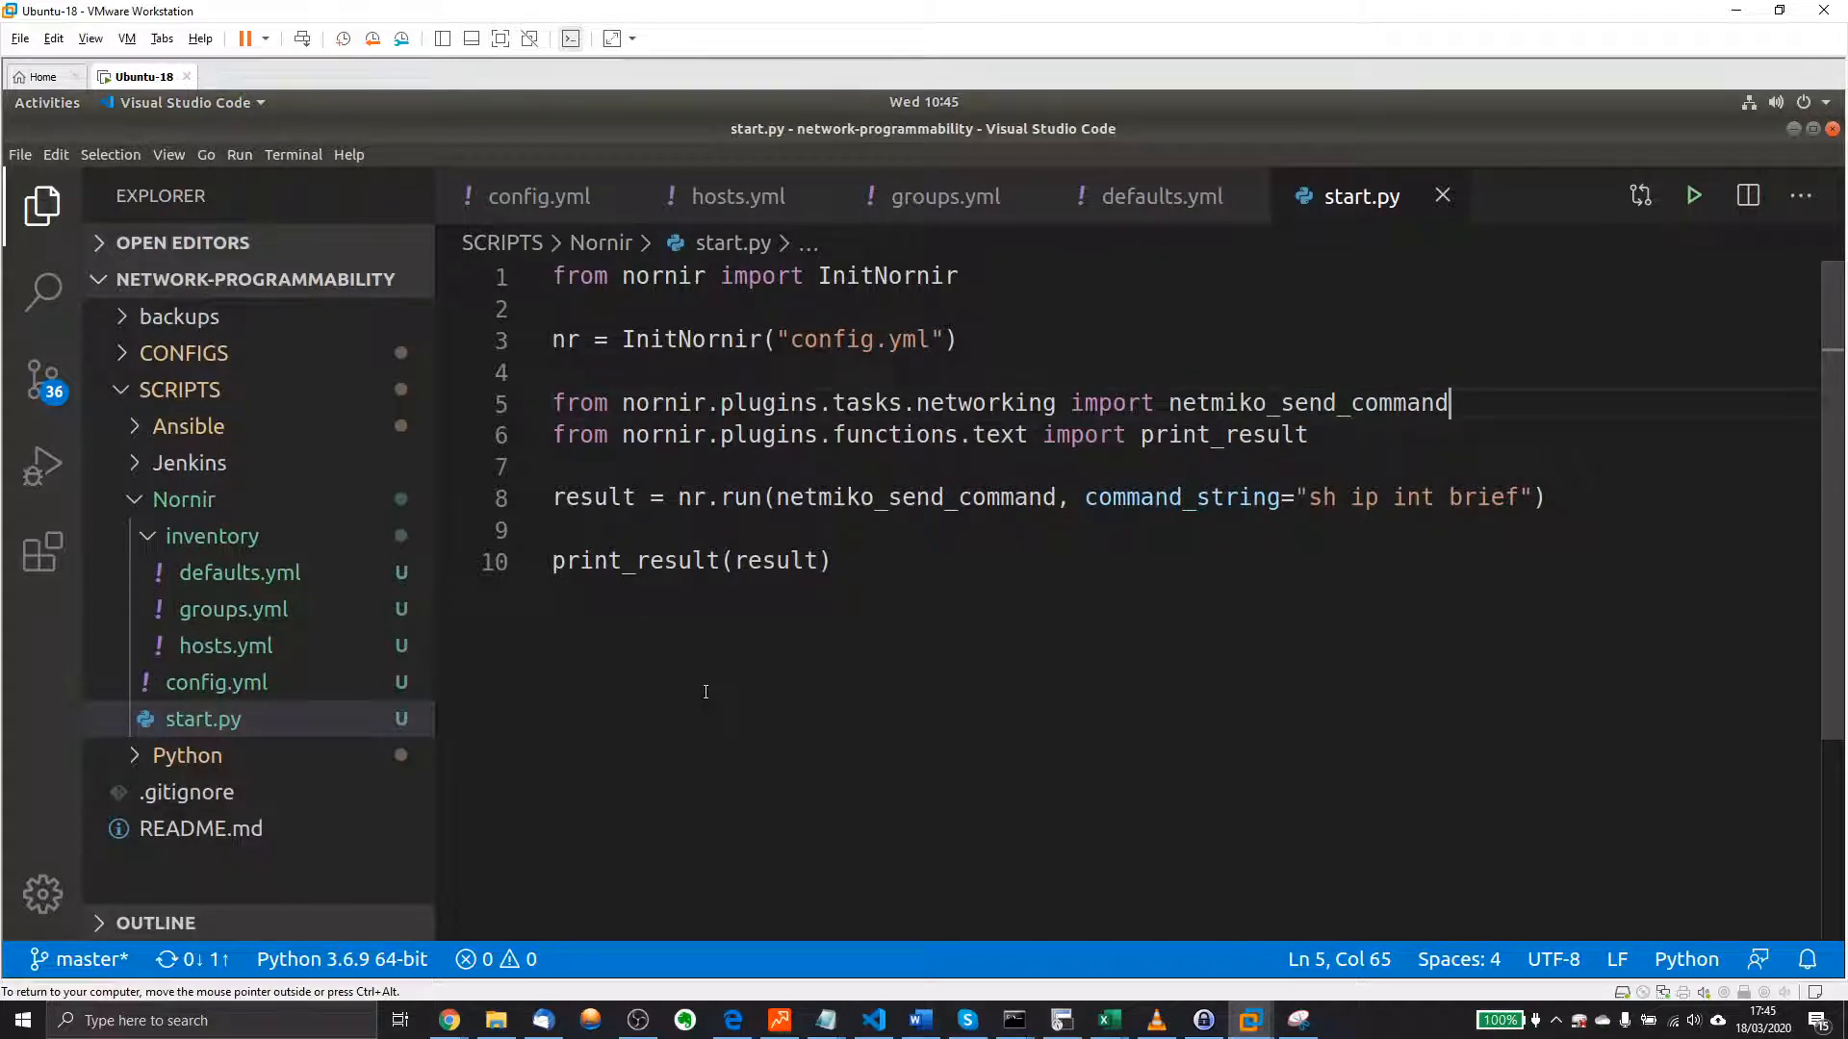
pyautogui.moveTo(1323, 448)
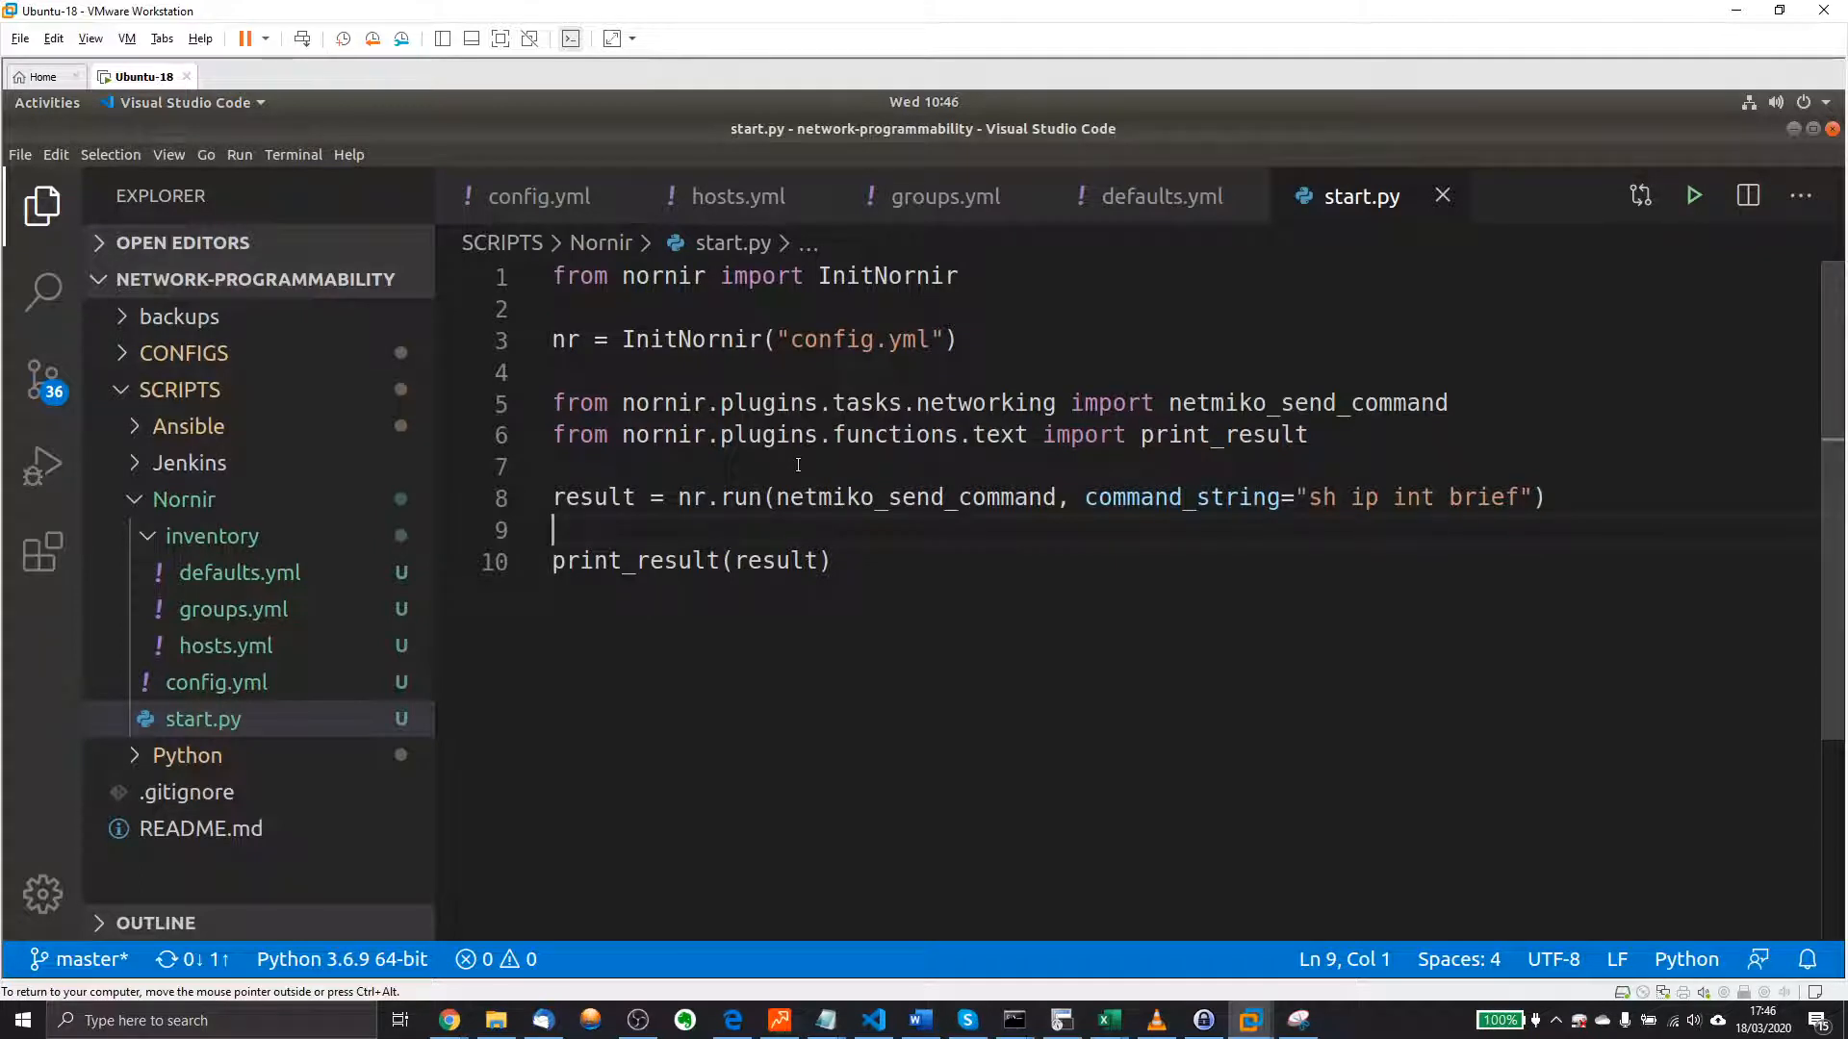
pyautogui.moveTo(1068, 934)
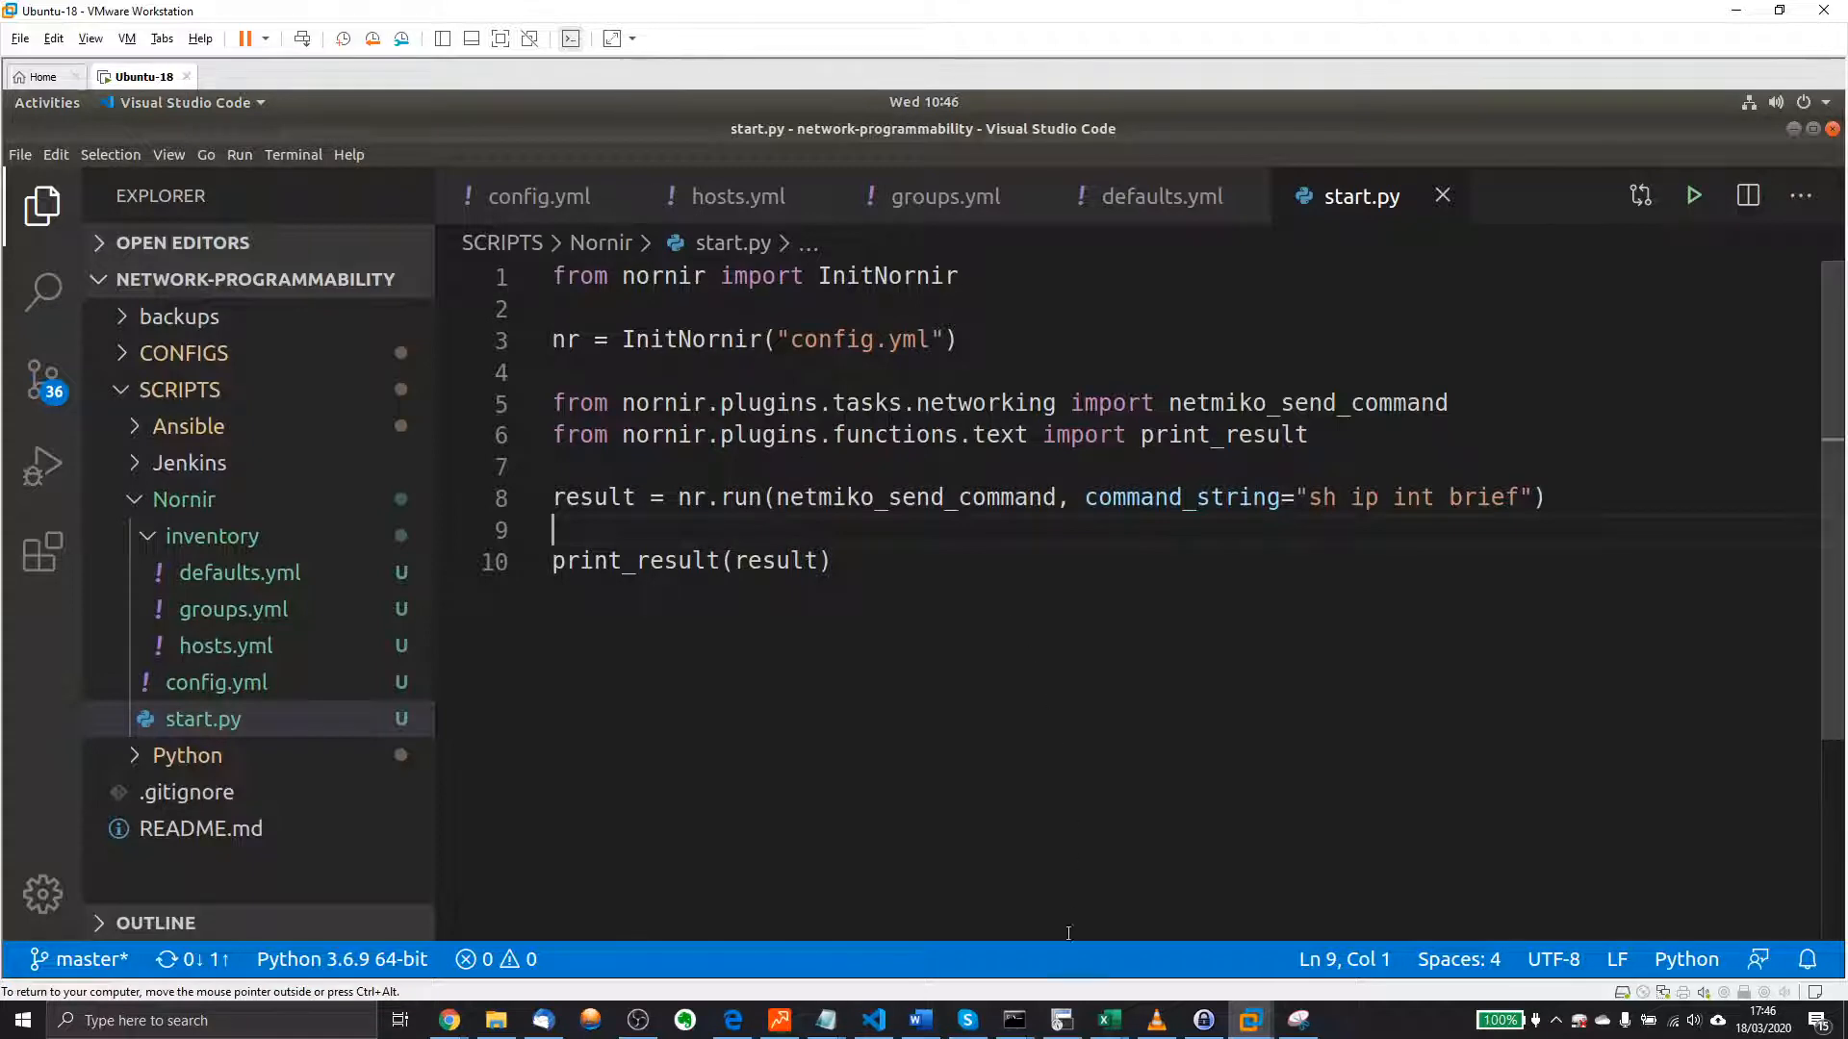
# Run 'sh ip int brief' in SecureCRT's CSR-1 session, then return to start.py
pyautogui.click(1060, 1020)
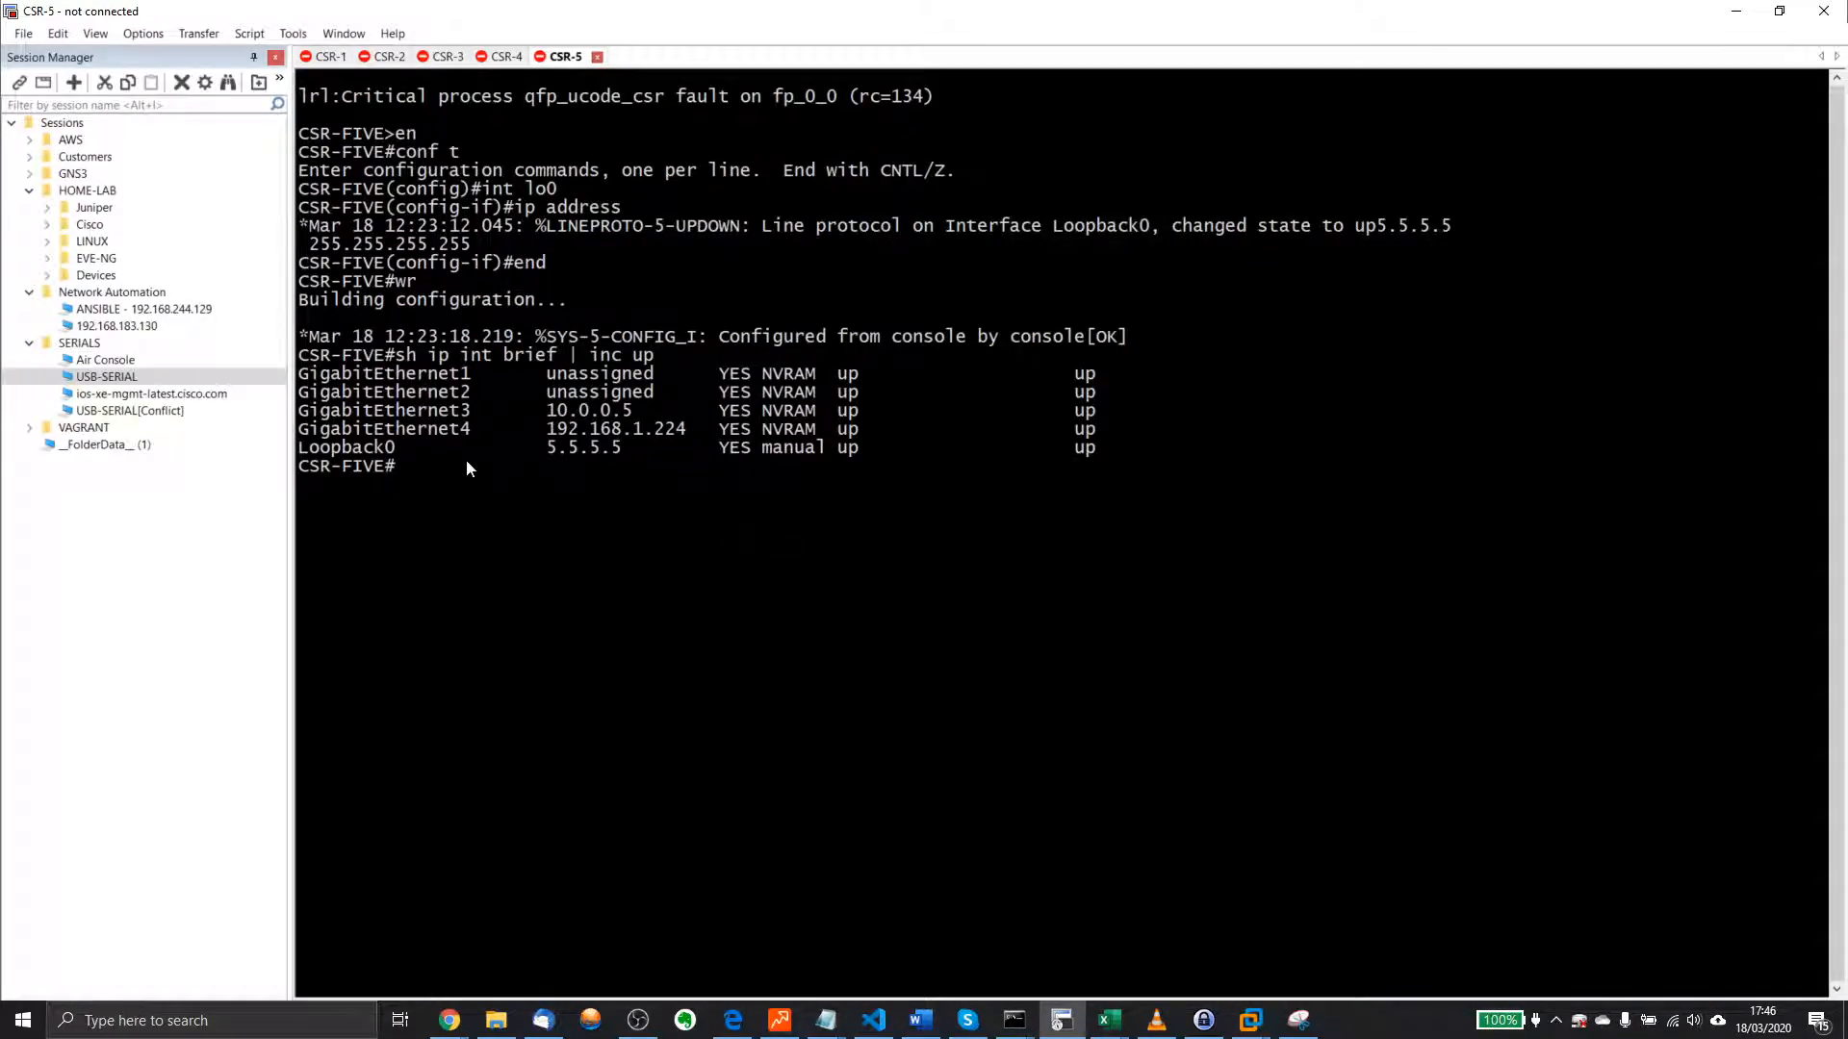
pyautogui.moveTo(612, 528)
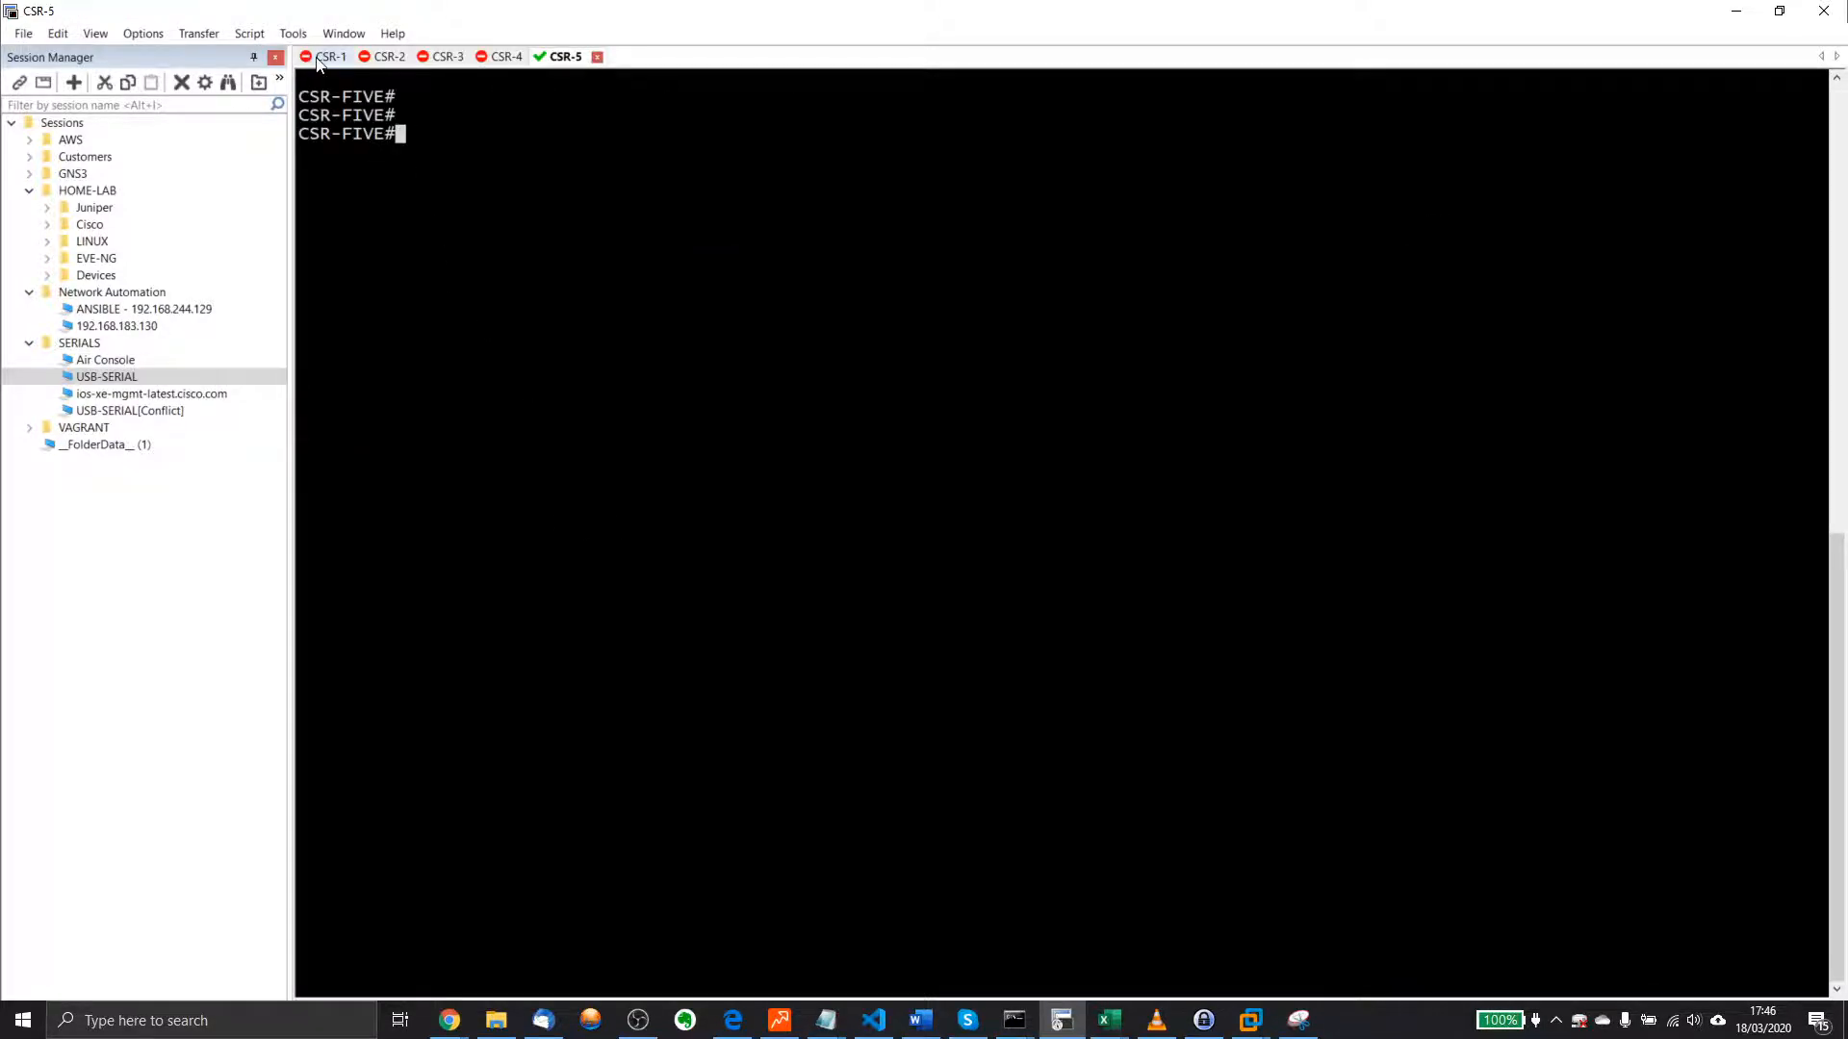
pyautogui.click(330, 56)
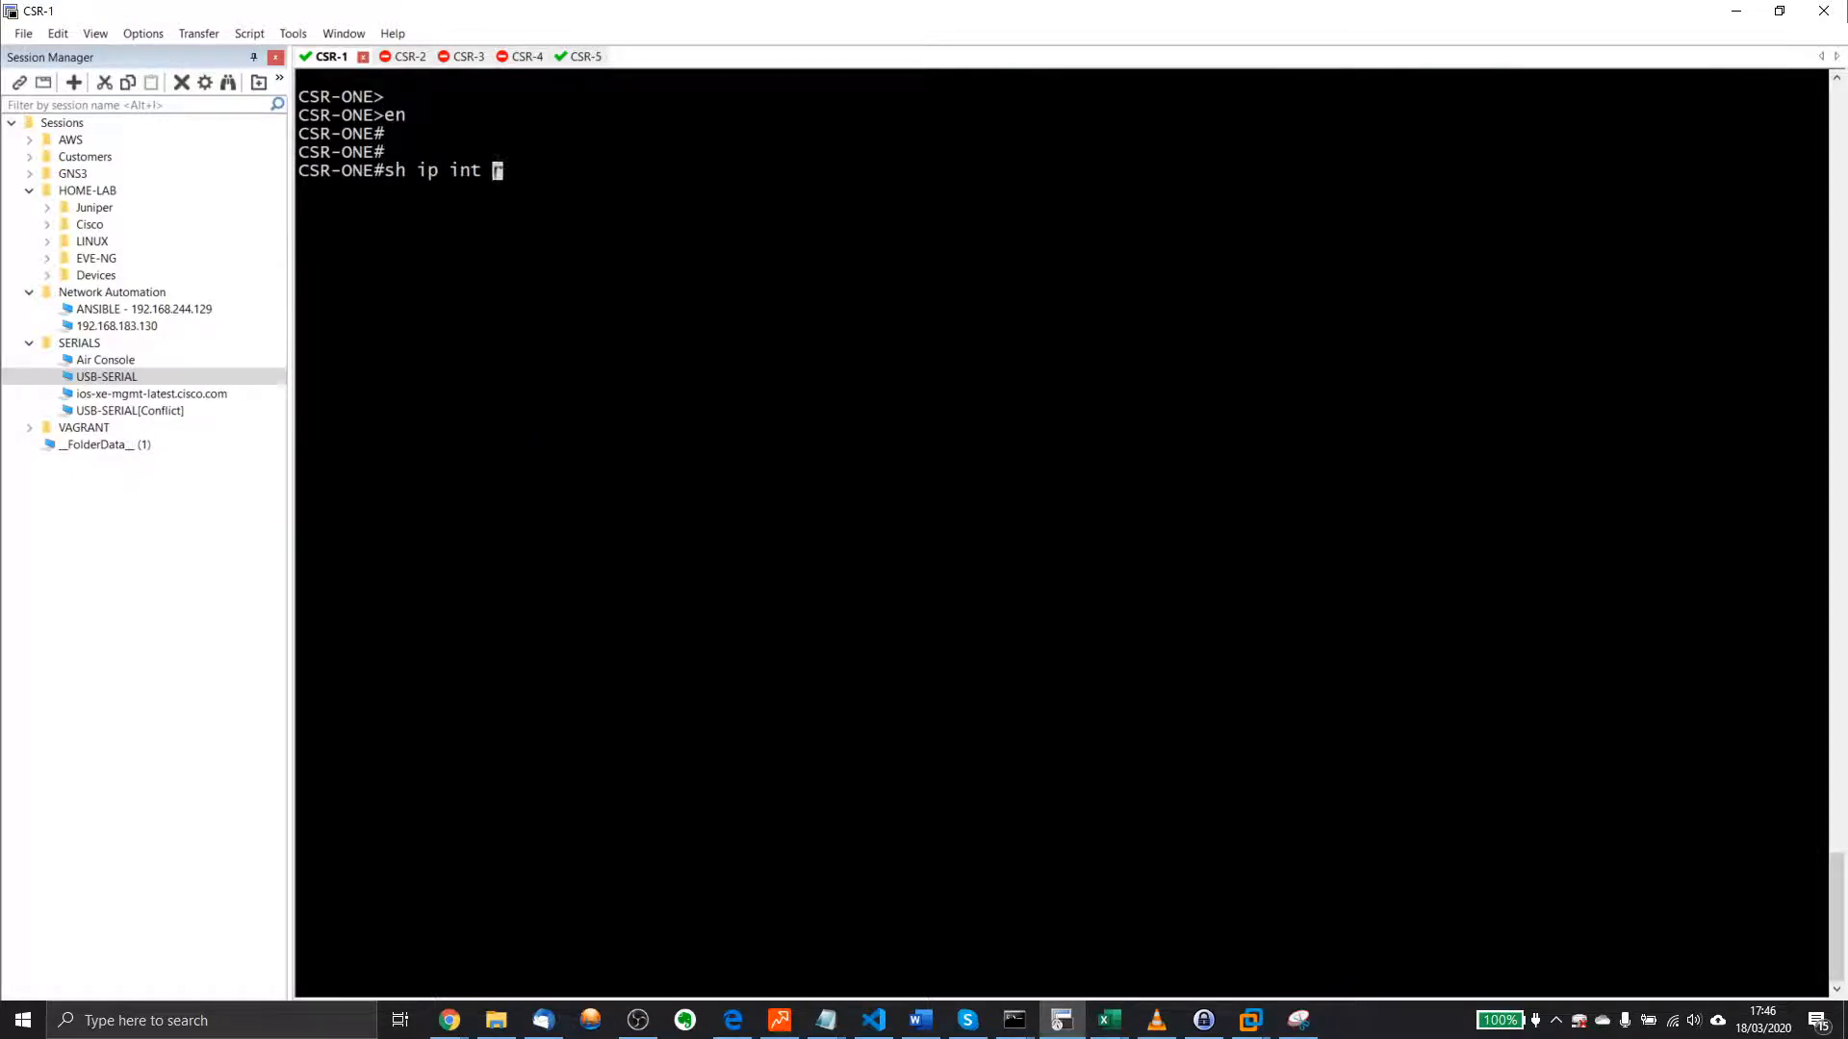
pyautogui.press('Return')
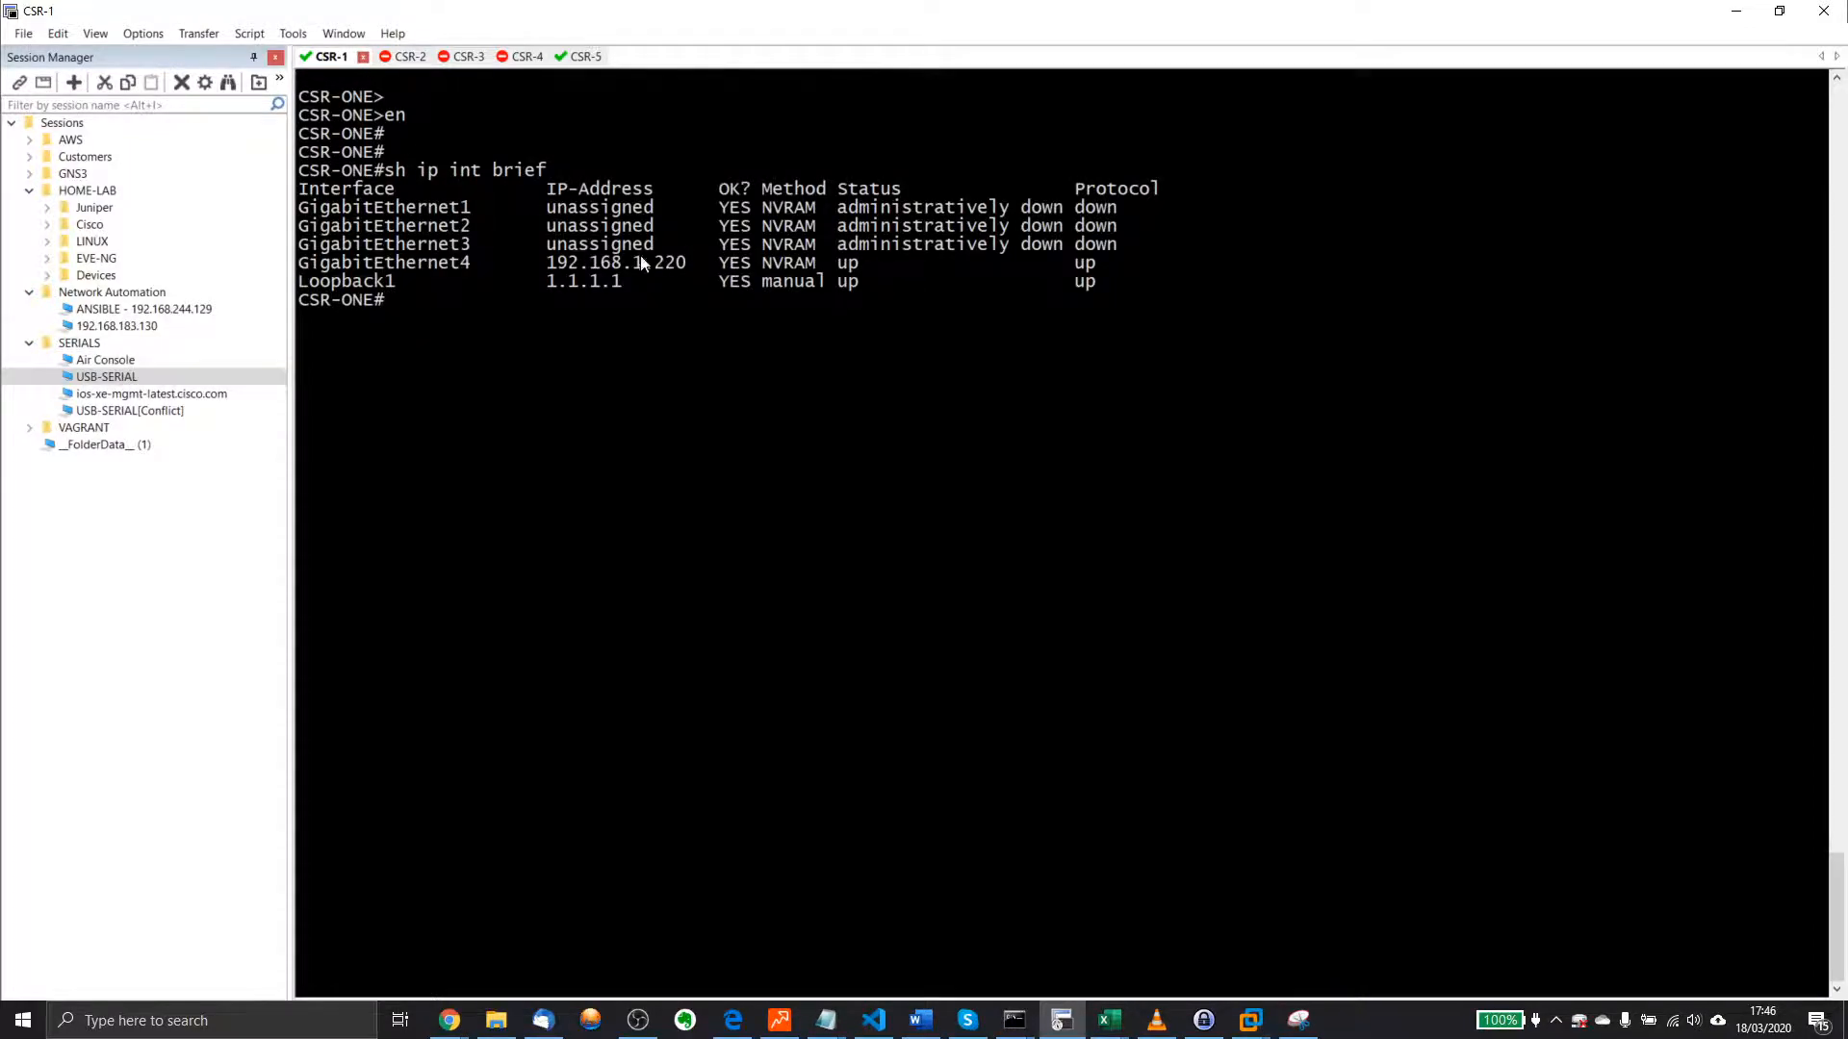
pyautogui.click(398, 56)
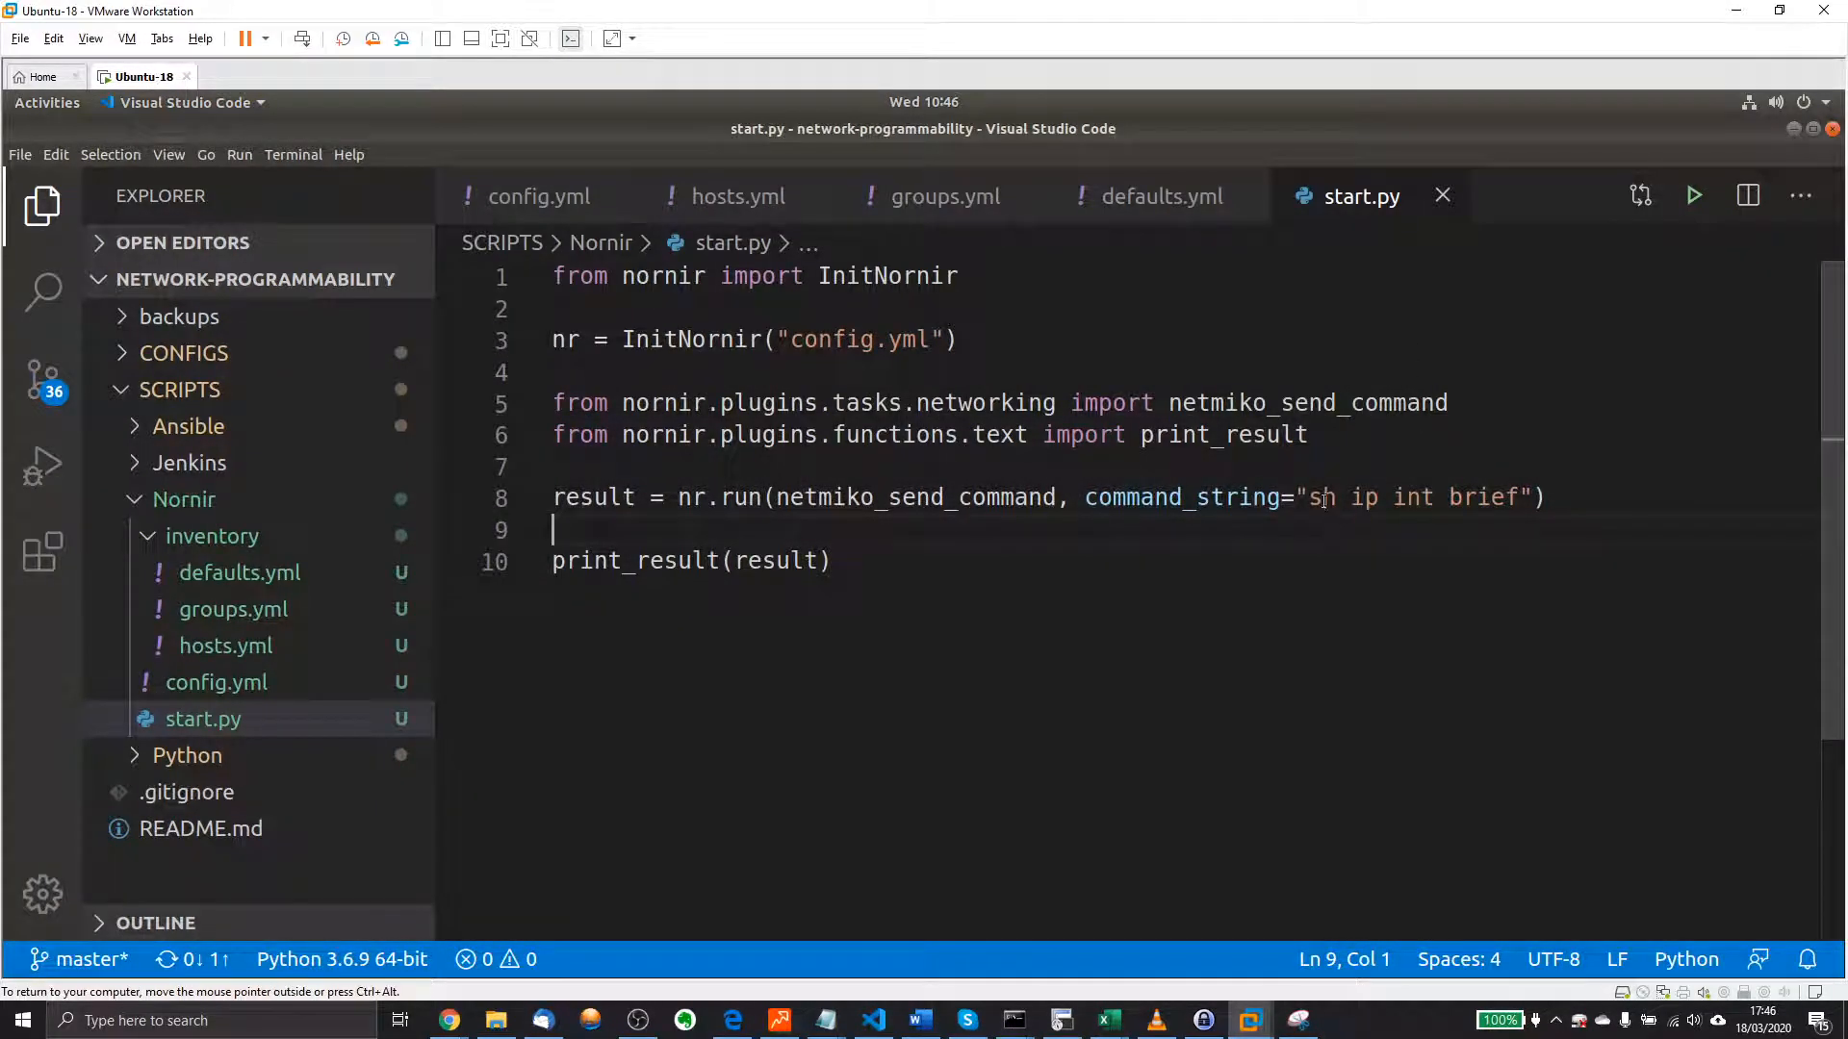
pyautogui.moveTo(746, 695)
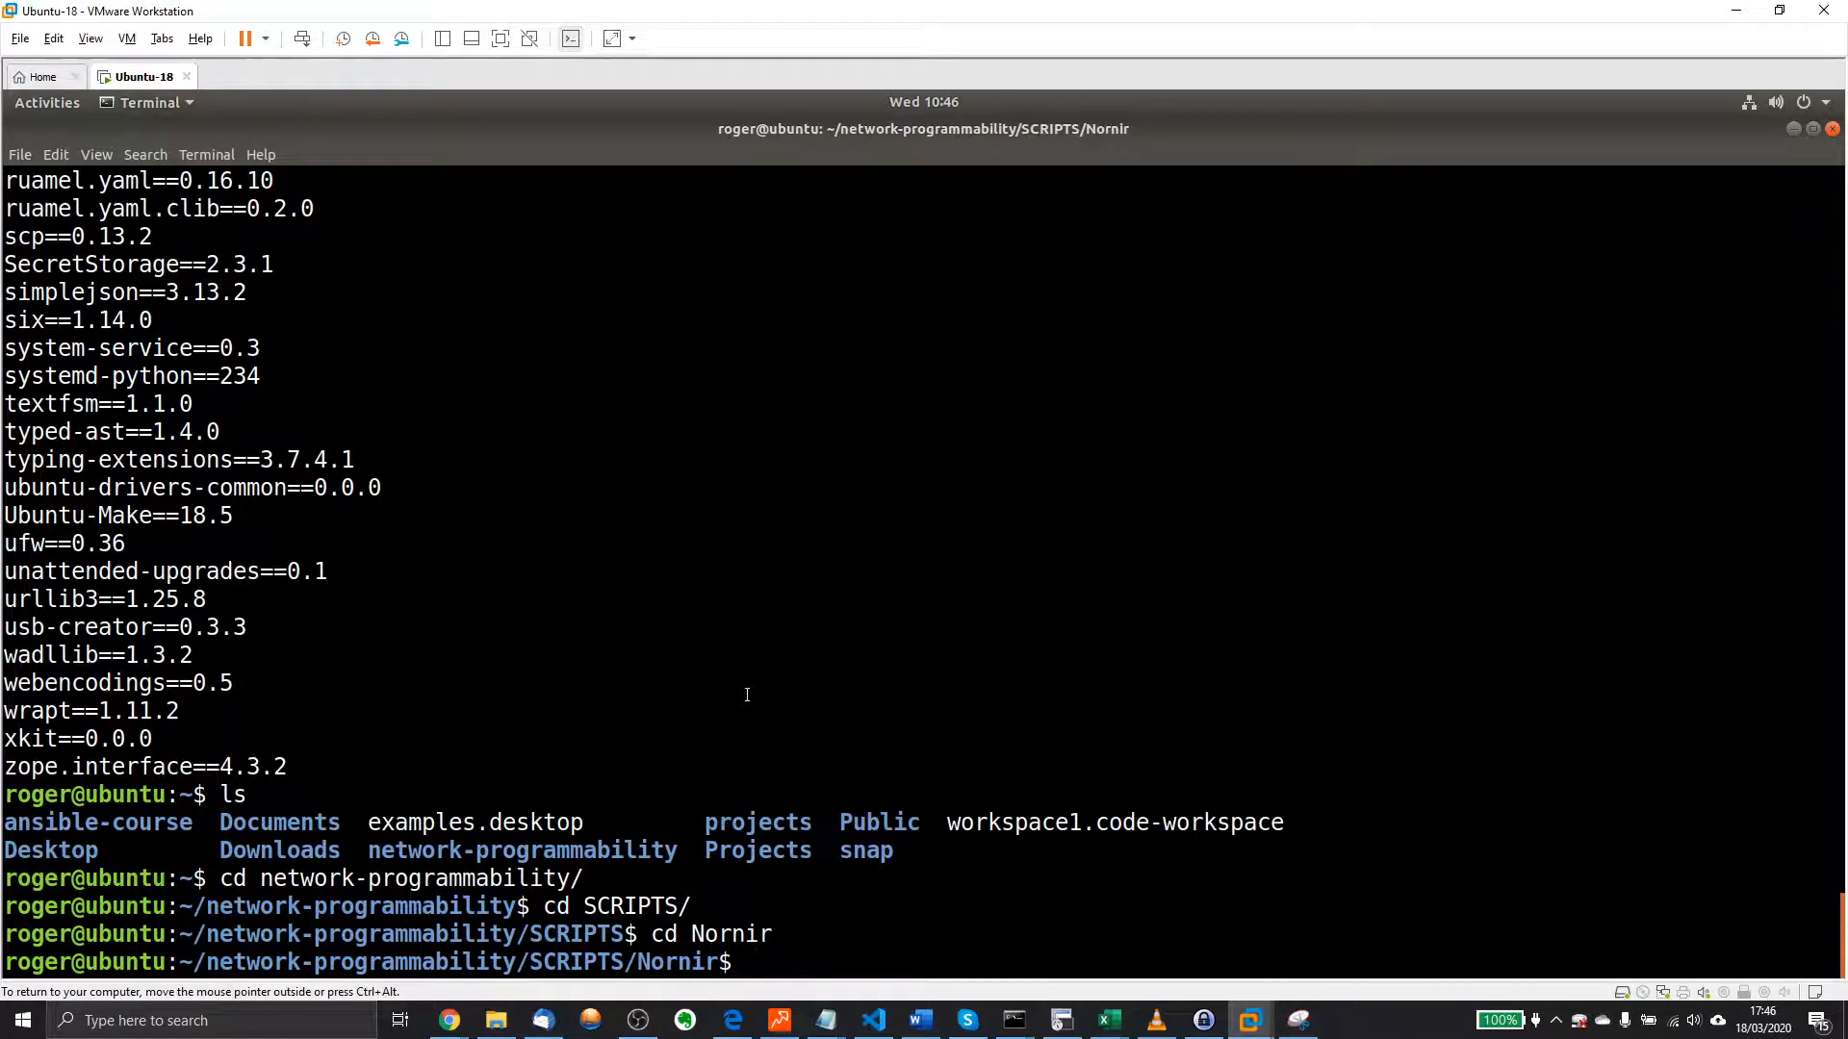
# Start the python3 interpreter and exit it again
pyautogui.write('python')
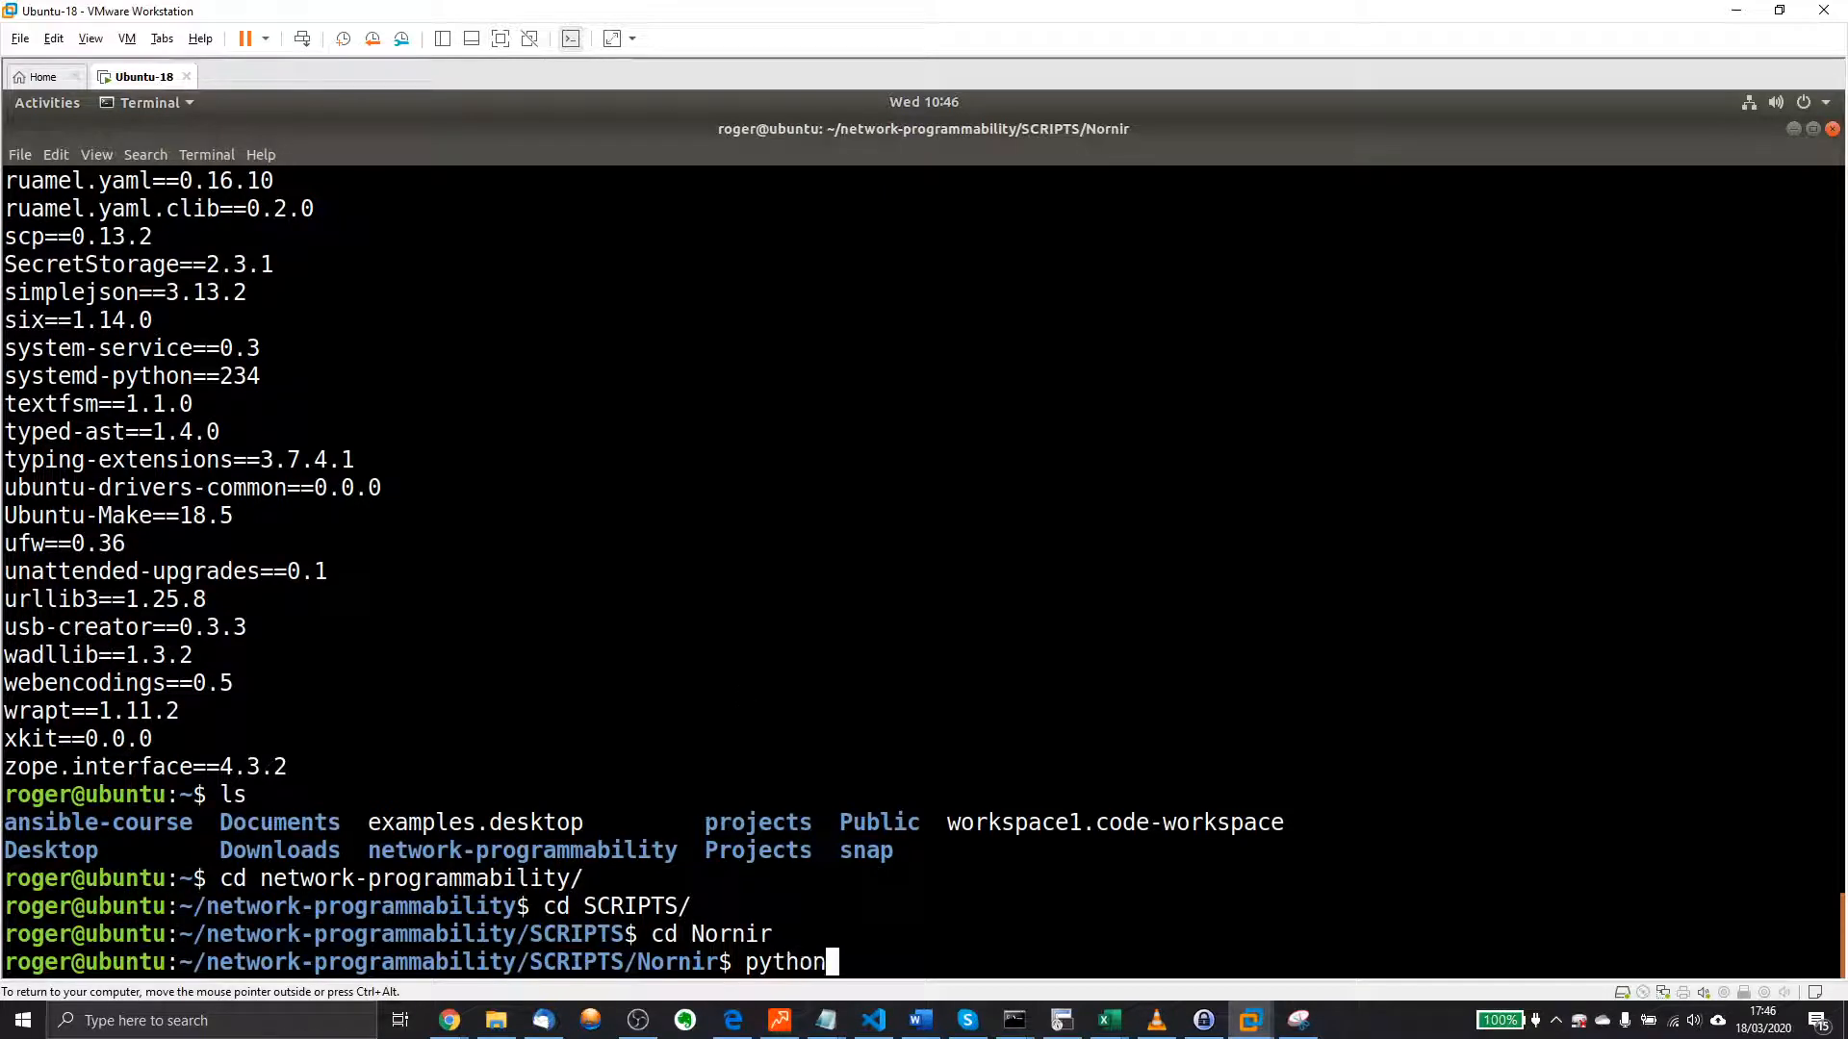
pyautogui.press('Return')
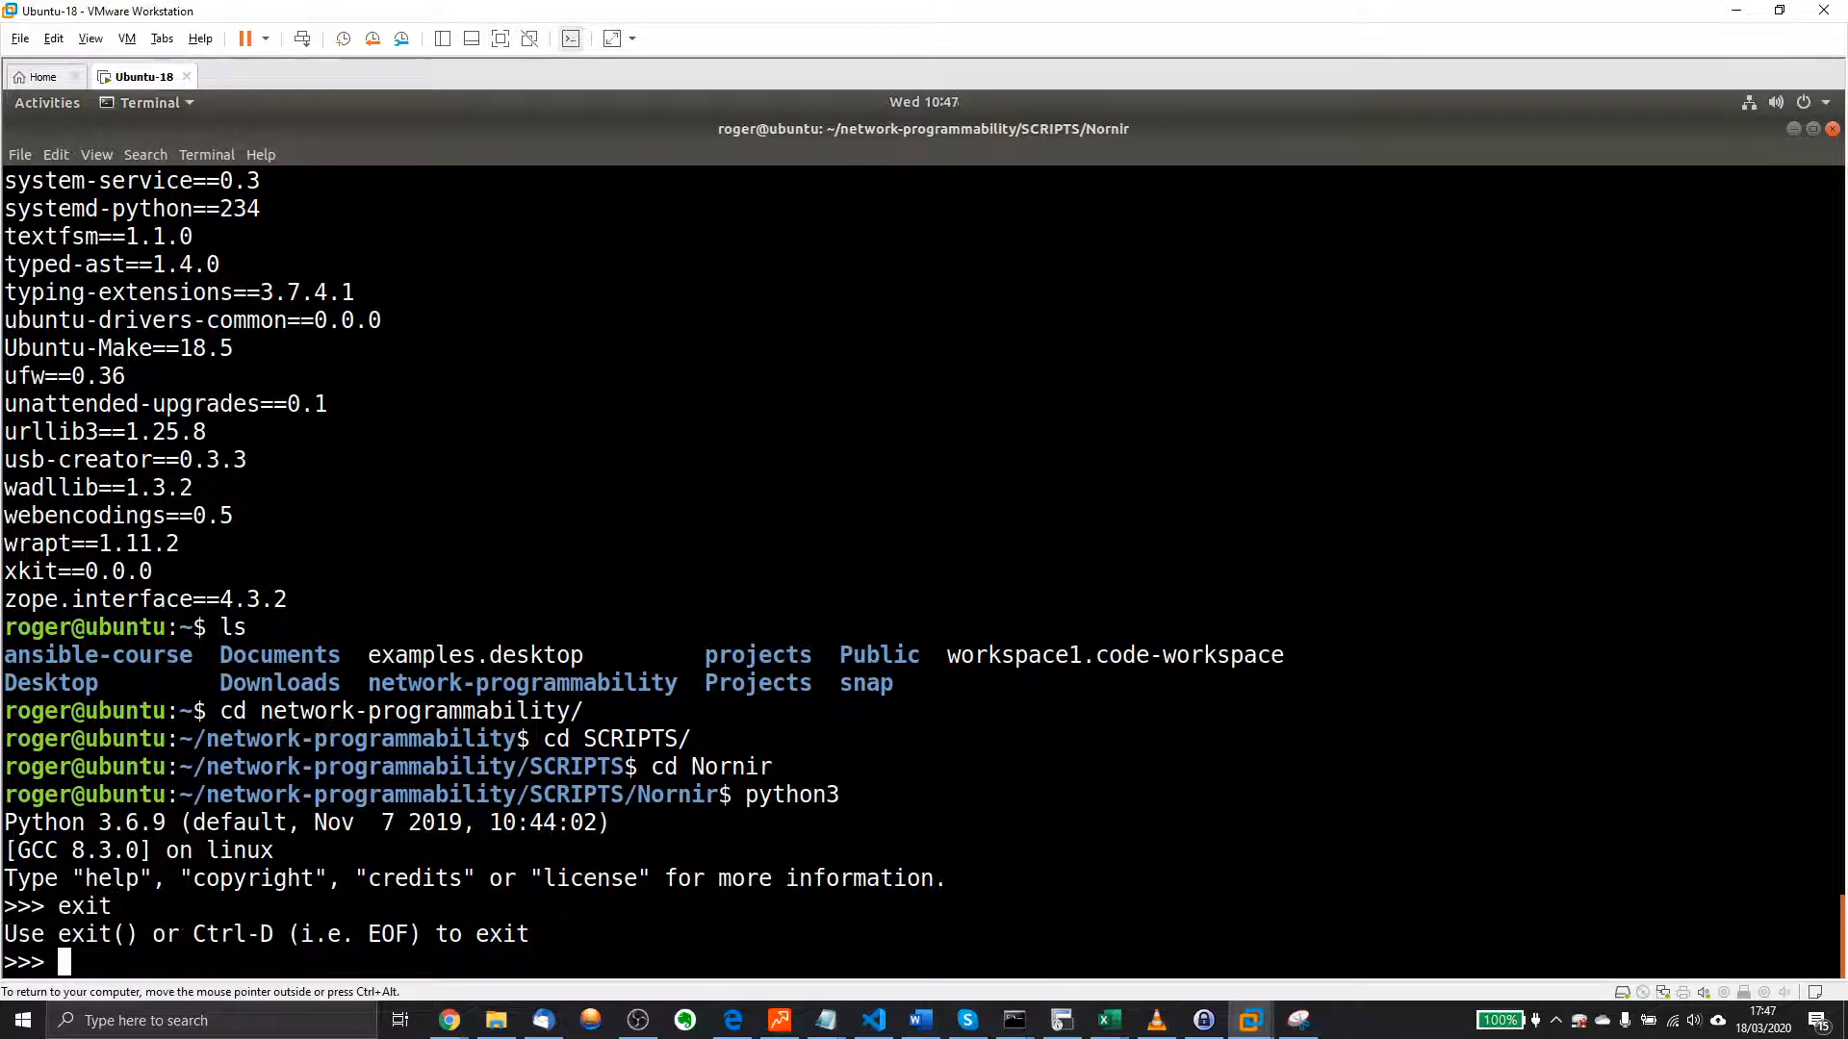
pyautogui.press('Return')
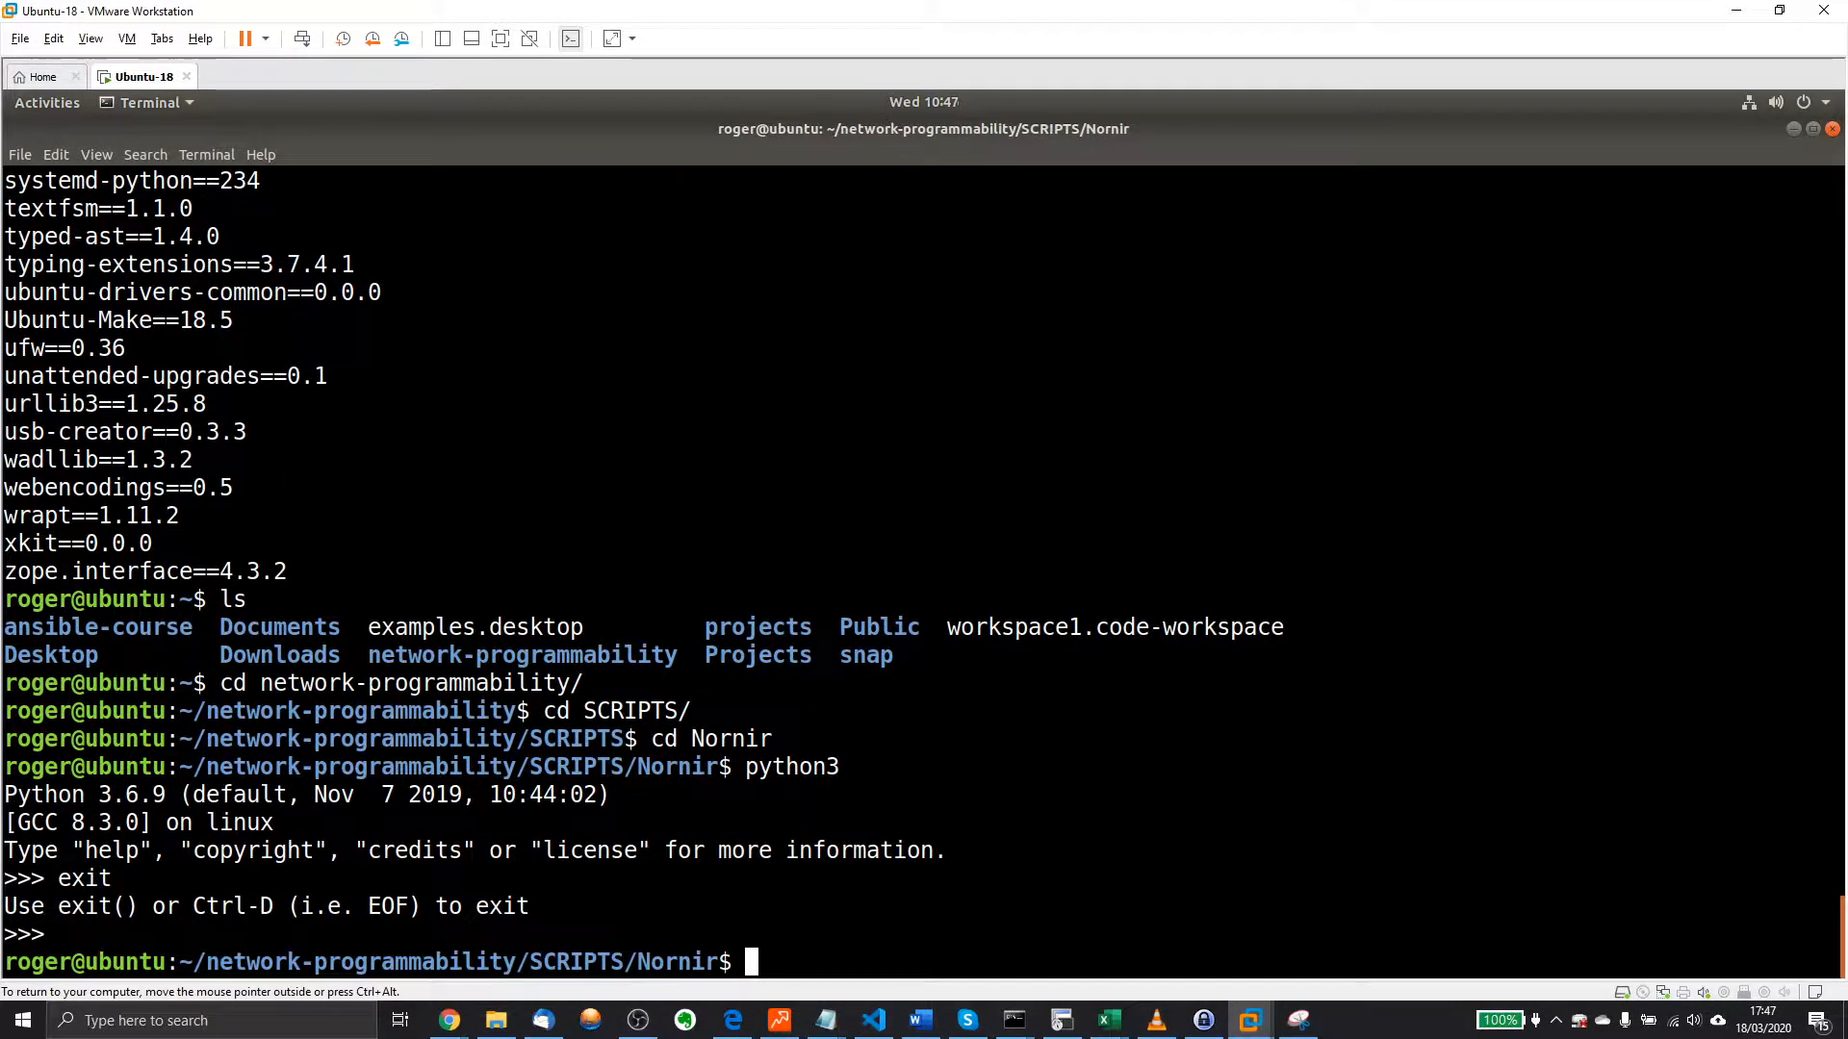
# Run 'python3 start.py', which fails with a YAML parse error in hosts.yml line 9
pyautogui.write('pyt')
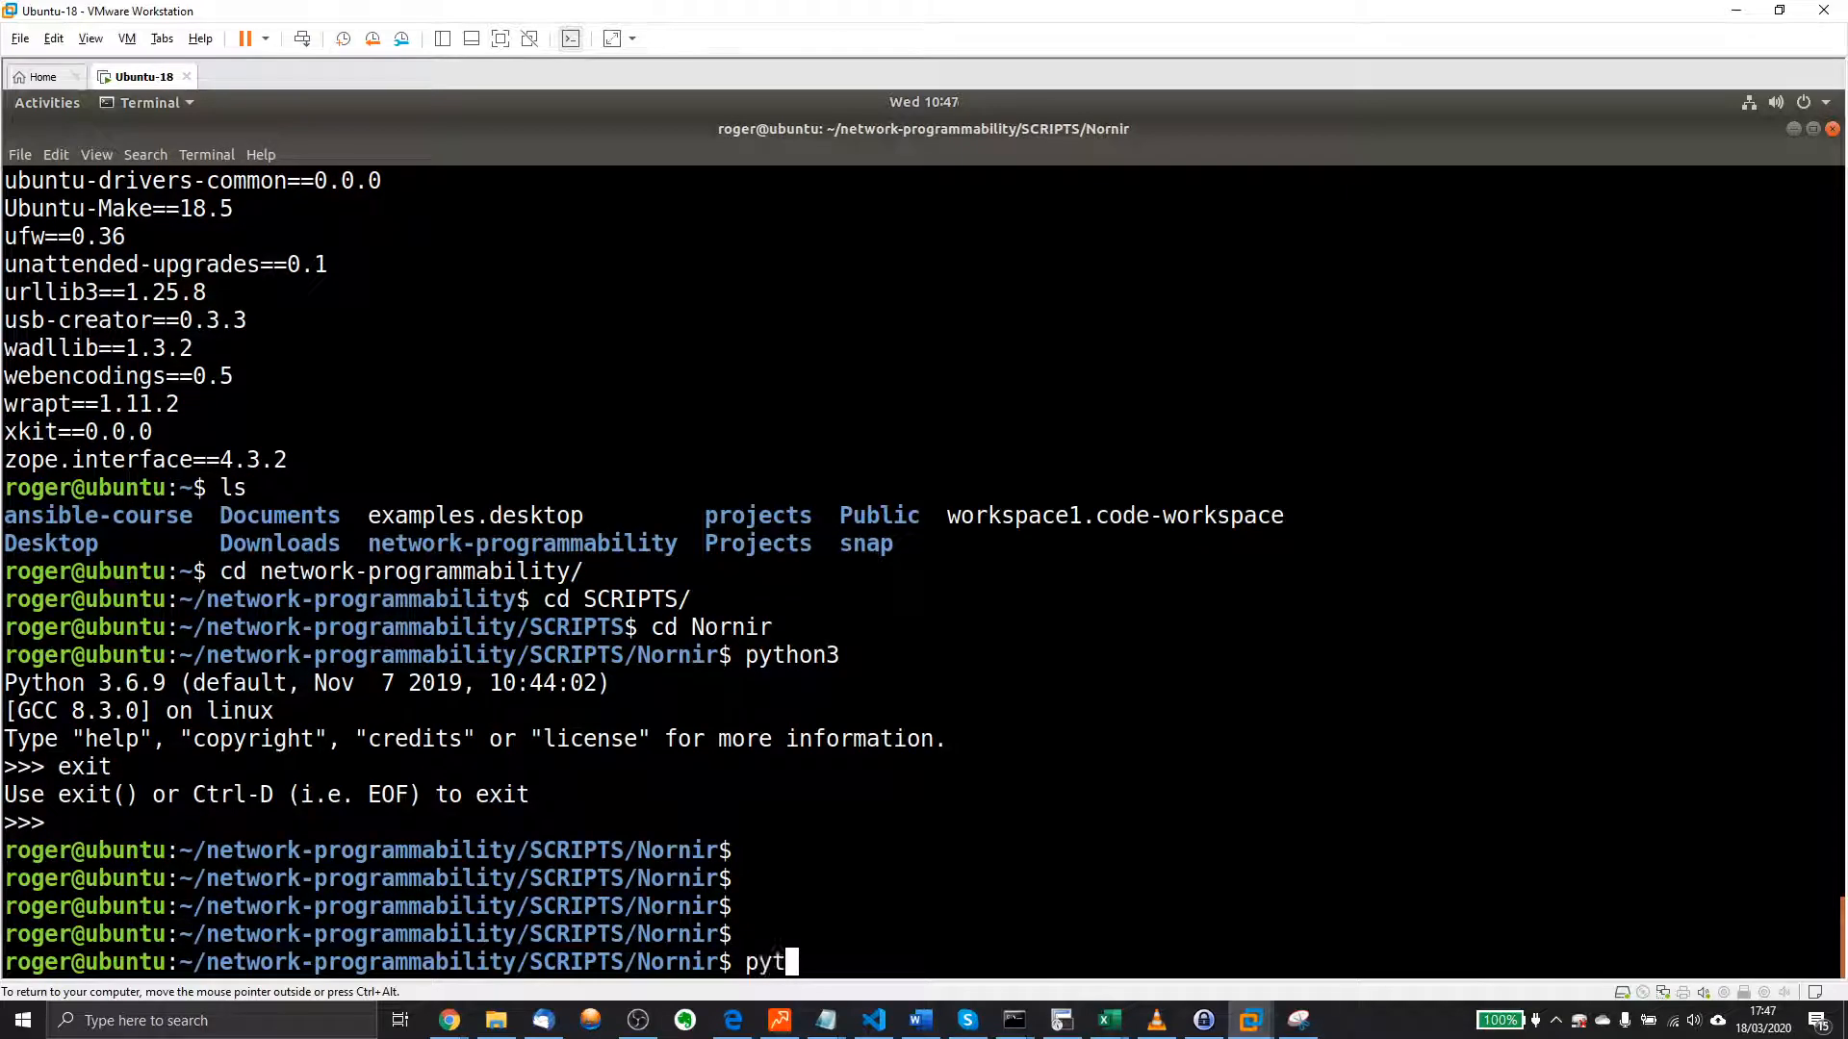
pyautogui.write('hon3 start')
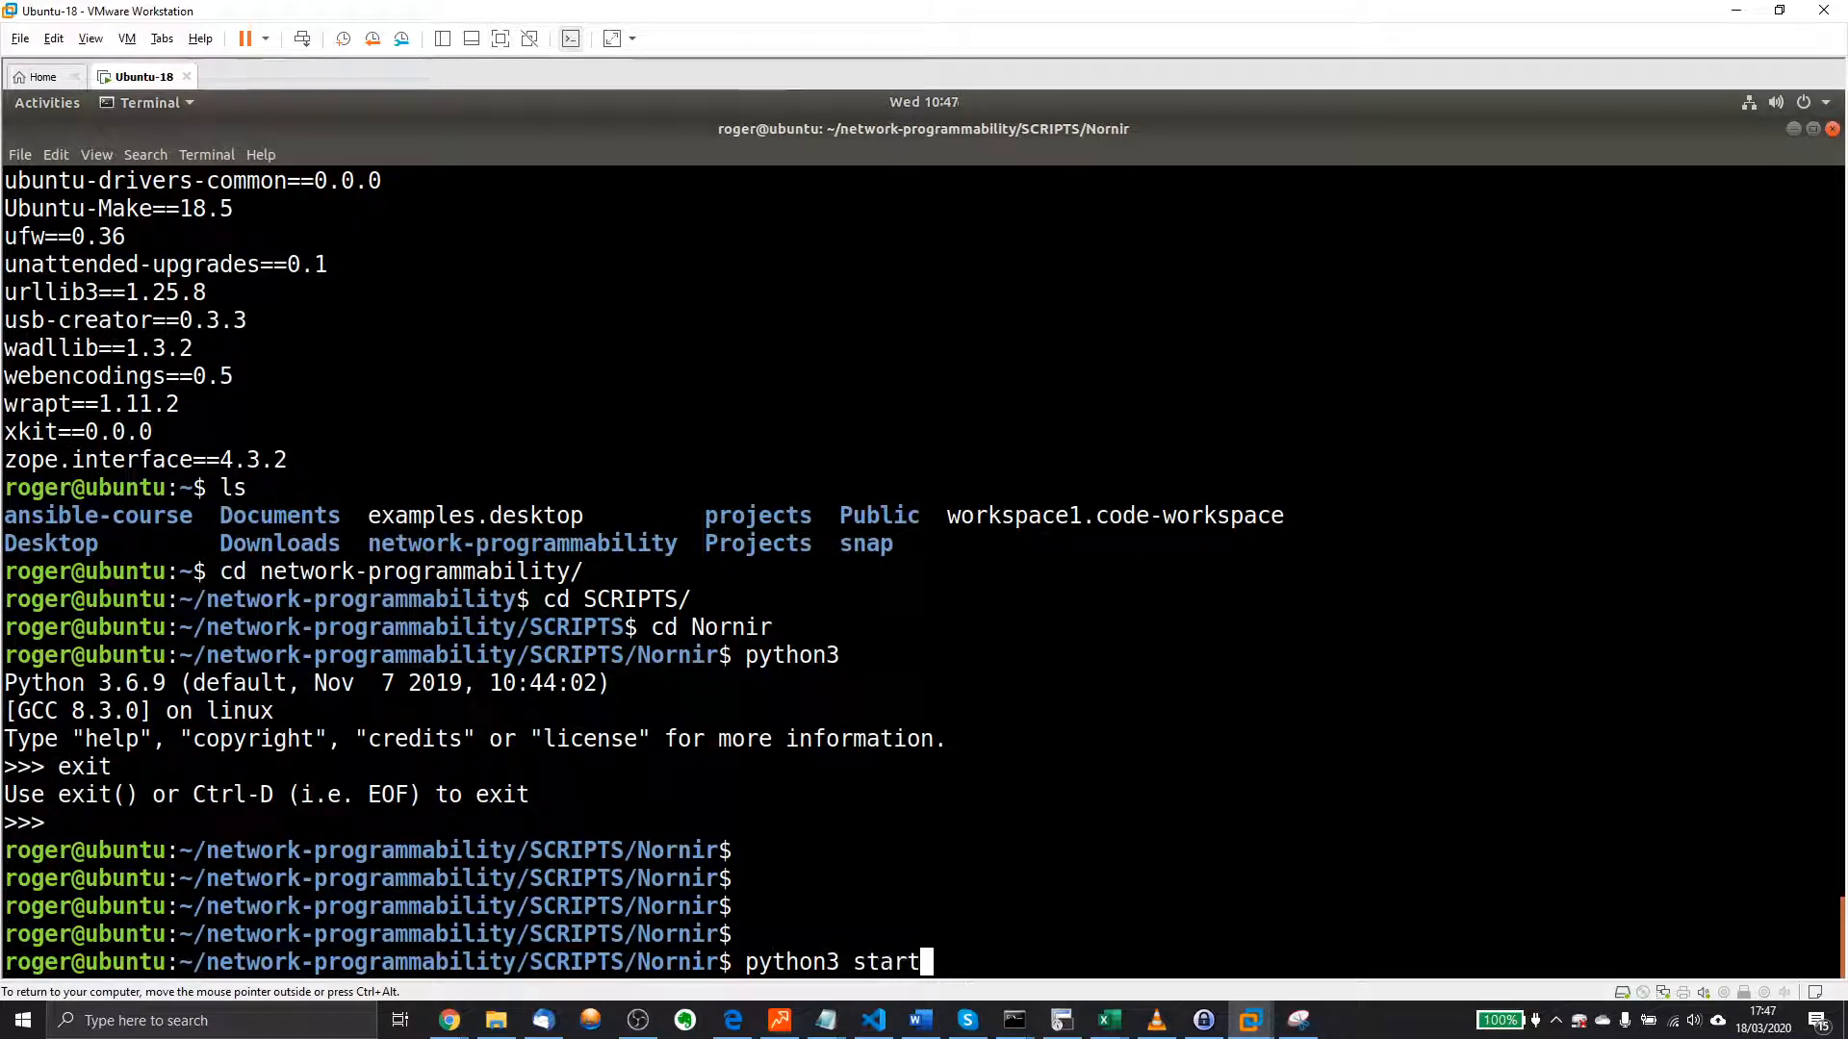
pyautogui.write('.py')
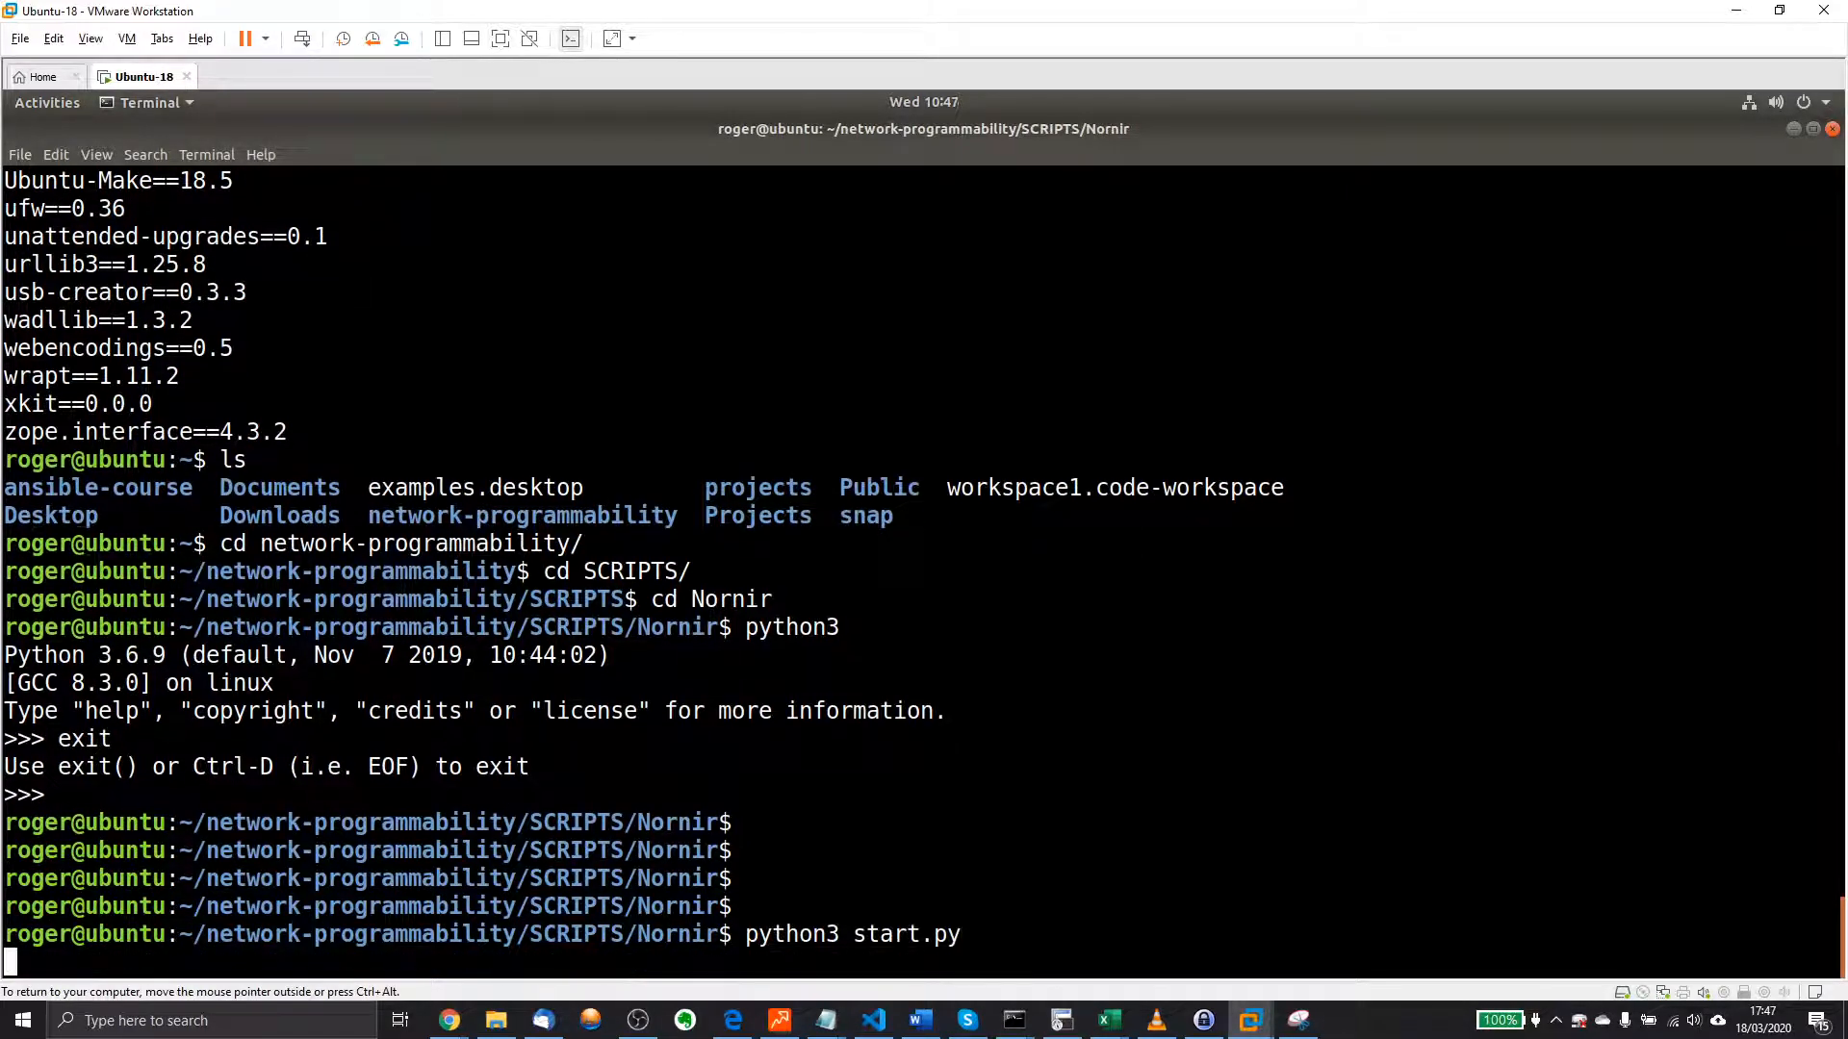
pyautogui.press('Return')
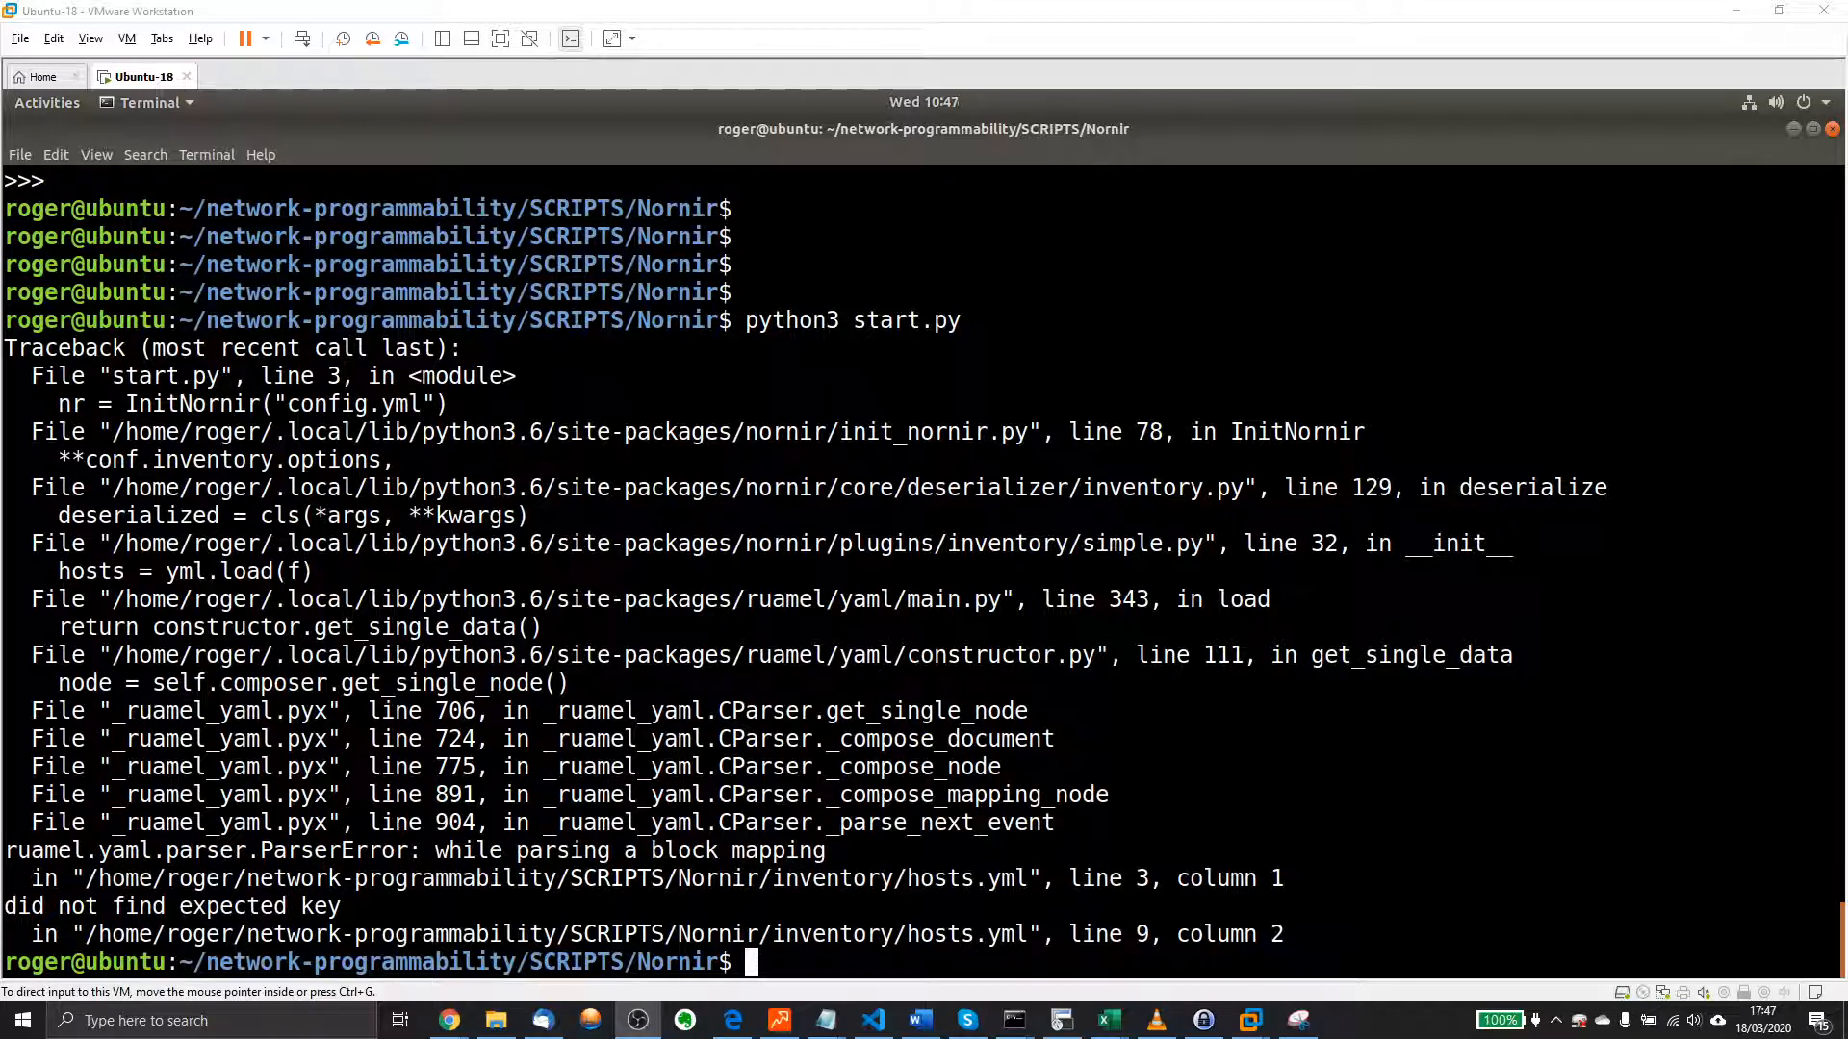
pyautogui.scroll(3)
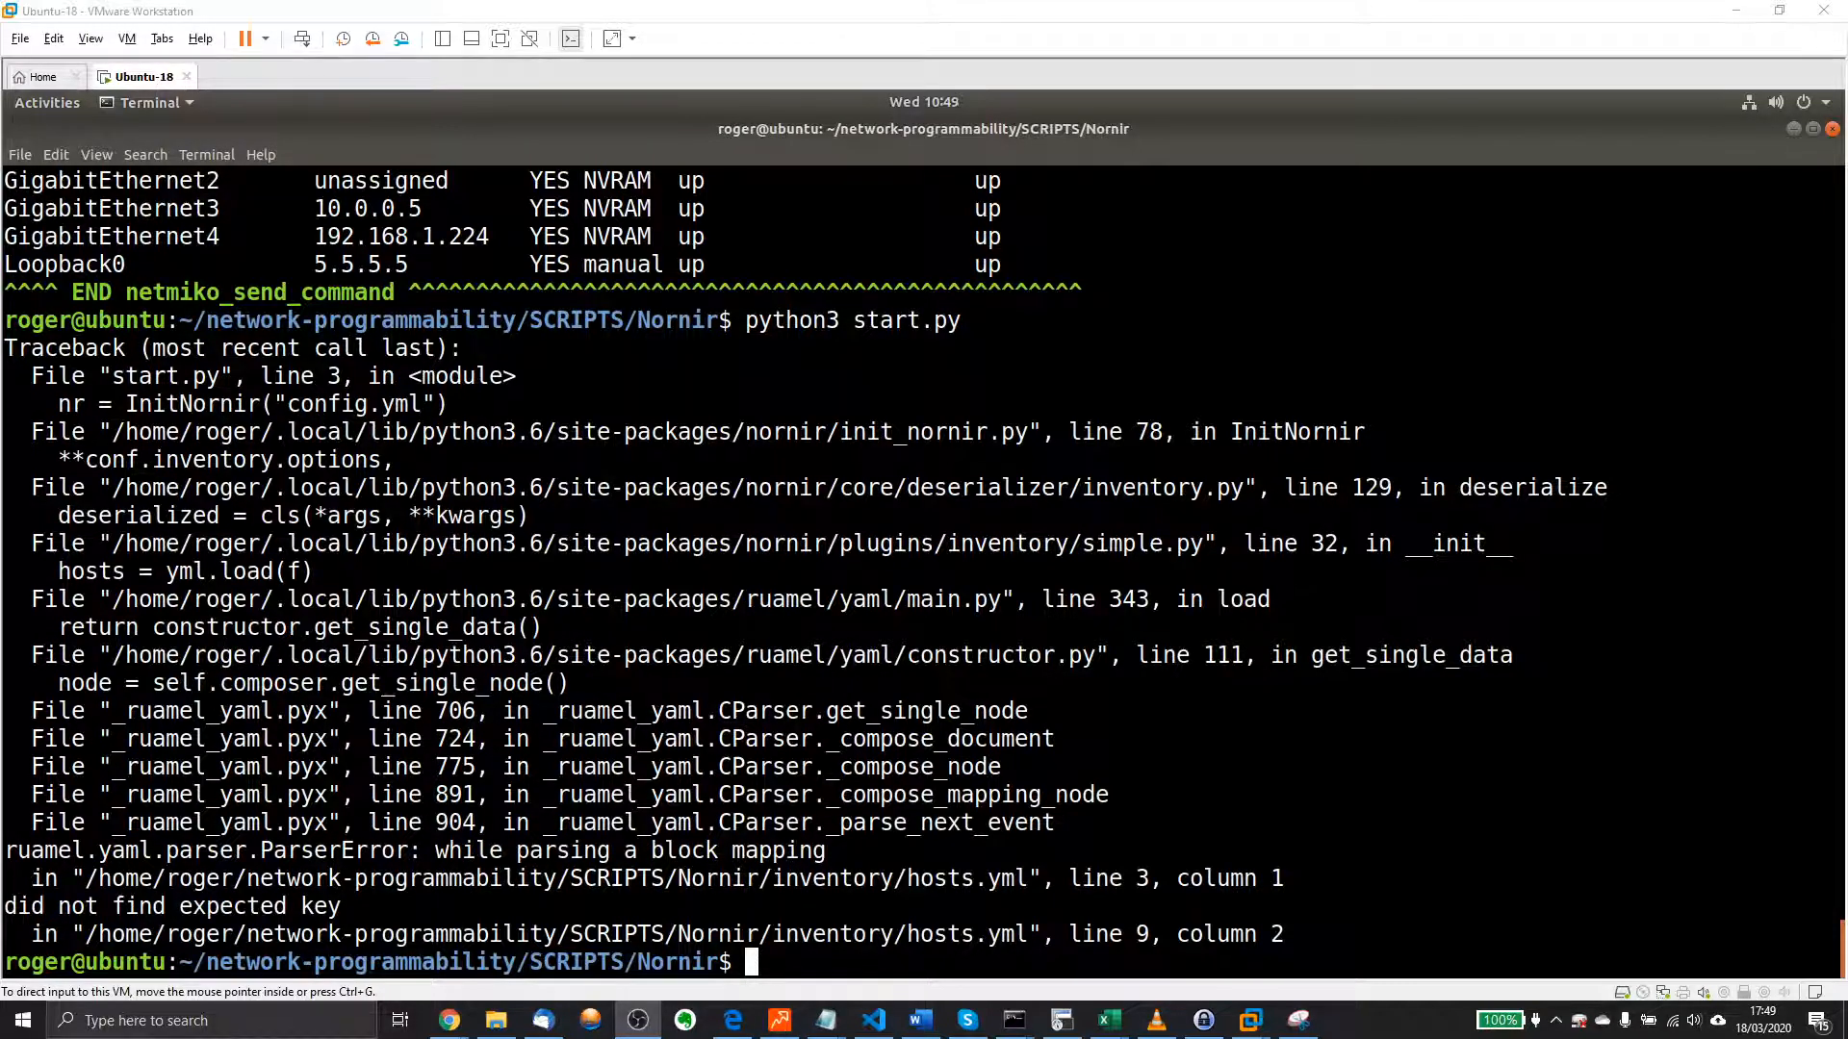
pyautogui.moveTo(279, 883)
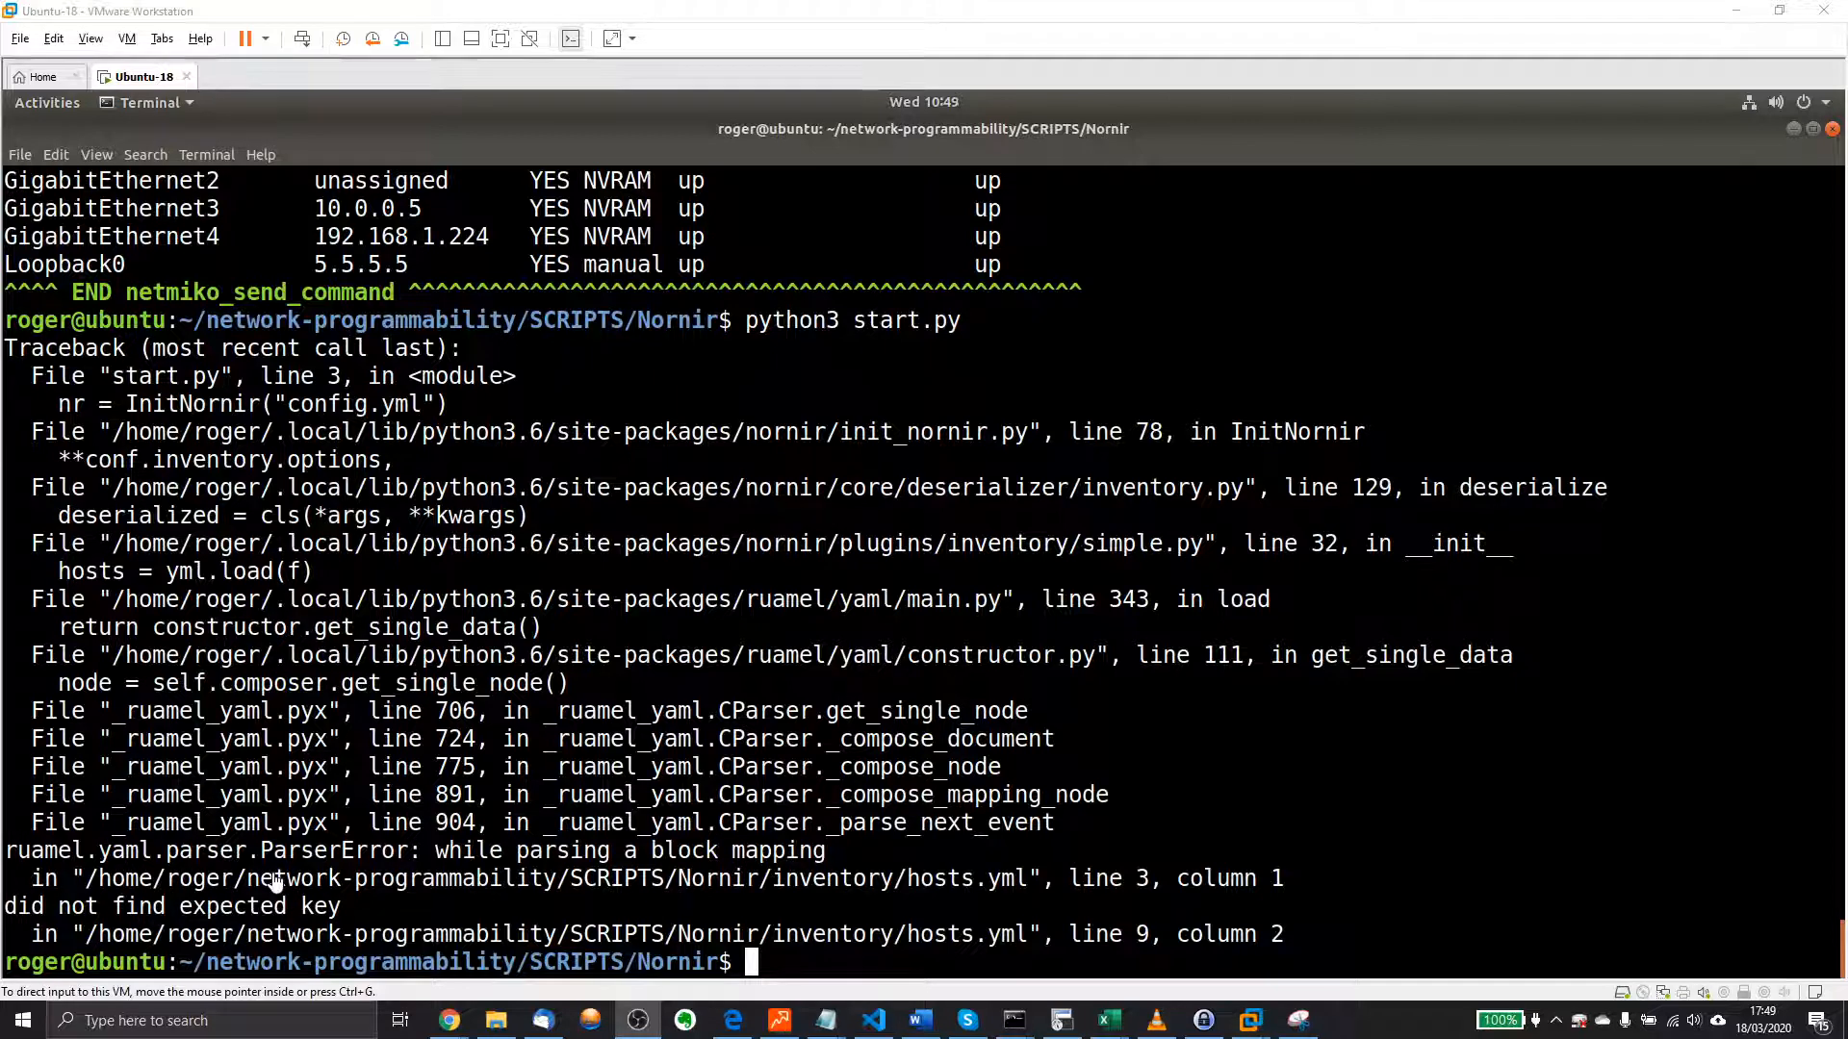
pyautogui.moveTo(925, 892)
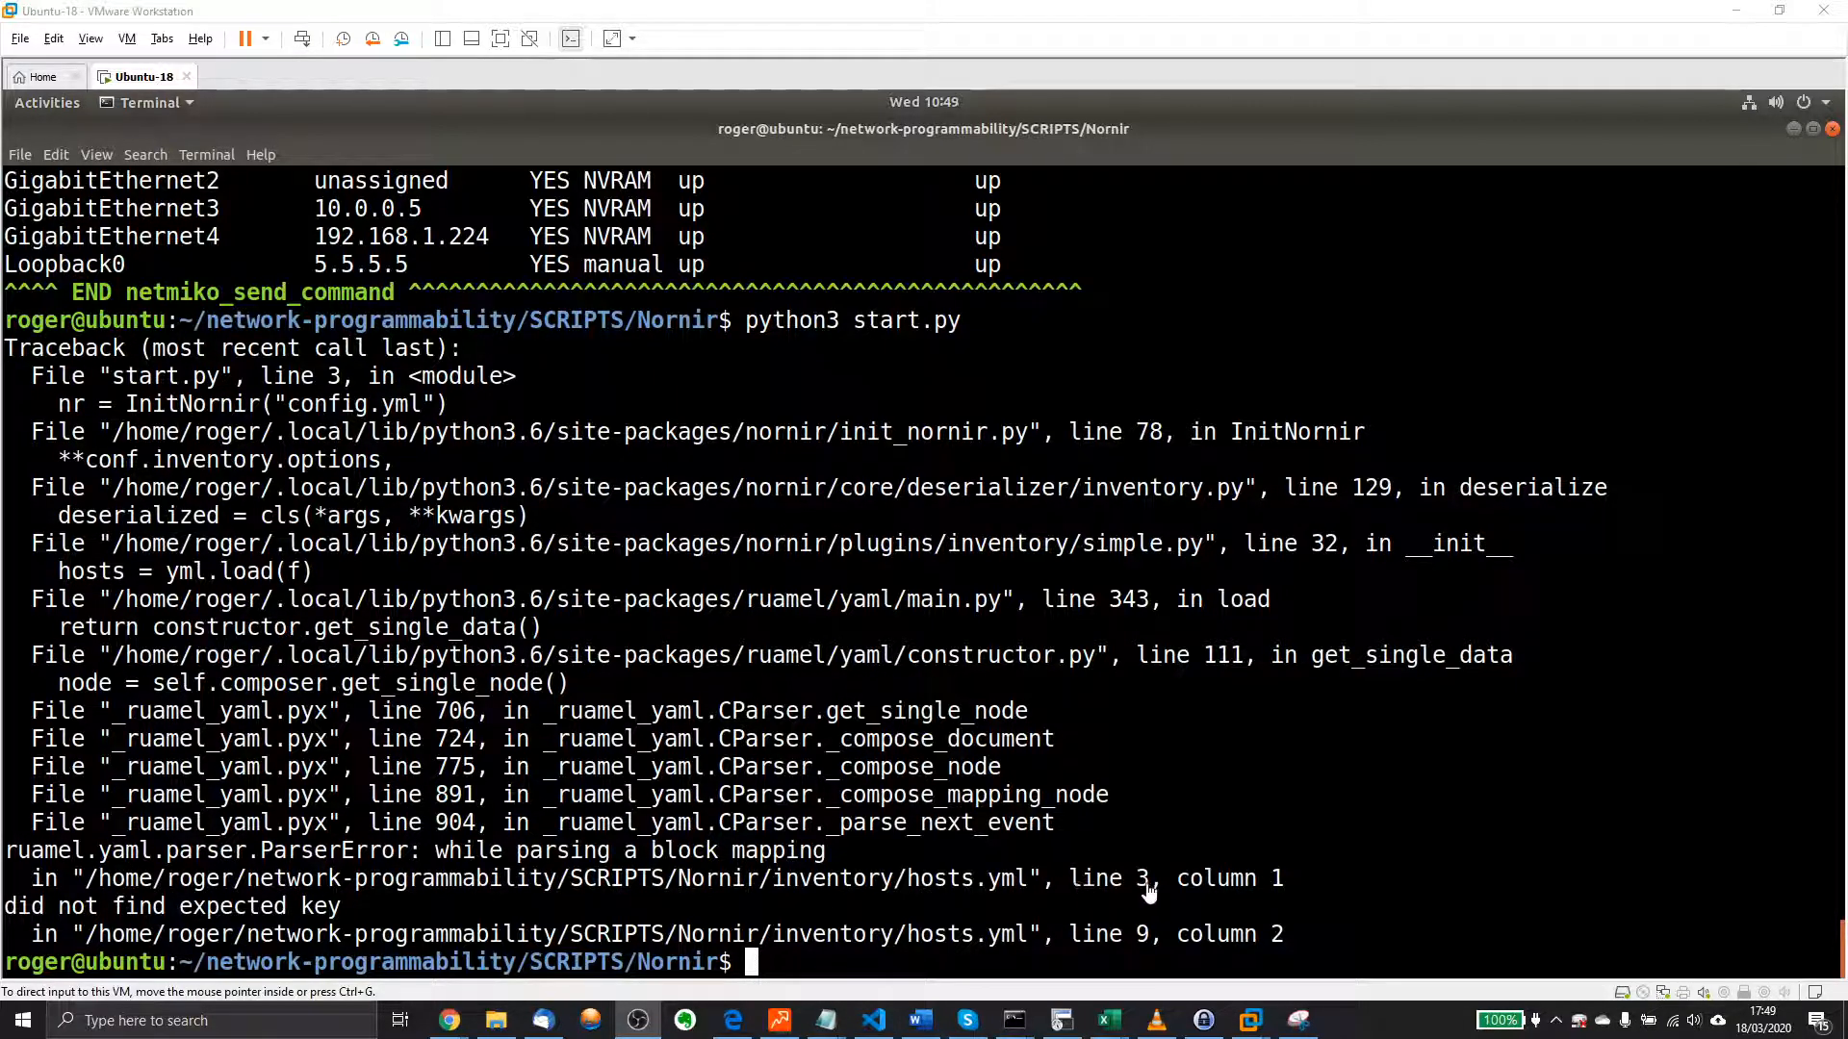
pyautogui.moveTo(1225, 828)
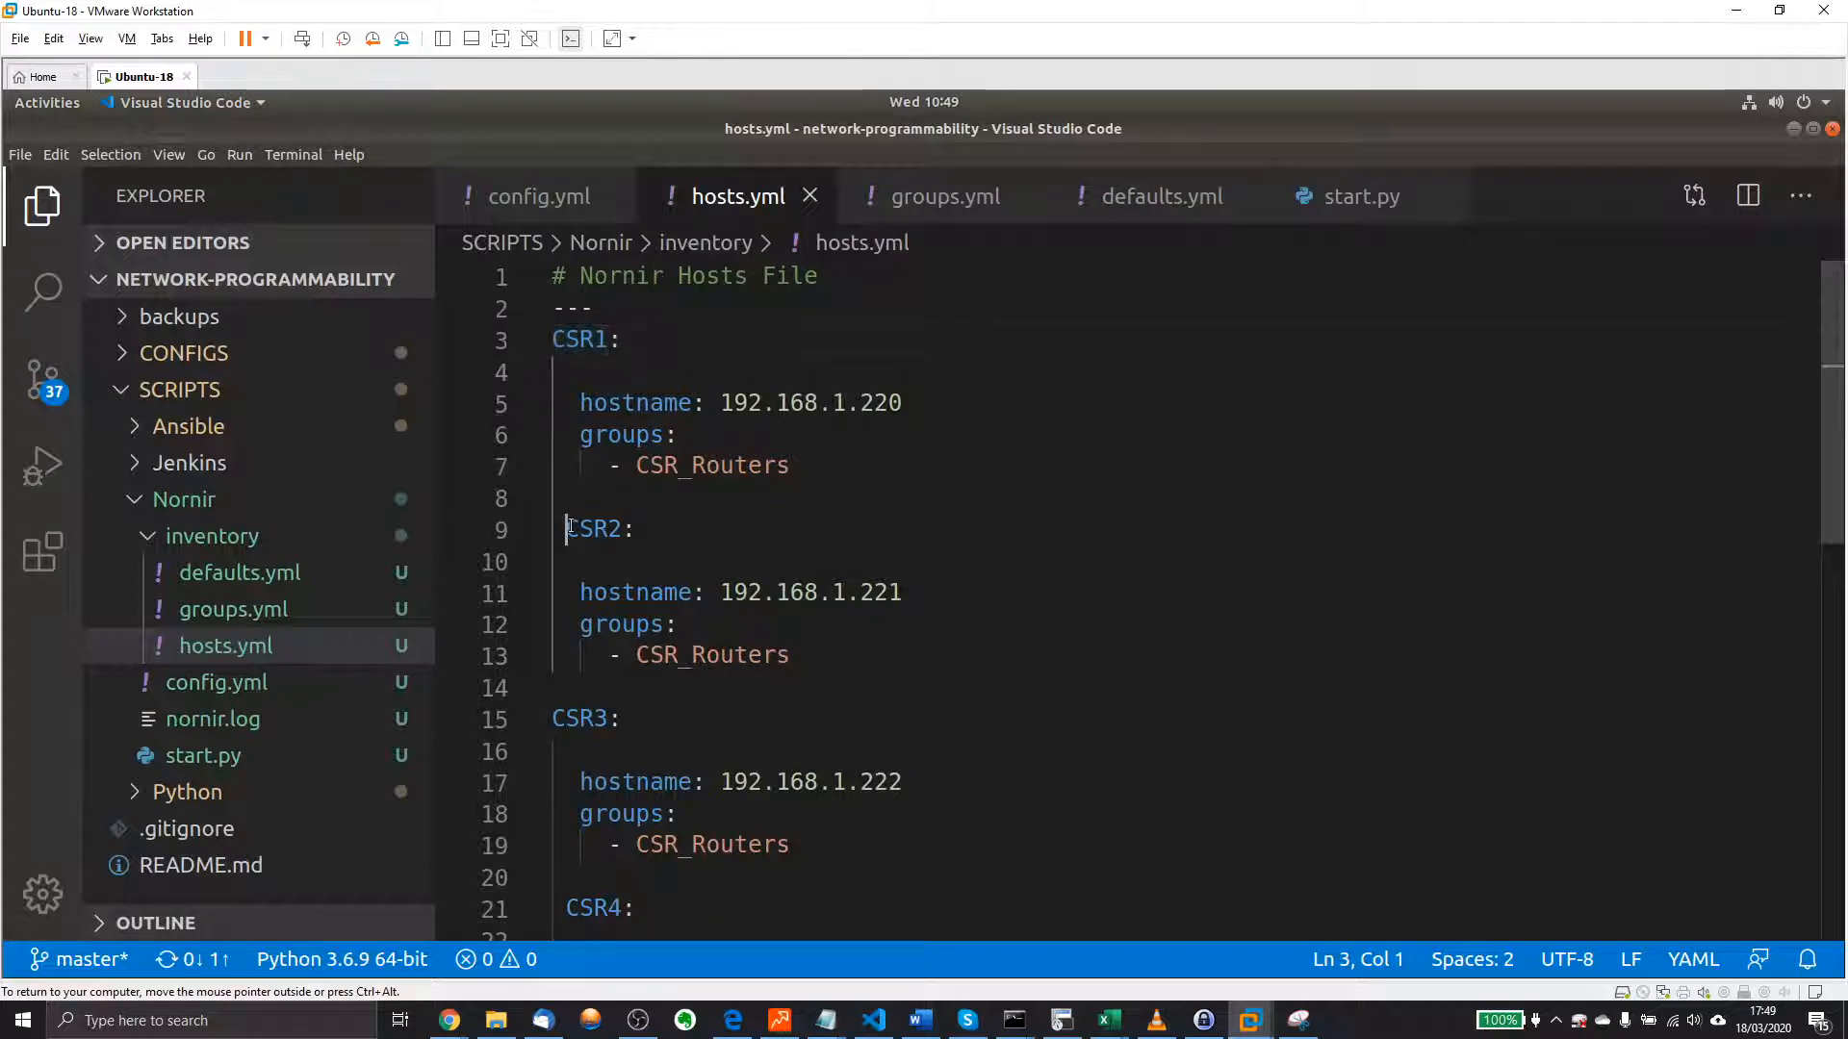
# Remove the leading spaces before the CSR2, CSR4 and CSR5 host names in hosts.yml
pyautogui.doubleClick(595, 528)
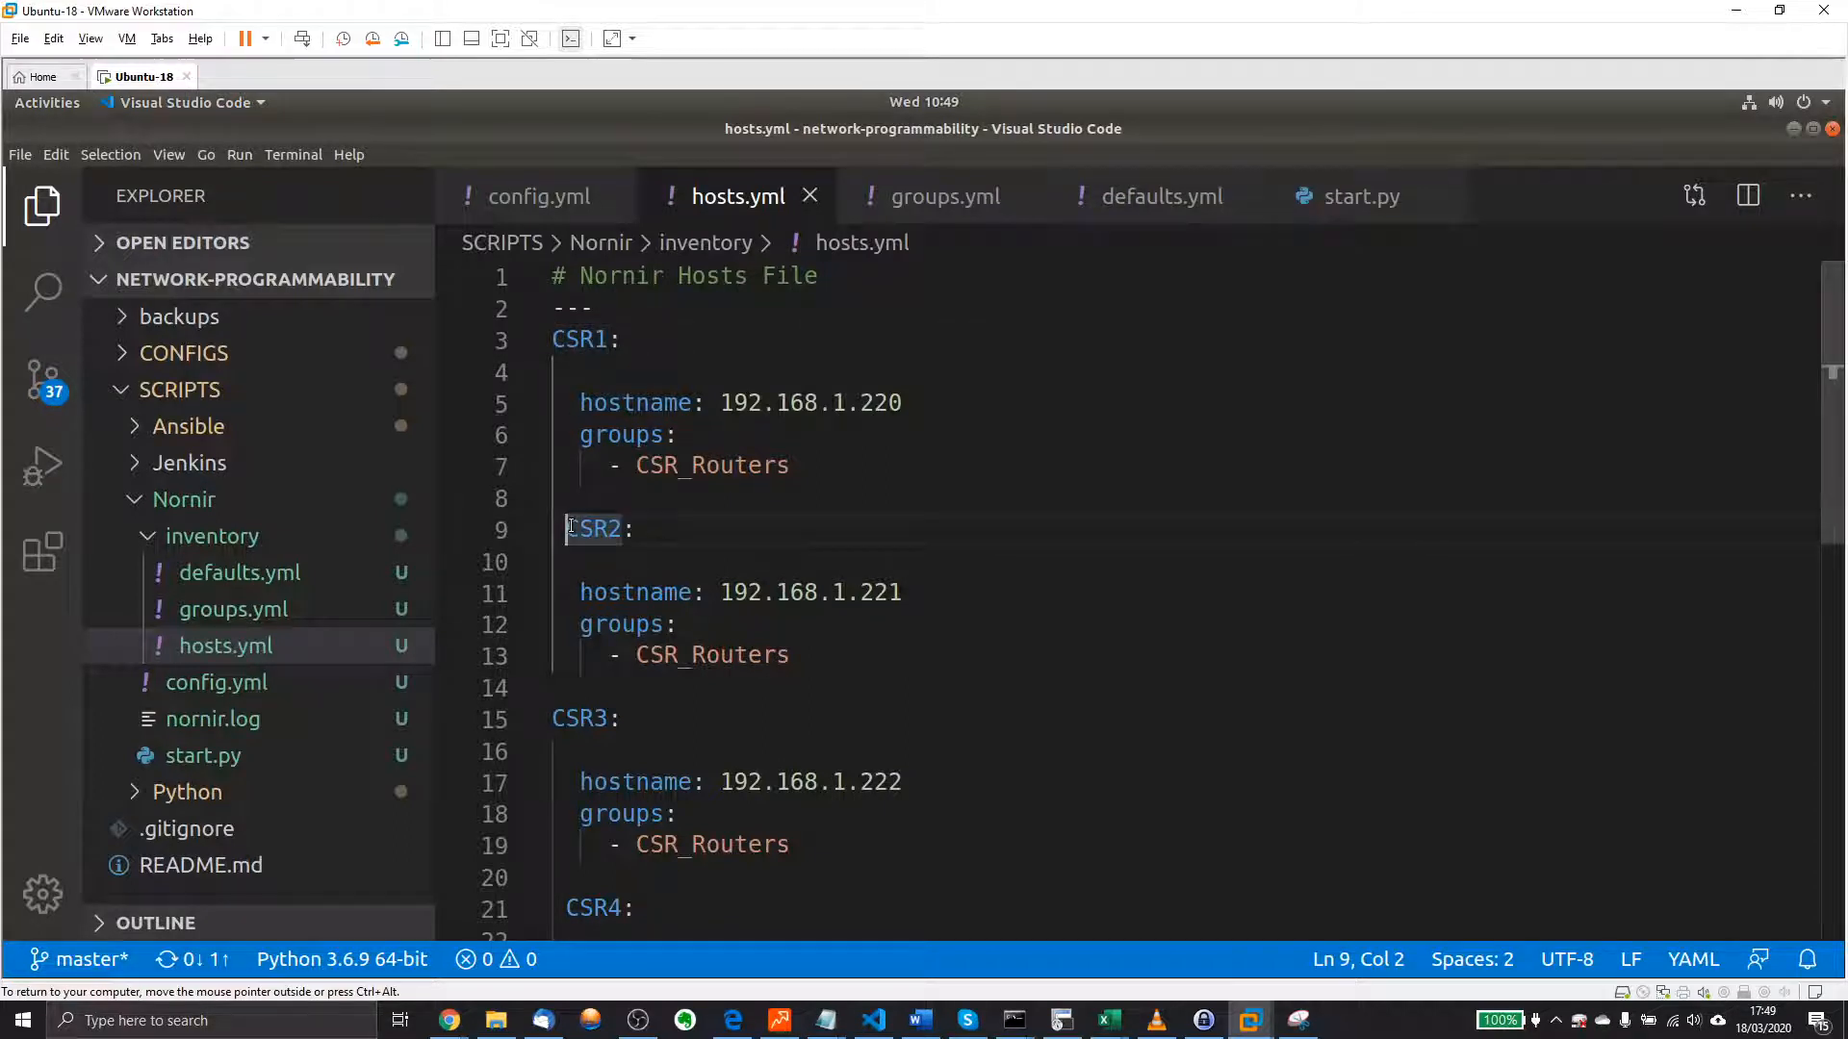
pyautogui.click(561, 528)
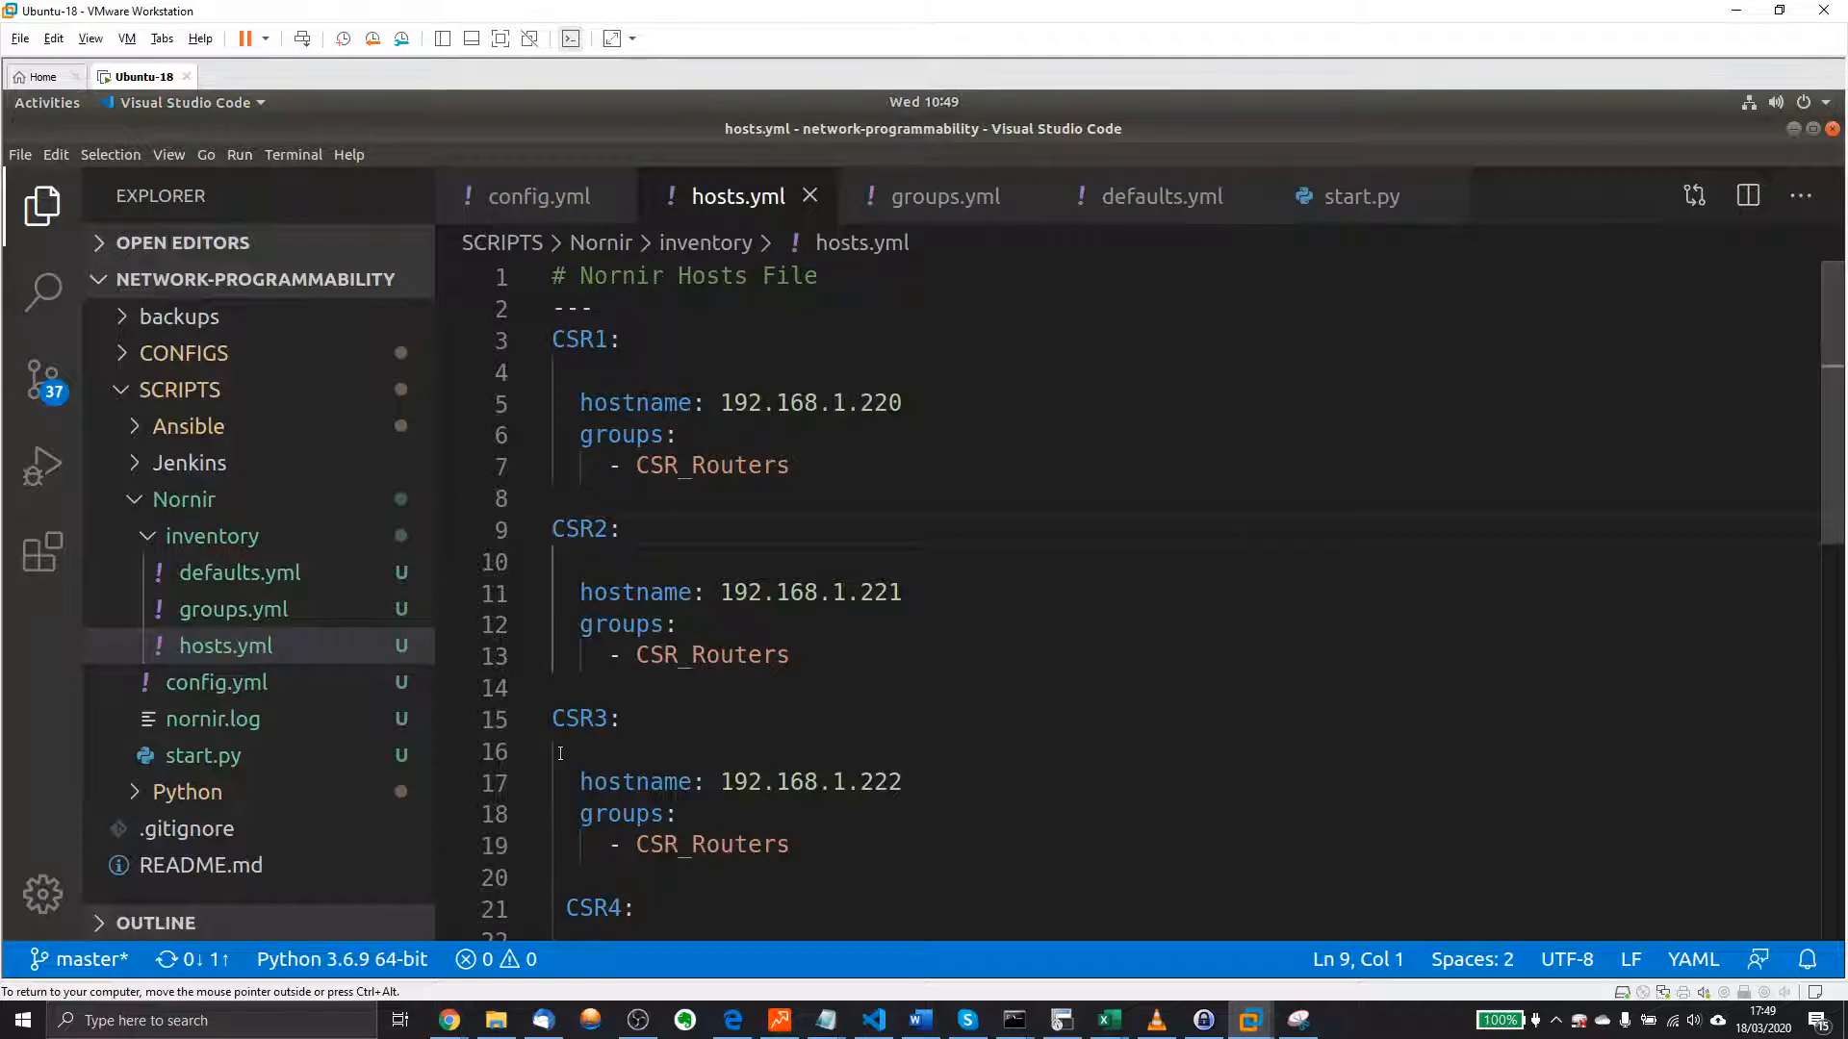
pyautogui.scroll(-3)
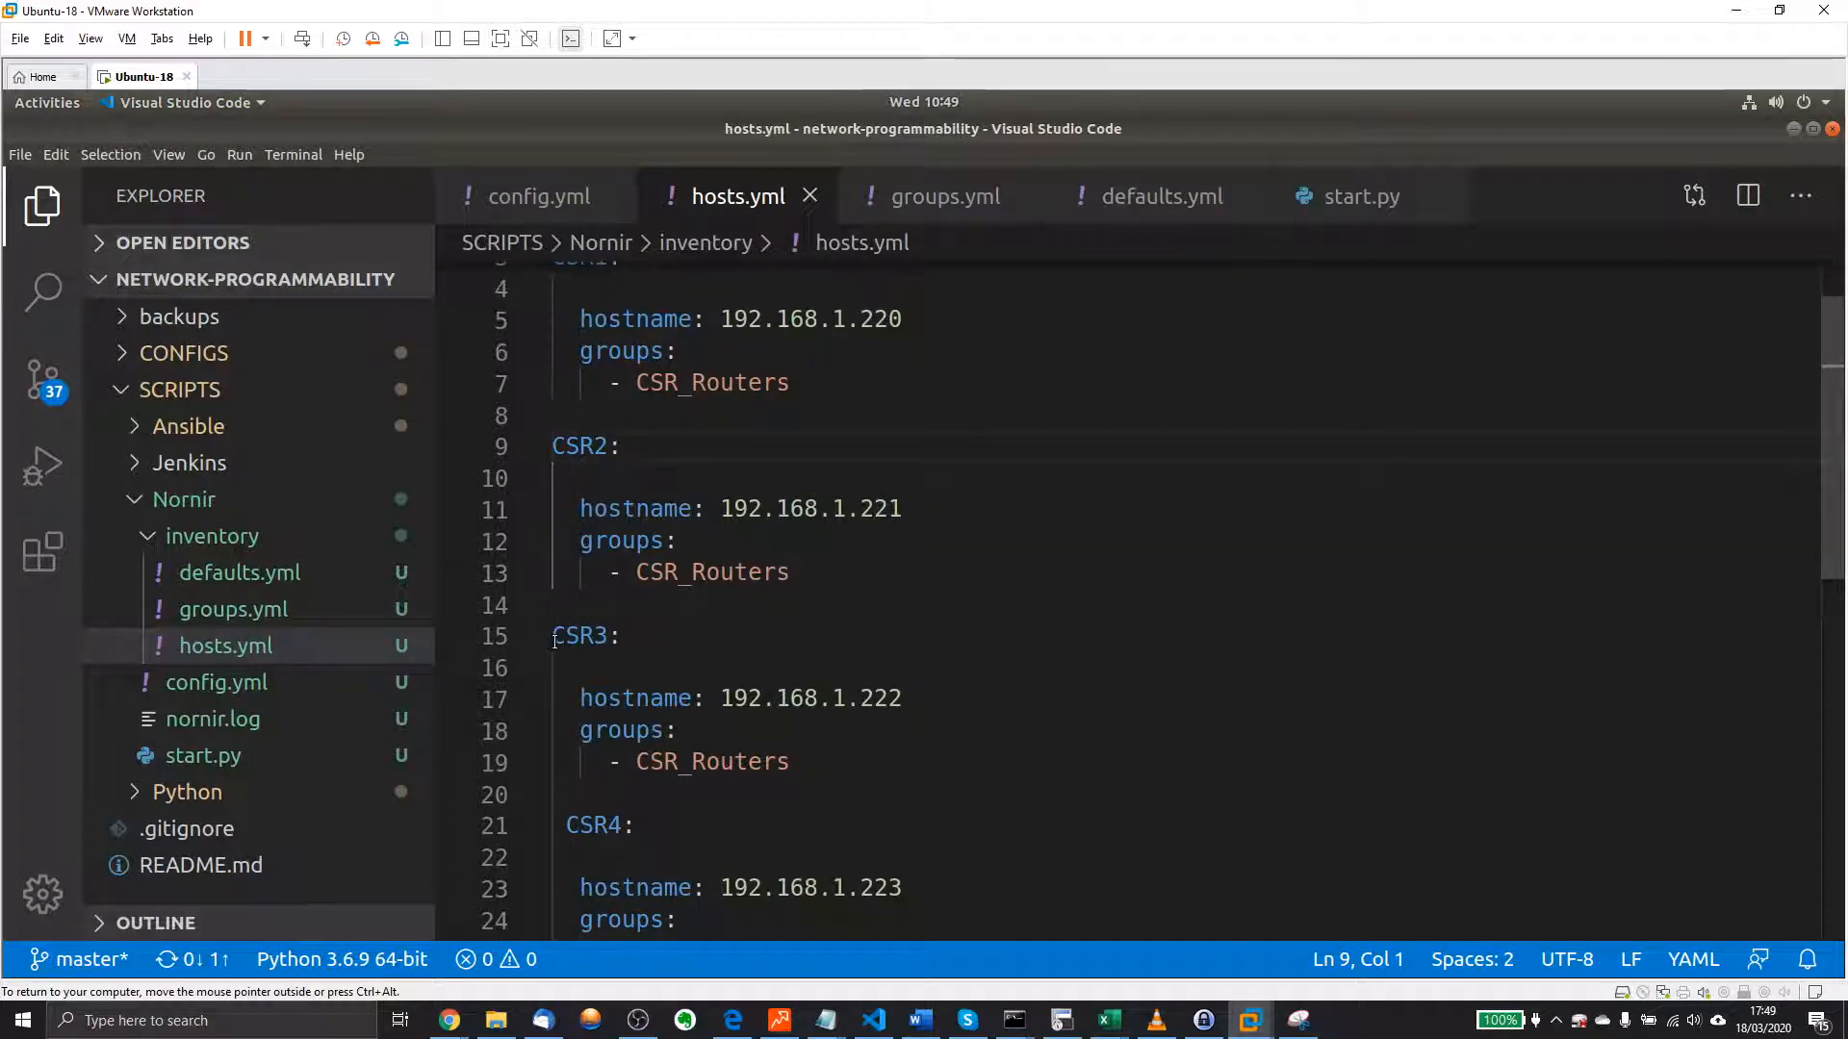
pyautogui.click(568, 825)
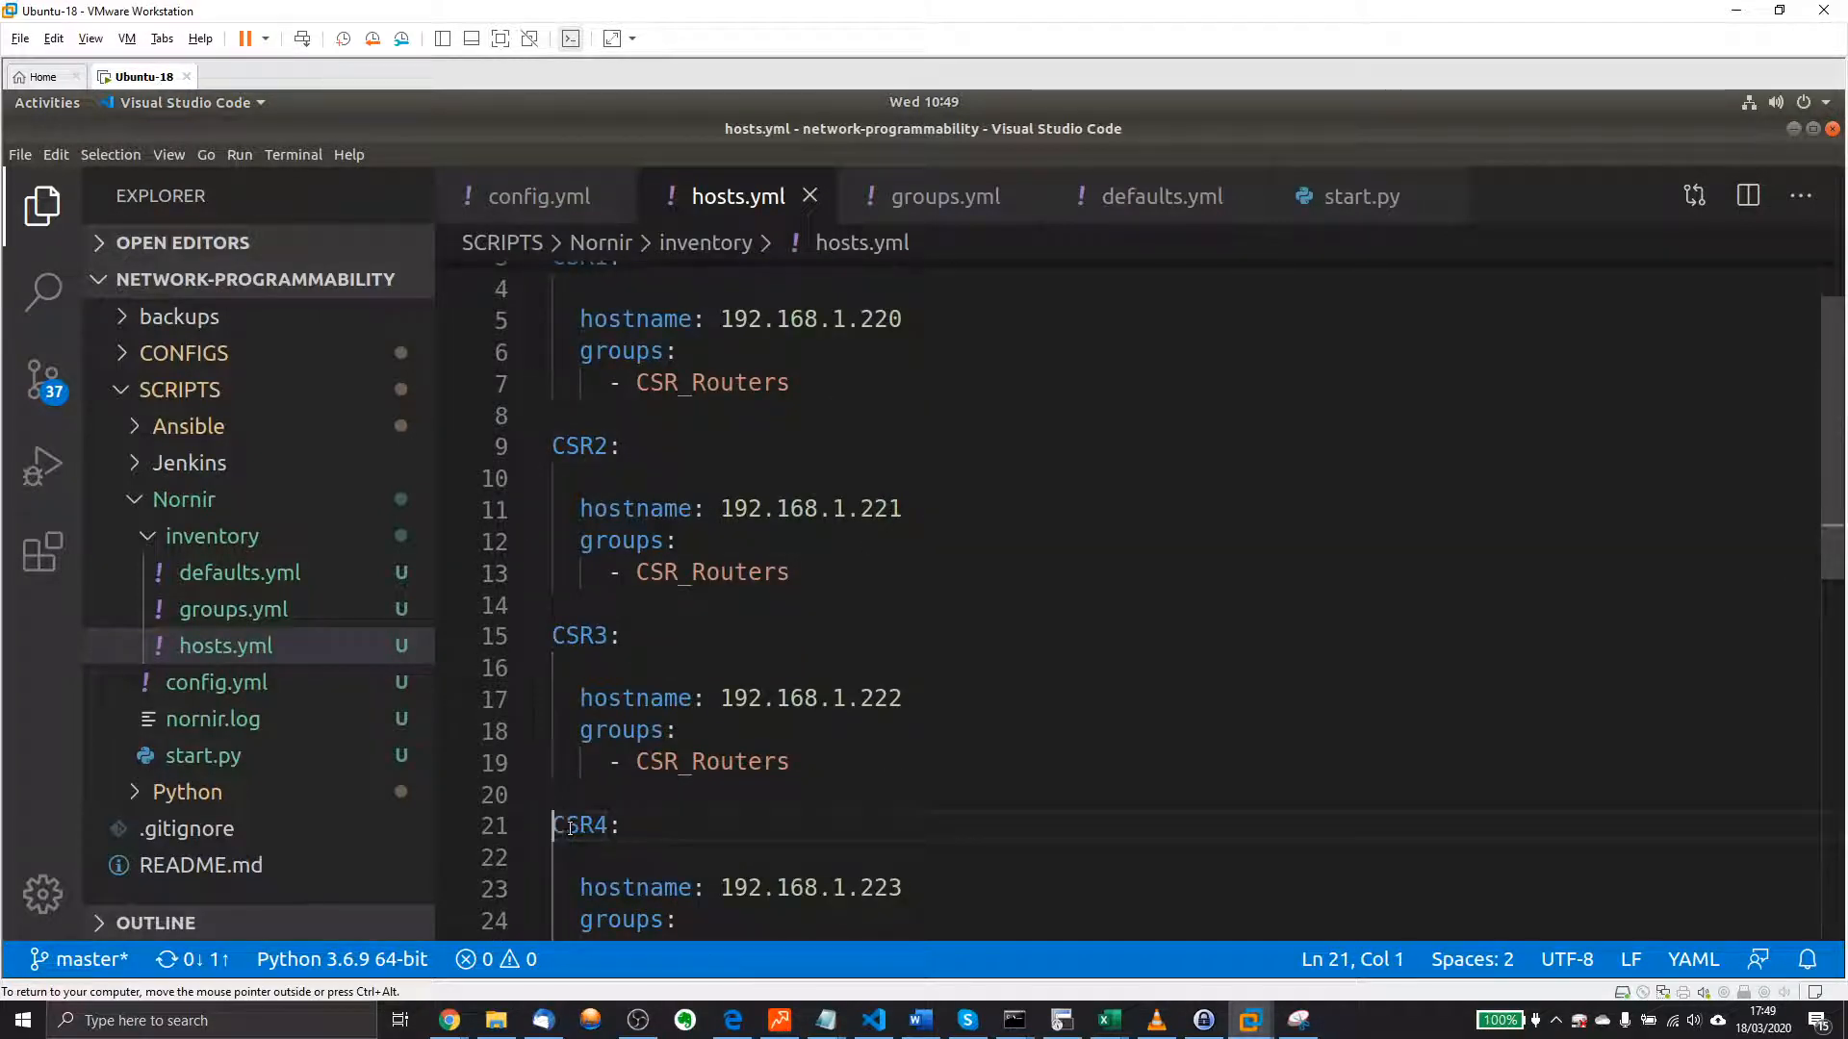
pyautogui.scroll(-3)
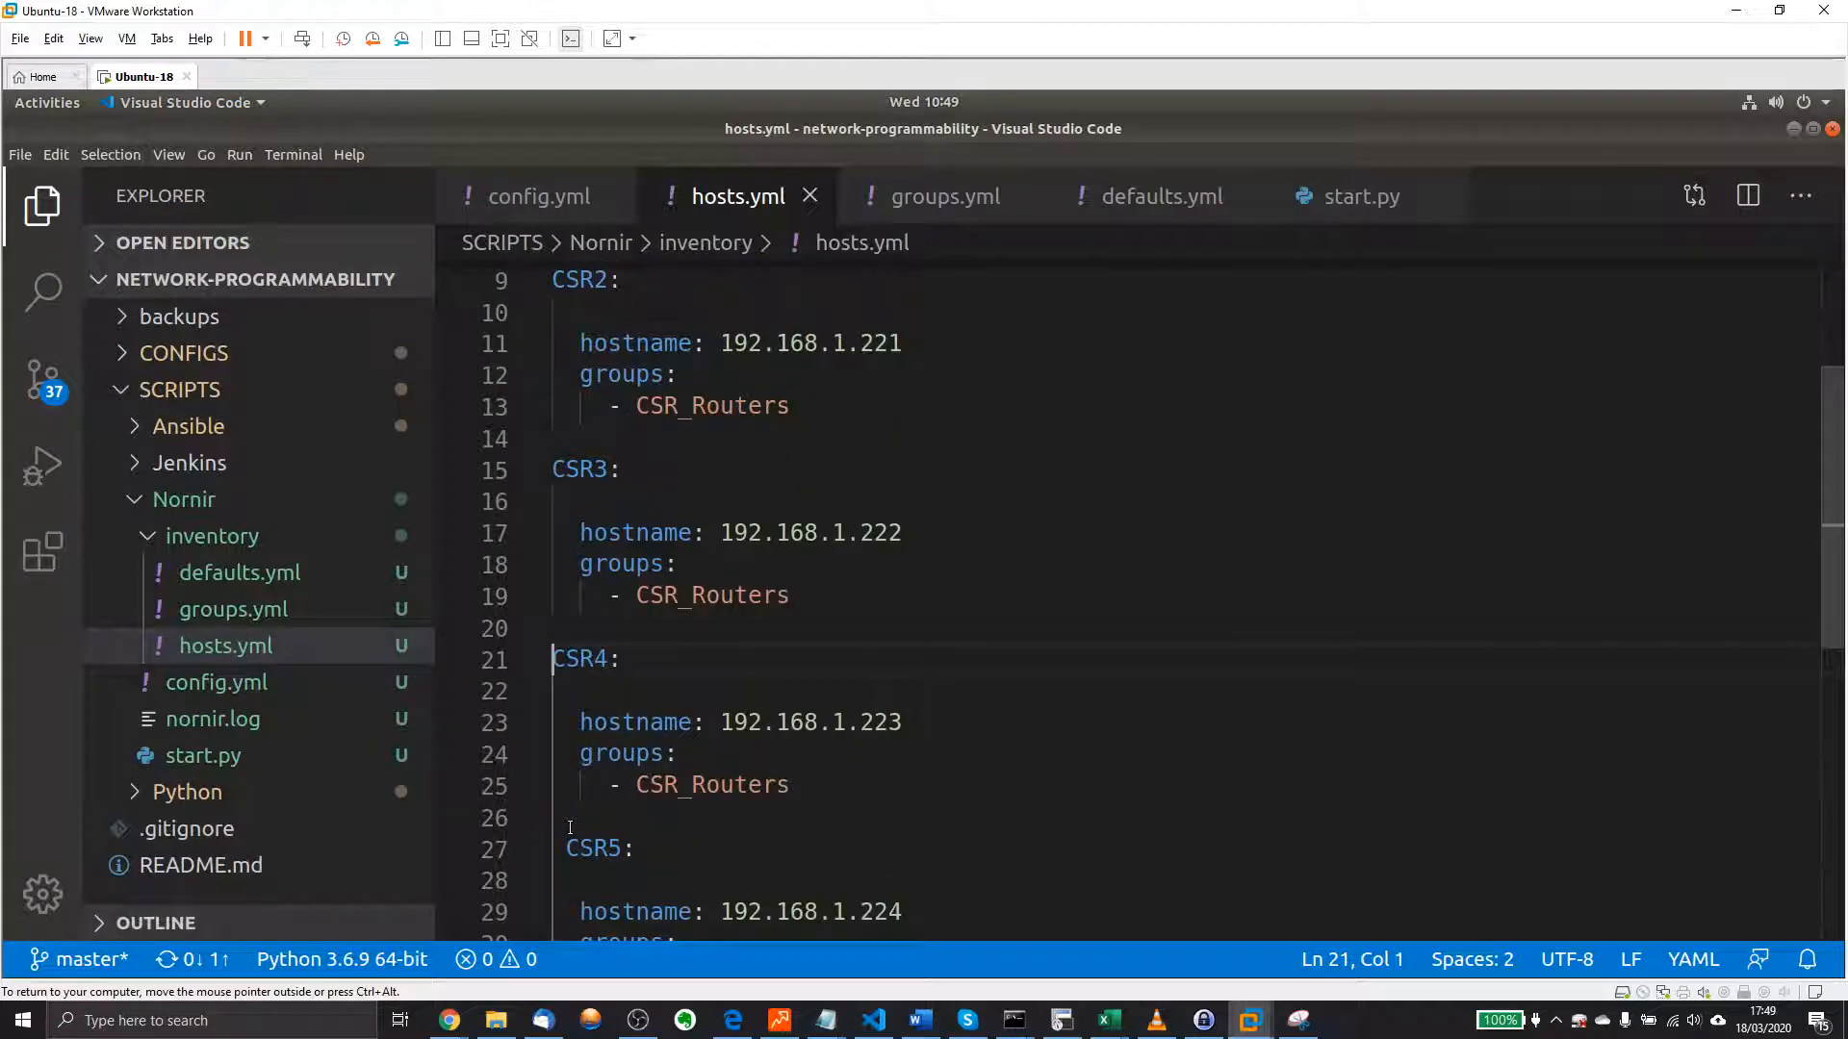
pyautogui.click(555, 849)
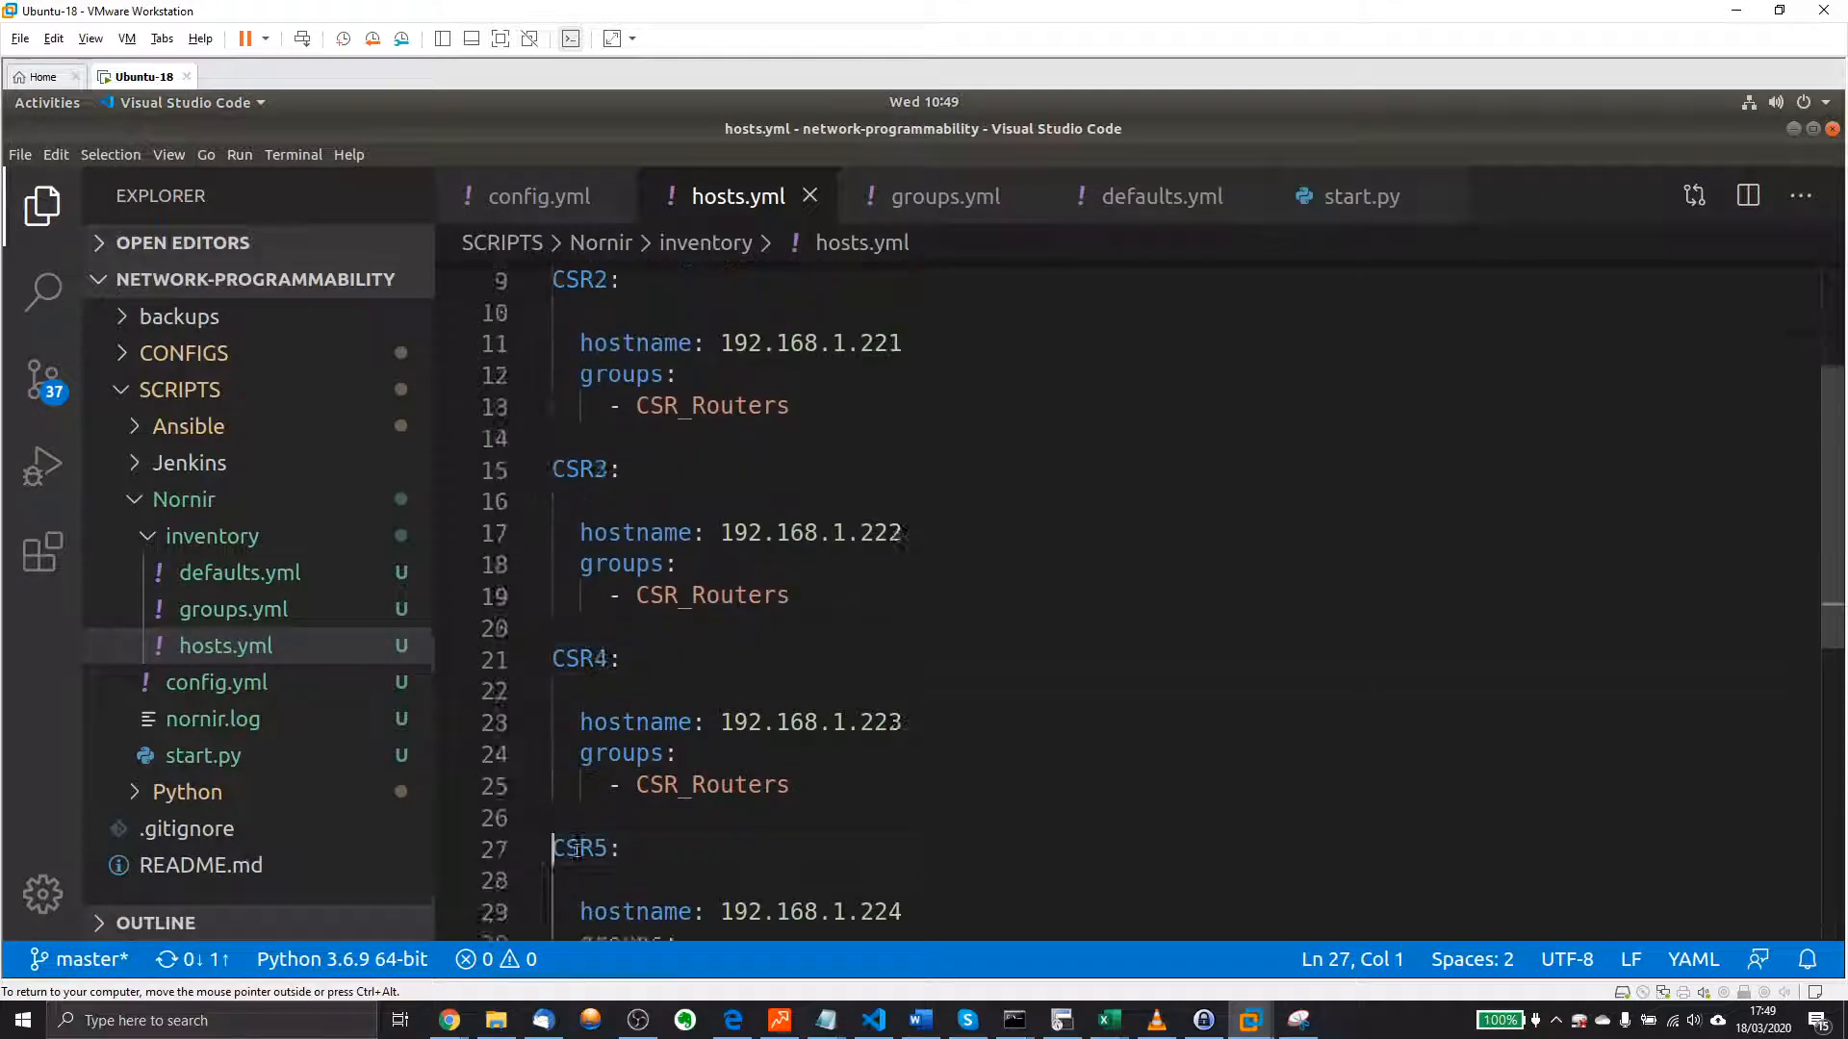
# Delete the blank lines under the CSR1 and CSR2 host names in hosts.yml
pyautogui.scroll(3)
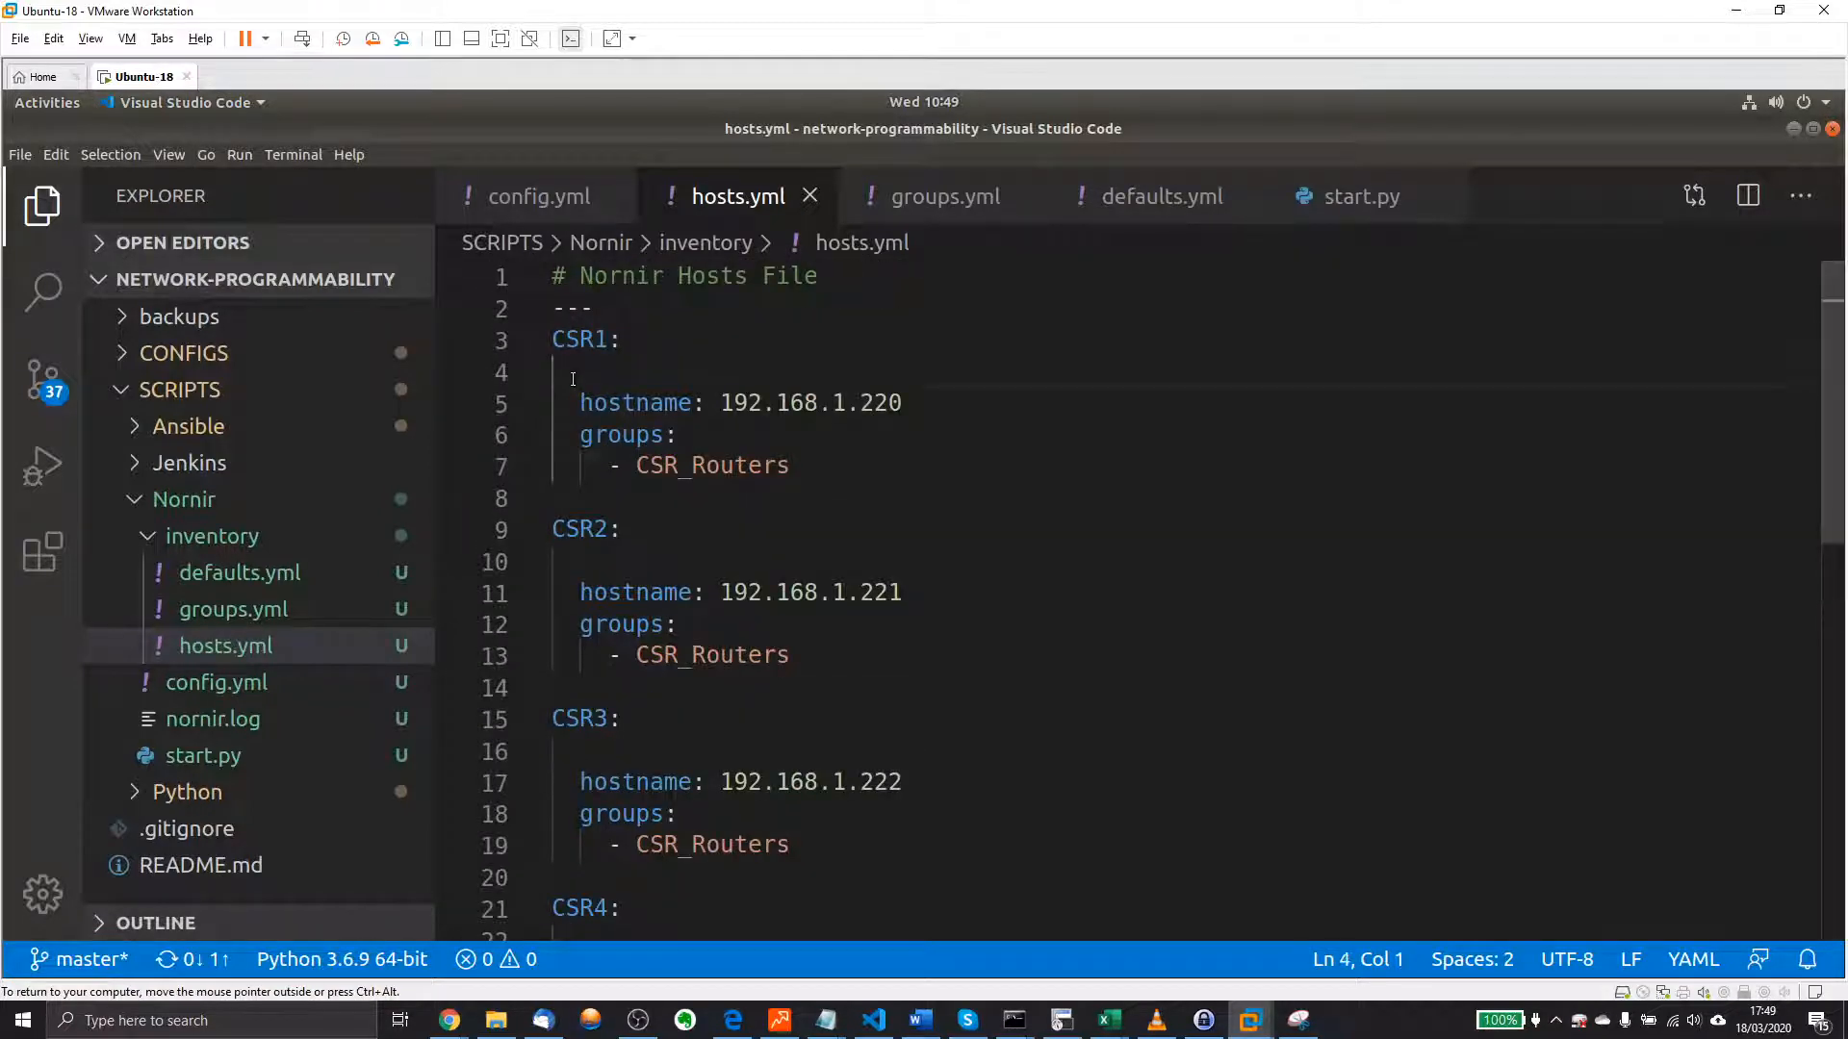
pyautogui.press('Backspace')
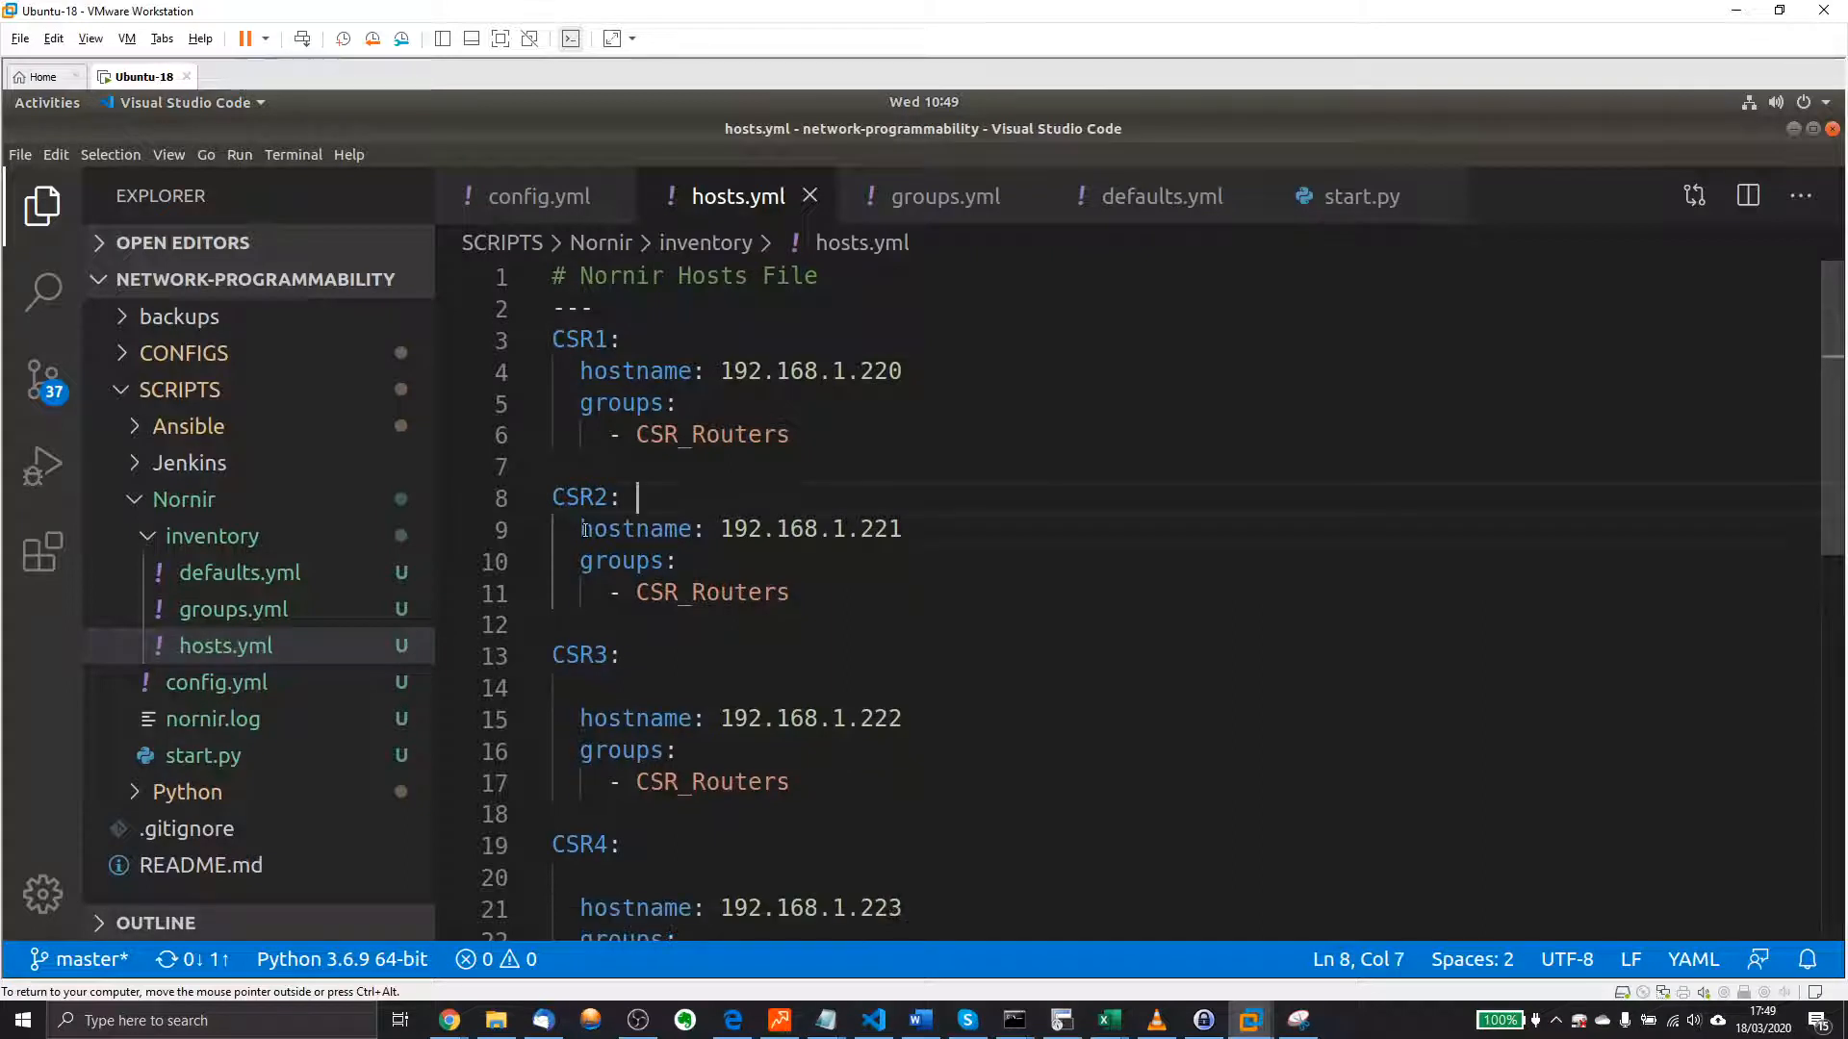
pyautogui.click(578, 688)
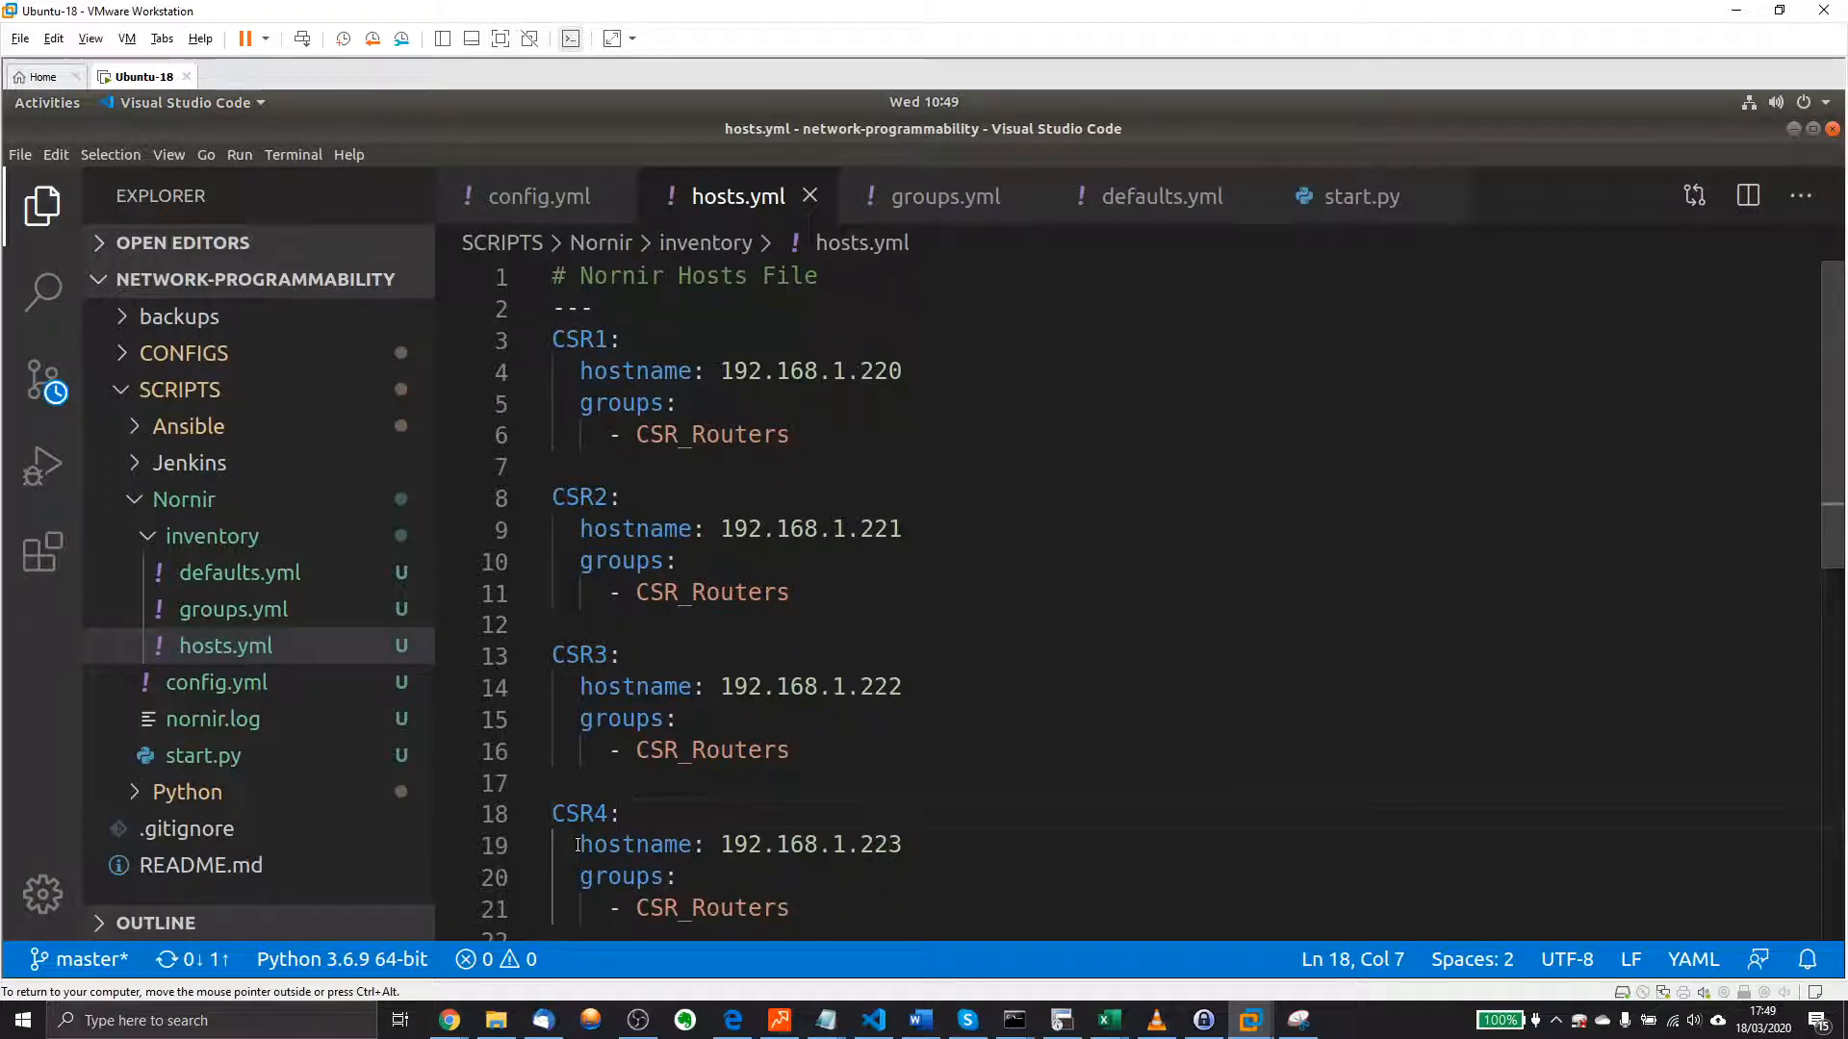
pyautogui.scroll(-3)
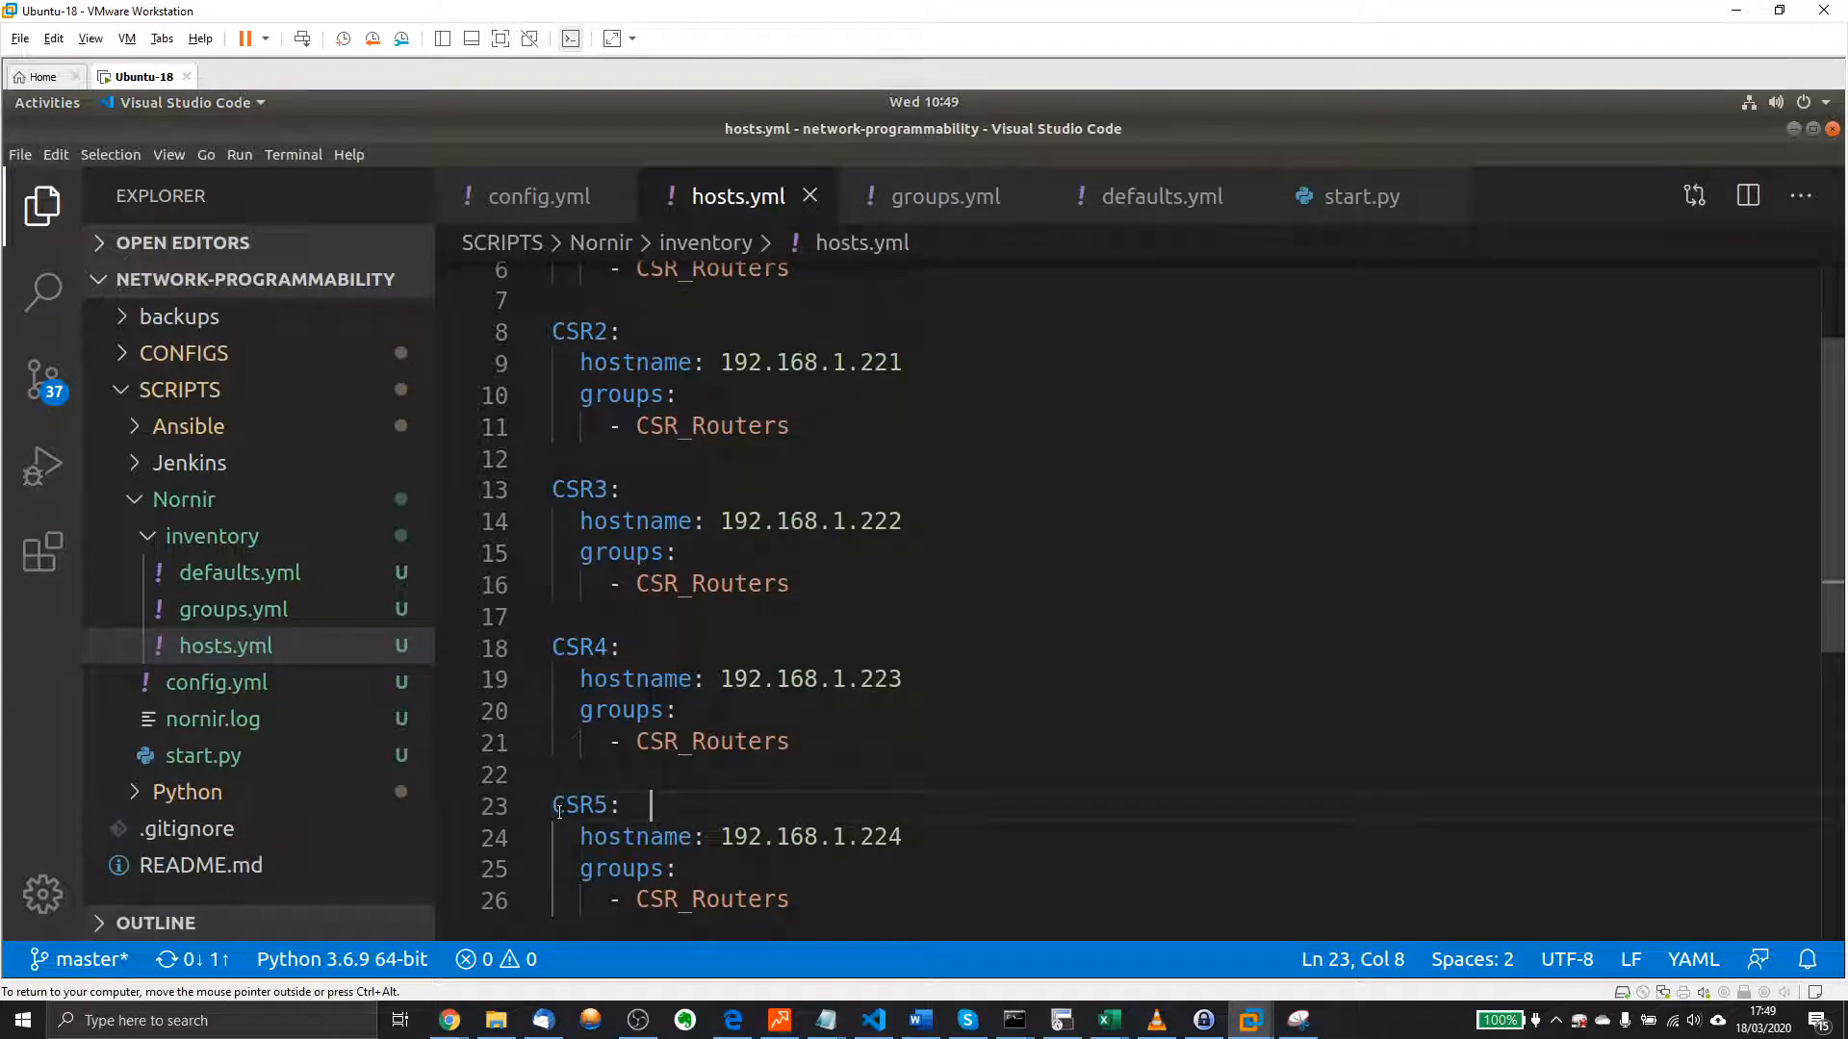
pyautogui.scroll(-3)
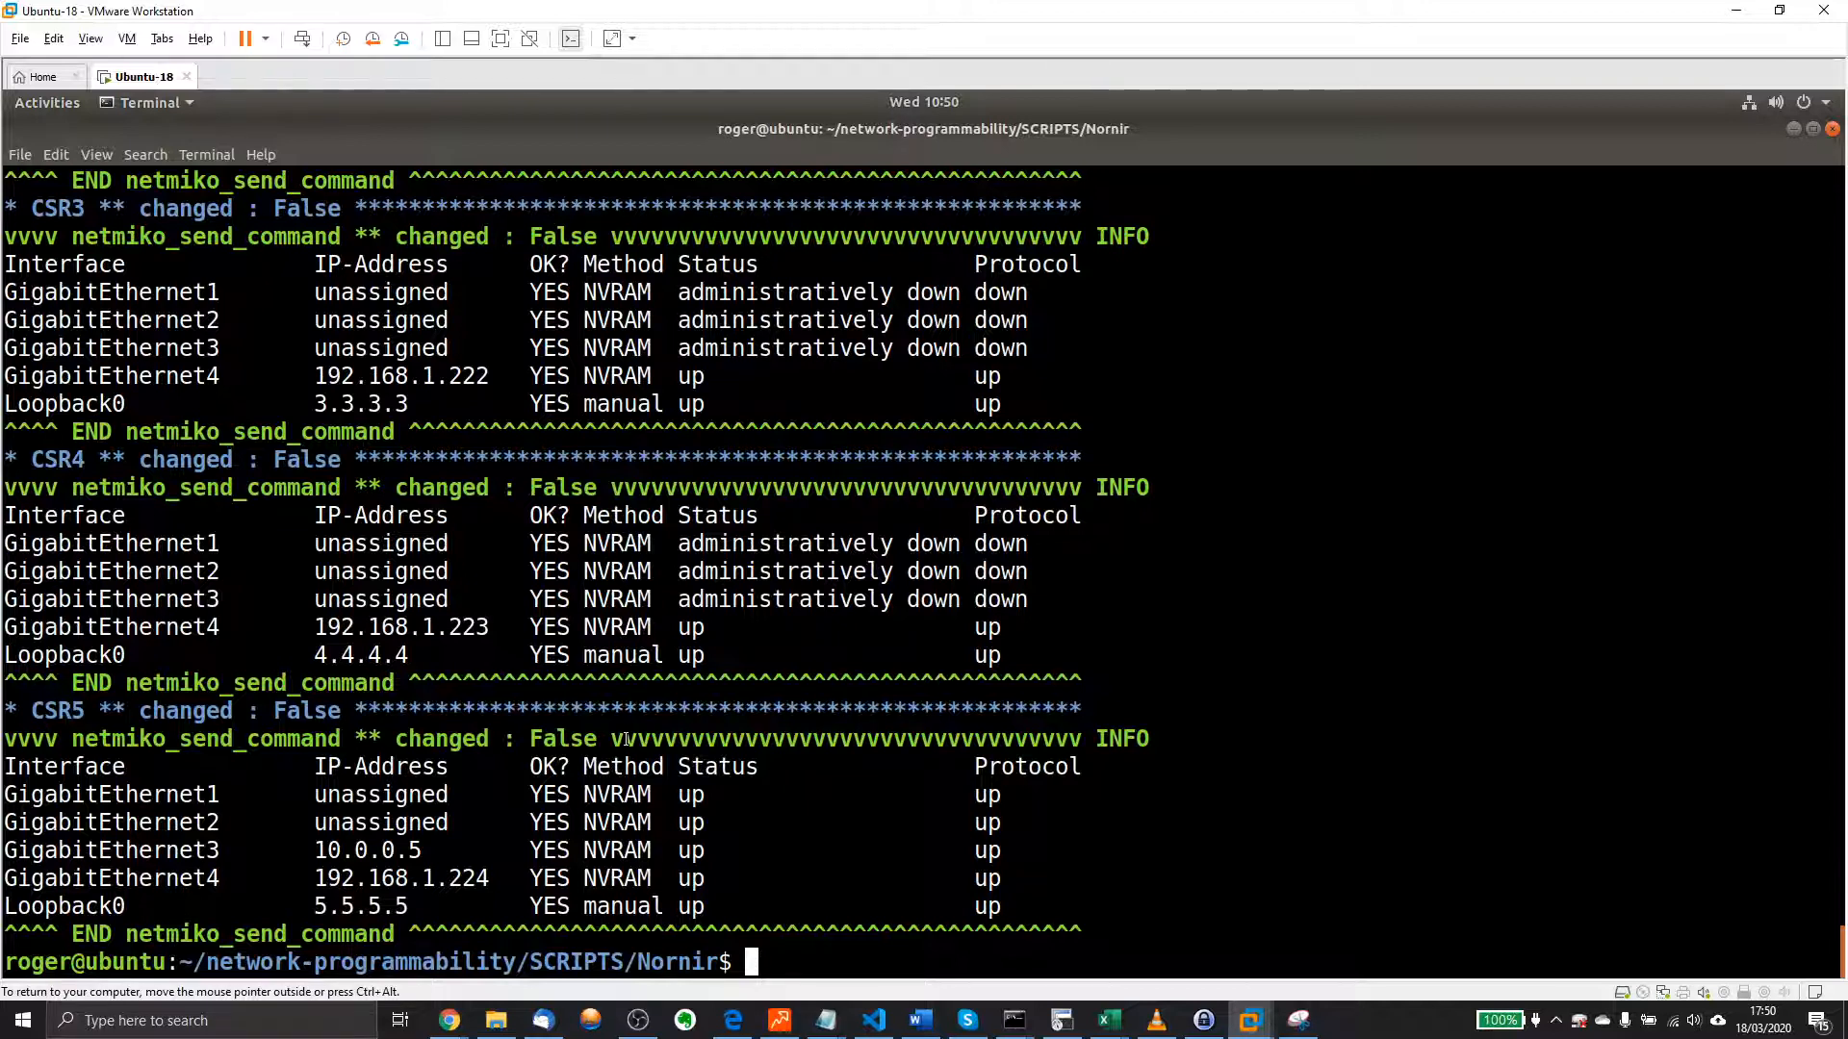
pyautogui.moveTo(822, 657)
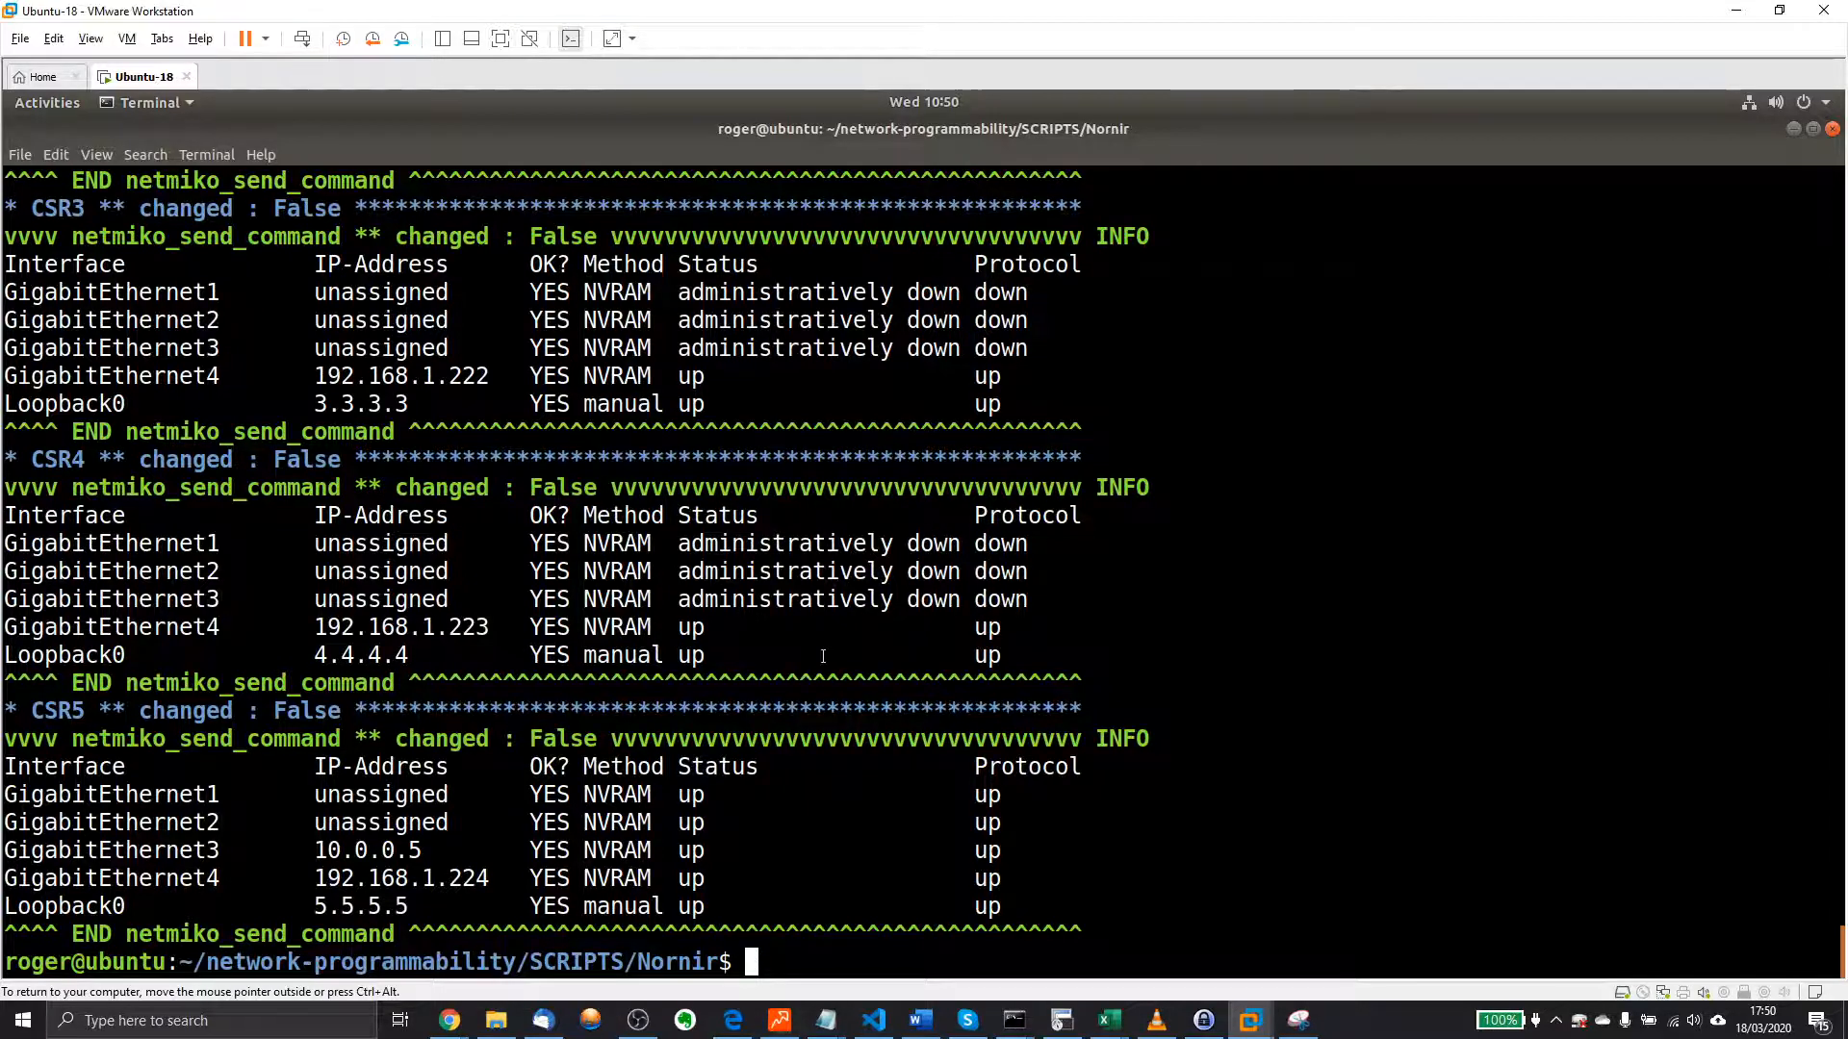